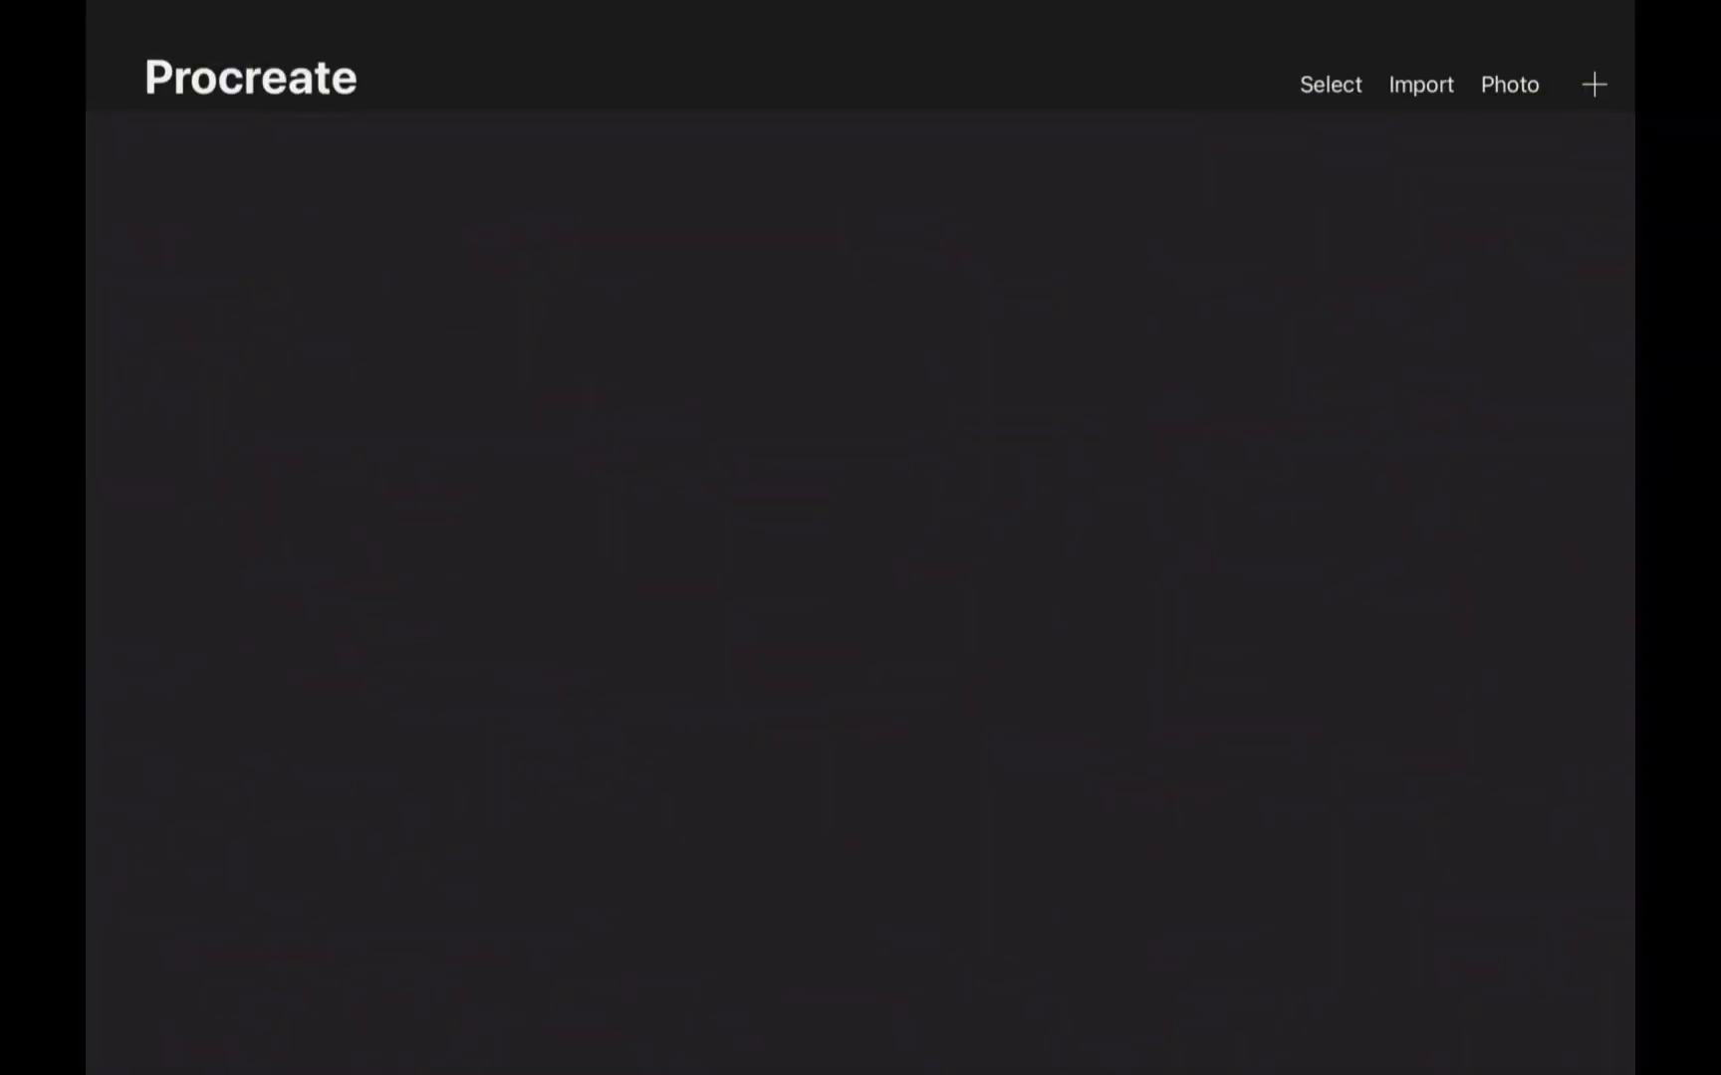
# Import the Section Drawing file from the Section Drawing folder as a new canvas.
pyautogui.click(1419, 85)
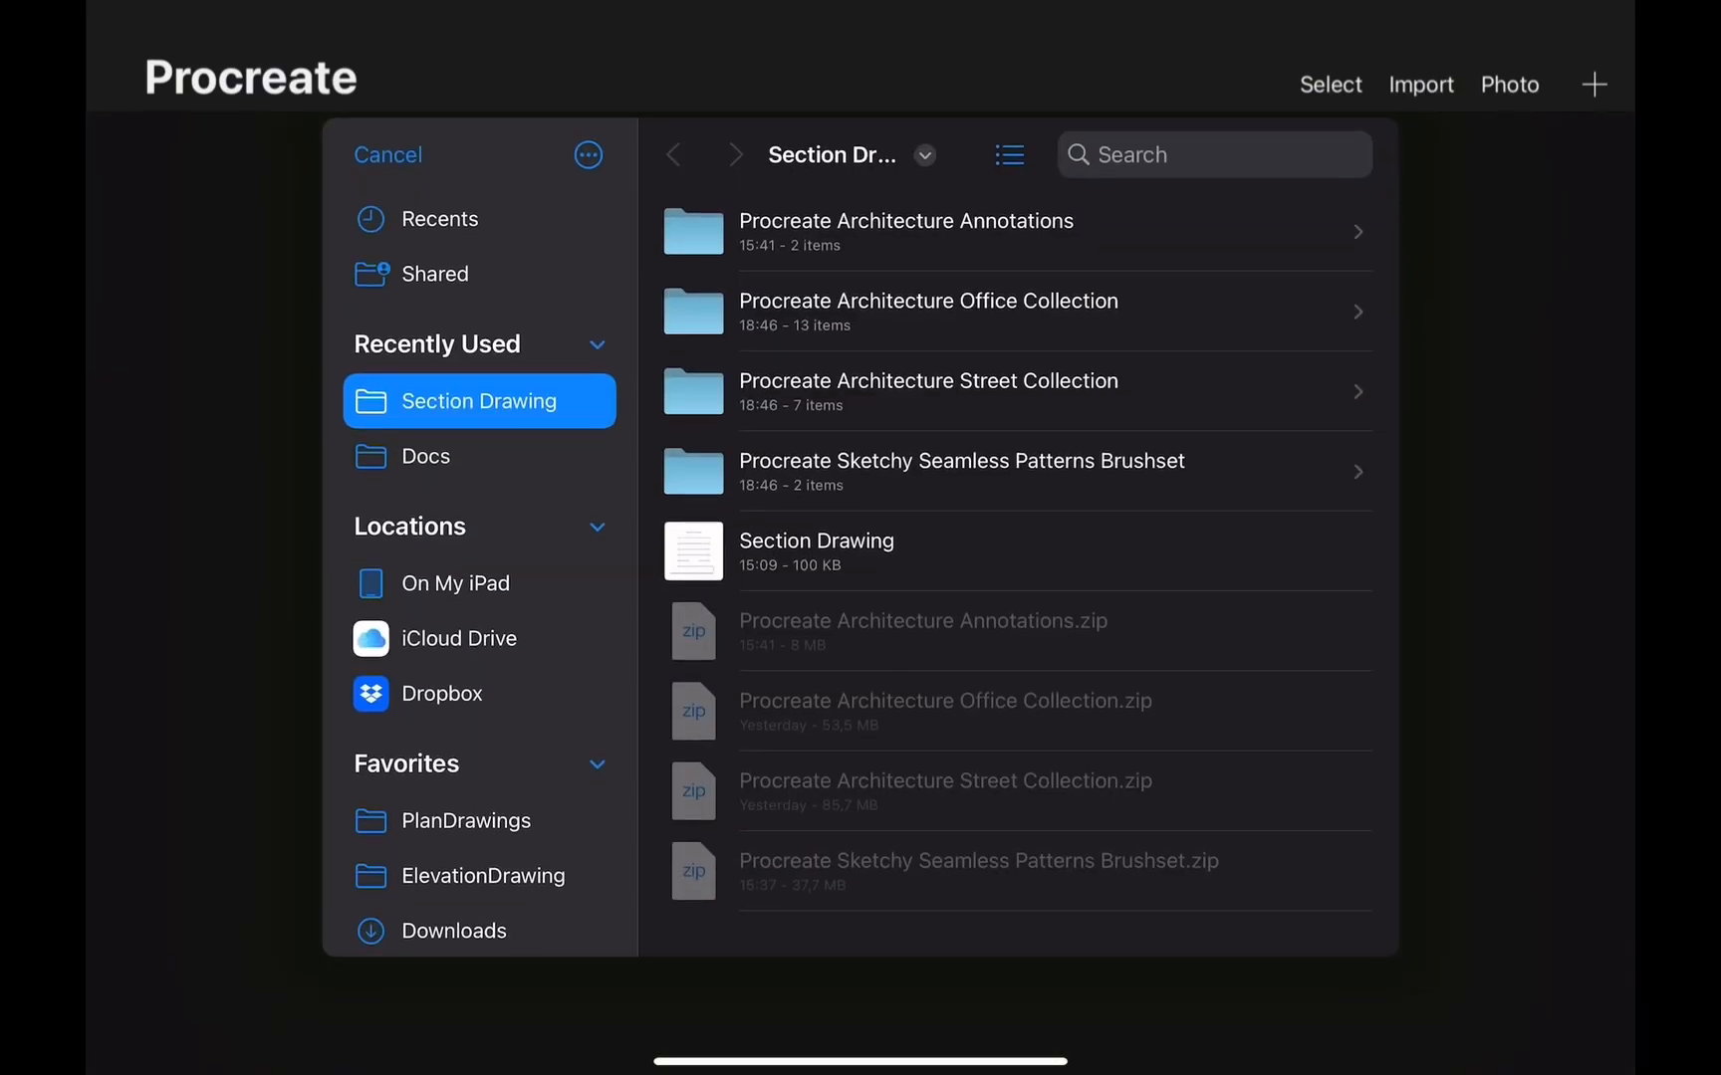
pyautogui.click(816, 540)
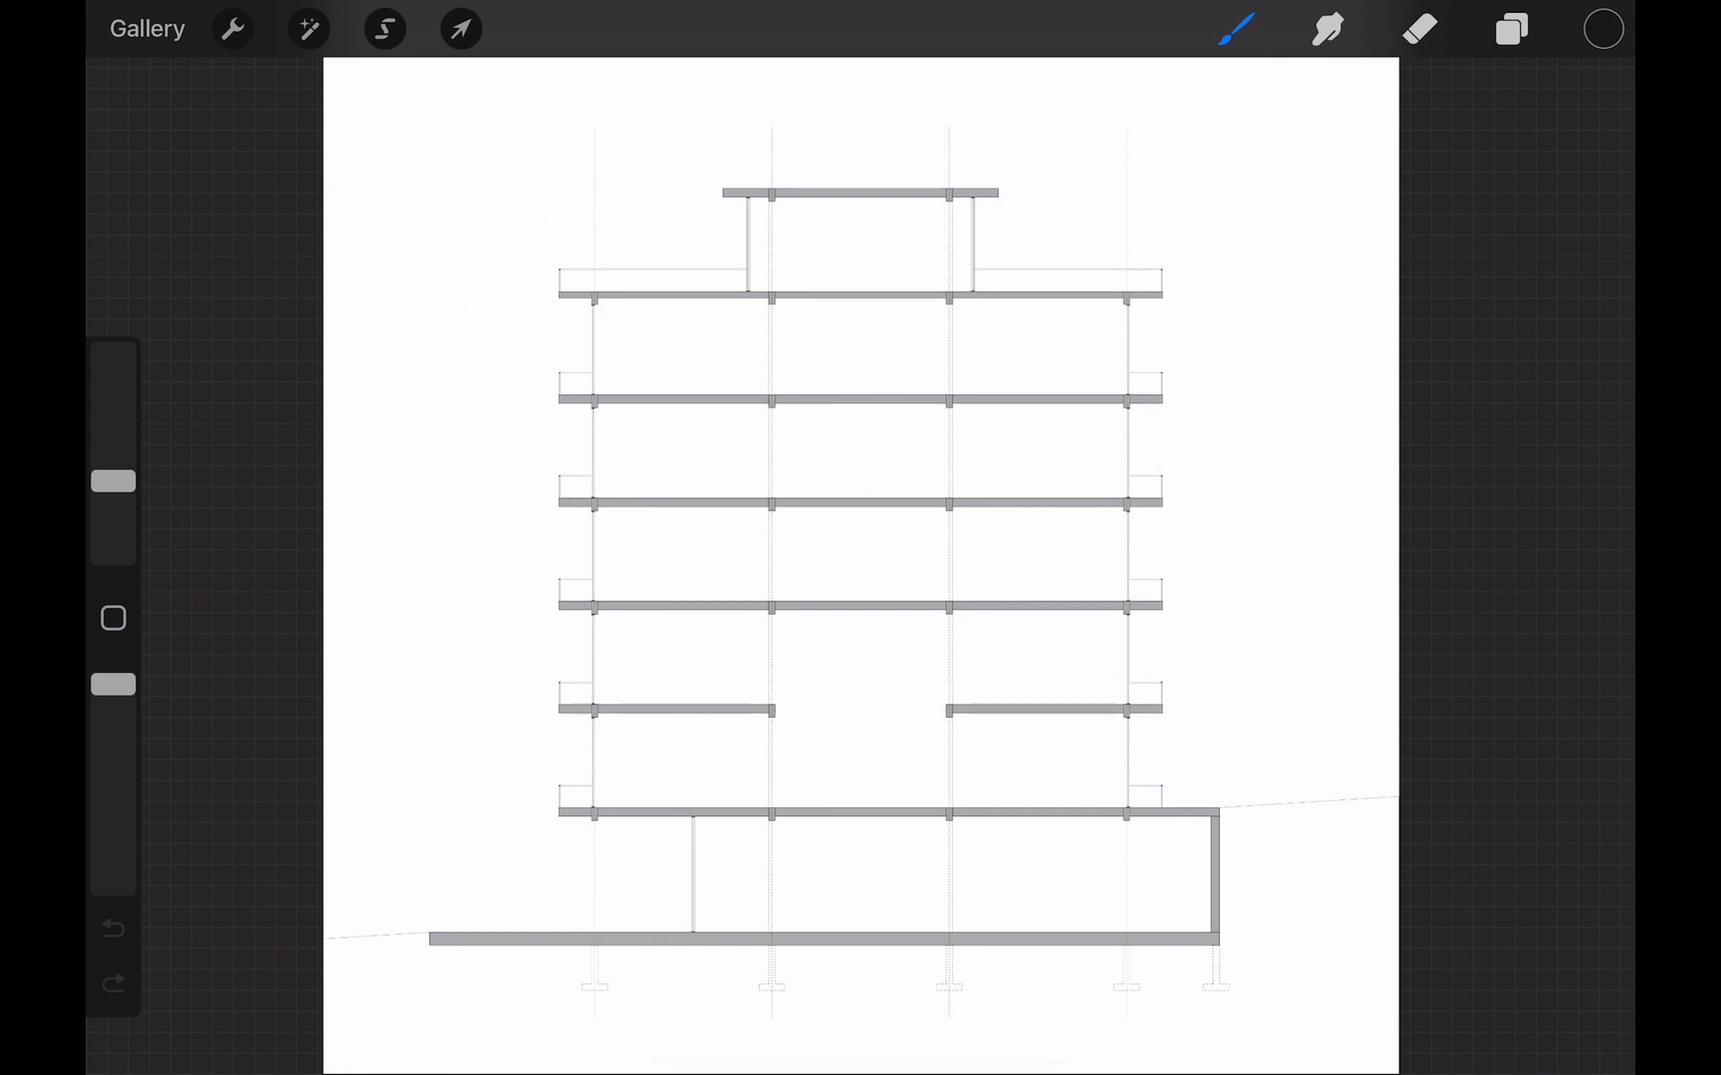
# Rename Layer 1 to 'Section Drawing' and recolour its grey linework near-black.
pyautogui.click(1509, 28)
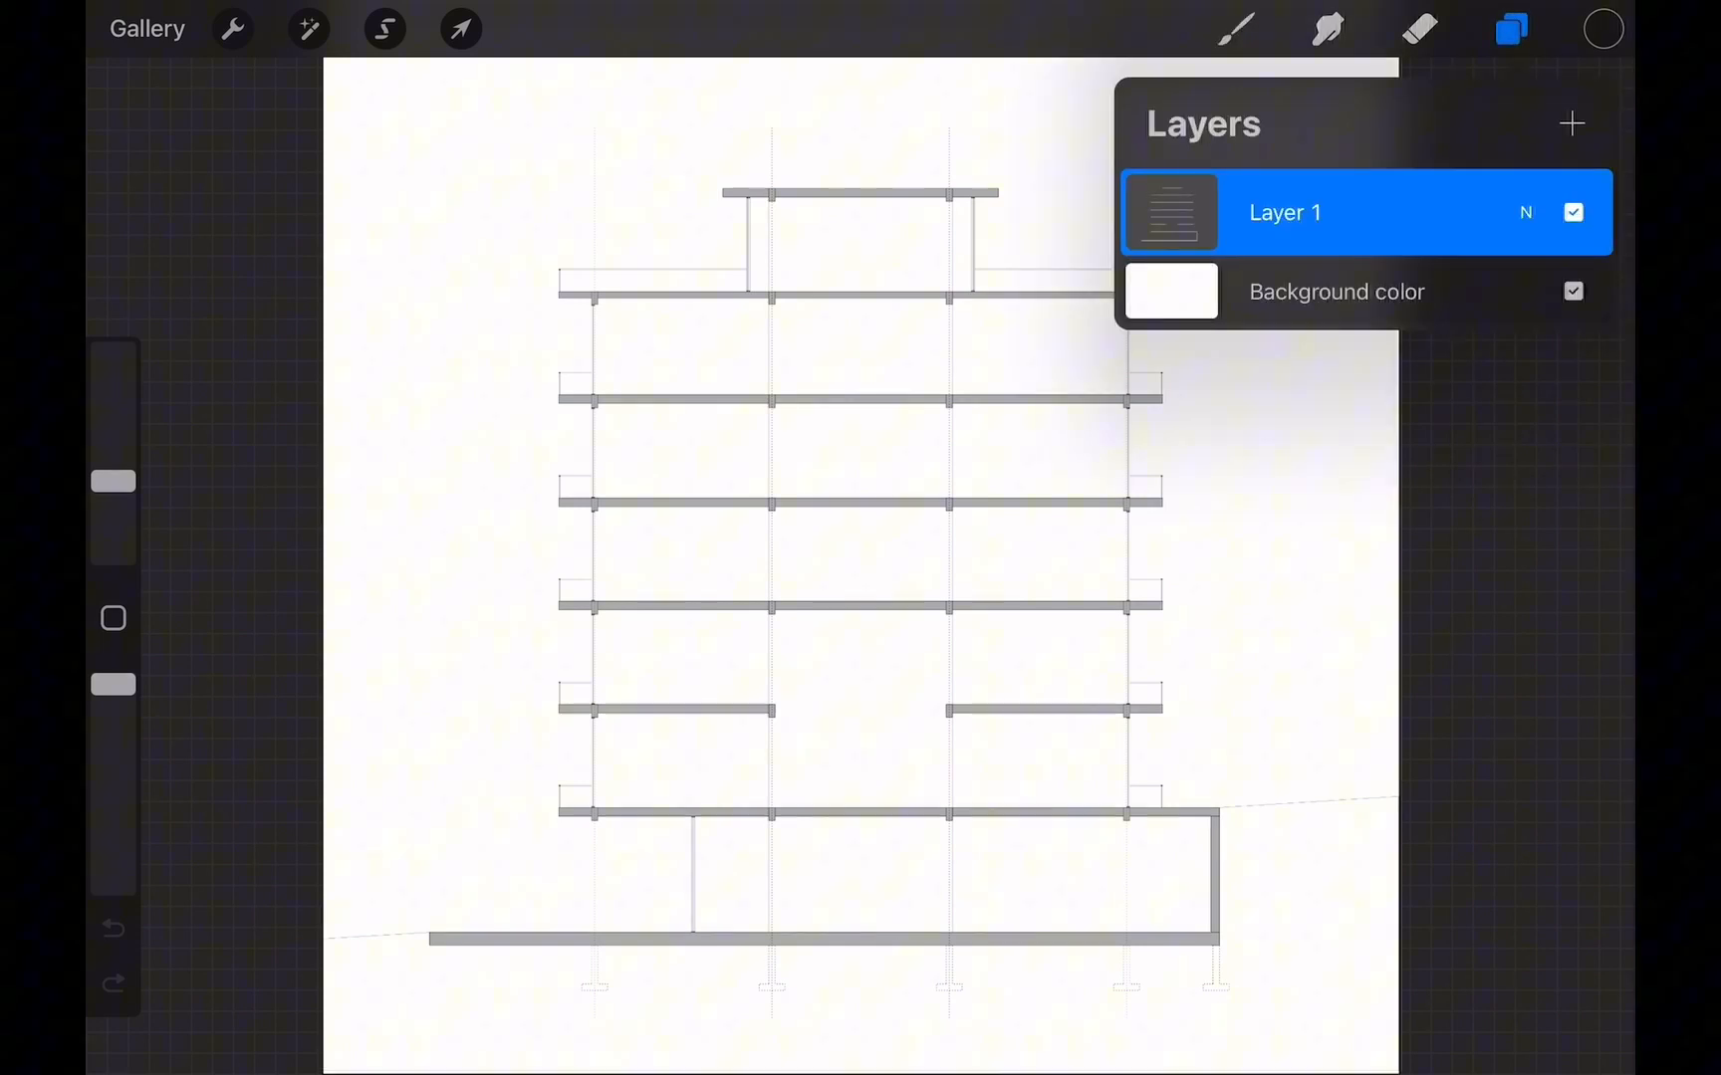
pyautogui.click(1573, 212)
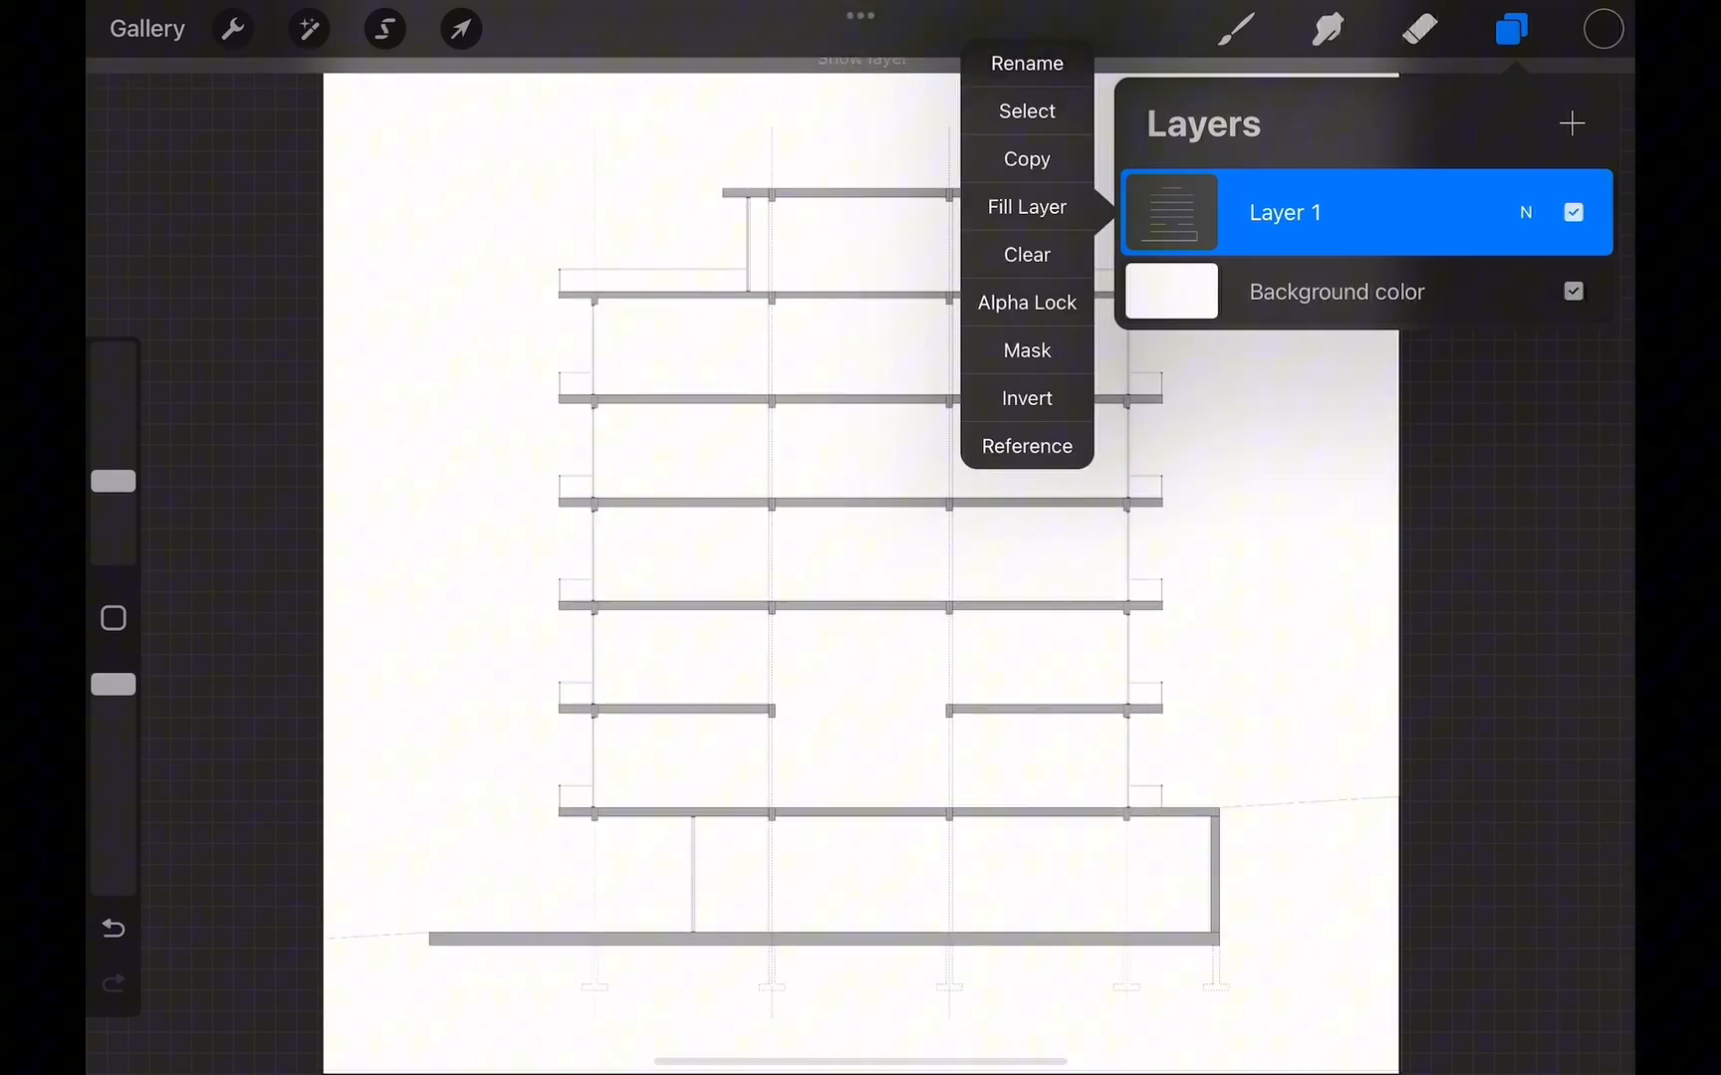
pyautogui.click(1024, 62)
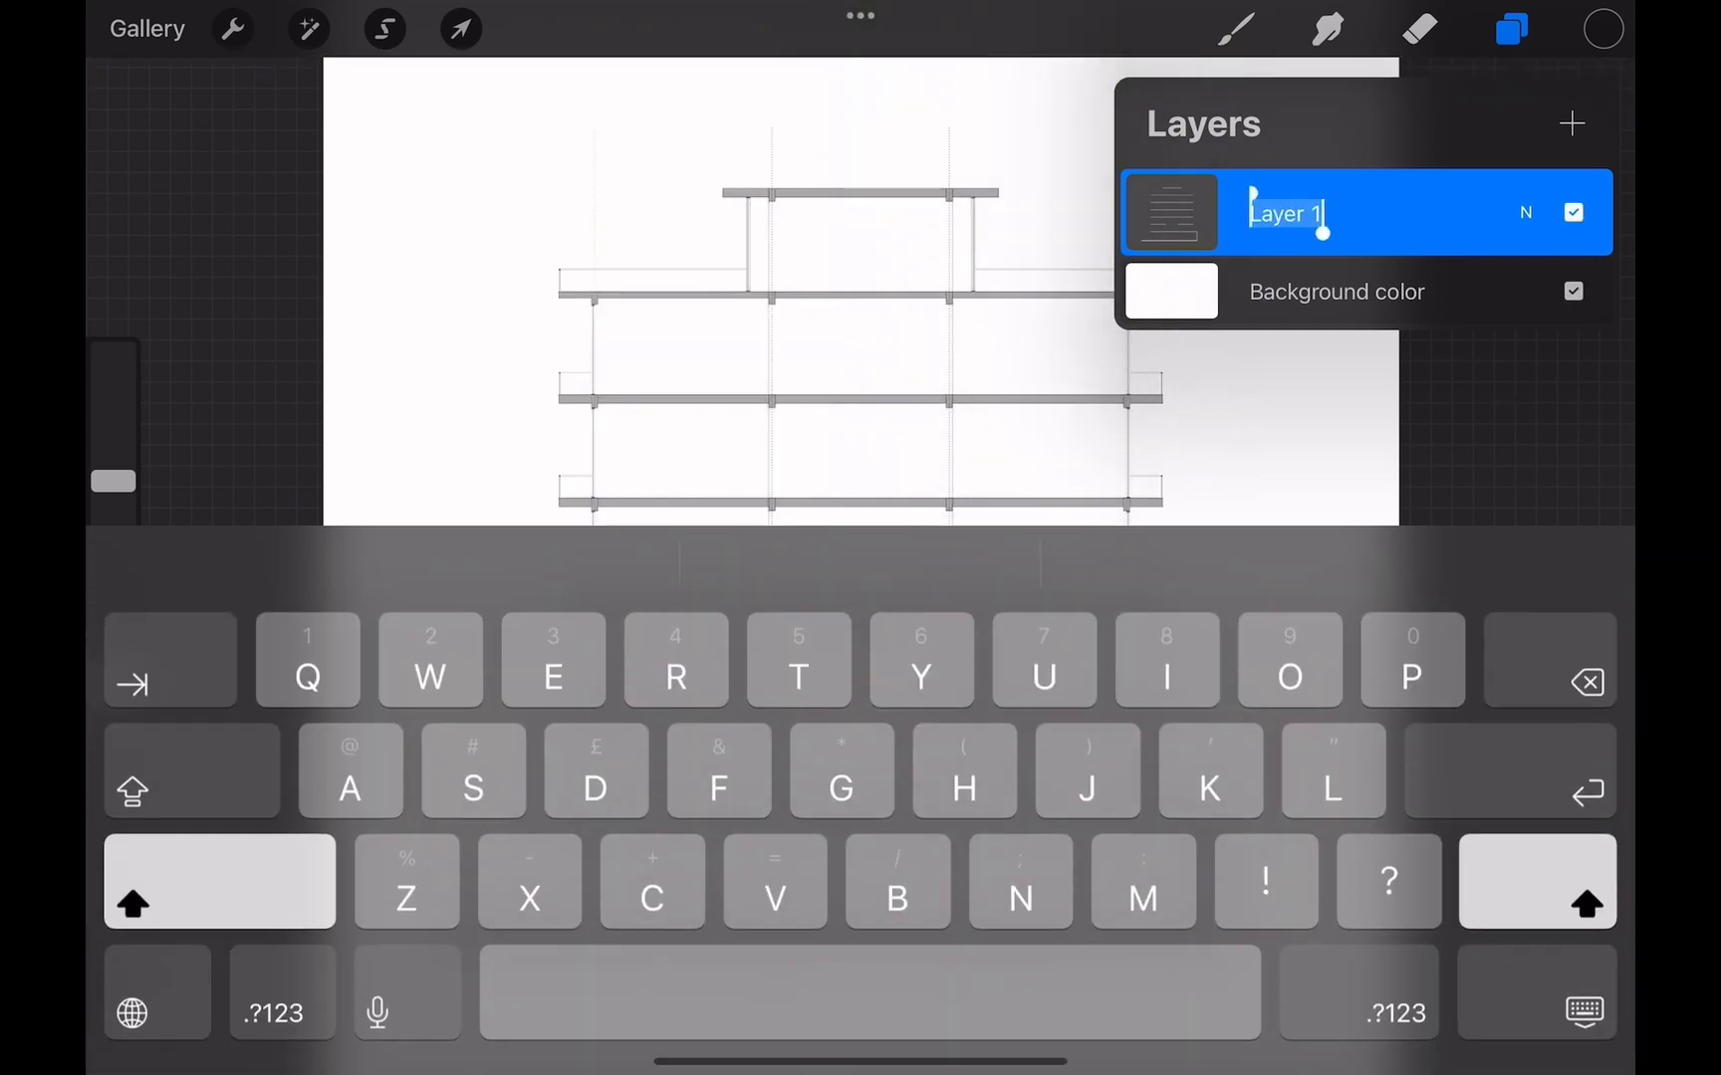
pyautogui.write('Sect')
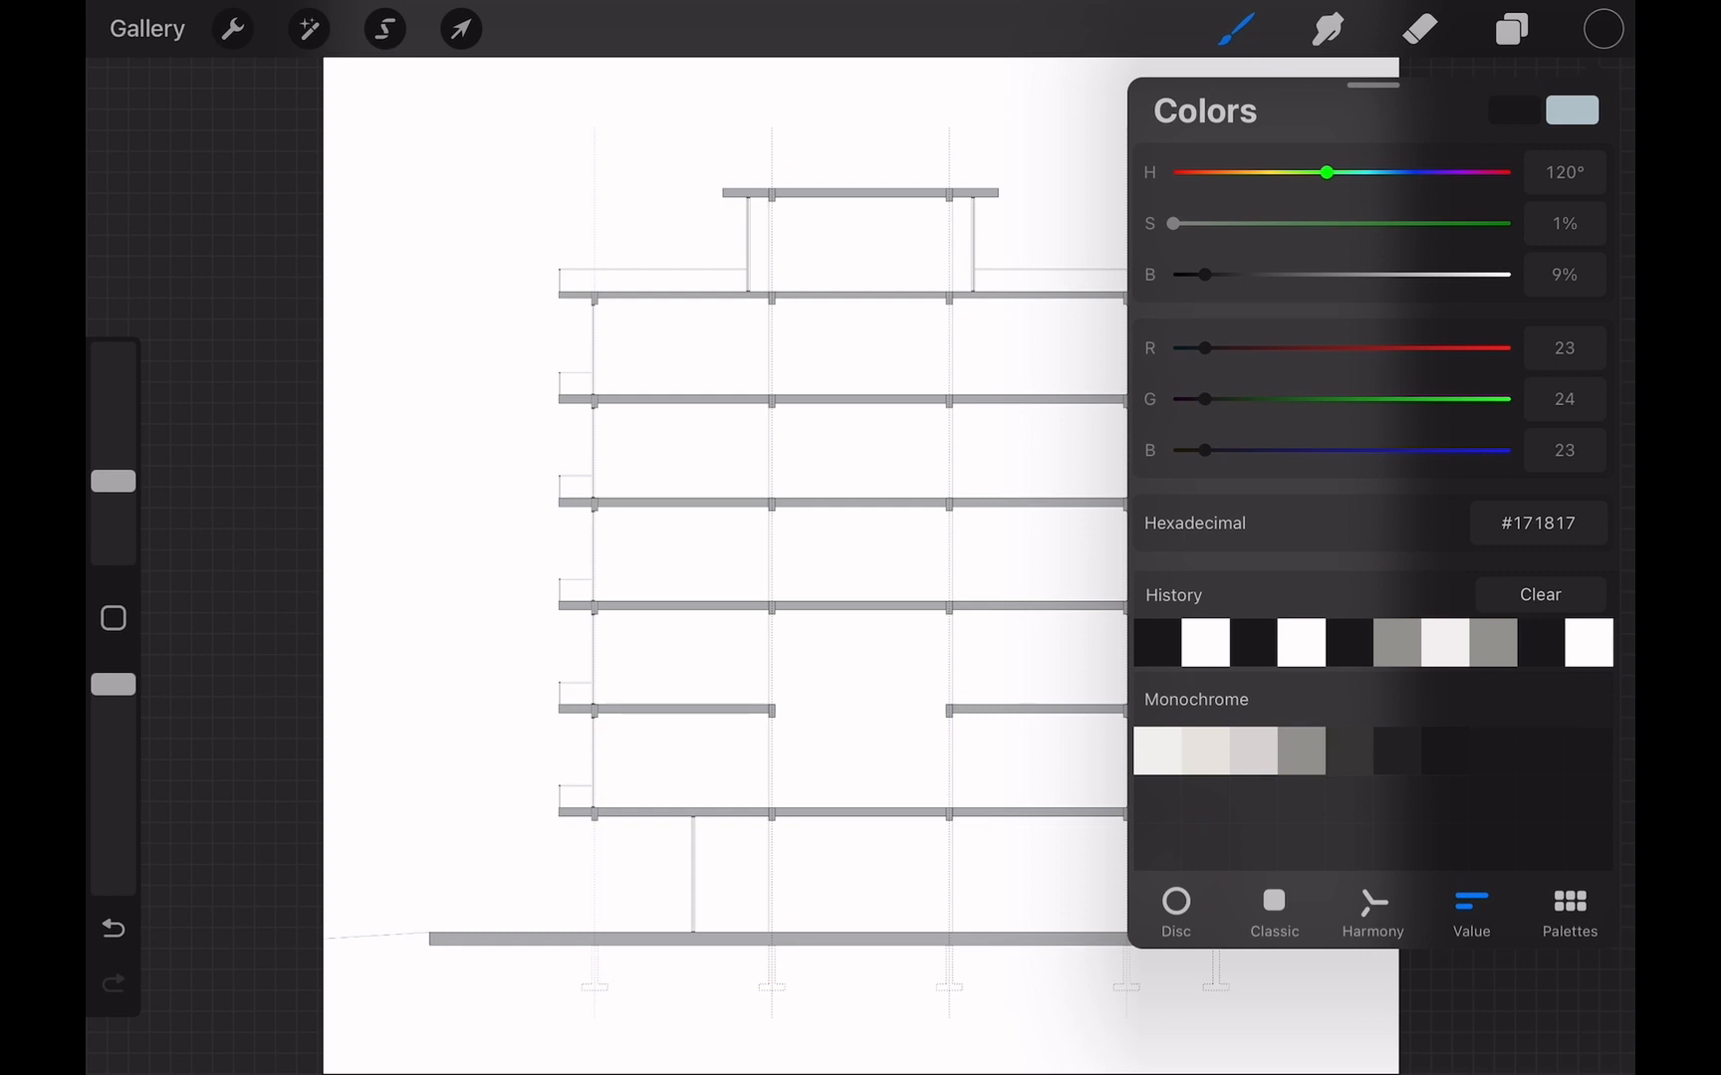
pyautogui.click(1509, 29)
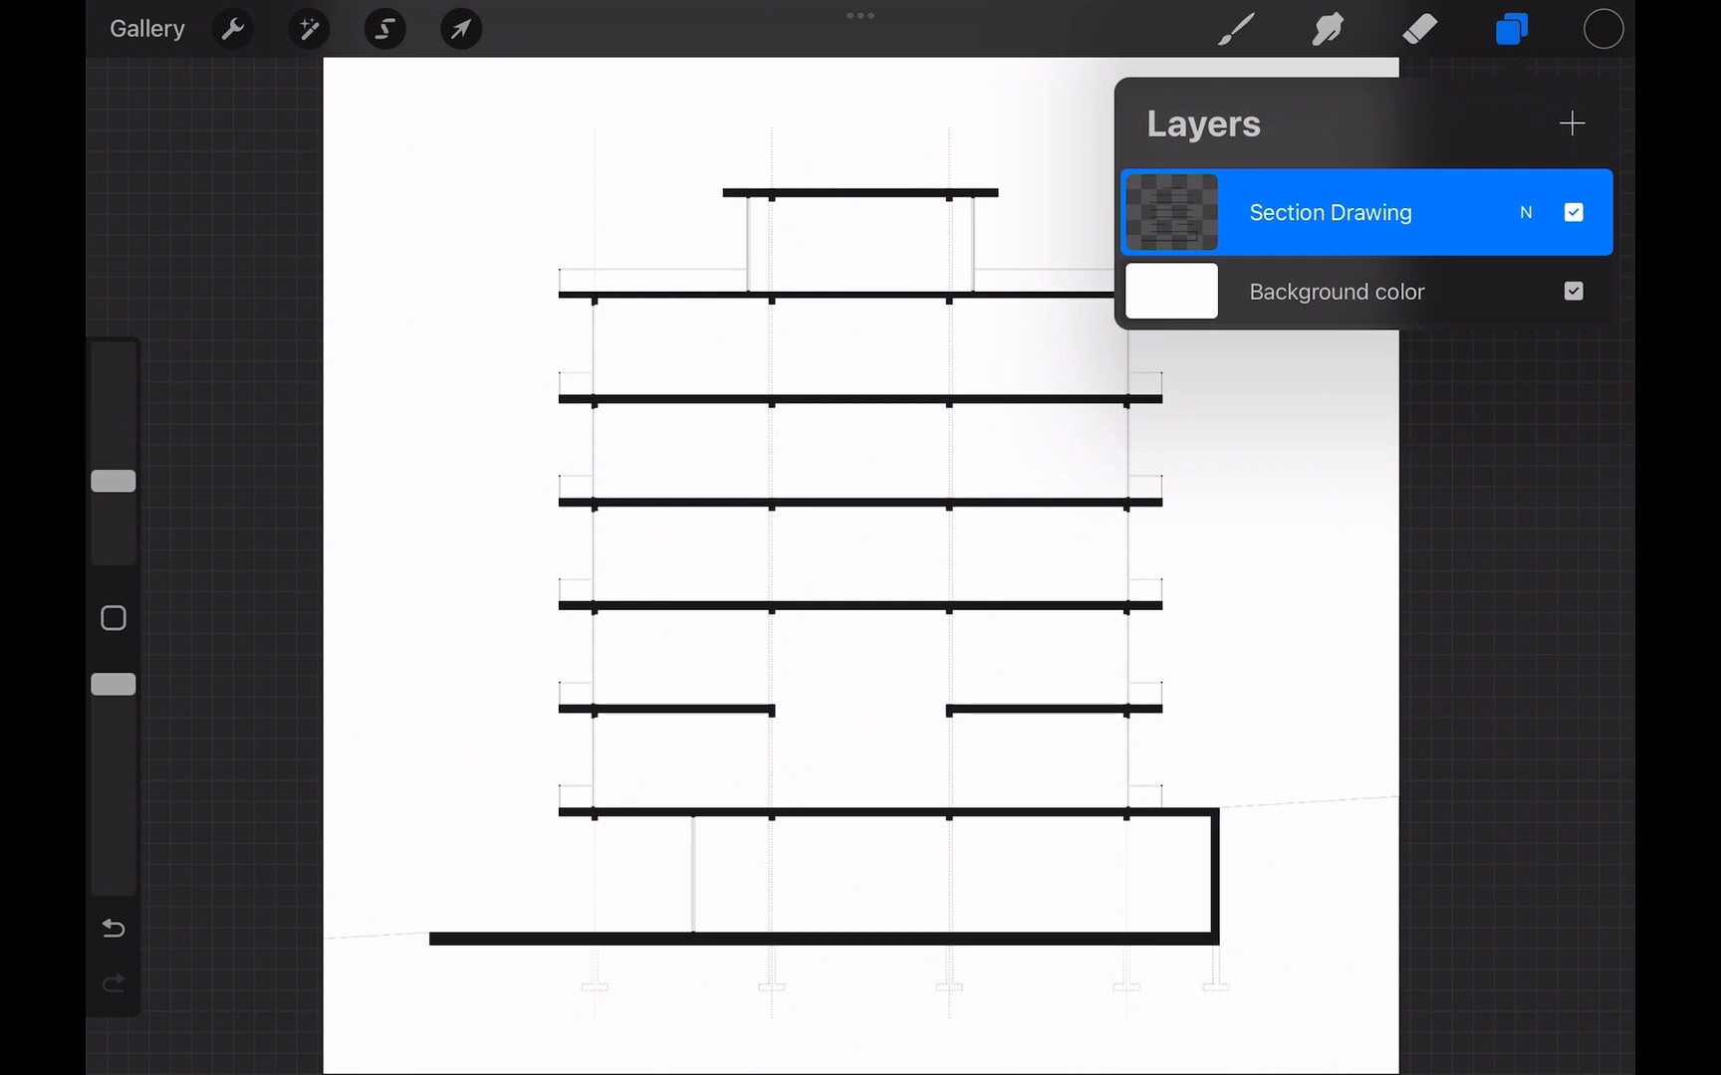
# Set the background colour to warm off-white hex #f0eeed.
pyautogui.click(1170, 291)
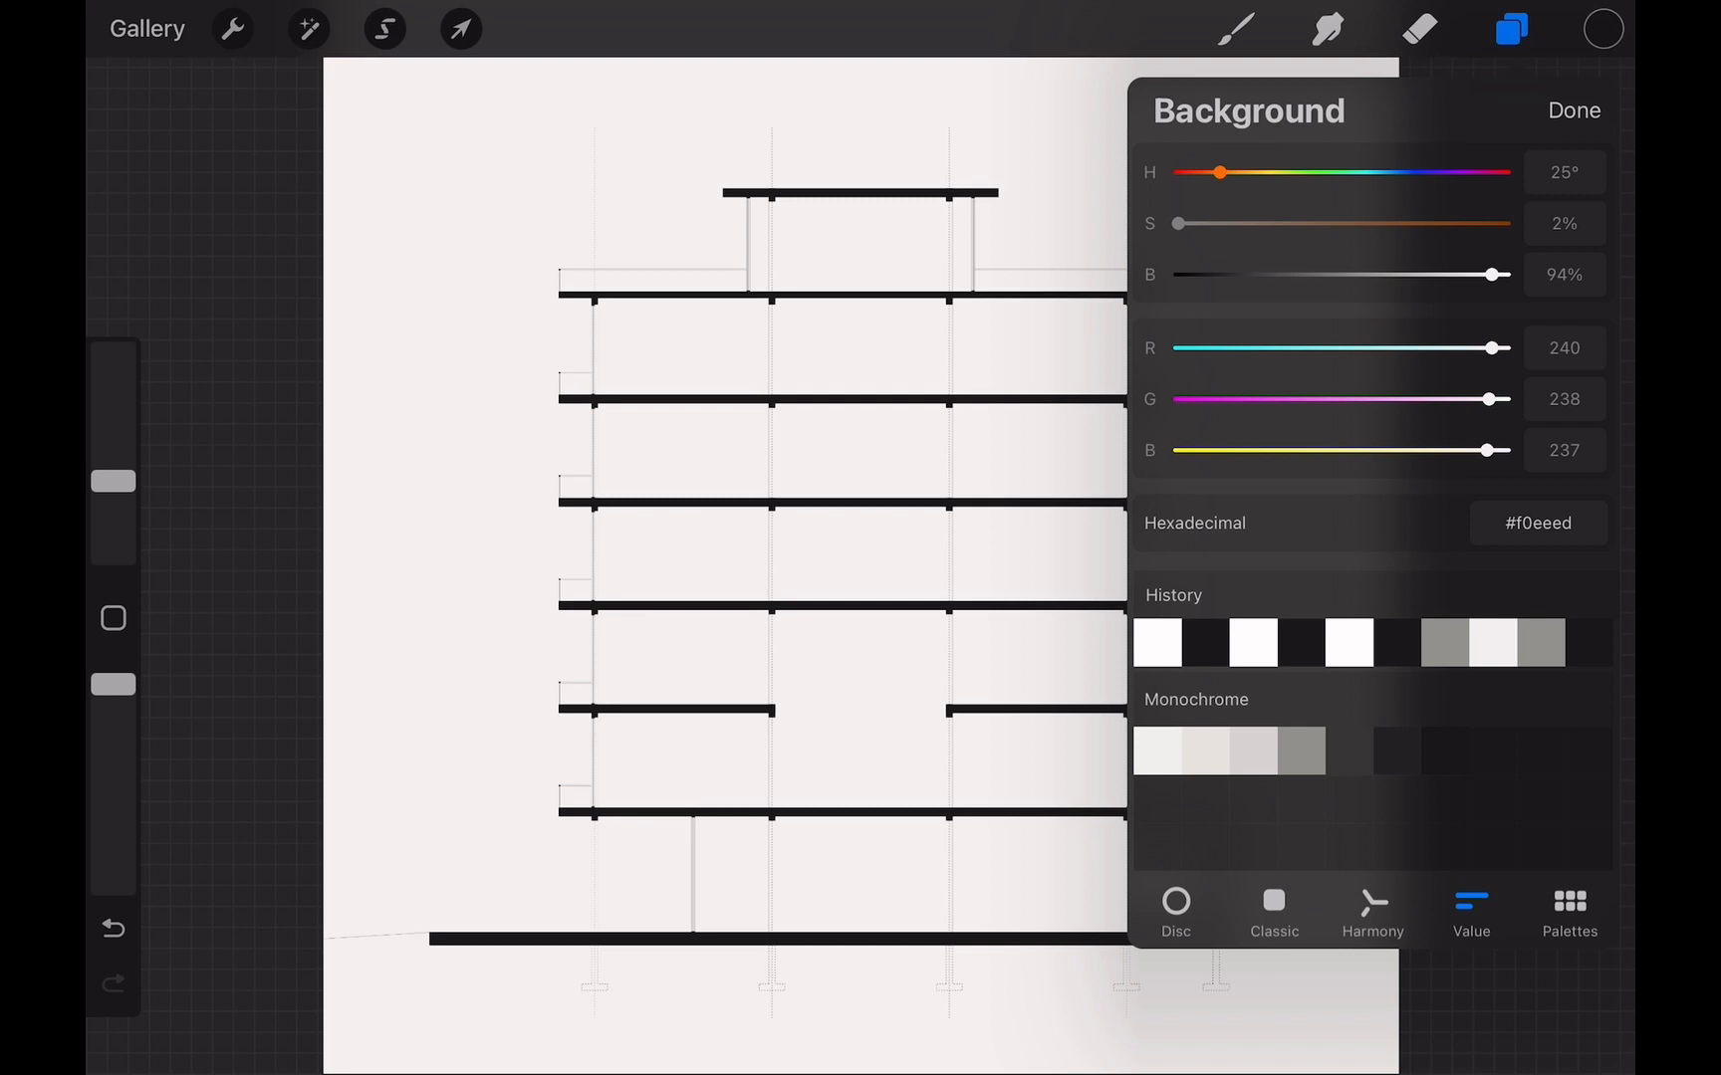
pyautogui.click(1572, 110)
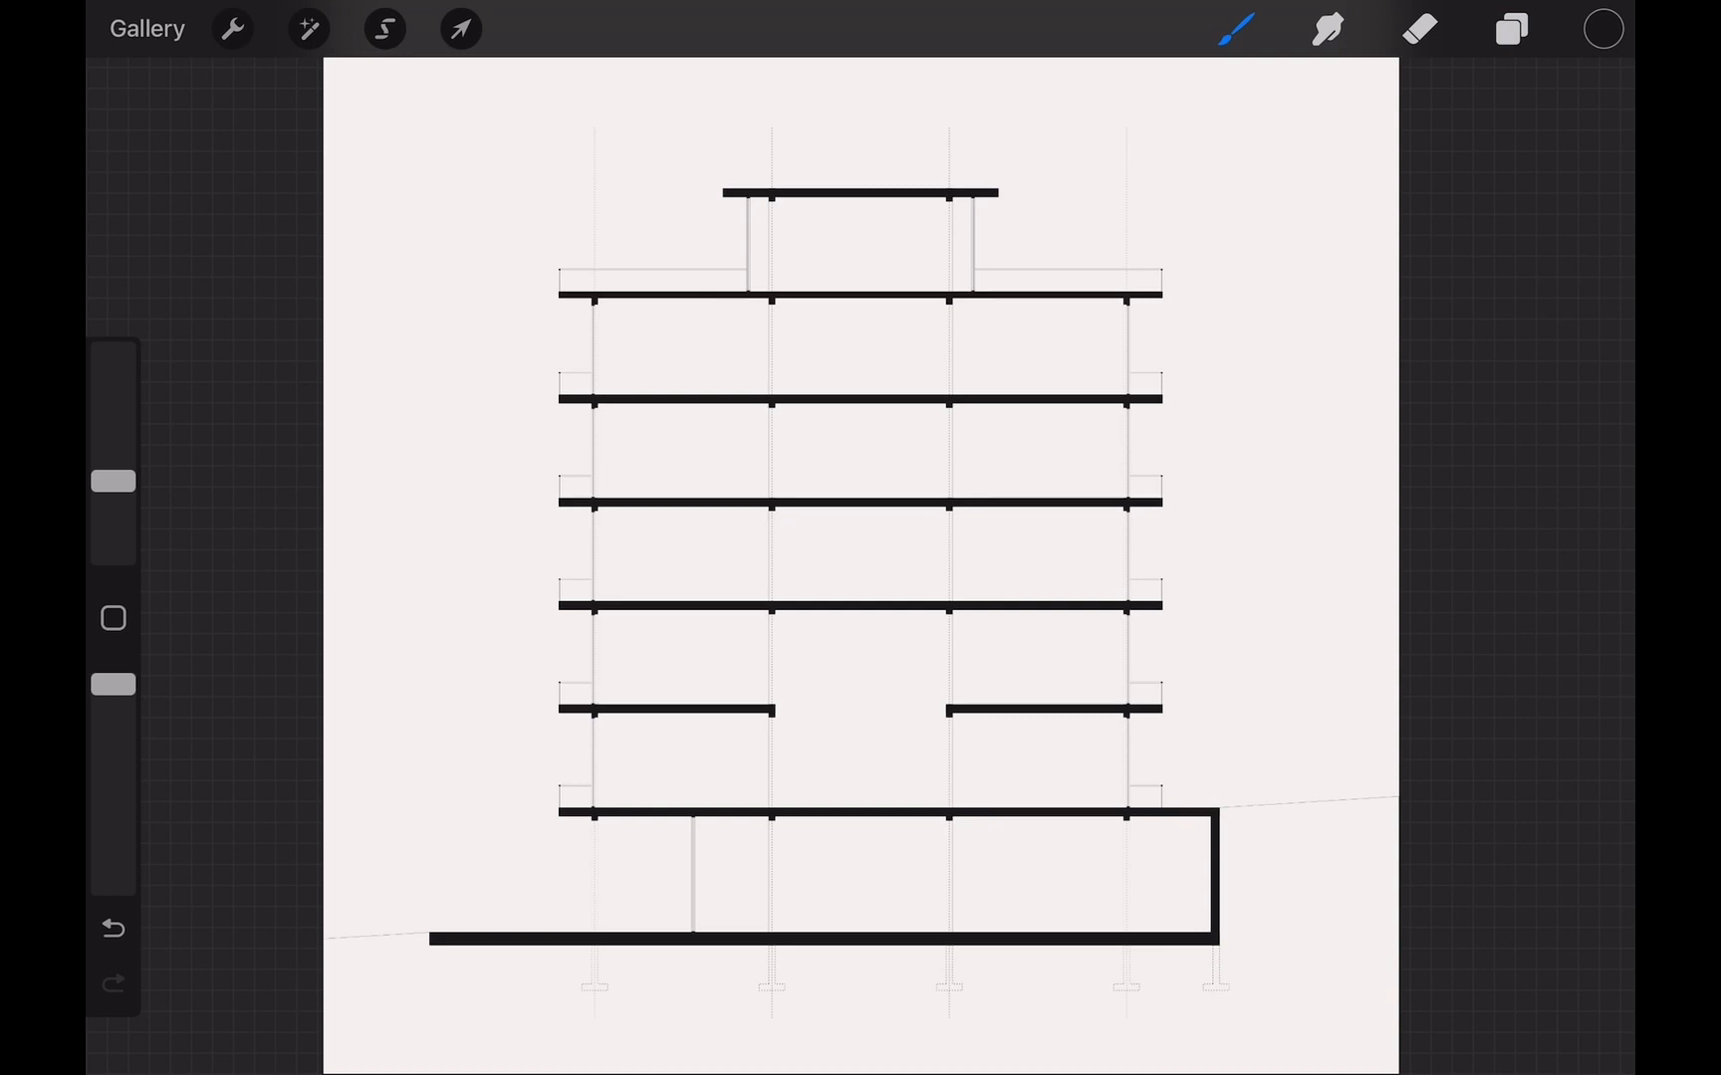
pyautogui.click(1510, 28)
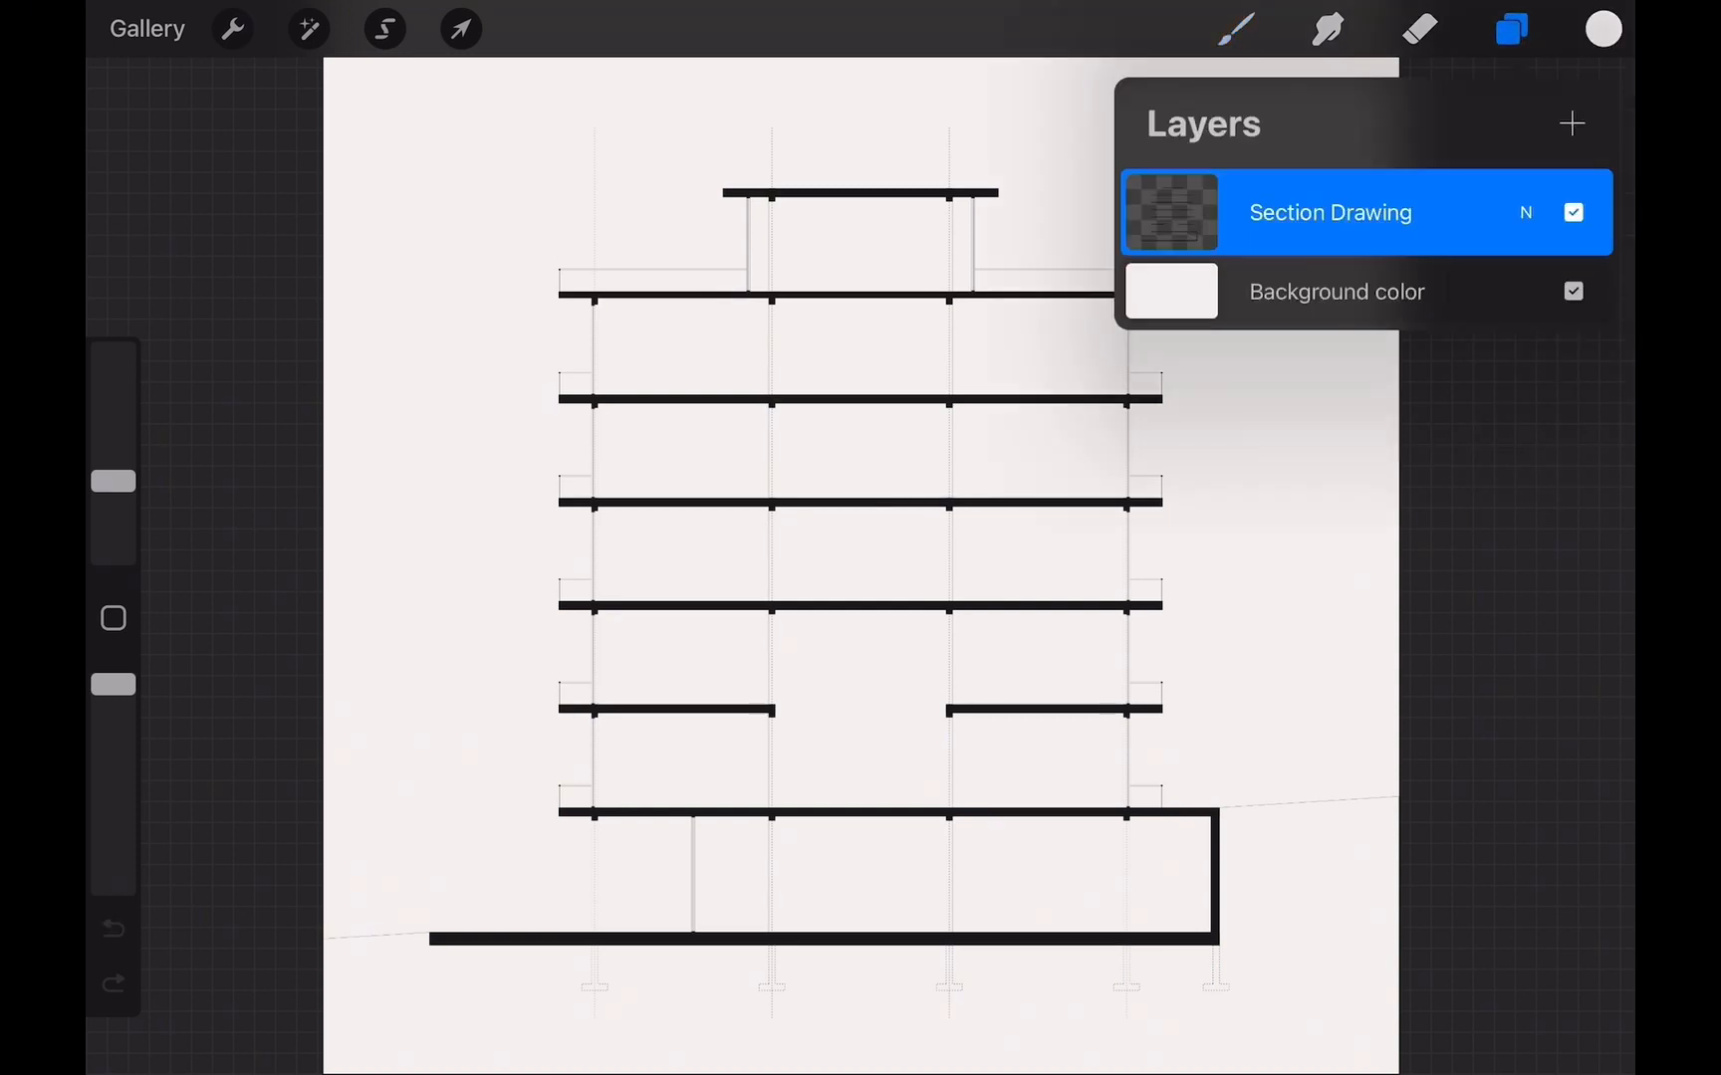
# Add a ground layer filled grey #908f8b, named Land, below Section Drawing.
pyautogui.click(385, 28)
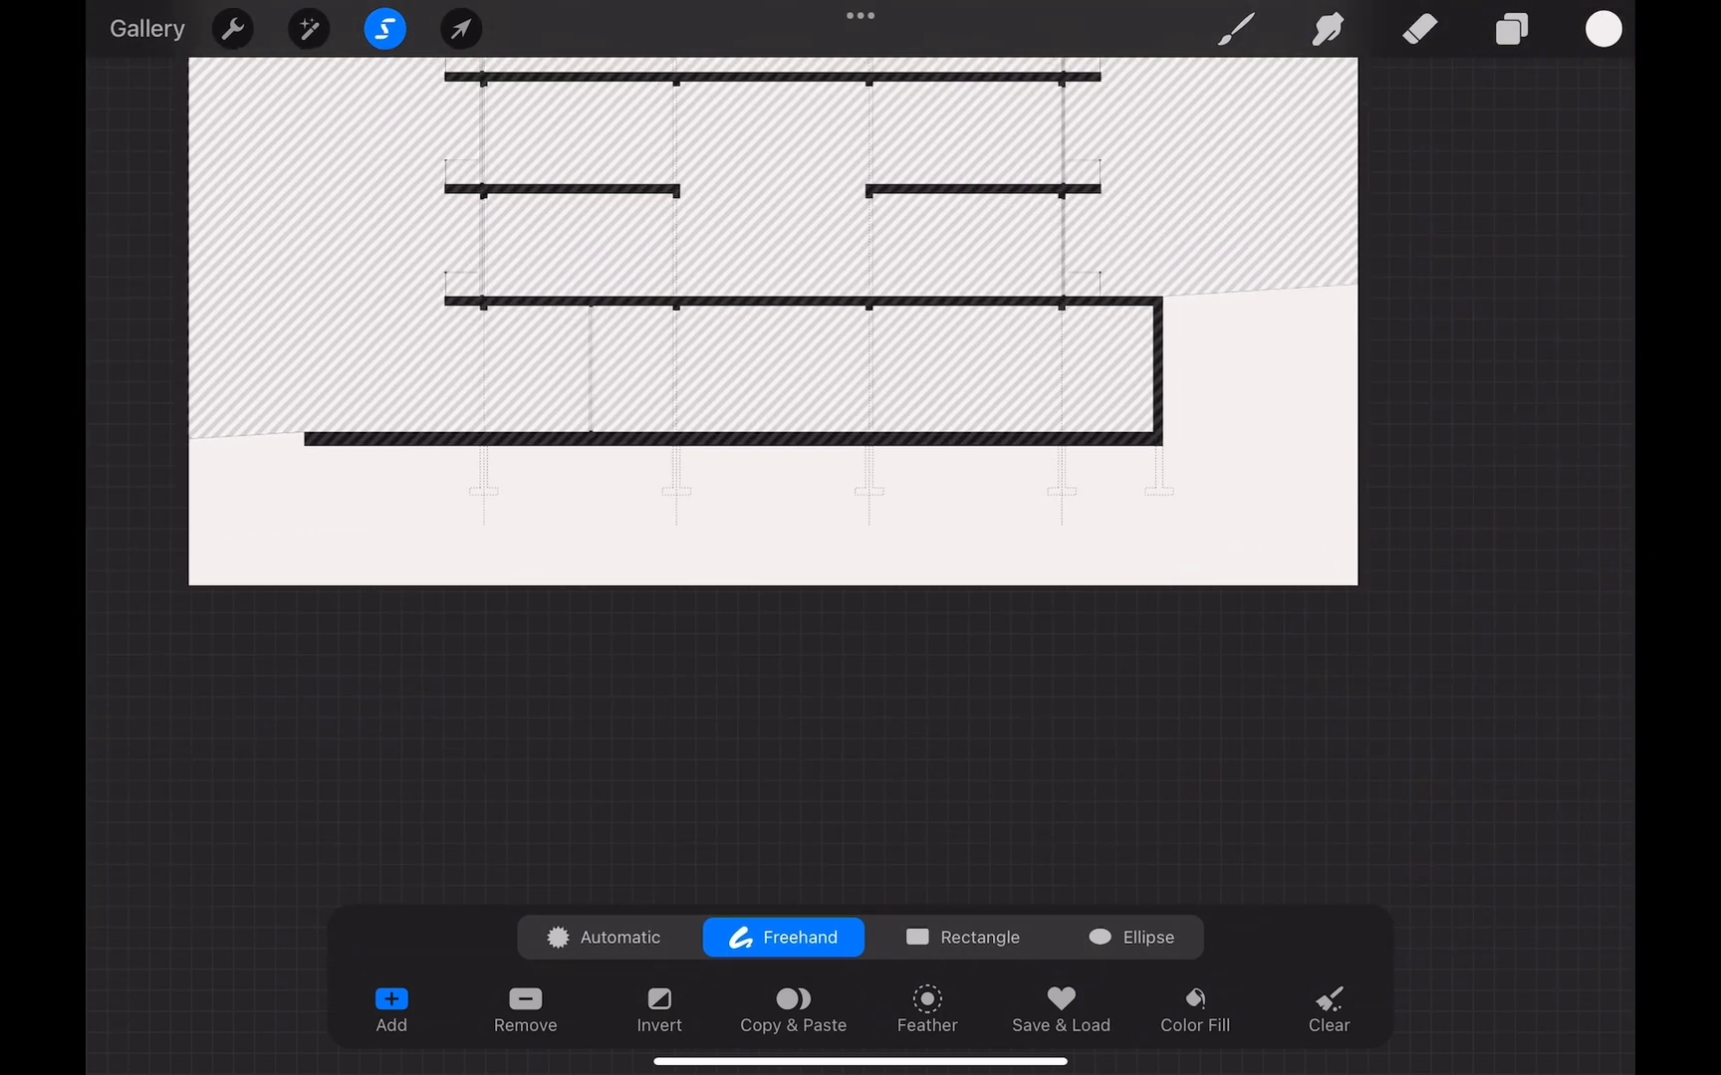
pyautogui.click(1603, 29)
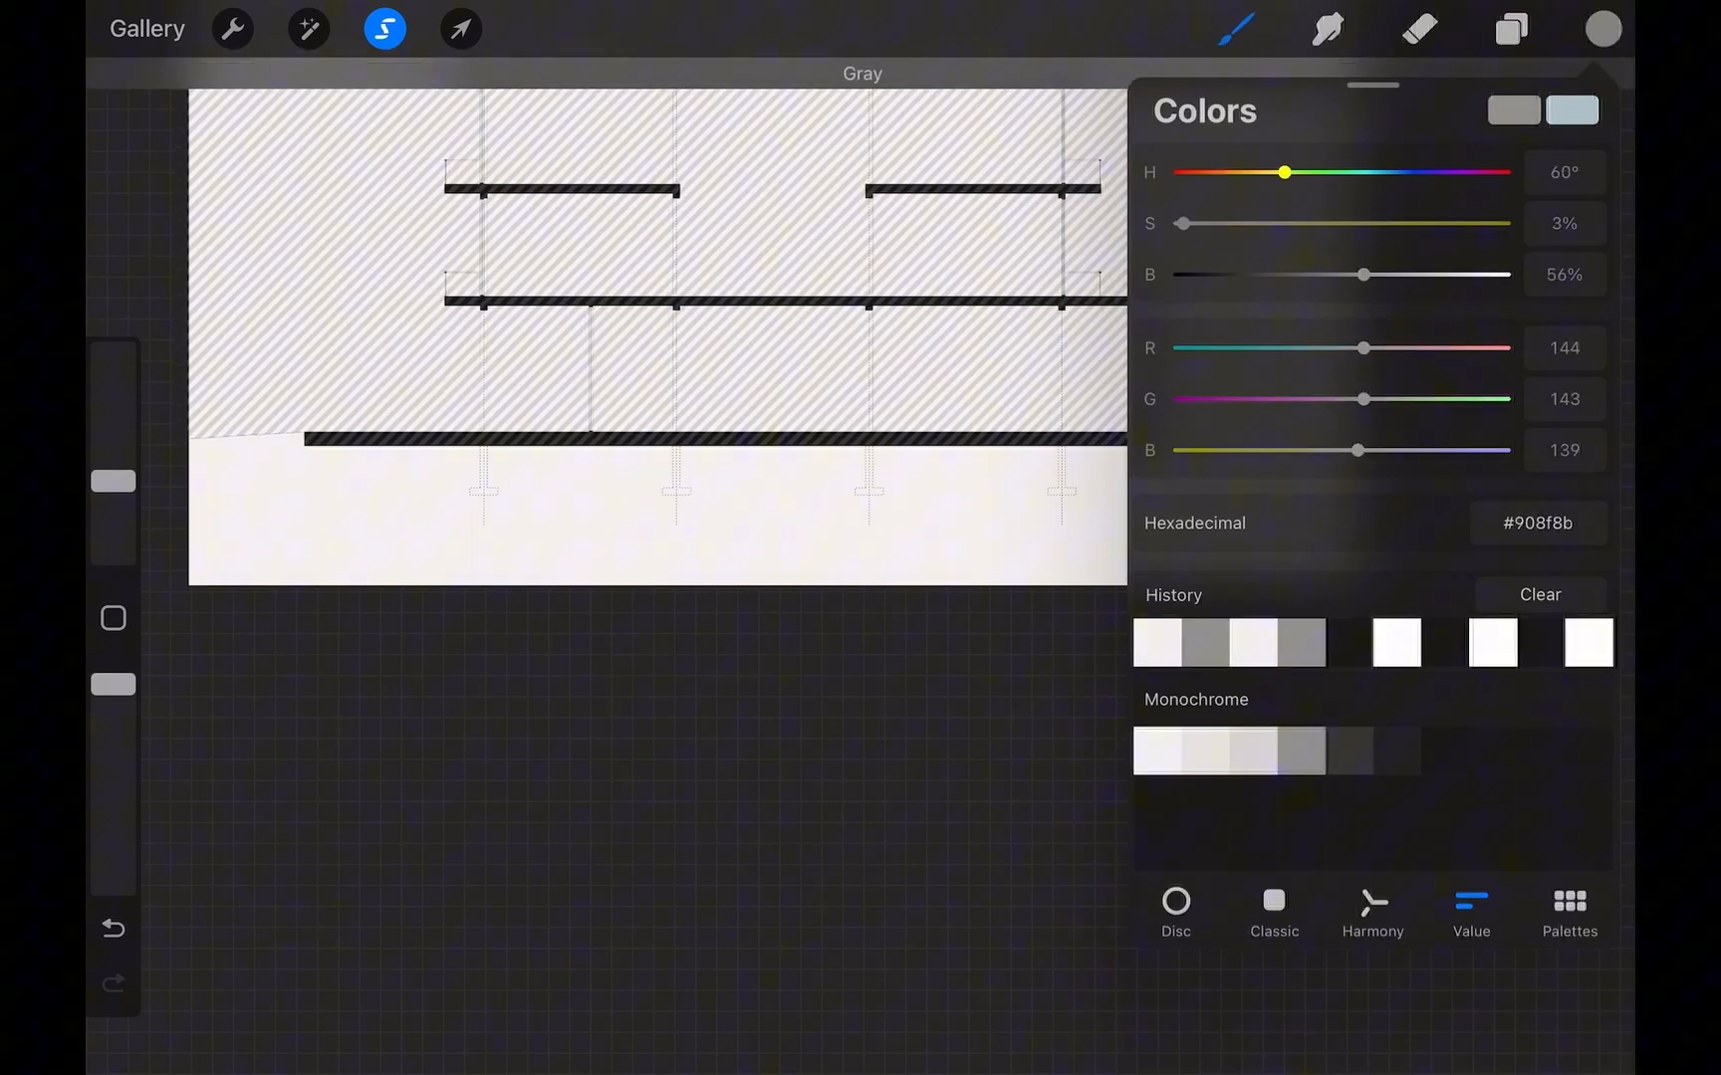
pyautogui.click(1513, 29)
pyautogui.write('Lan')
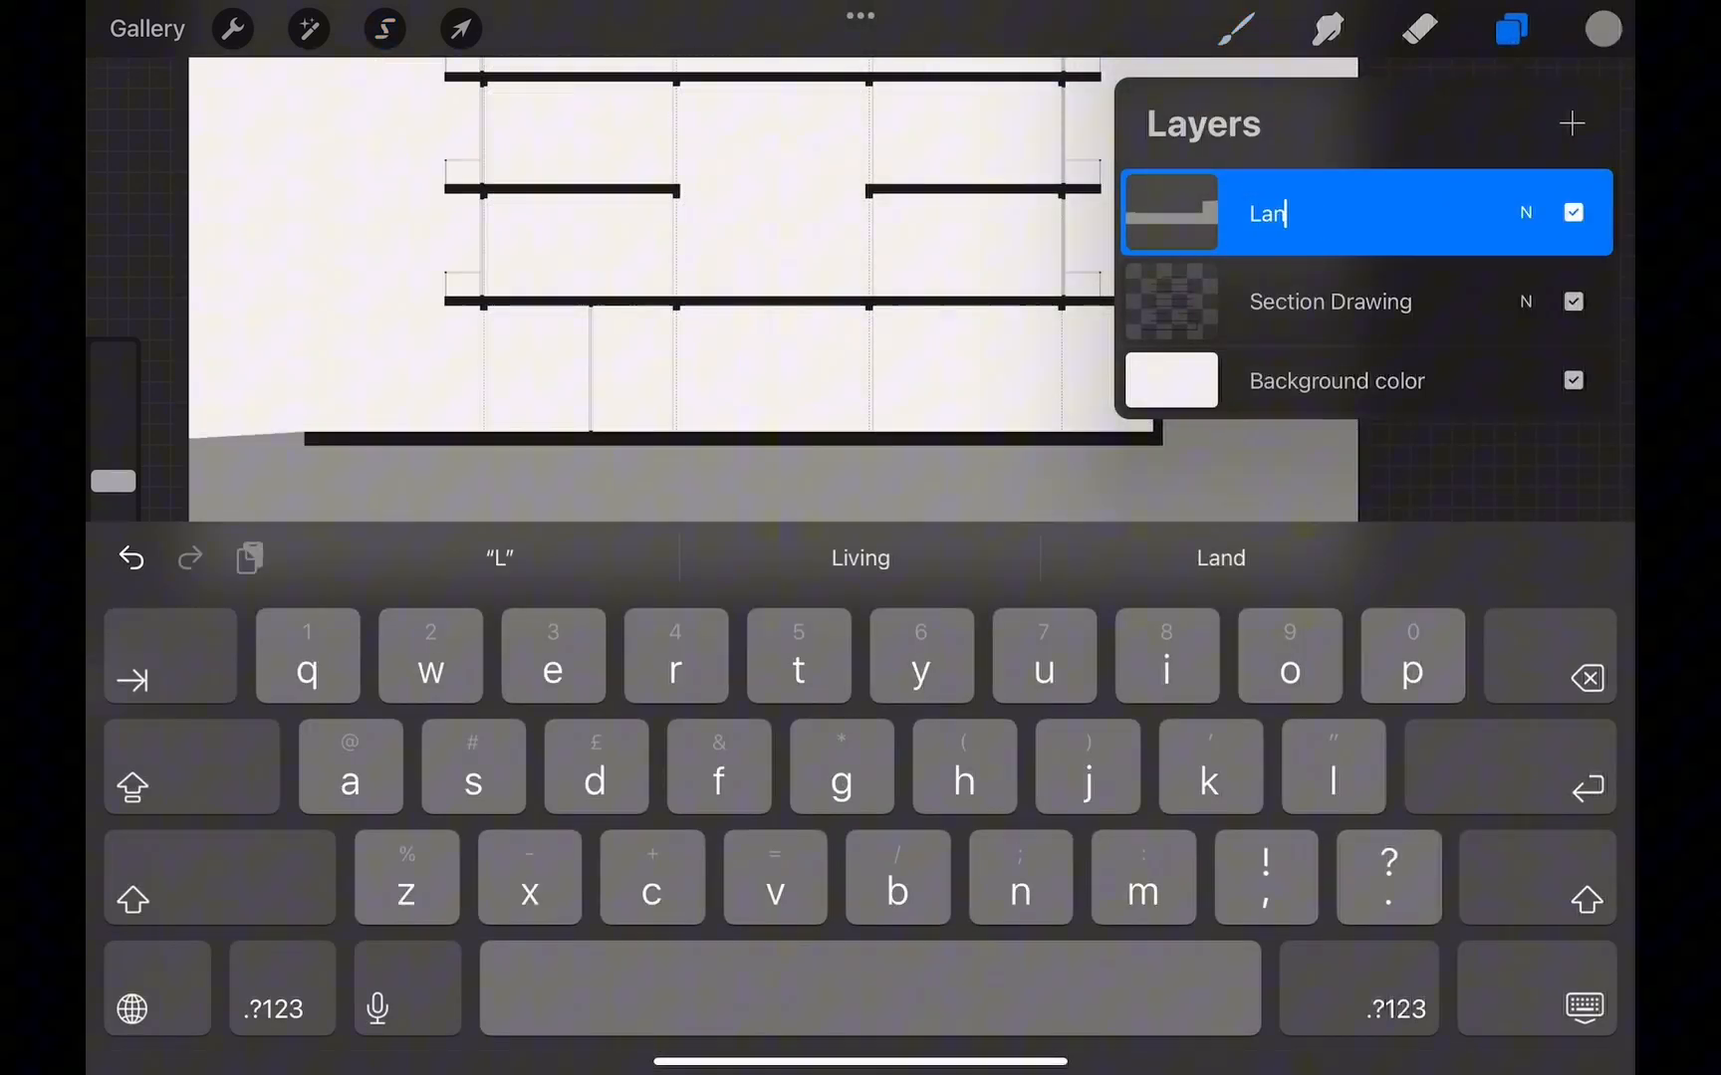
pyautogui.click(1525, 213)
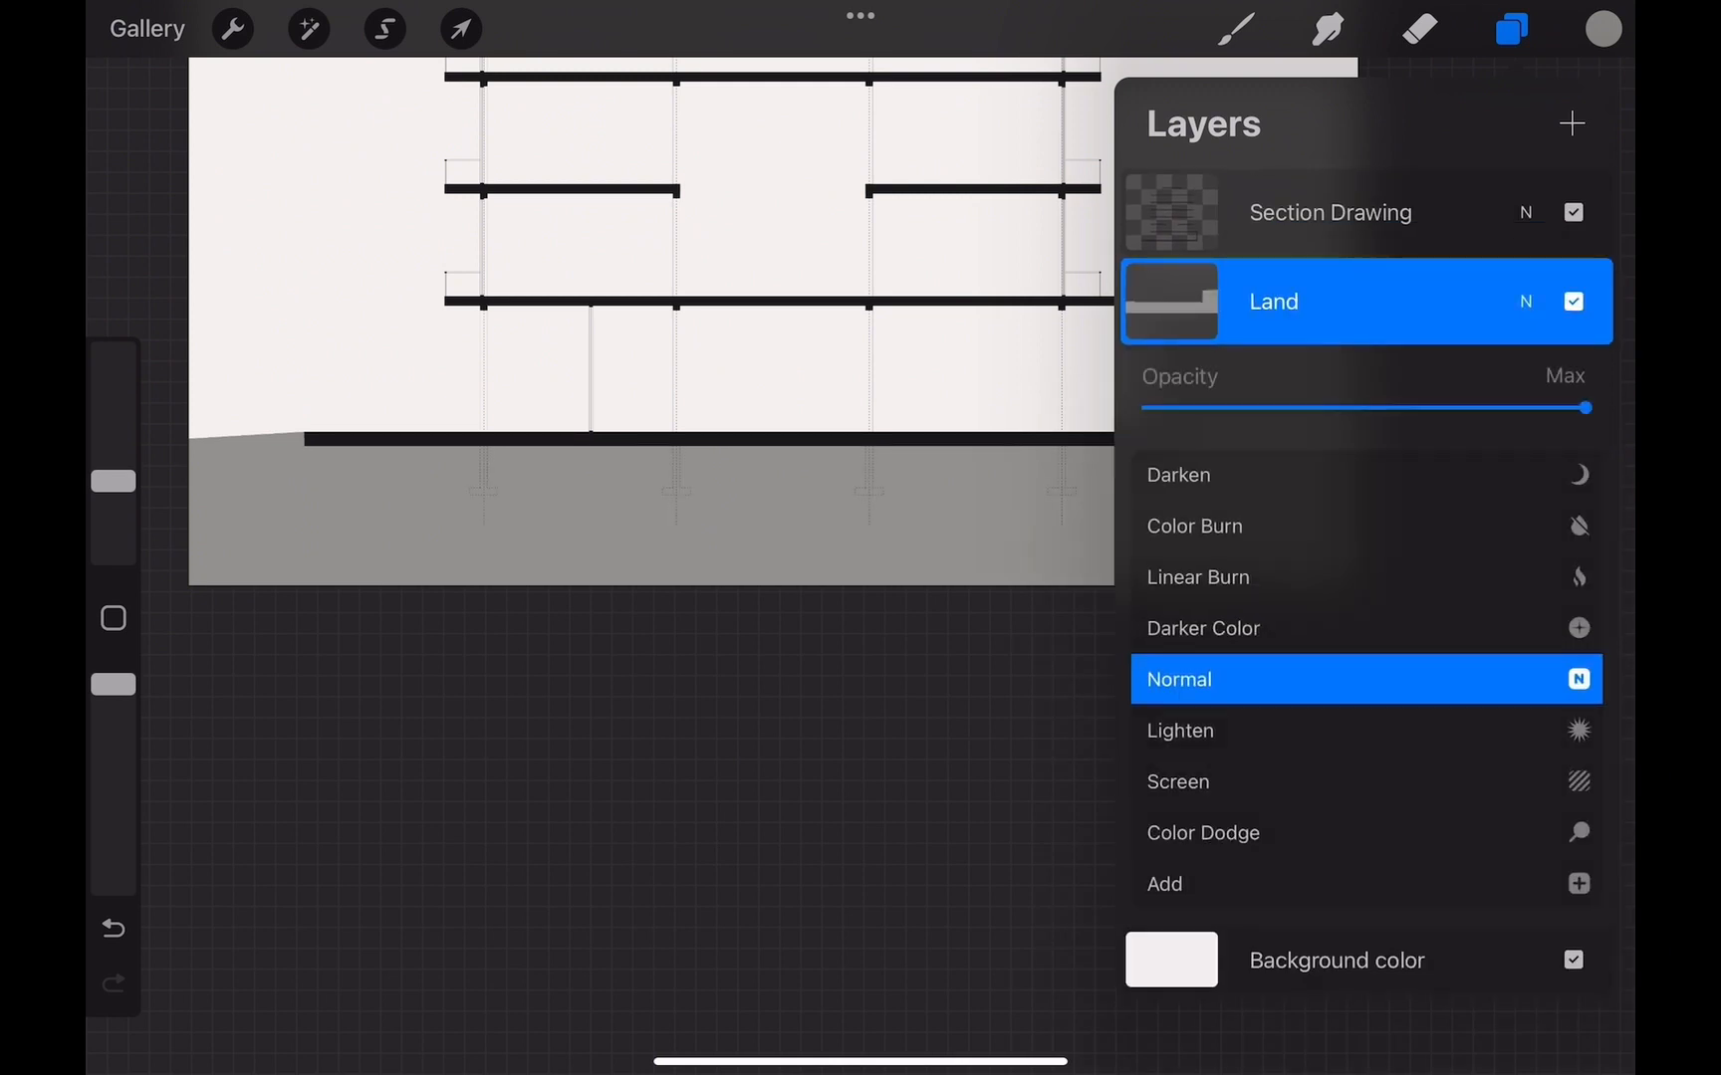
pyautogui.click(1177, 679)
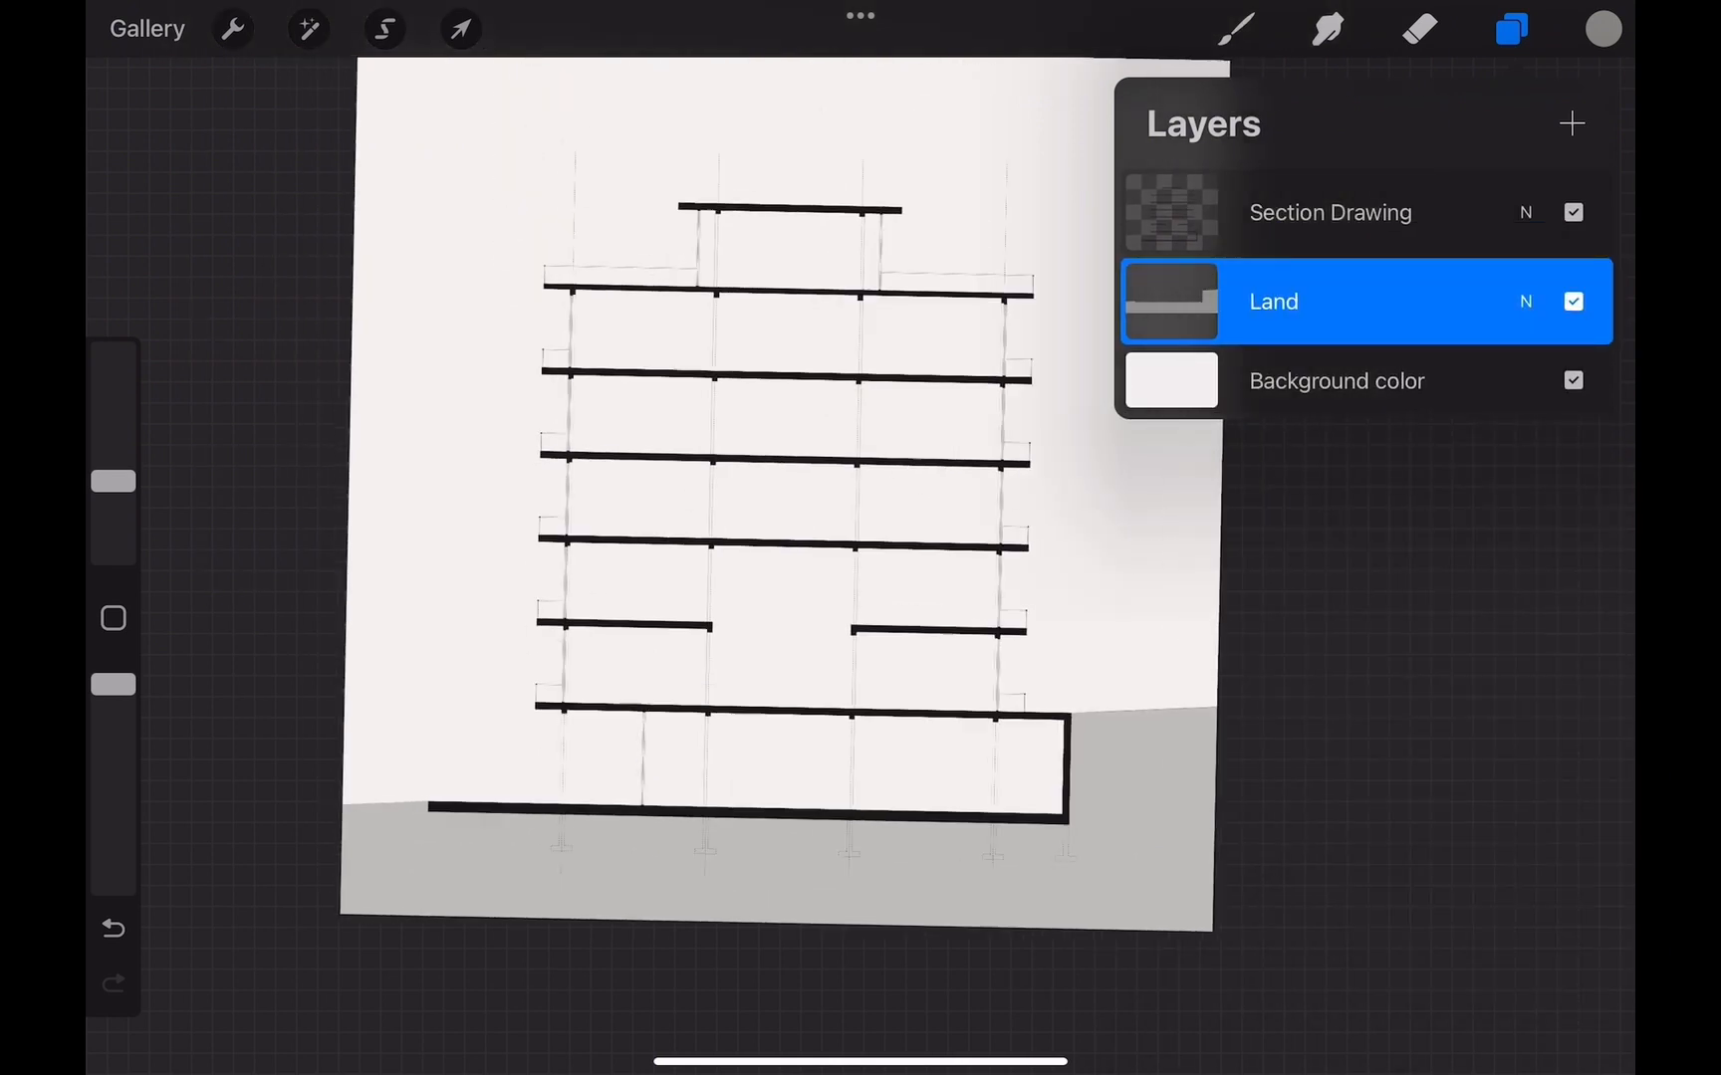
pyautogui.click(1571, 381)
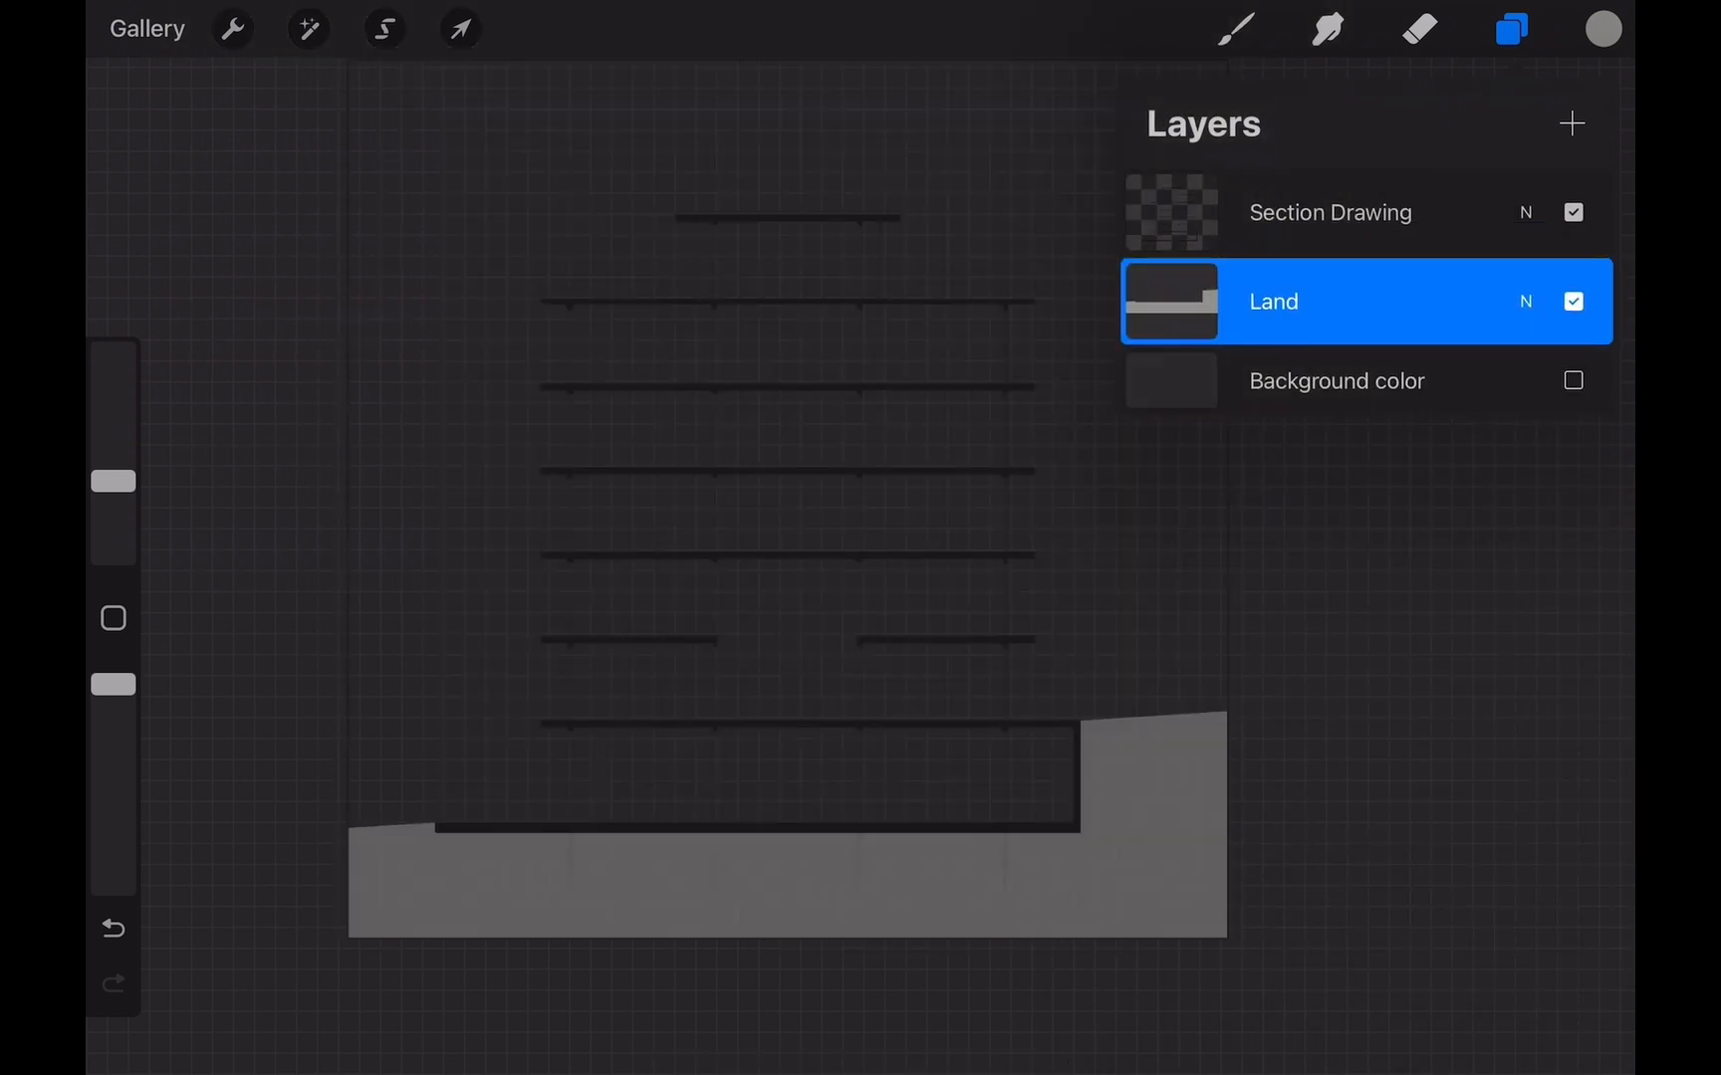
pyautogui.click(1572, 381)
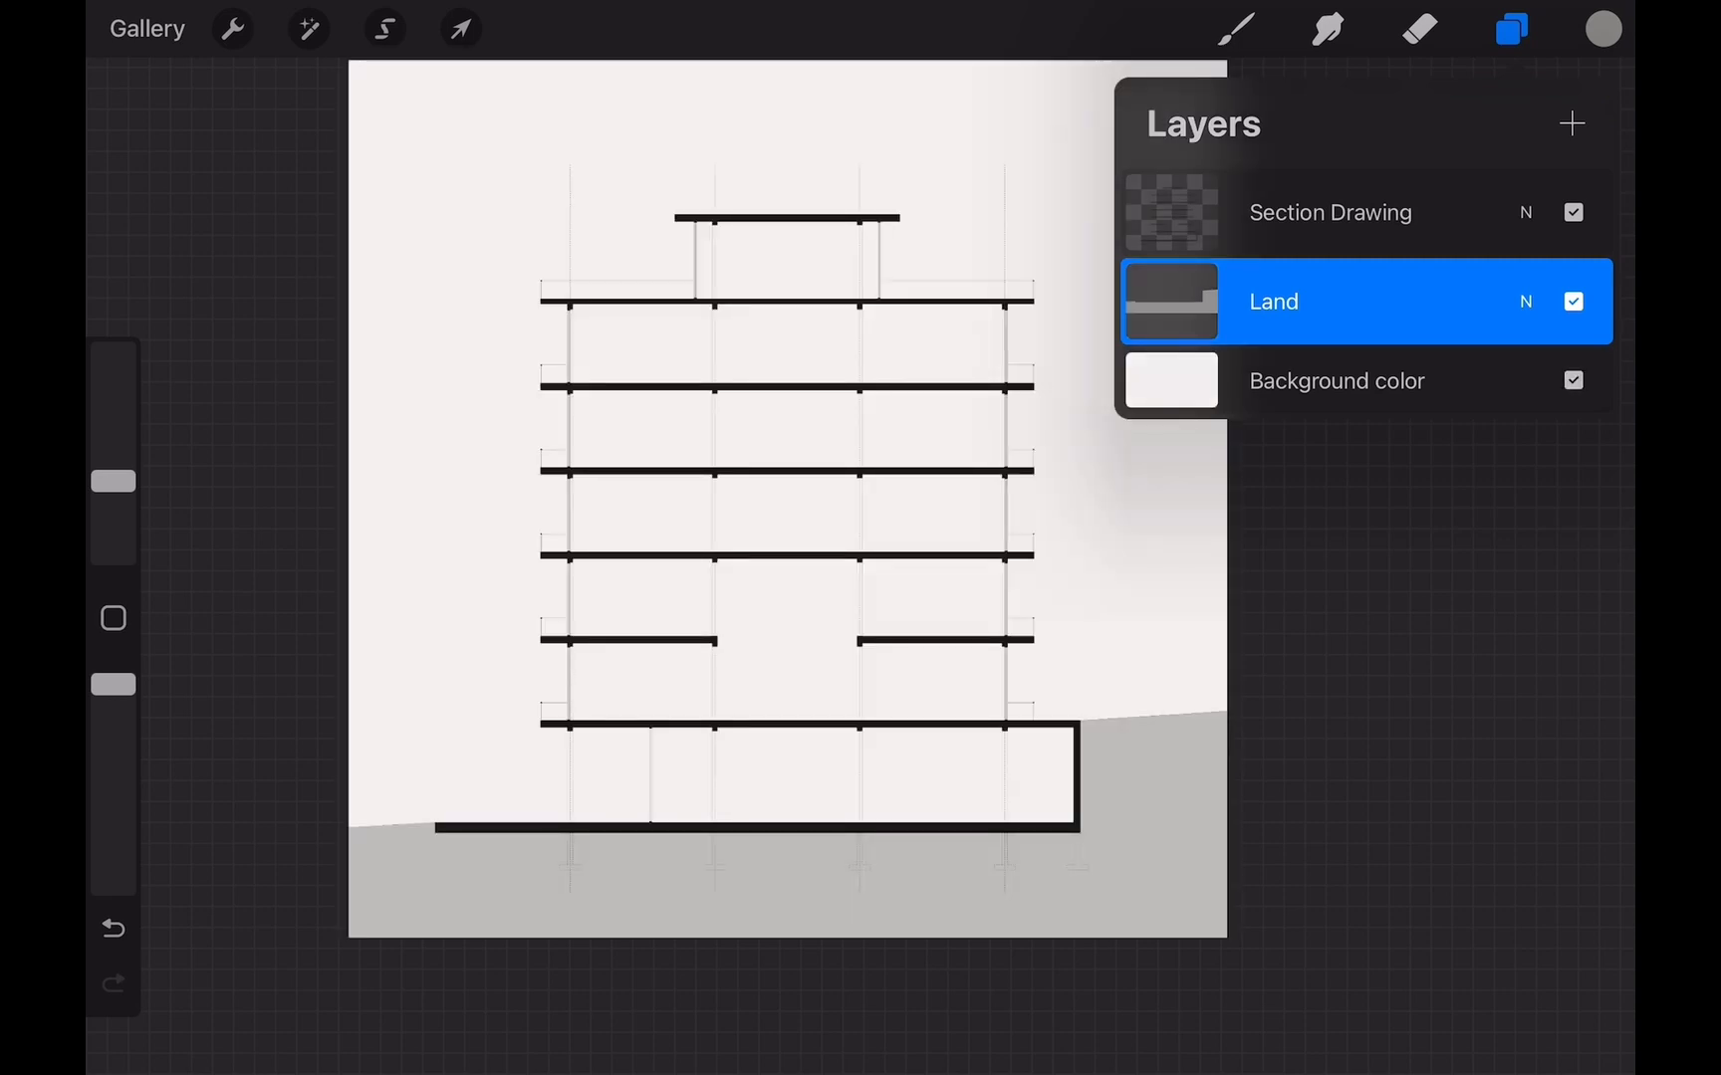
# Select the building's interior and fill a new layer with off-white.
pyautogui.click(384, 29)
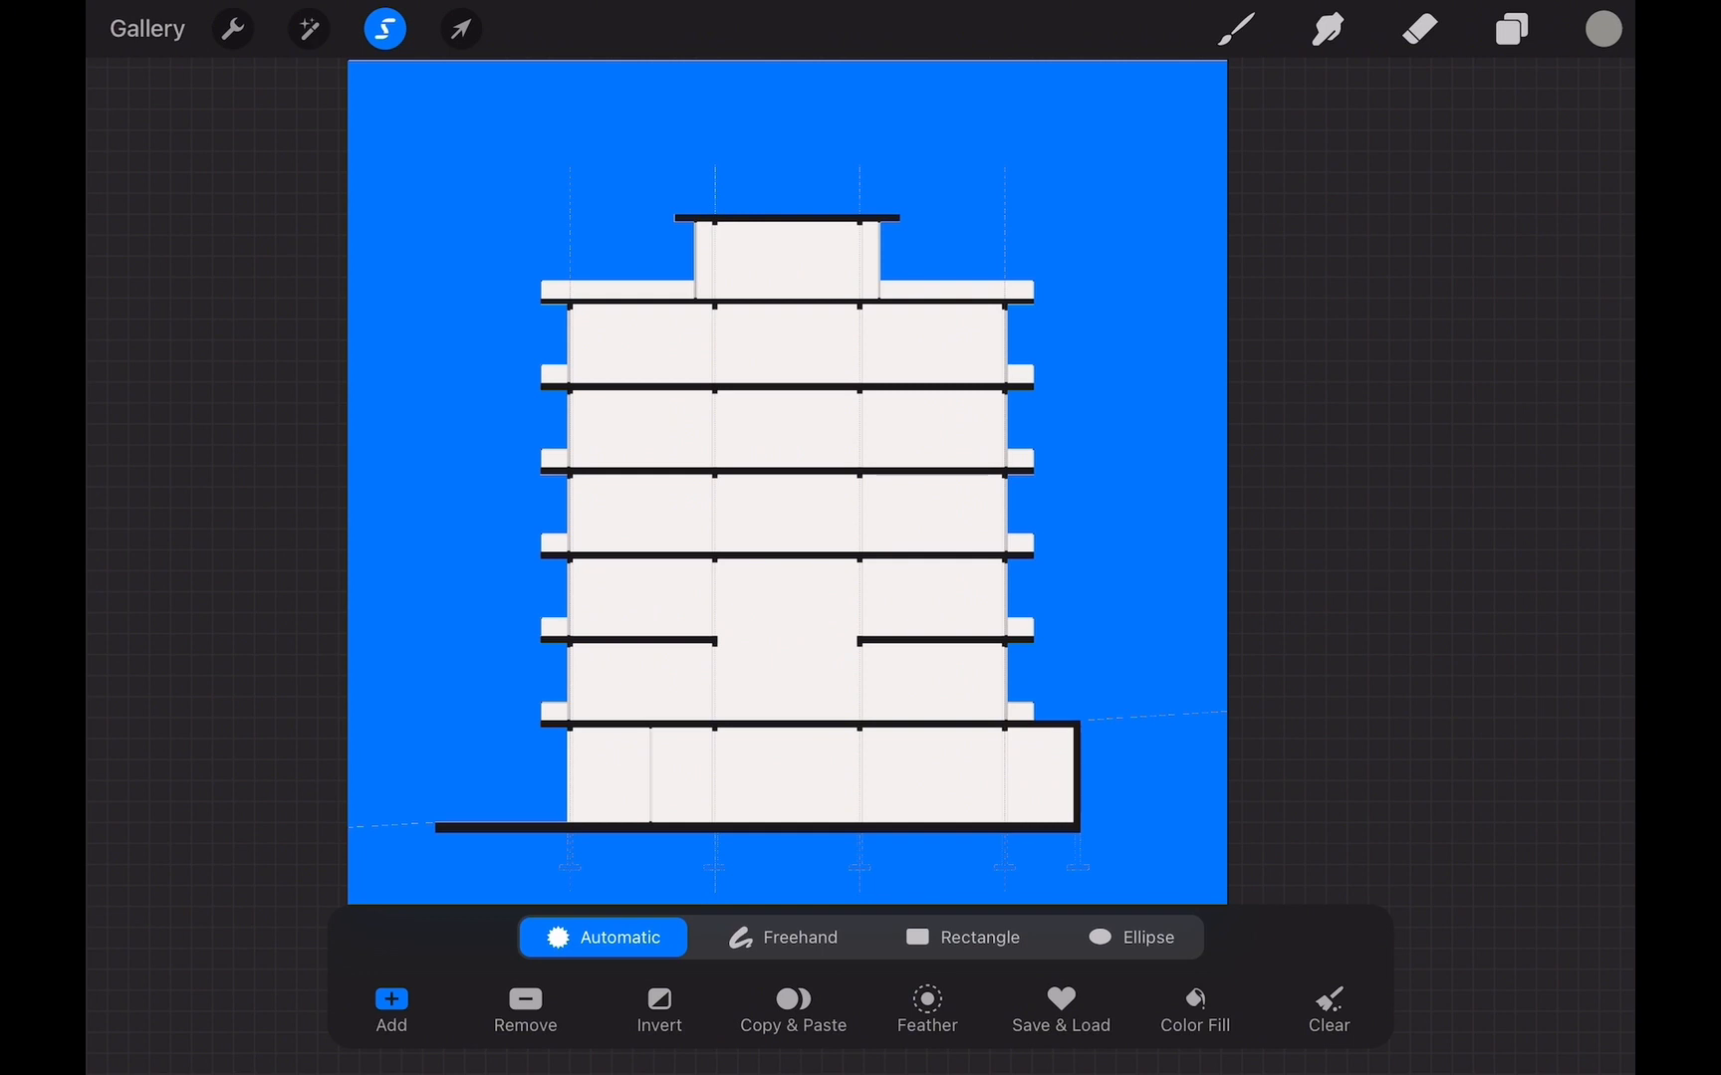
pyautogui.click(658, 1007)
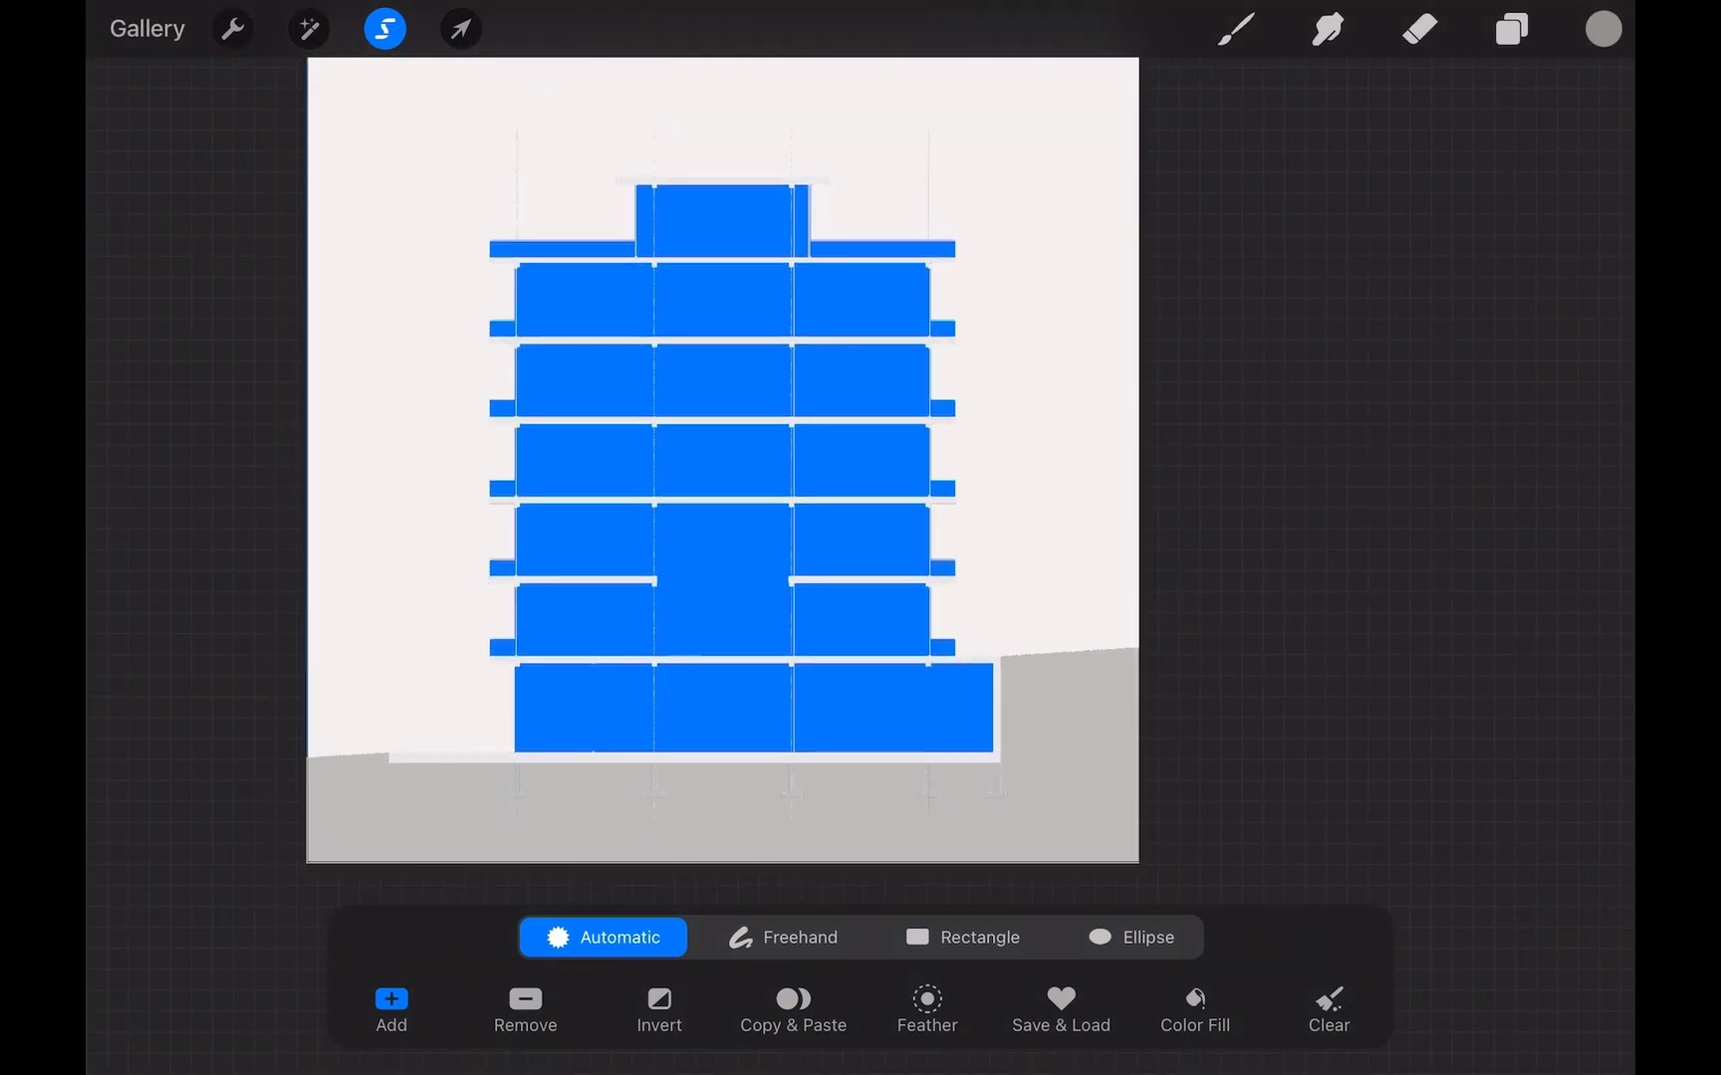
pyautogui.click(1601, 28)
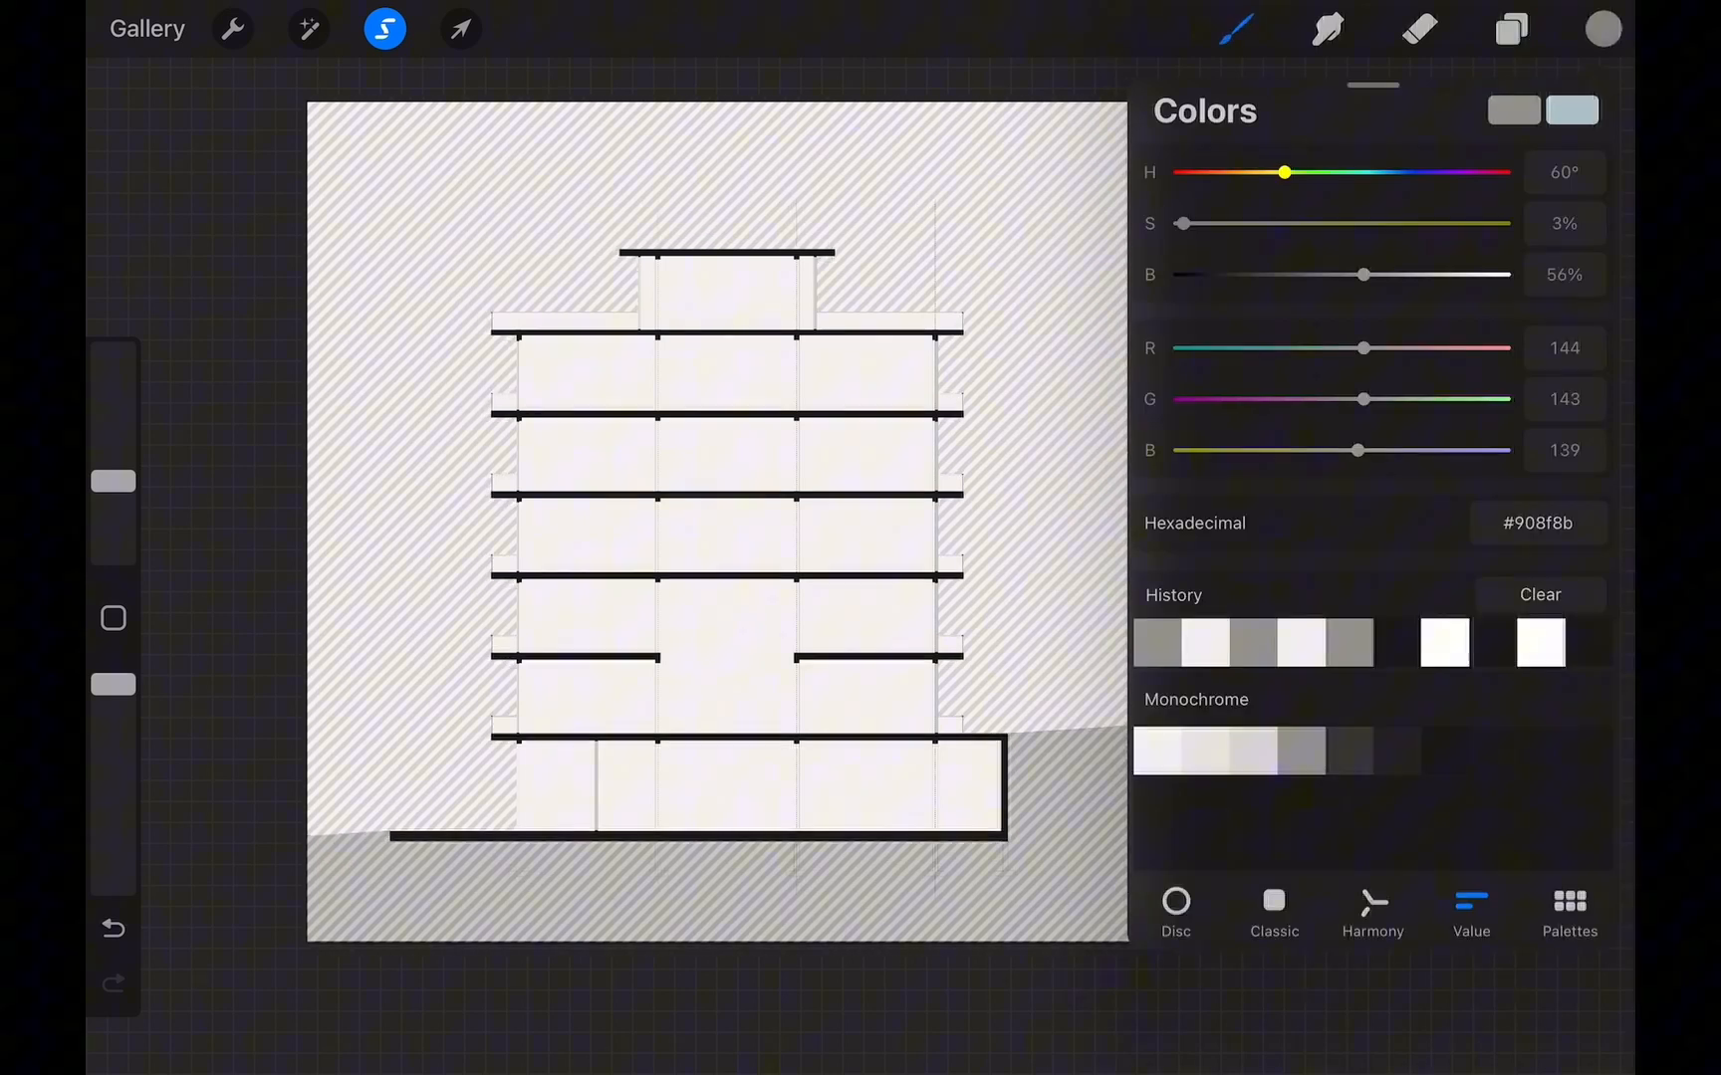
pyautogui.click(1509, 28)
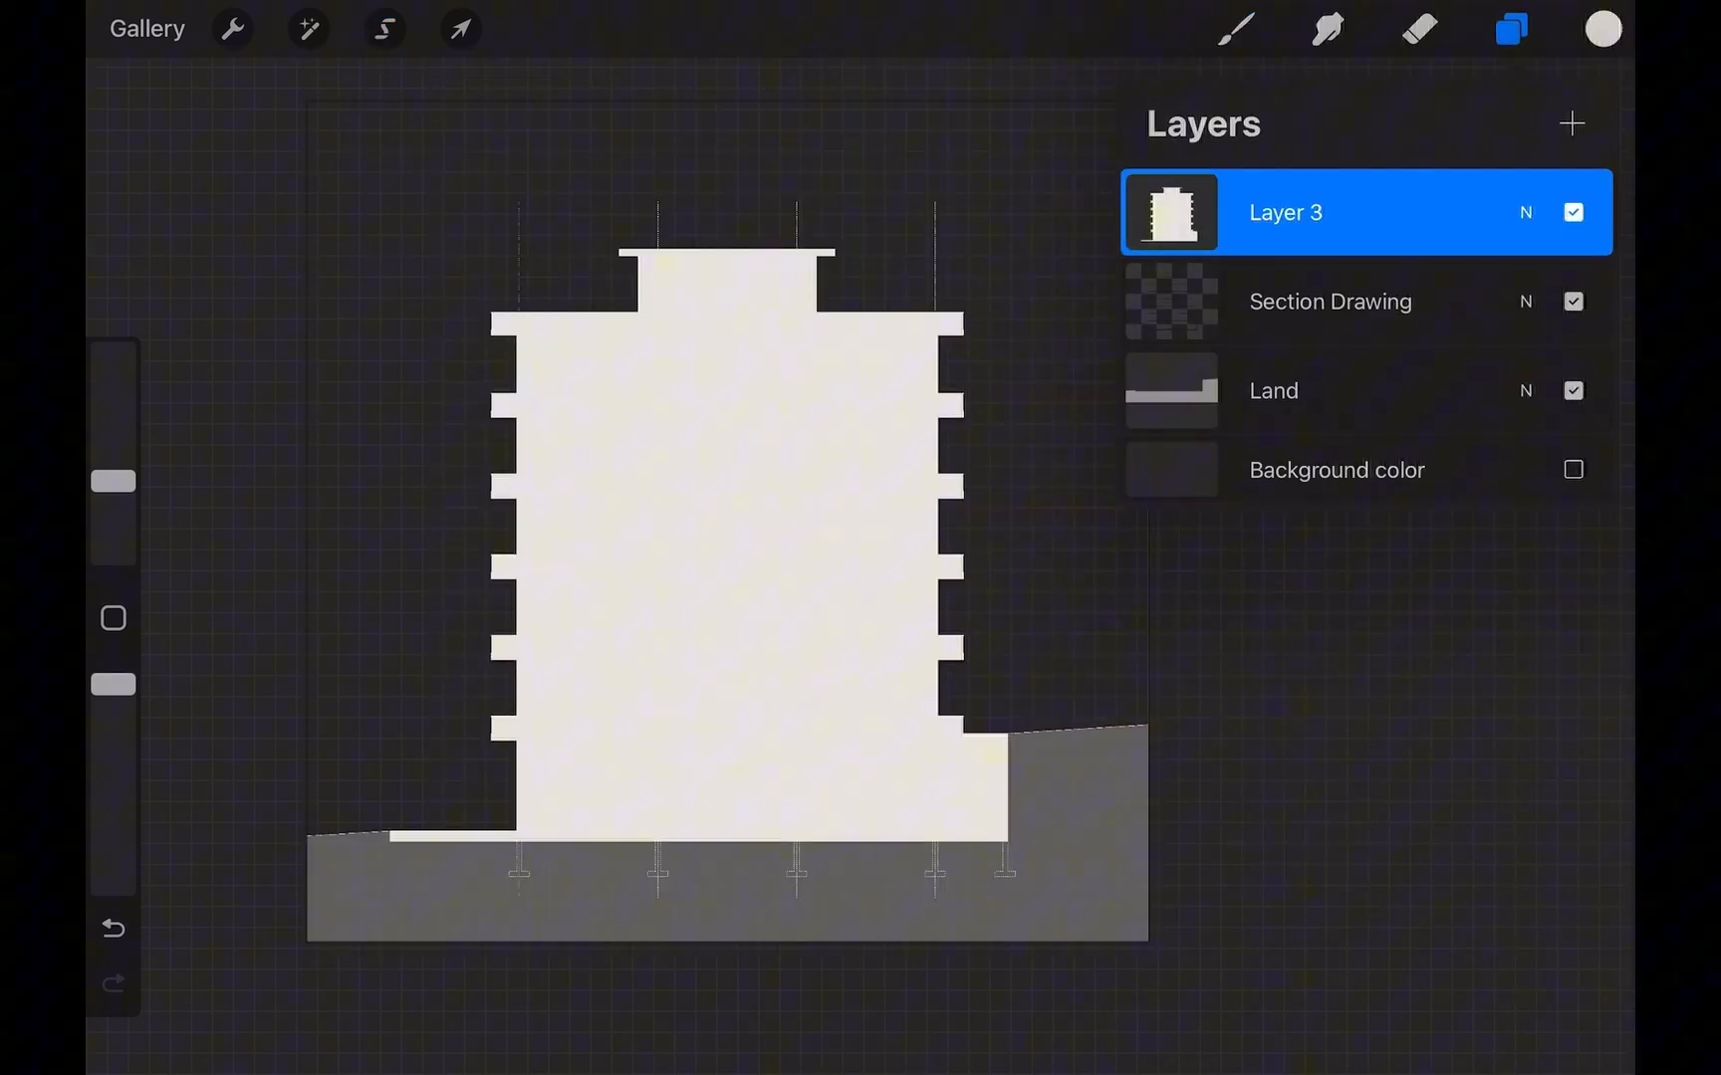
# Trim the excess off-white fill outside the section using rectangle selections and Clear.
pyautogui.click(385, 28)
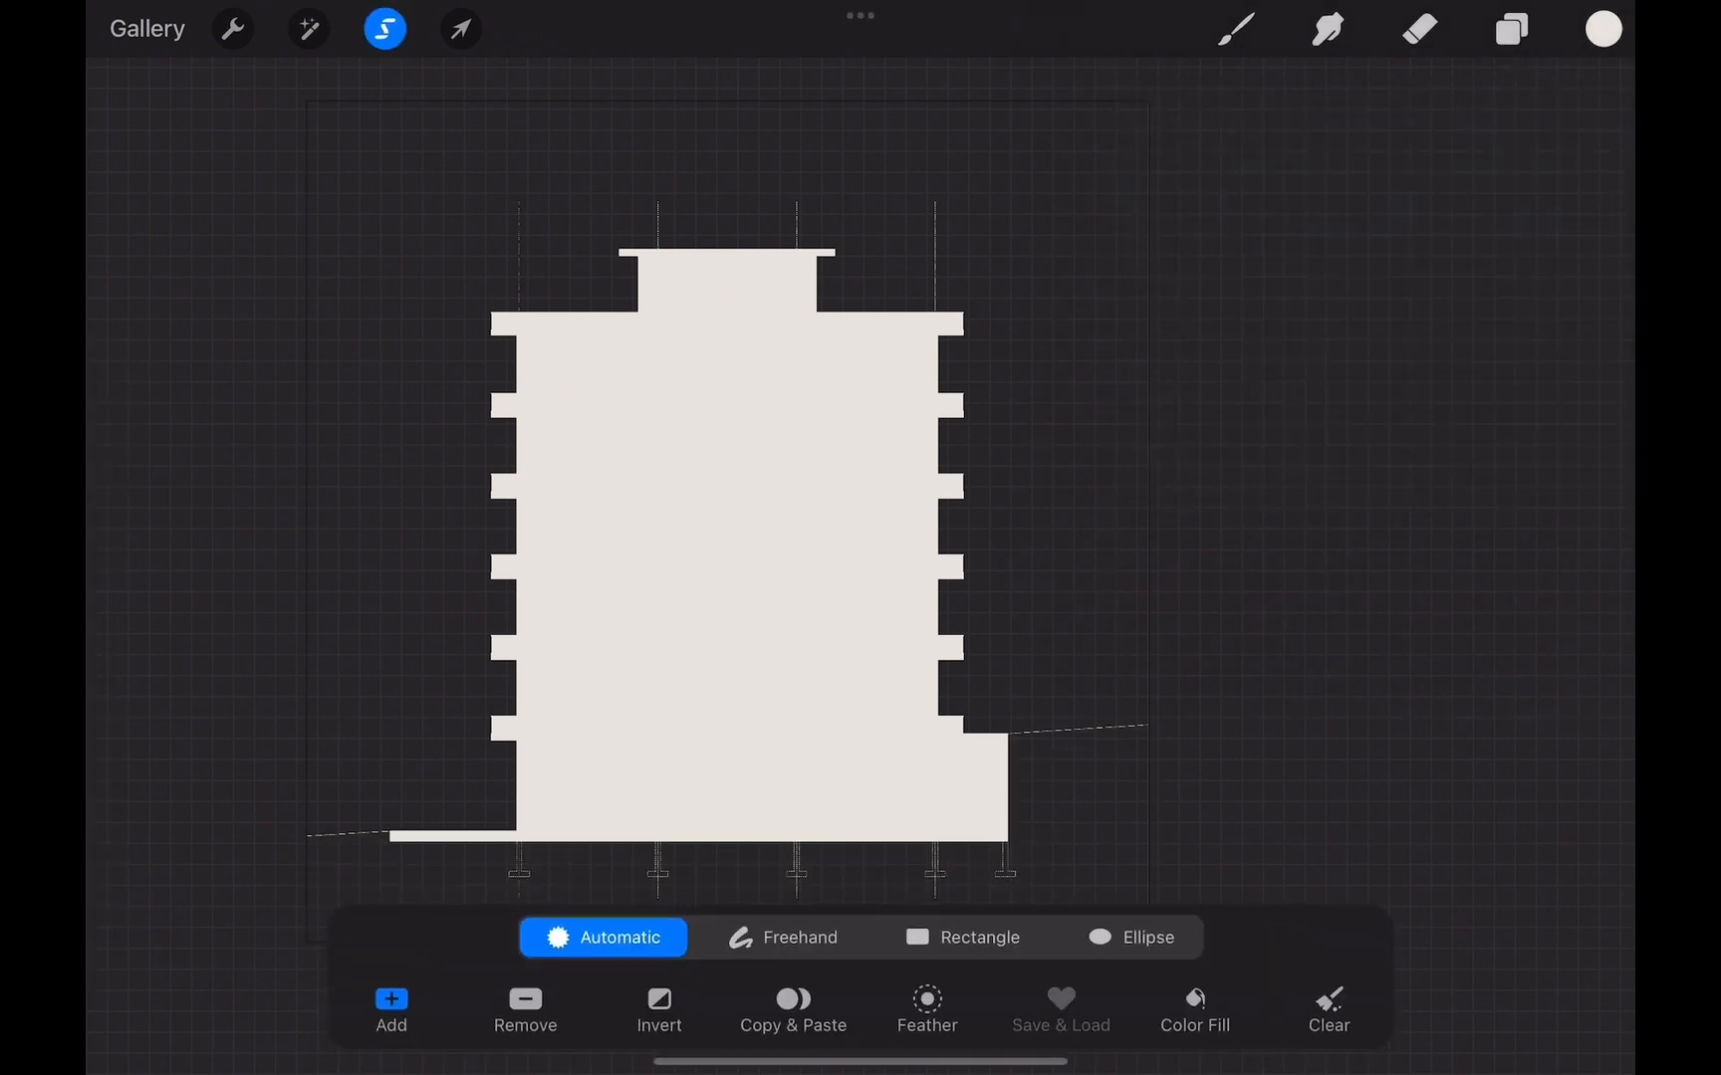
pyautogui.click(962, 937)
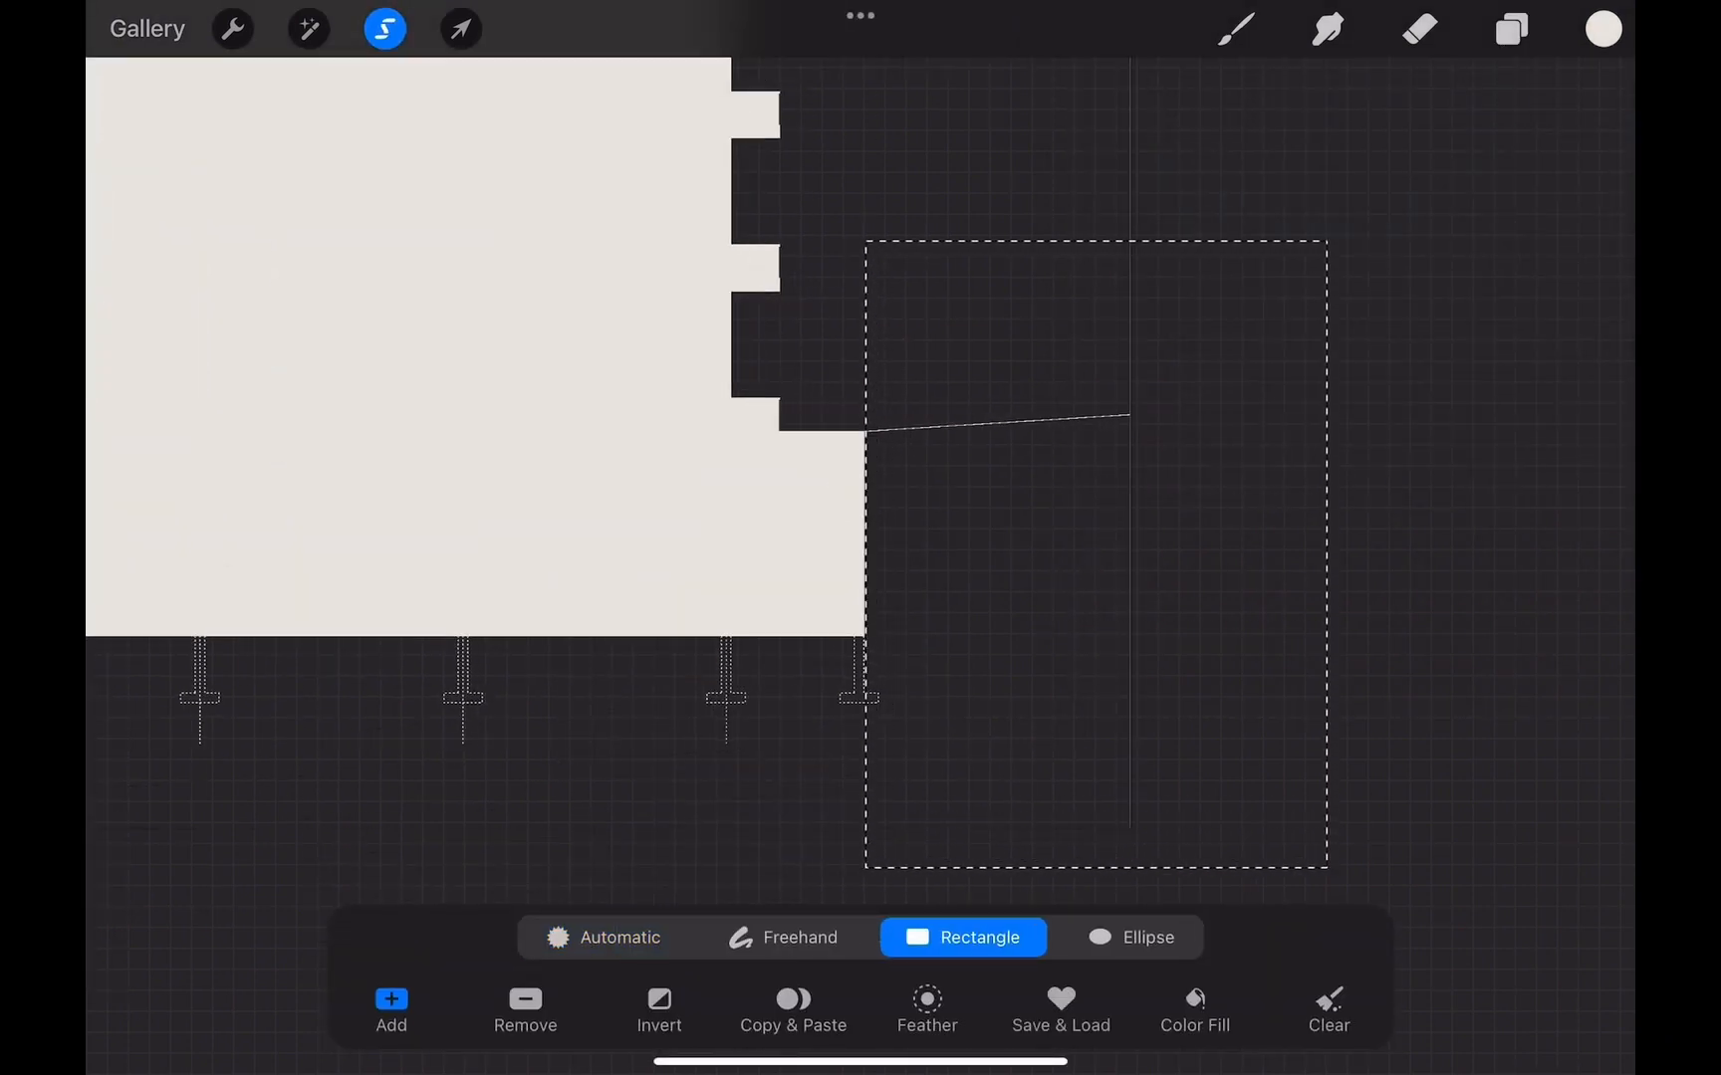
pyautogui.click(1510, 29)
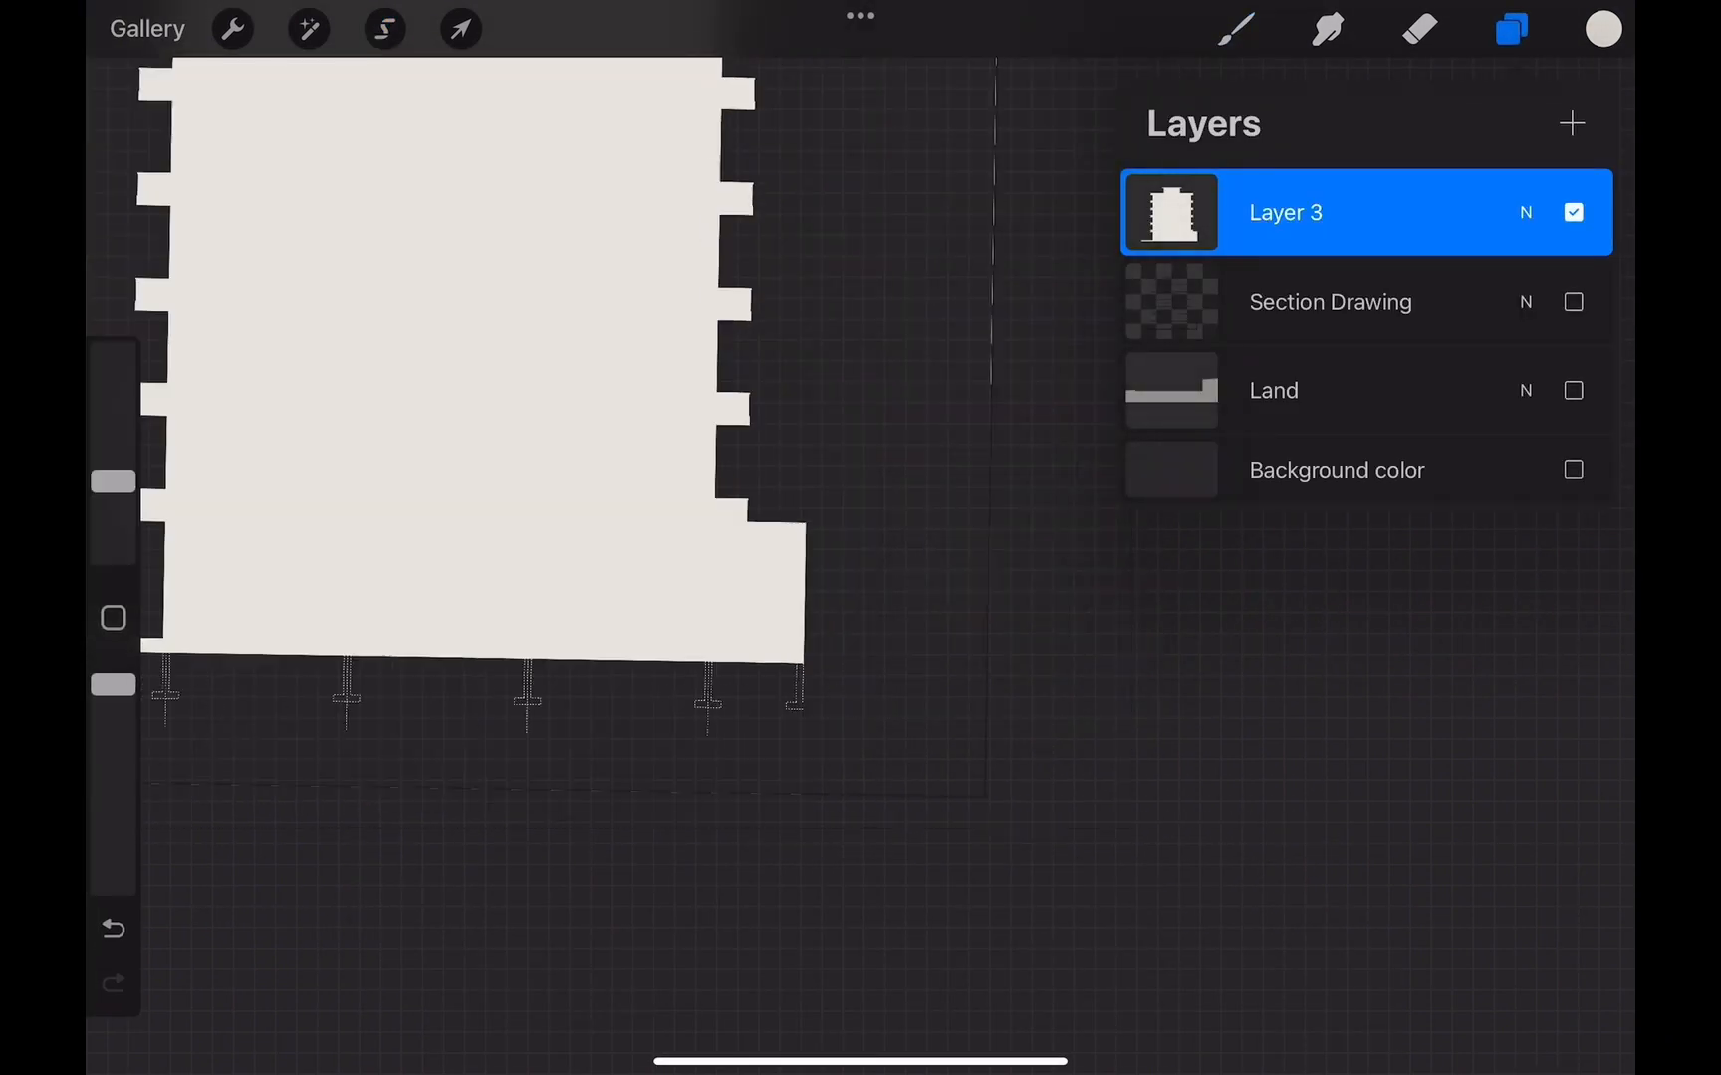
pyautogui.click(383, 28)
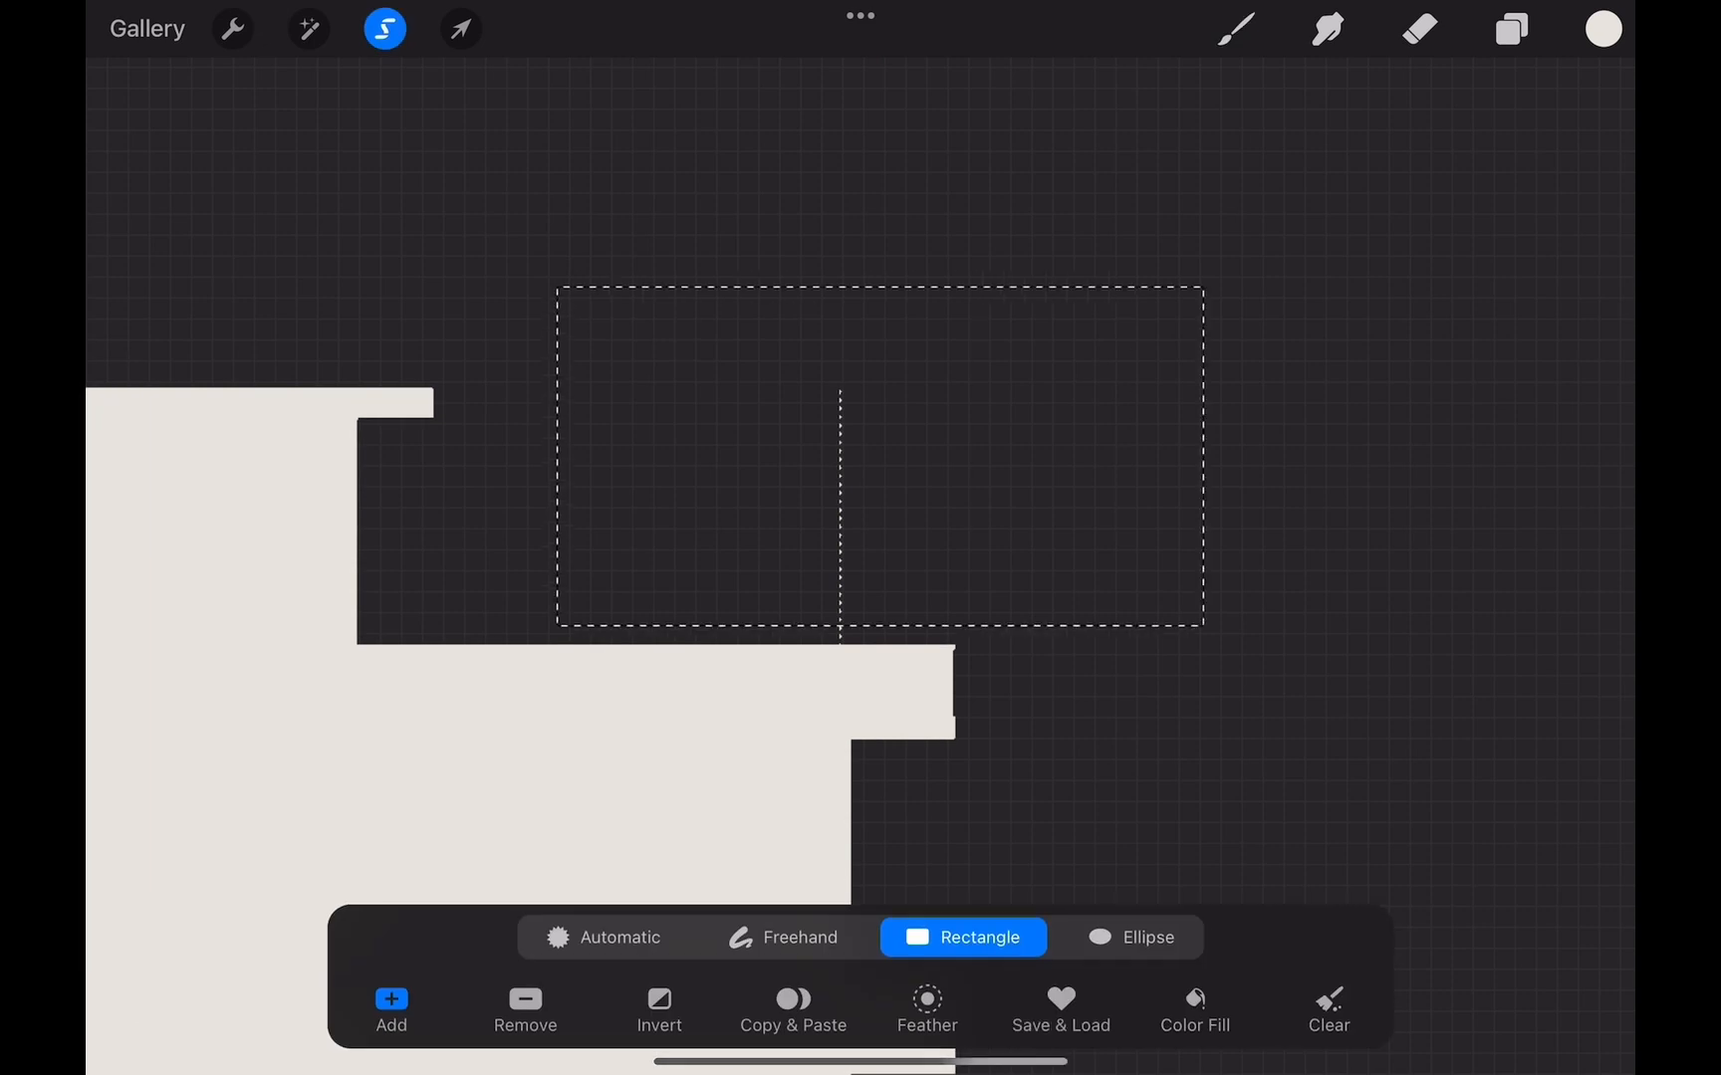
pyautogui.click(1509, 29)
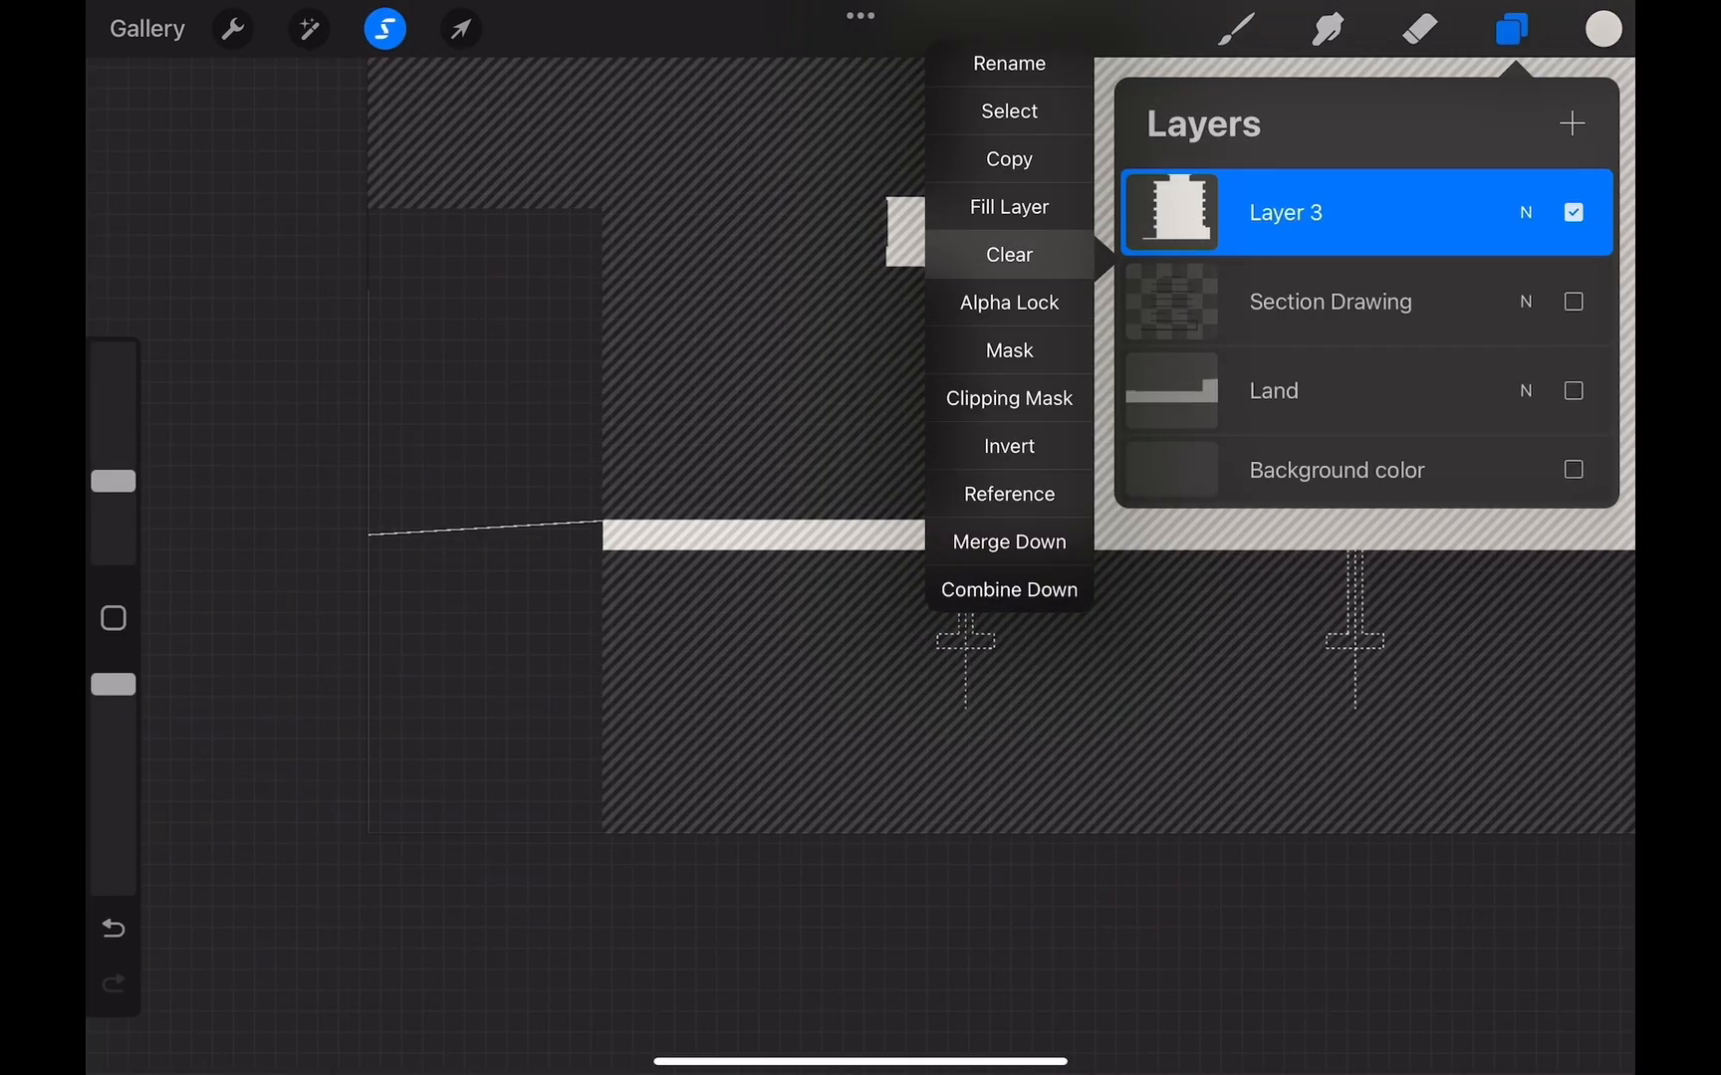
pyautogui.click(1007, 206)
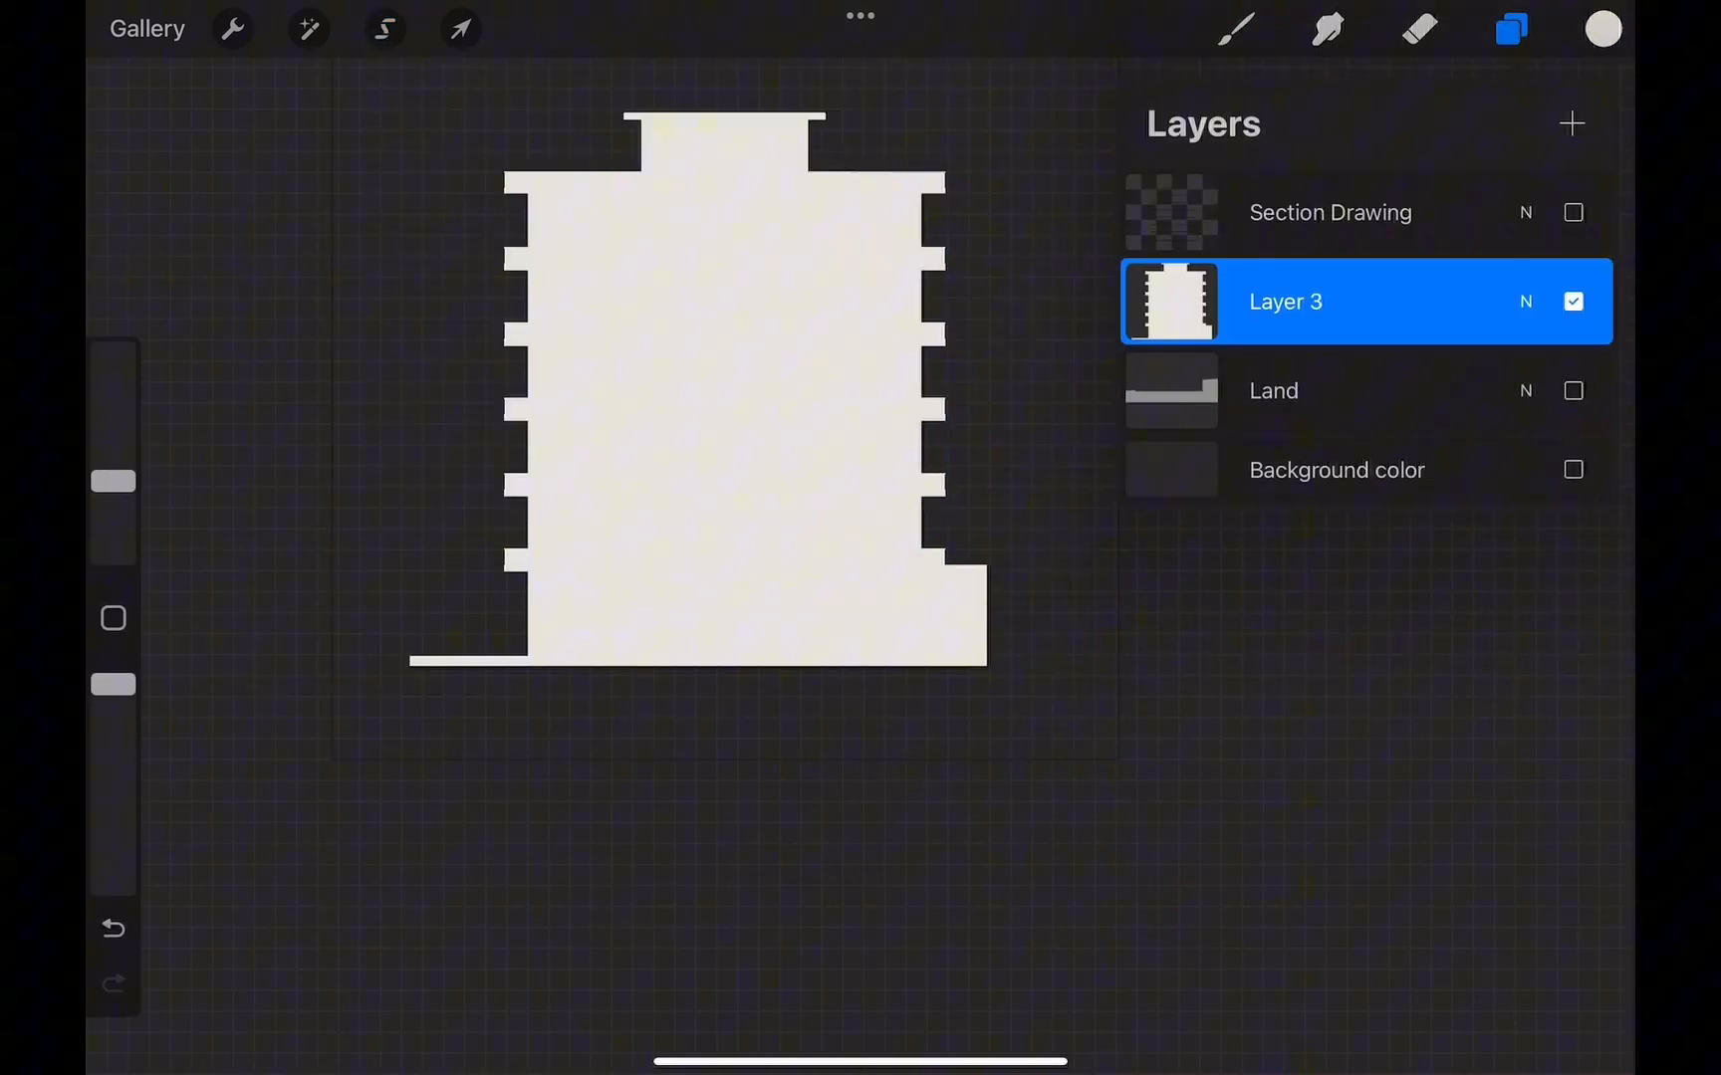
pyautogui.click(384, 29)
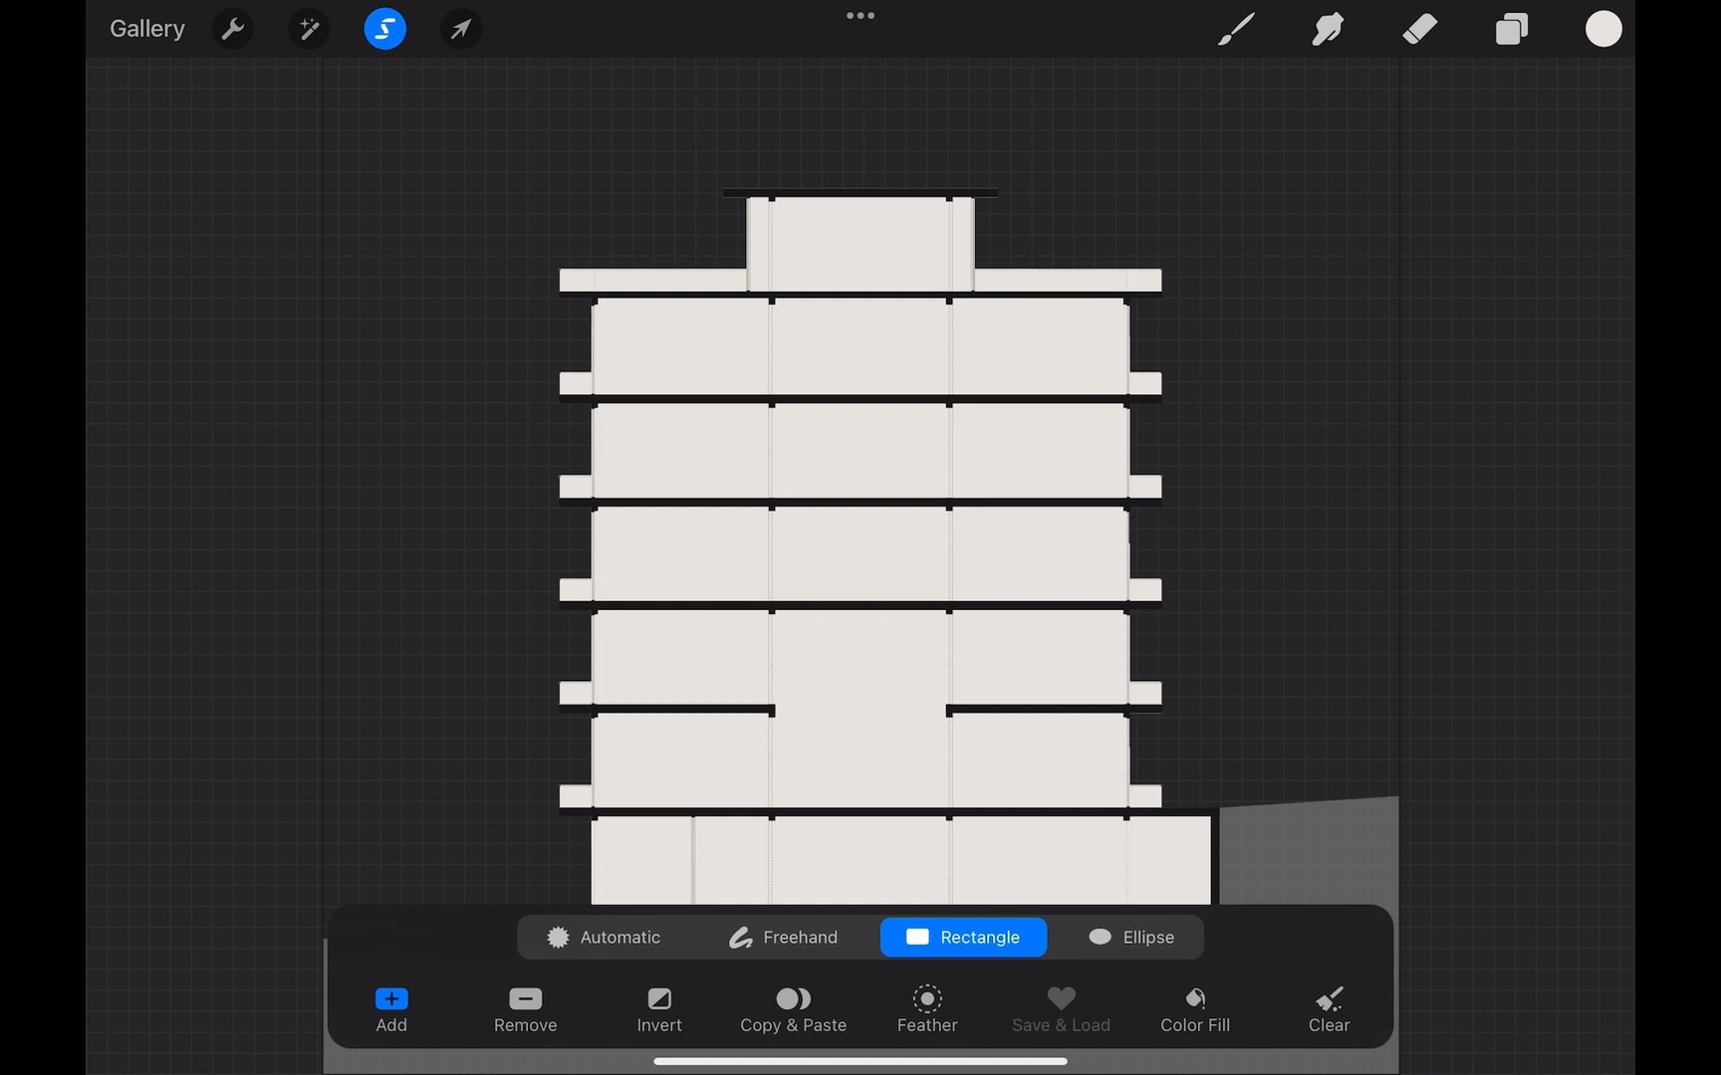
# Name the fill layer Building Hatch, duplicate it, and make the copy a grey Building Shadow.
pyautogui.click(1510, 29)
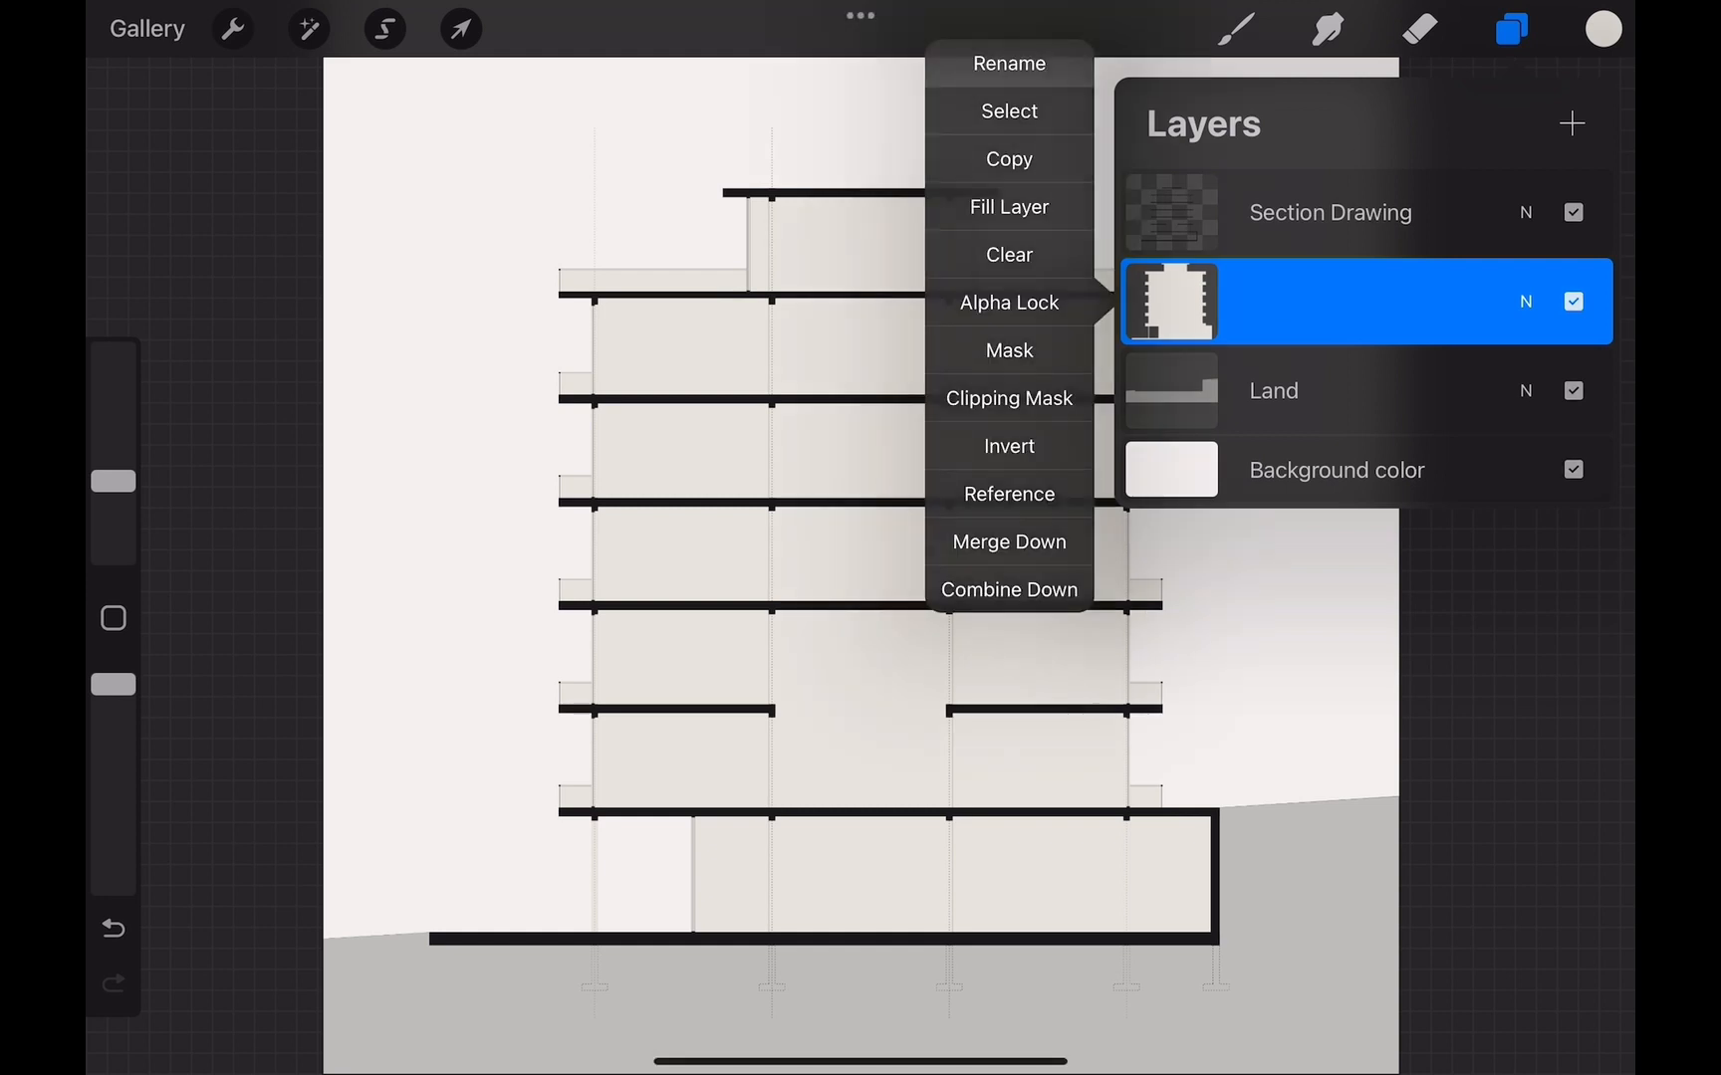
pyautogui.click(1009, 62)
pyautogui.write('Building Hatch')
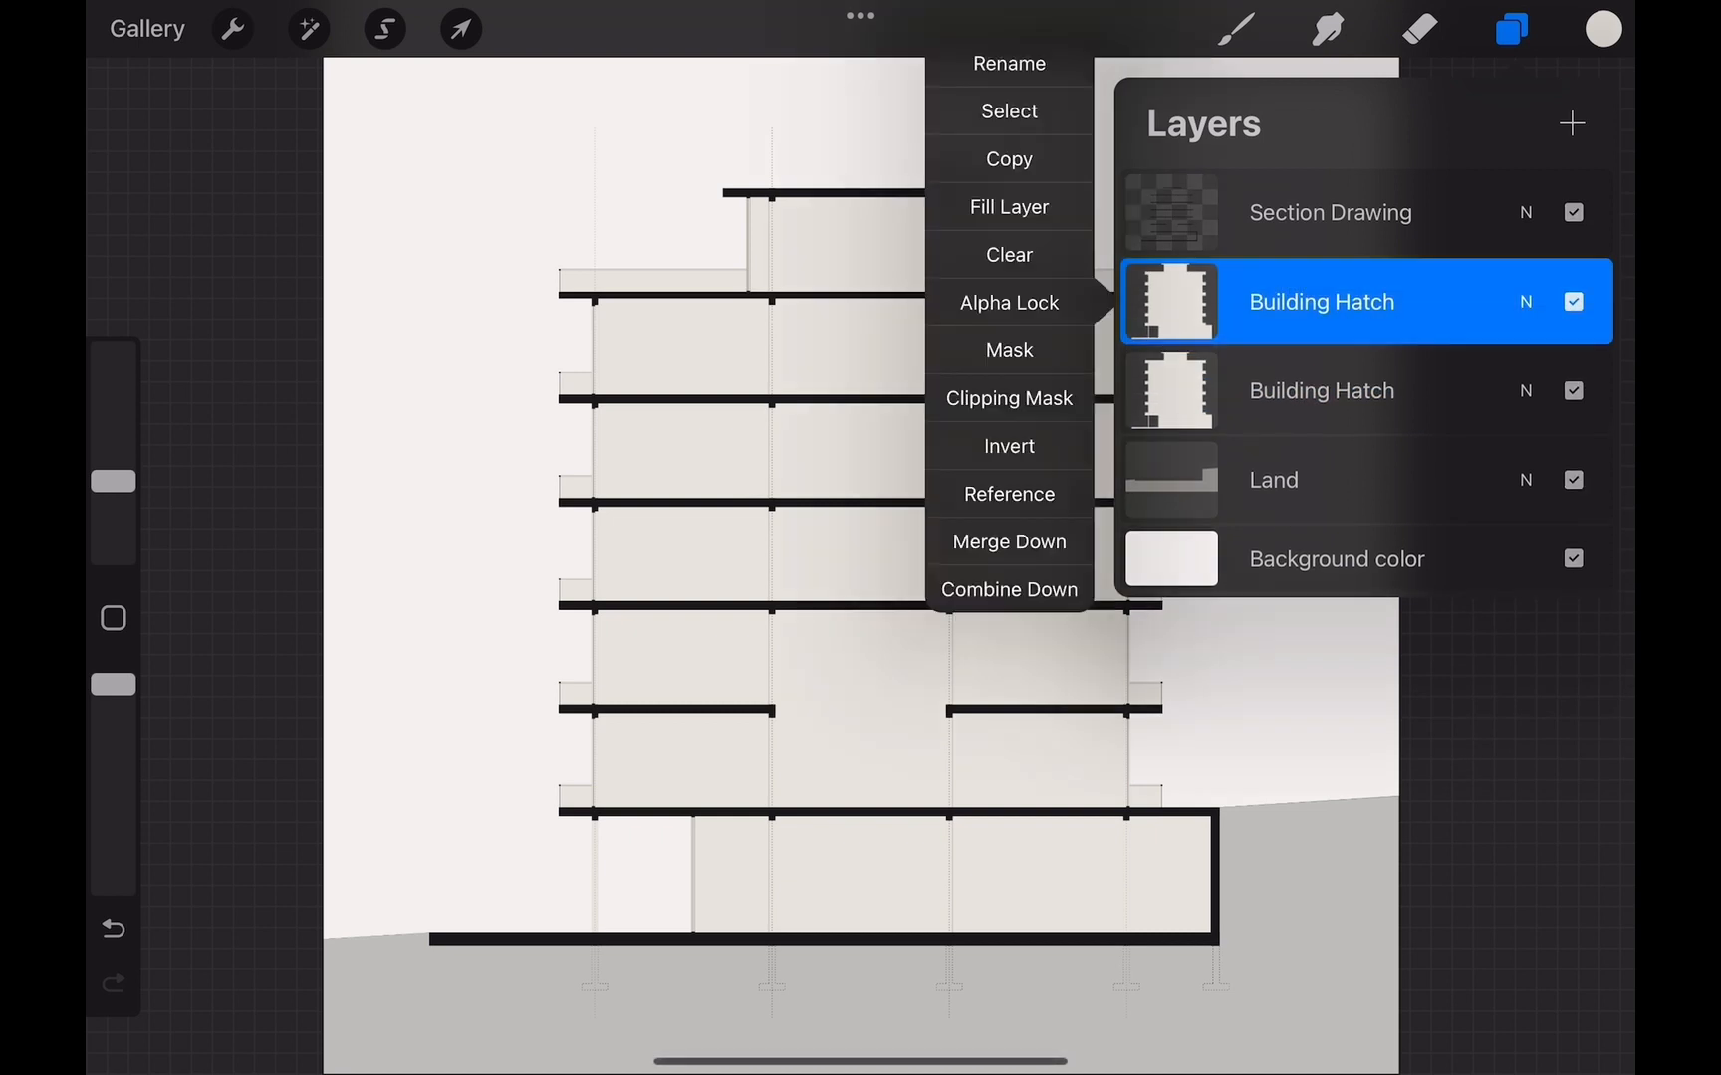
pyautogui.click(1008, 63)
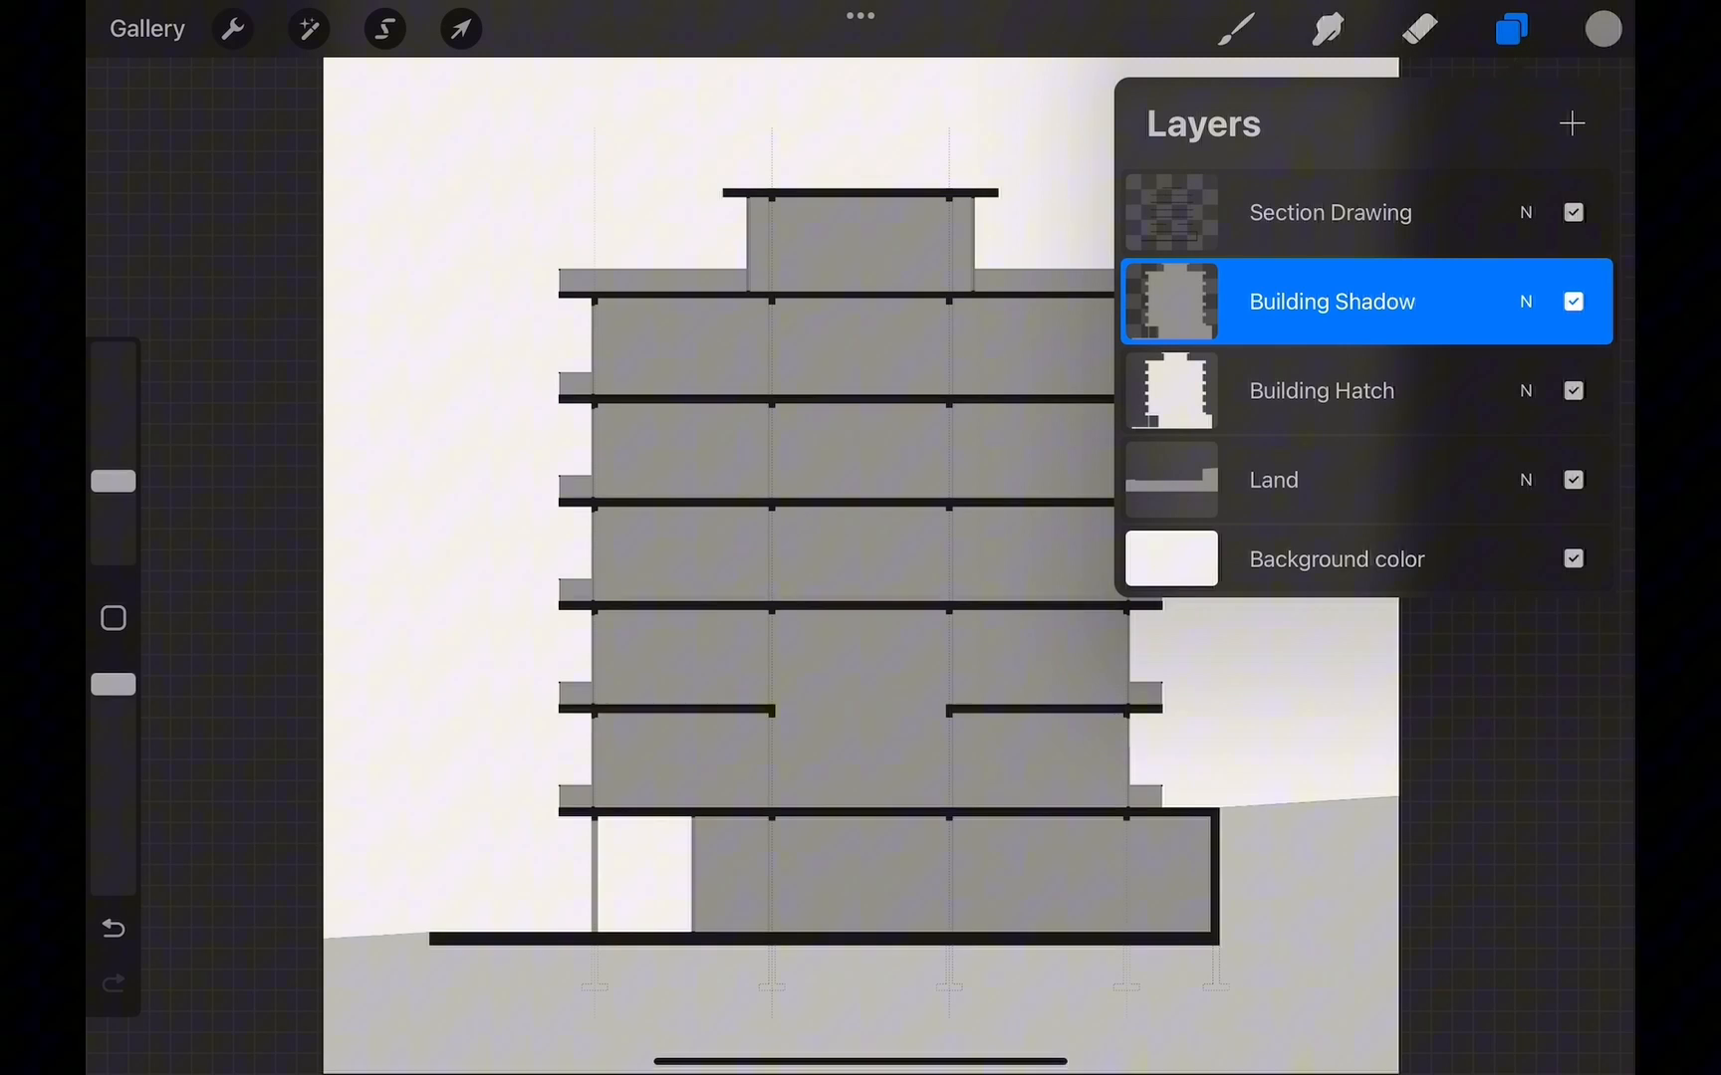
pyautogui.click(384, 28)
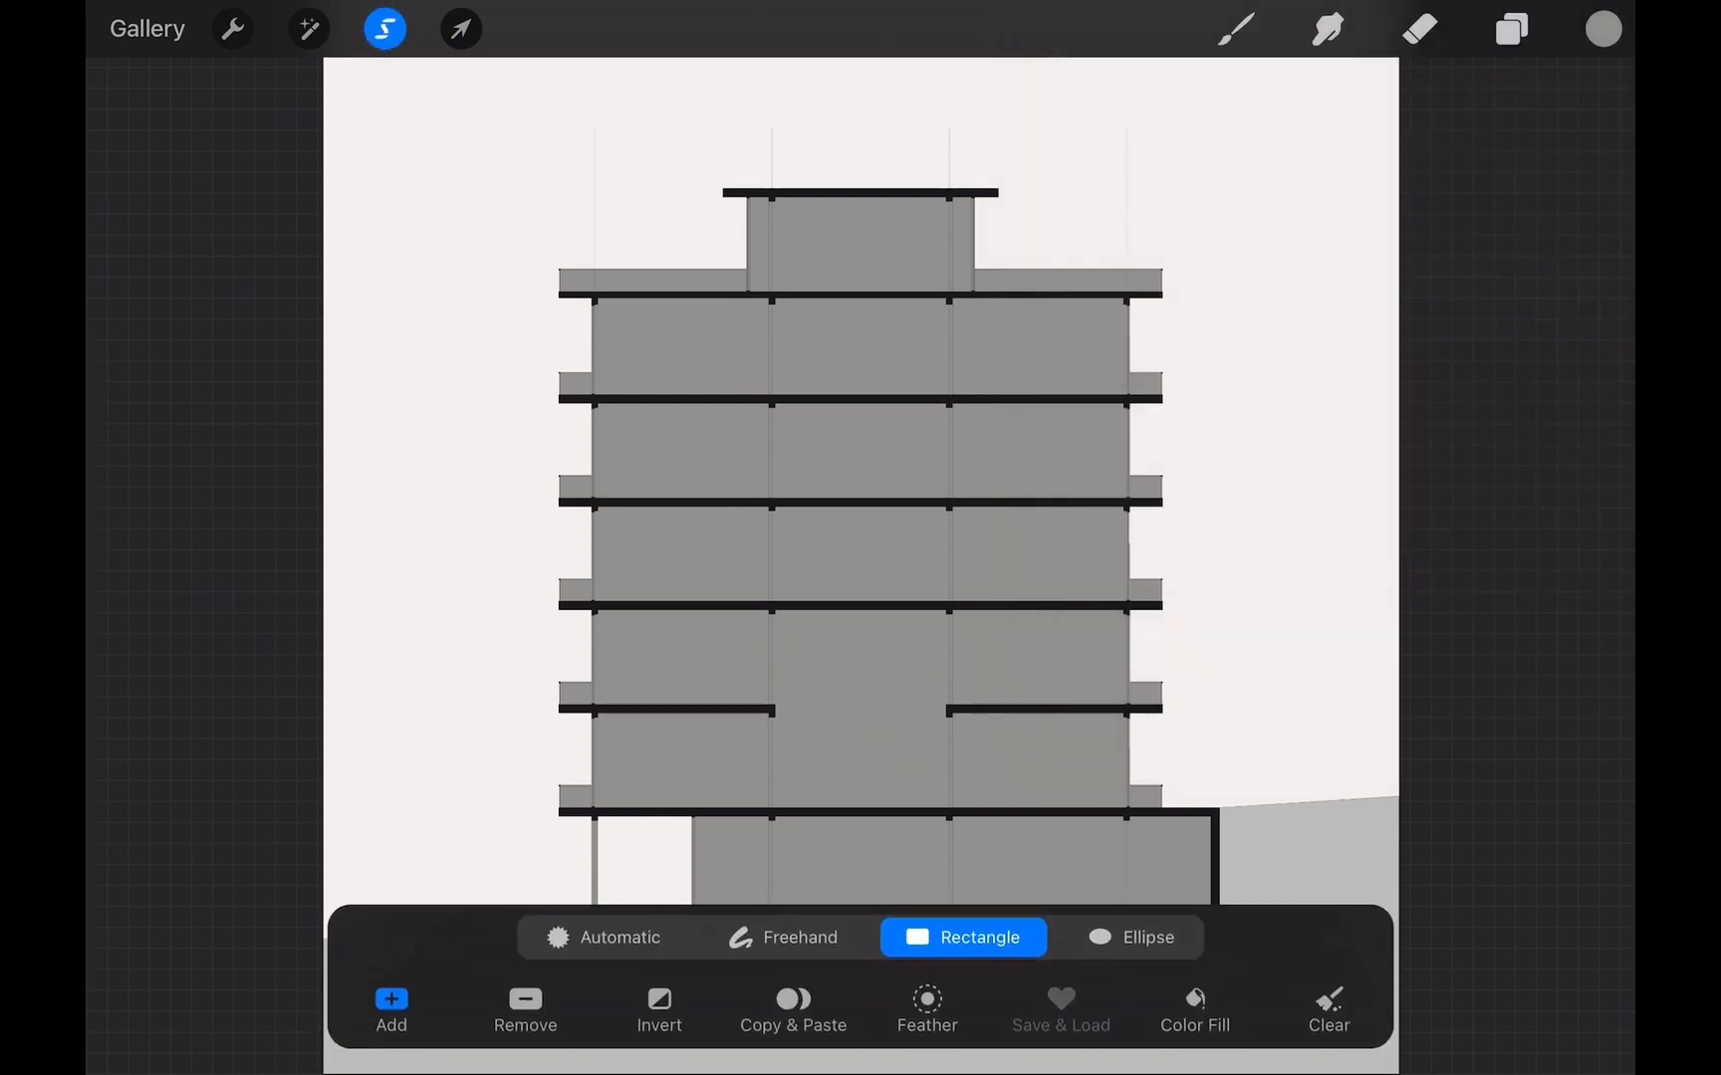
# Draw a black-filled triangular shadow wedge on a new layer at the top floor's left edge.
pyautogui.click(782, 937)
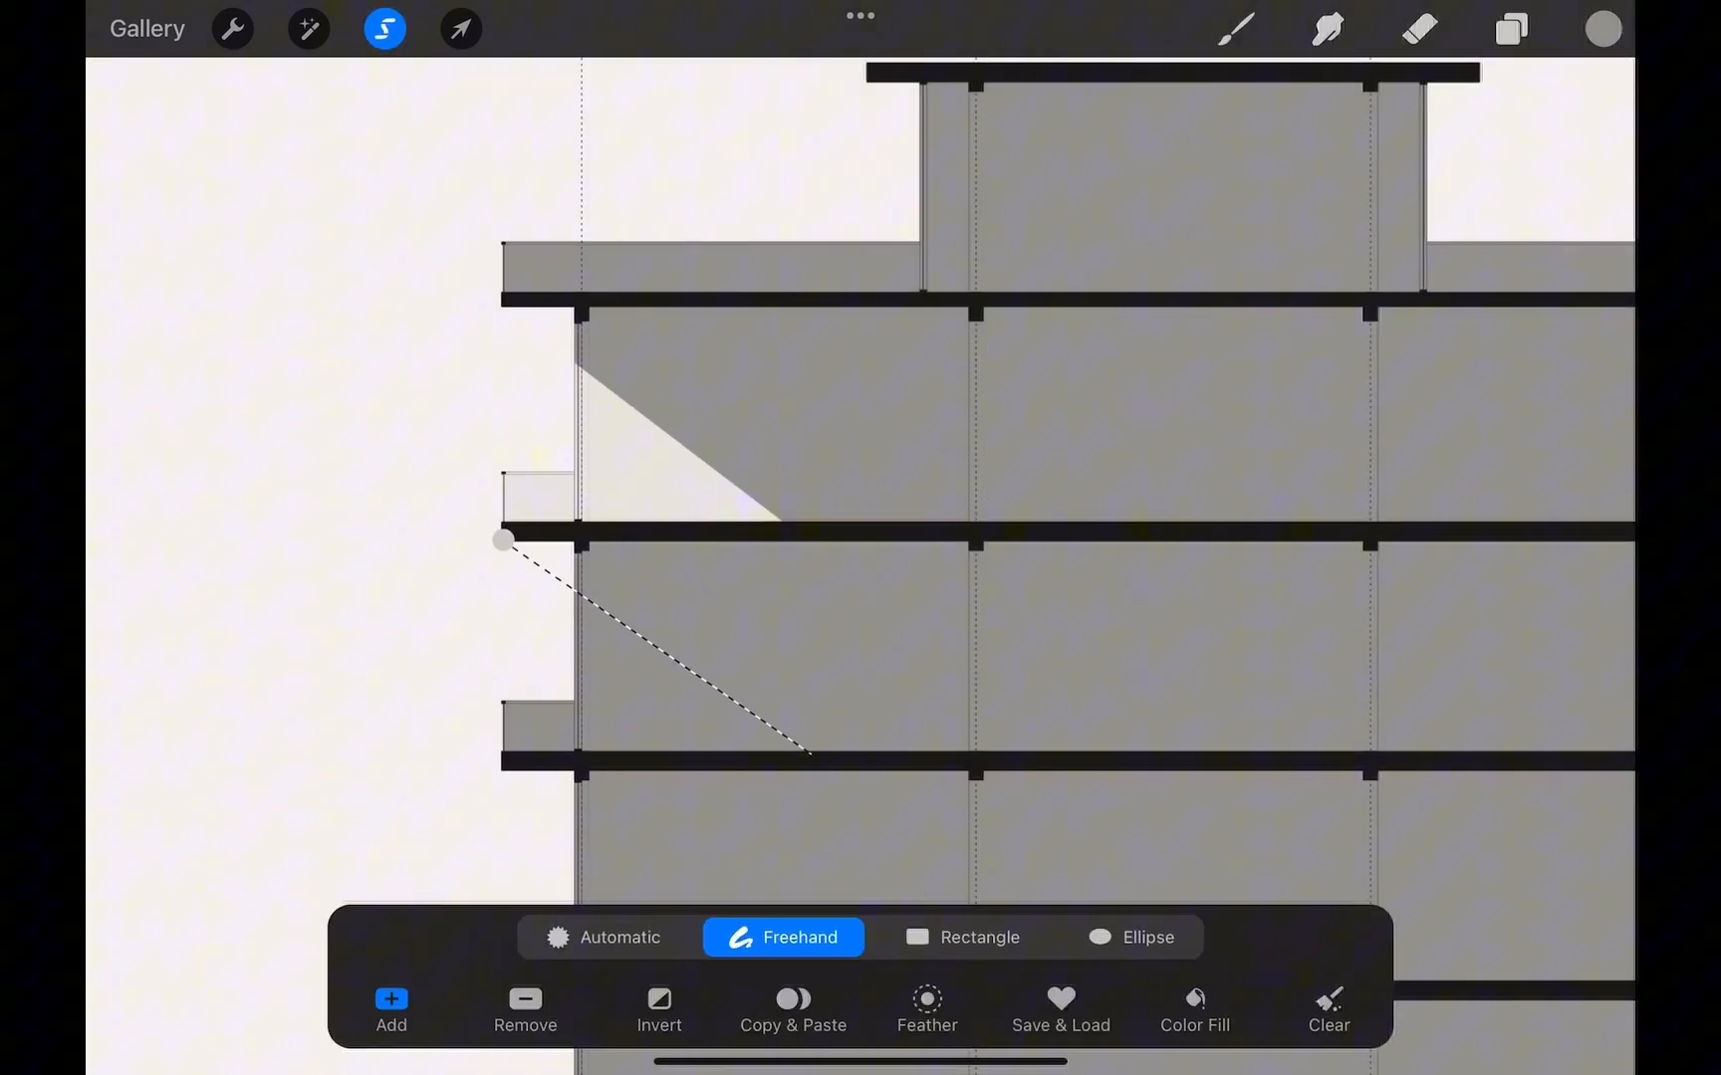
pyautogui.click(1512, 29)
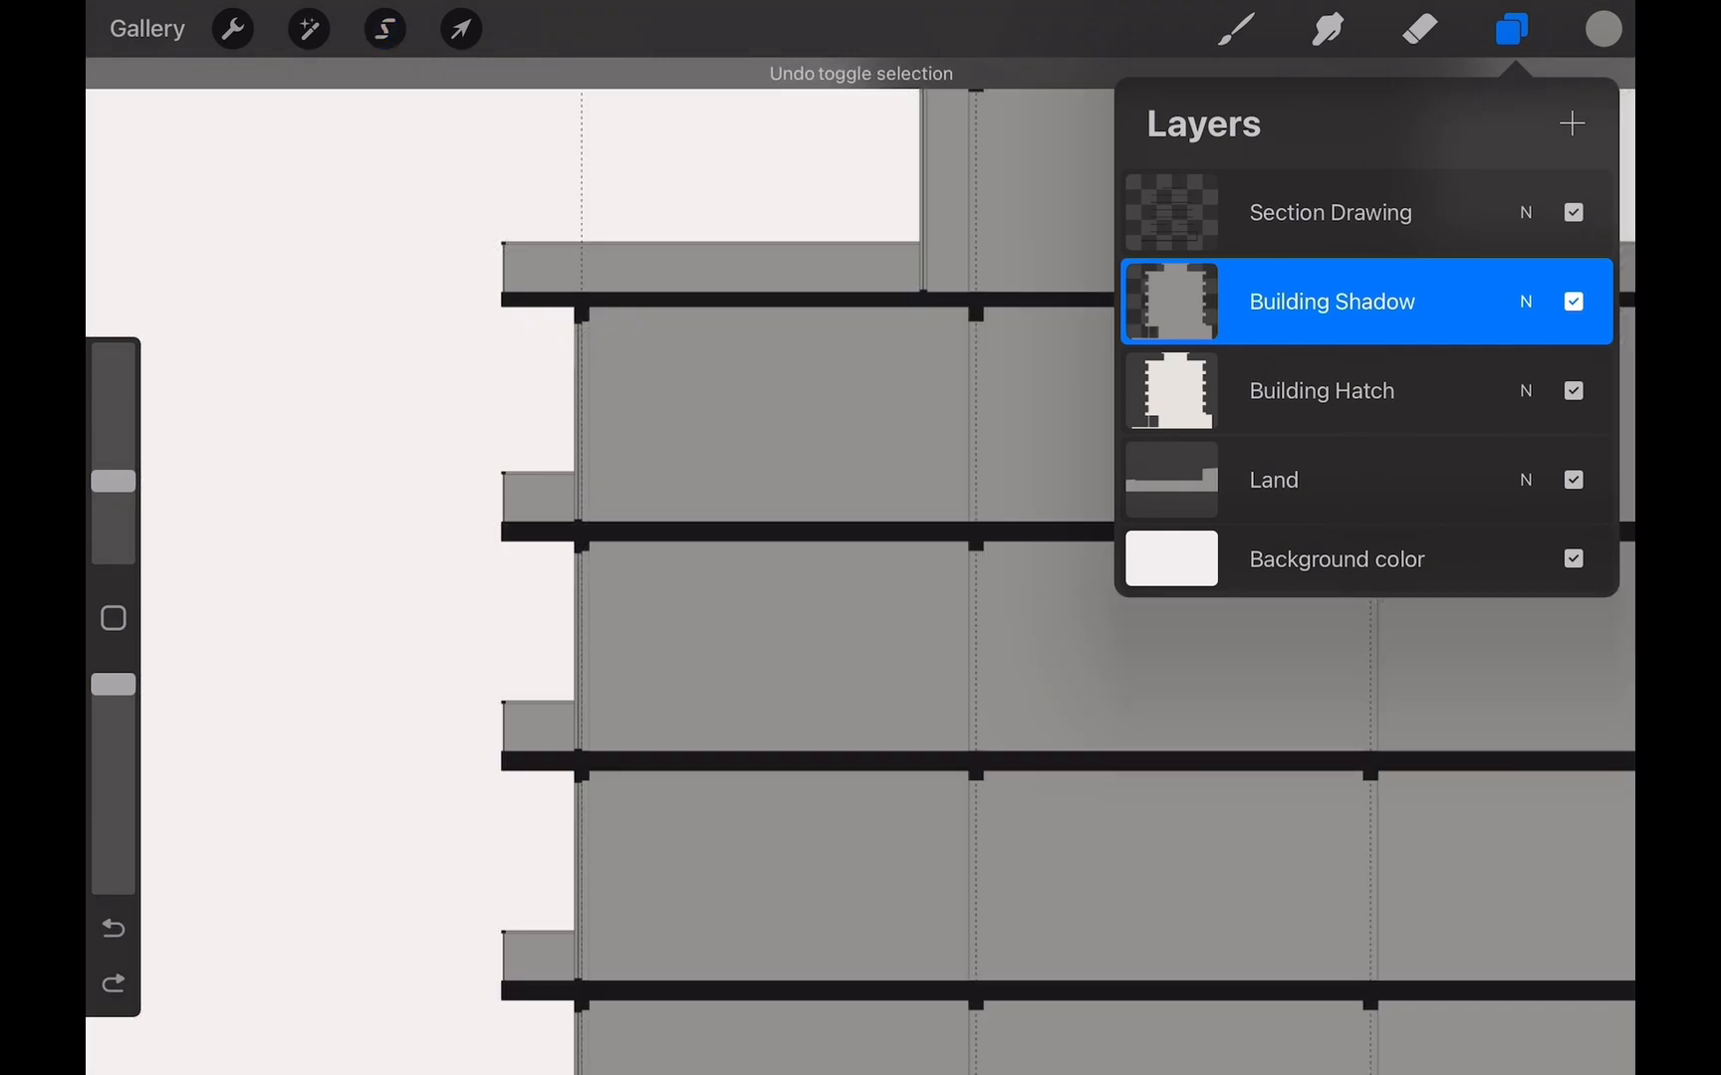
pyautogui.click(1572, 123)
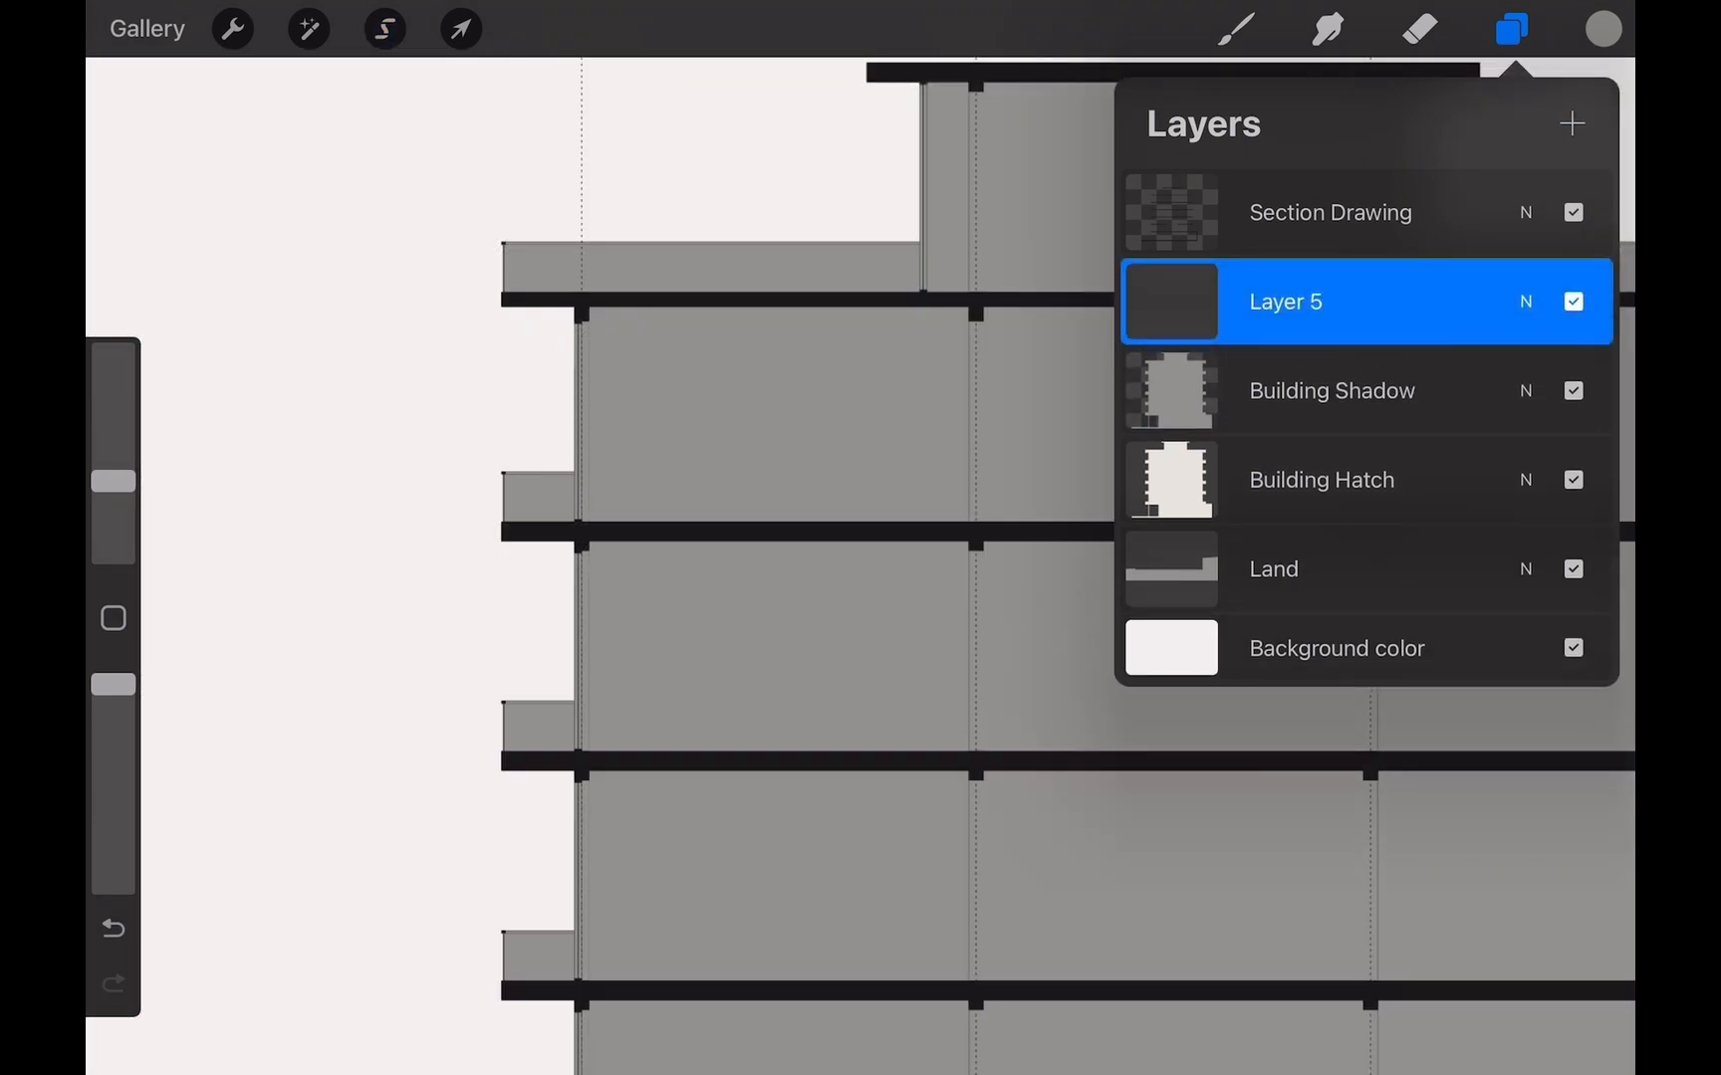
pyautogui.click(1237, 30)
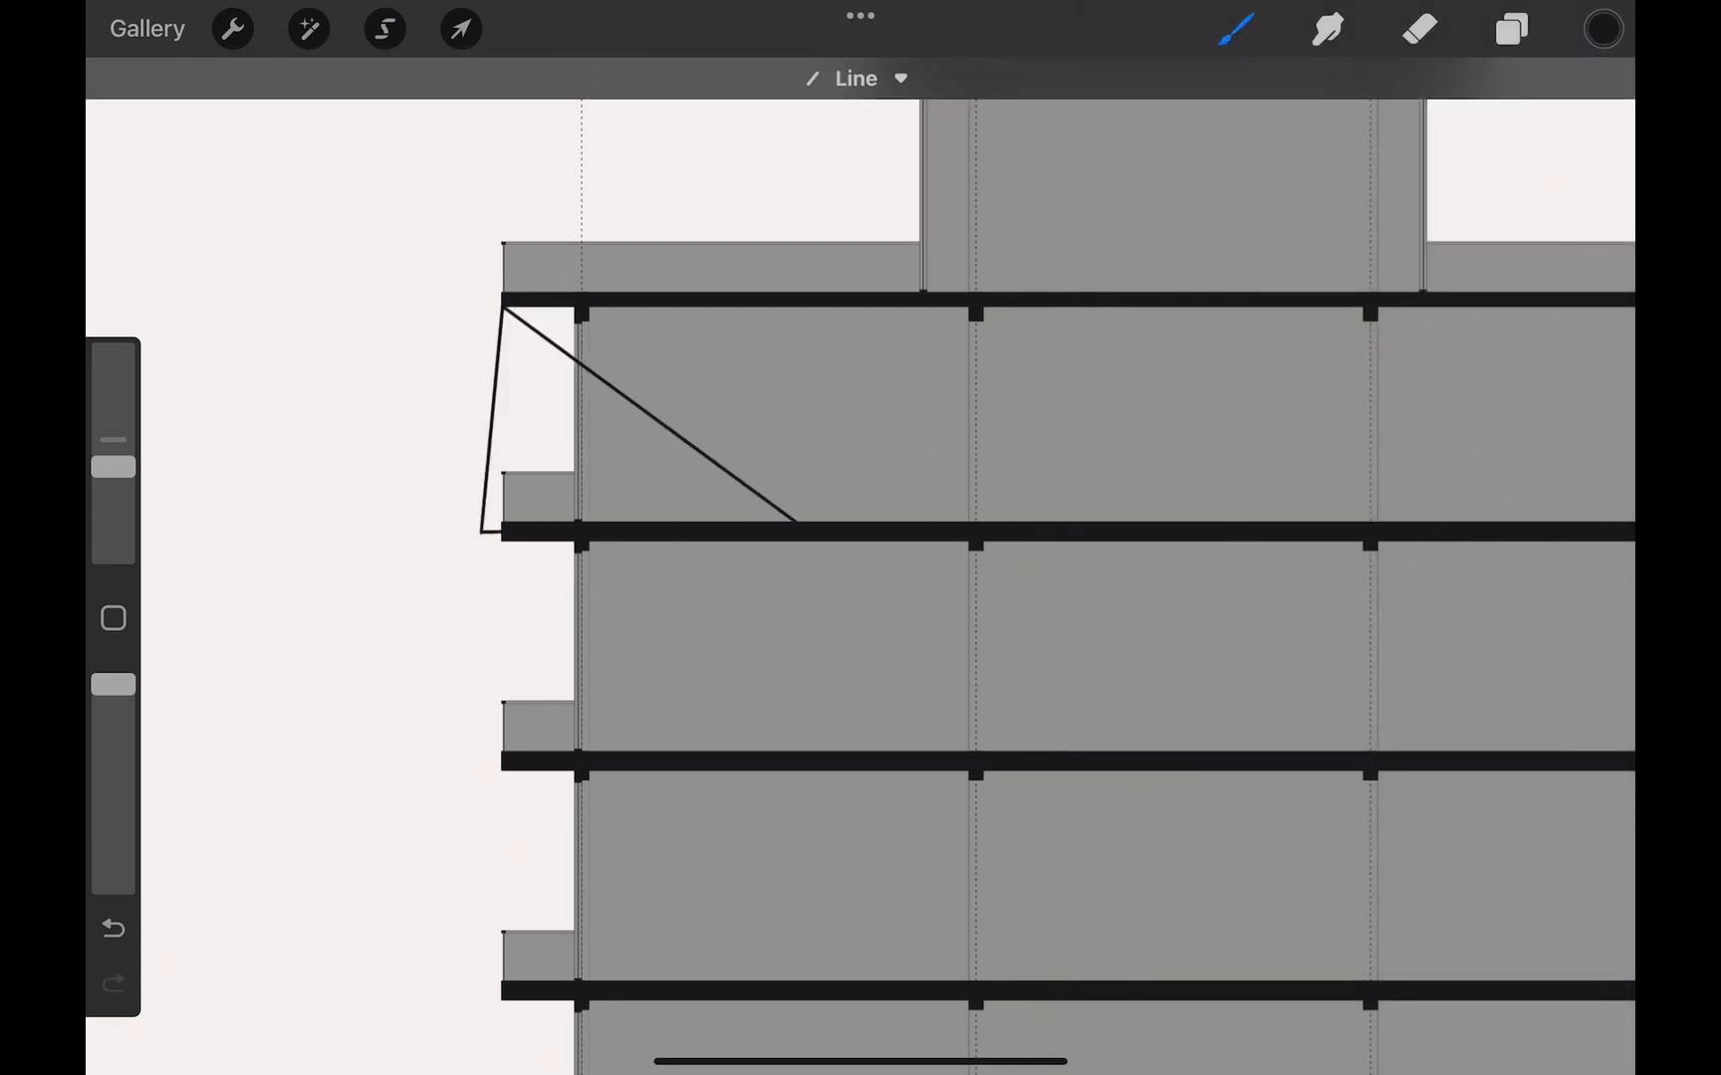
pyautogui.click(1508, 29)
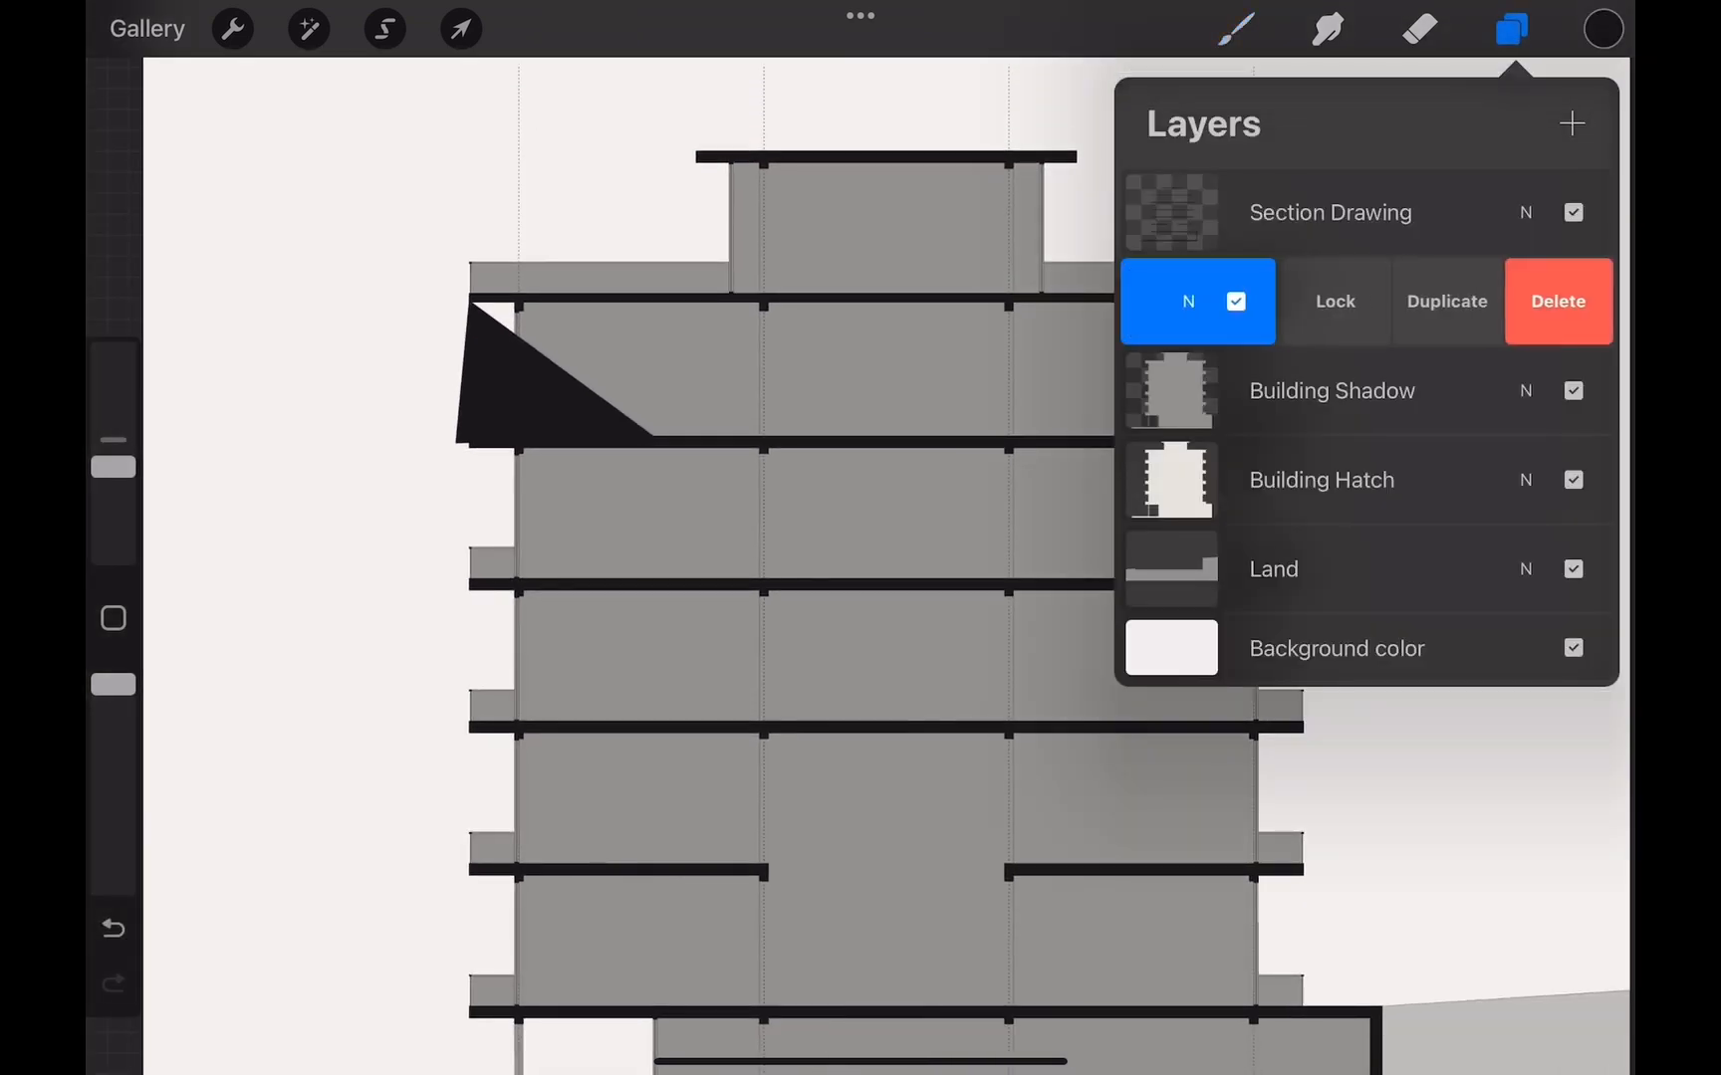
# Duplicate the triangle layer and move copies onto each lower floor and the rooftop block.
pyautogui.click(460, 29)
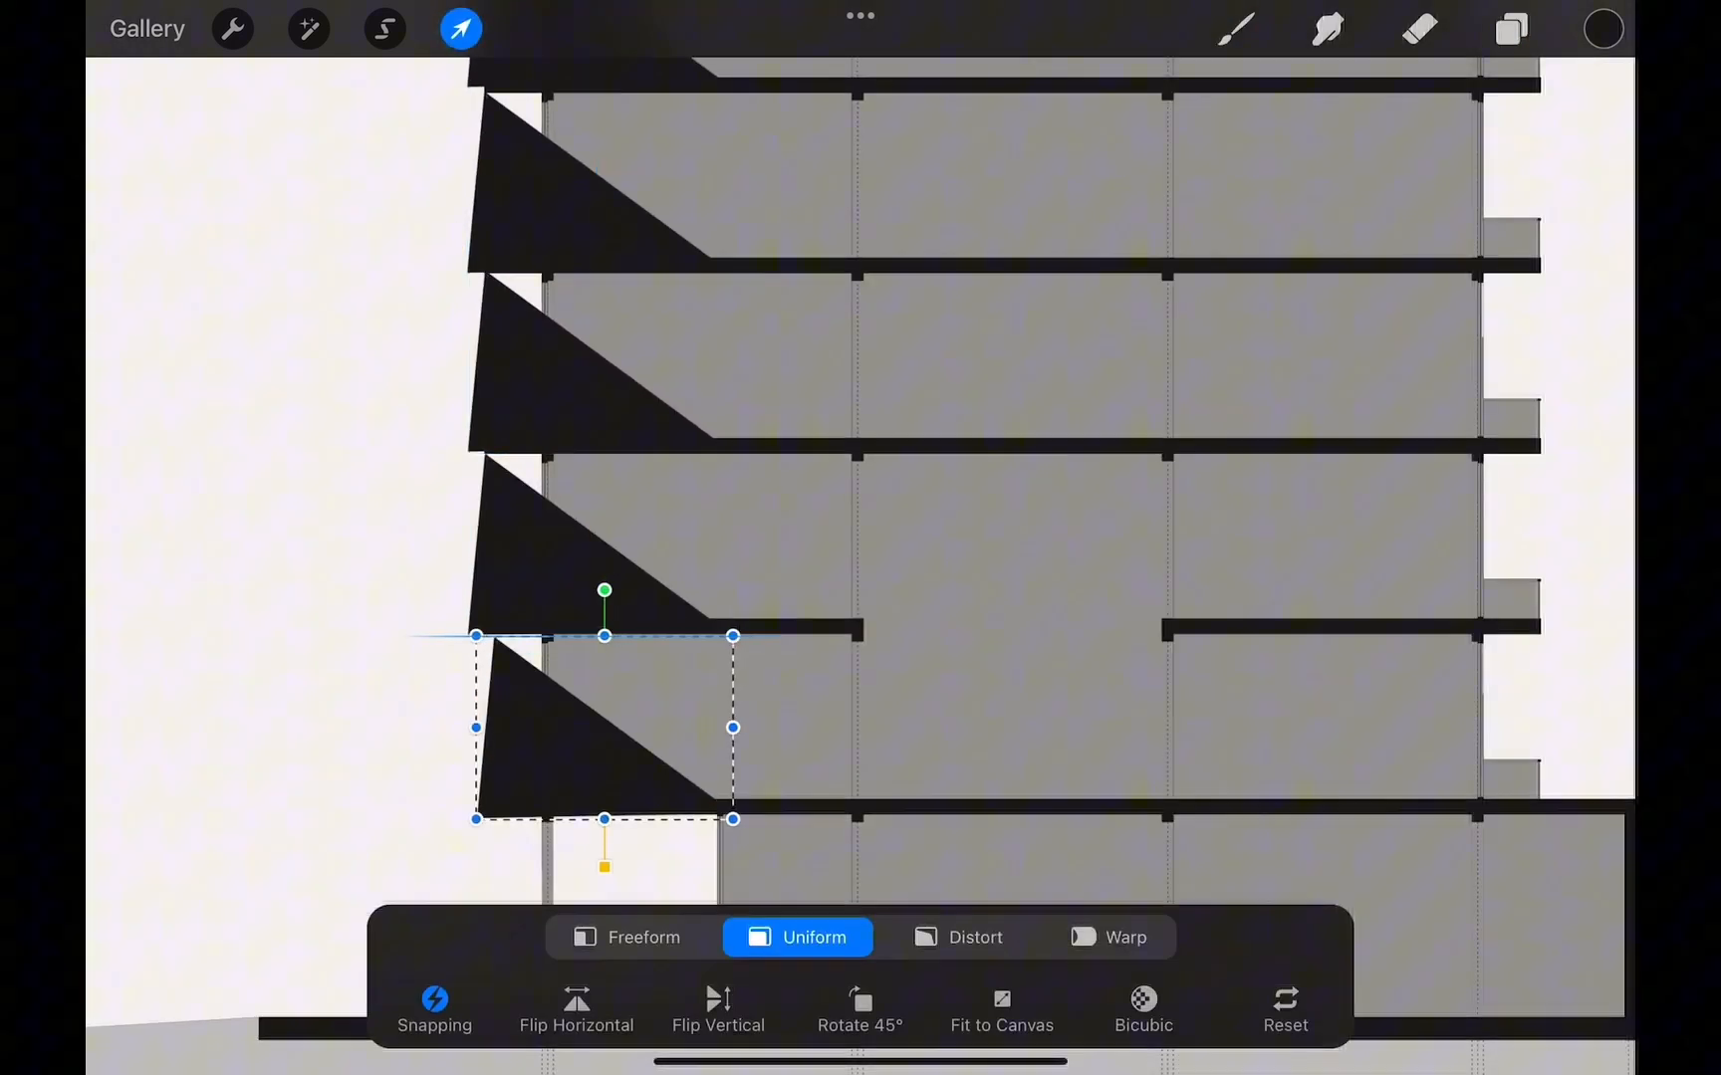
pyautogui.click(1510, 29)
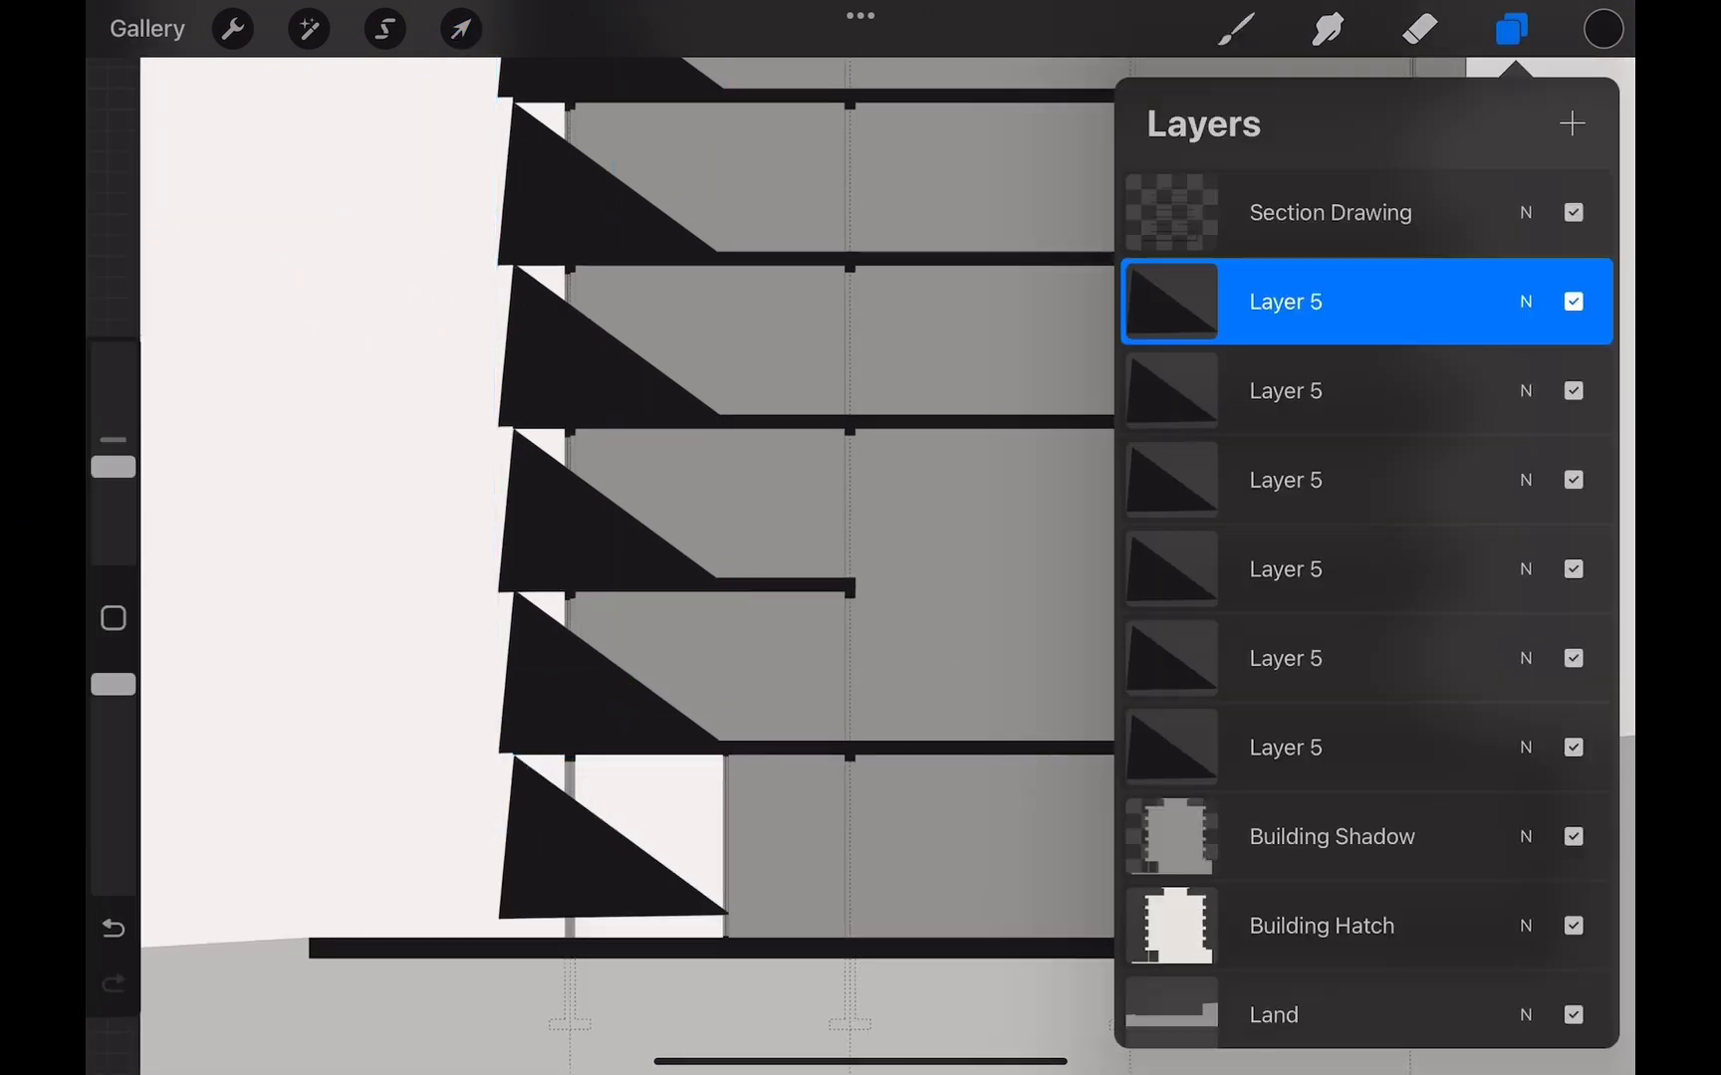
pyautogui.click(461, 28)
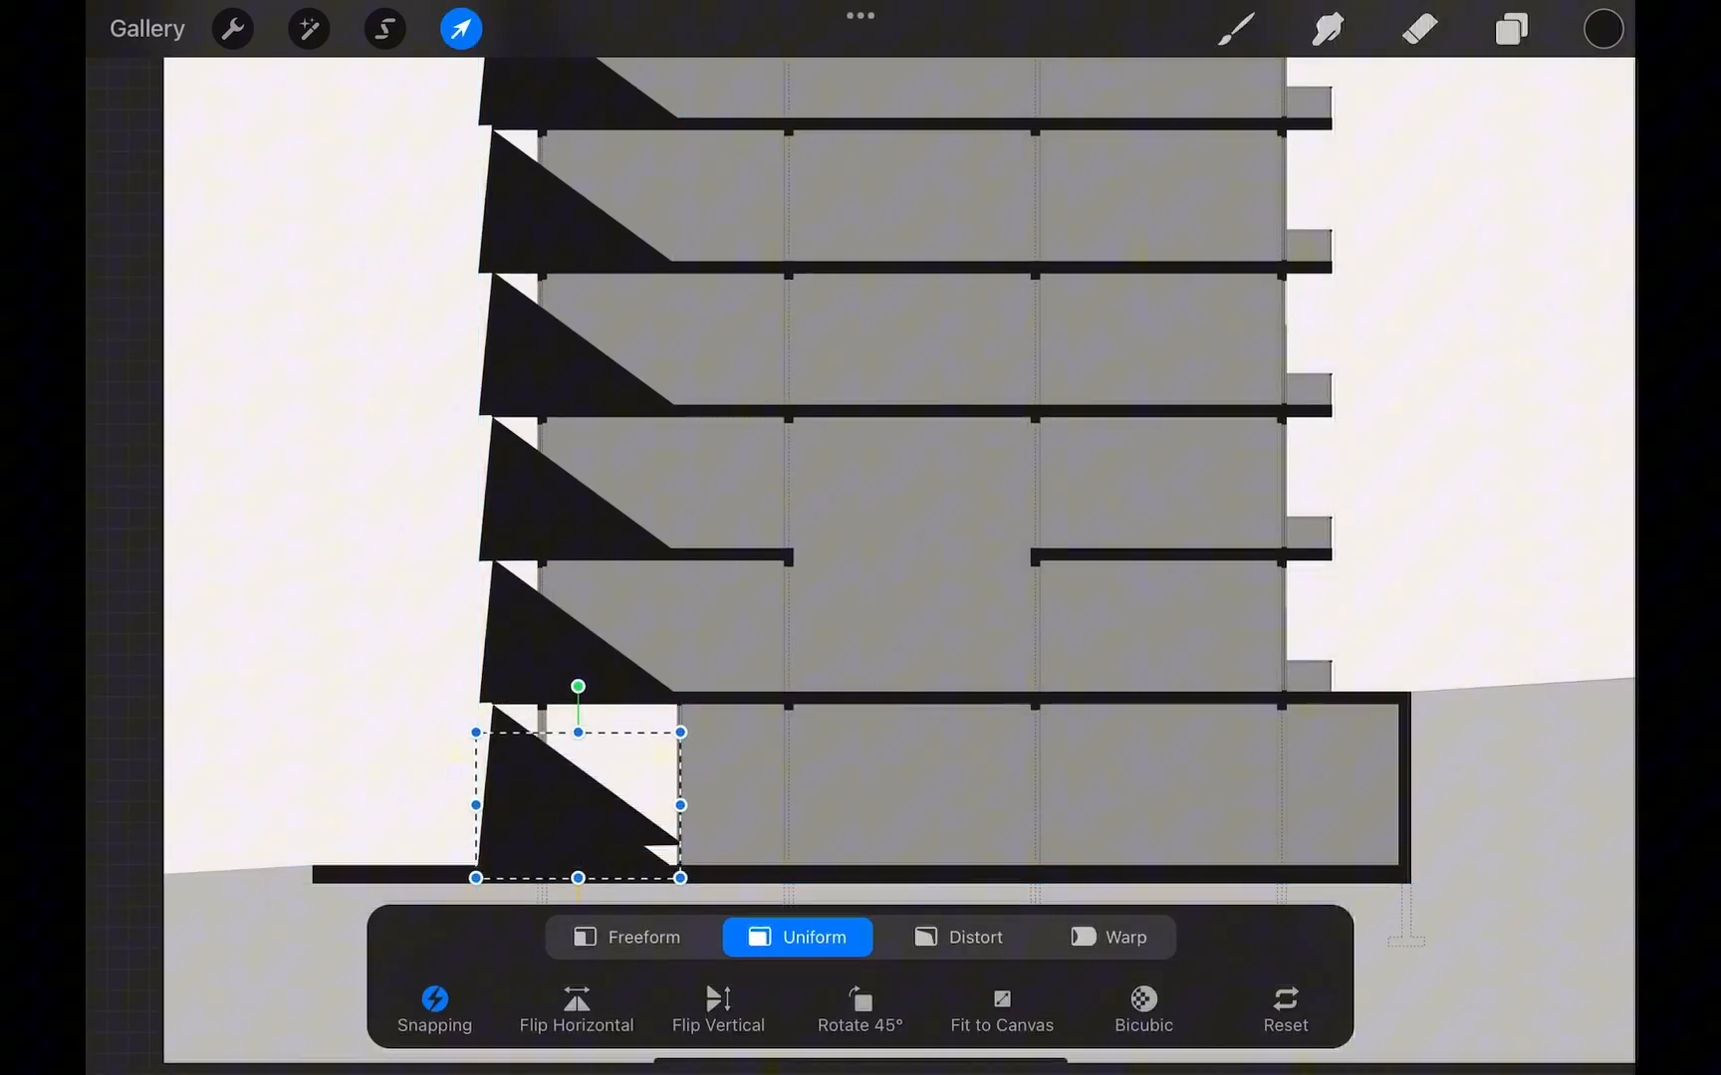
pyautogui.click(1509, 29)
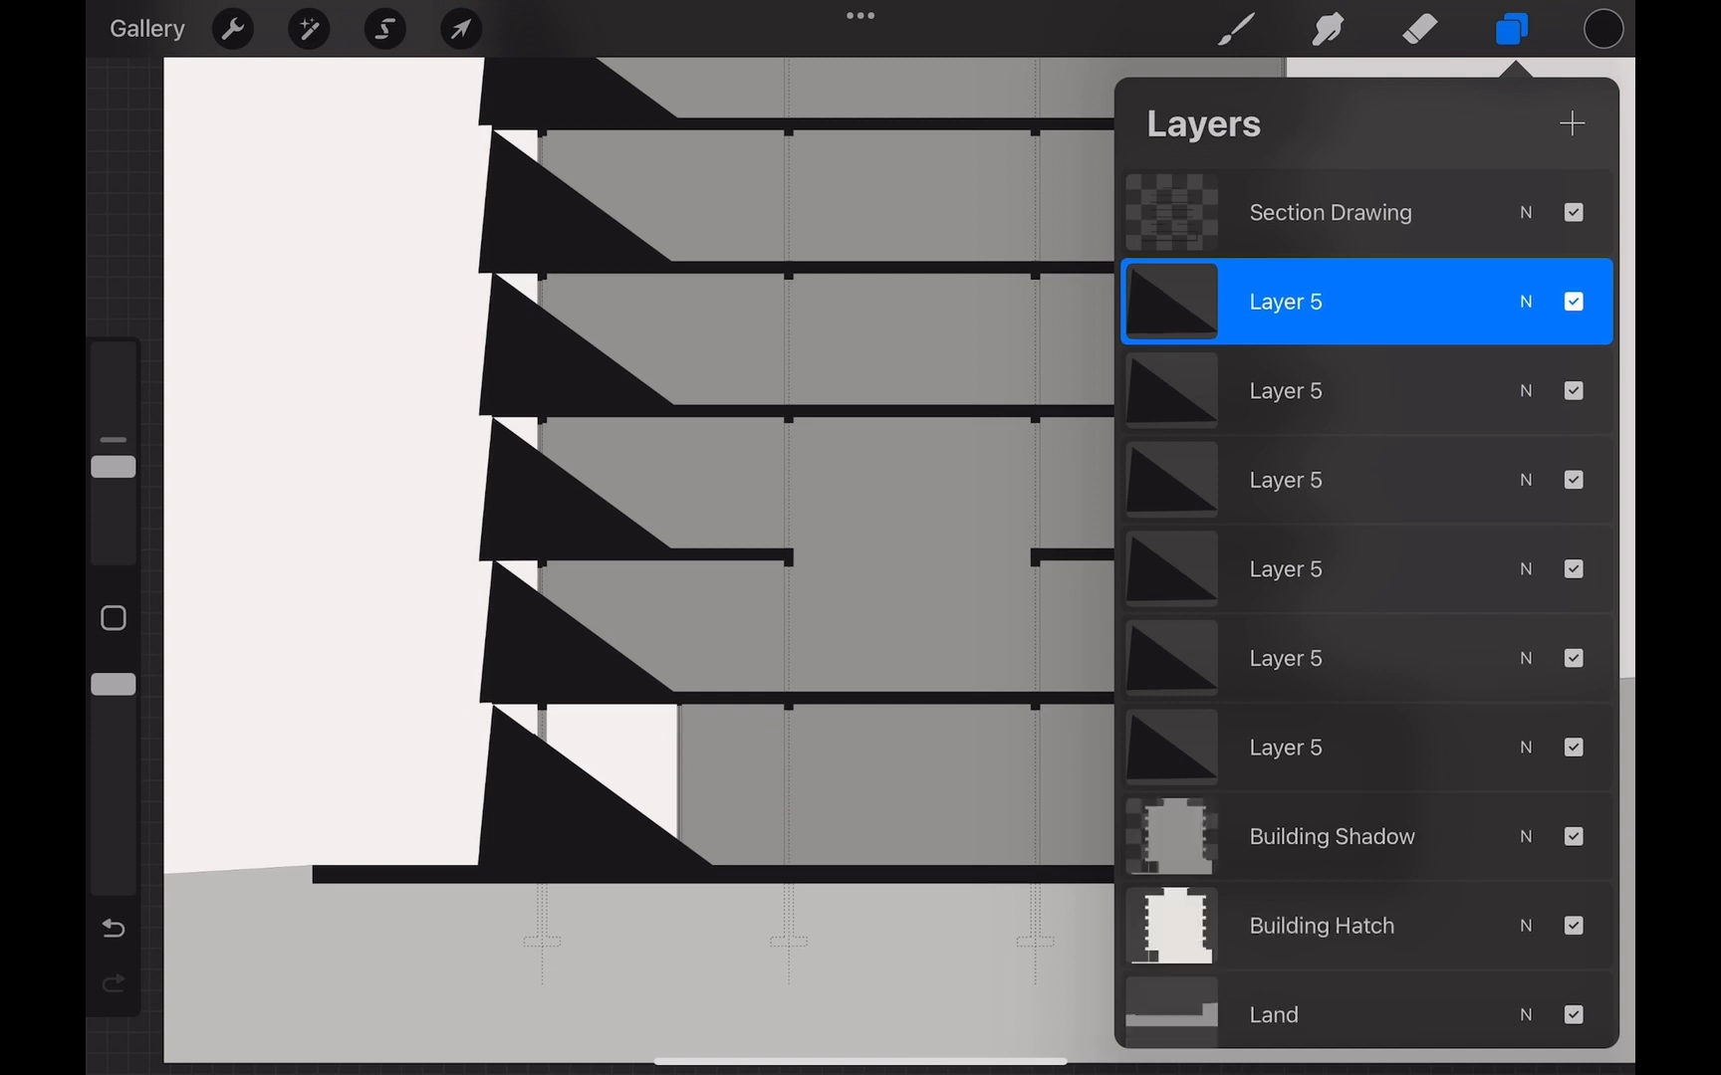
pyautogui.click(460, 28)
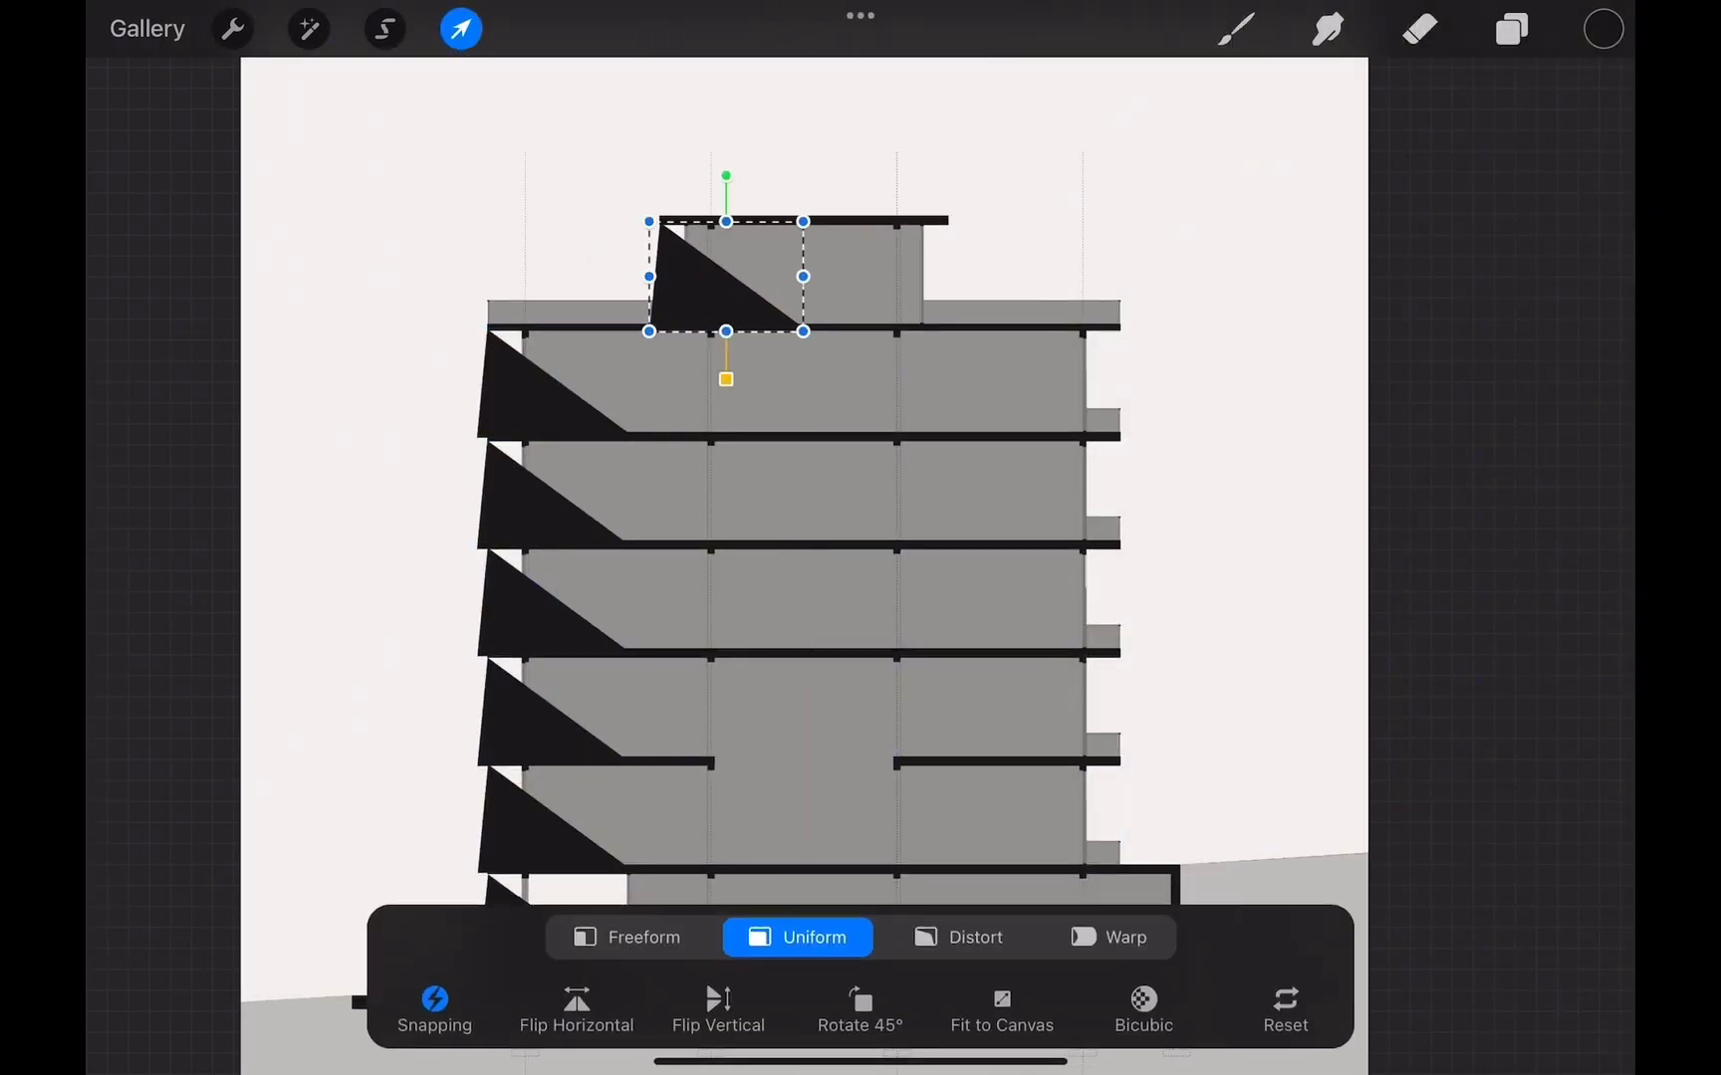
# Merge the triangles, clear their area from Building Shadow, blur slightly and lower opacity.
pyautogui.click(1508, 29)
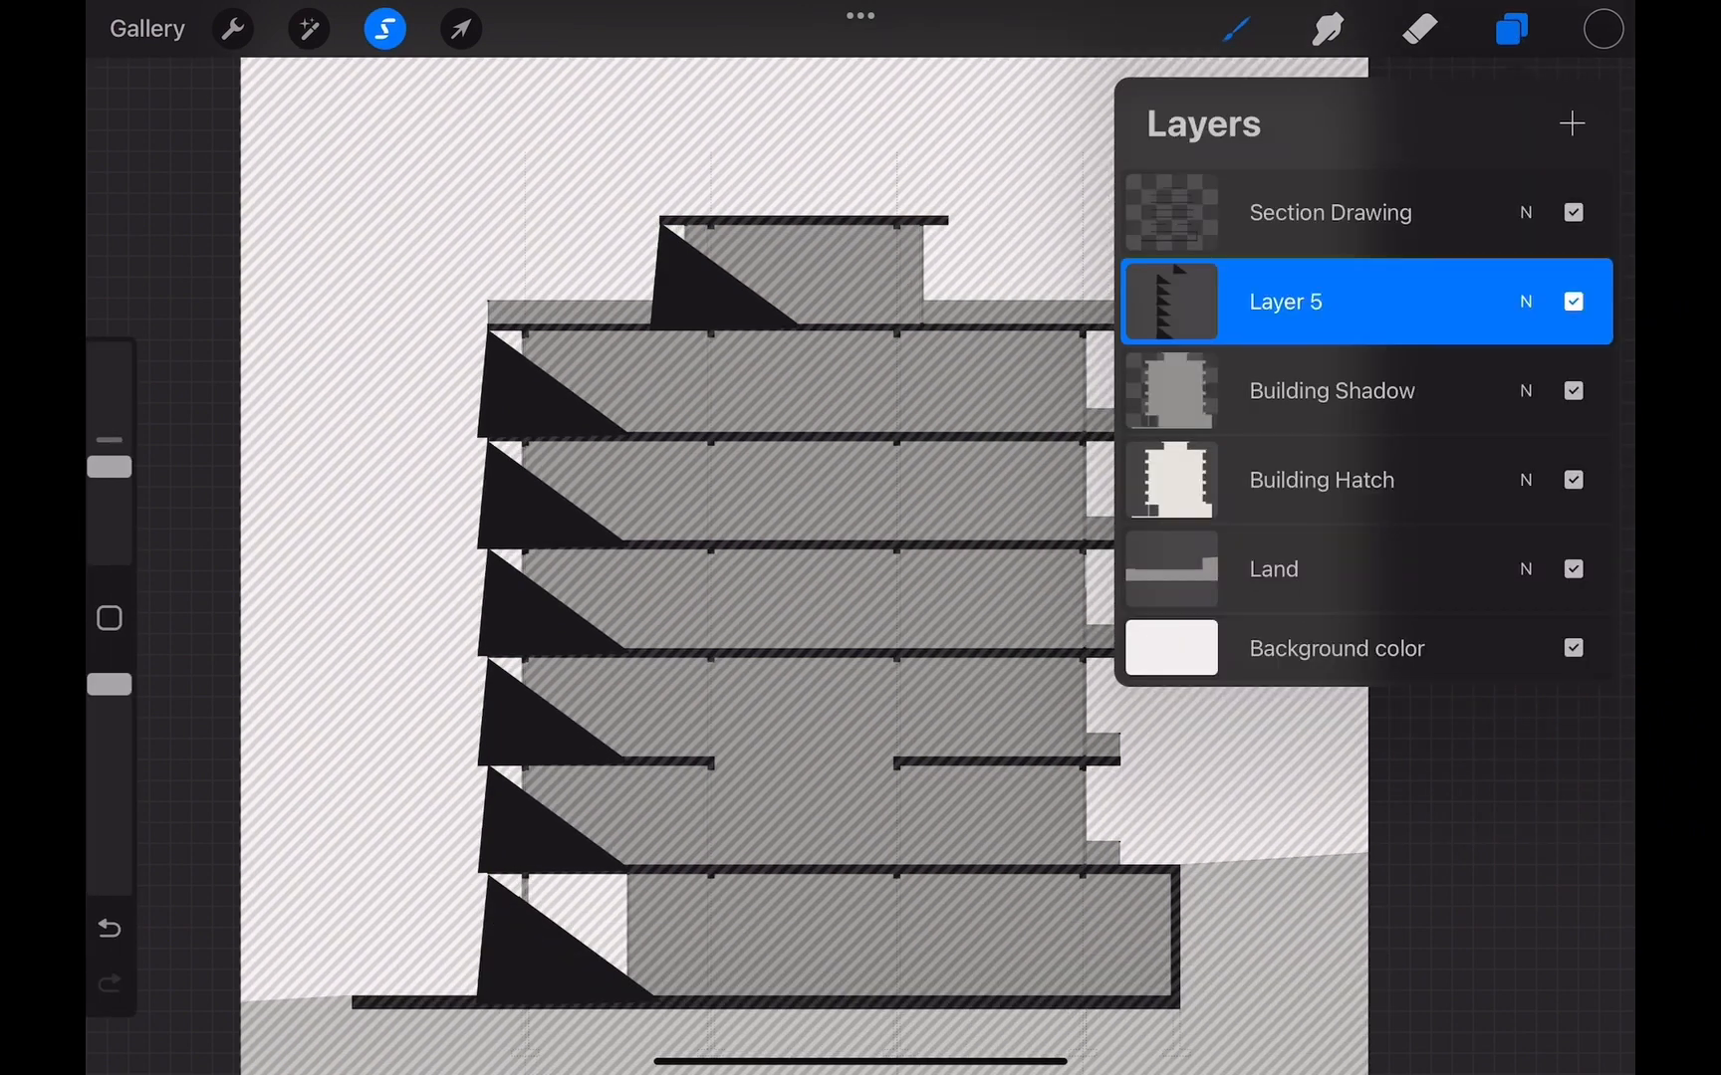
pyautogui.click(1331, 390)
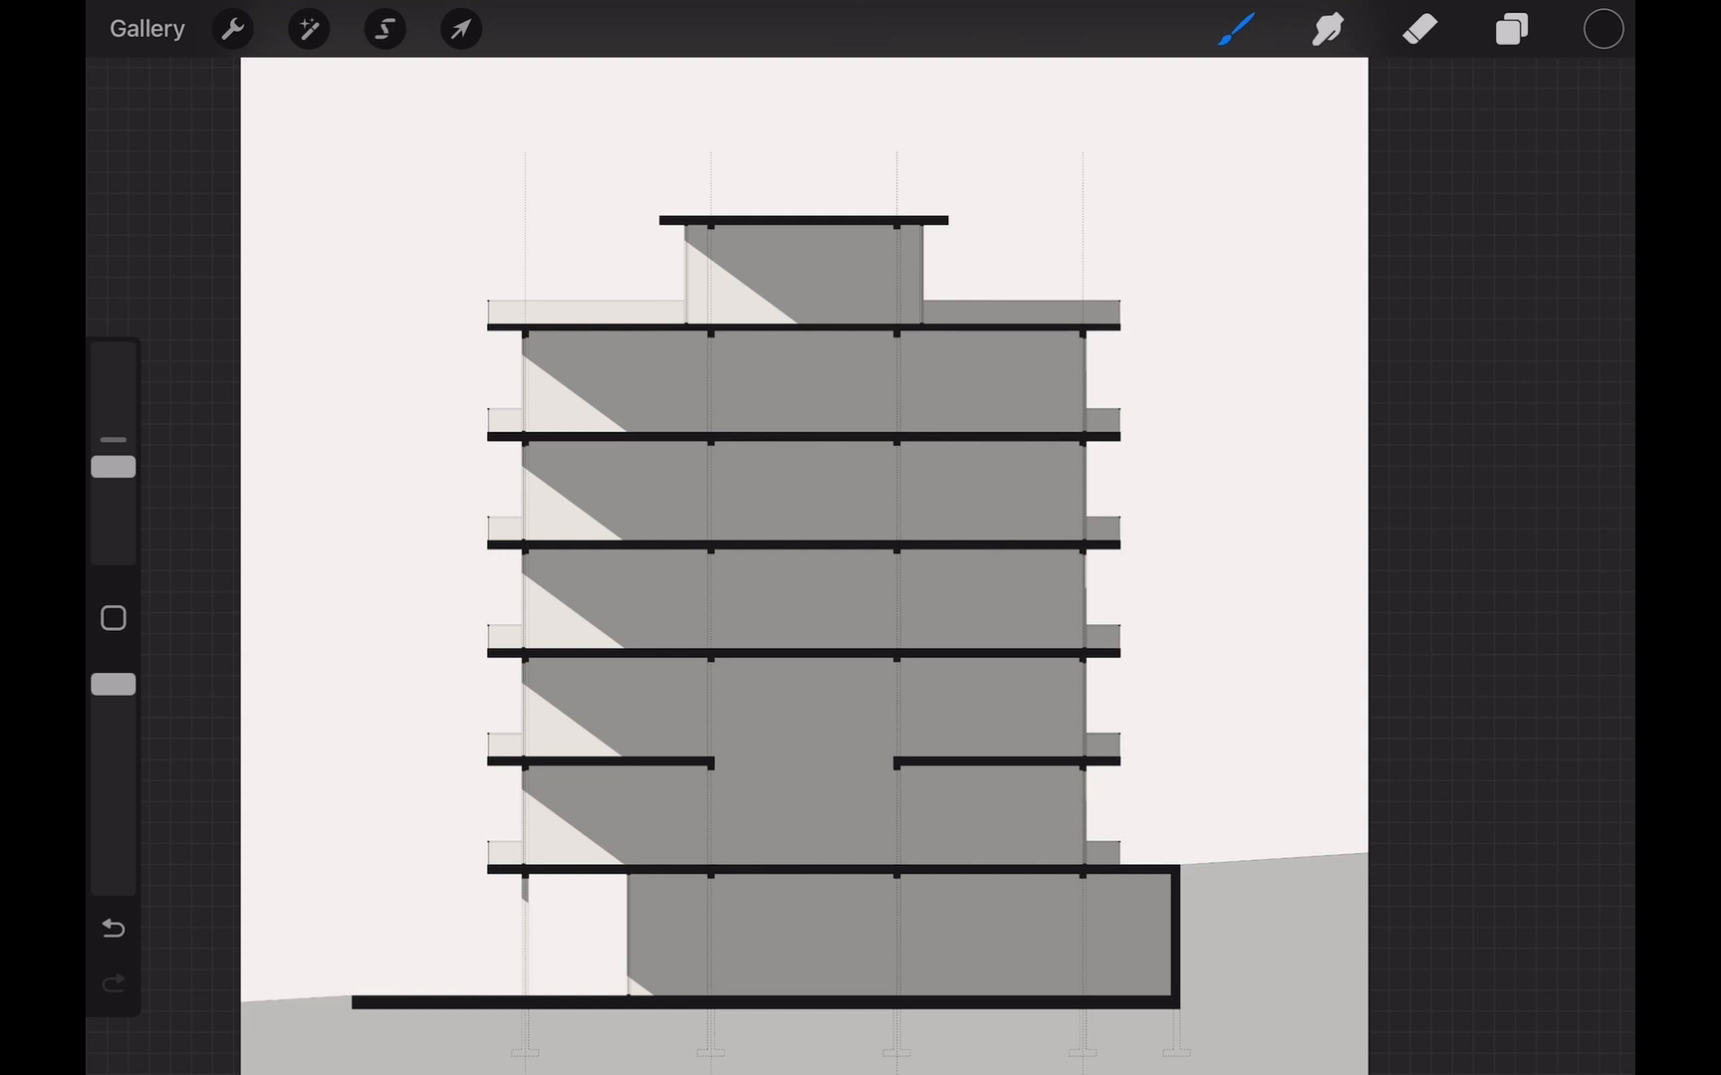
pyautogui.click(308, 28)
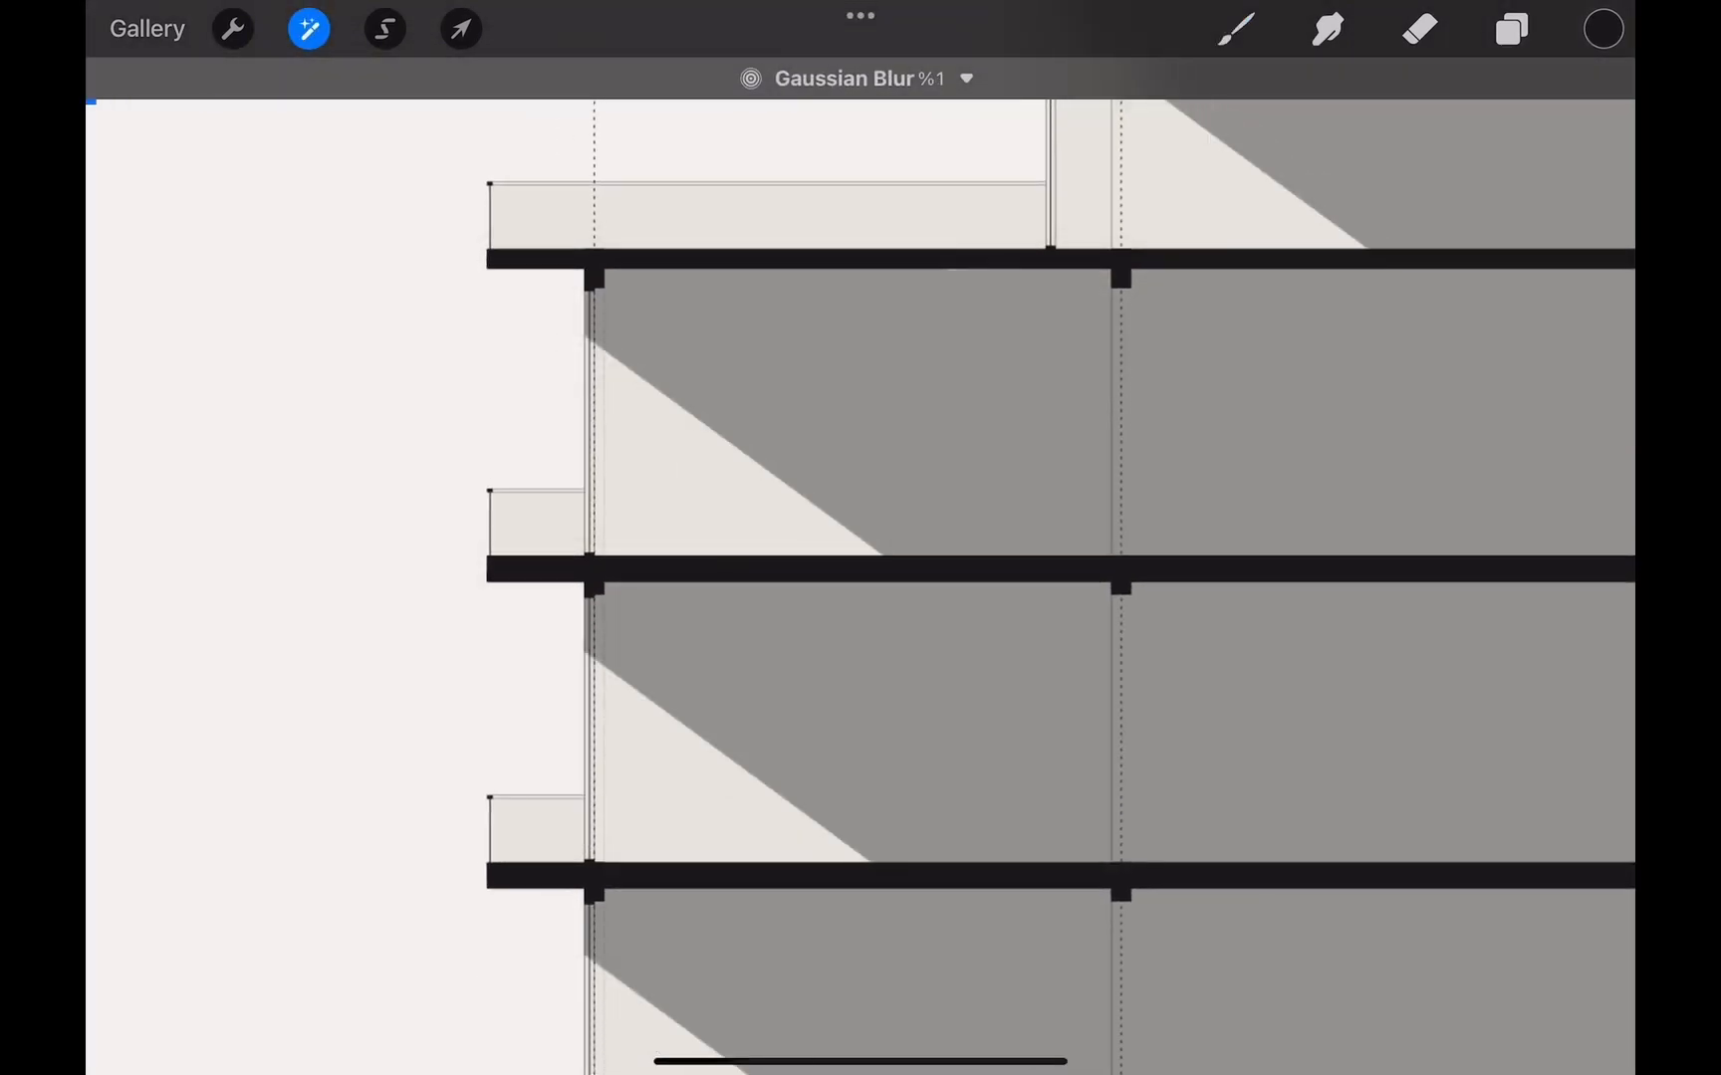
pyautogui.click(1509, 29)
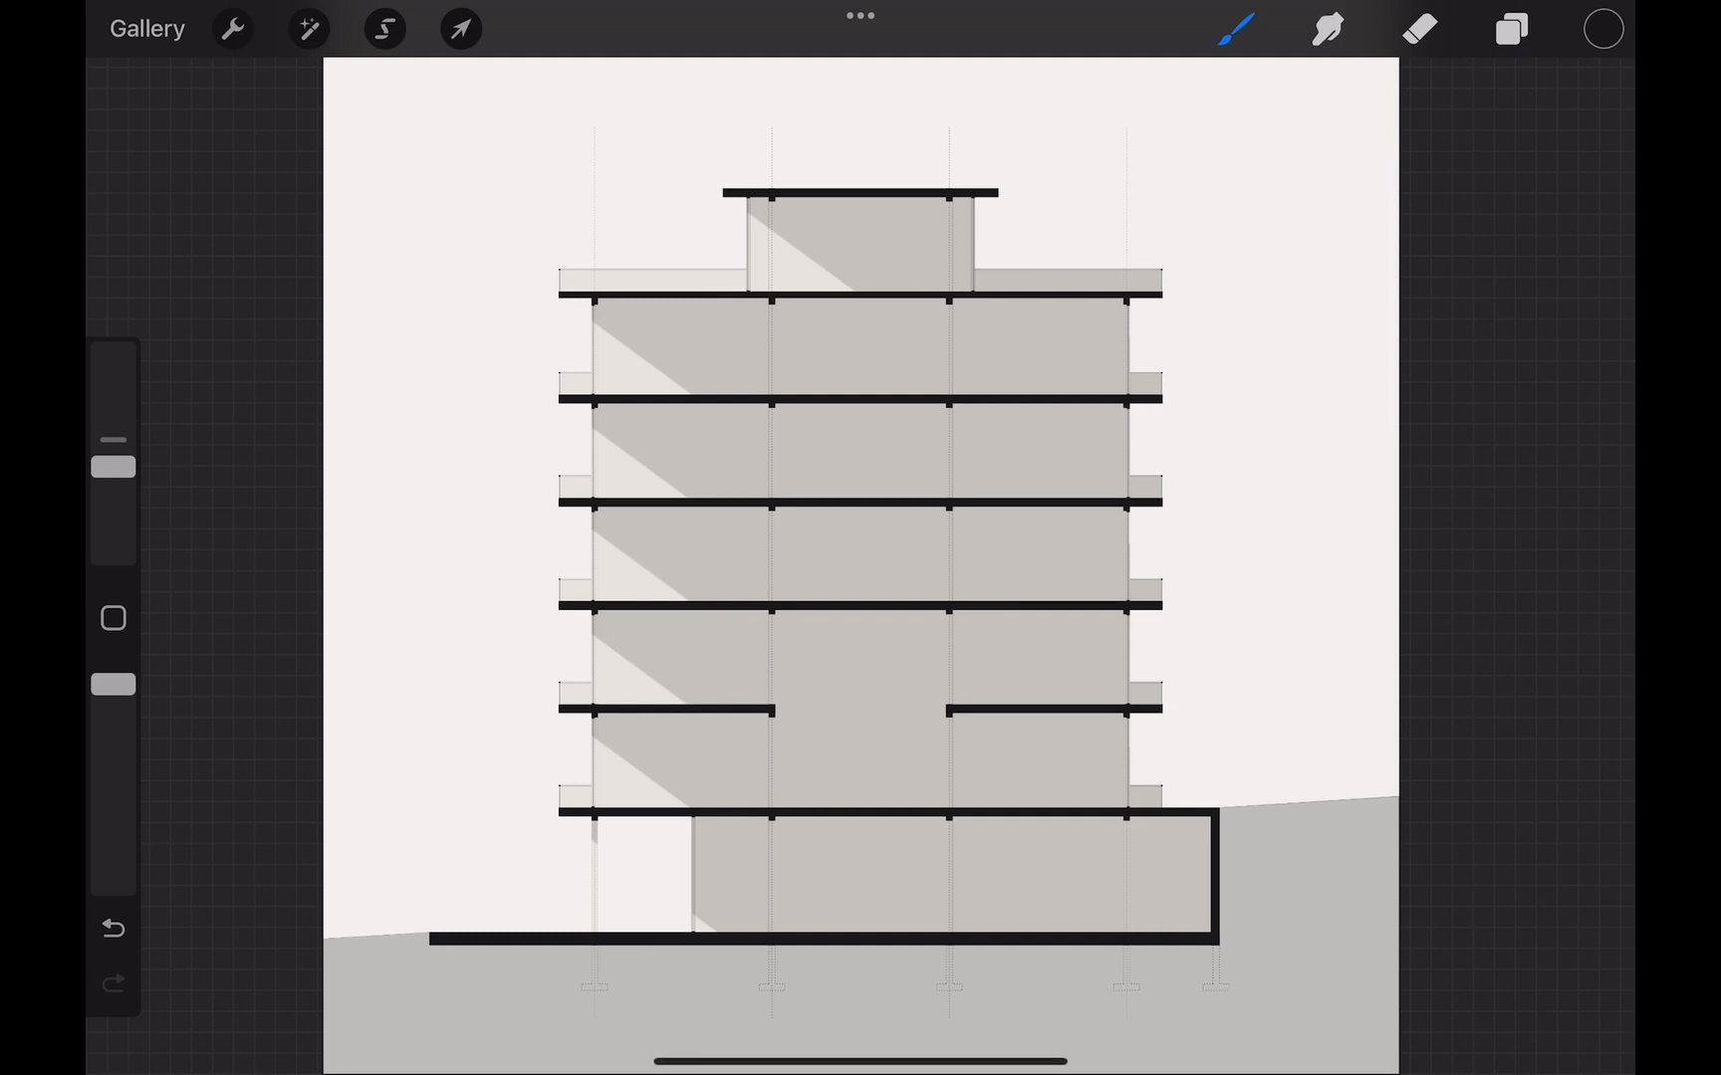
# Clip Building Shadow, add a new layer, and pick a Lobby Elevation furniture stamp brush.
pyautogui.click(1510, 29)
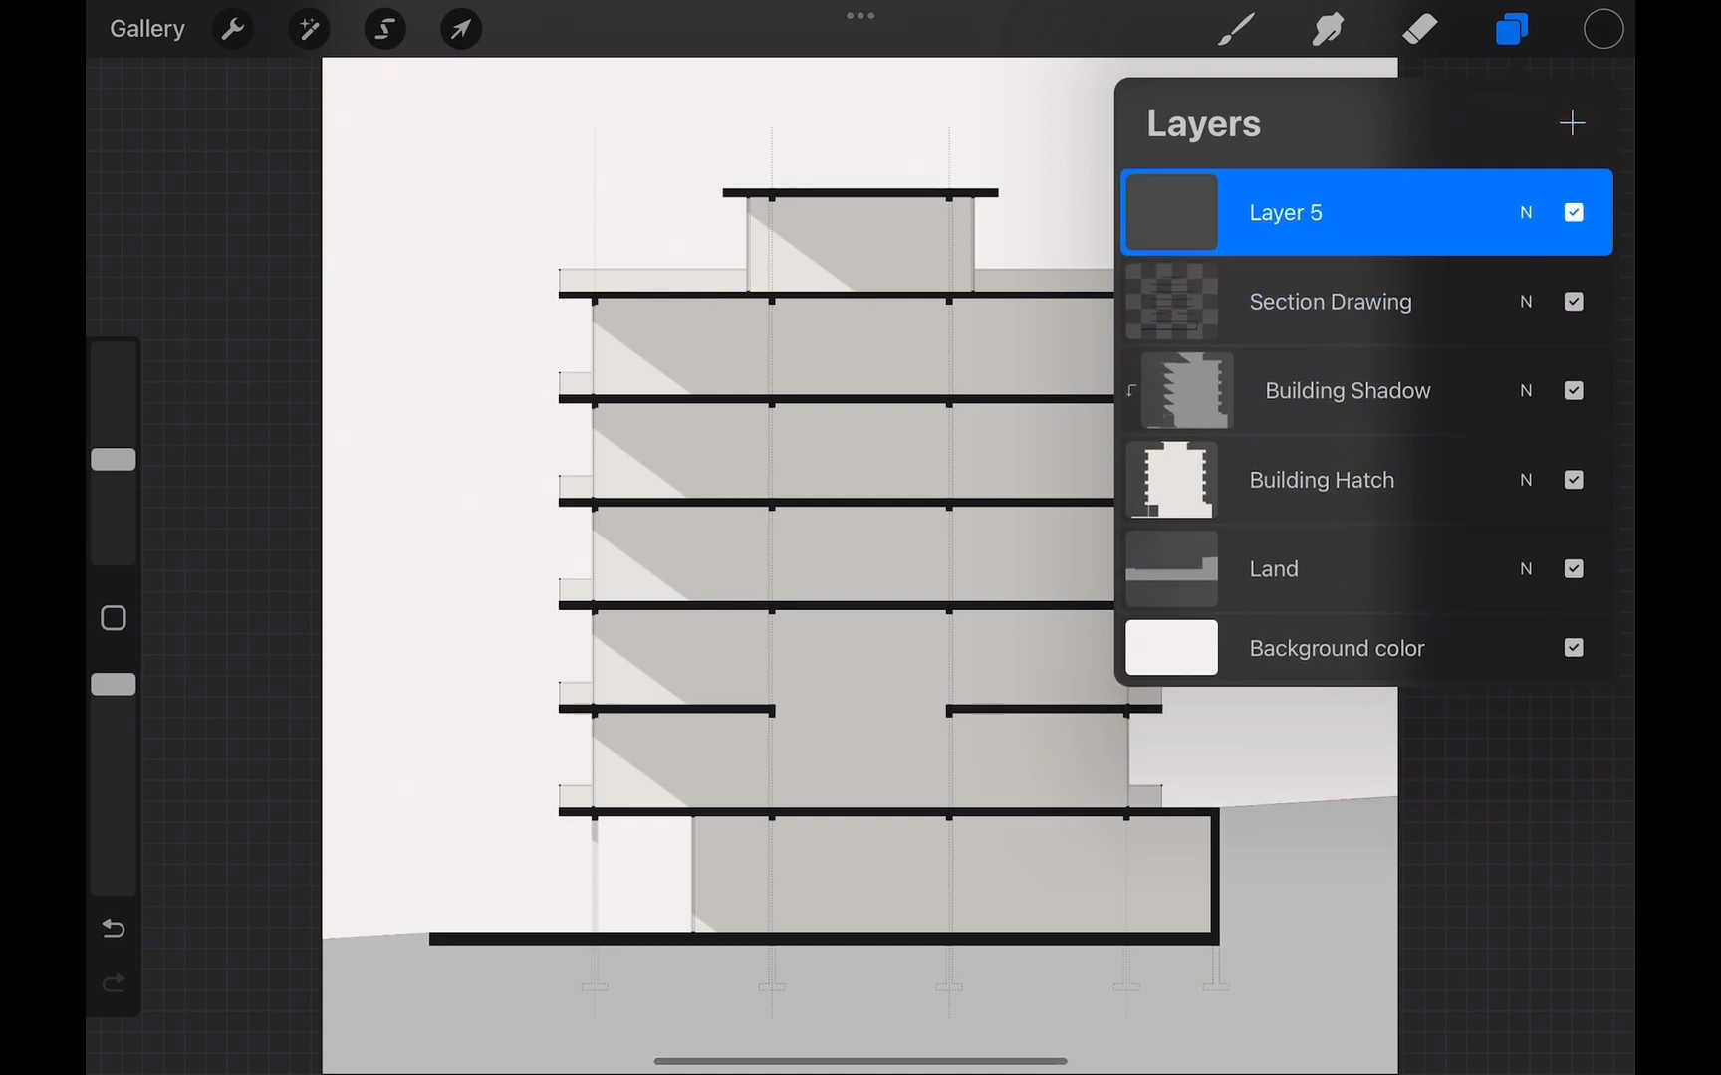
pyautogui.click(1237, 28)
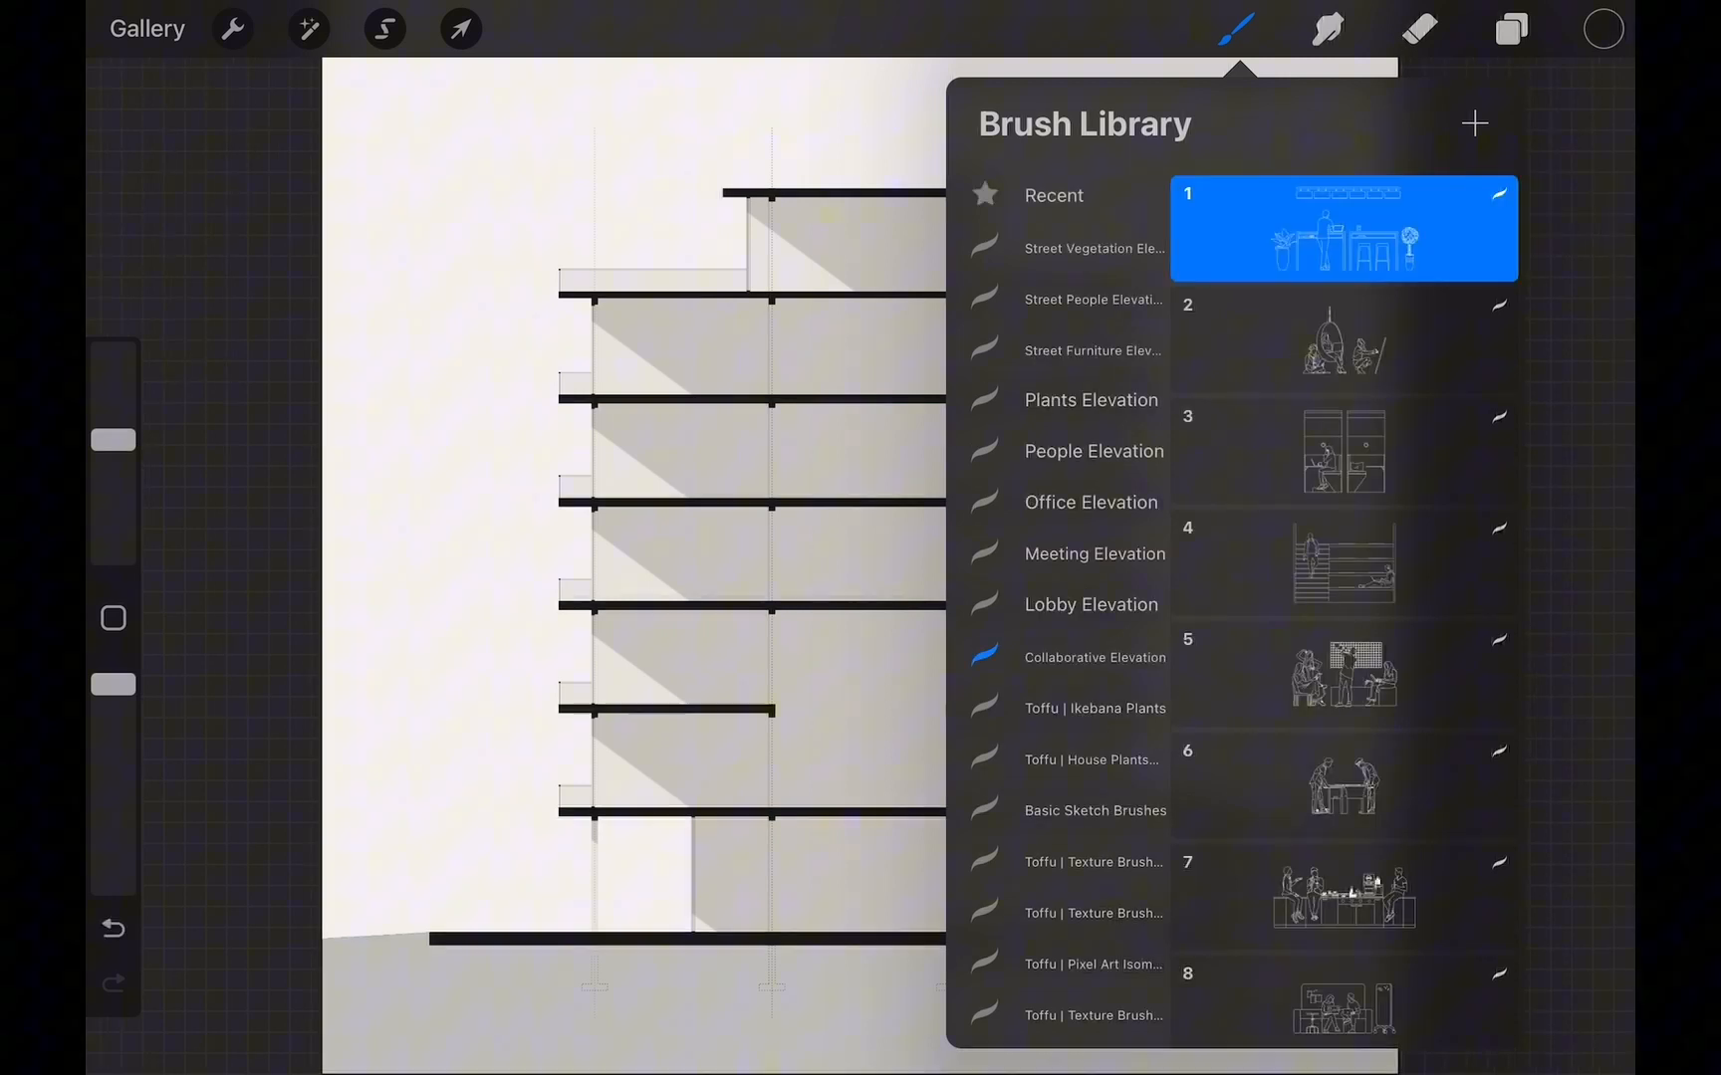
pyautogui.click(1342, 340)
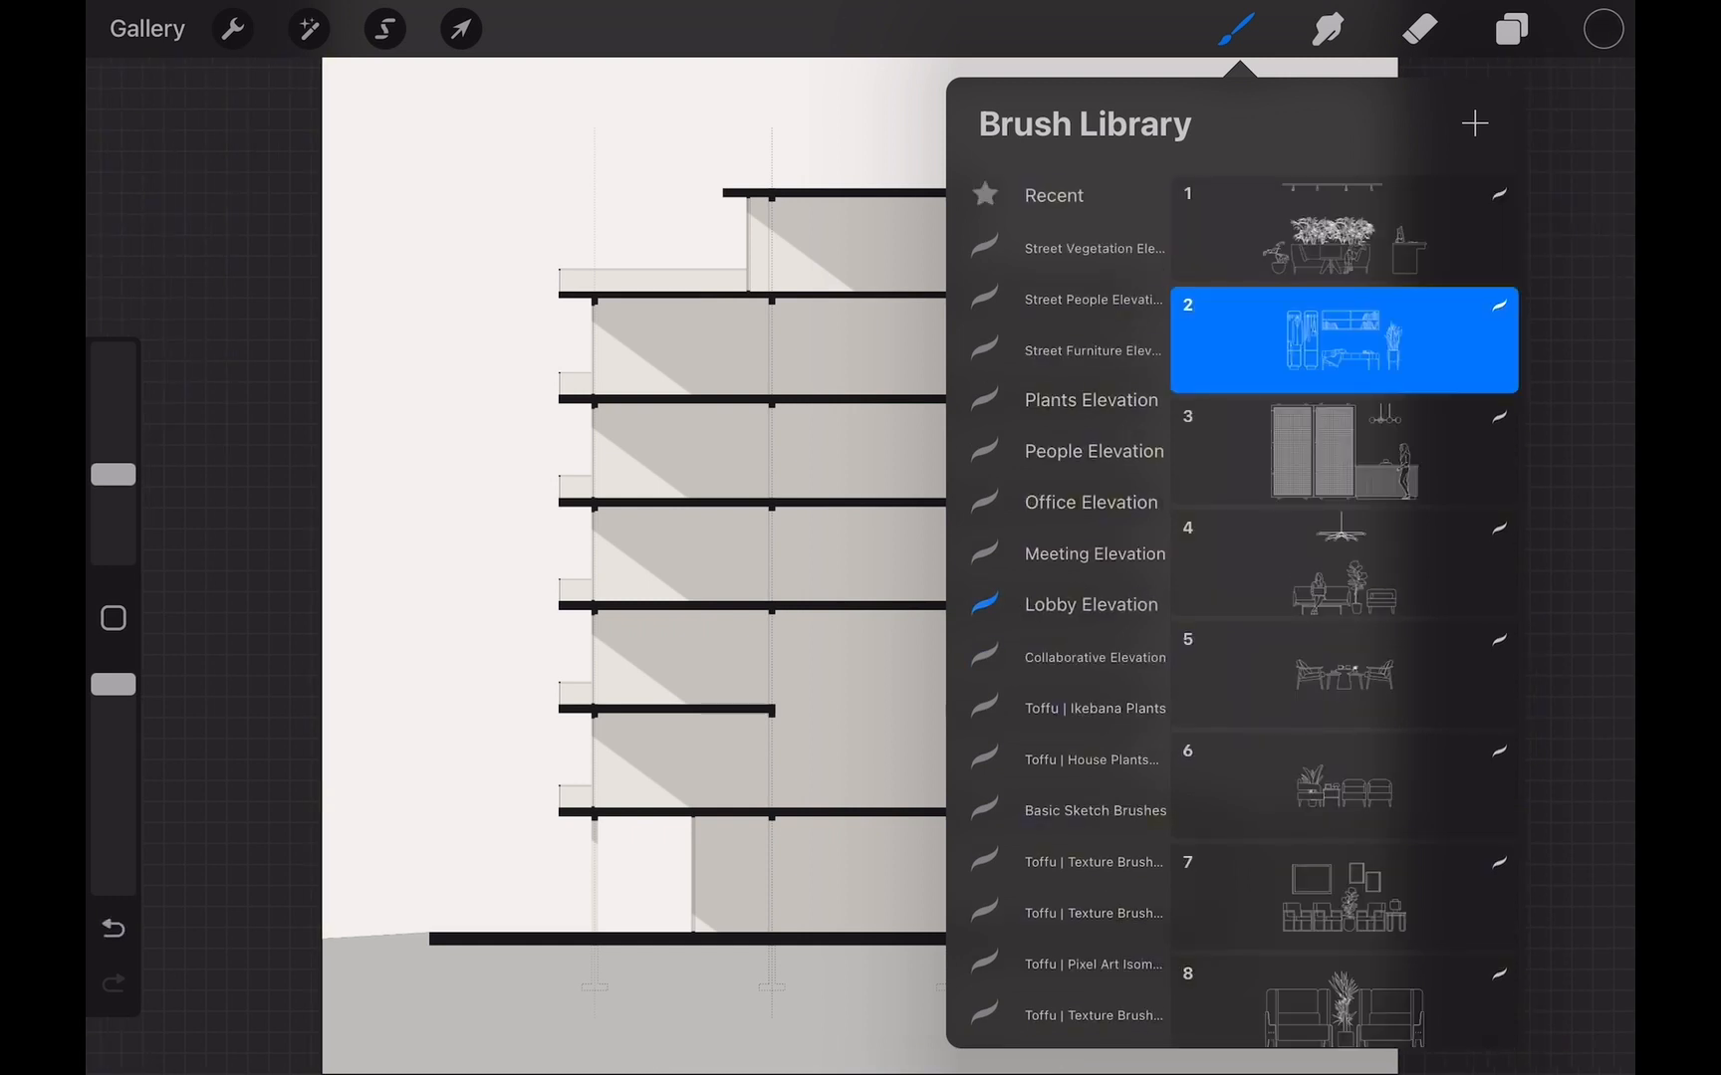
pyautogui.click(1344, 452)
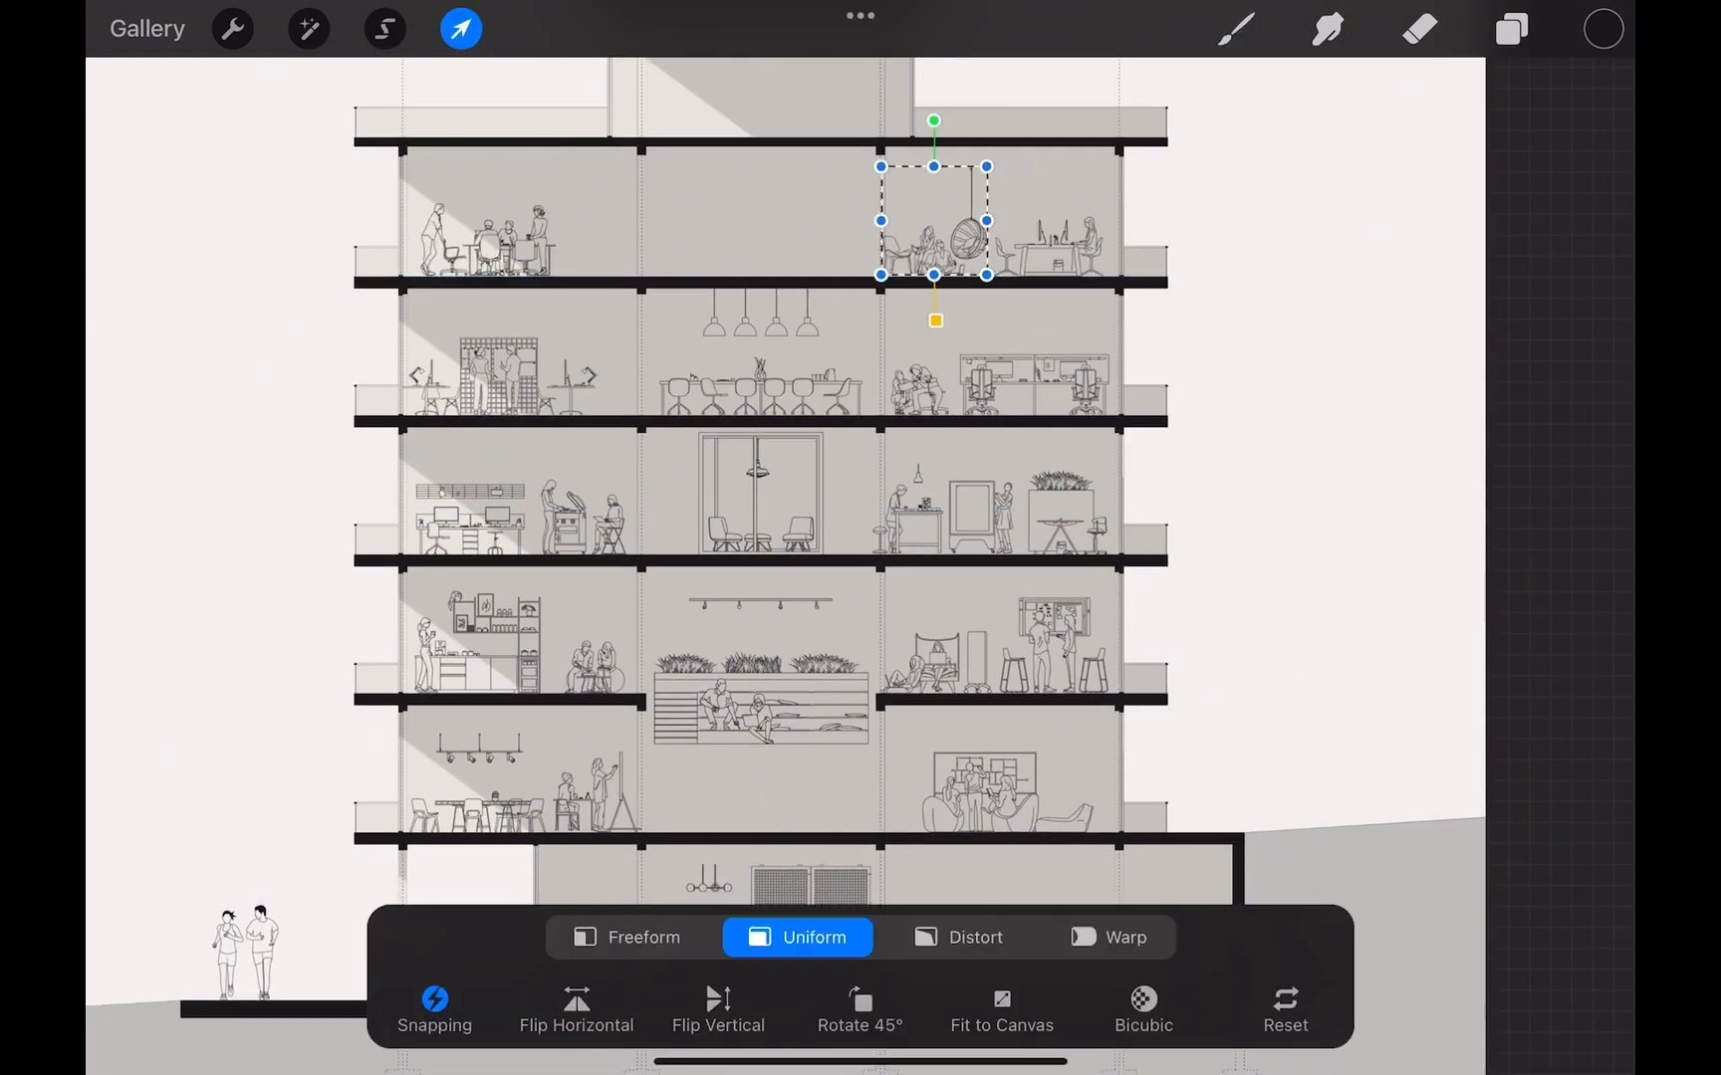
# Erase overlapping lines, shorten the pendant lamp rods, and merge the drawing layers.
pyautogui.click(1512, 29)
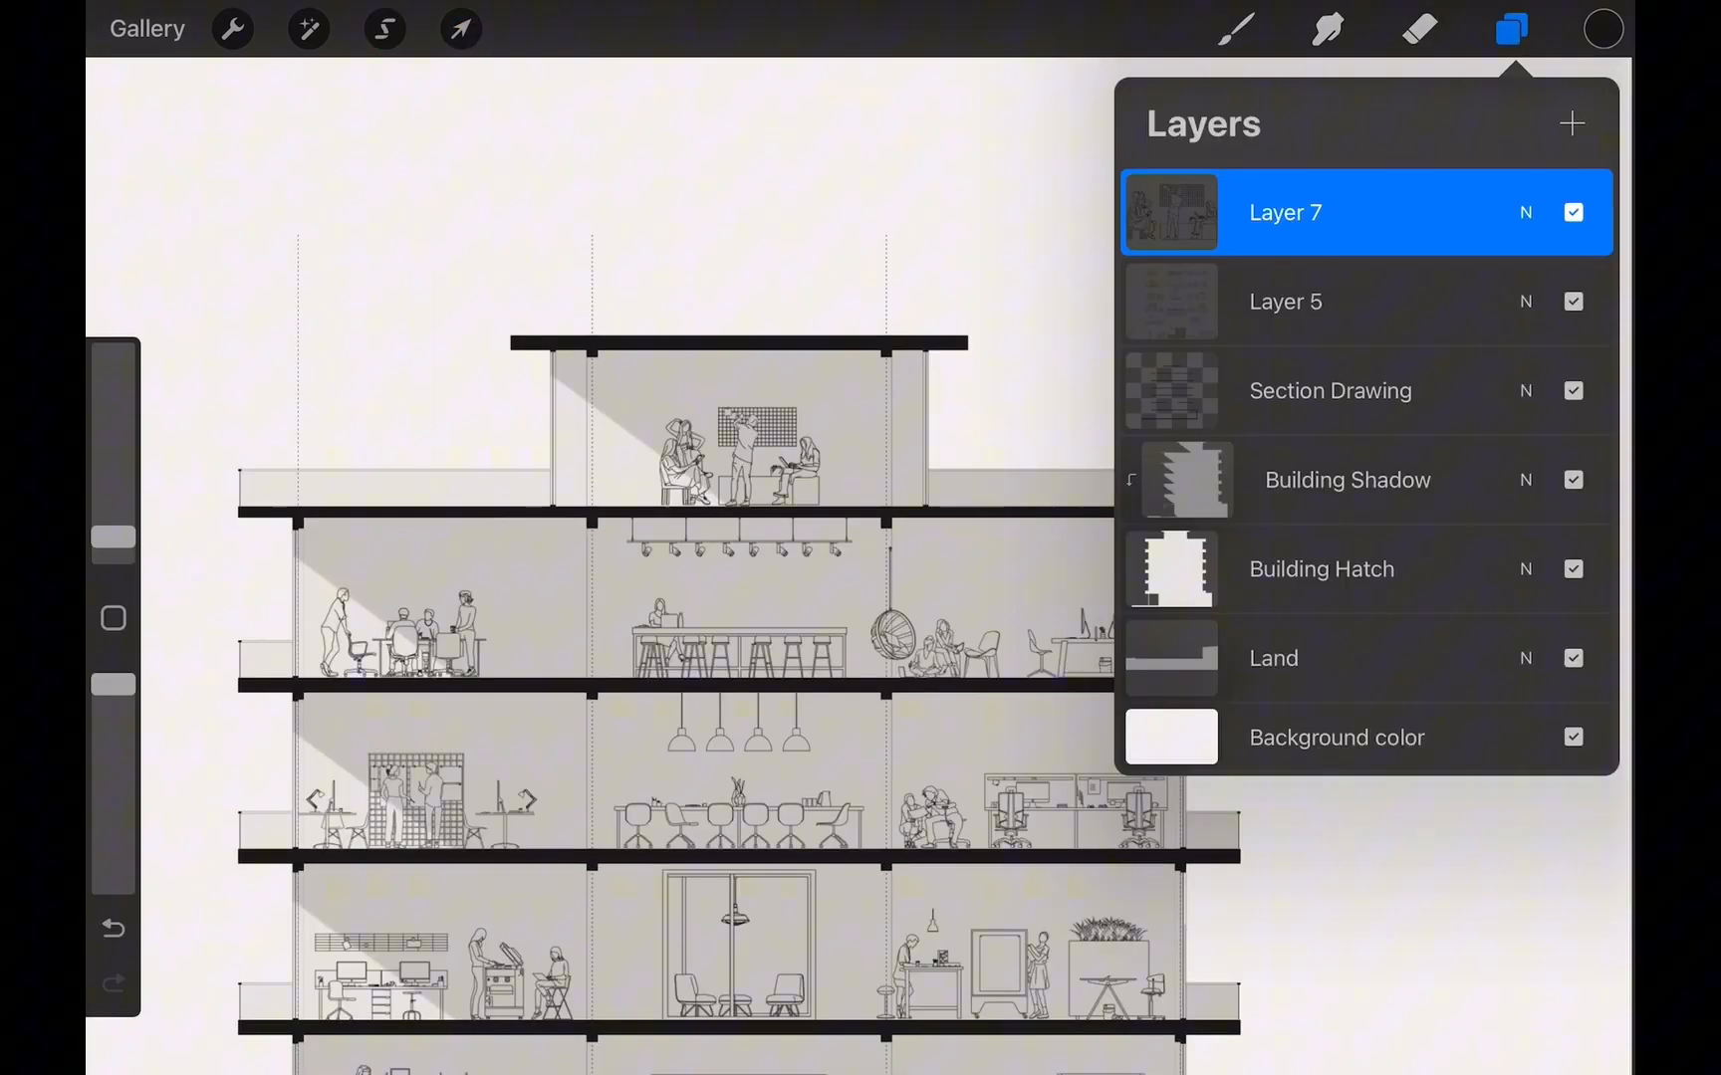
pyautogui.click(460, 27)
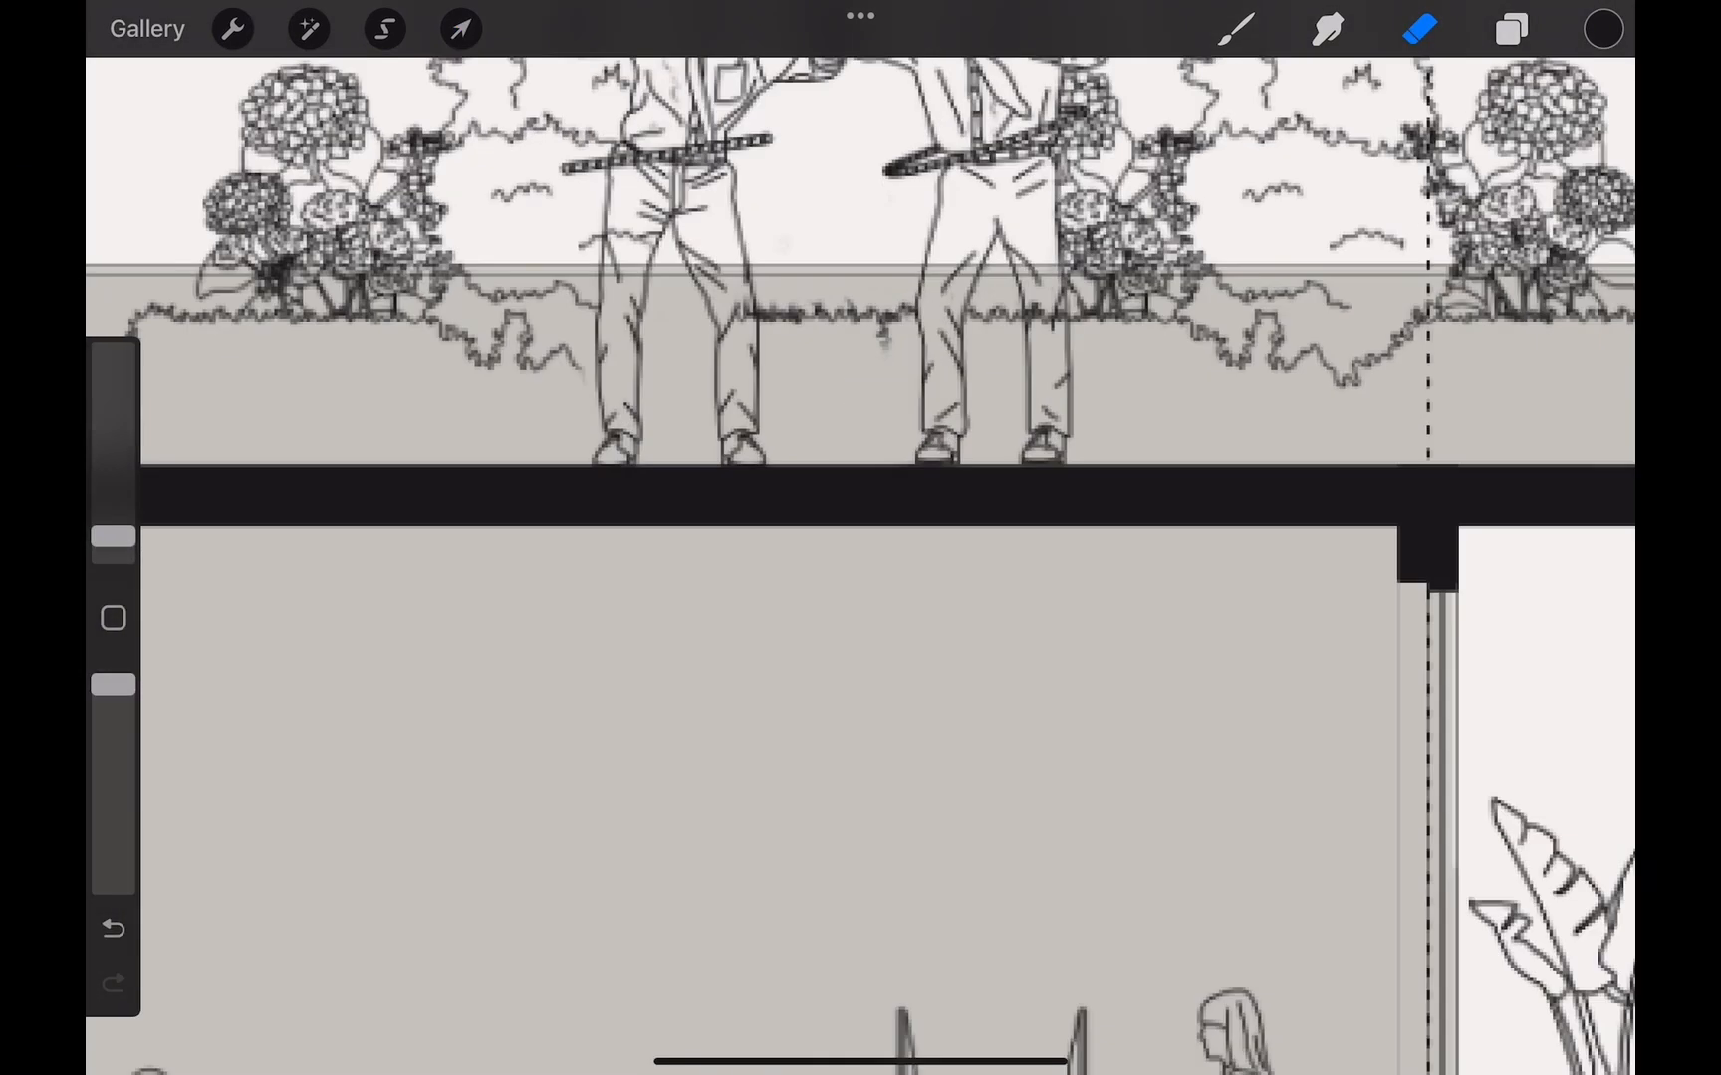
pyautogui.click(460, 29)
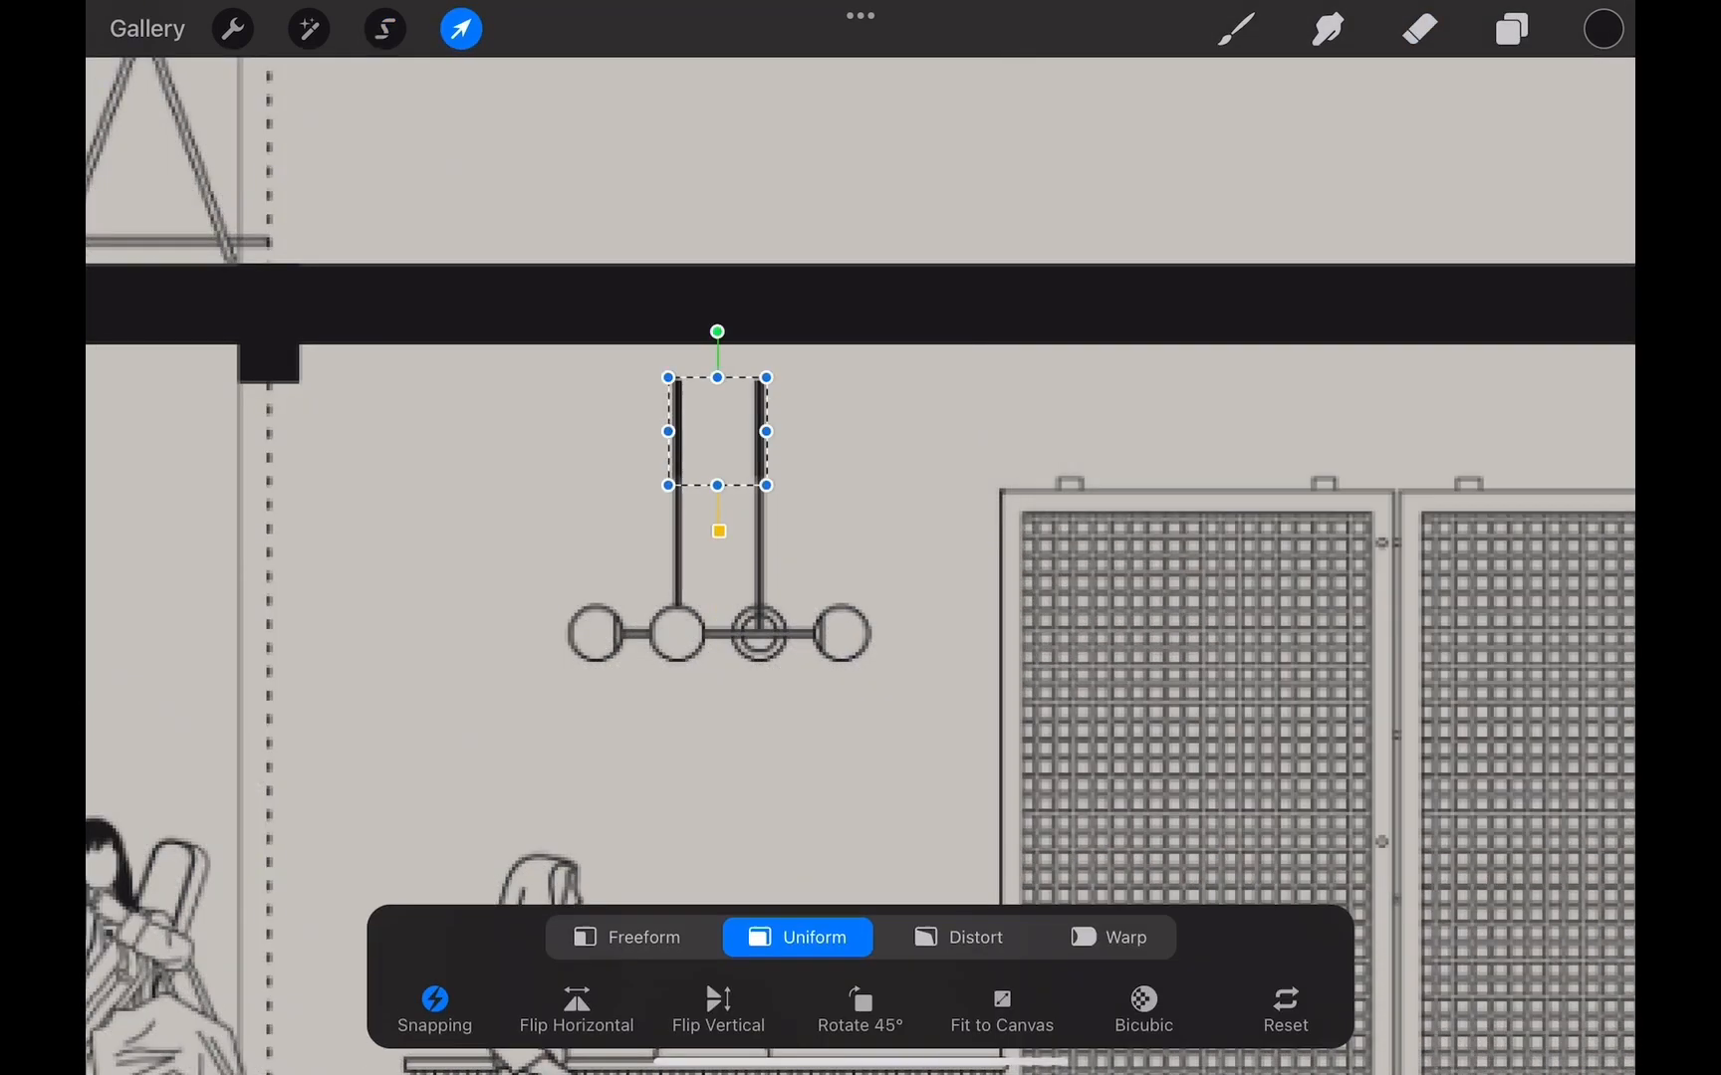
pyautogui.click(1509, 29)
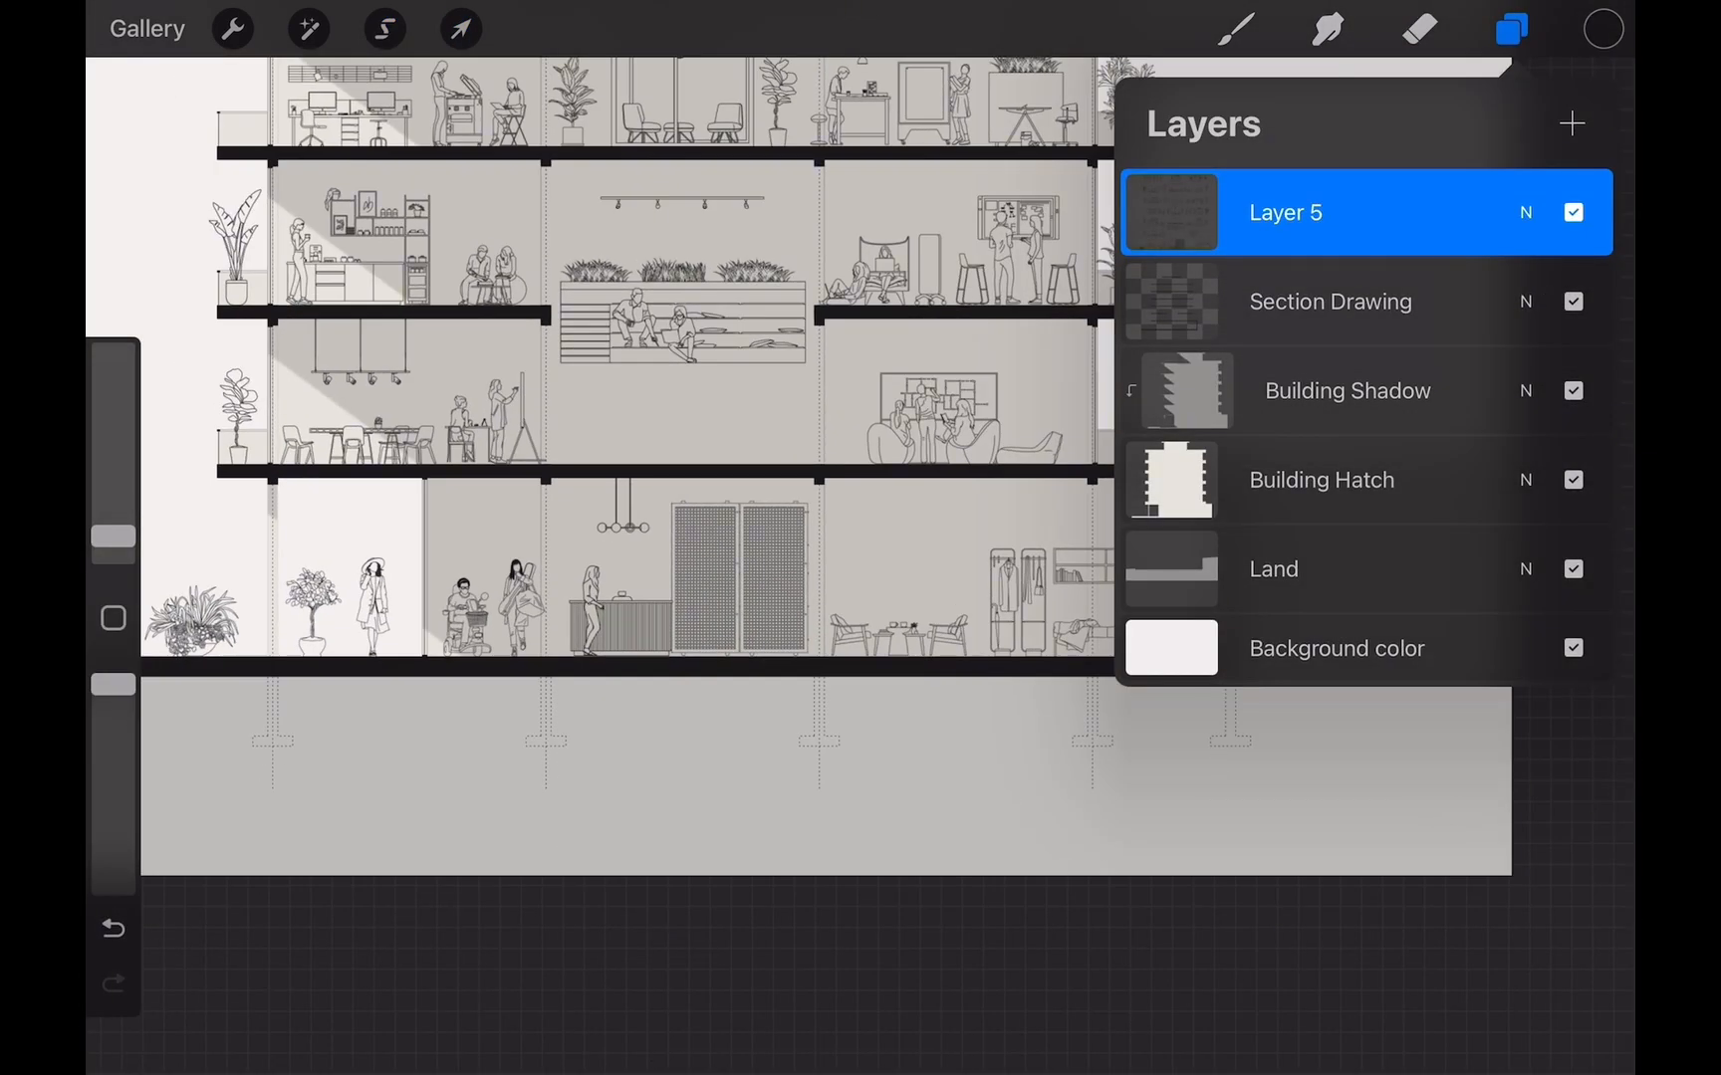
# Copy strips of the tiered seating down to the floor below and merge them in.
pyautogui.click(385, 29)
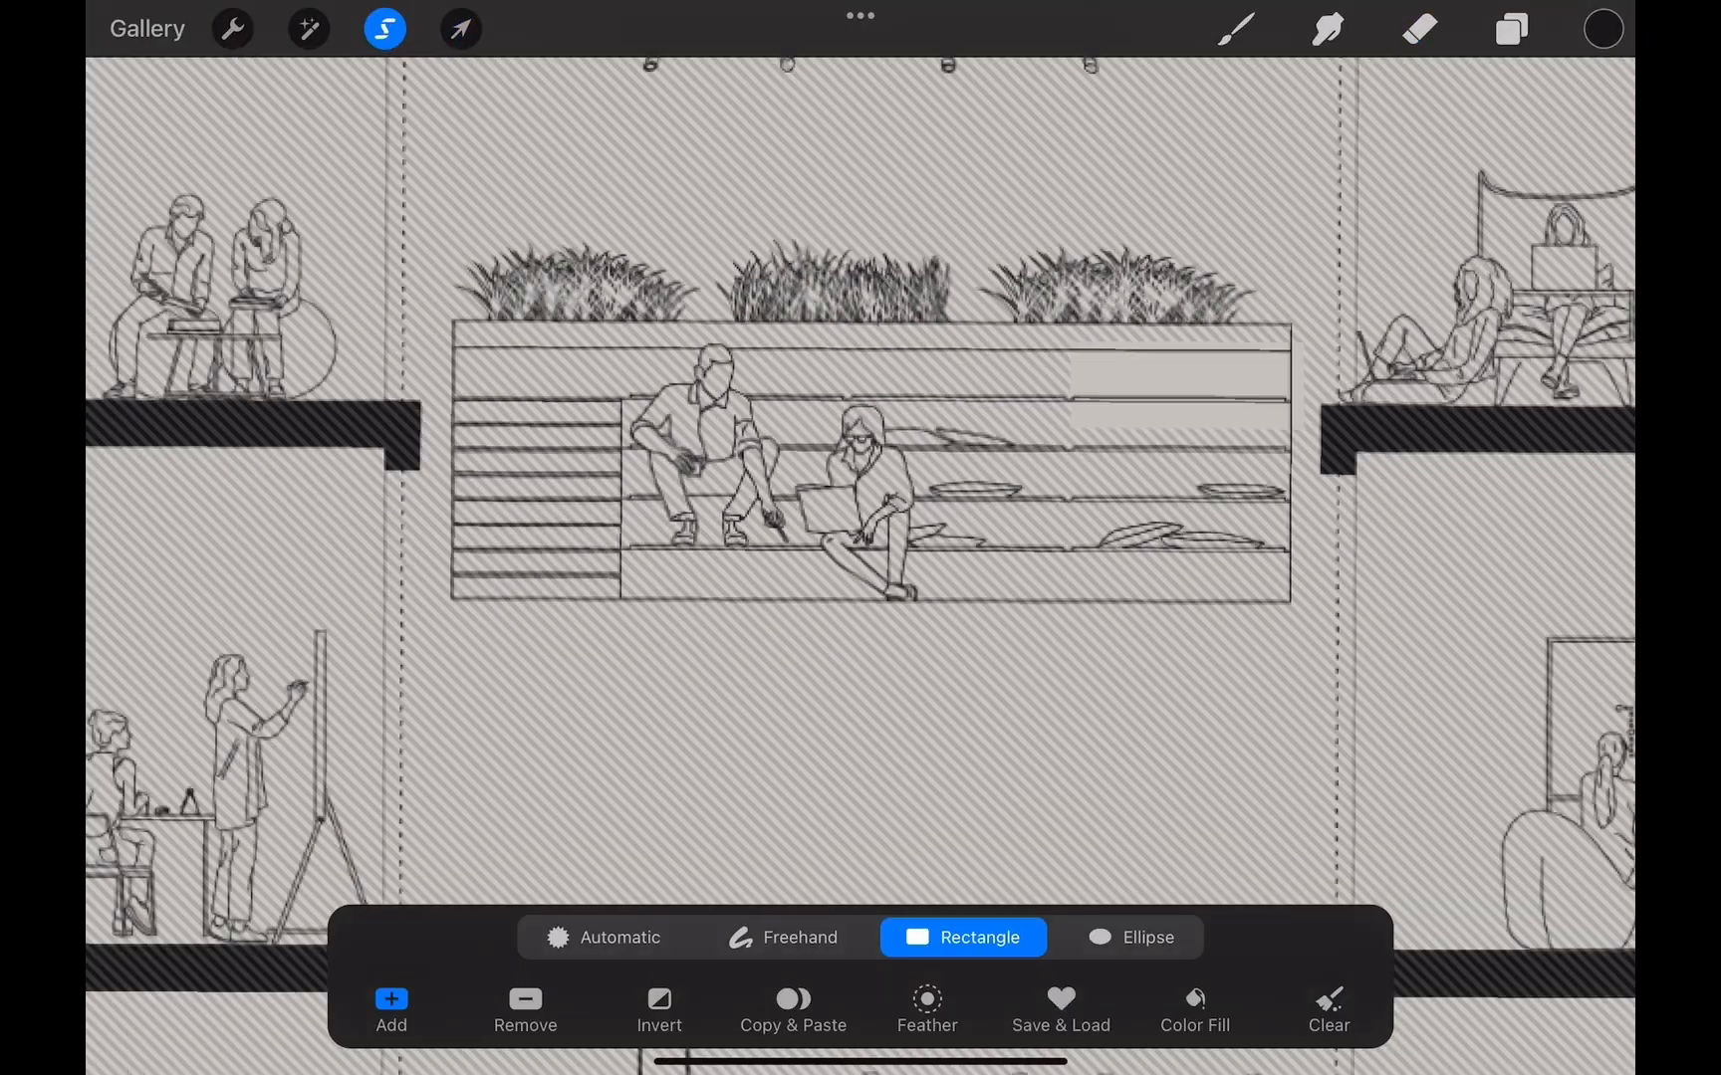
pyautogui.click(1509, 29)
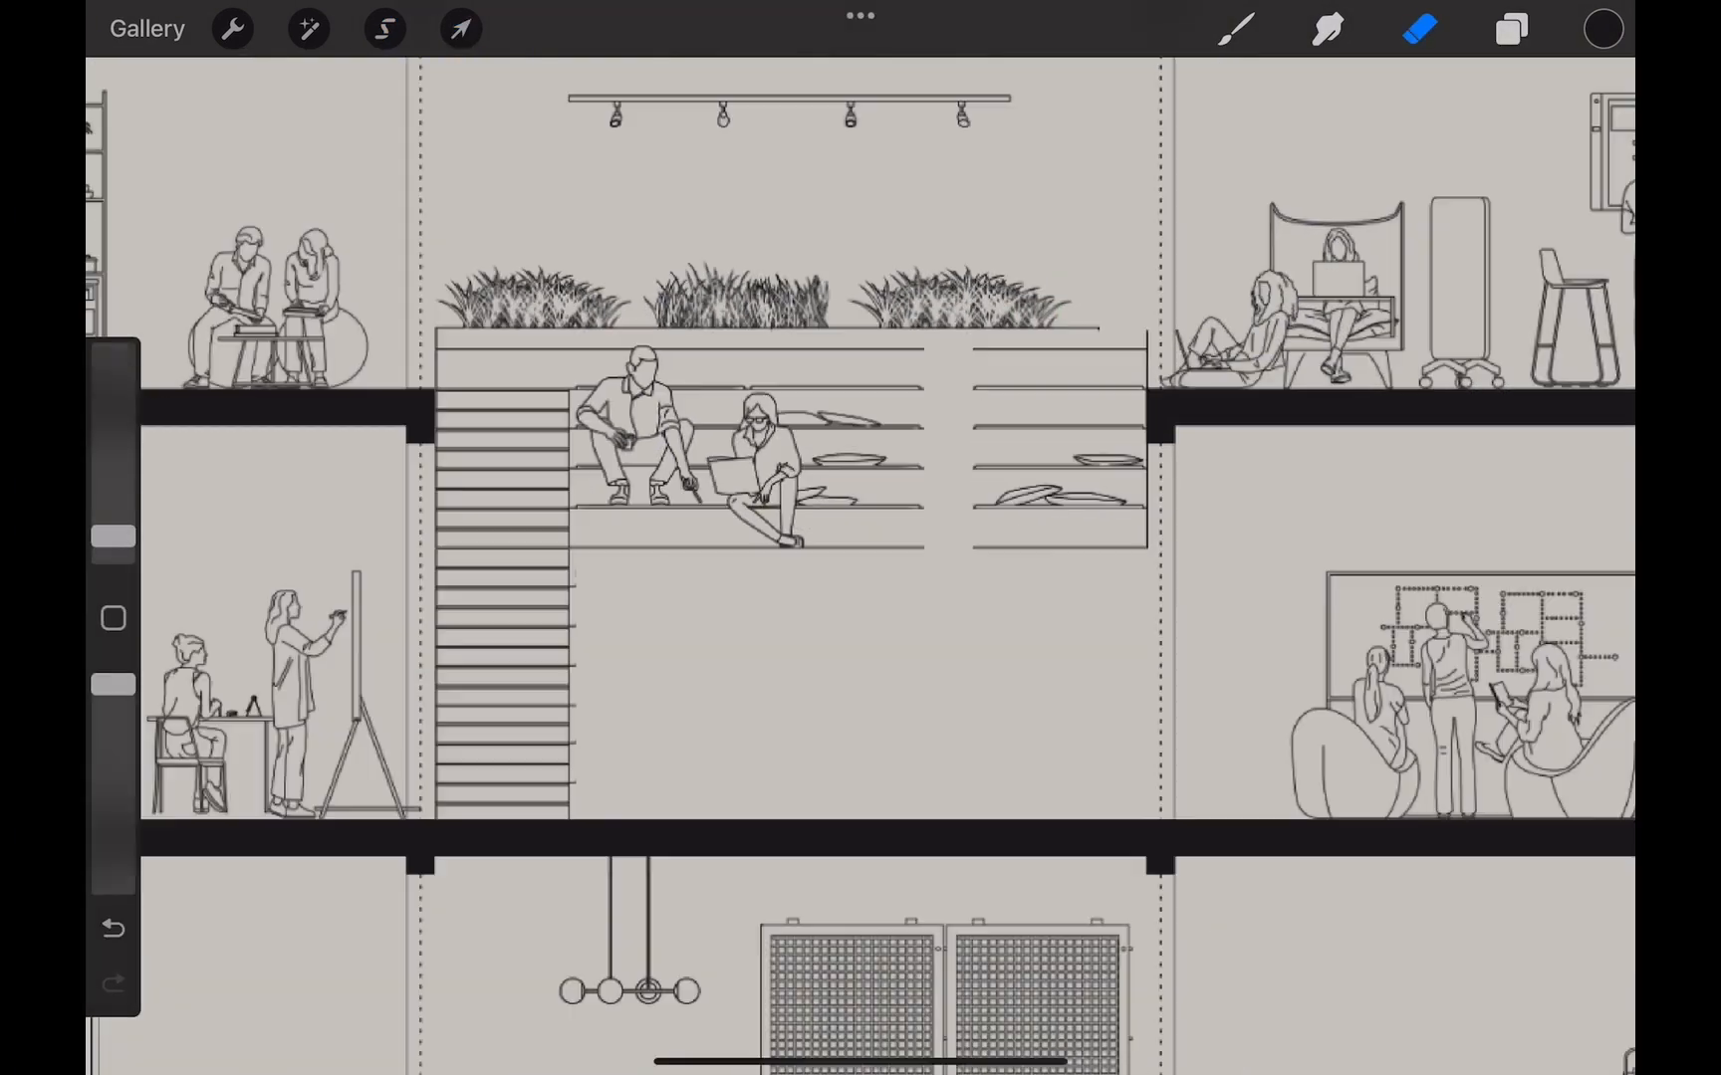
pyautogui.click(1510, 29)
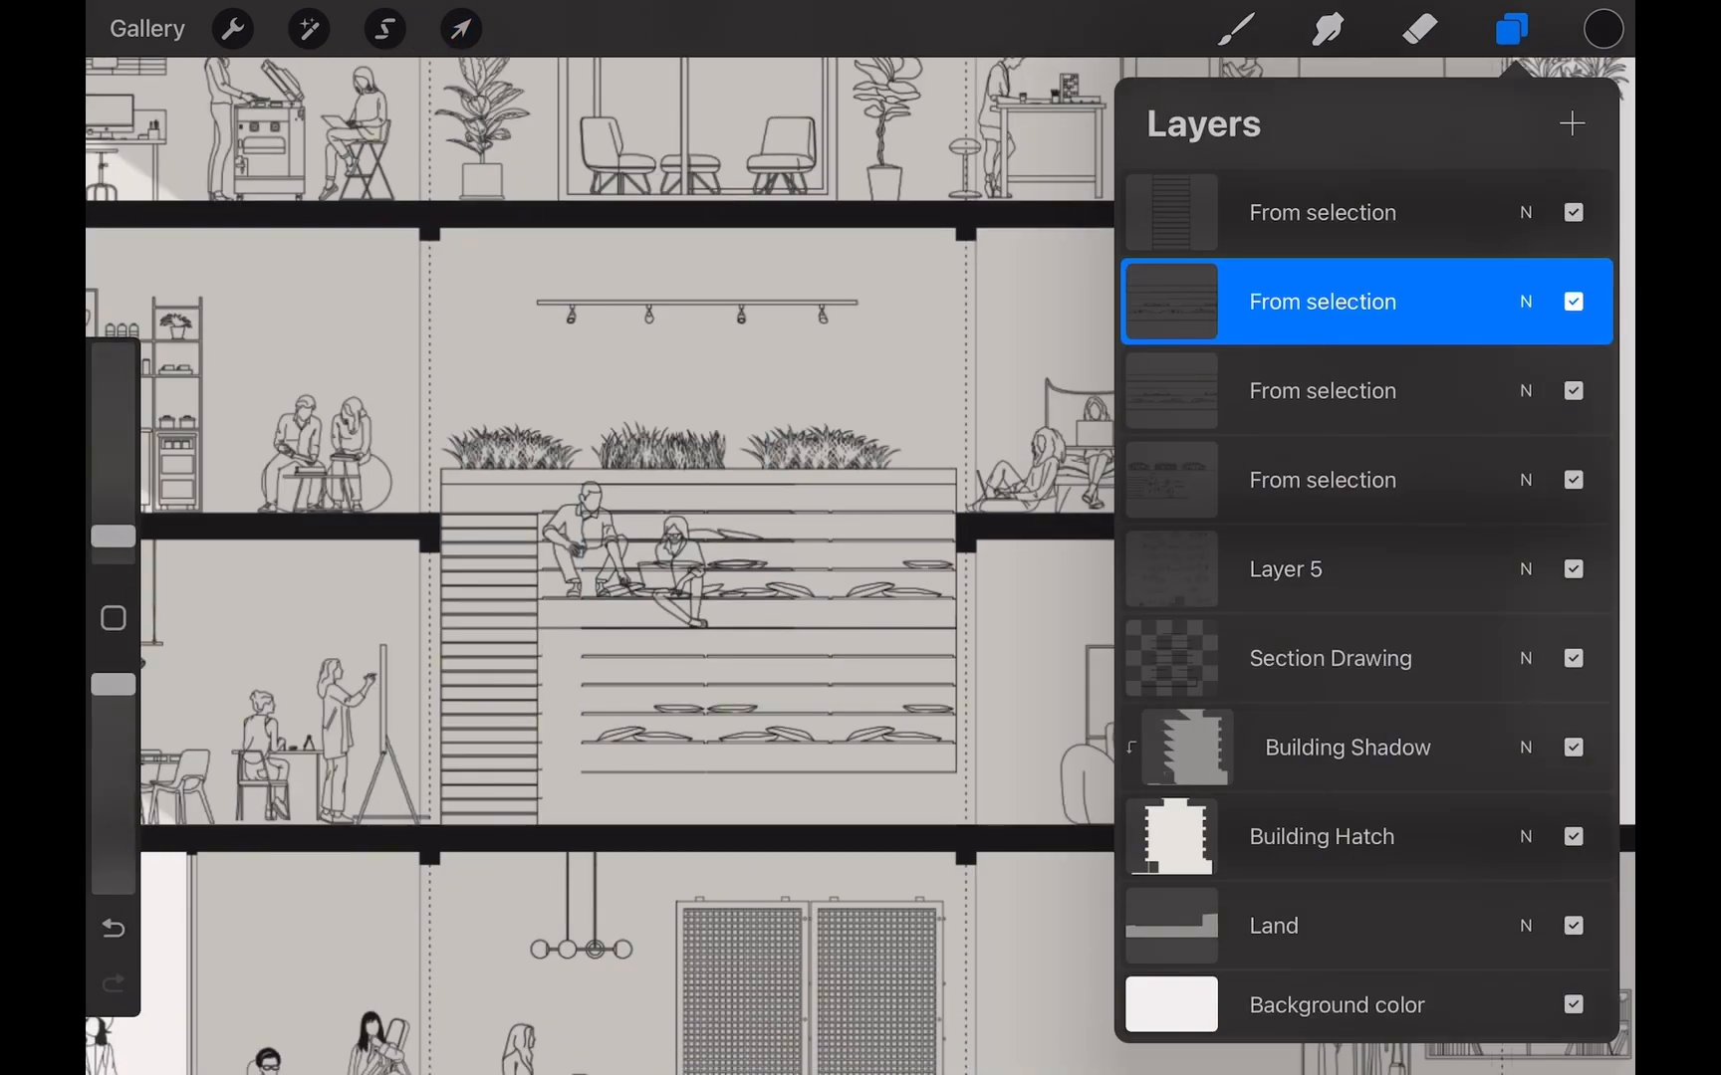
pyautogui.click(384, 29)
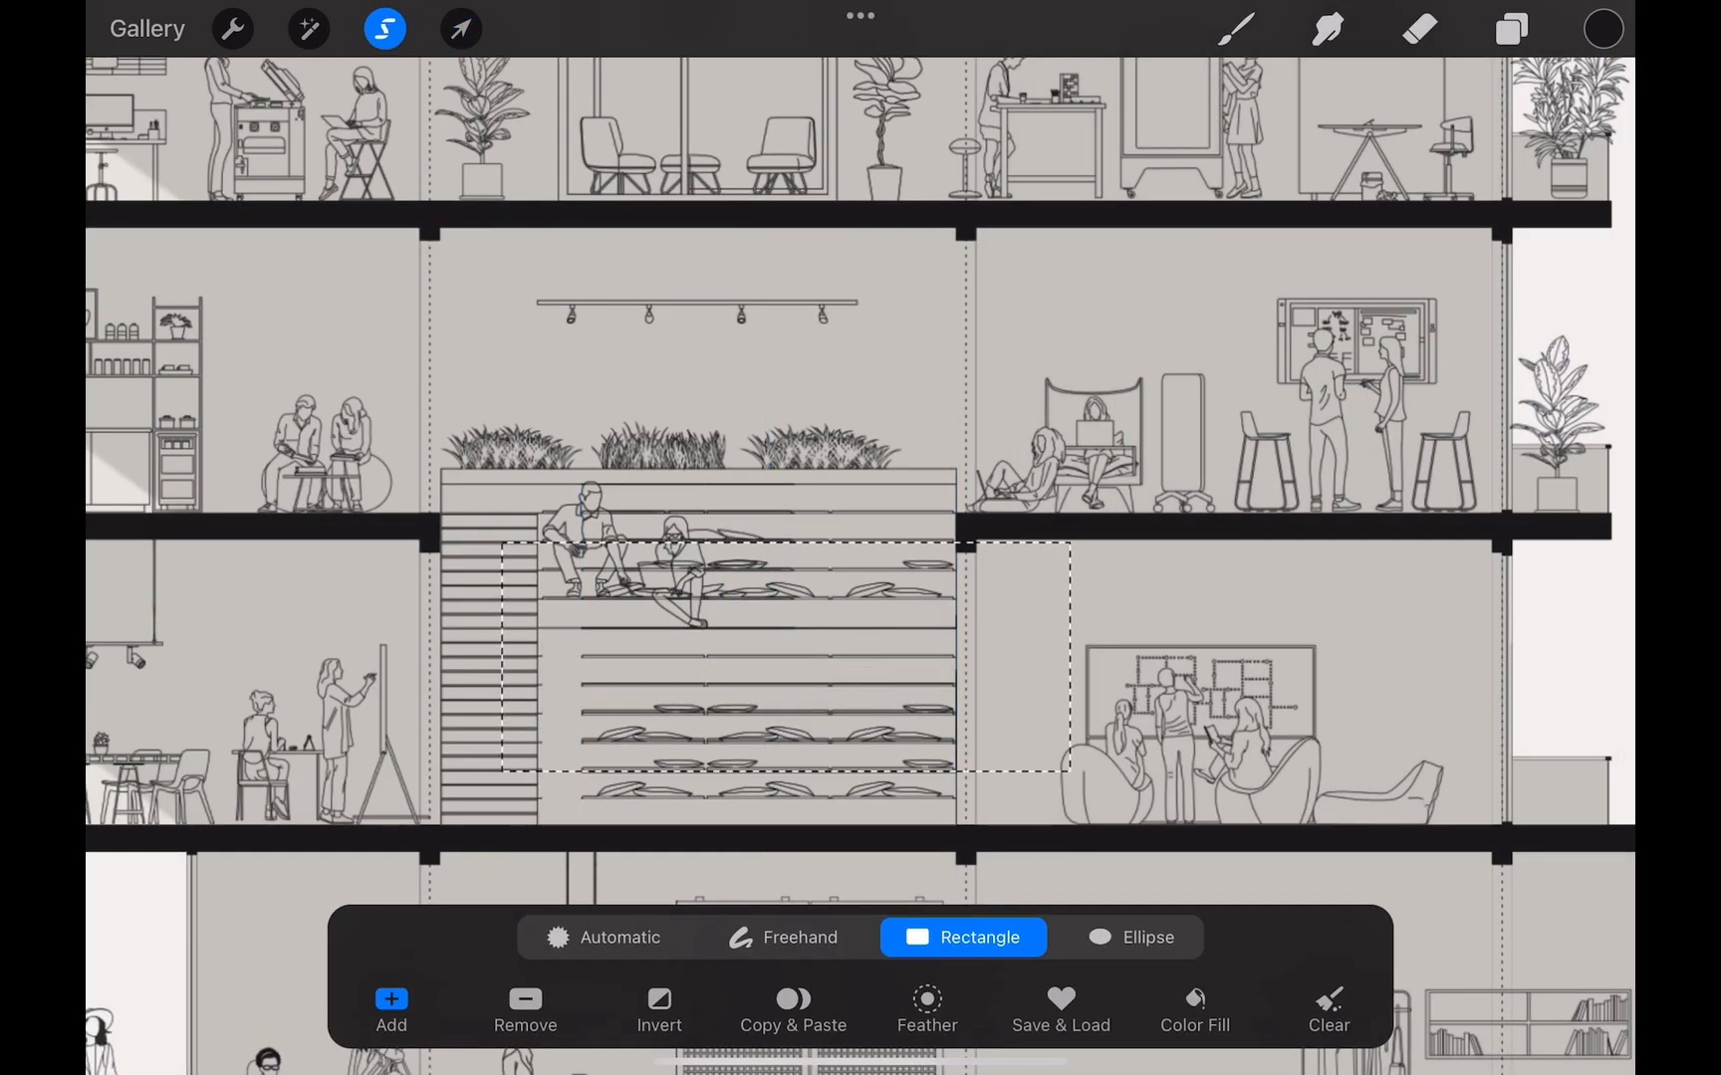
pyautogui.click(1512, 29)
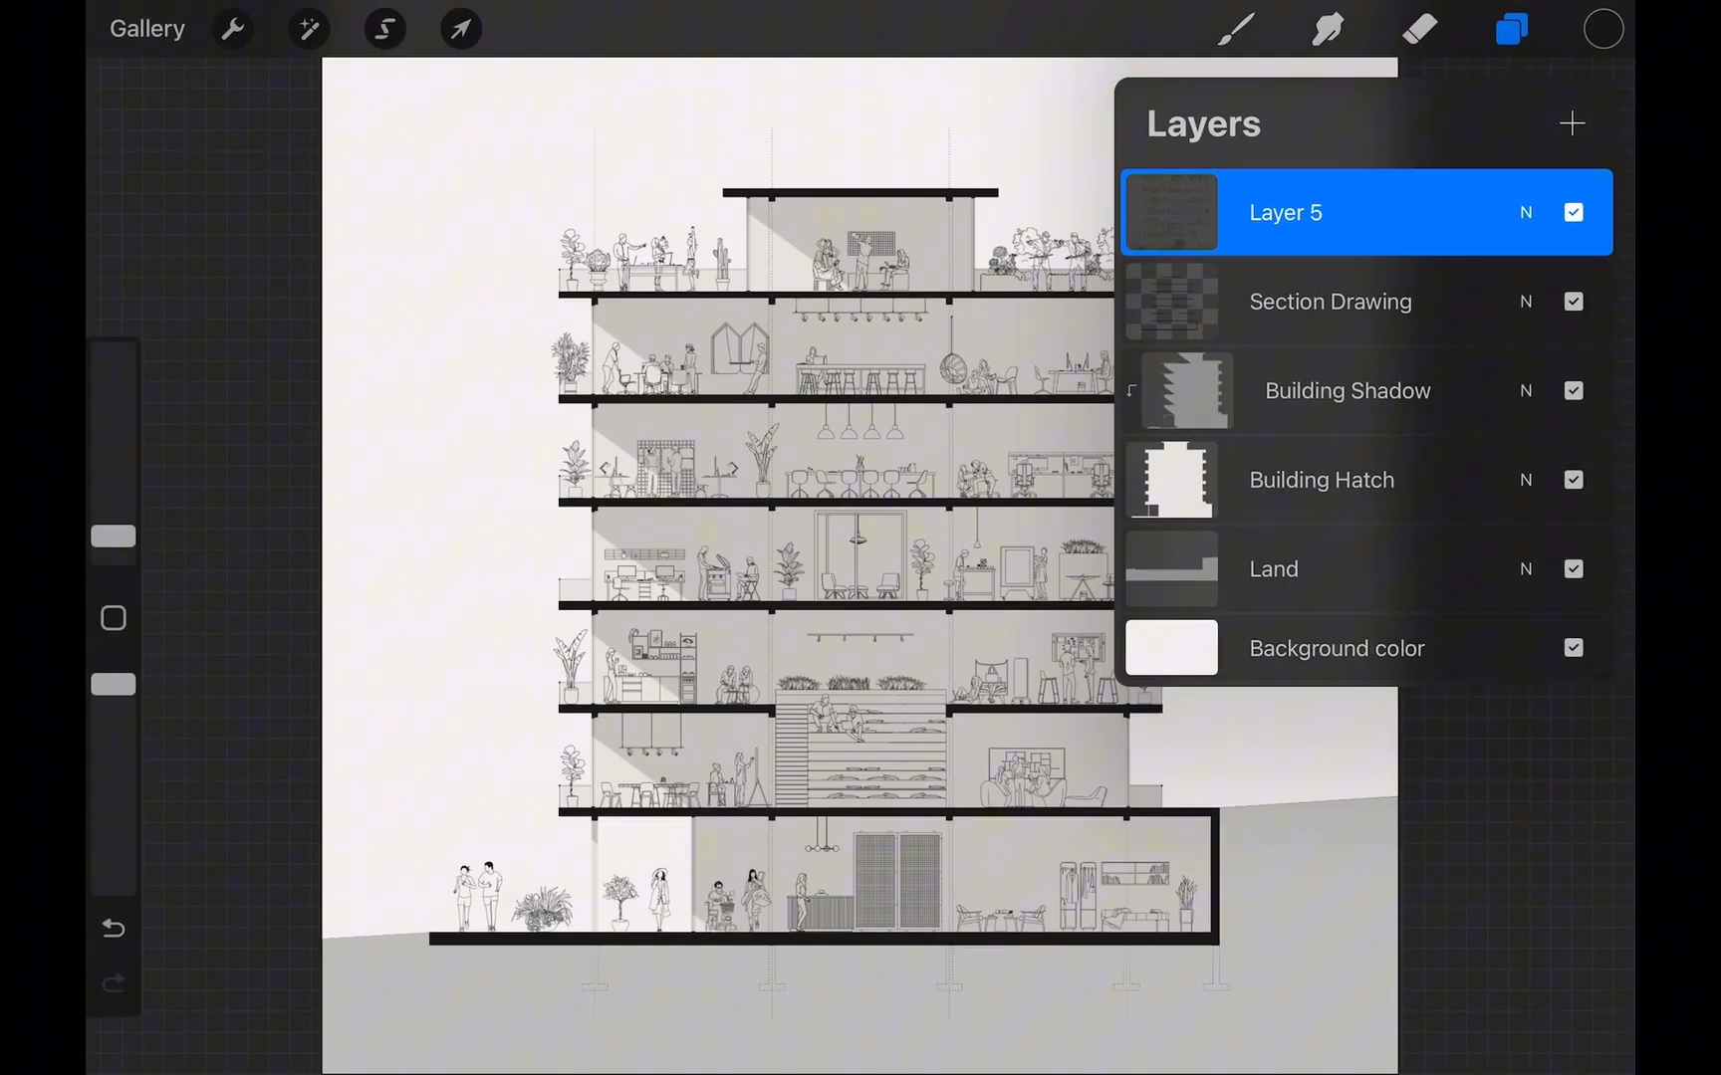
# Move the small potted tree with Uniform Transform and rename the cut-outs layer 'Detail'.
pyautogui.click(1419, 30)
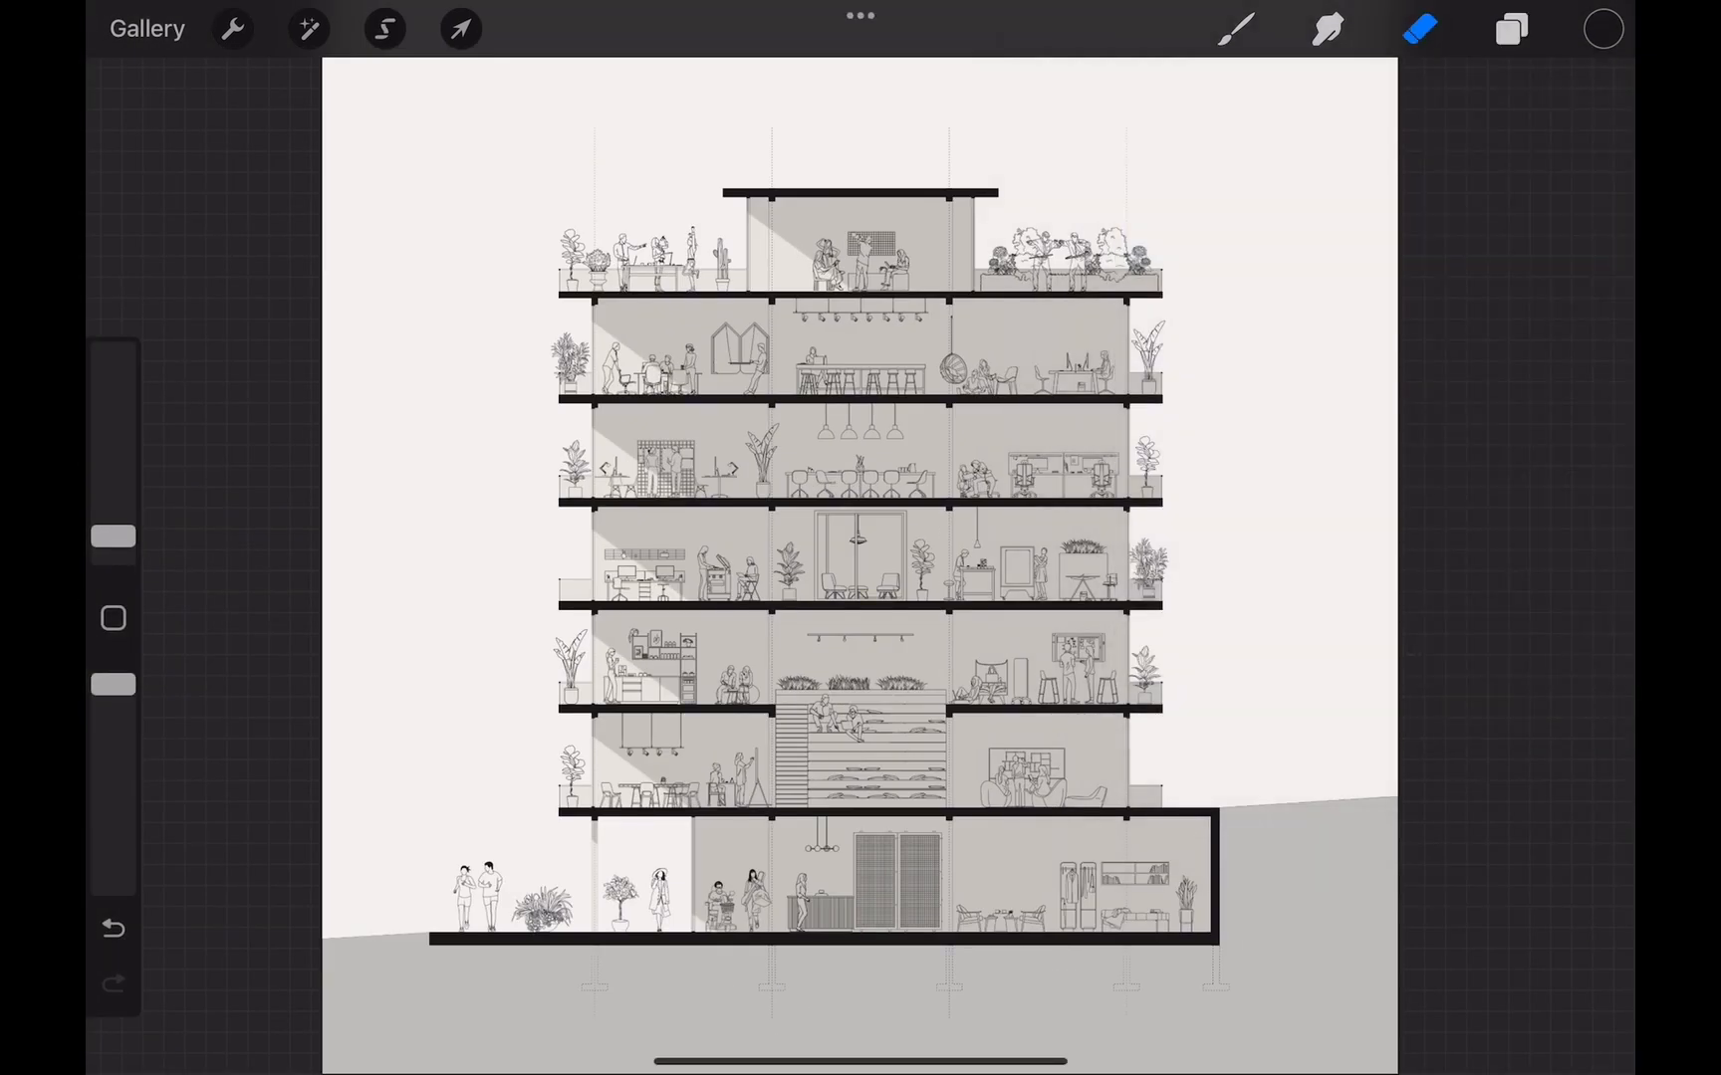
pyautogui.click(1511, 29)
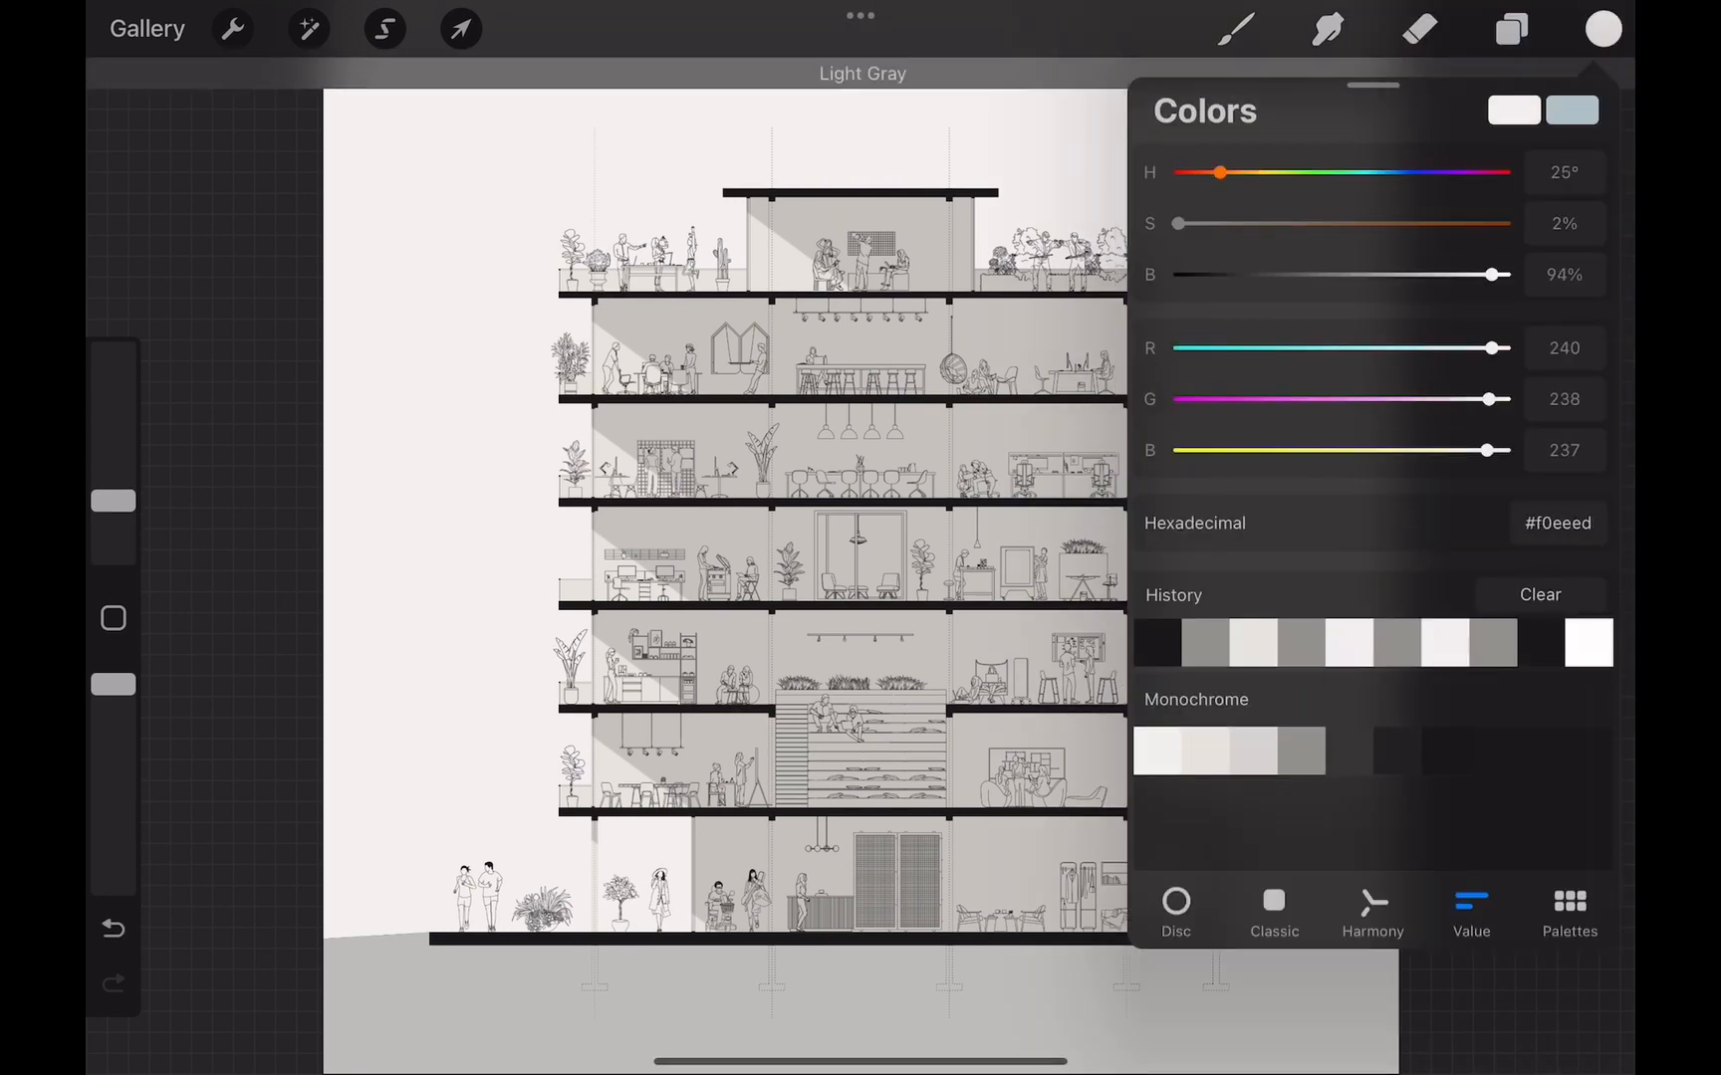
pyautogui.click(1512, 29)
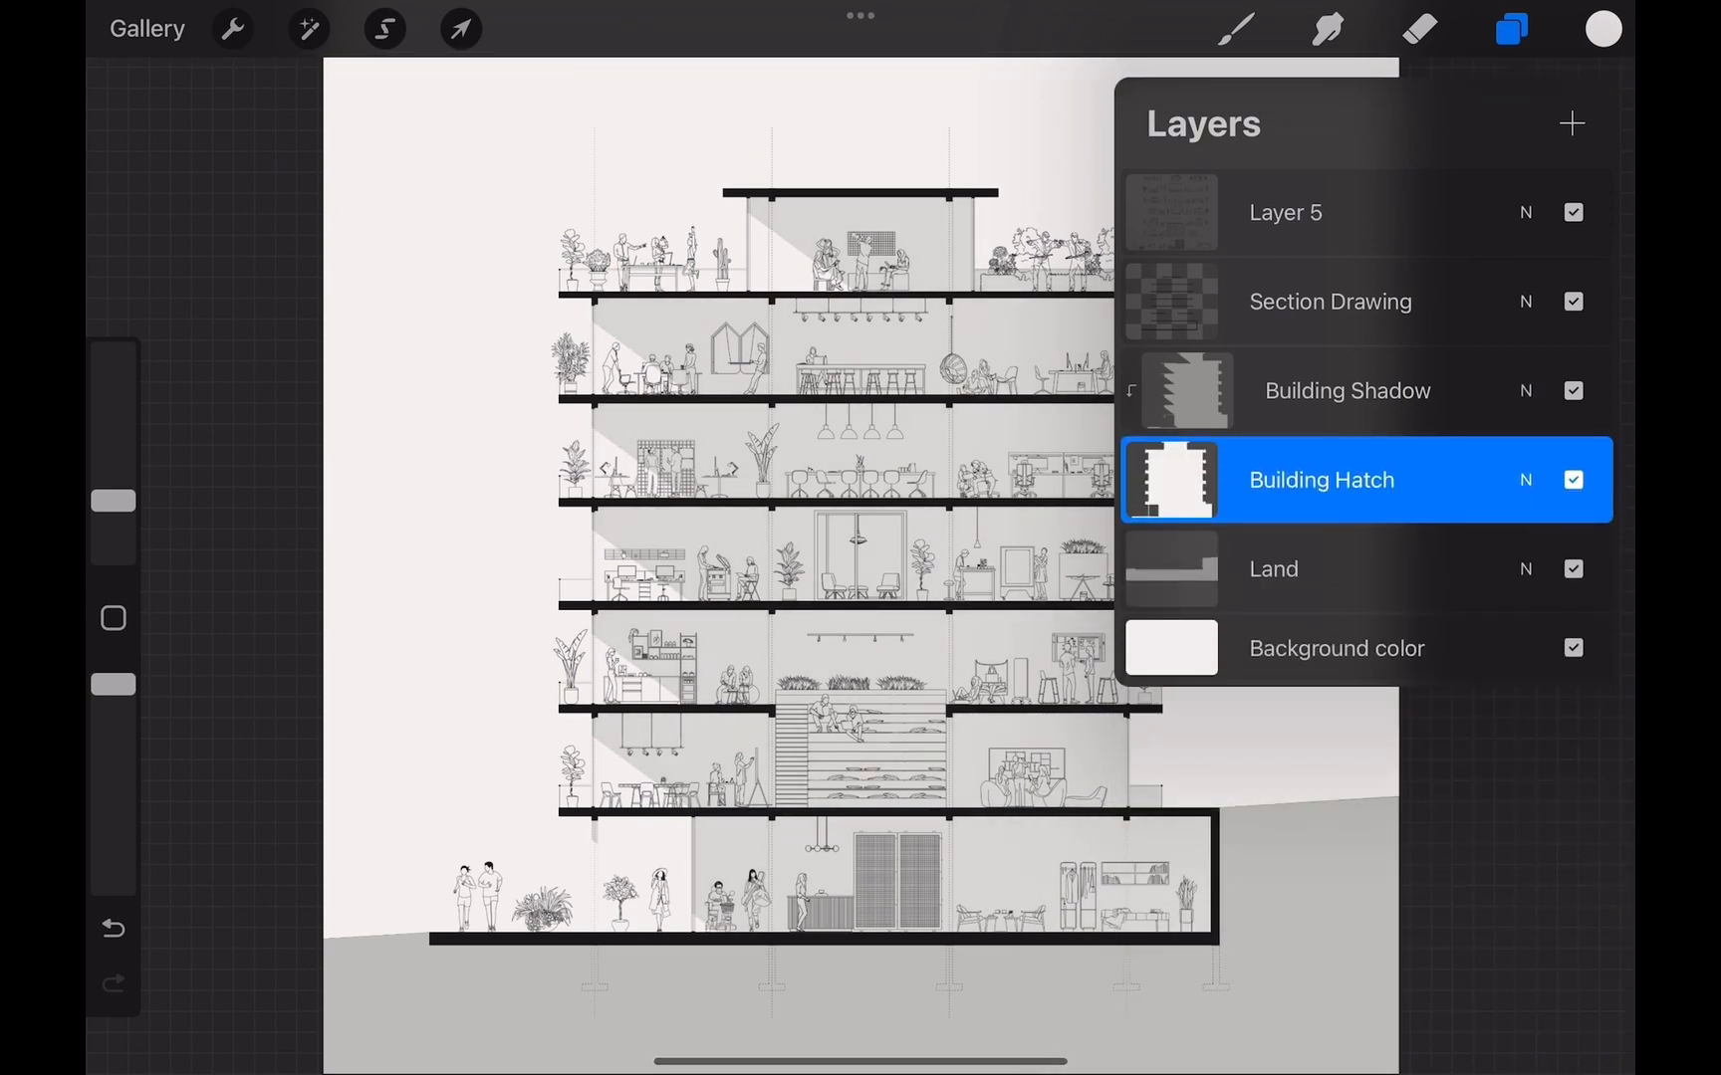
pyautogui.click(1510, 28)
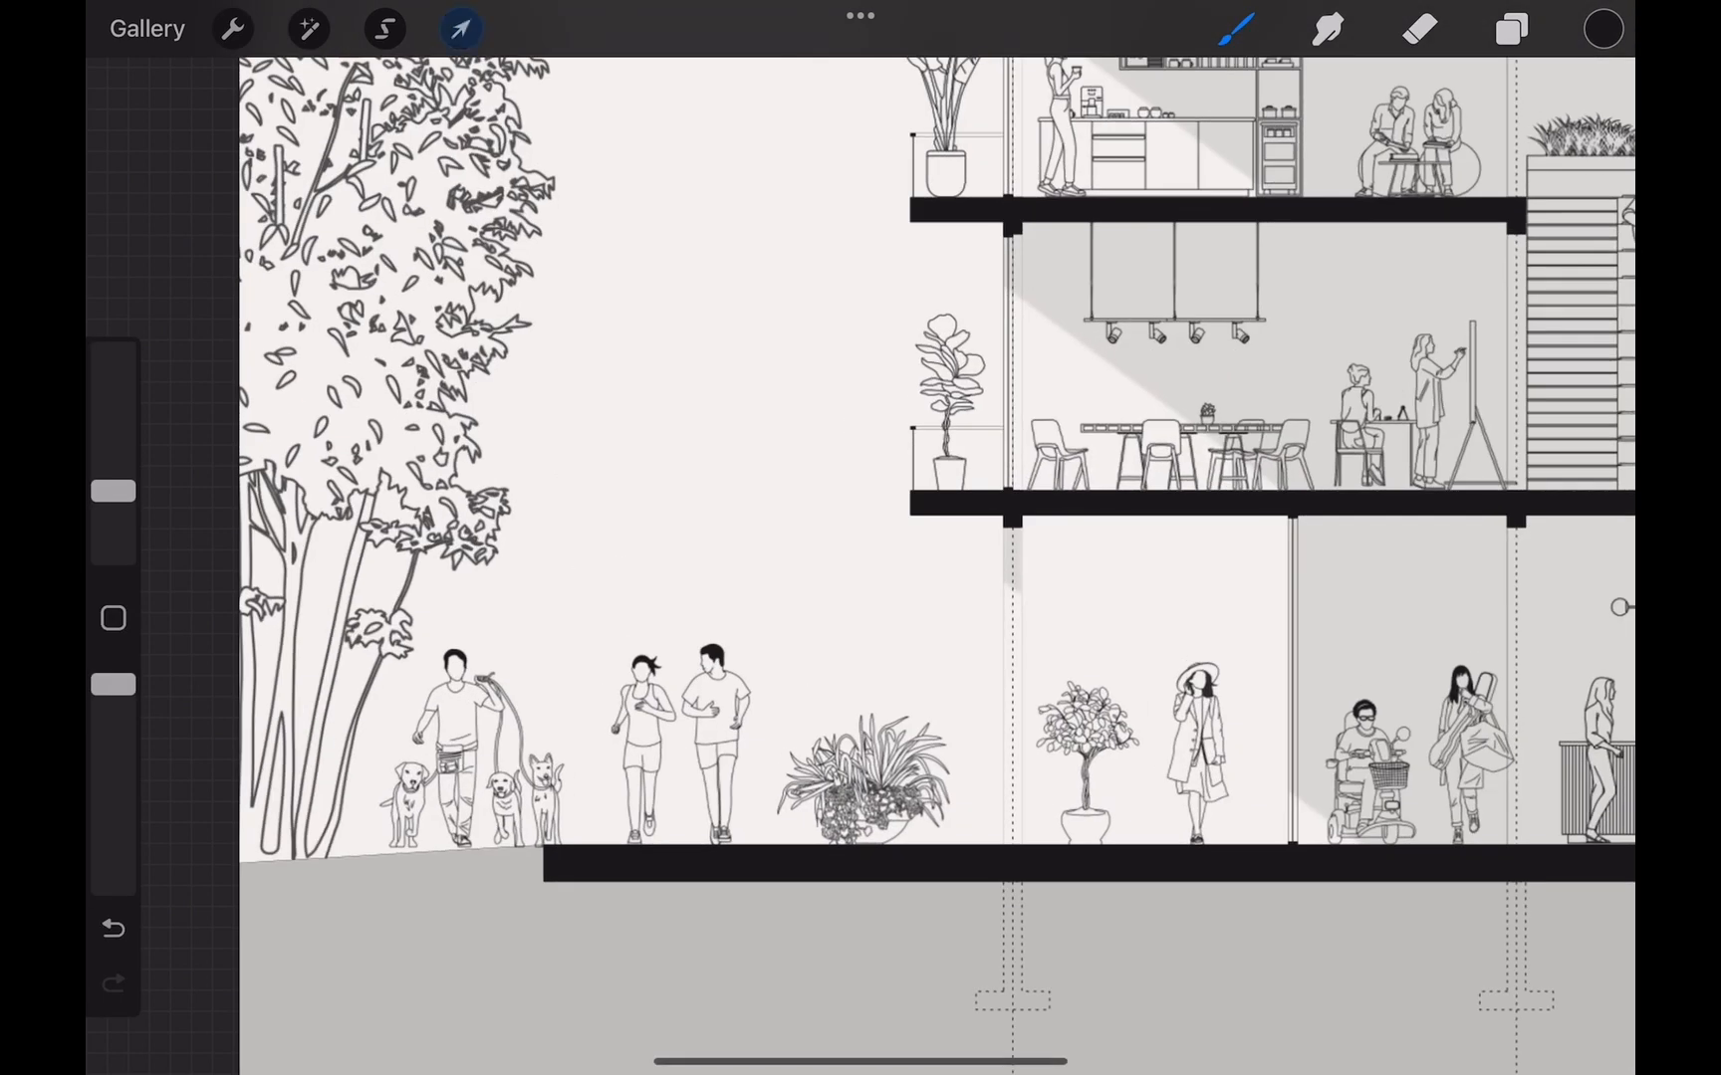
pyautogui.click(461, 28)
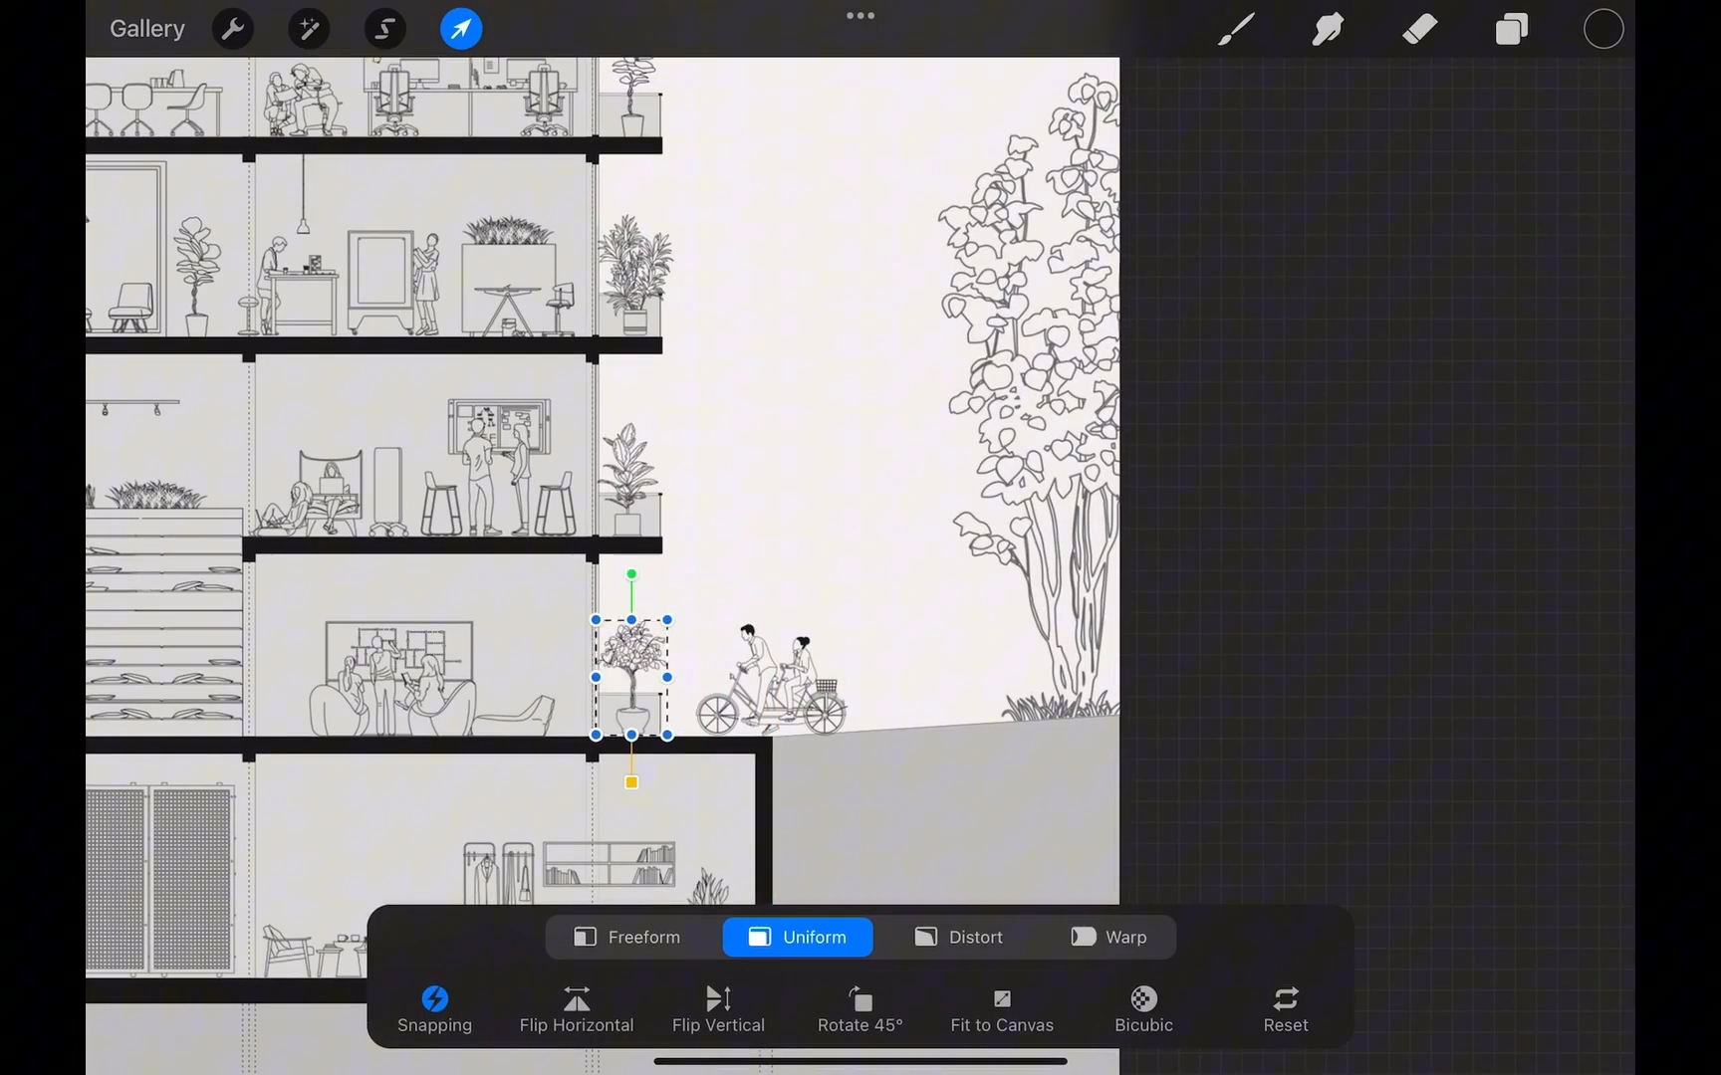
pyautogui.click(1511, 29)
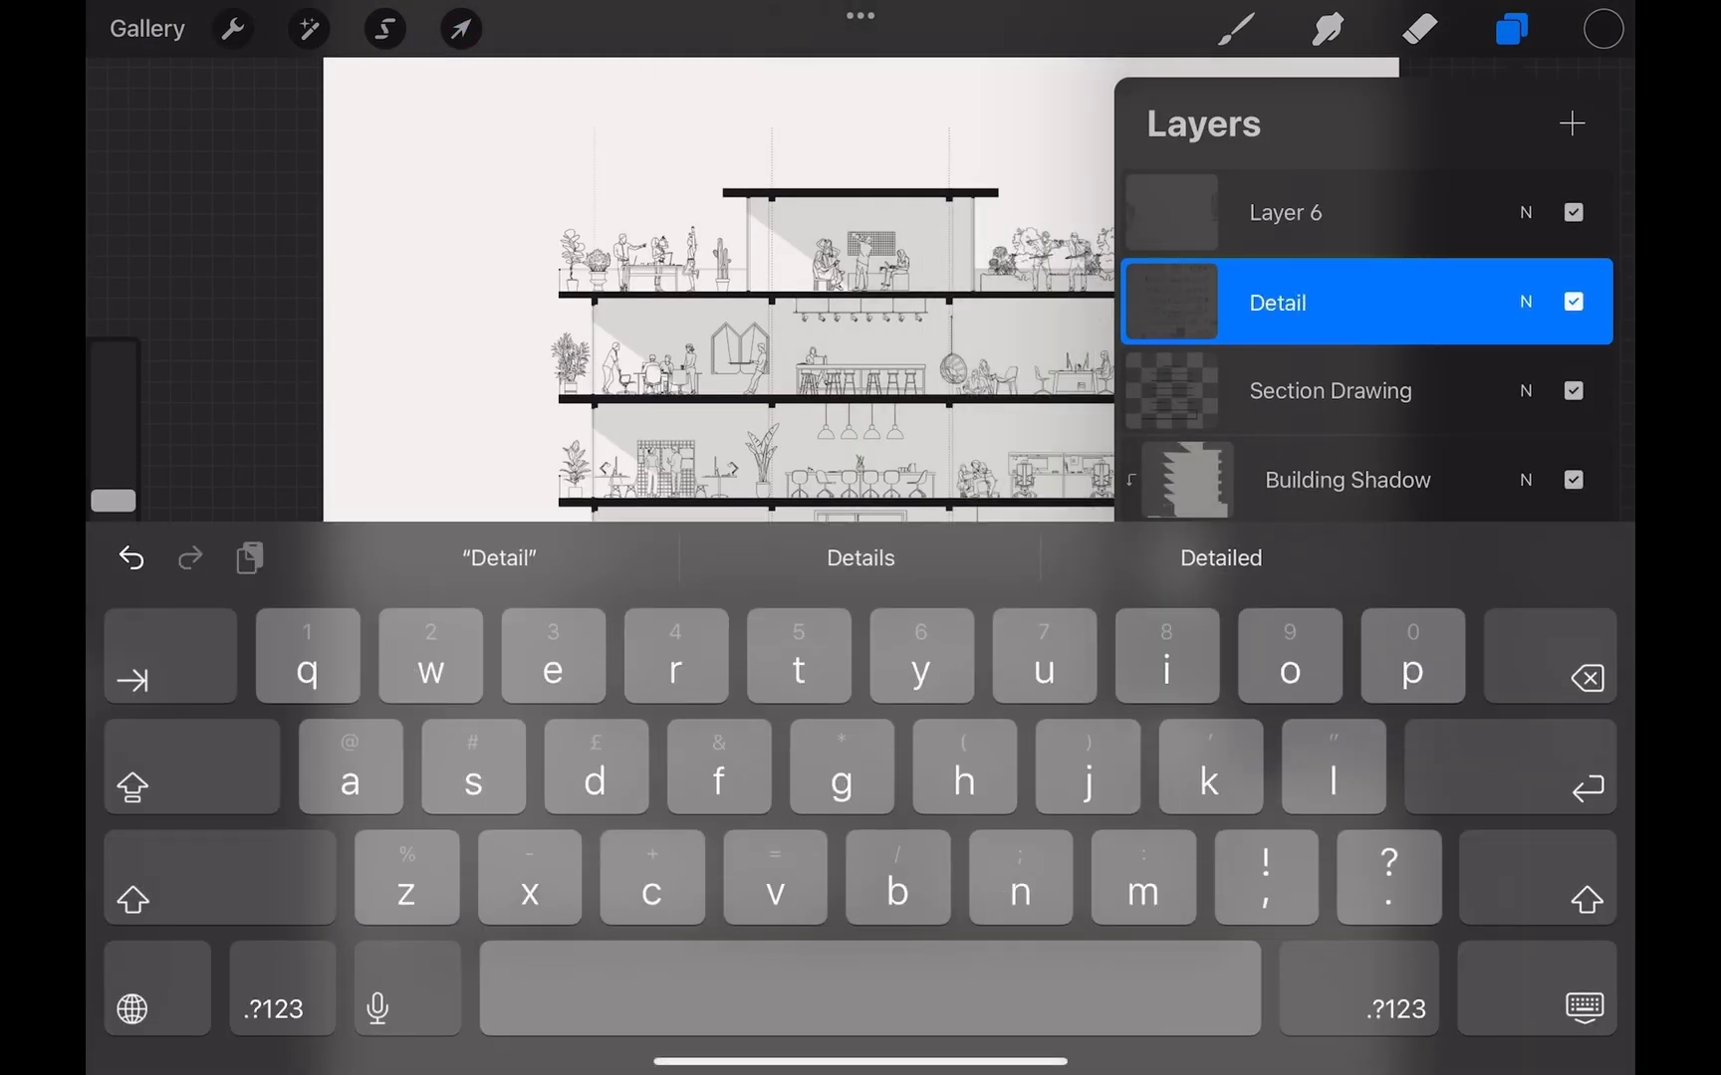
# Place the city skyline on a Background Scene layer and set its opacity to 43%.
pyautogui.write('rees')
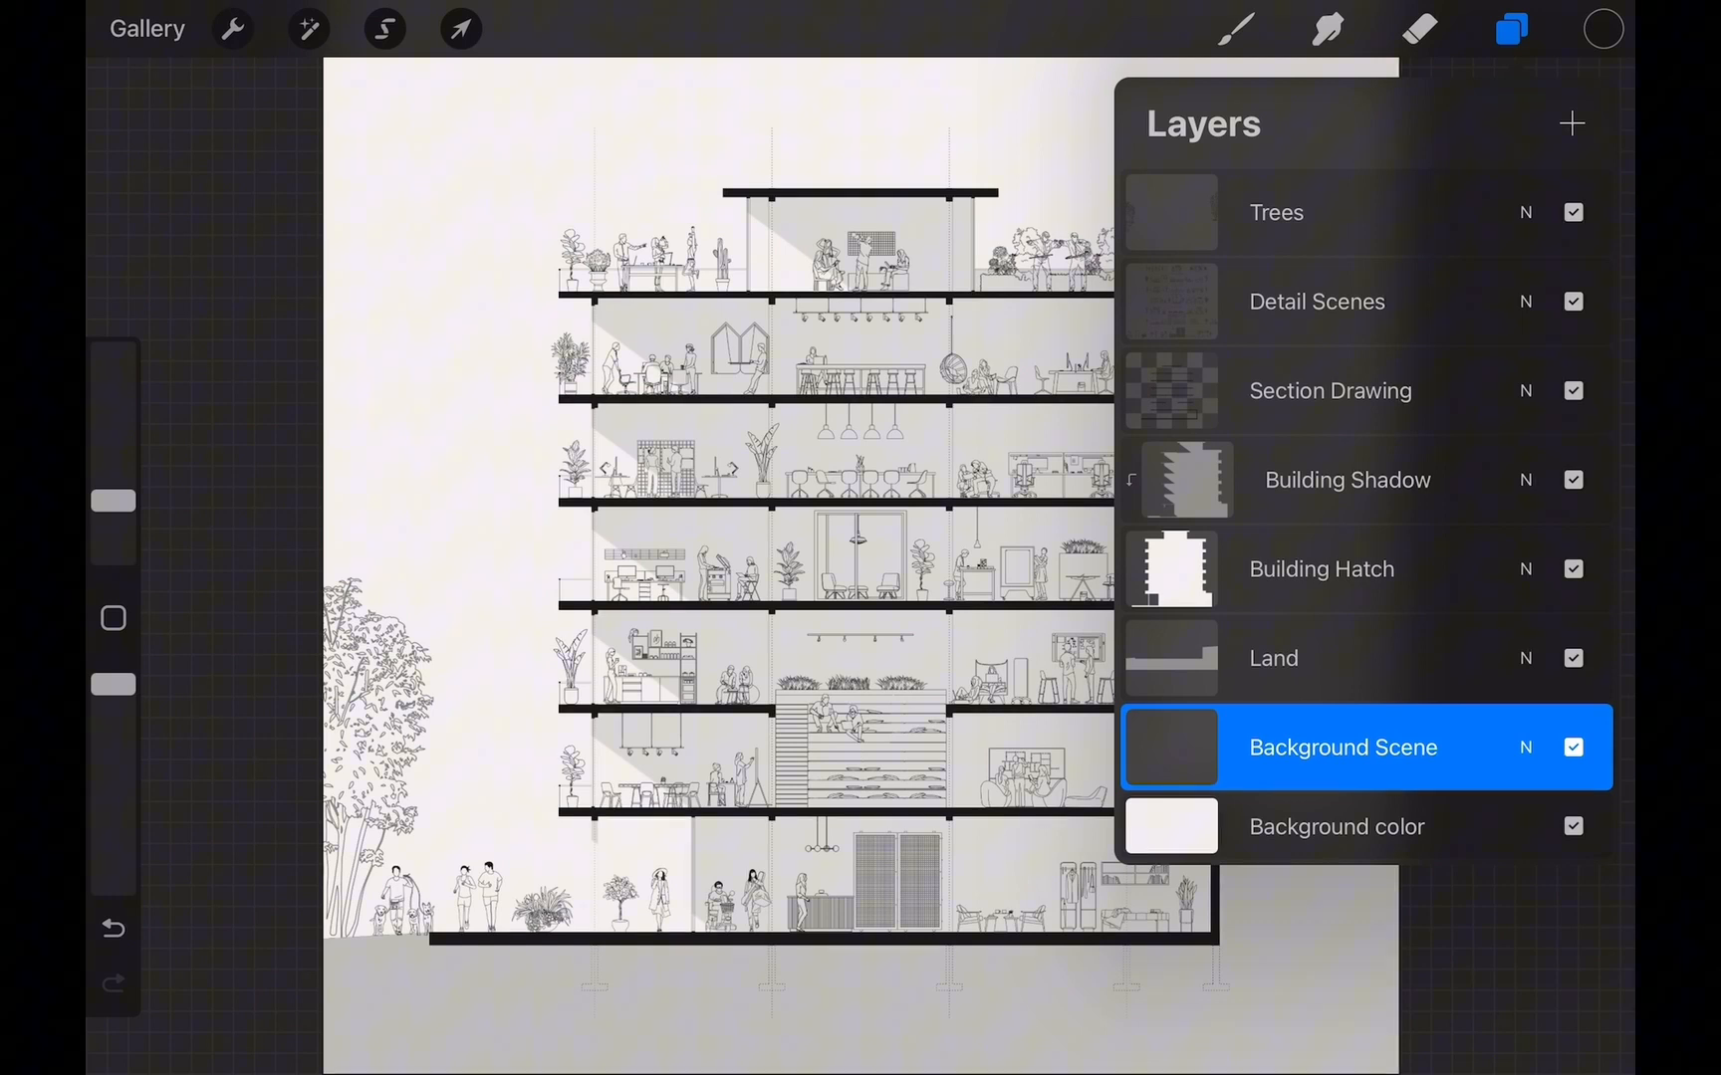
pyautogui.click(1238, 30)
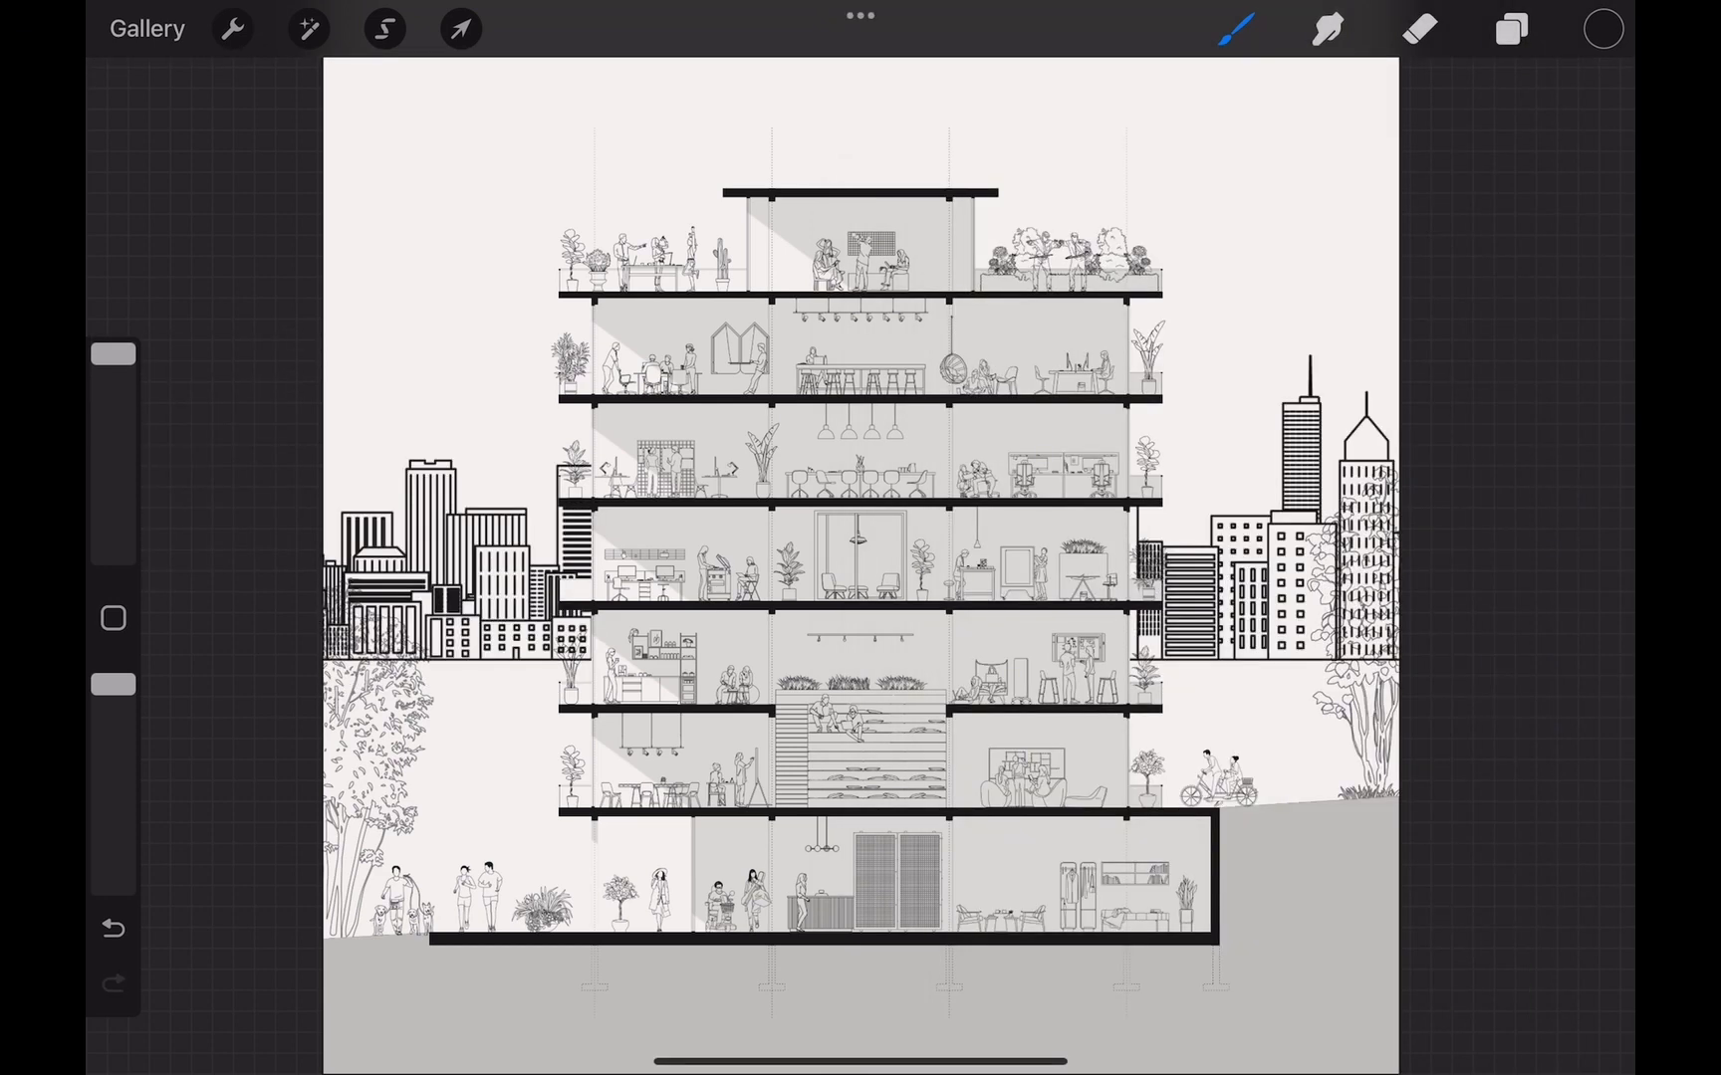
pyautogui.click(1510, 29)
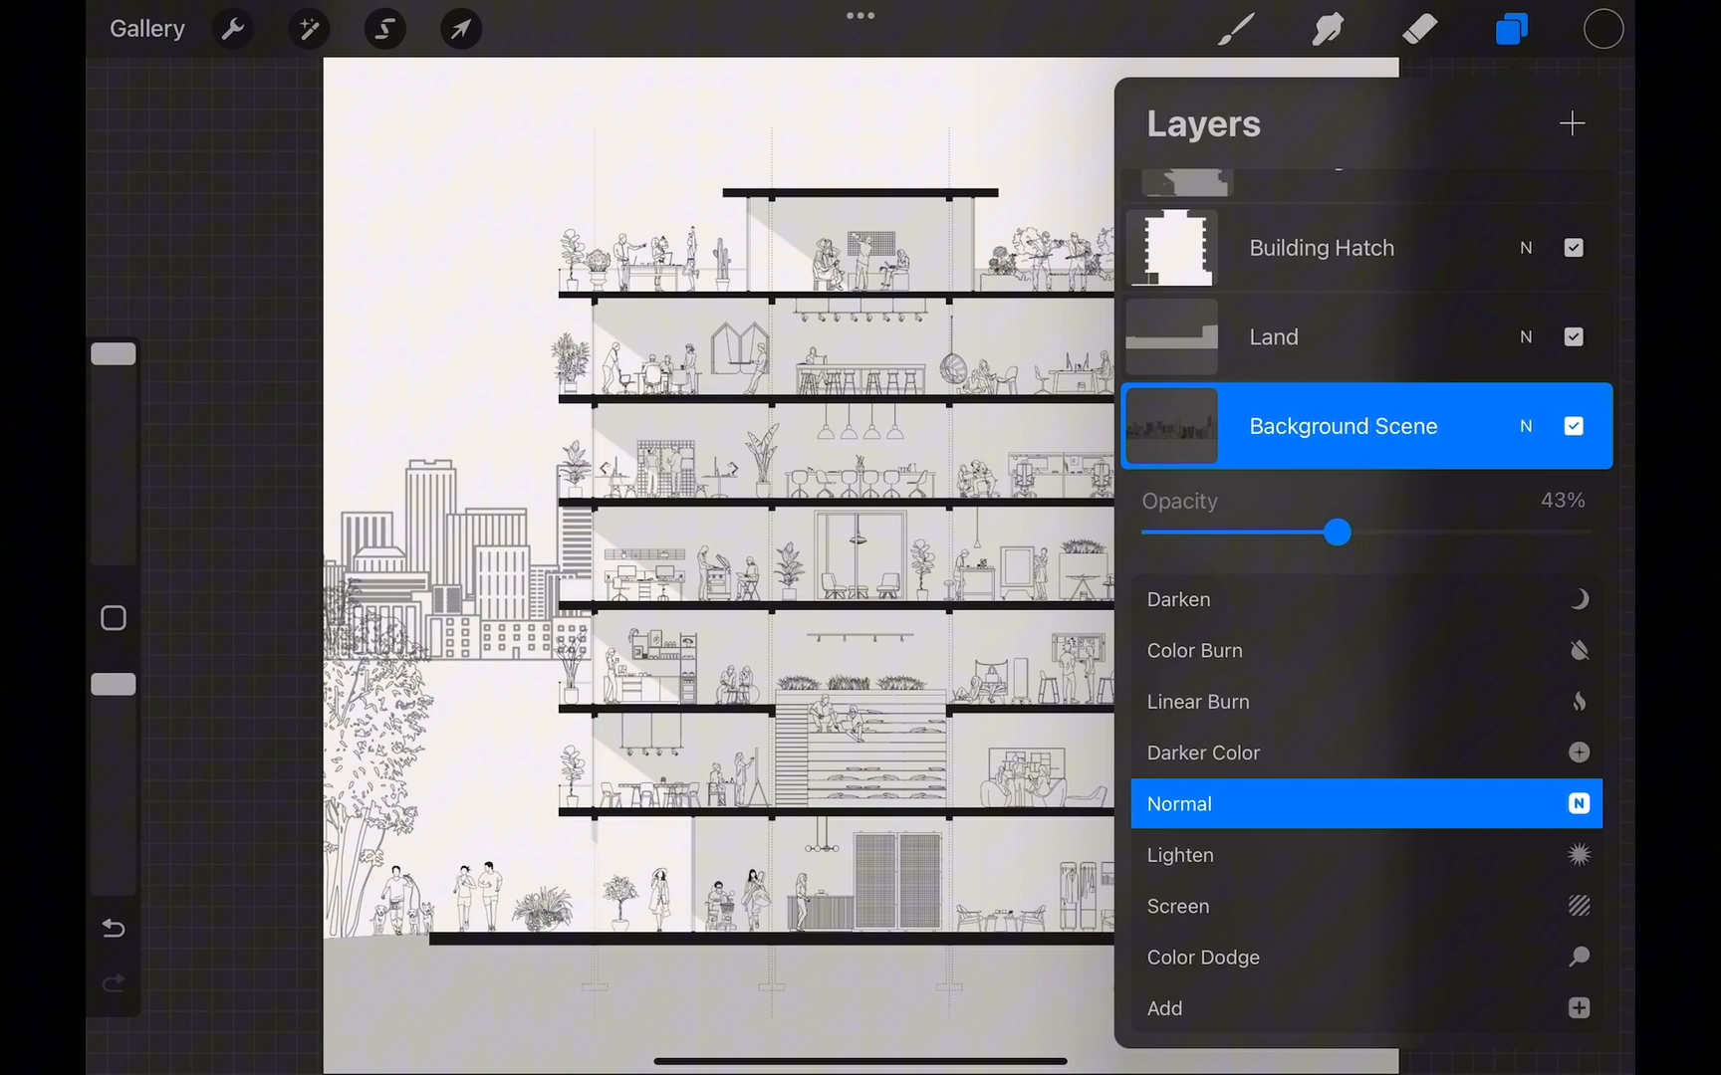
pyautogui.click(460, 28)
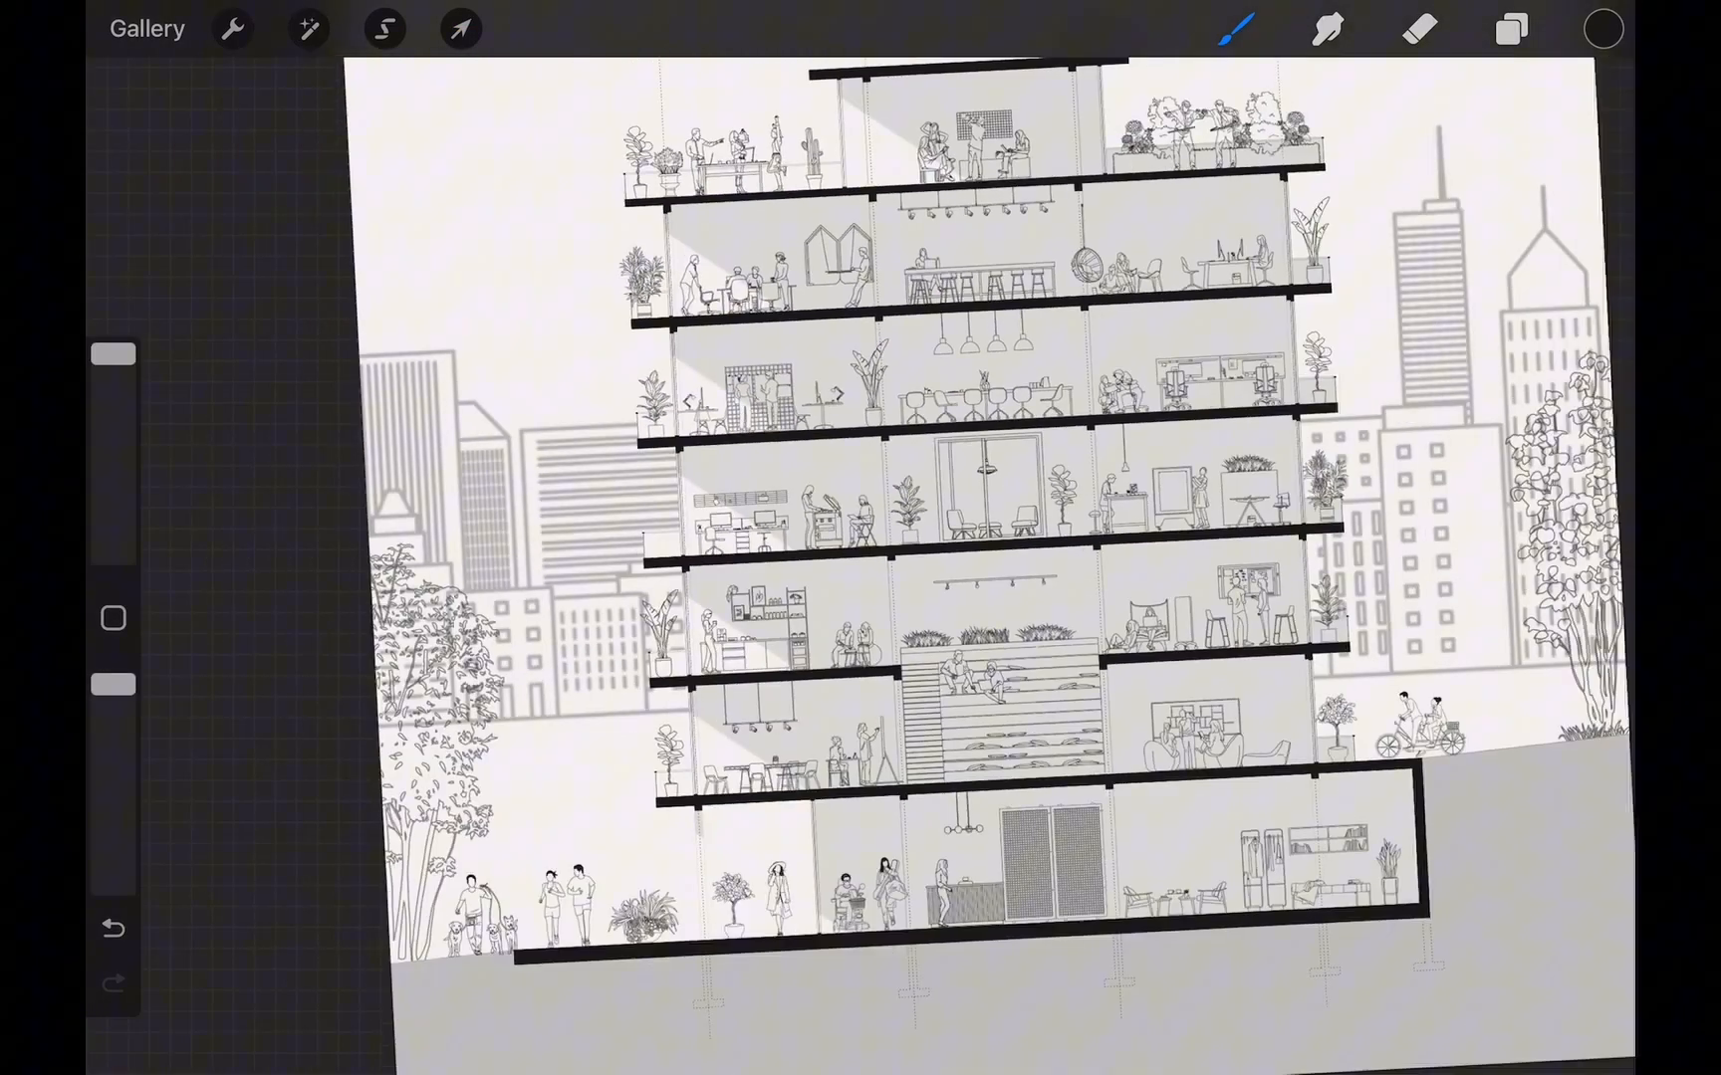
# Rename the skyline layer Reference, hide Trees, Detail Scenes and Building Shadow, and add Layer 8.
pyautogui.click(1509, 28)
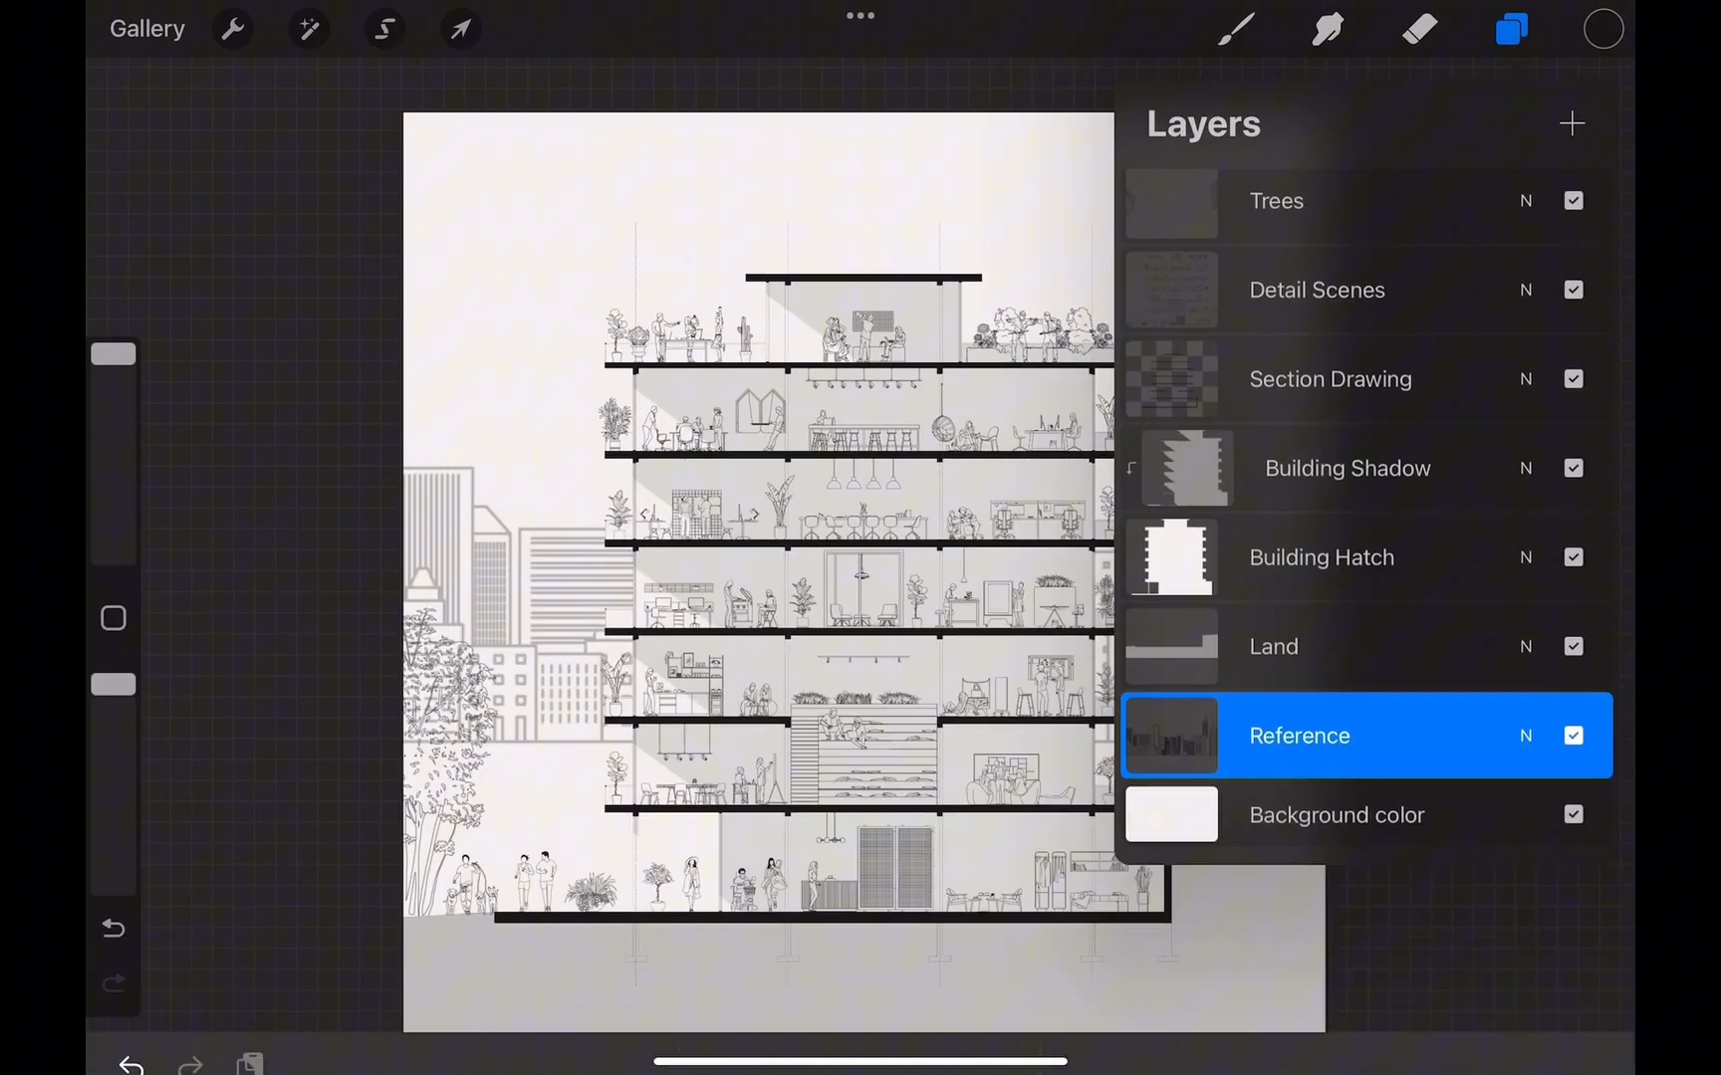
pyautogui.click(1570, 122)
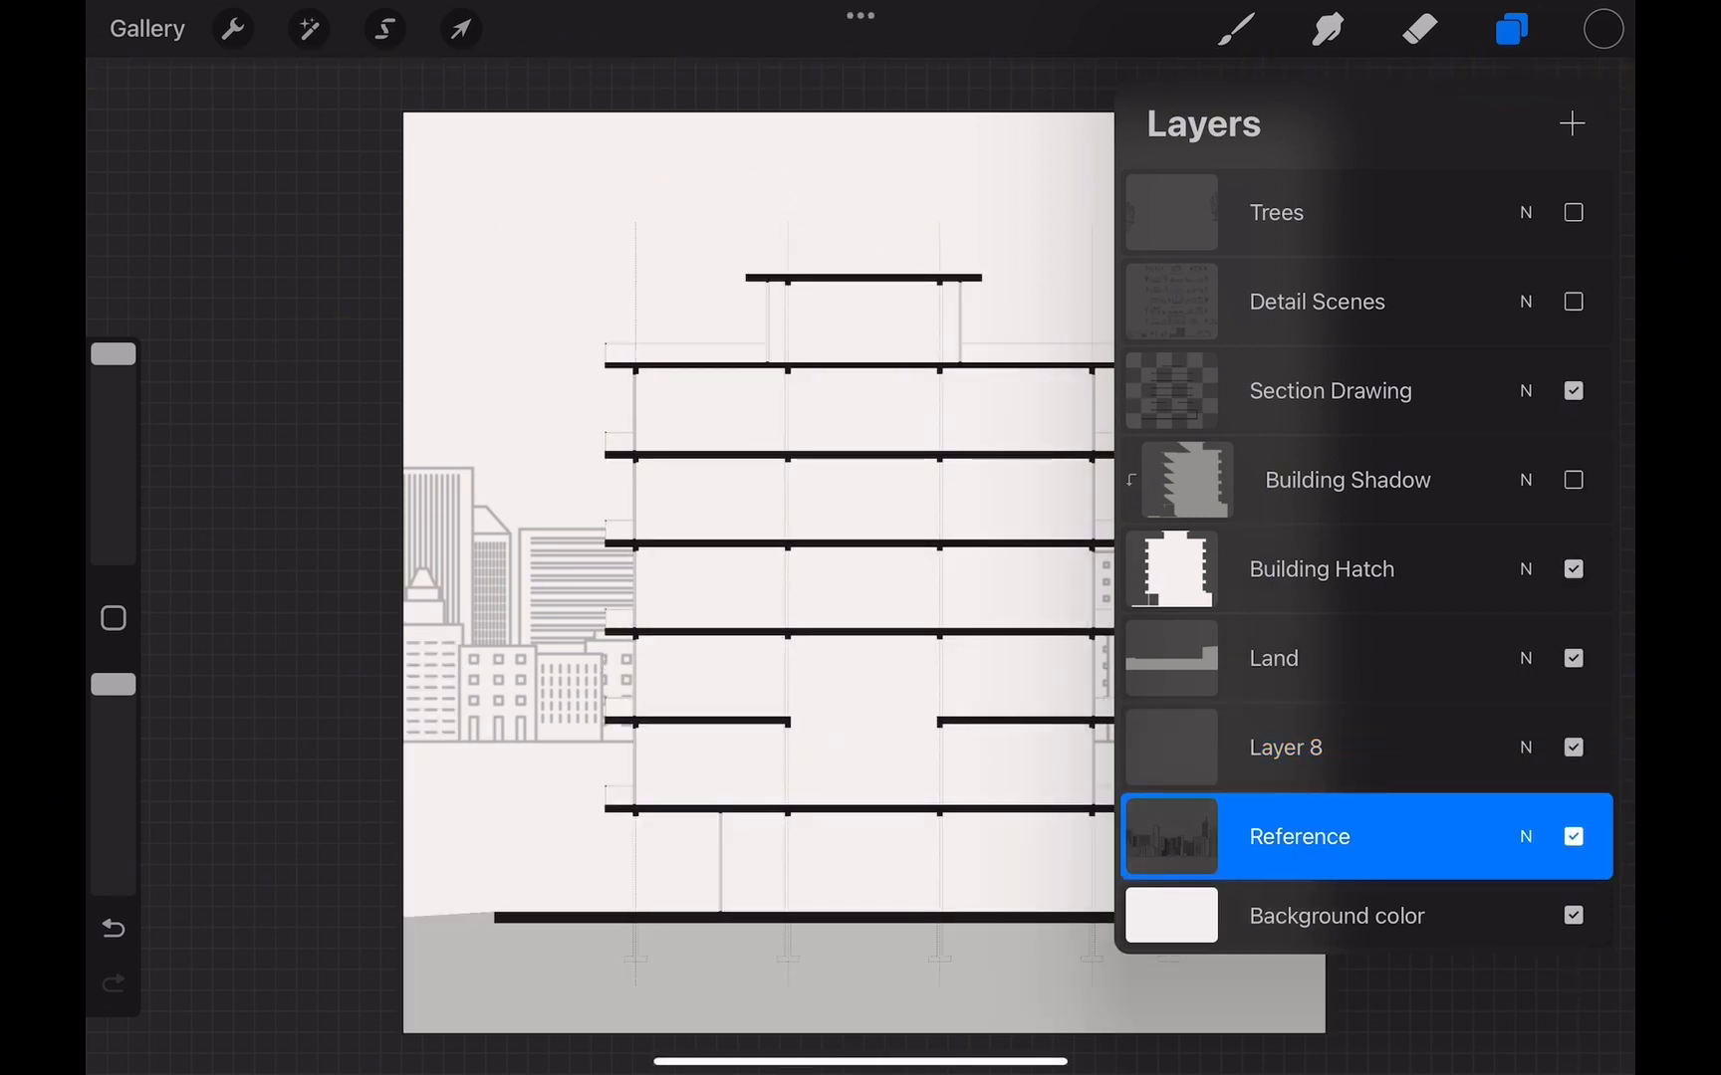
pyautogui.click(1512, 28)
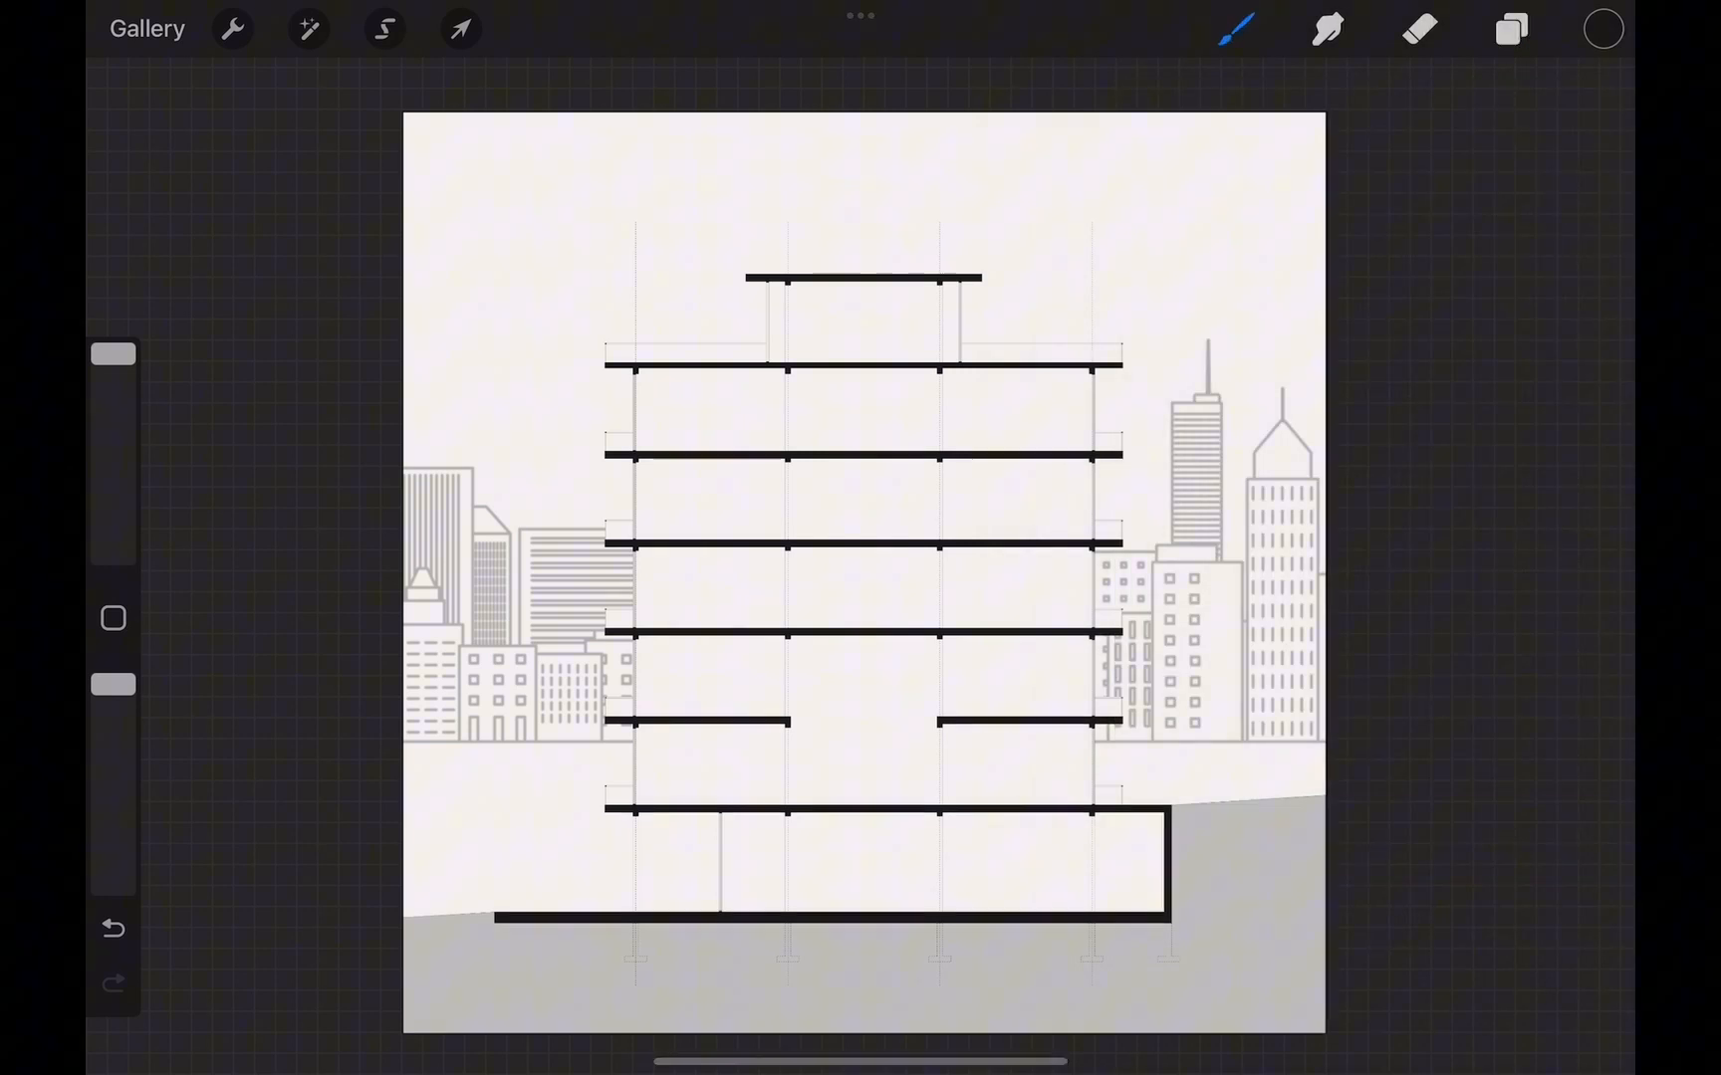
# Enable the Drawing Guide and Drawing Assist on Layer 8 to trace the towers.
pyautogui.click(232, 29)
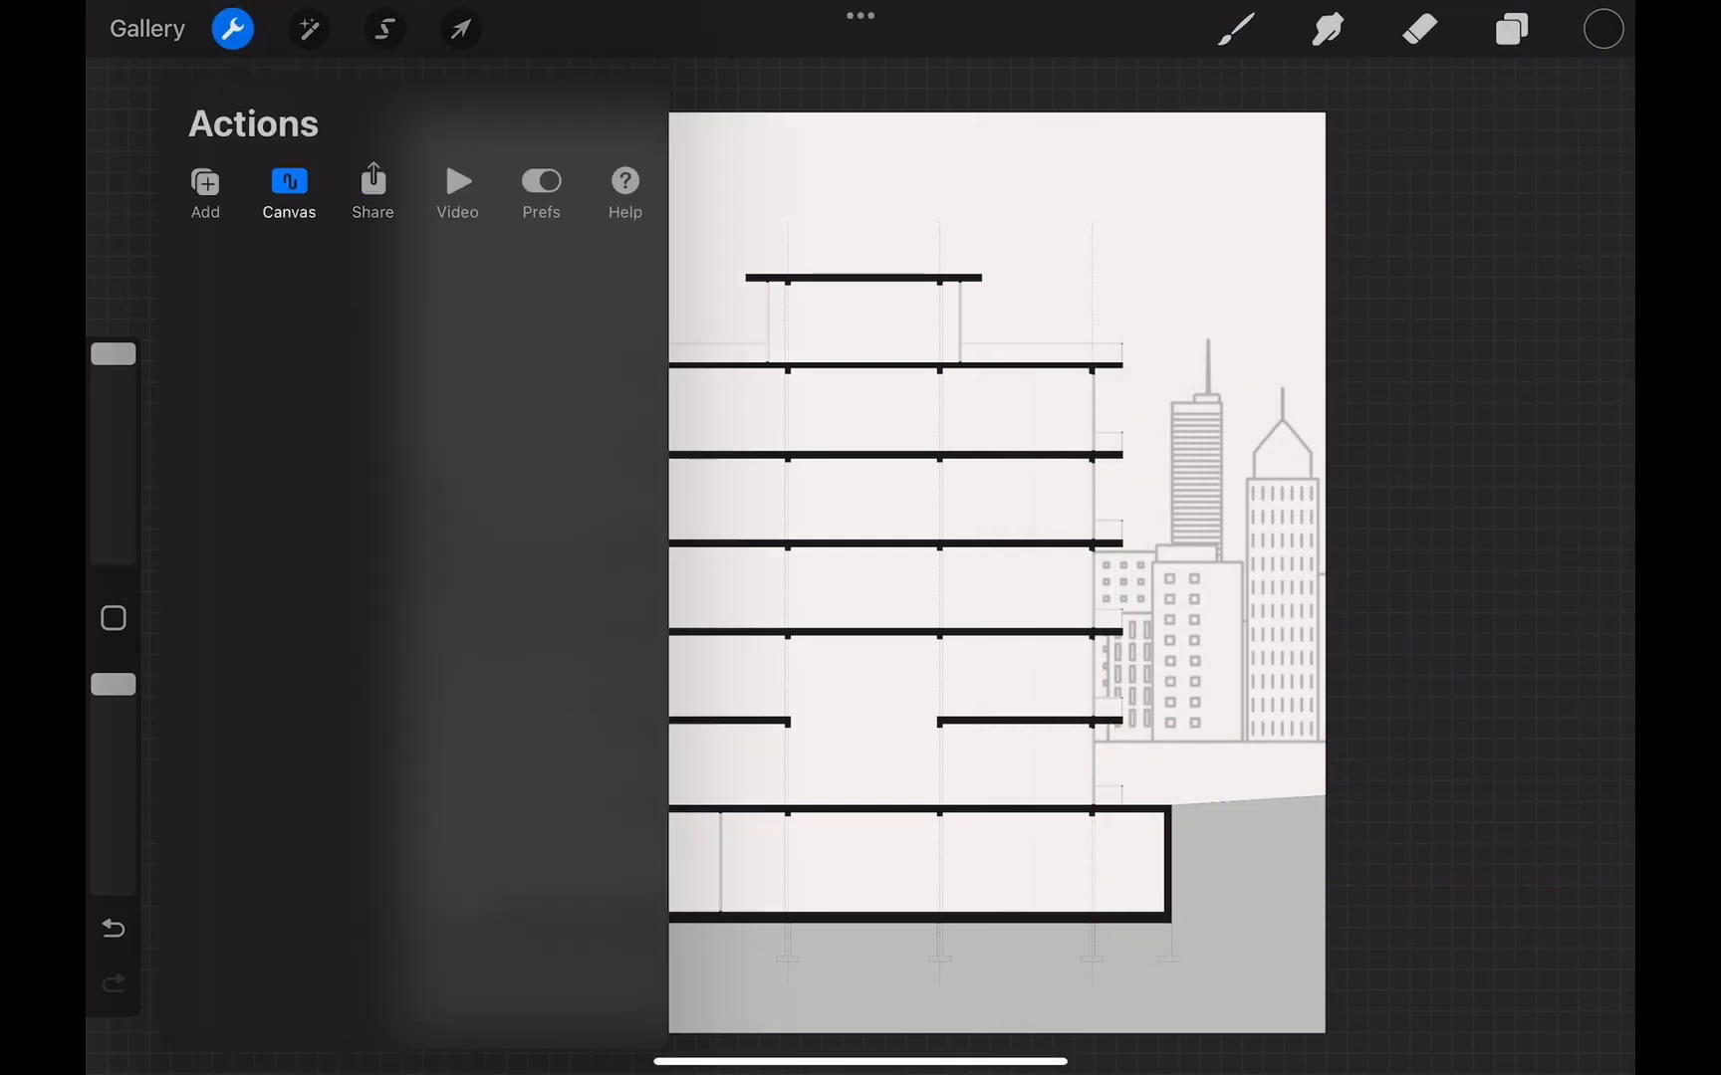
pyautogui.click(1509, 29)
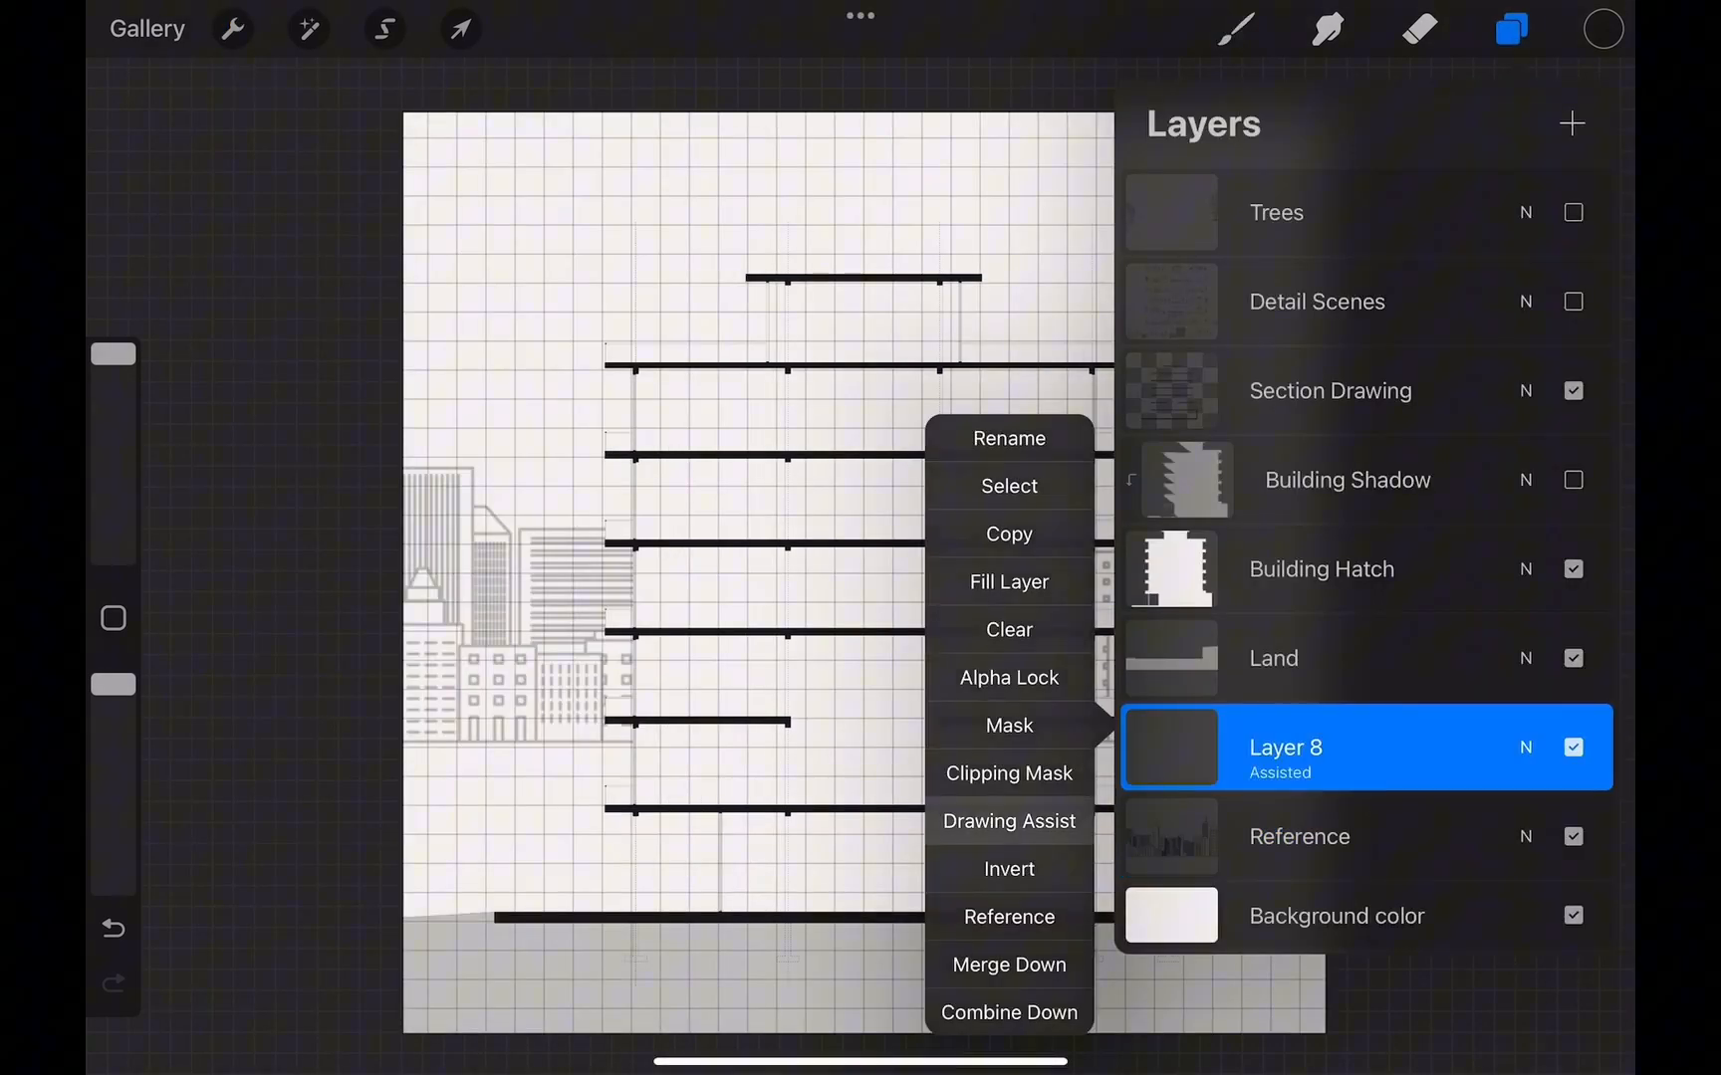
pyautogui.click(1237, 28)
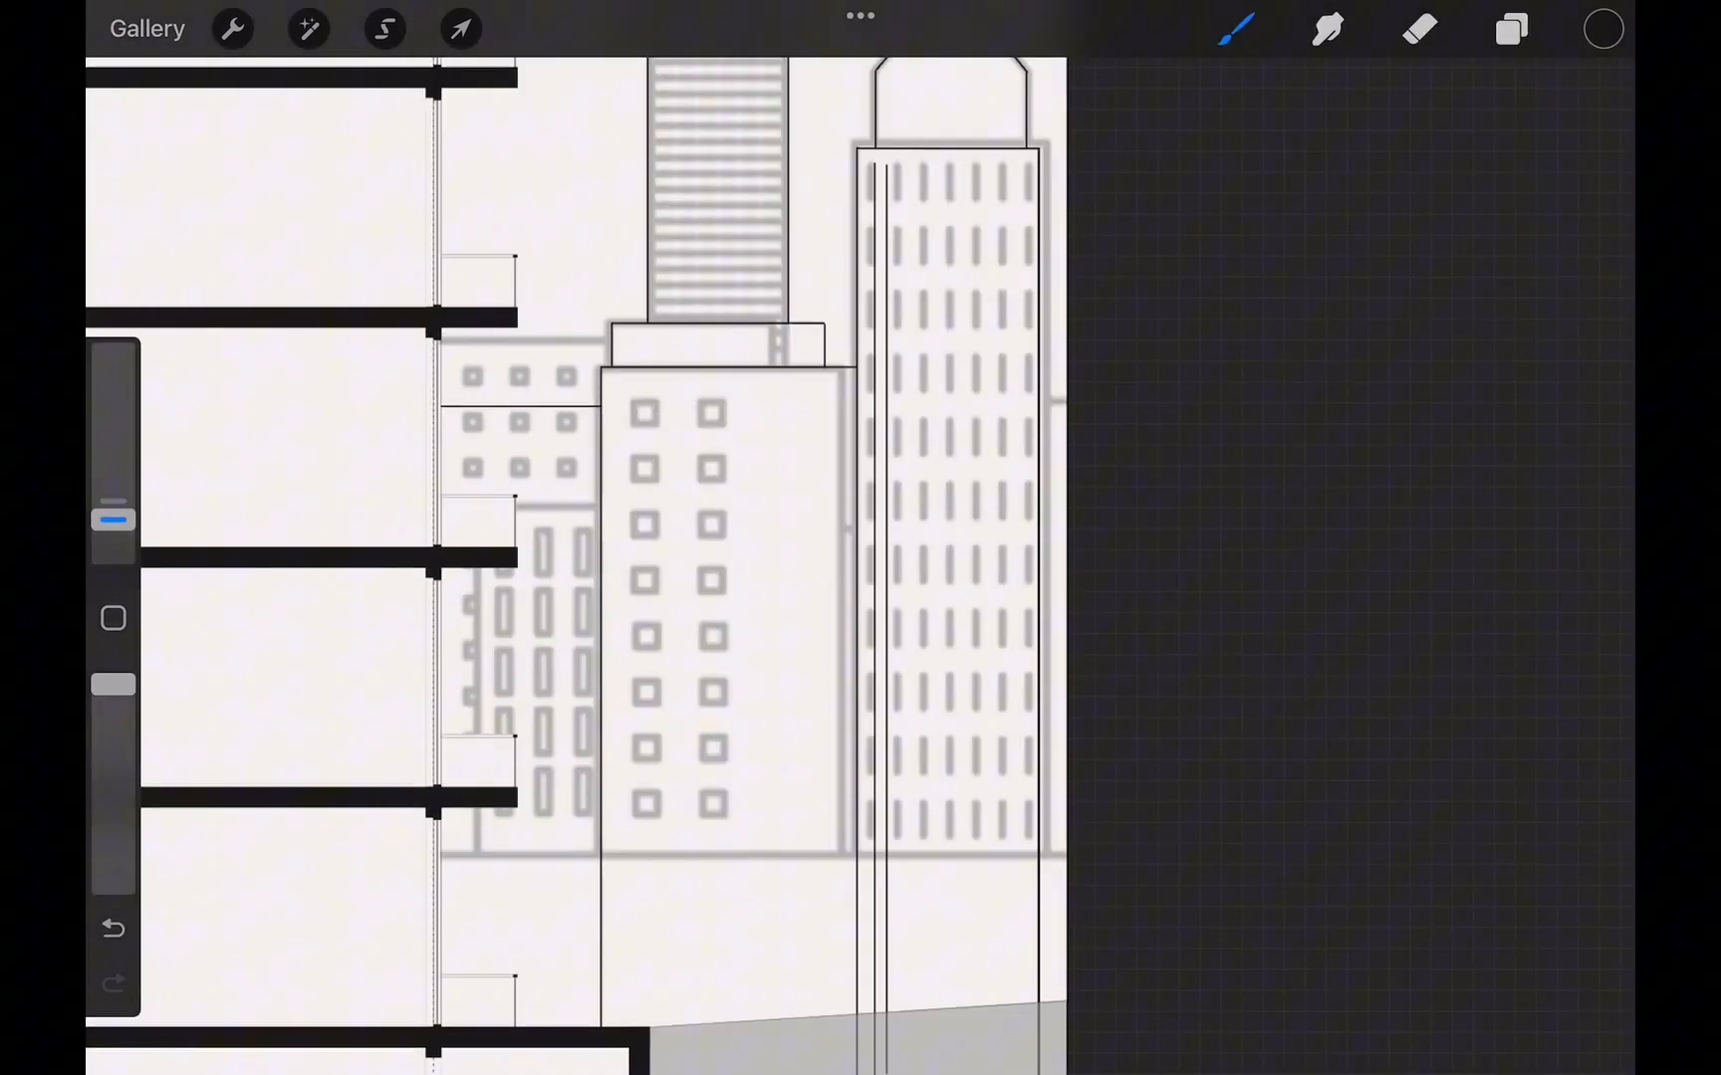
# Copy and move the hatched facade strip, undoing an accidental clear.
pyautogui.click(460, 28)
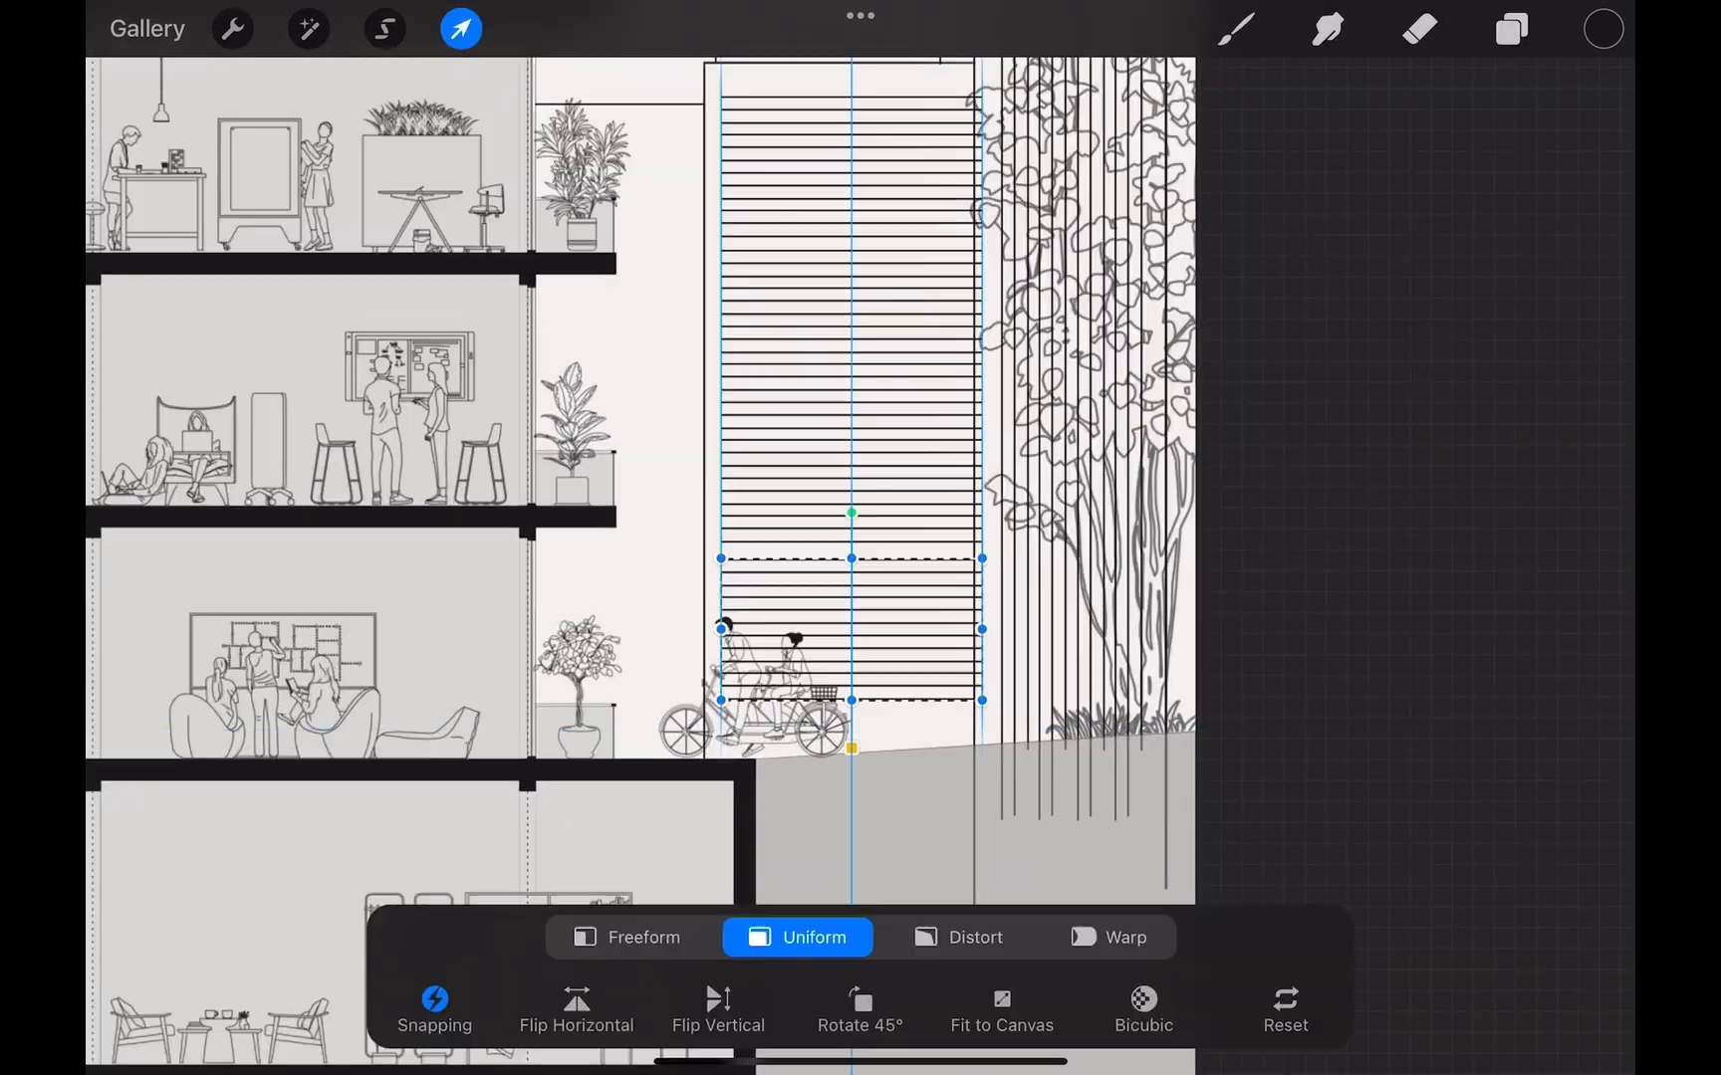
pyautogui.click(384, 28)
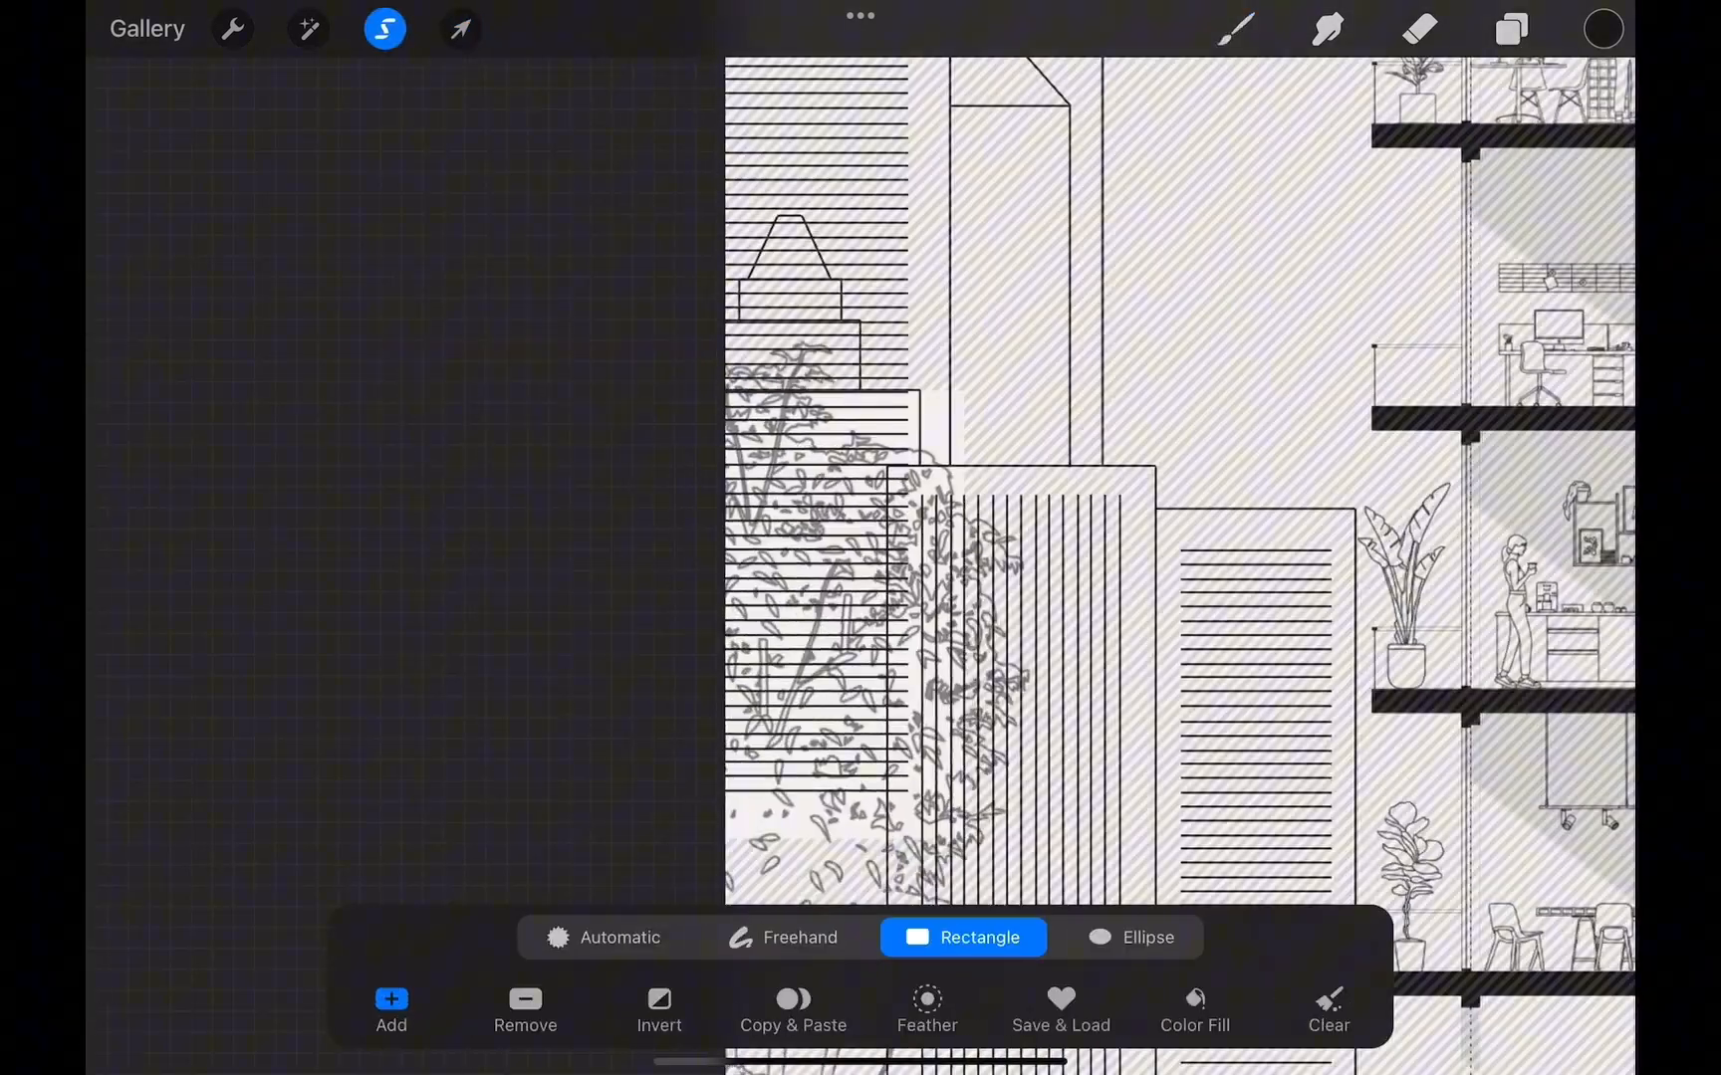
pyautogui.click(461, 28)
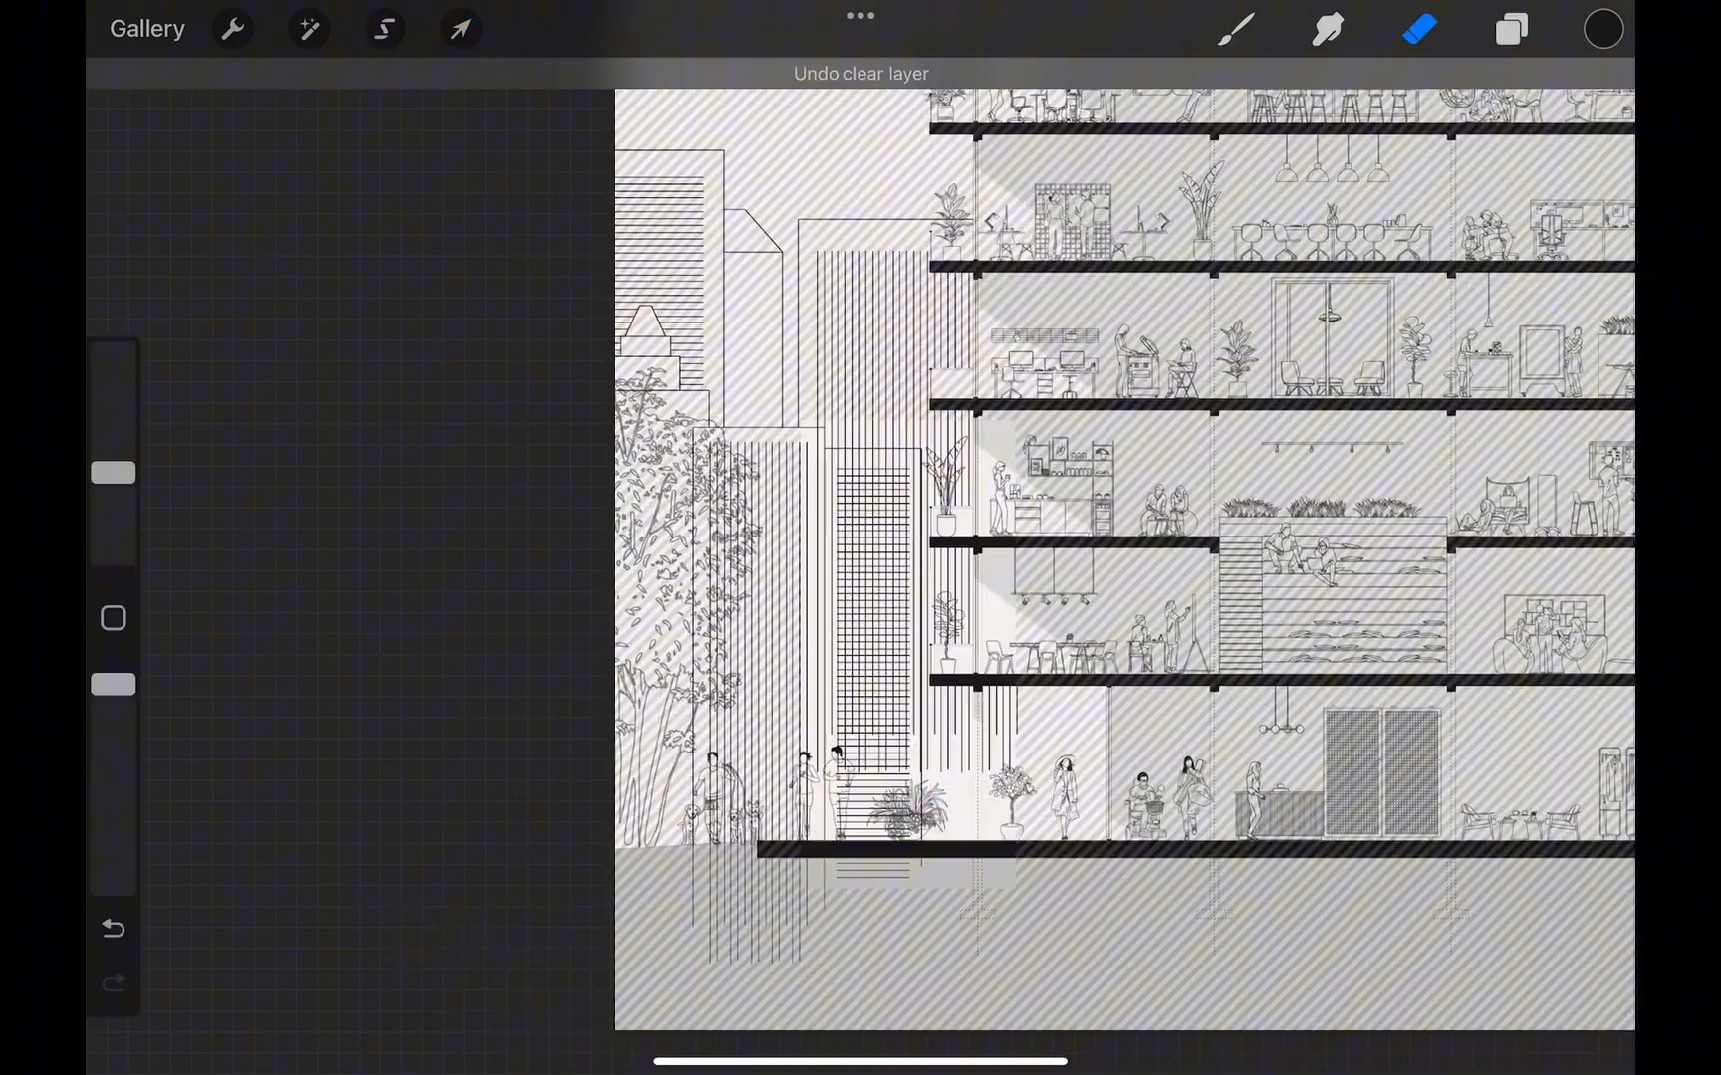
pyautogui.click(460, 28)
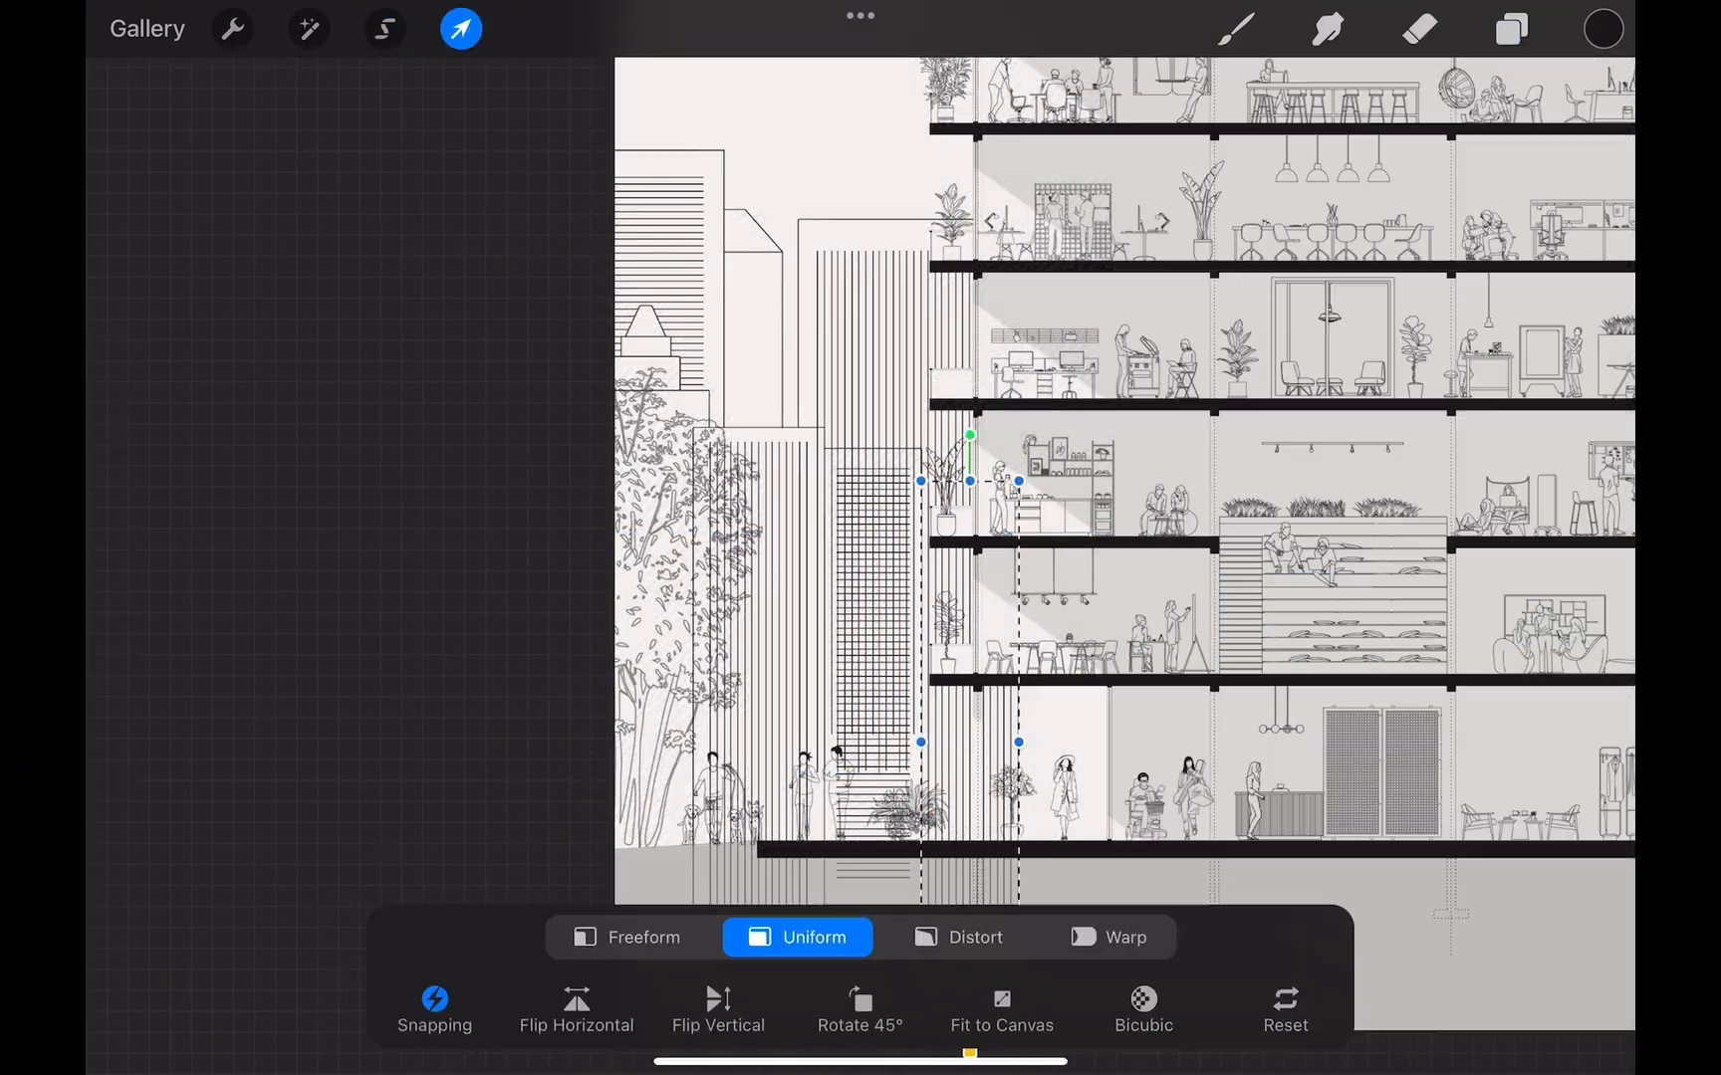
# Select and move another hatched tower into place, then ColorDrop fill the shapes.
pyautogui.click(1509, 29)
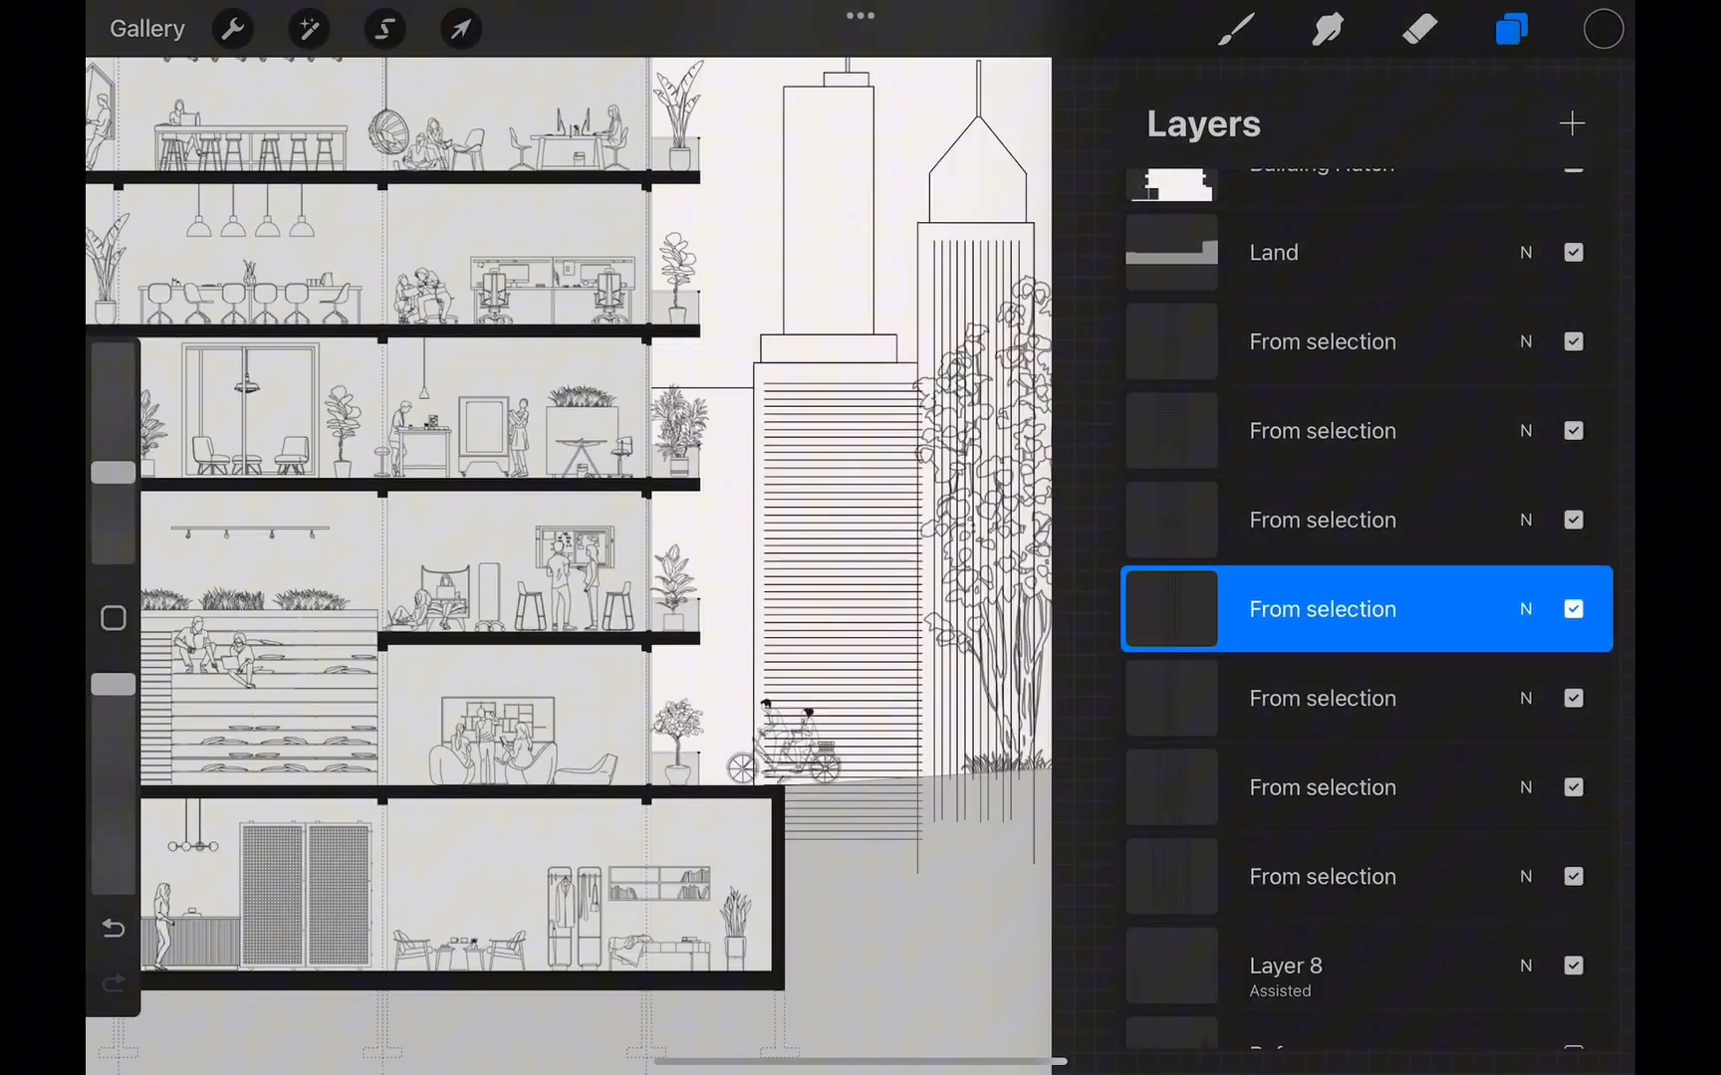
pyautogui.click(384, 28)
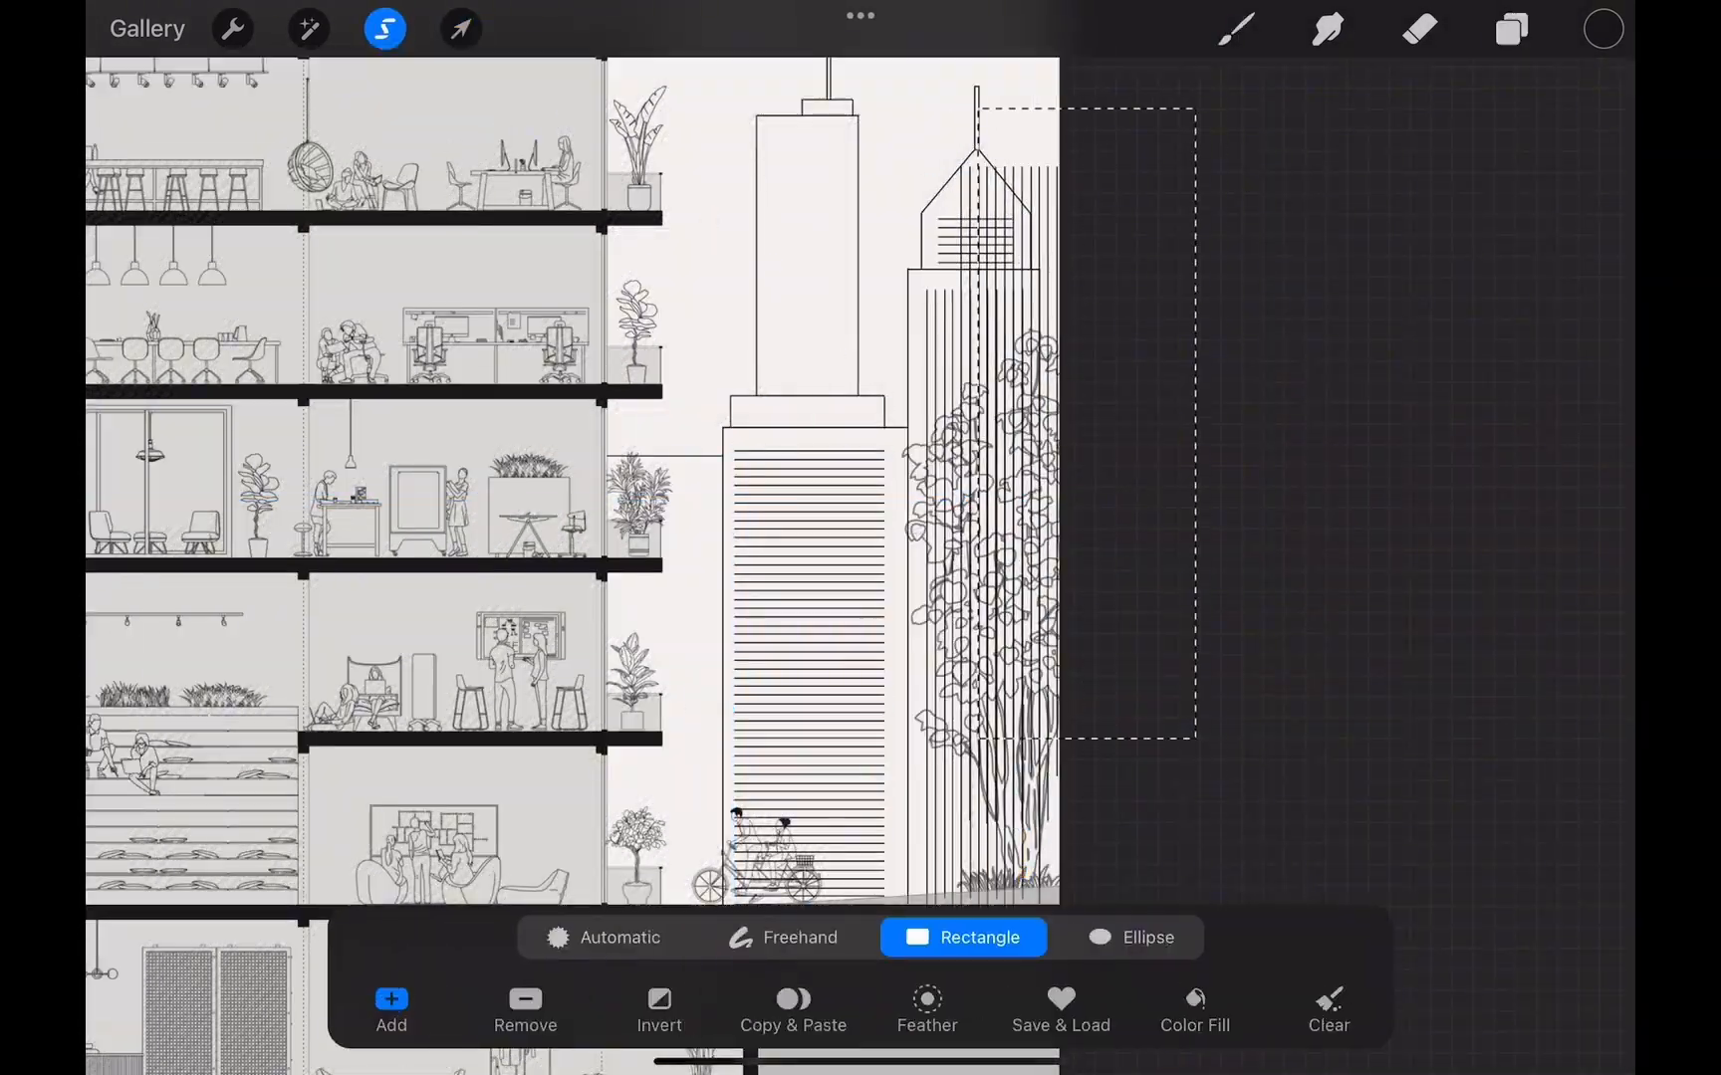
pyautogui.click(460, 29)
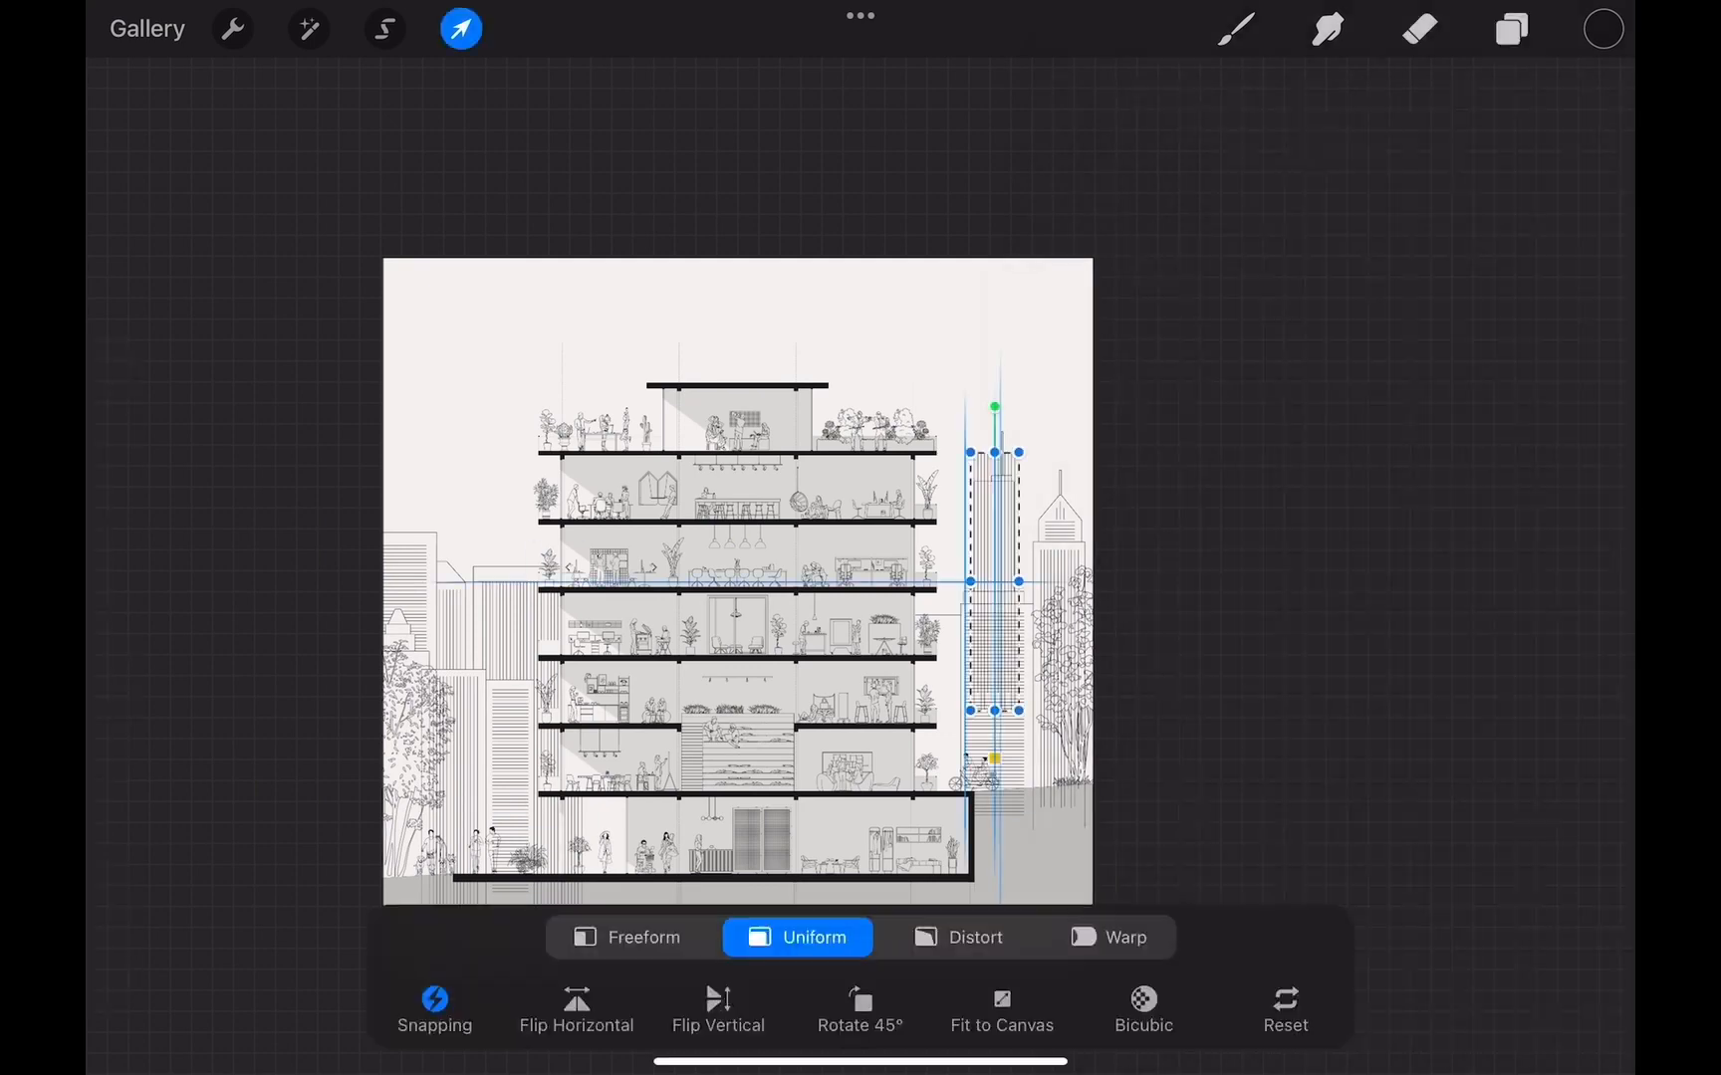
pyautogui.click(1510, 29)
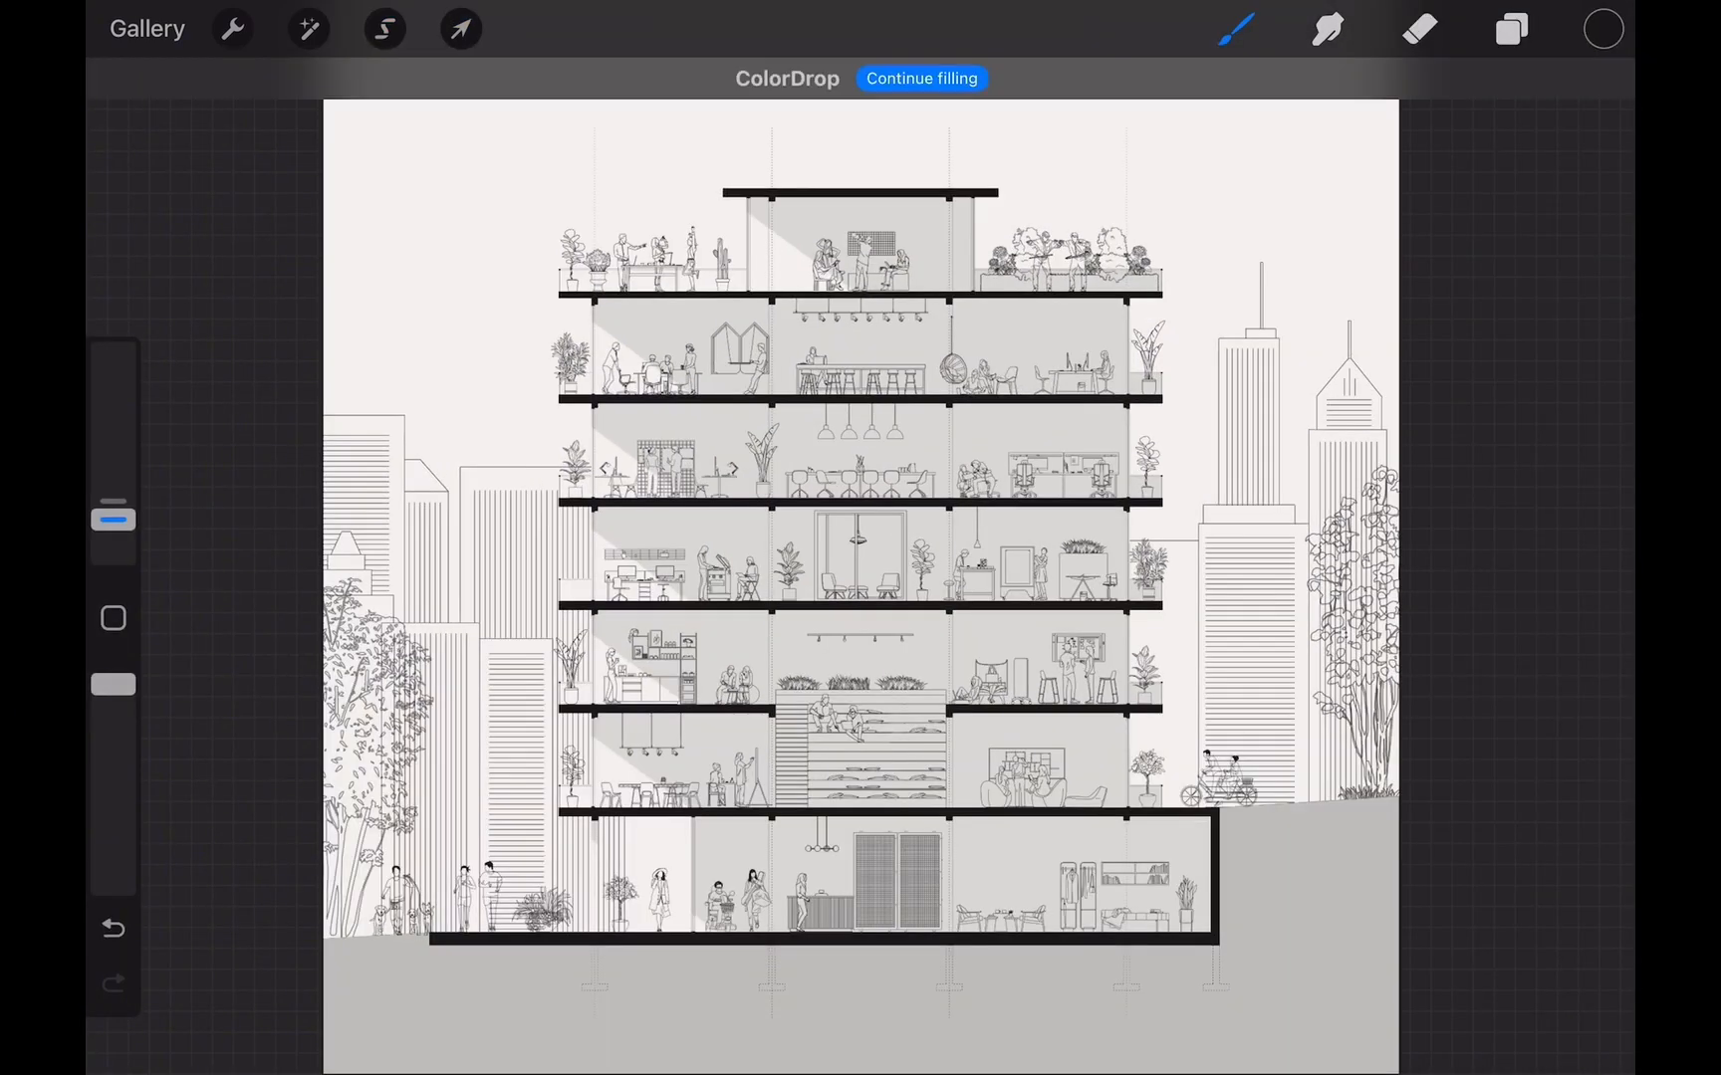
# Select the tree outlines and people and furniture cut-outs on the Trees layer.
pyautogui.click(1512, 29)
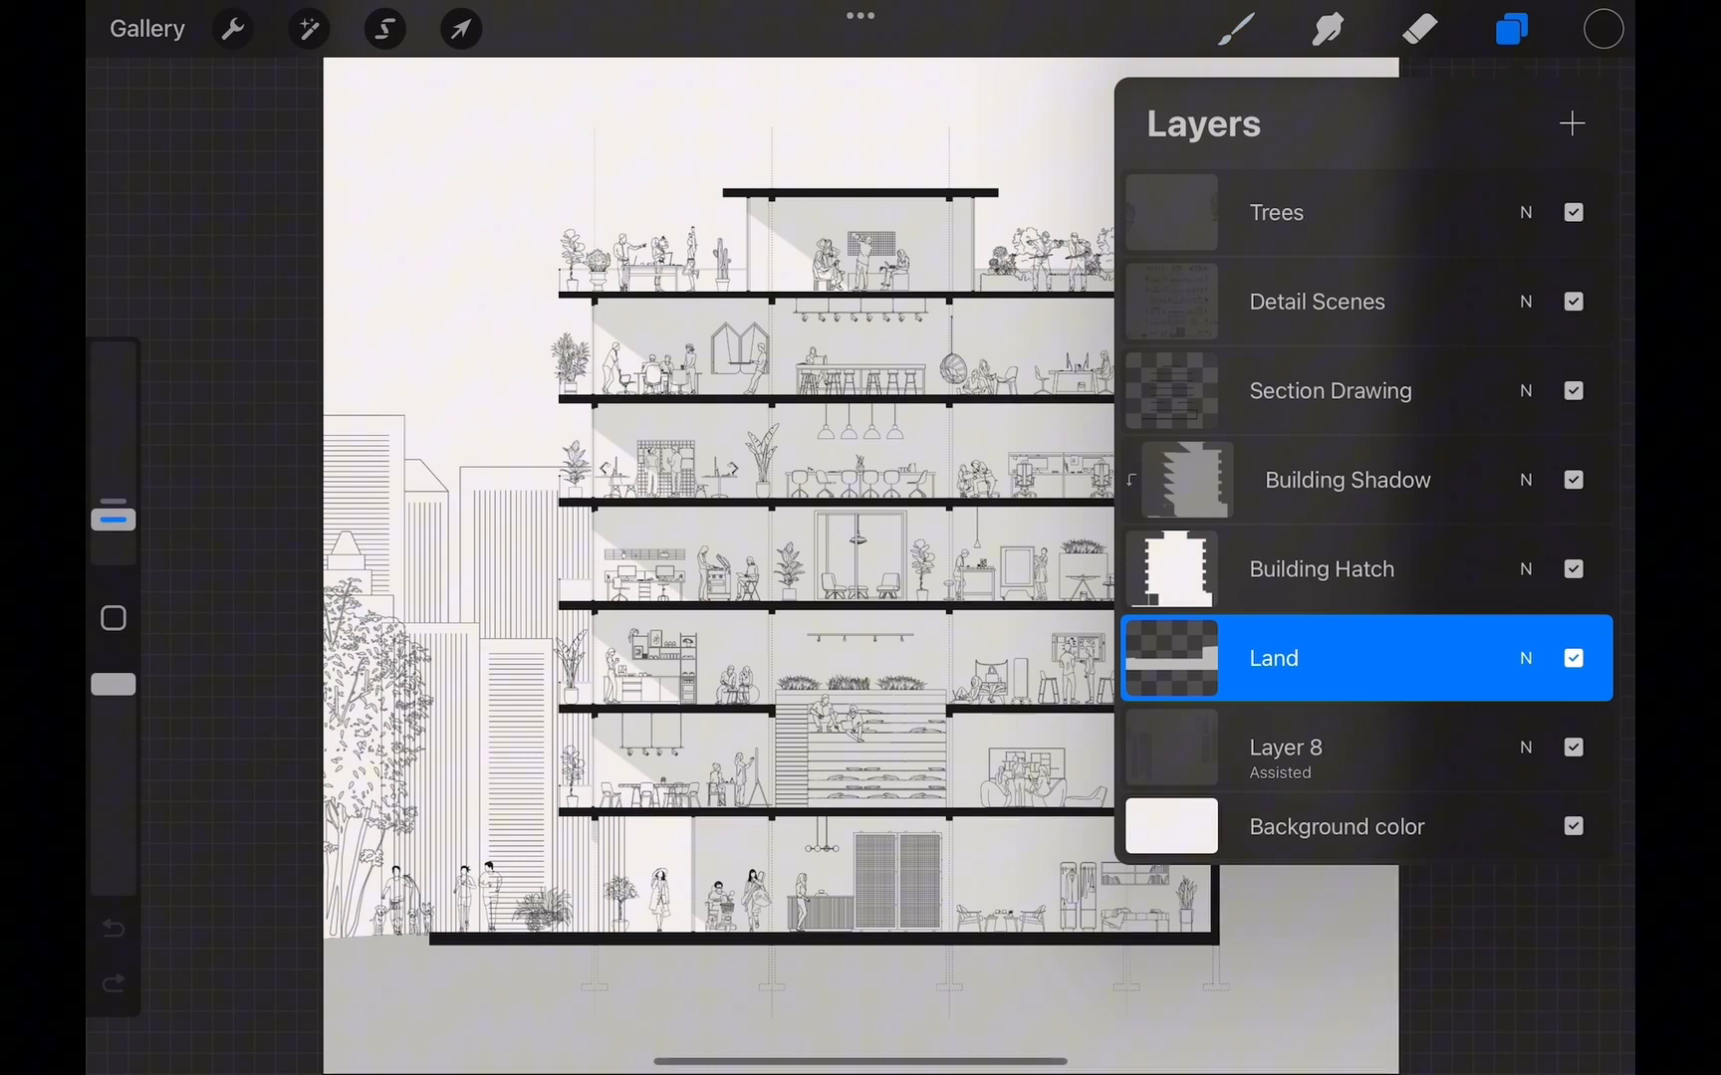
pyautogui.click(1316, 212)
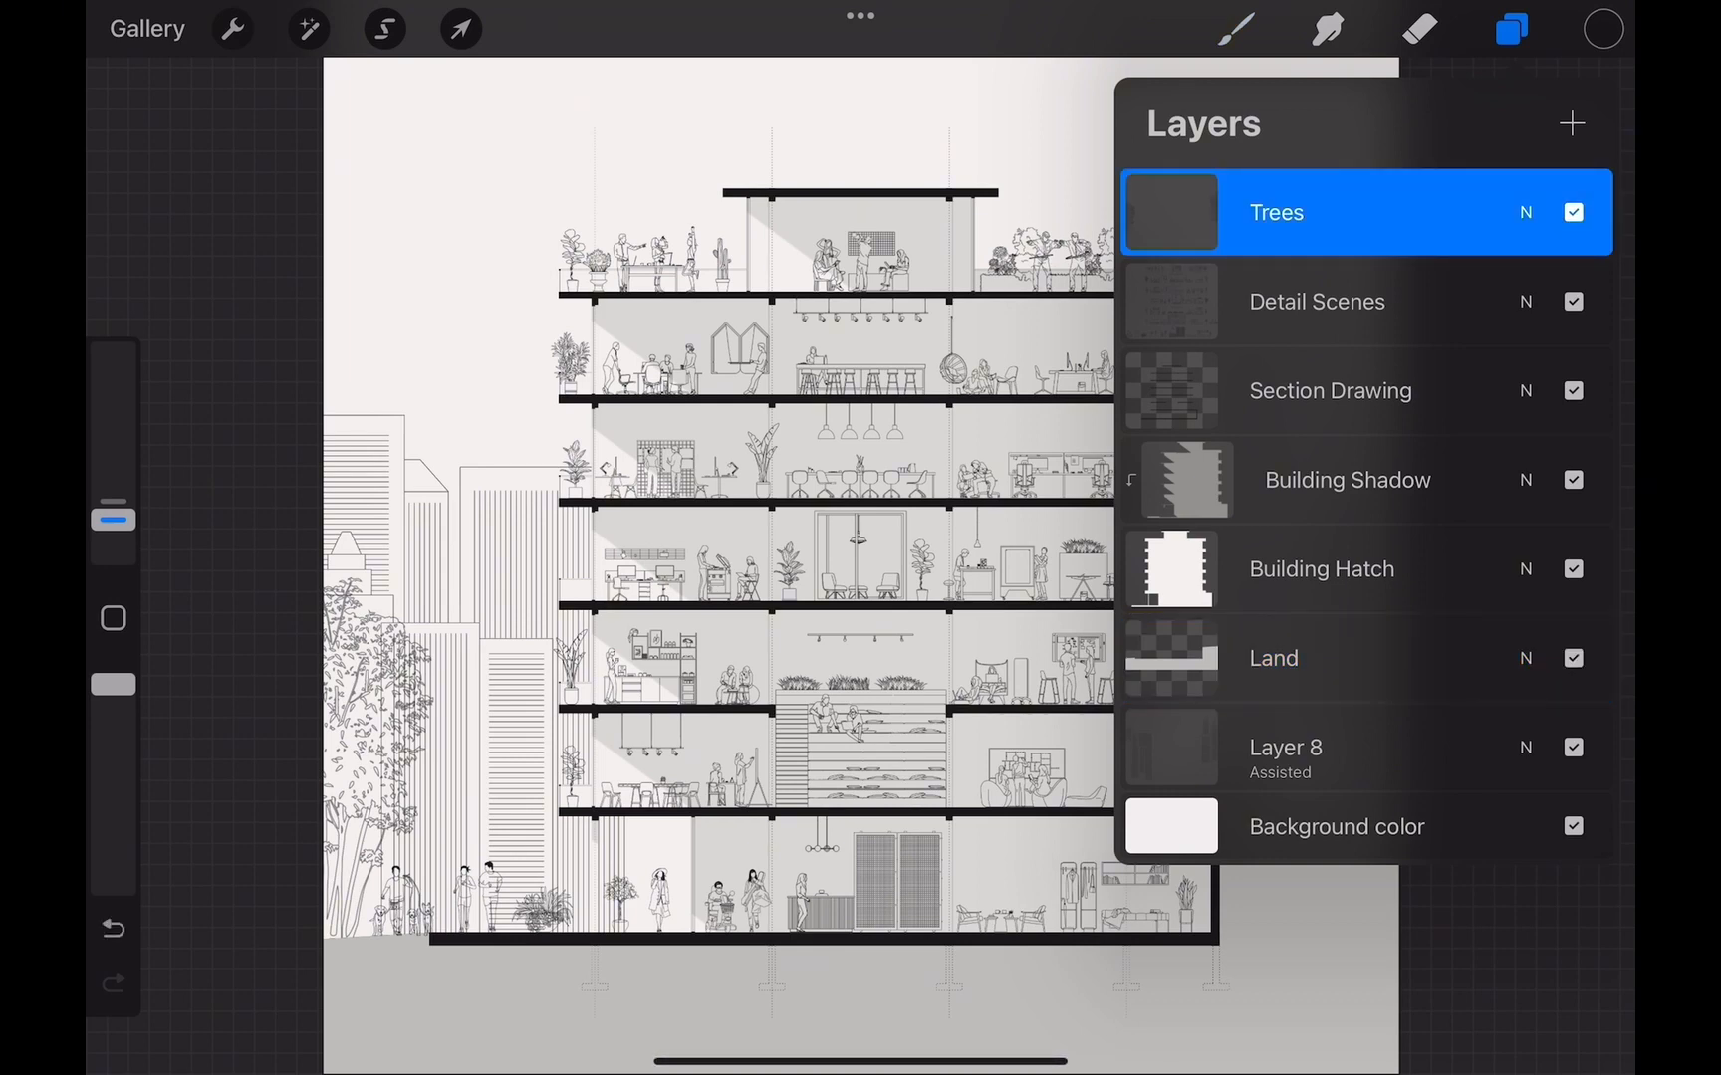
pyautogui.click(385, 28)
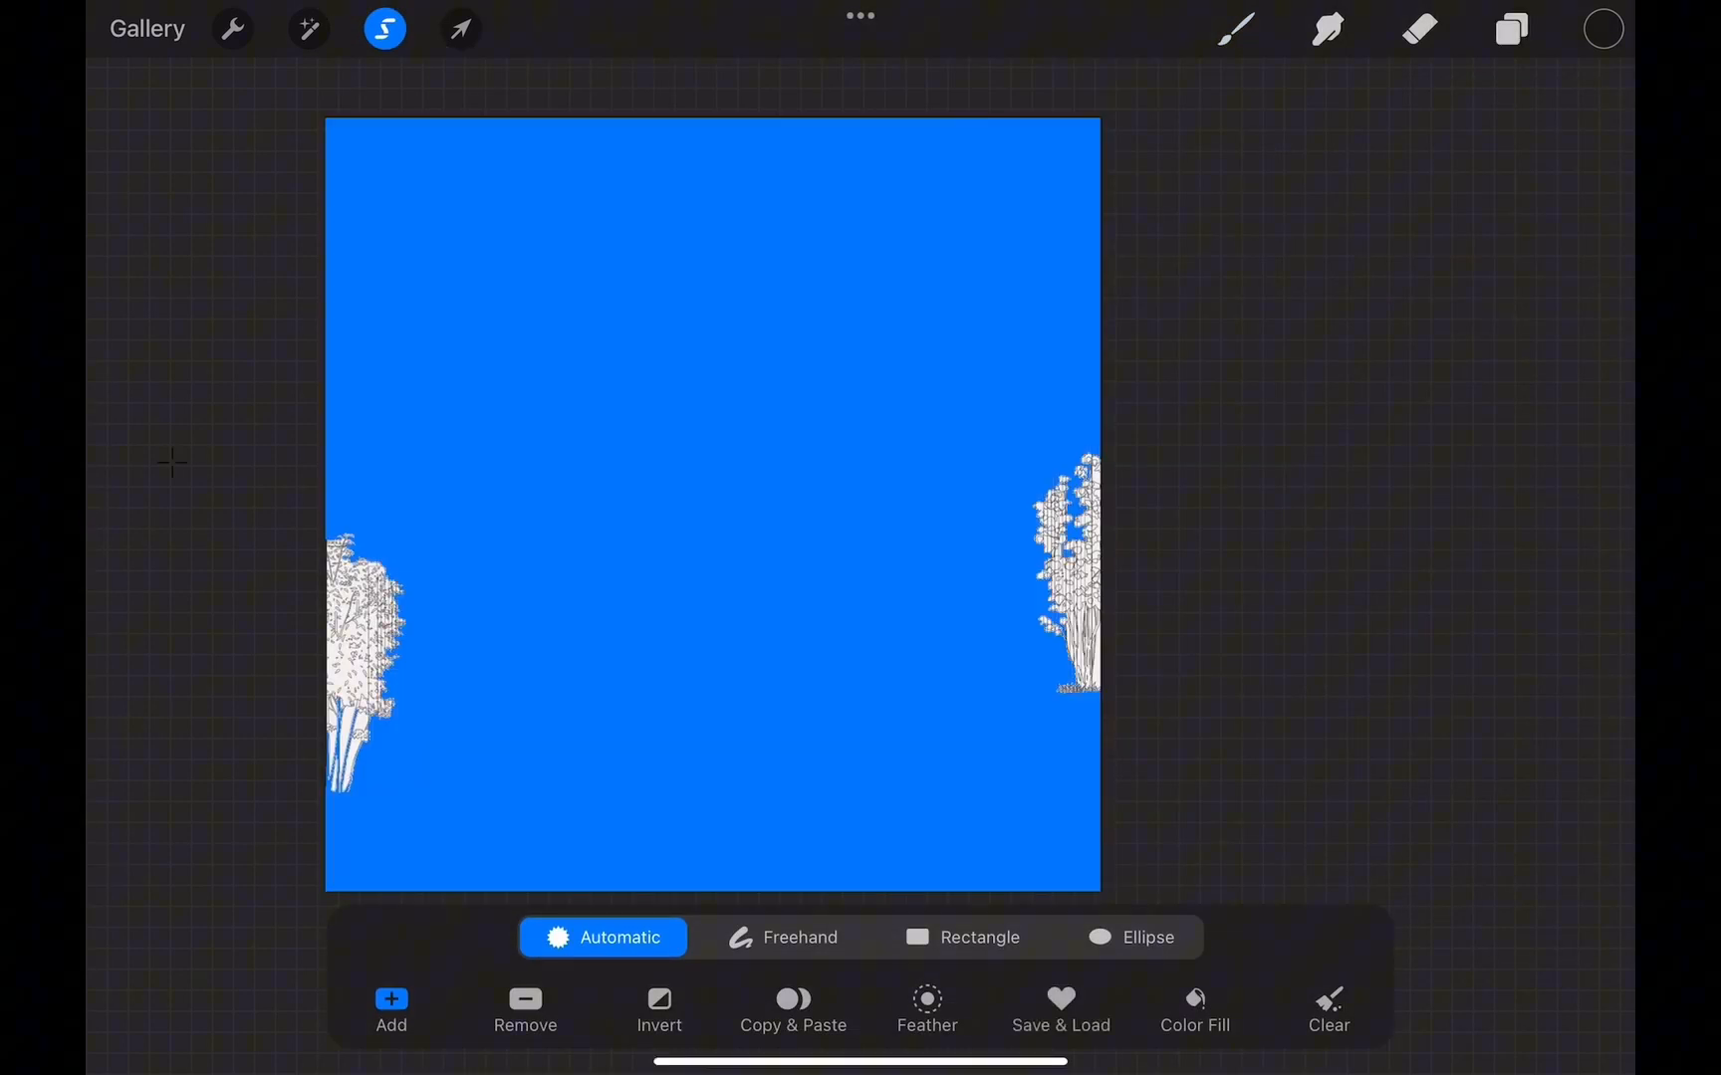
pyautogui.click(1510, 28)
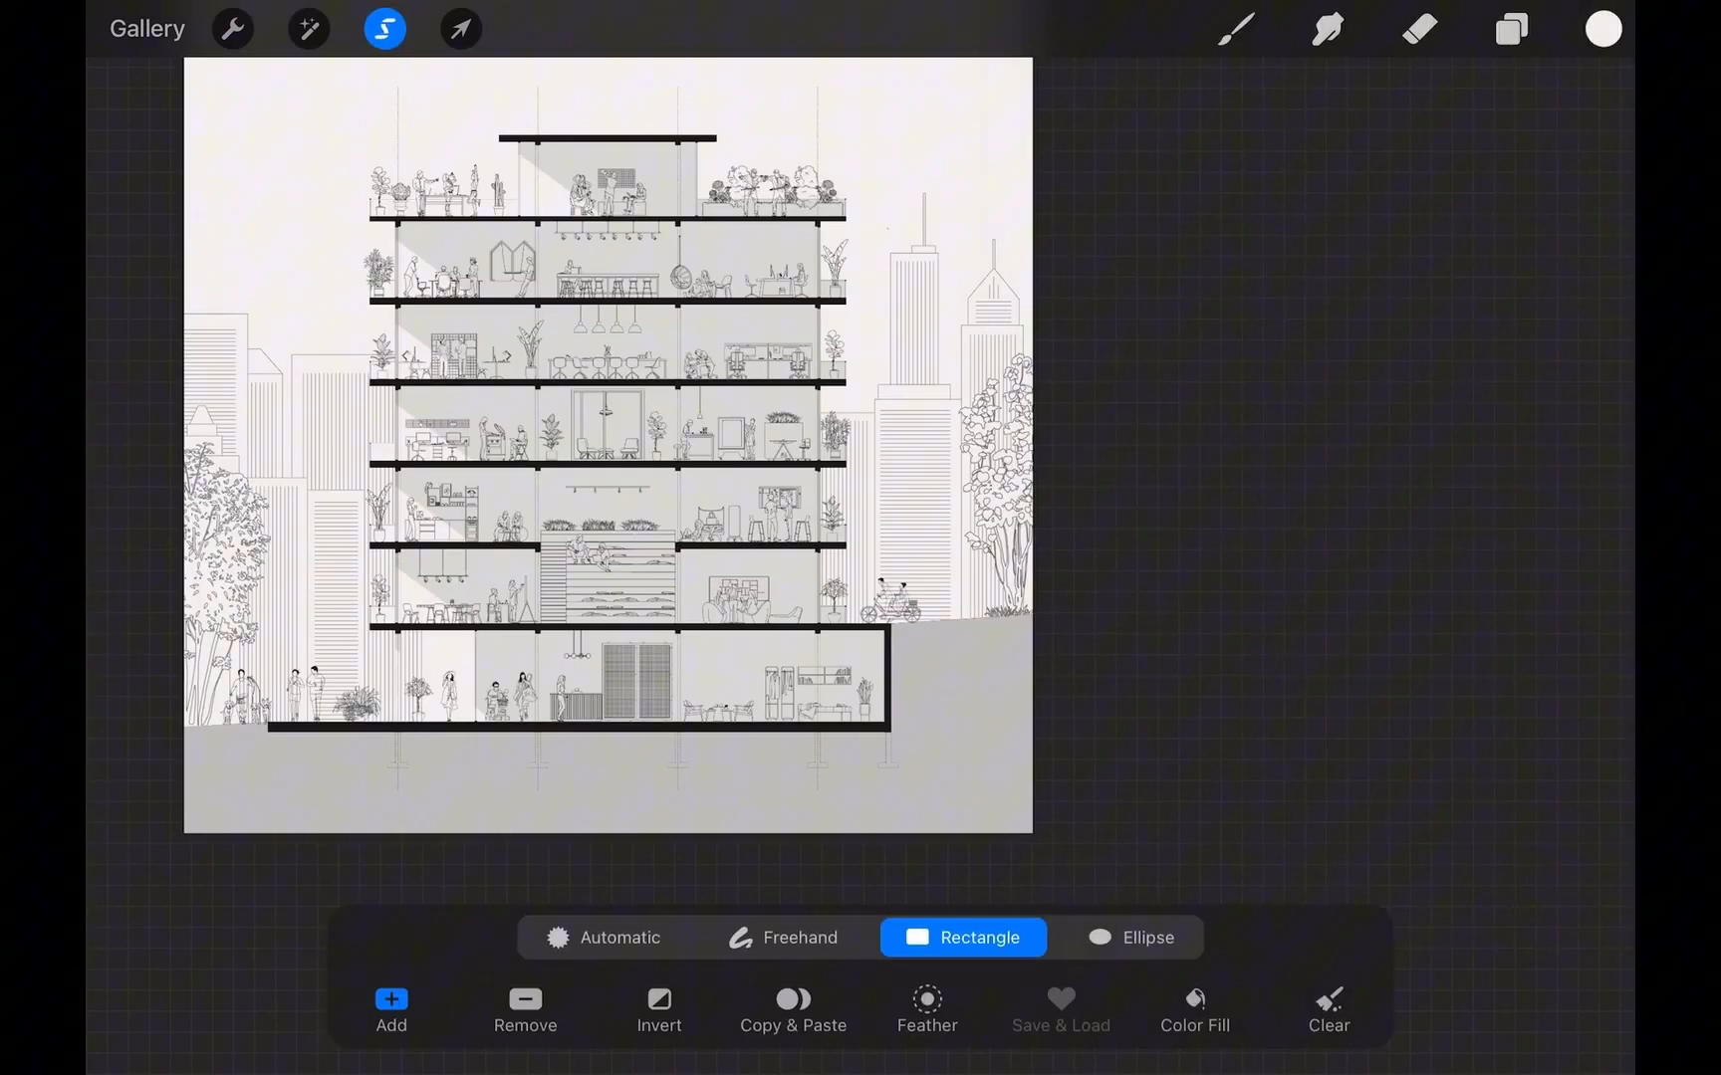
pyautogui.click(600, 937)
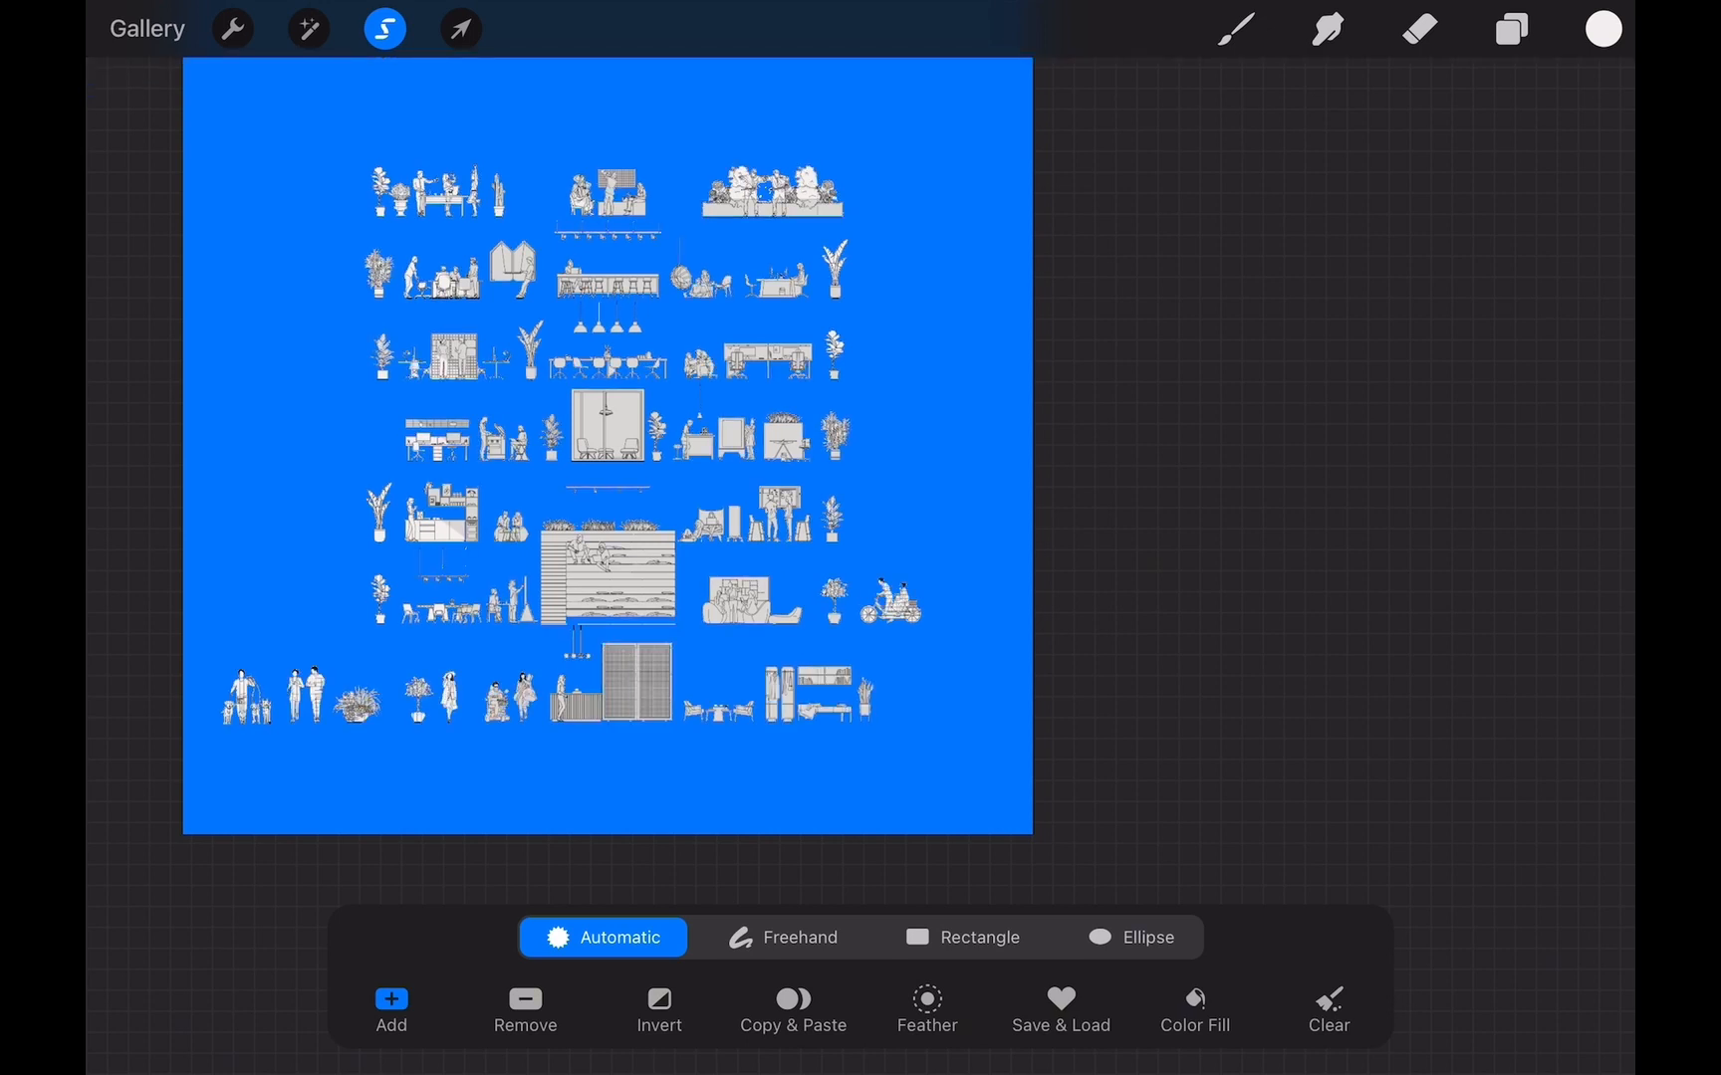
# Freehand-select the background skyline and fill it with a light colour on Layer 11.
pyautogui.click(1508, 29)
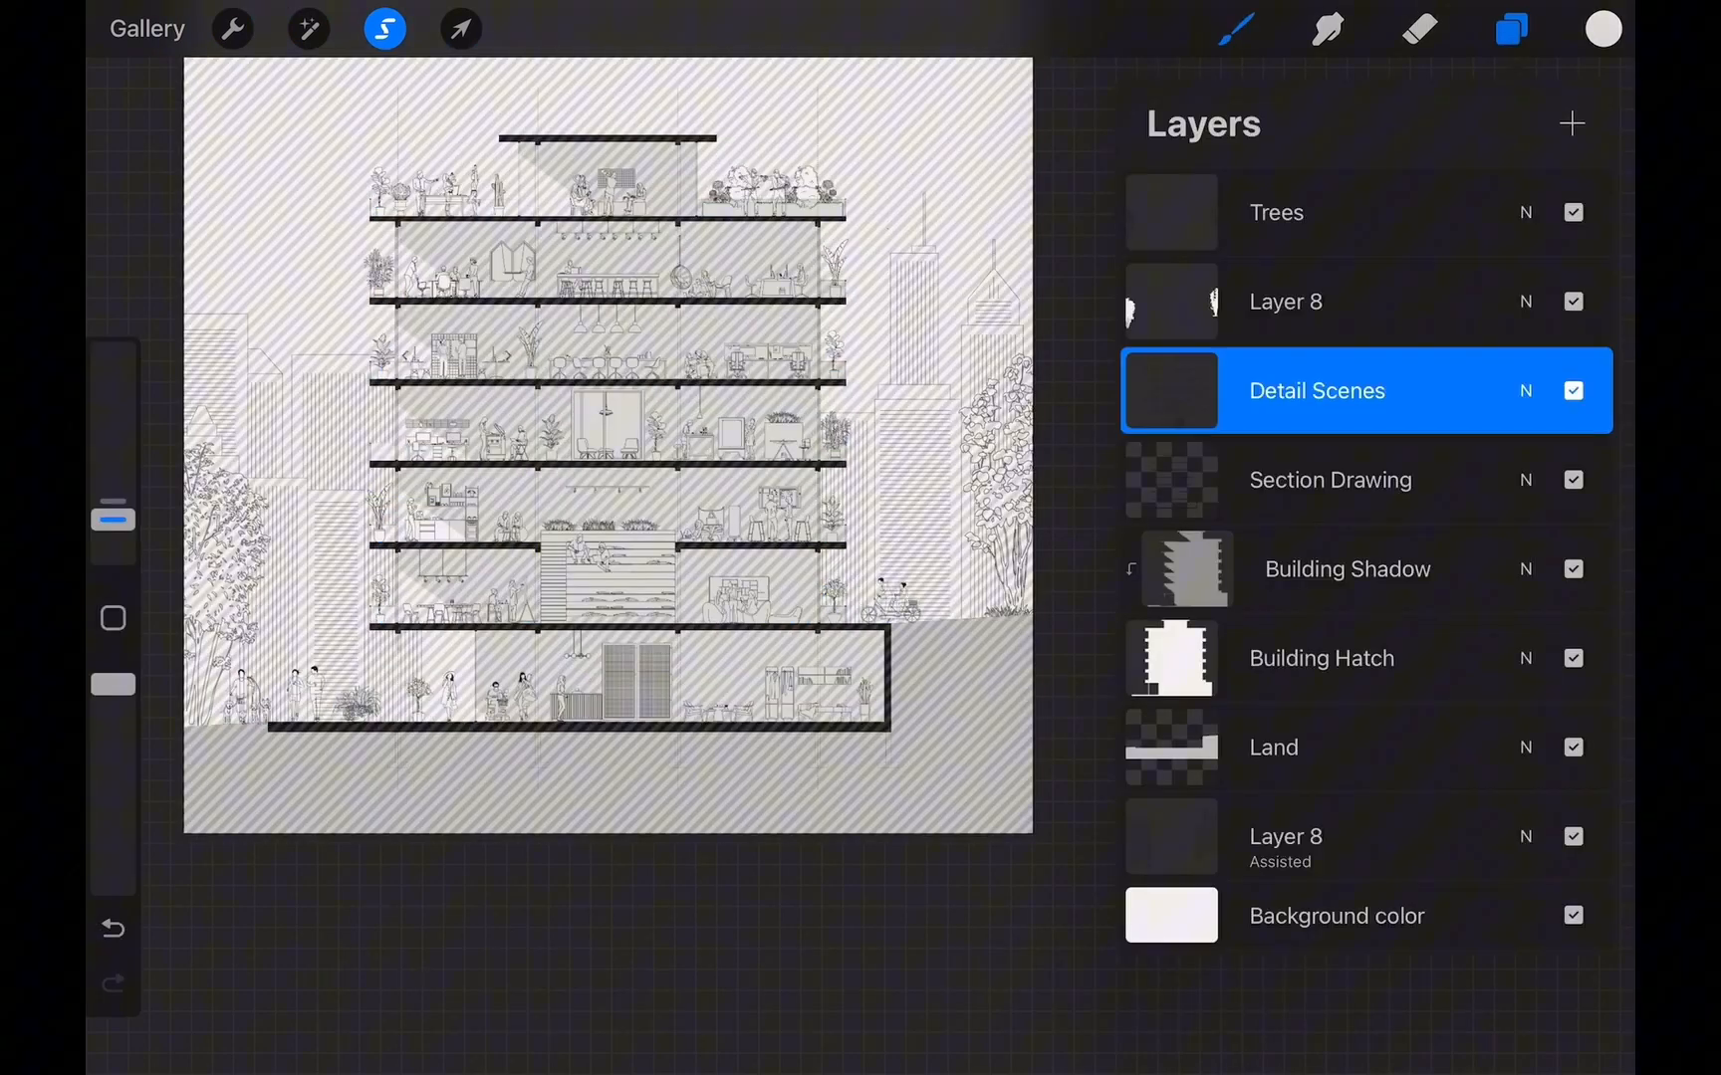
pyautogui.click(1570, 123)
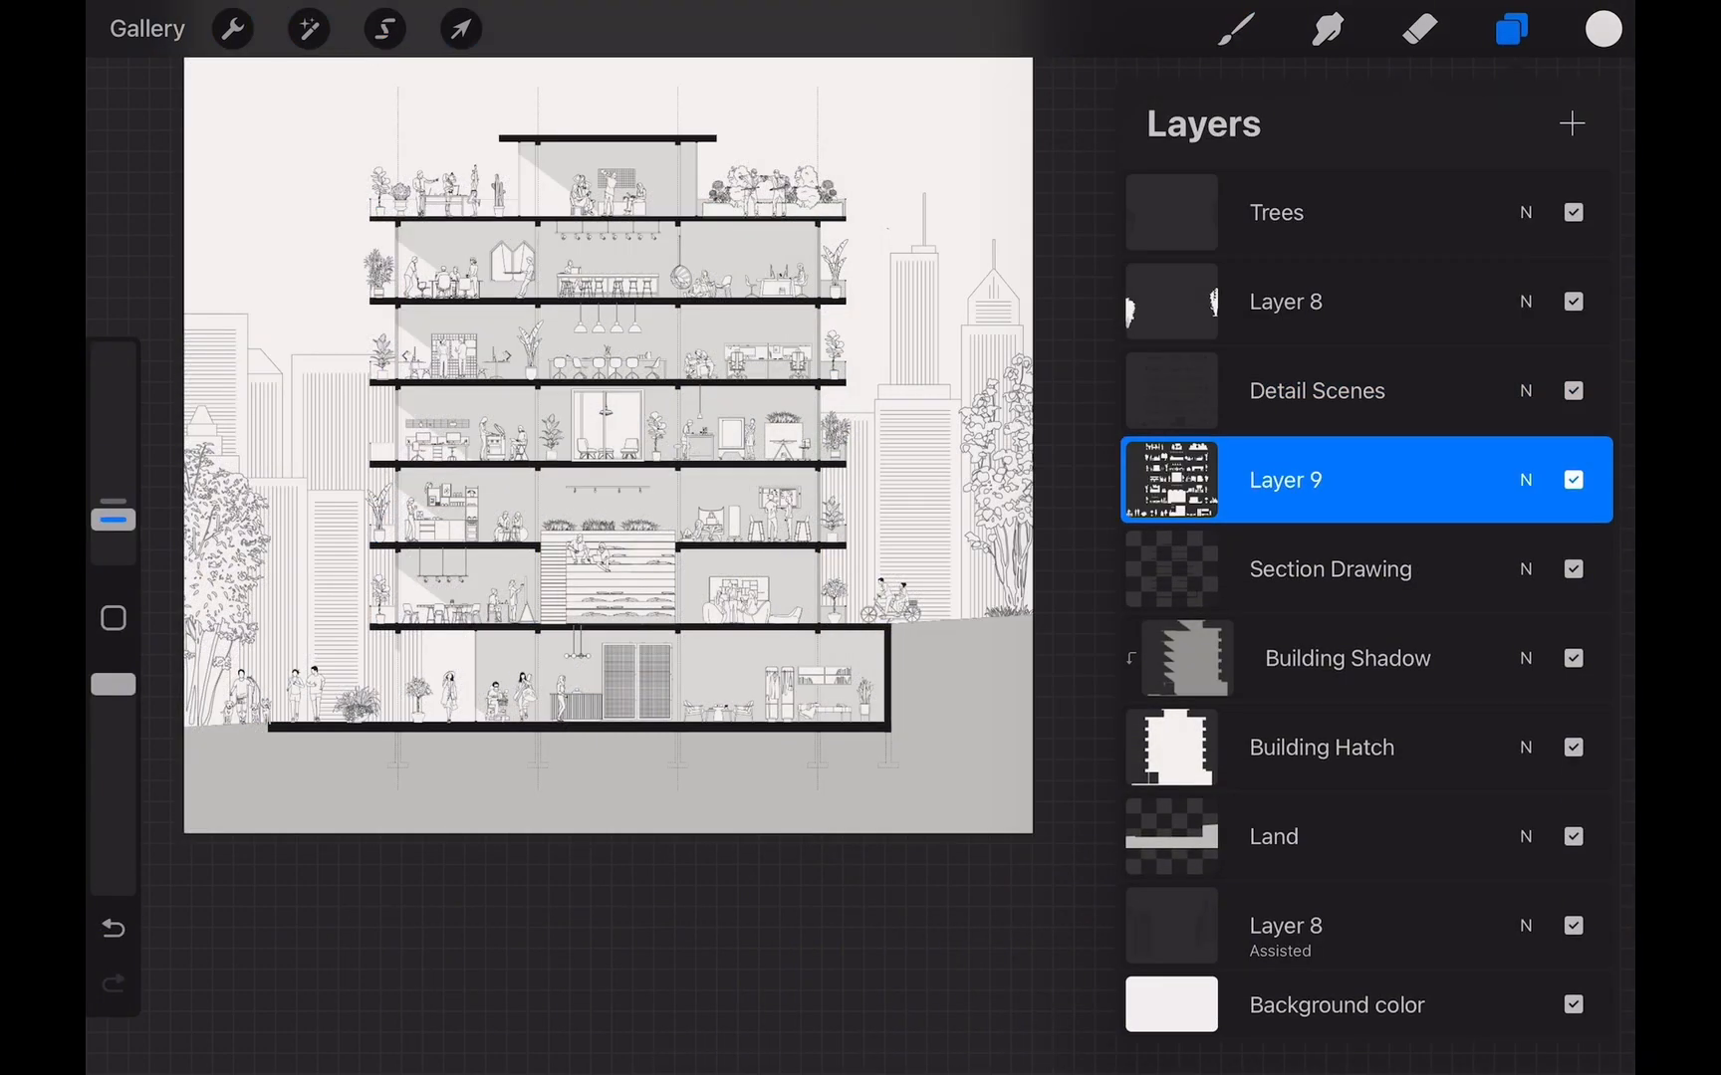
pyautogui.click(384, 29)
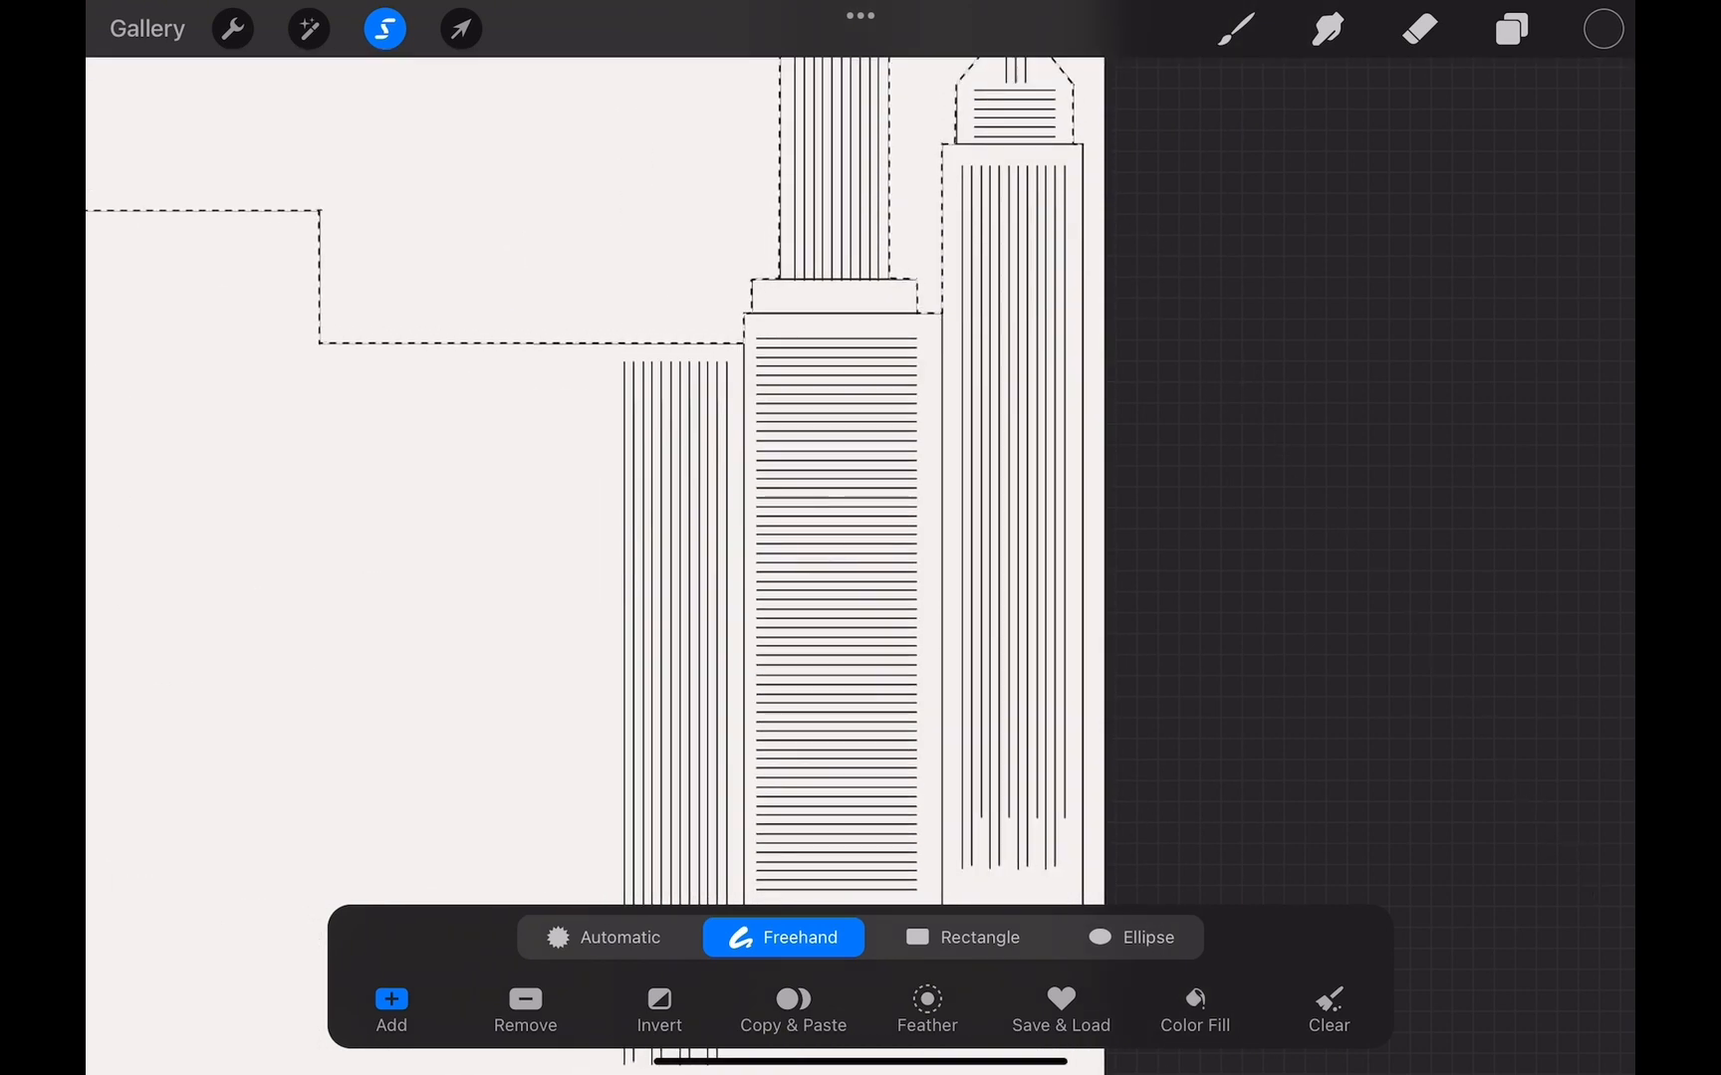
pyautogui.click(1510, 29)
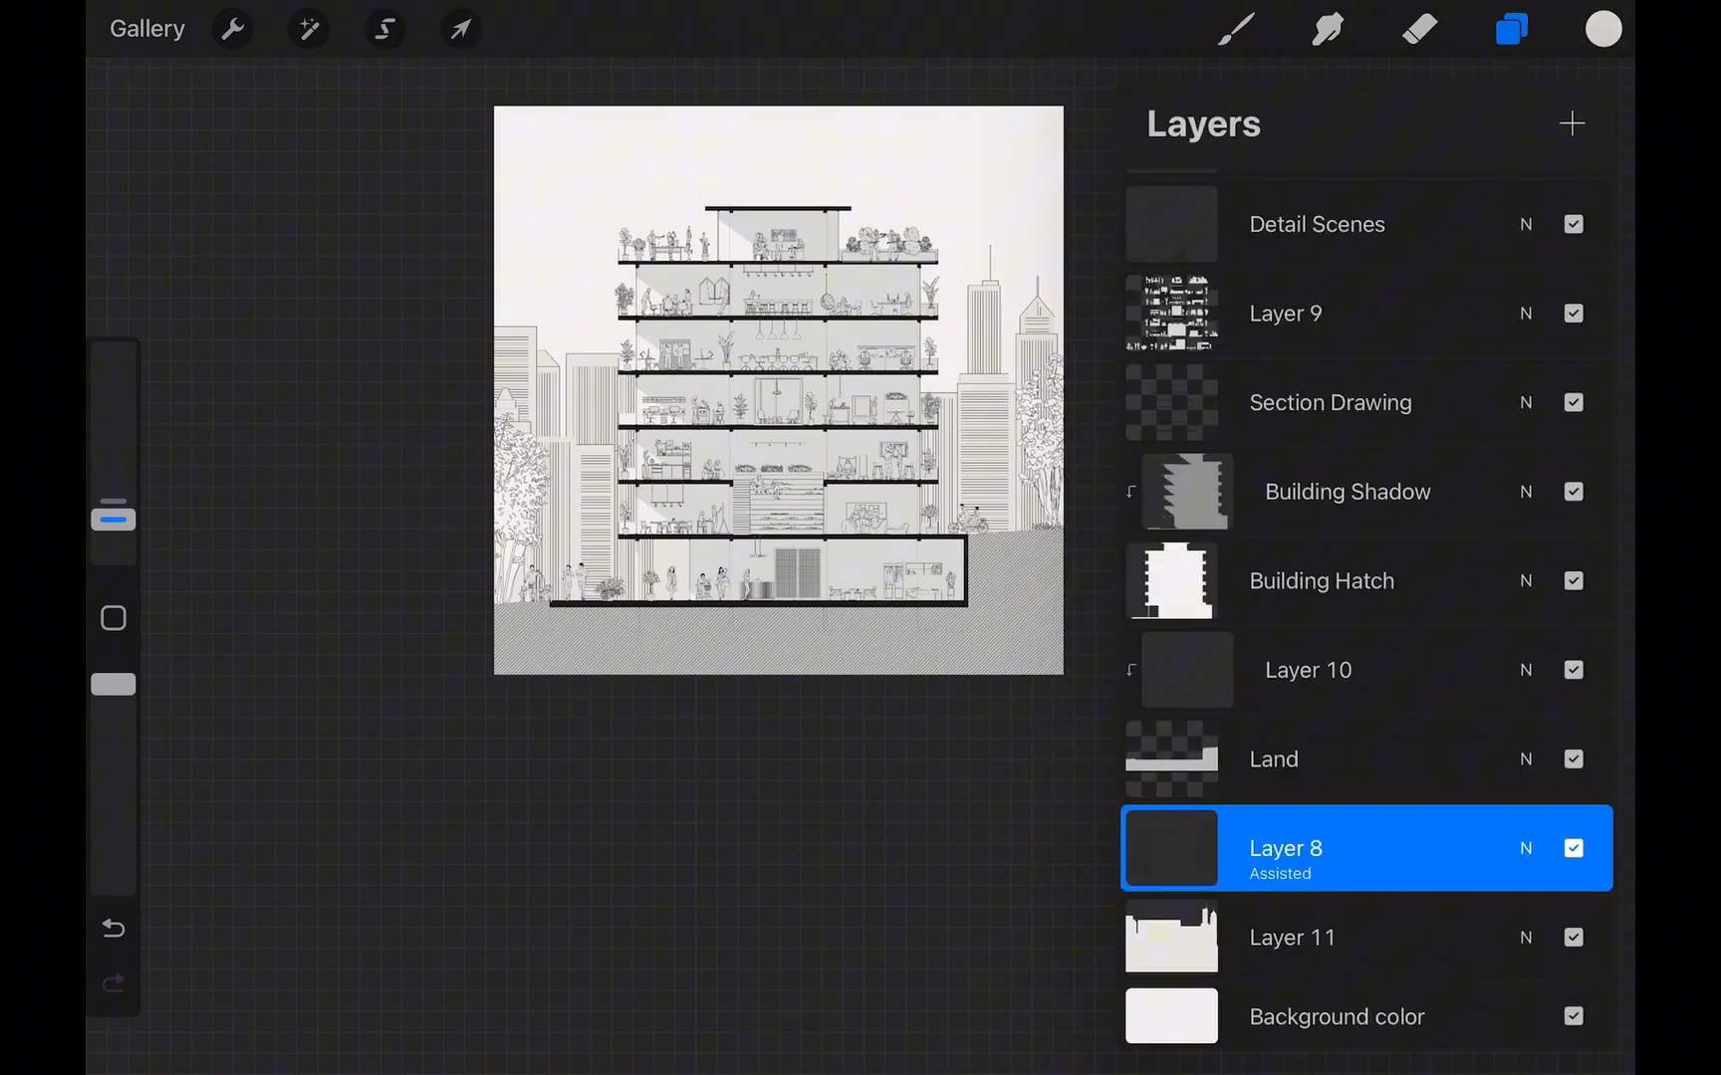
pyautogui.click(1290, 937)
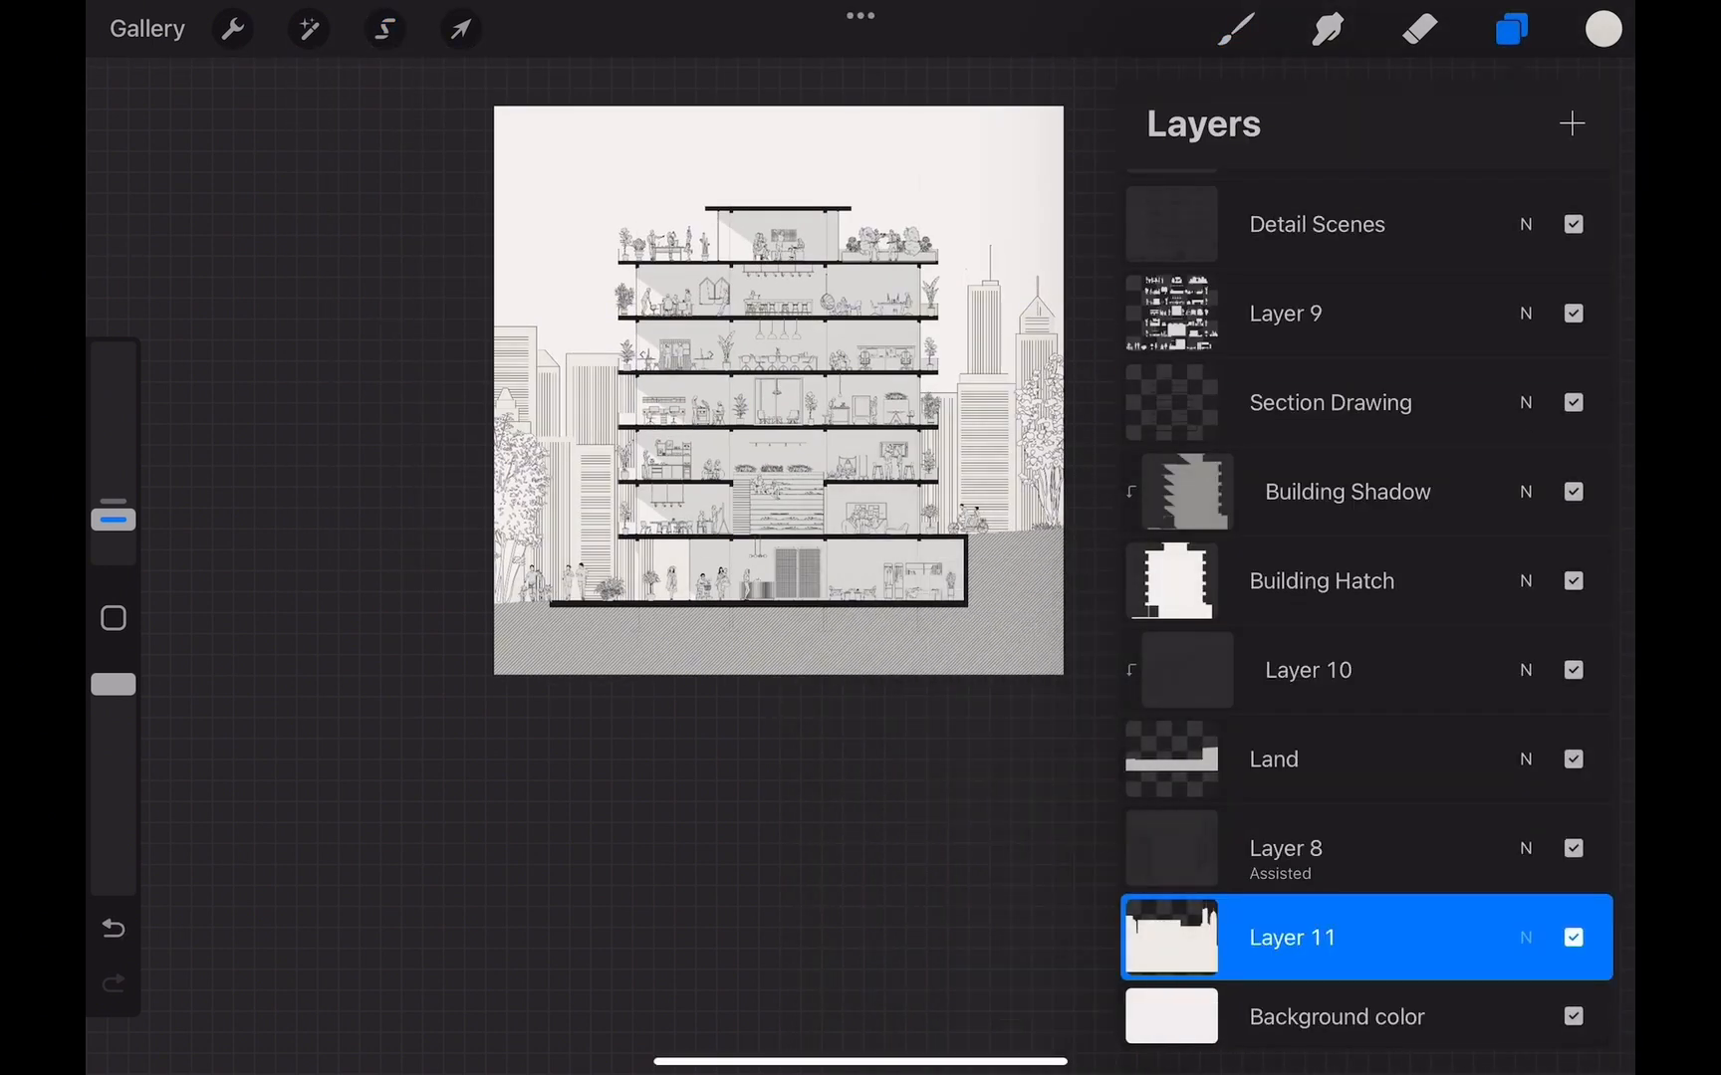
# Brush a faint #eceae5 off-white texture across the sky on Layer 12 at lowered opacity.
pyautogui.click(1601, 29)
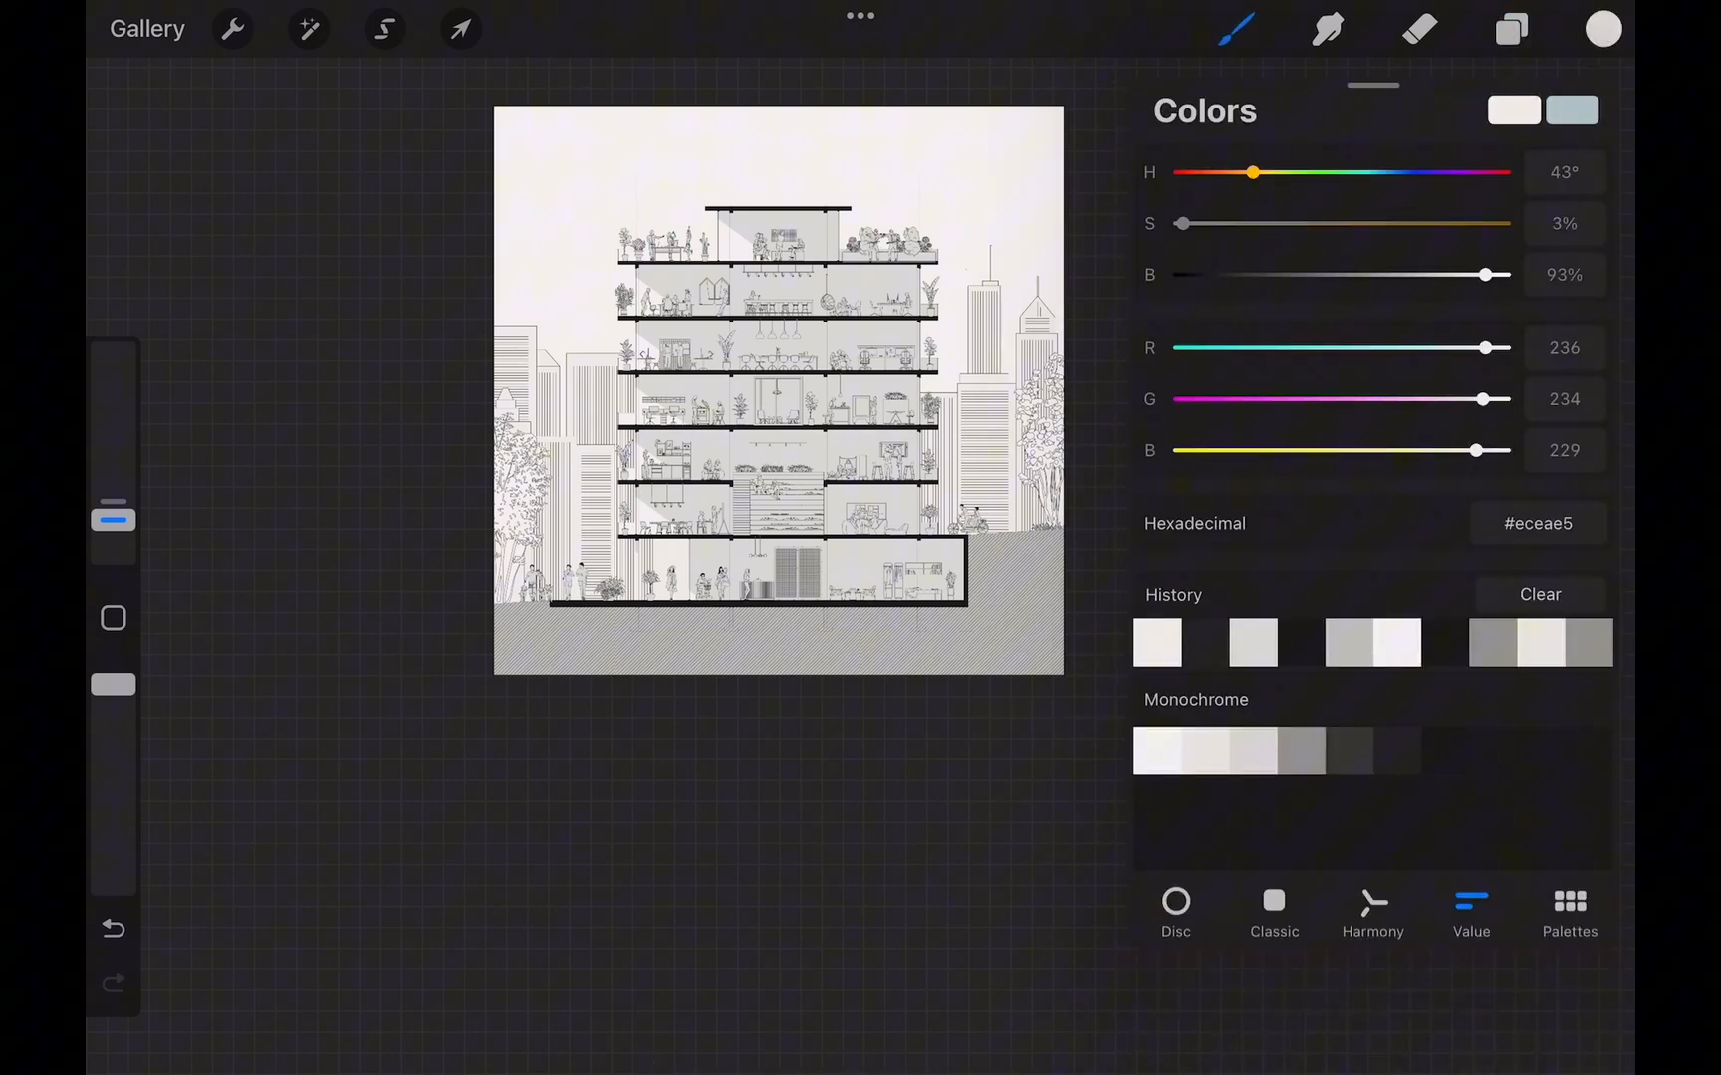
pyautogui.click(1236, 29)
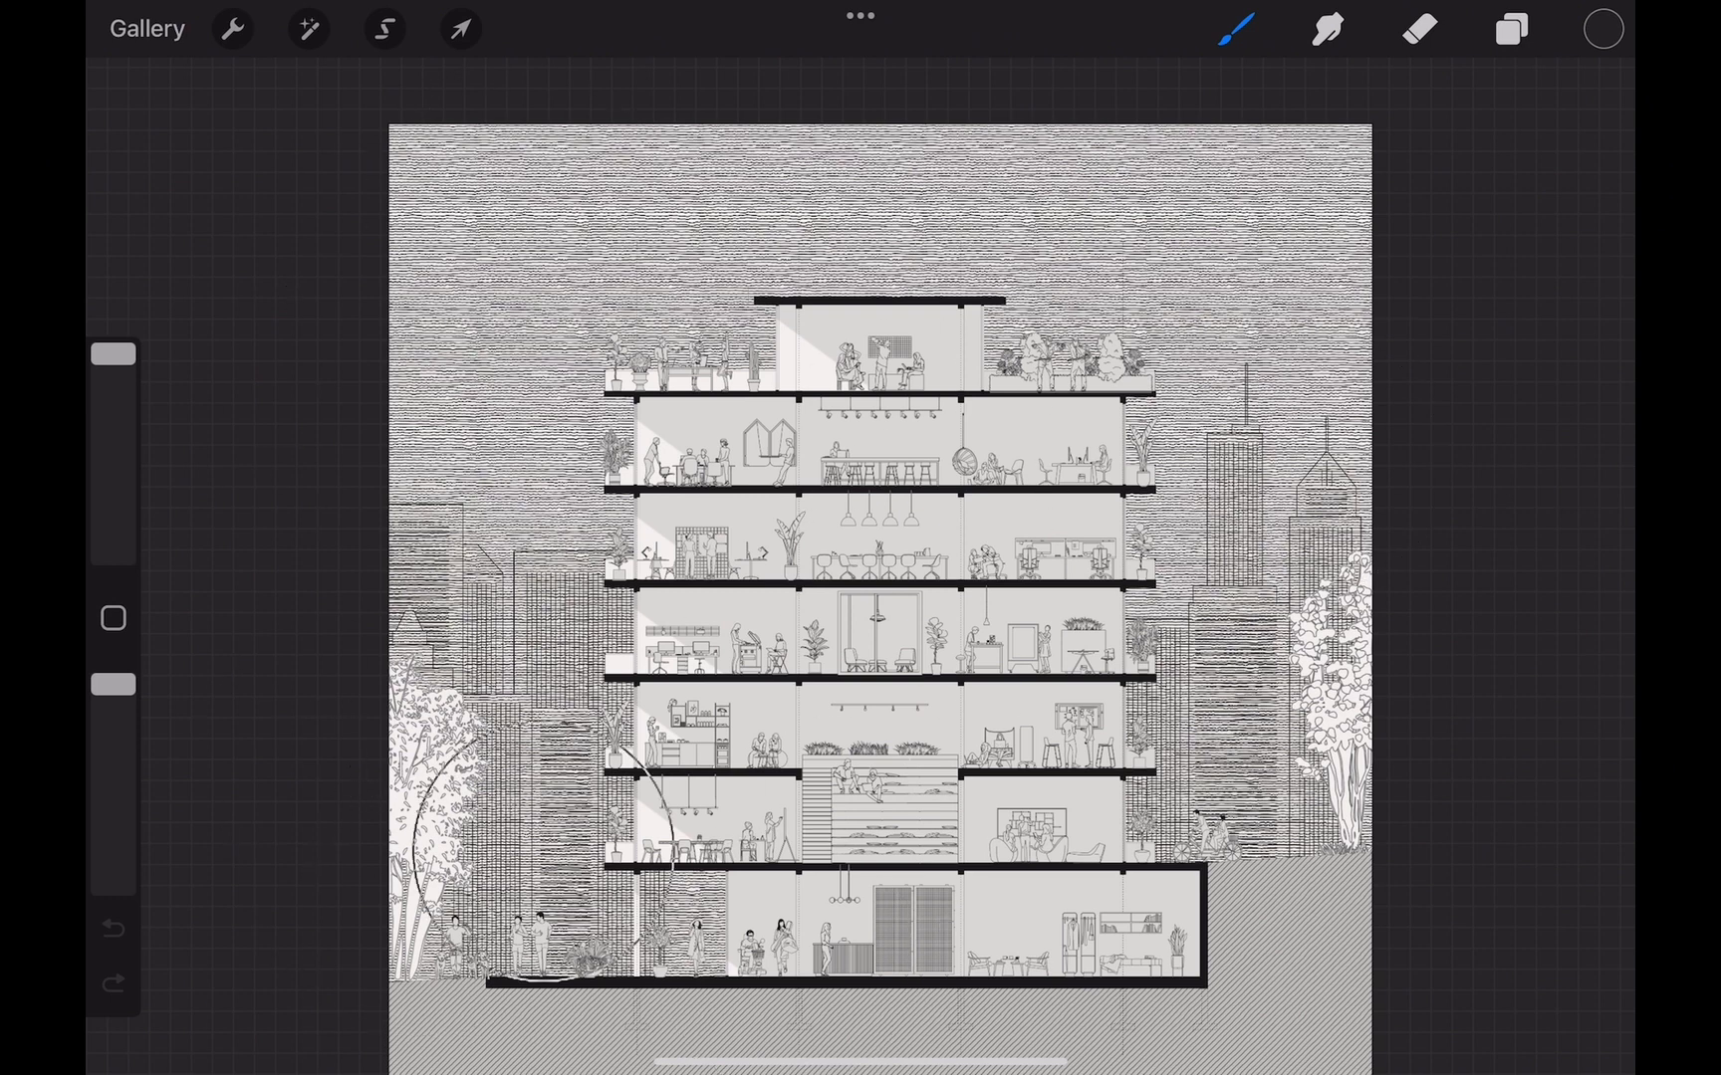
pyautogui.click(1510, 28)
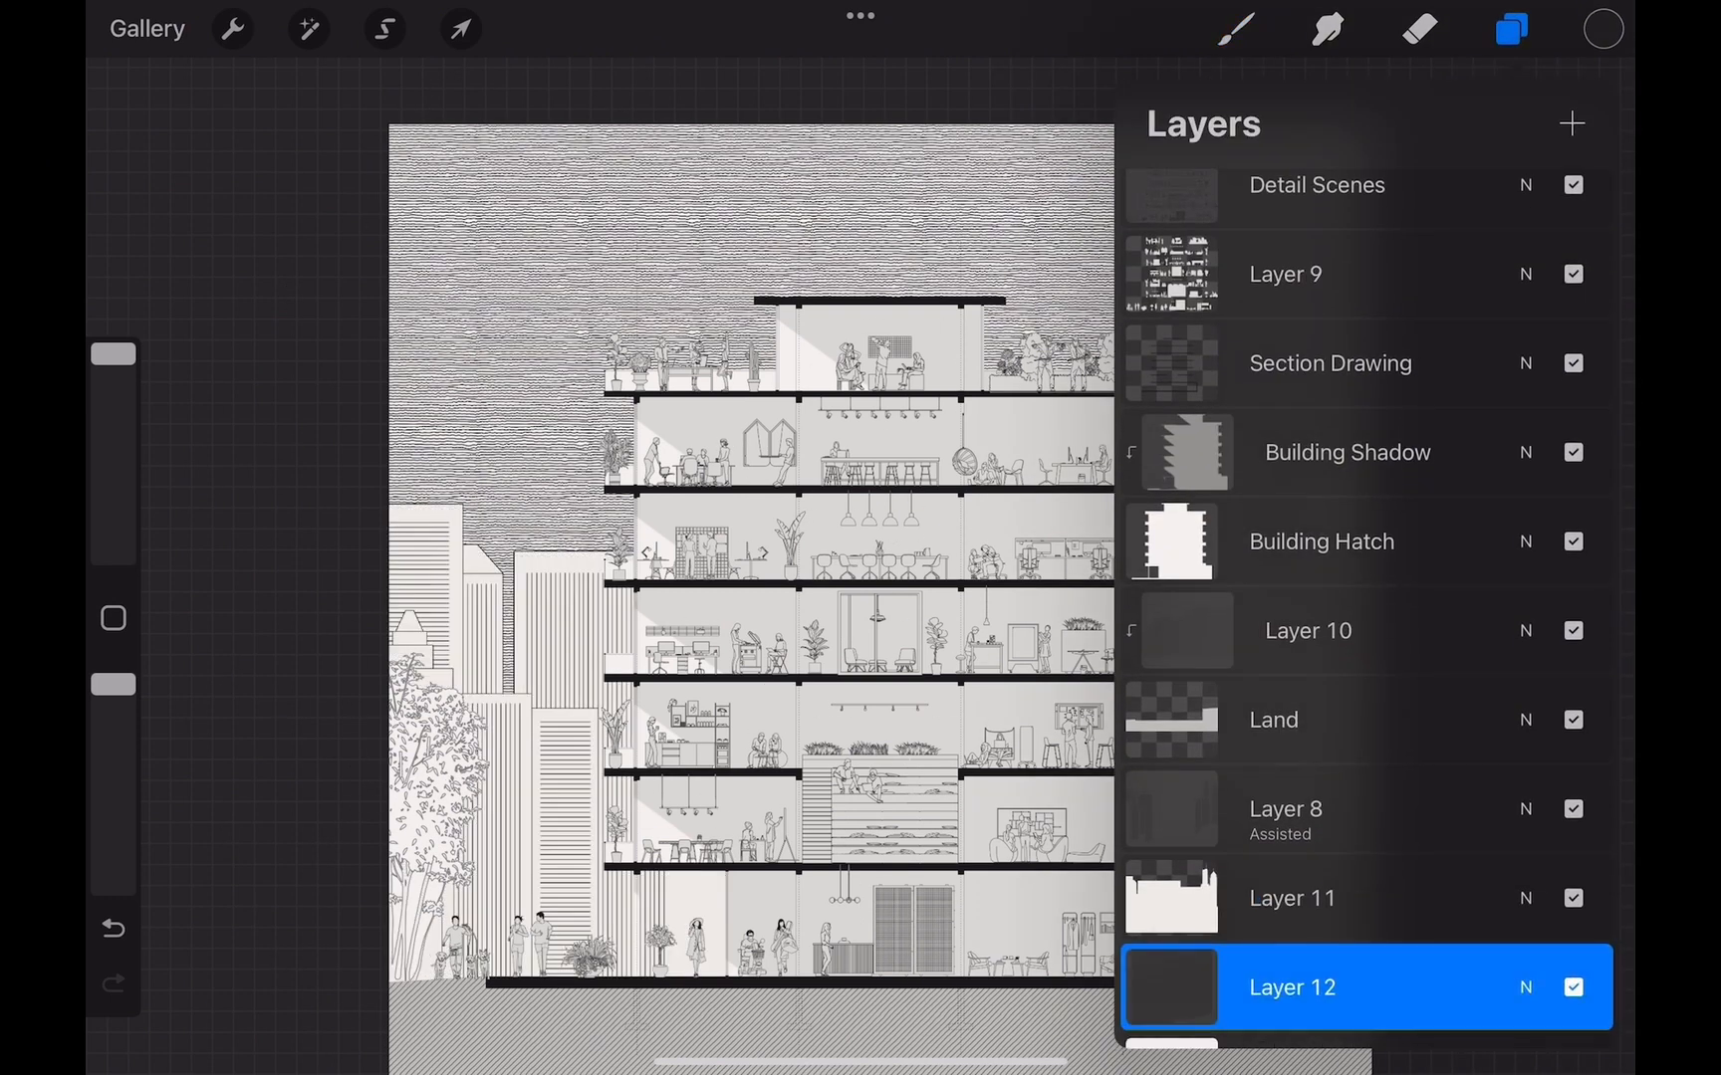
pyautogui.click(1524, 987)
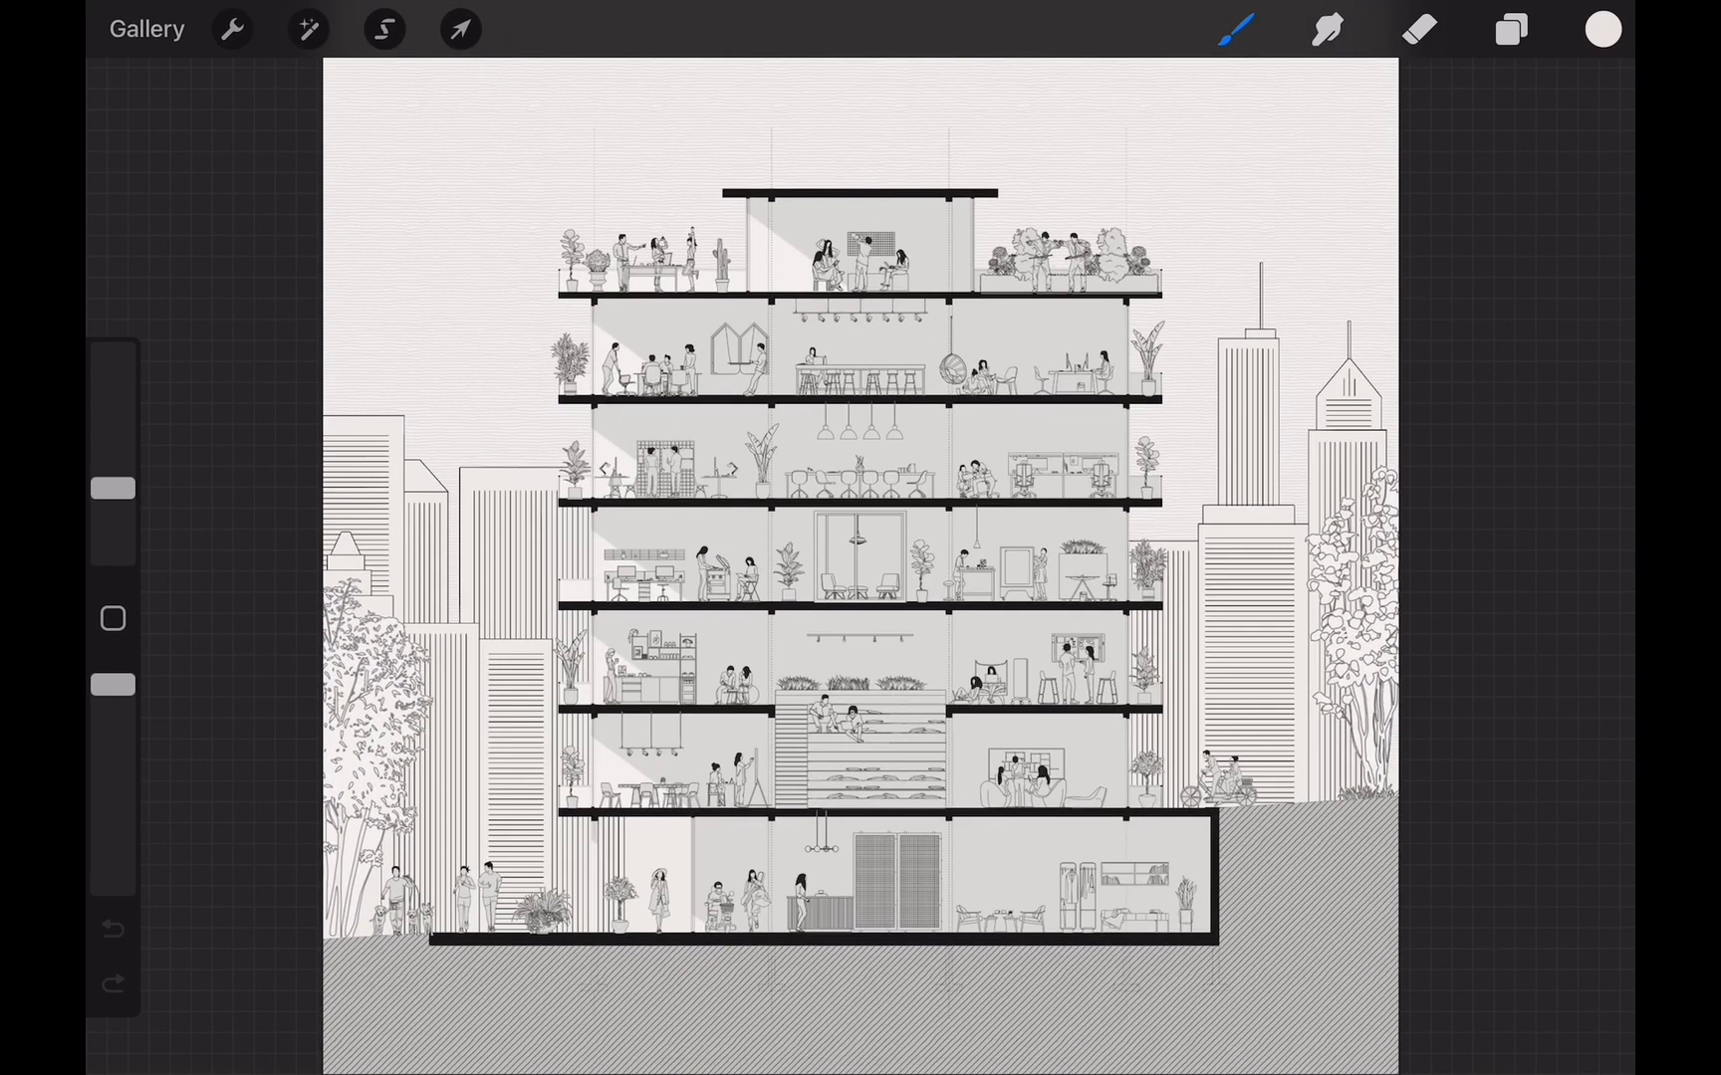
pyautogui.click(1509, 30)
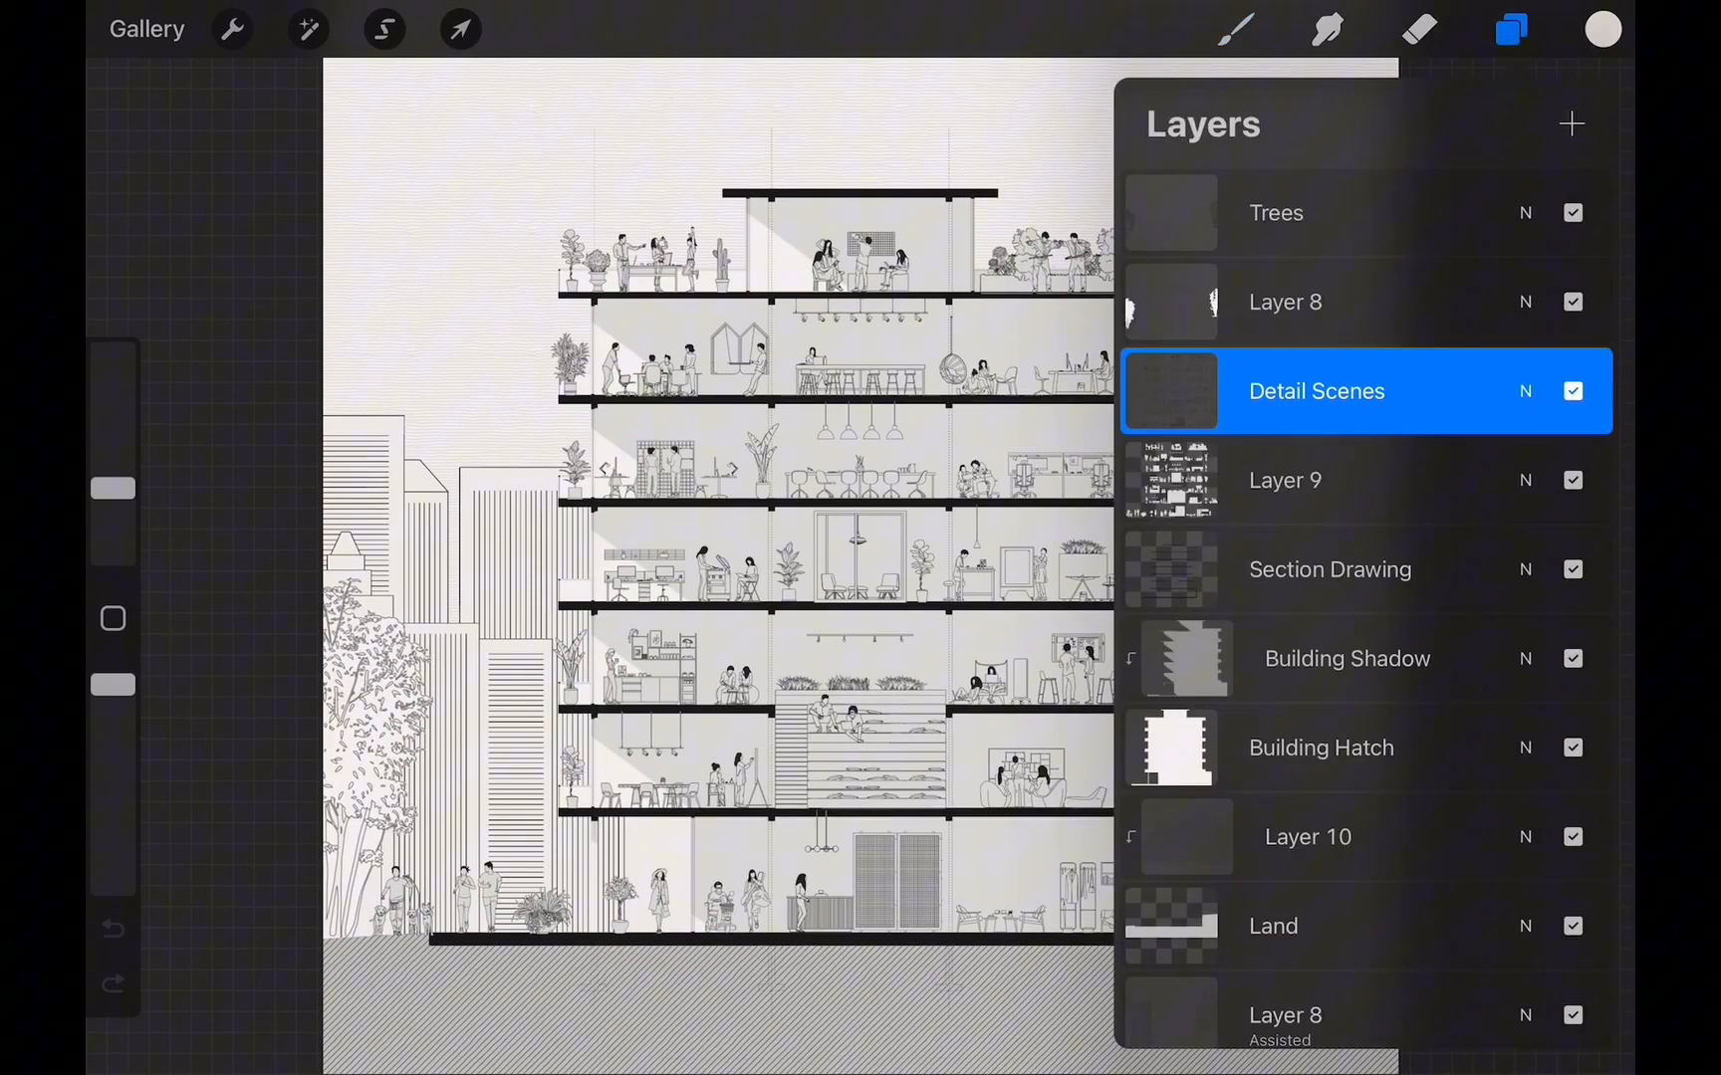
# Group the background layers; paint, erase and smudge a grey ground shadow on clipped Layer 16.
pyautogui.click(1315, 391)
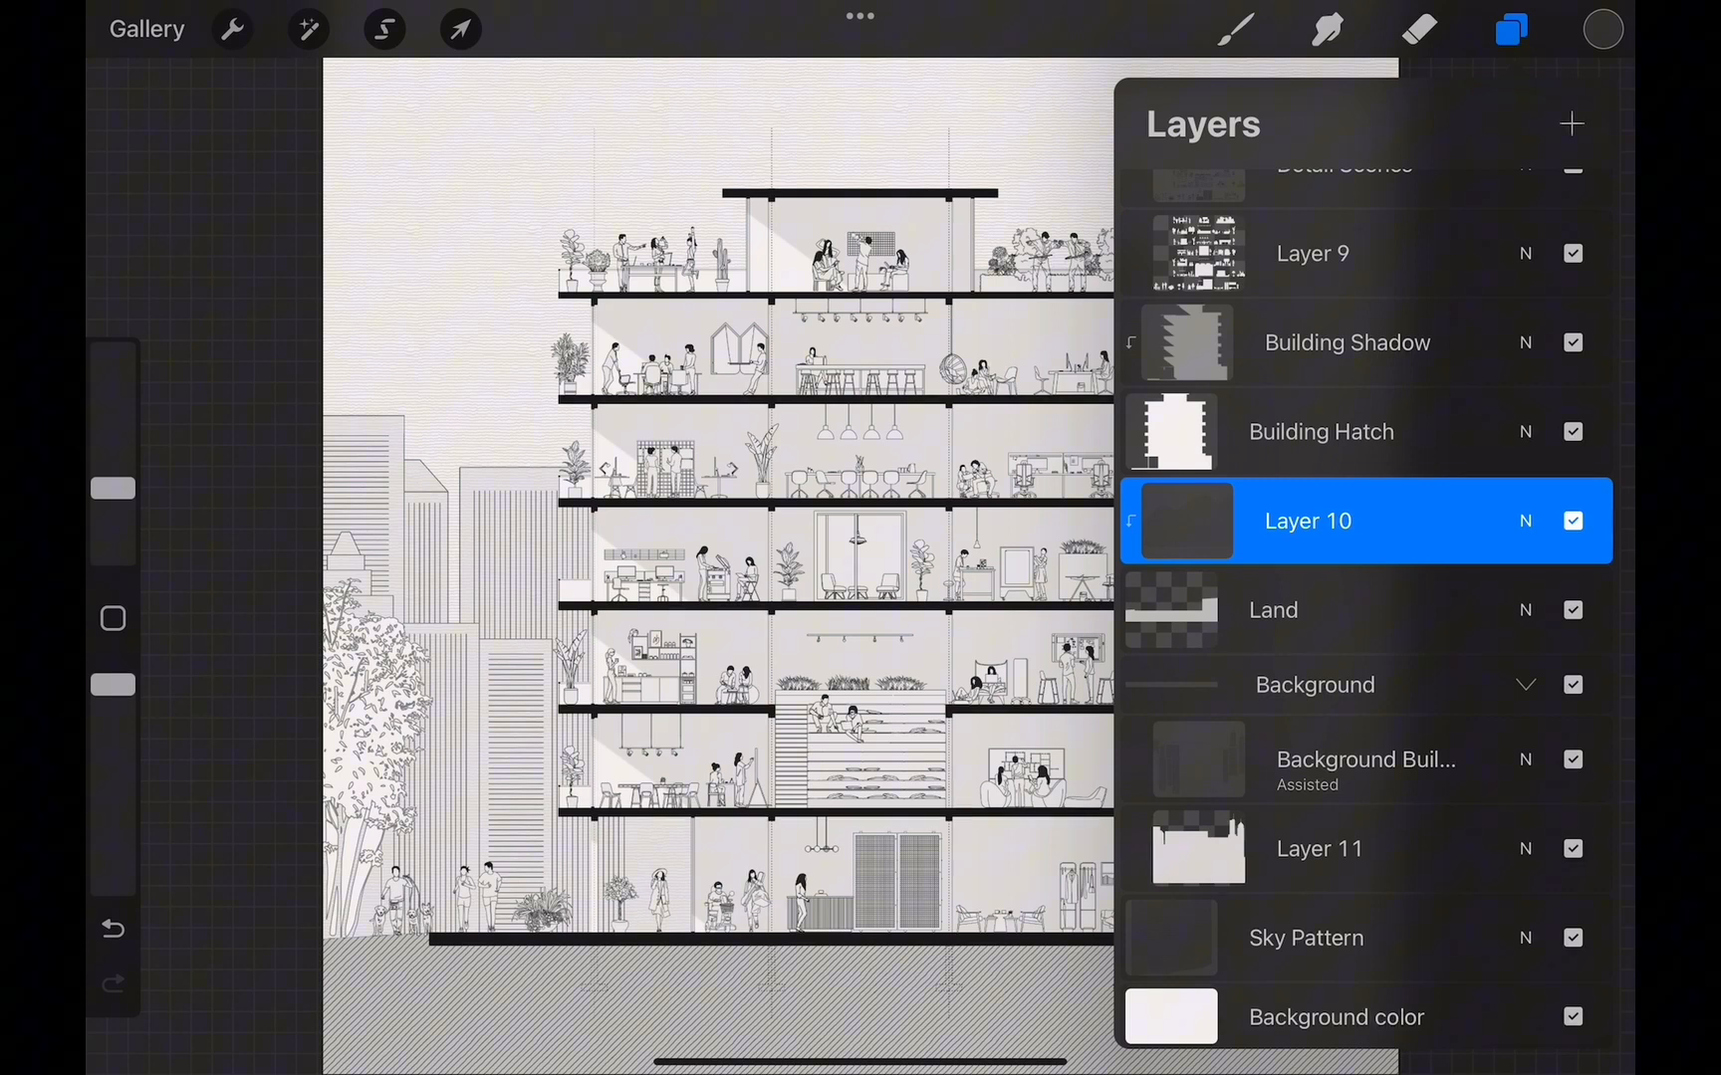
pyautogui.click(1307, 520)
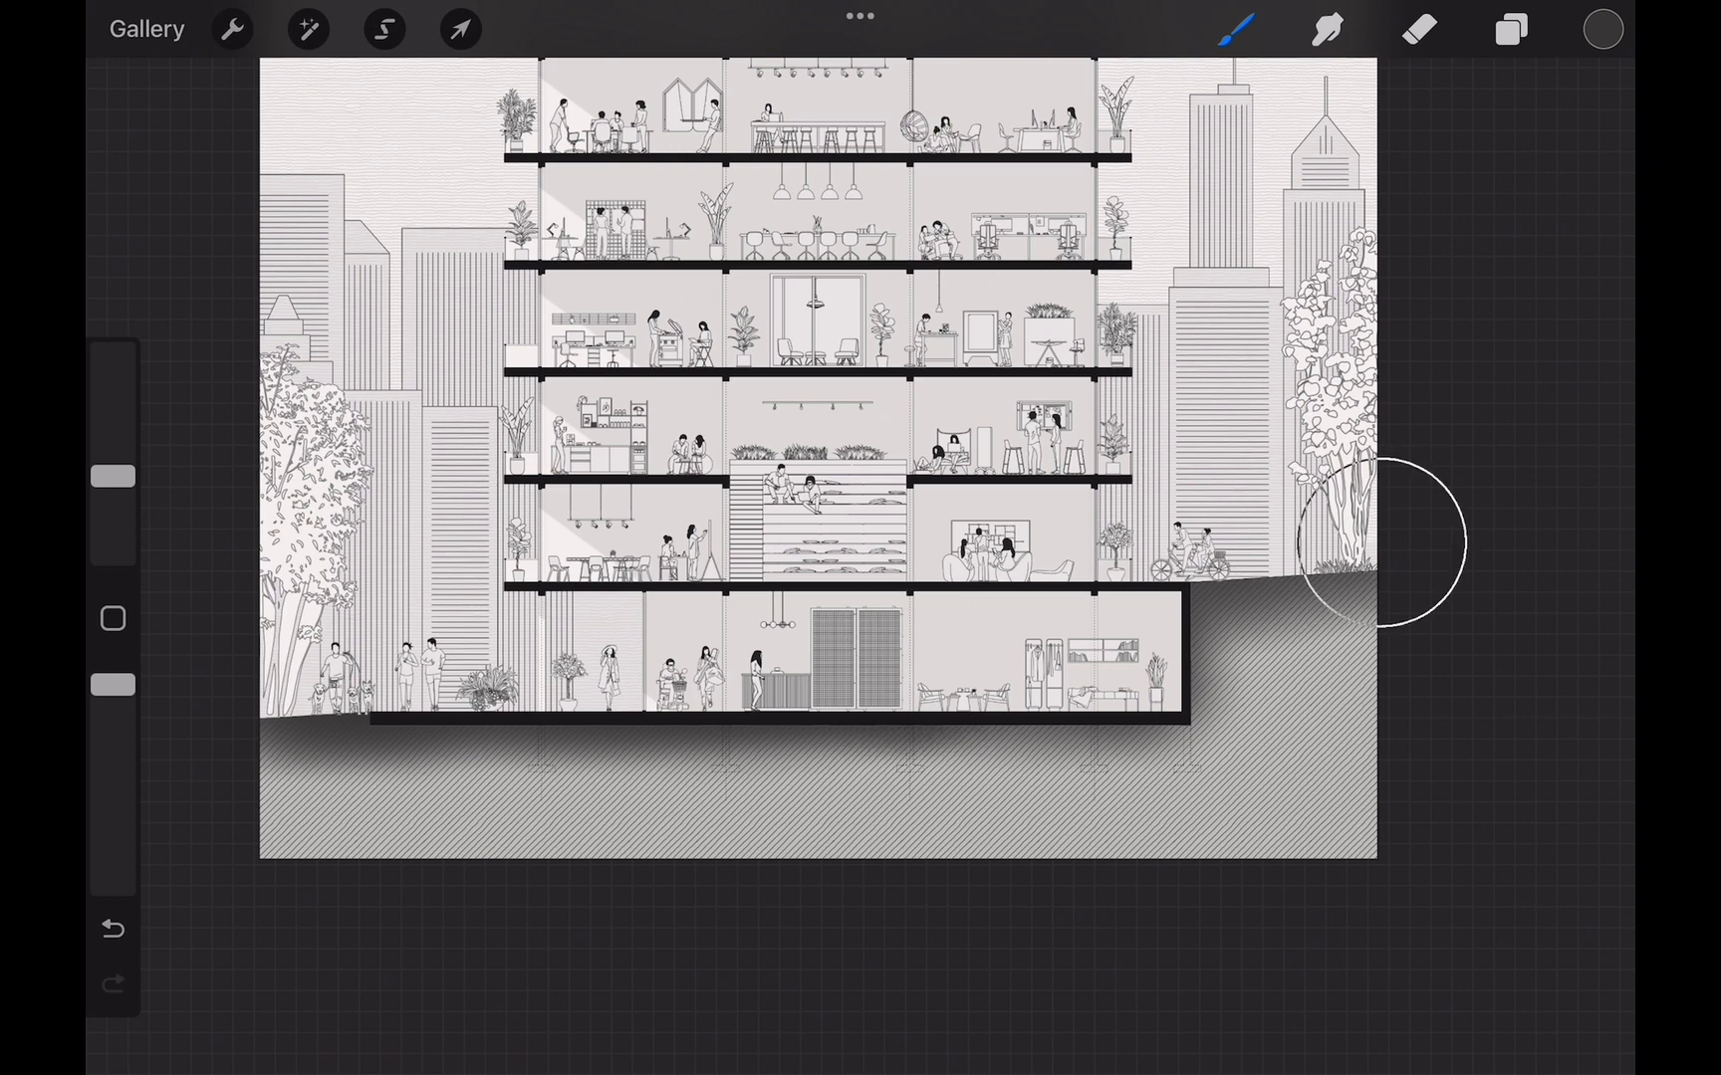
pyautogui.click(1510, 29)
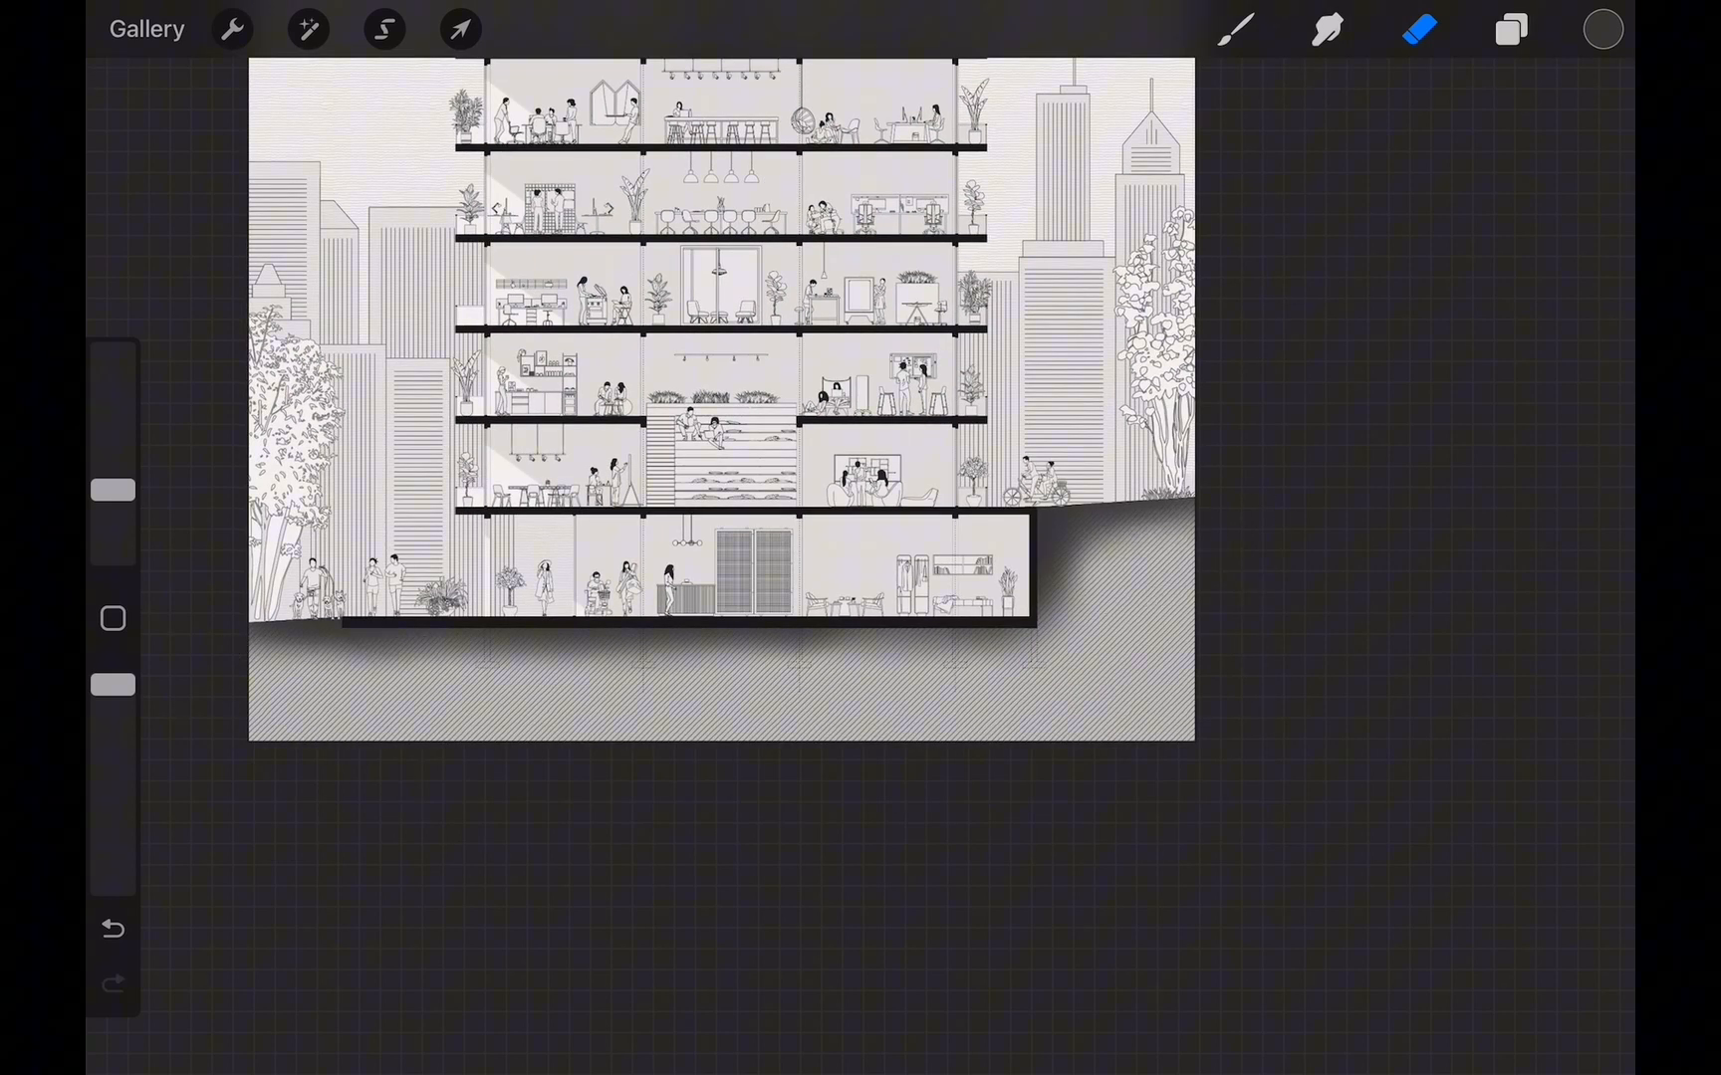
pyautogui.click(1327, 30)
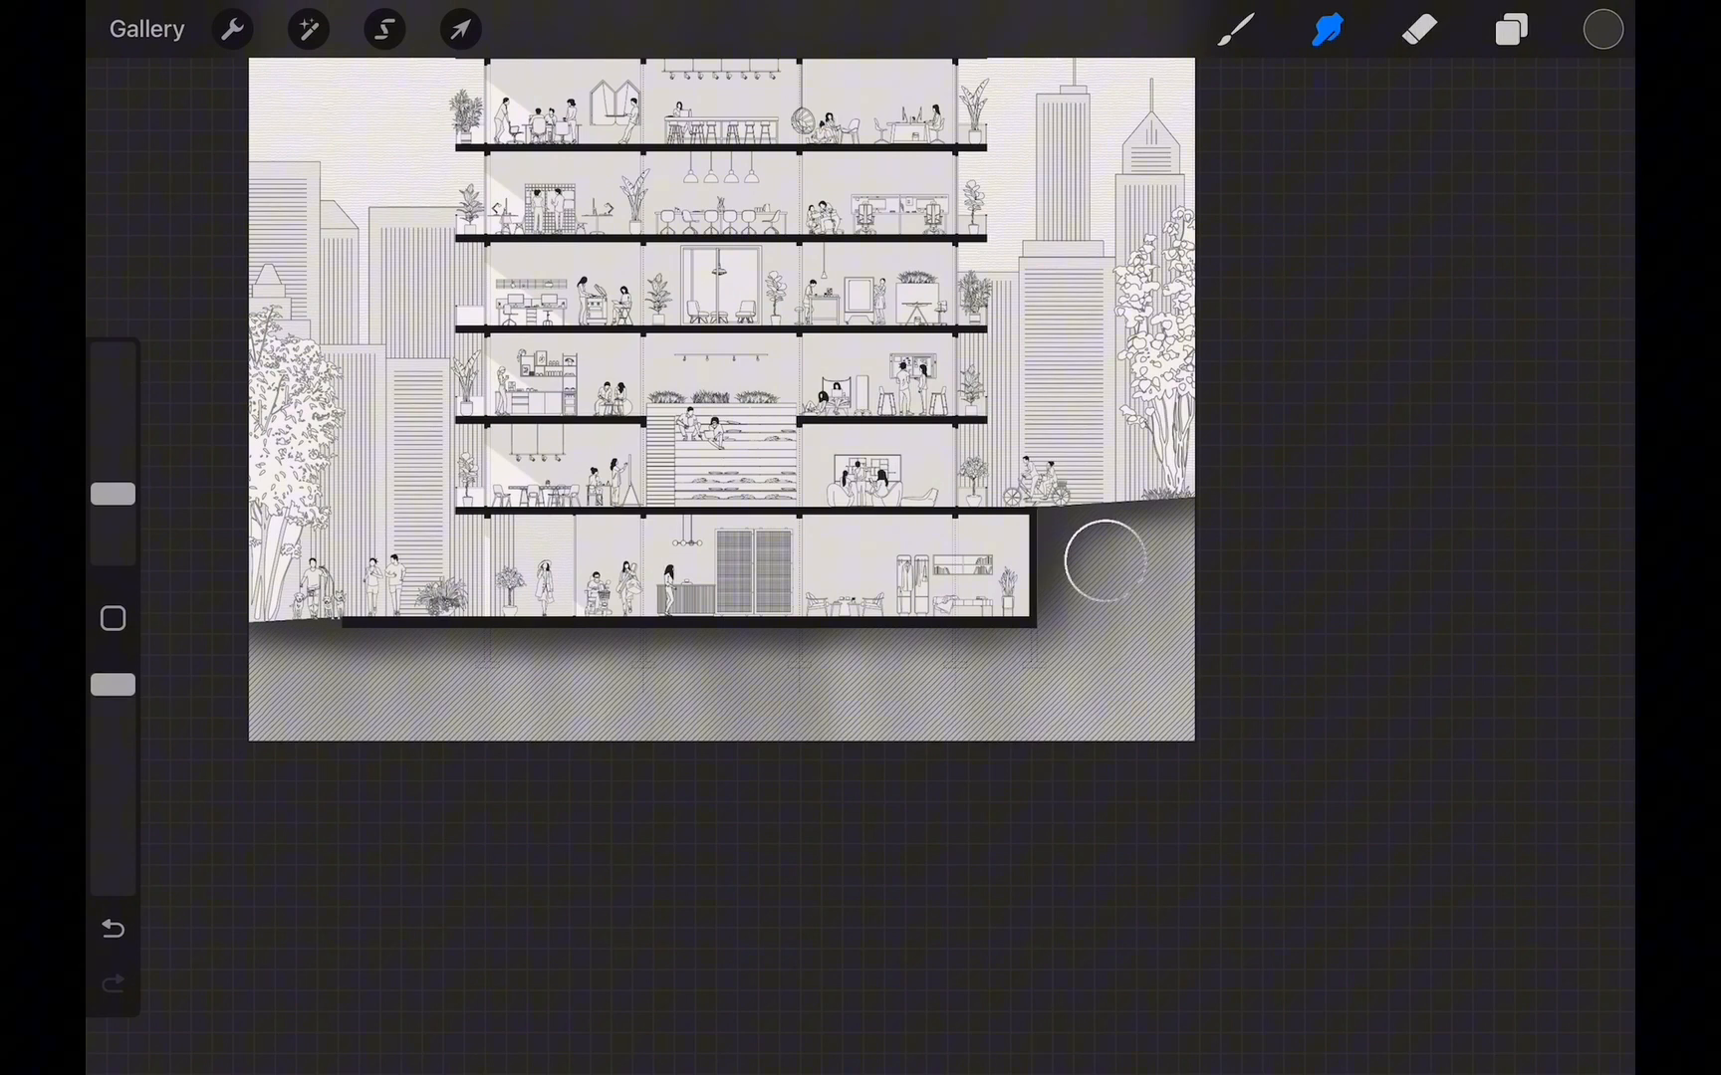
pyautogui.click(1508, 29)
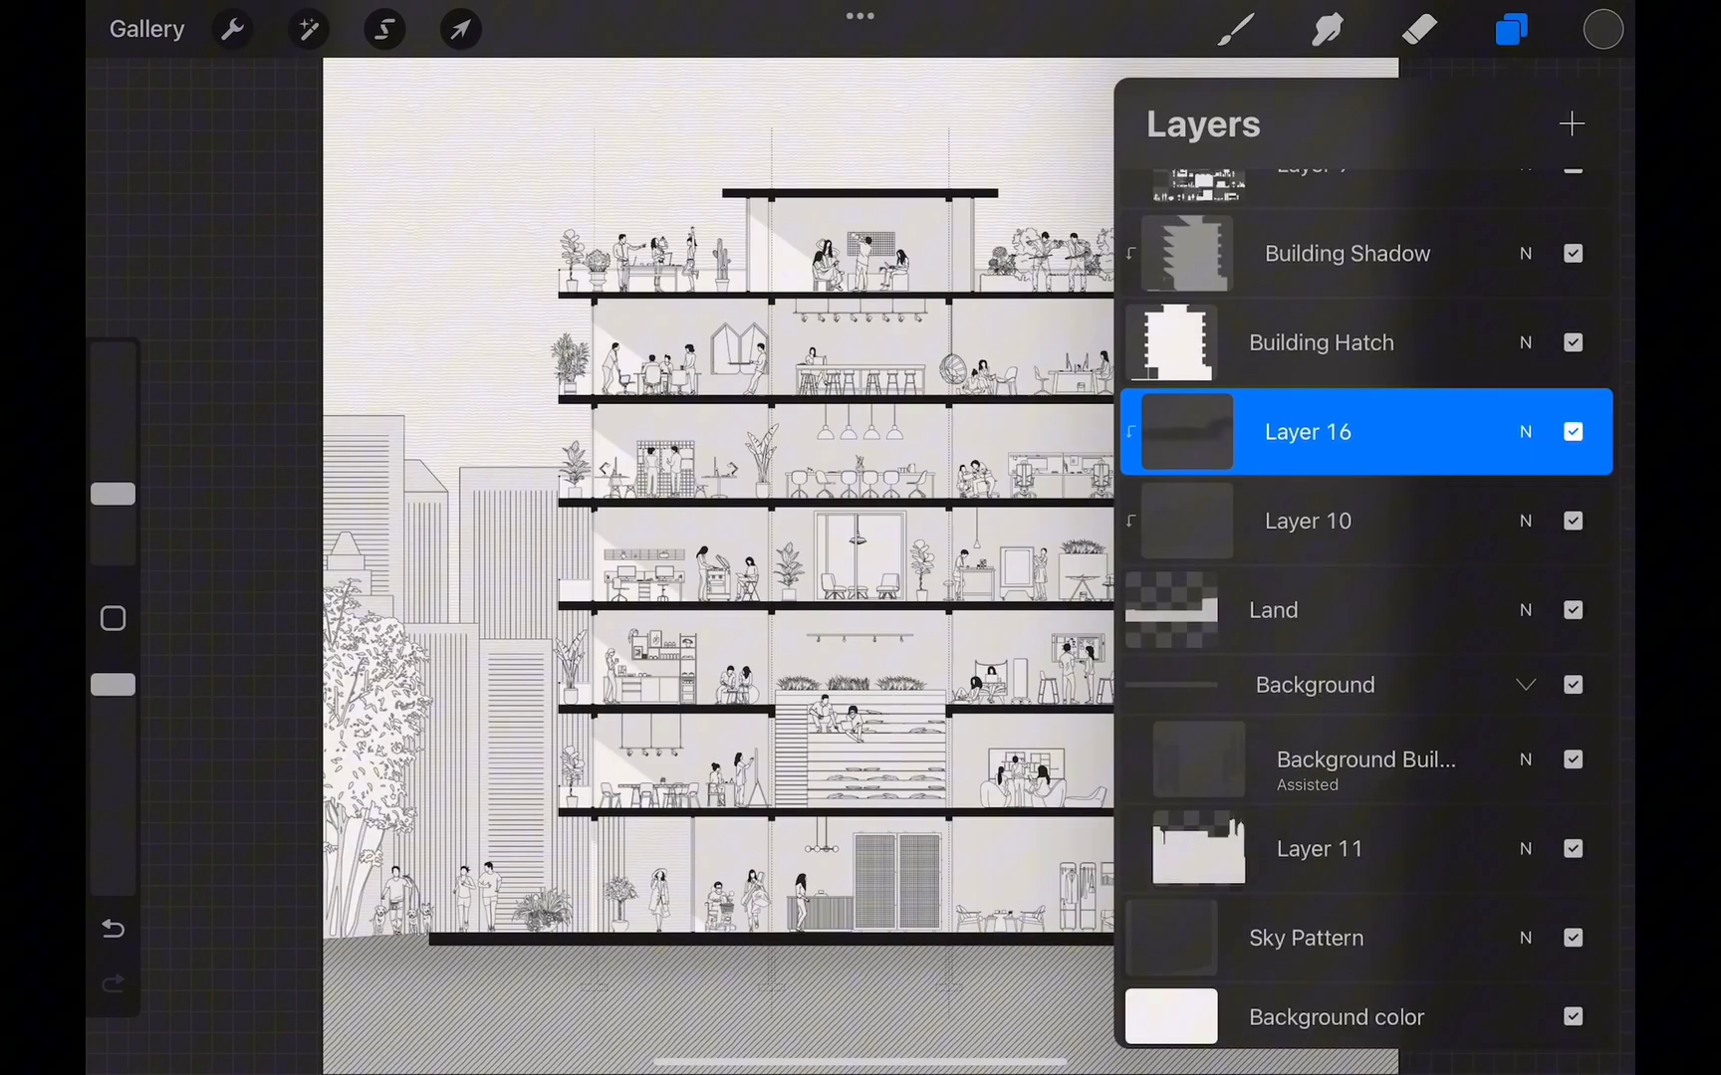
pyautogui.click(1510, 30)
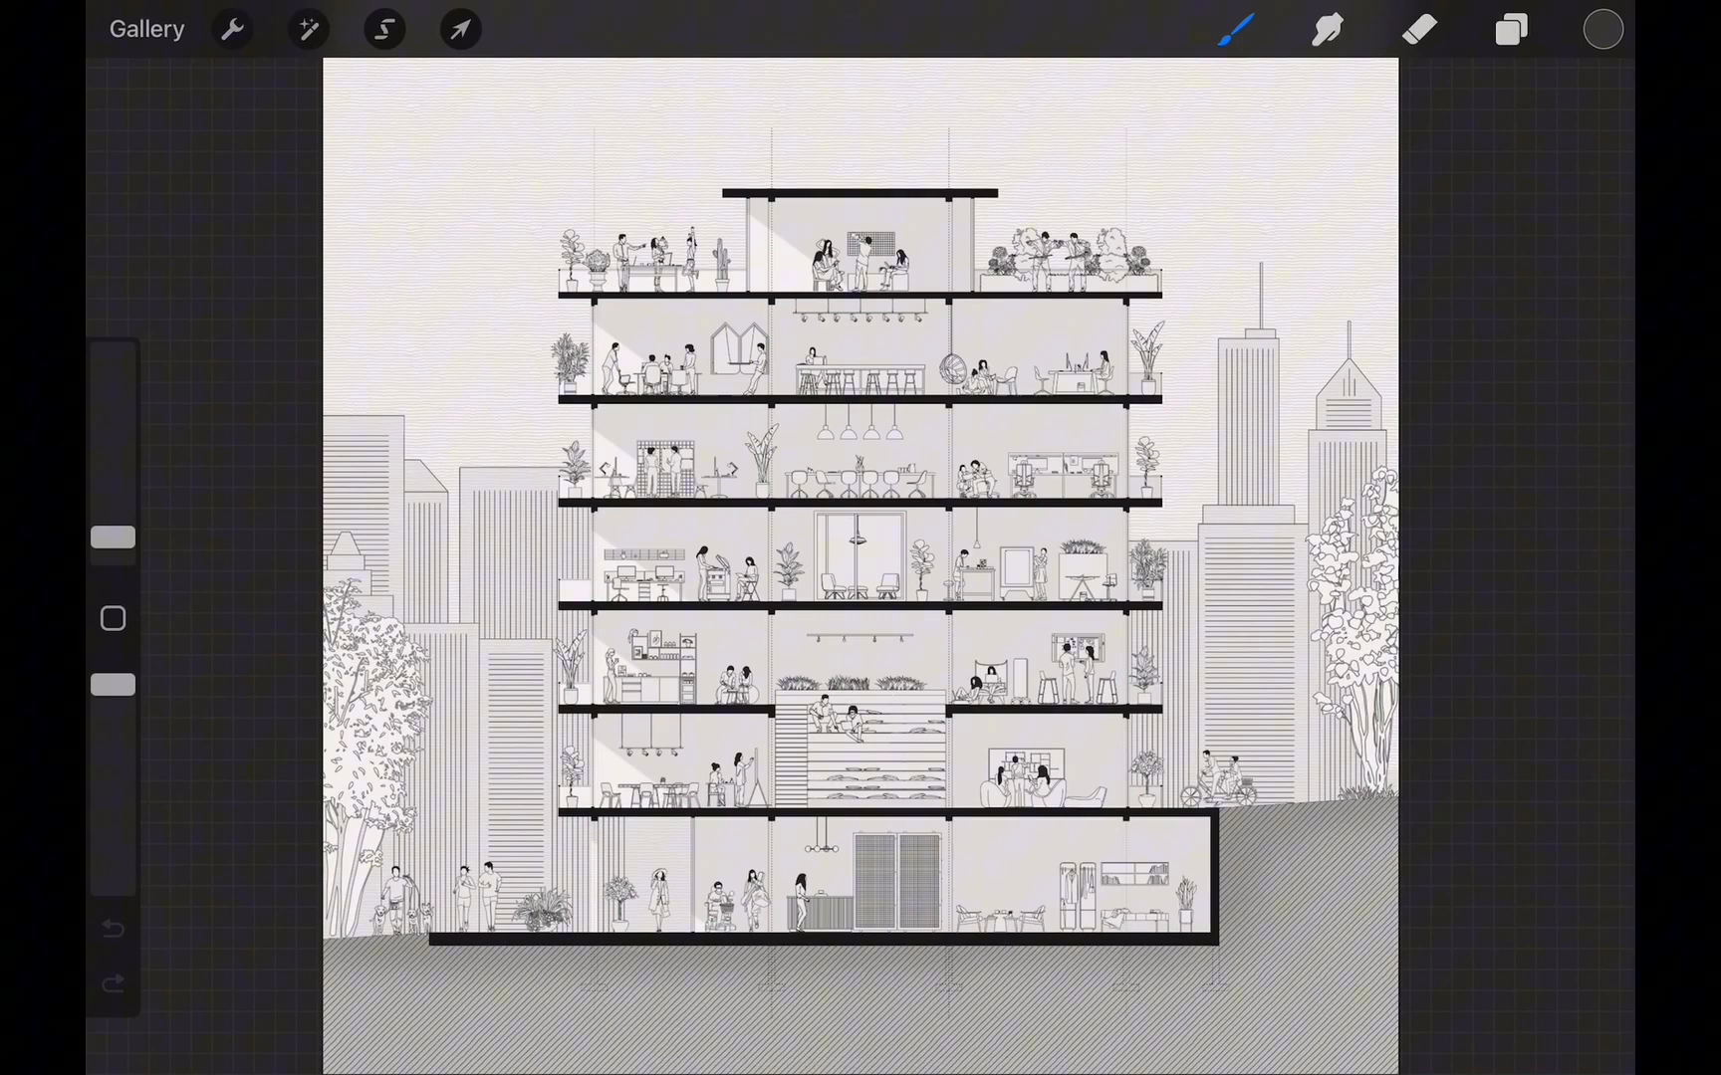
# Stamp floor level tags and add their height text labels.
pyautogui.click(1235, 29)
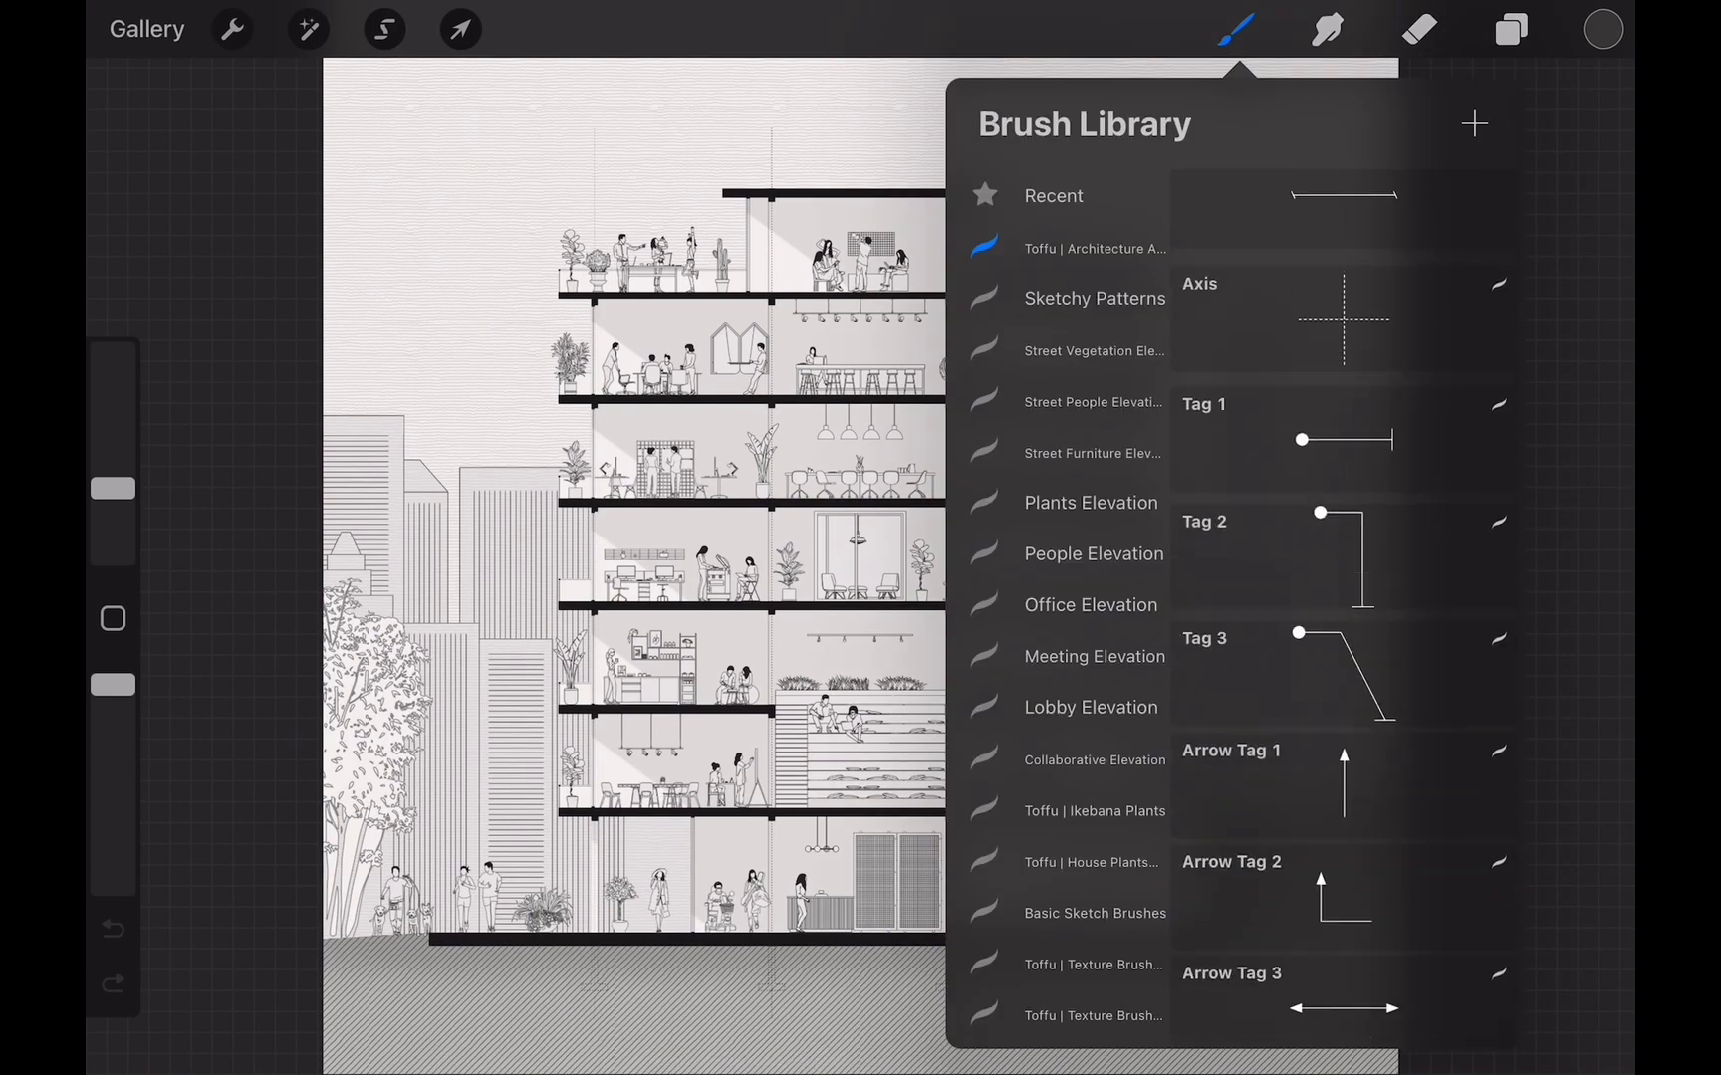
pyautogui.scroll(-3)
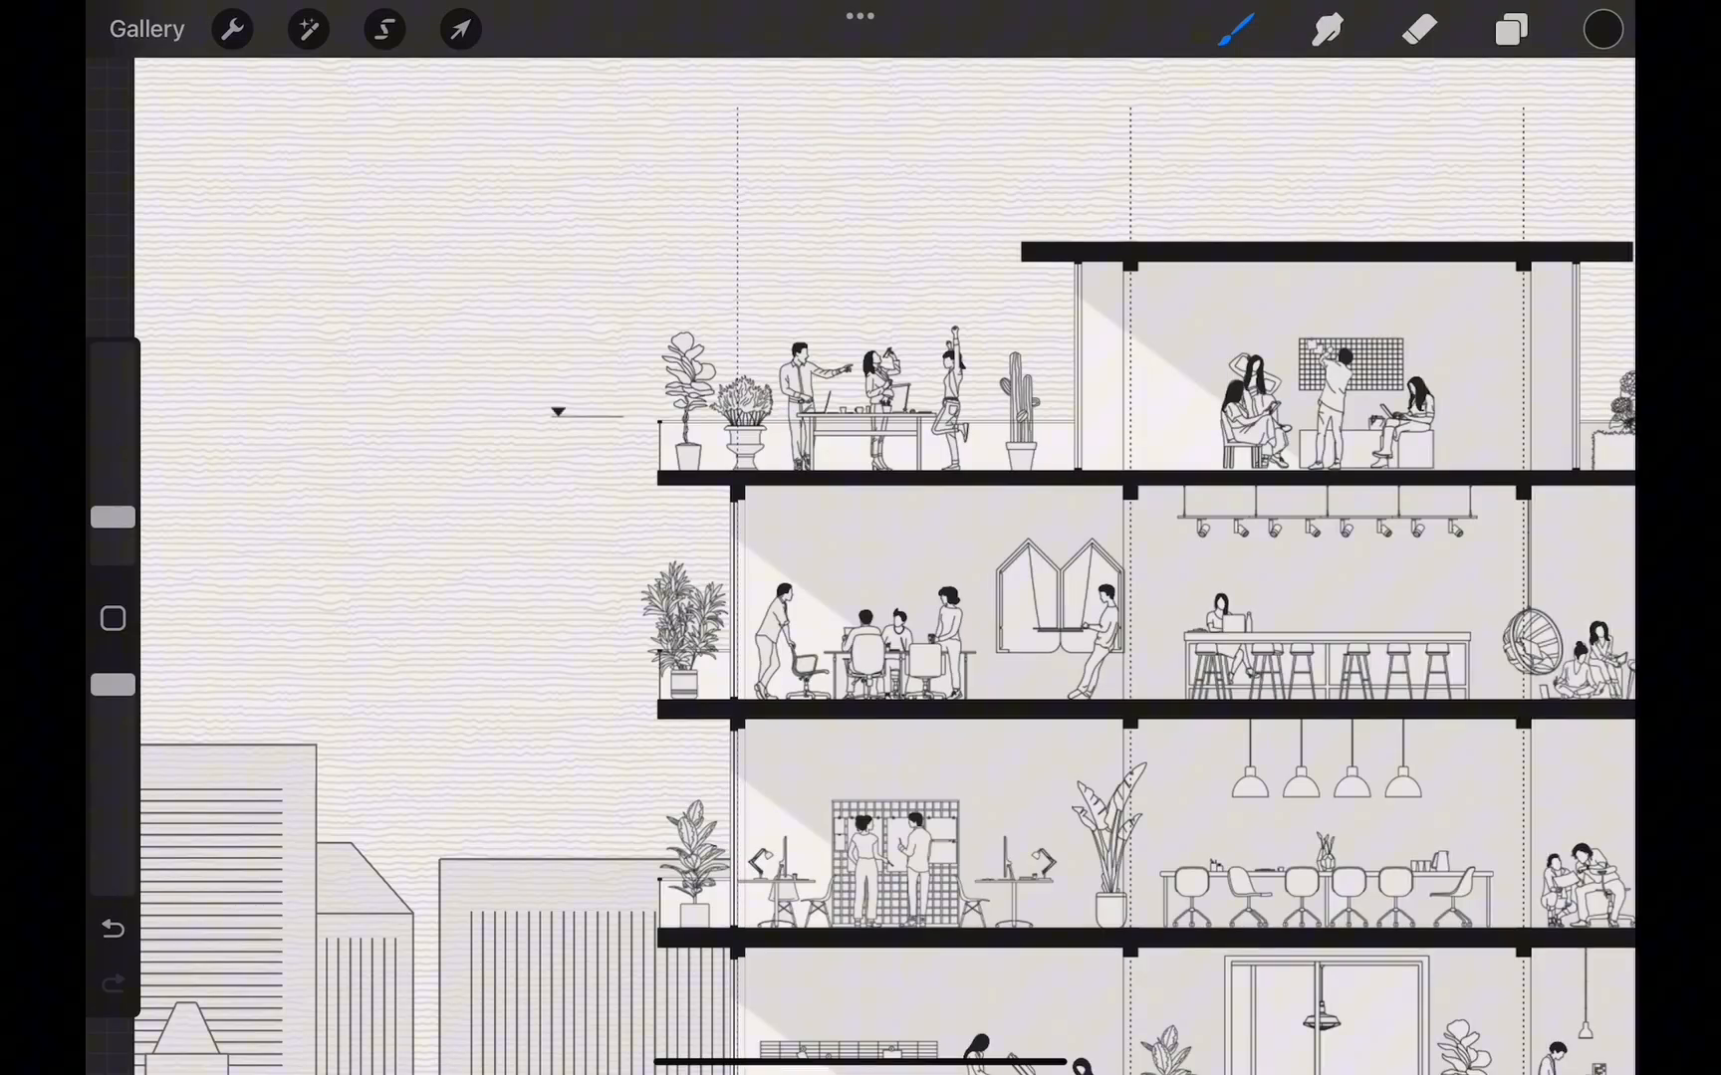
pyautogui.click(460, 29)
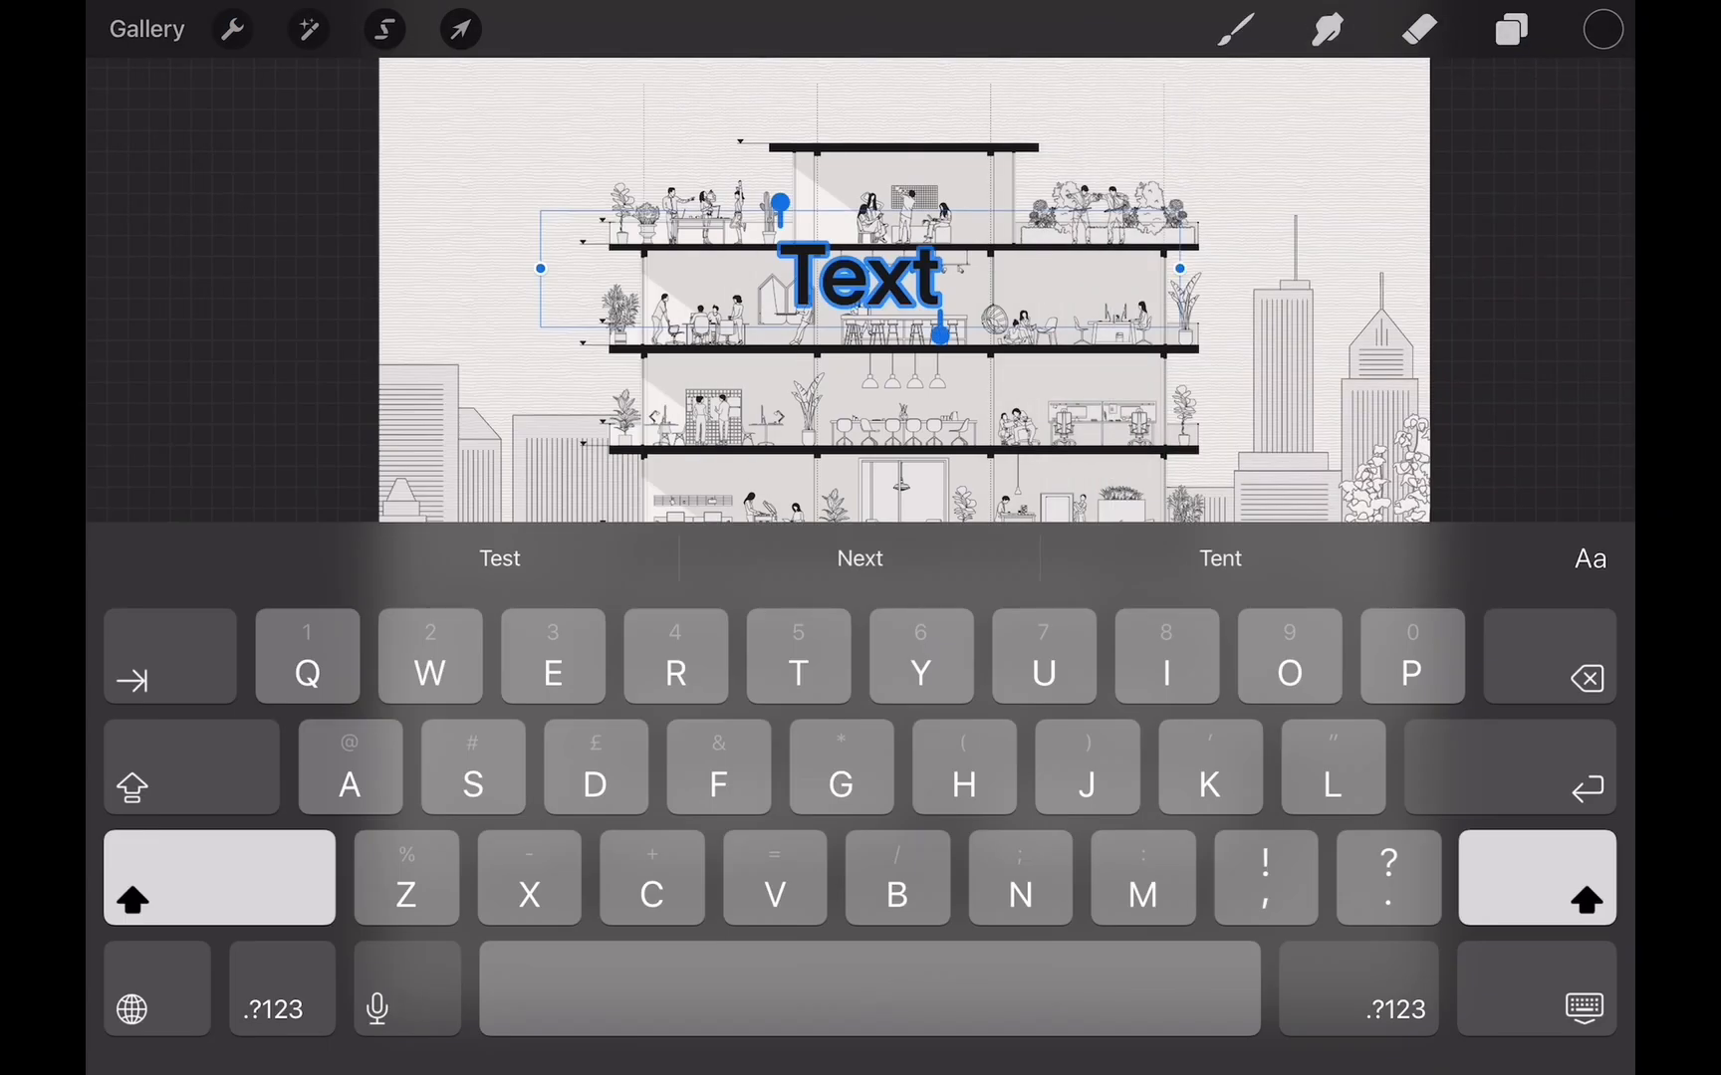
pyautogui.click(460, 29)
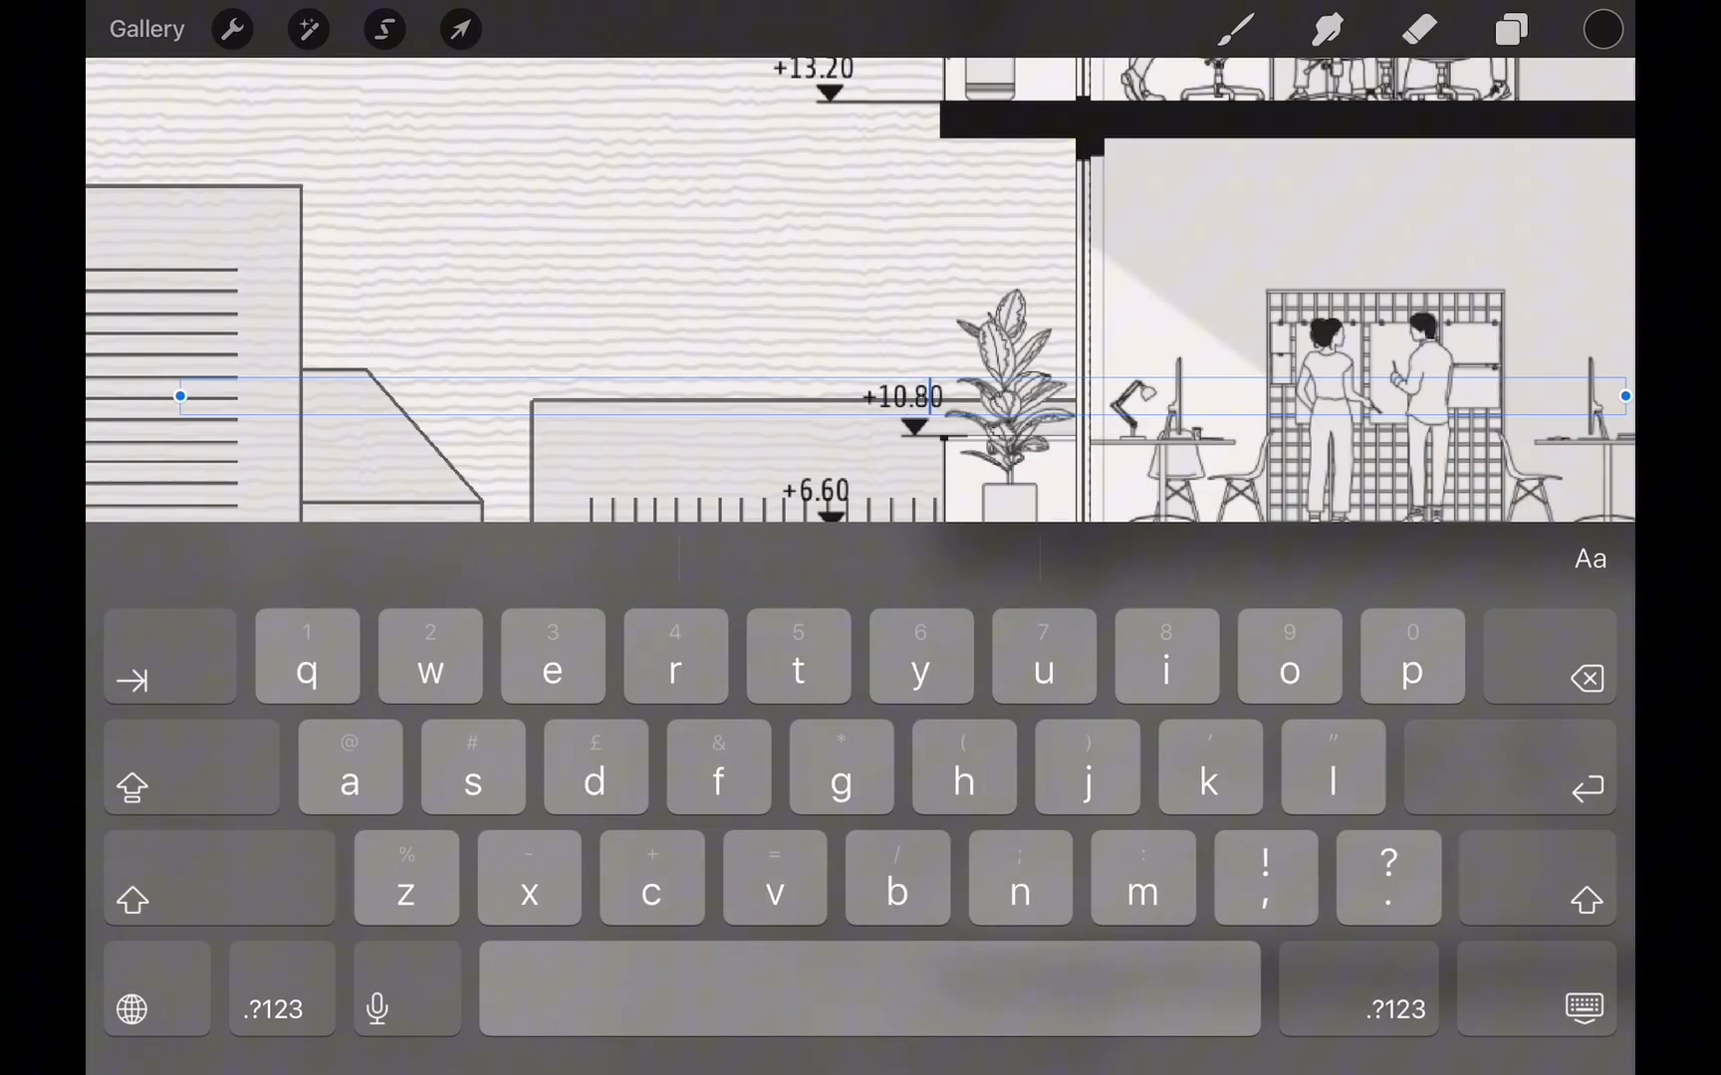
# Stamp Callout Box 2 grid axes A–D and add the Rooftop Garden label.
pyautogui.click(1235, 30)
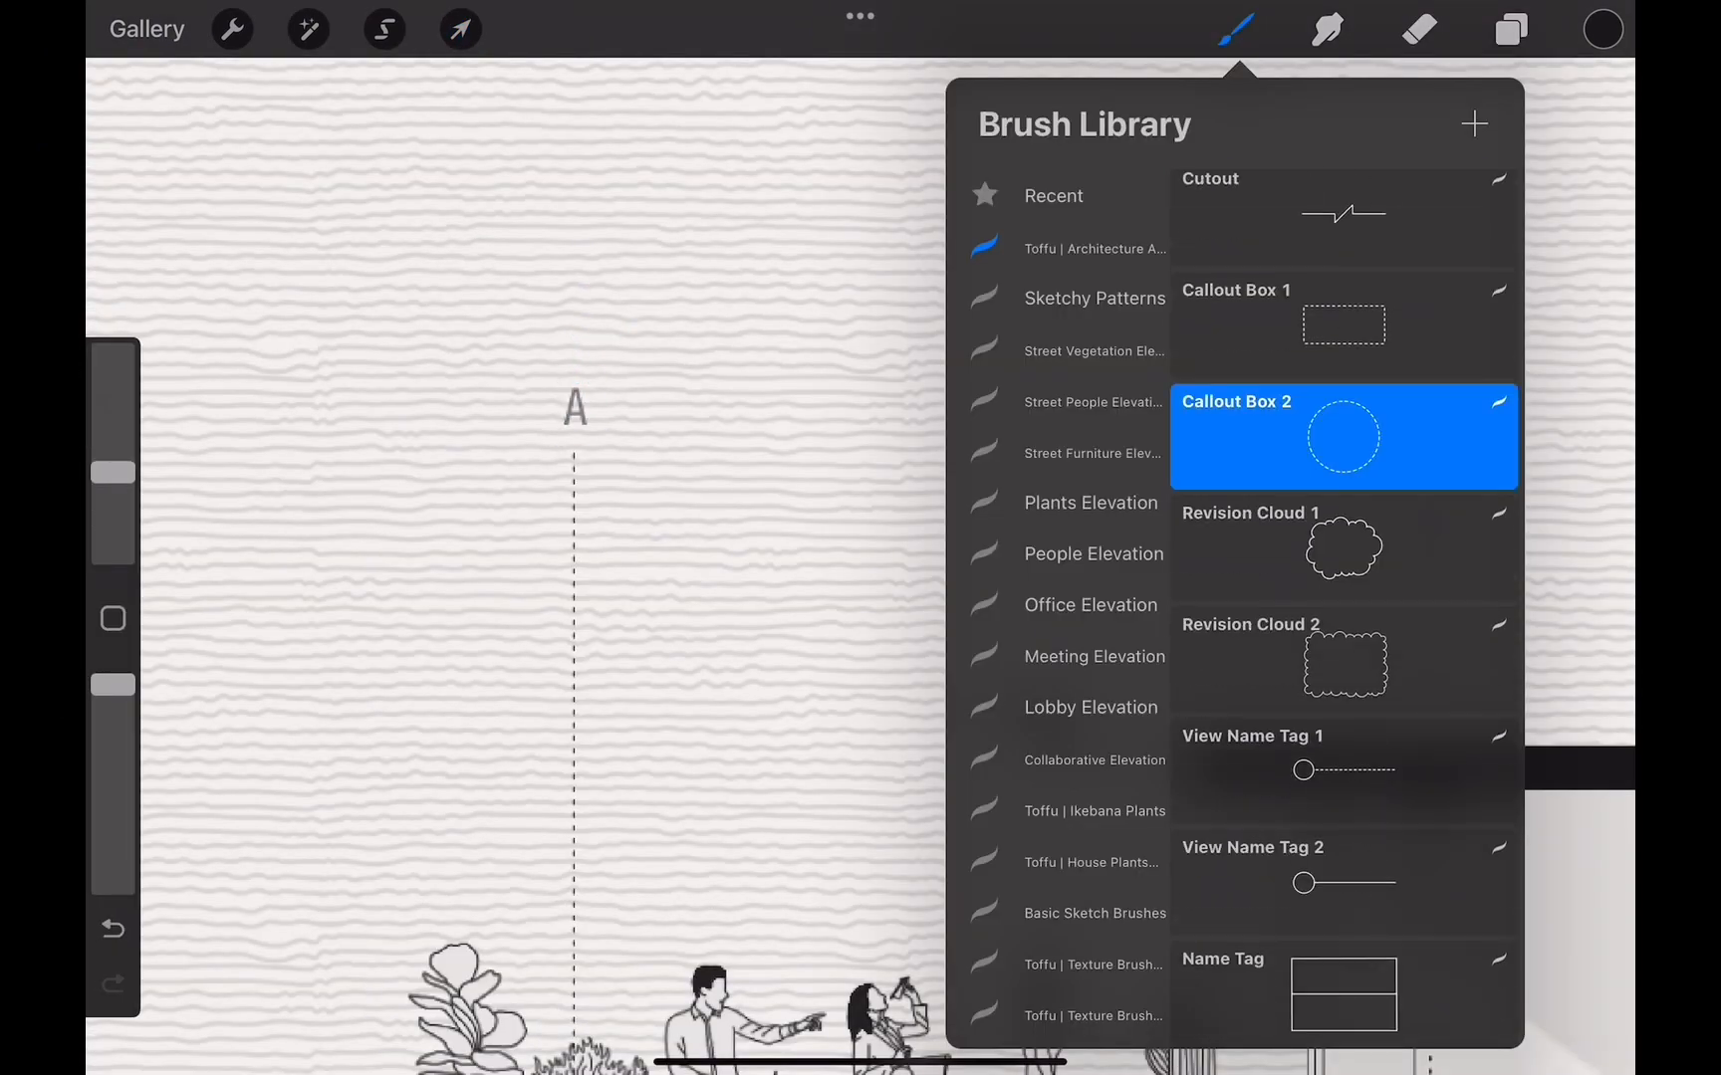
pyautogui.click(460, 29)
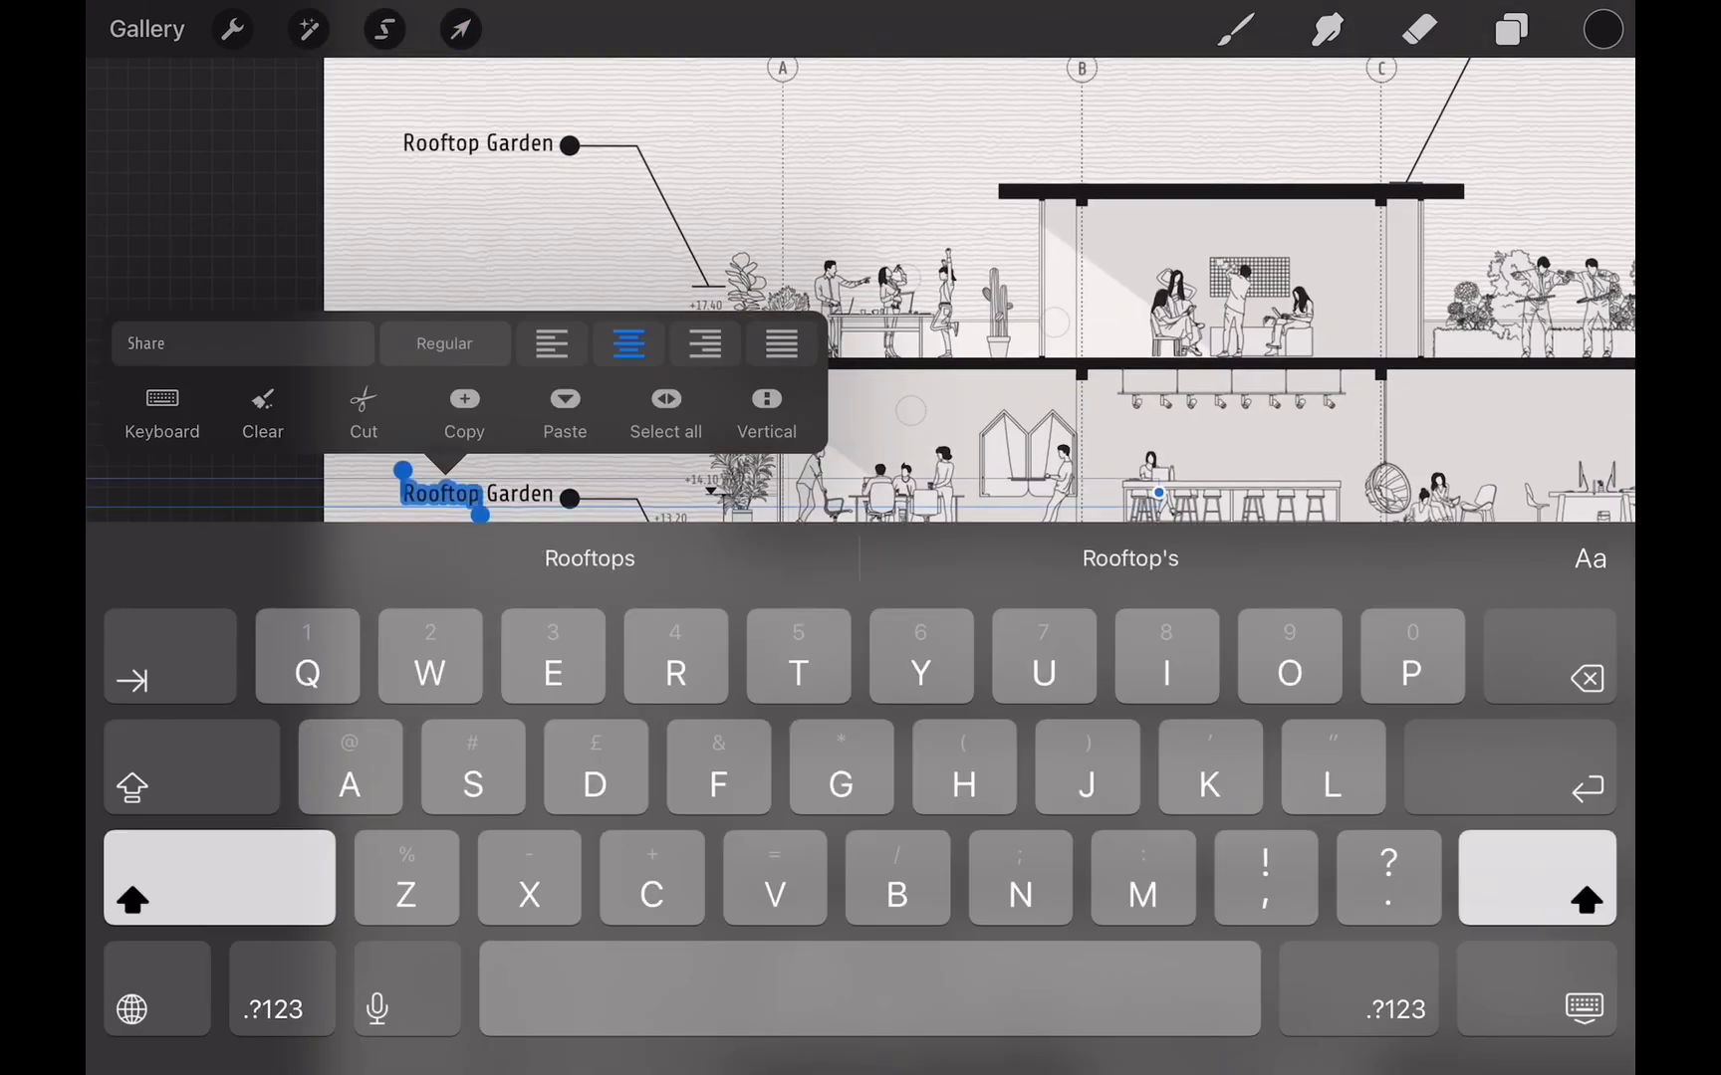
pyautogui.click(460, 29)
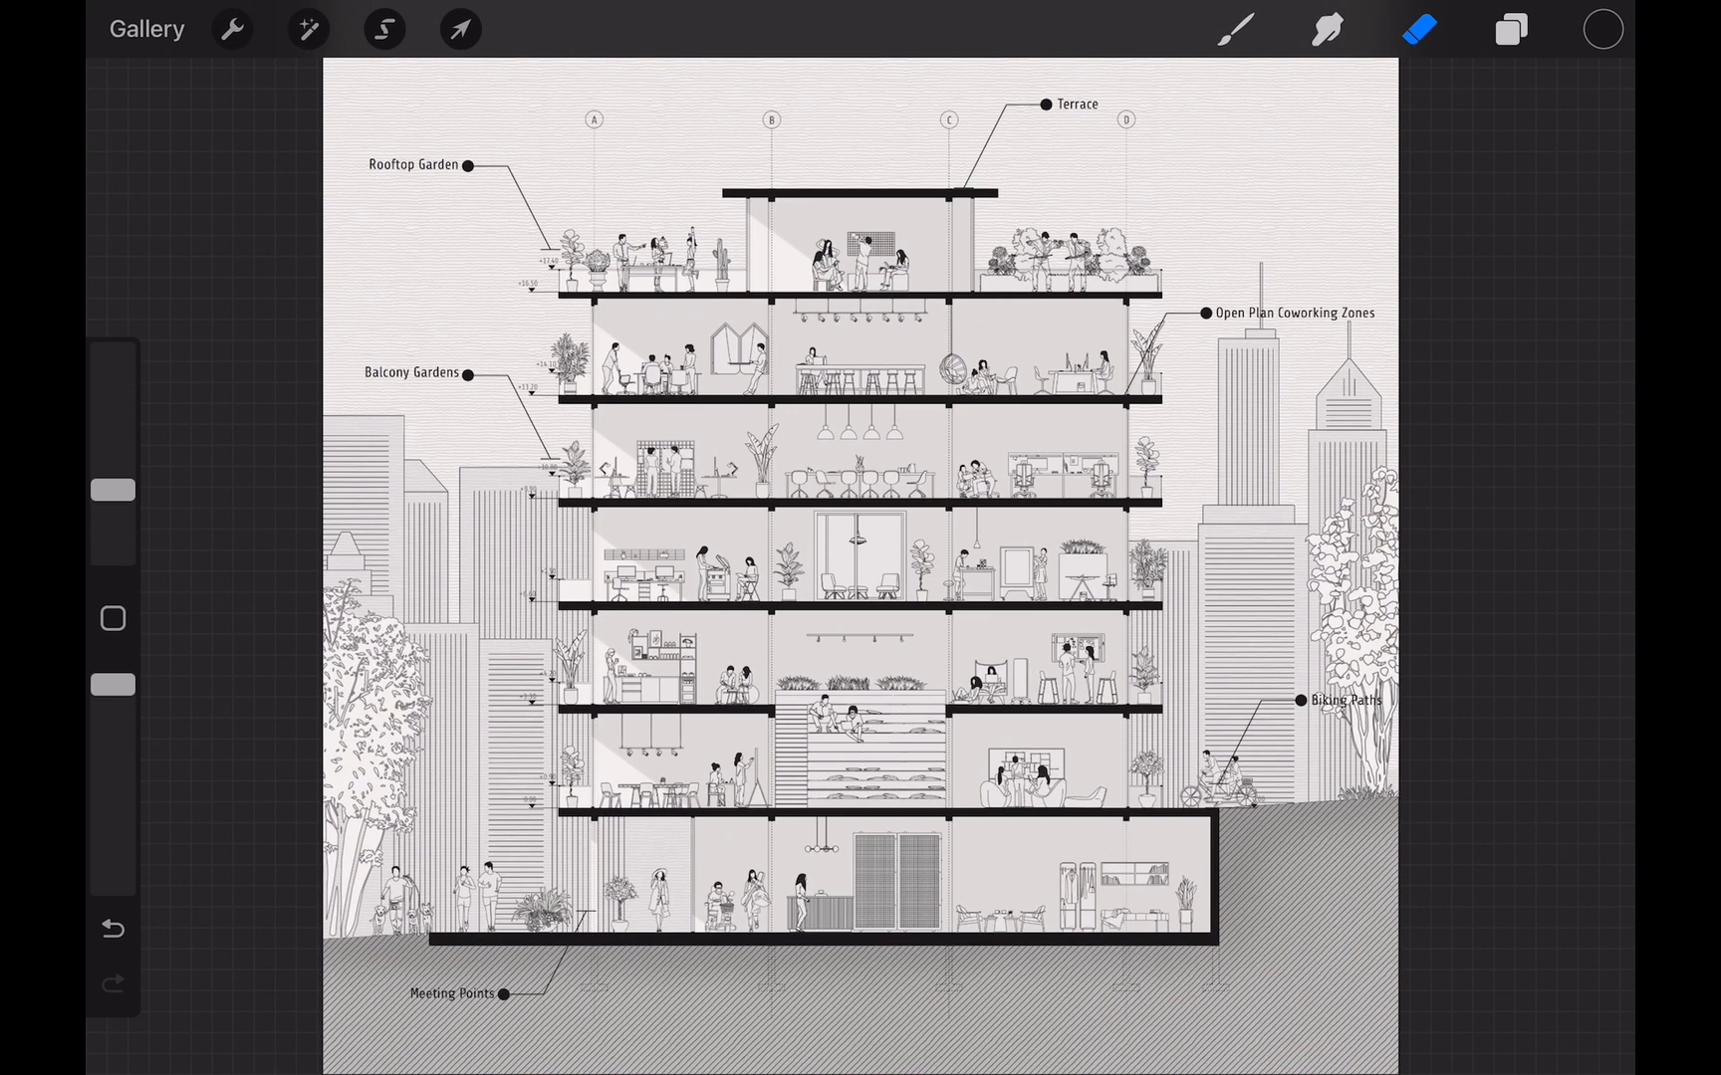
# Stamp a scale bar brush onto the hatched ground in the bottom-right corner.
pyautogui.click(460, 29)
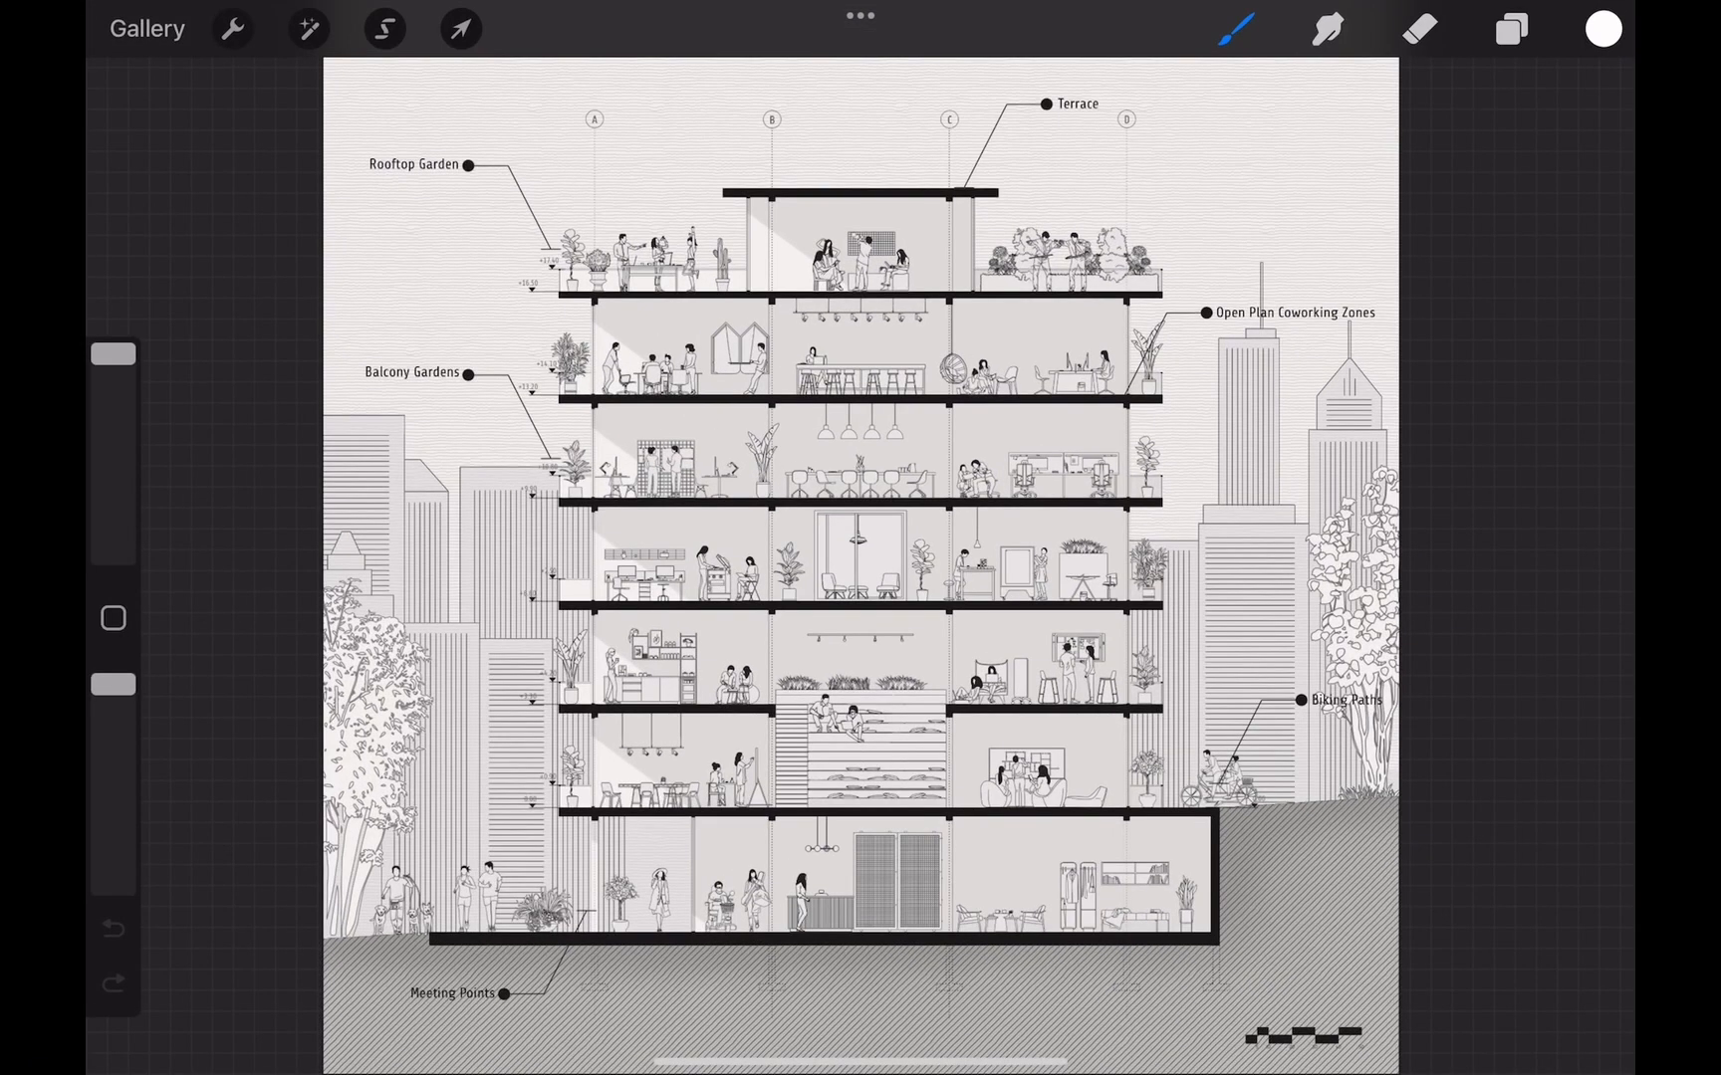
# In the layer list, select the Detail Scenes group and rename a layer.
pyautogui.click(1510, 29)
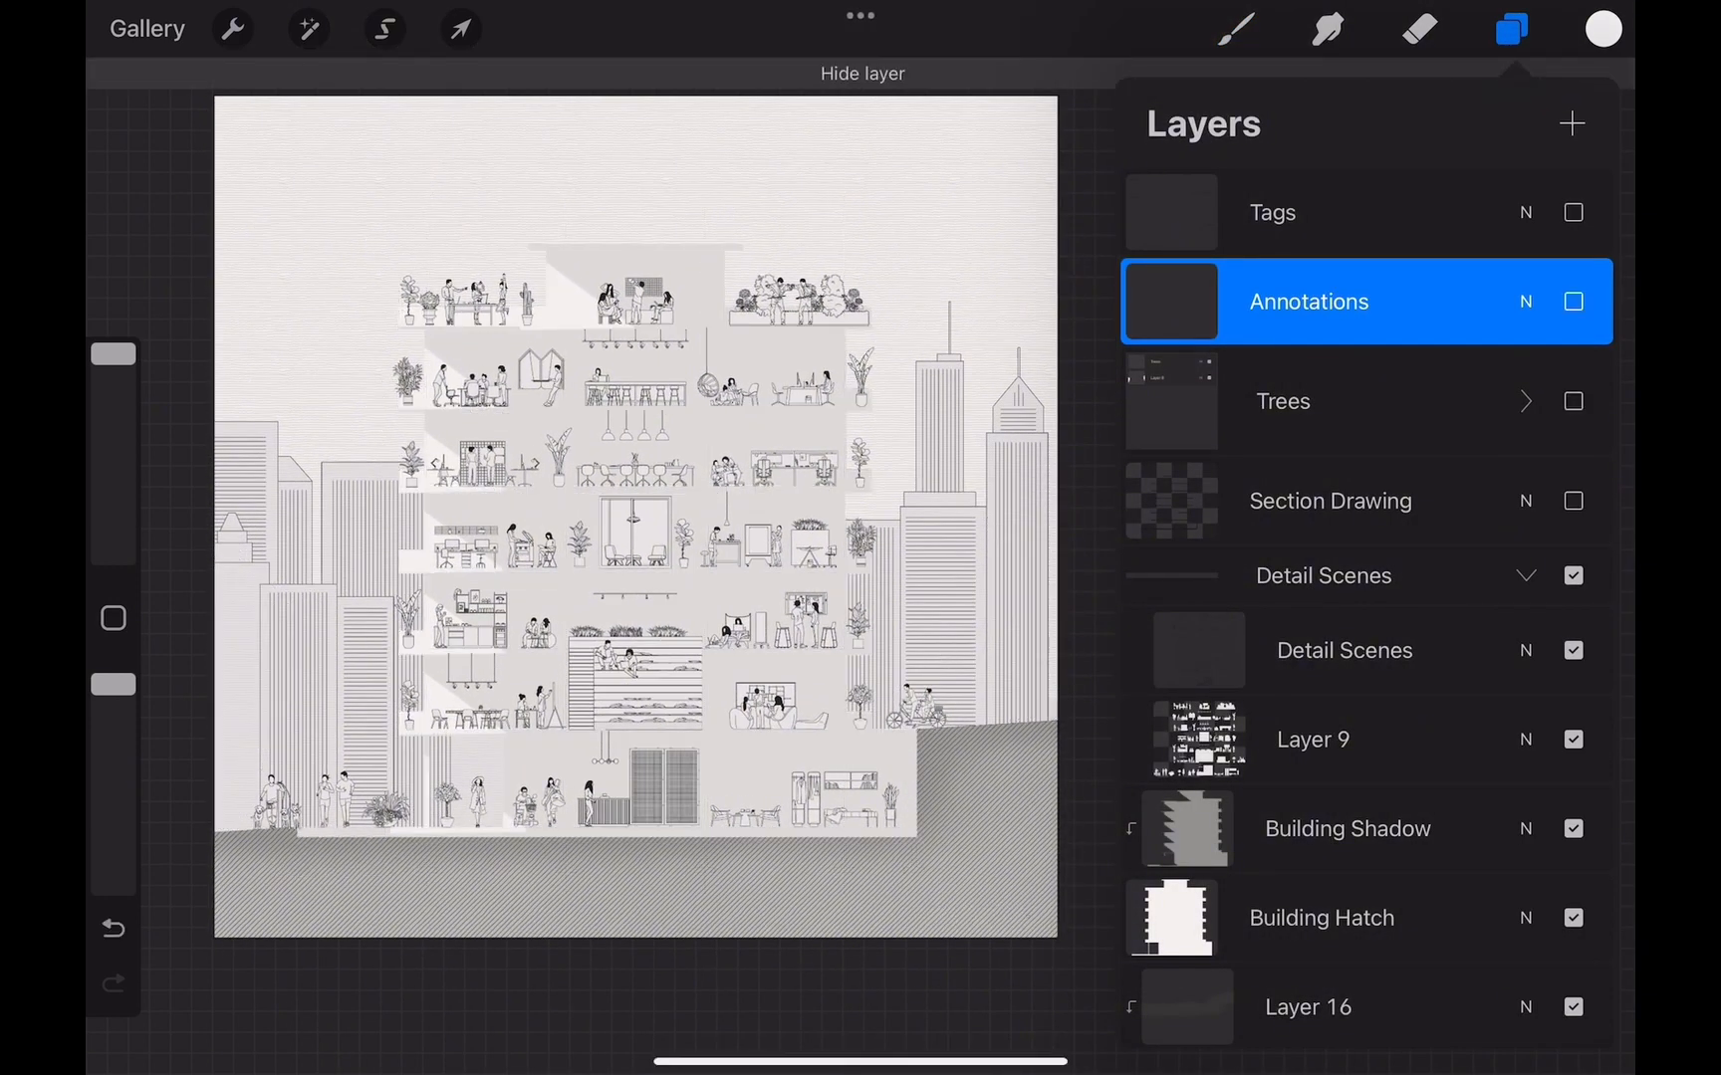
pyautogui.click(1310, 739)
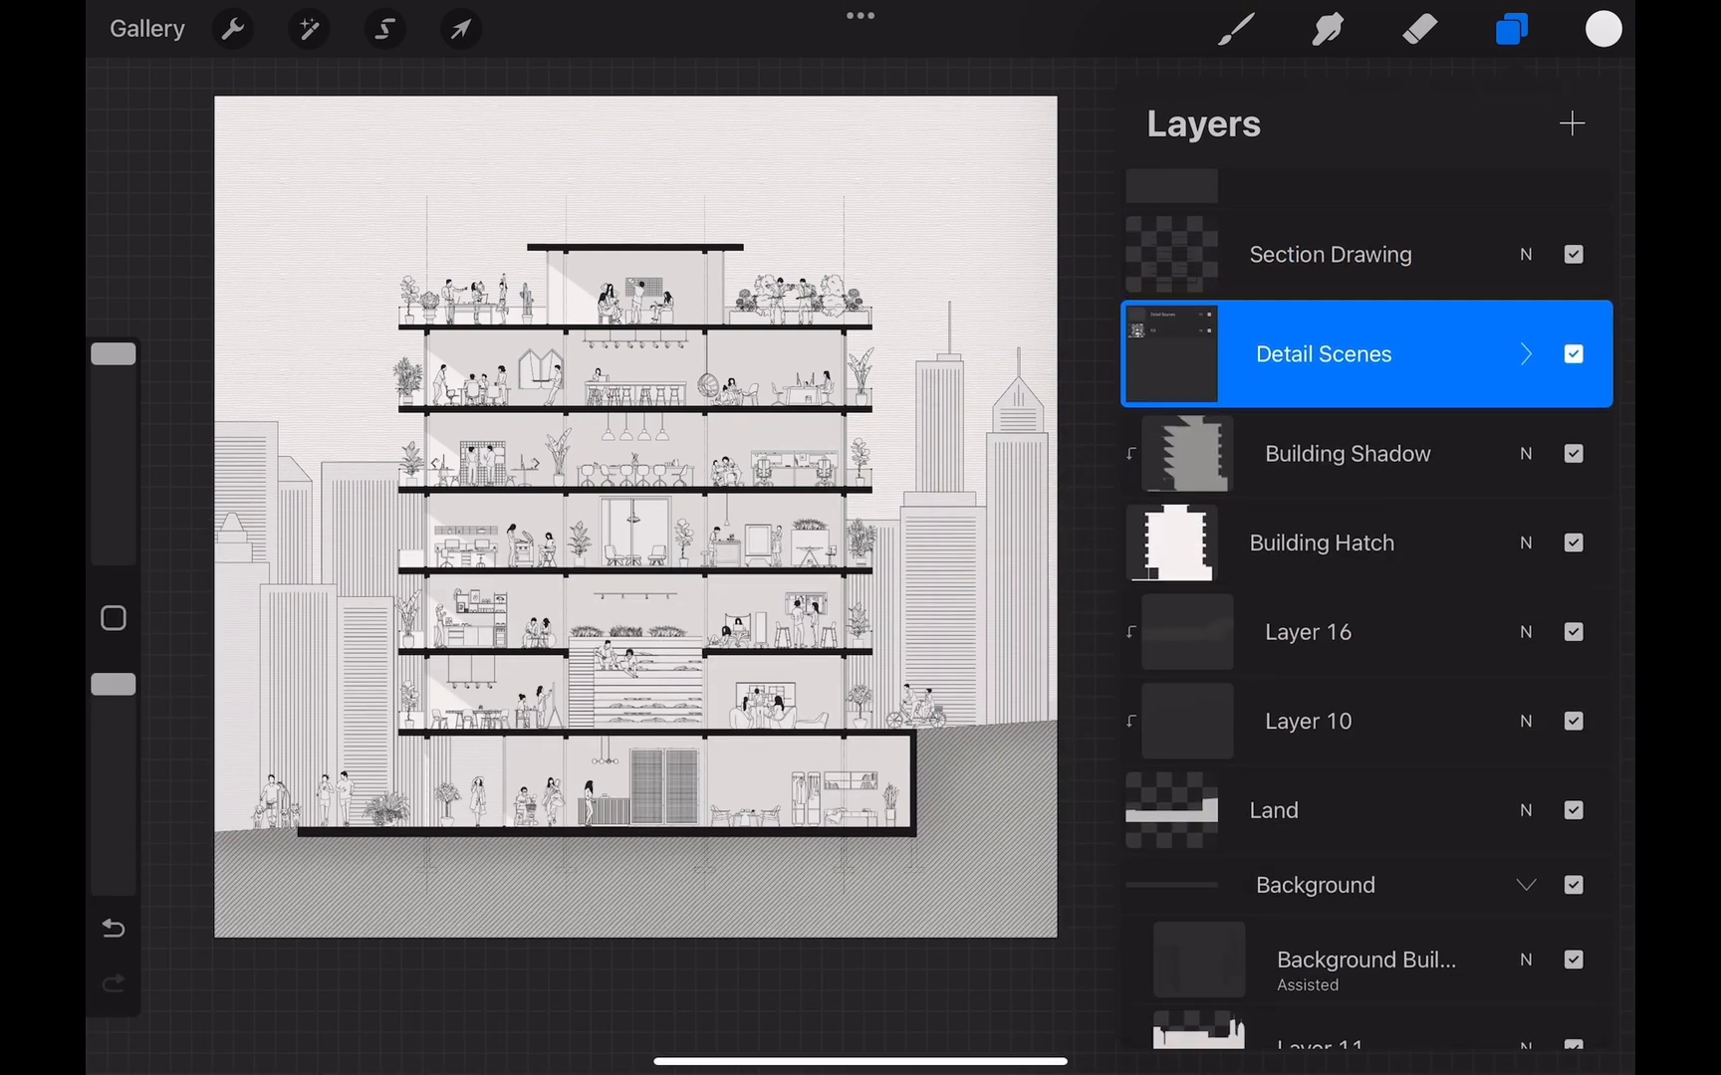
pyautogui.doubleClick(1322, 353)
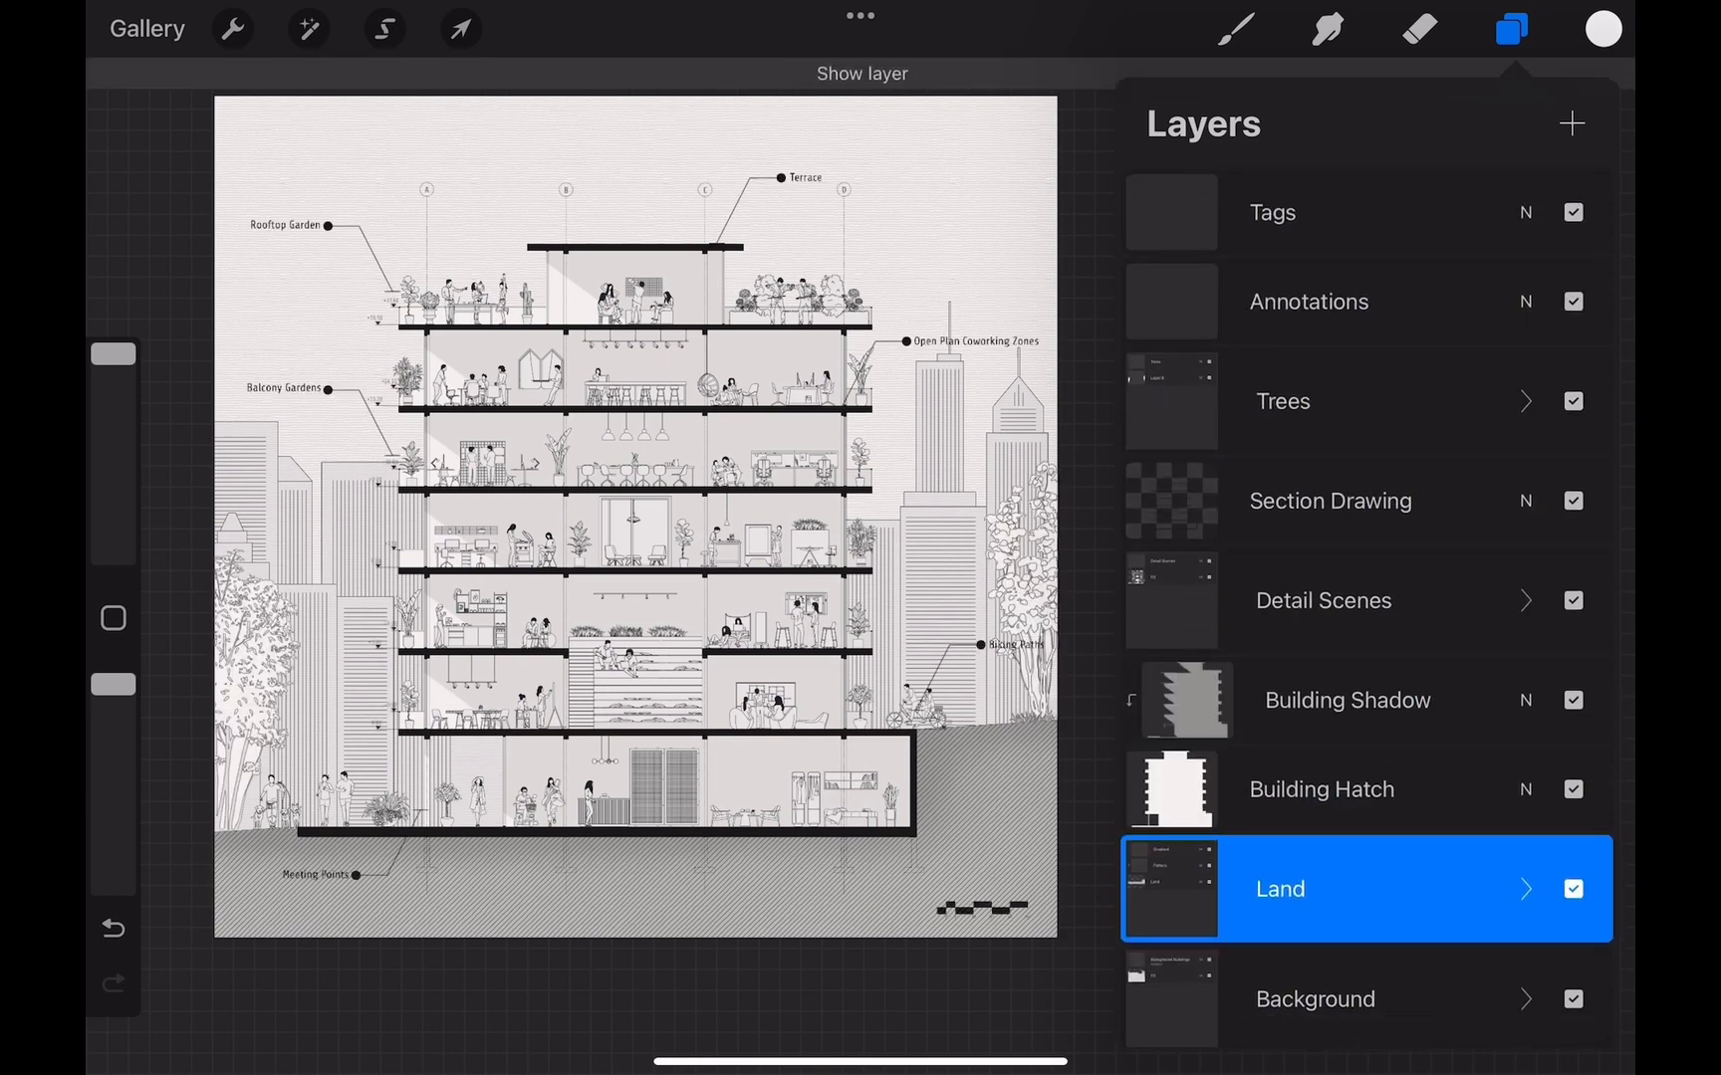
# Hide the Tags, Annotations and Trees layers.
pyautogui.click(1272, 212)
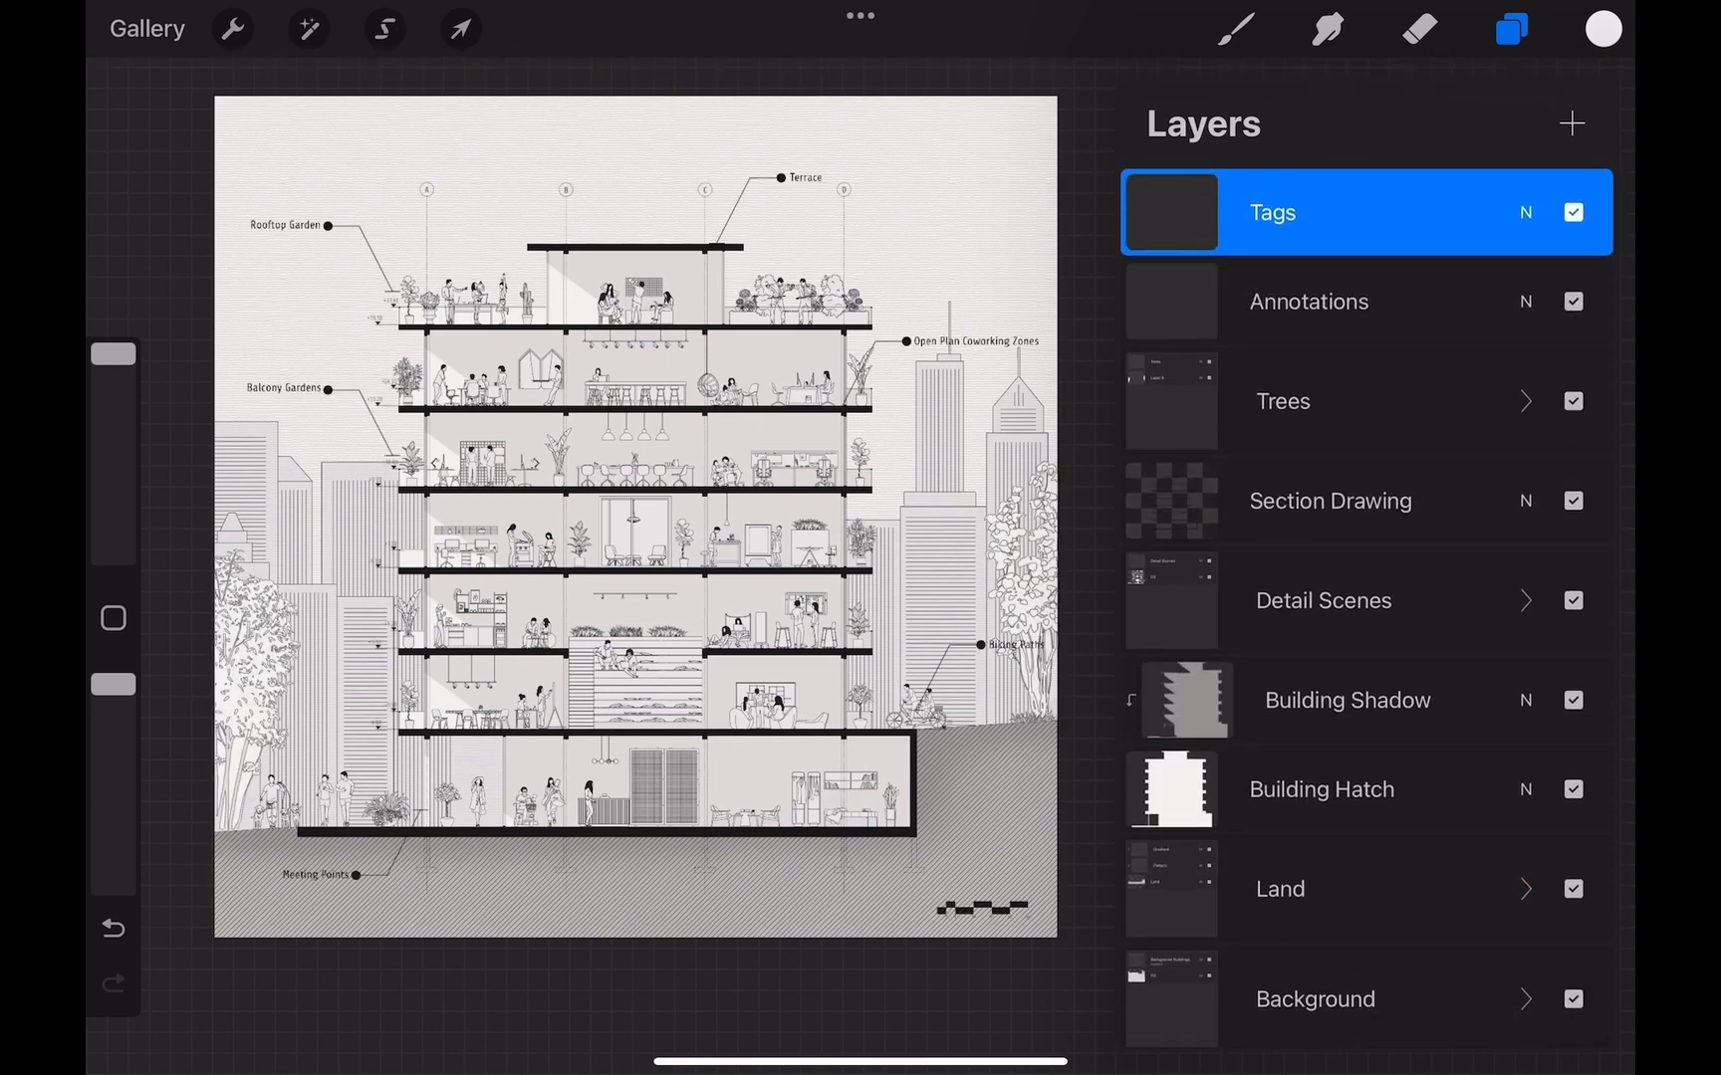
pyautogui.click(232, 29)
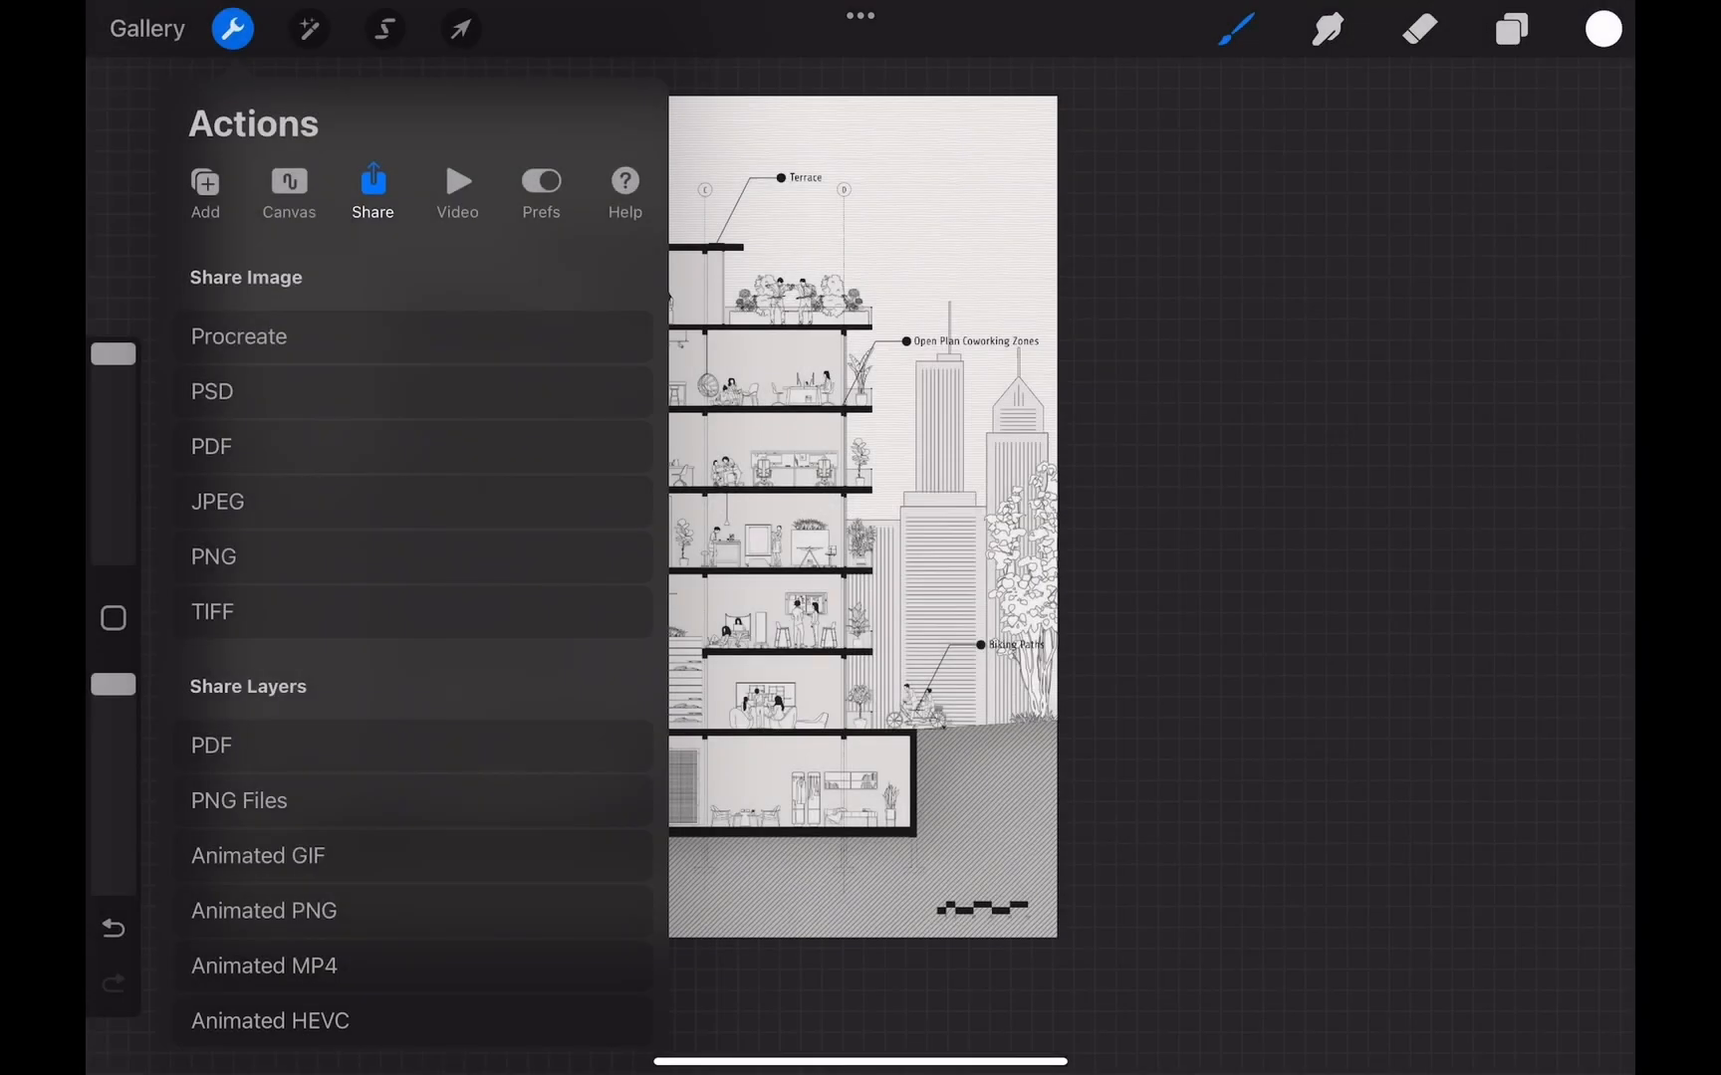
pyautogui.click(1511, 29)
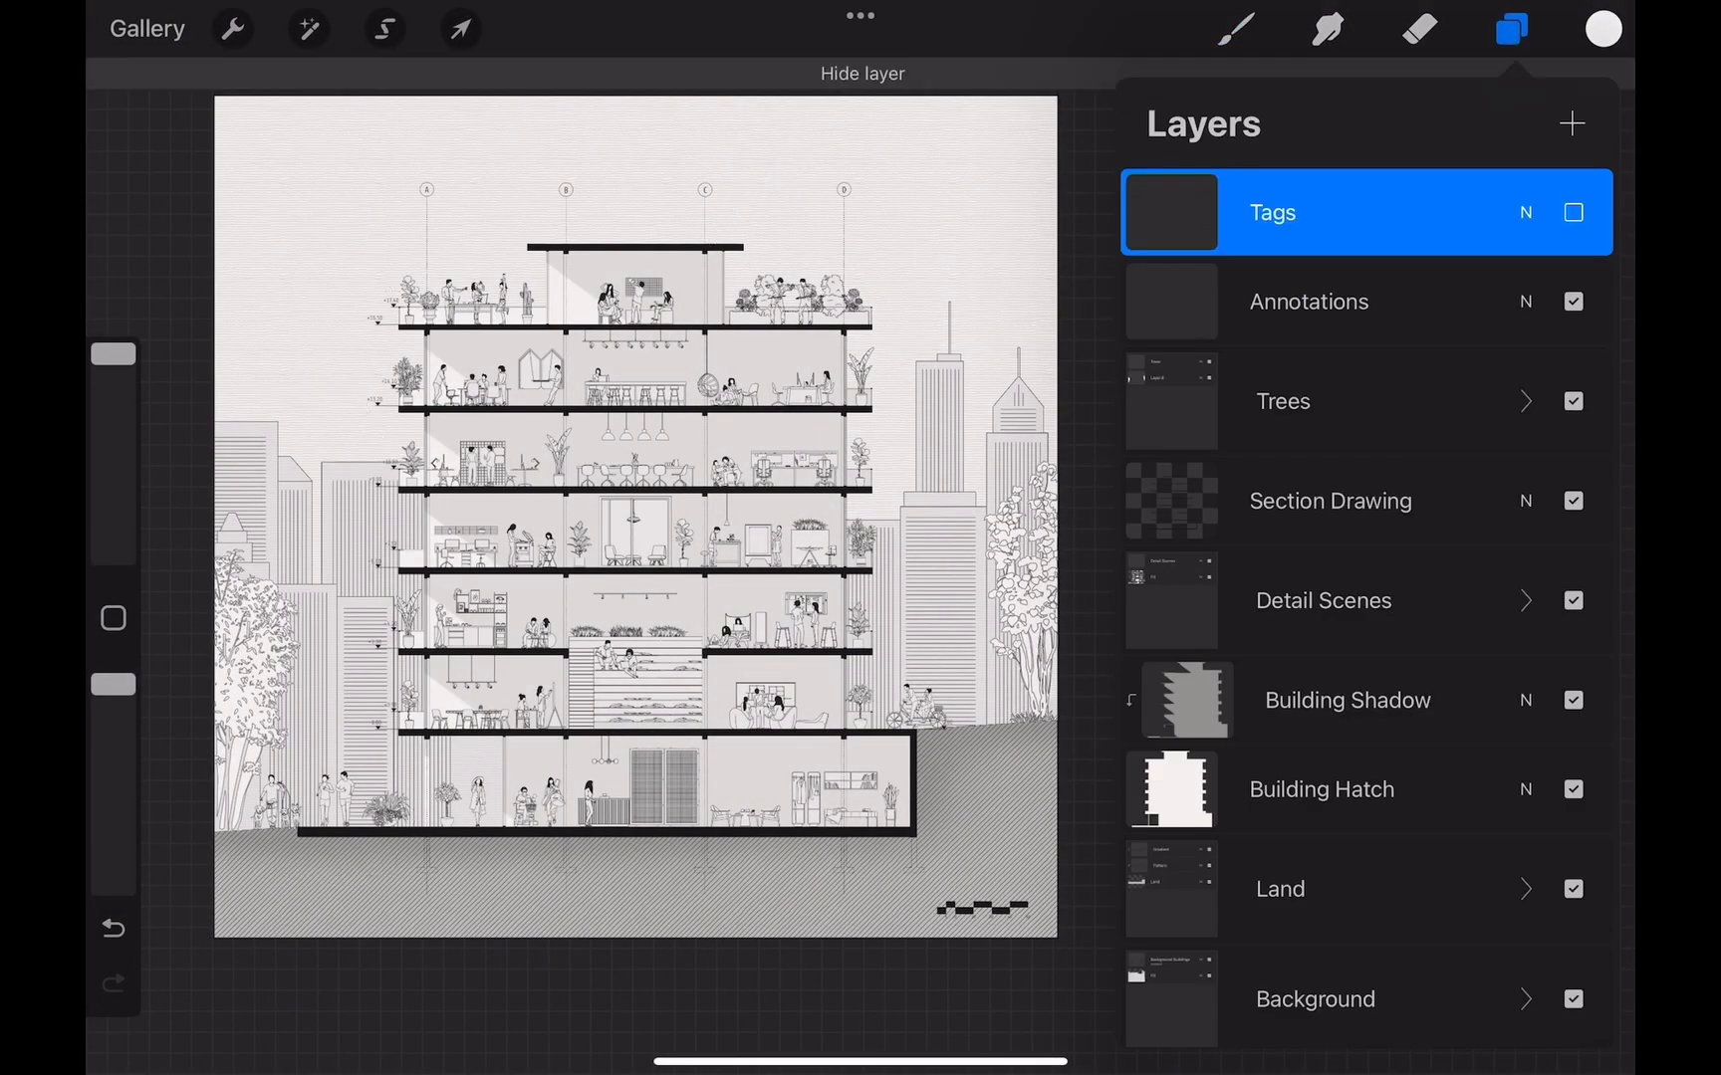
pyautogui.click(232, 29)
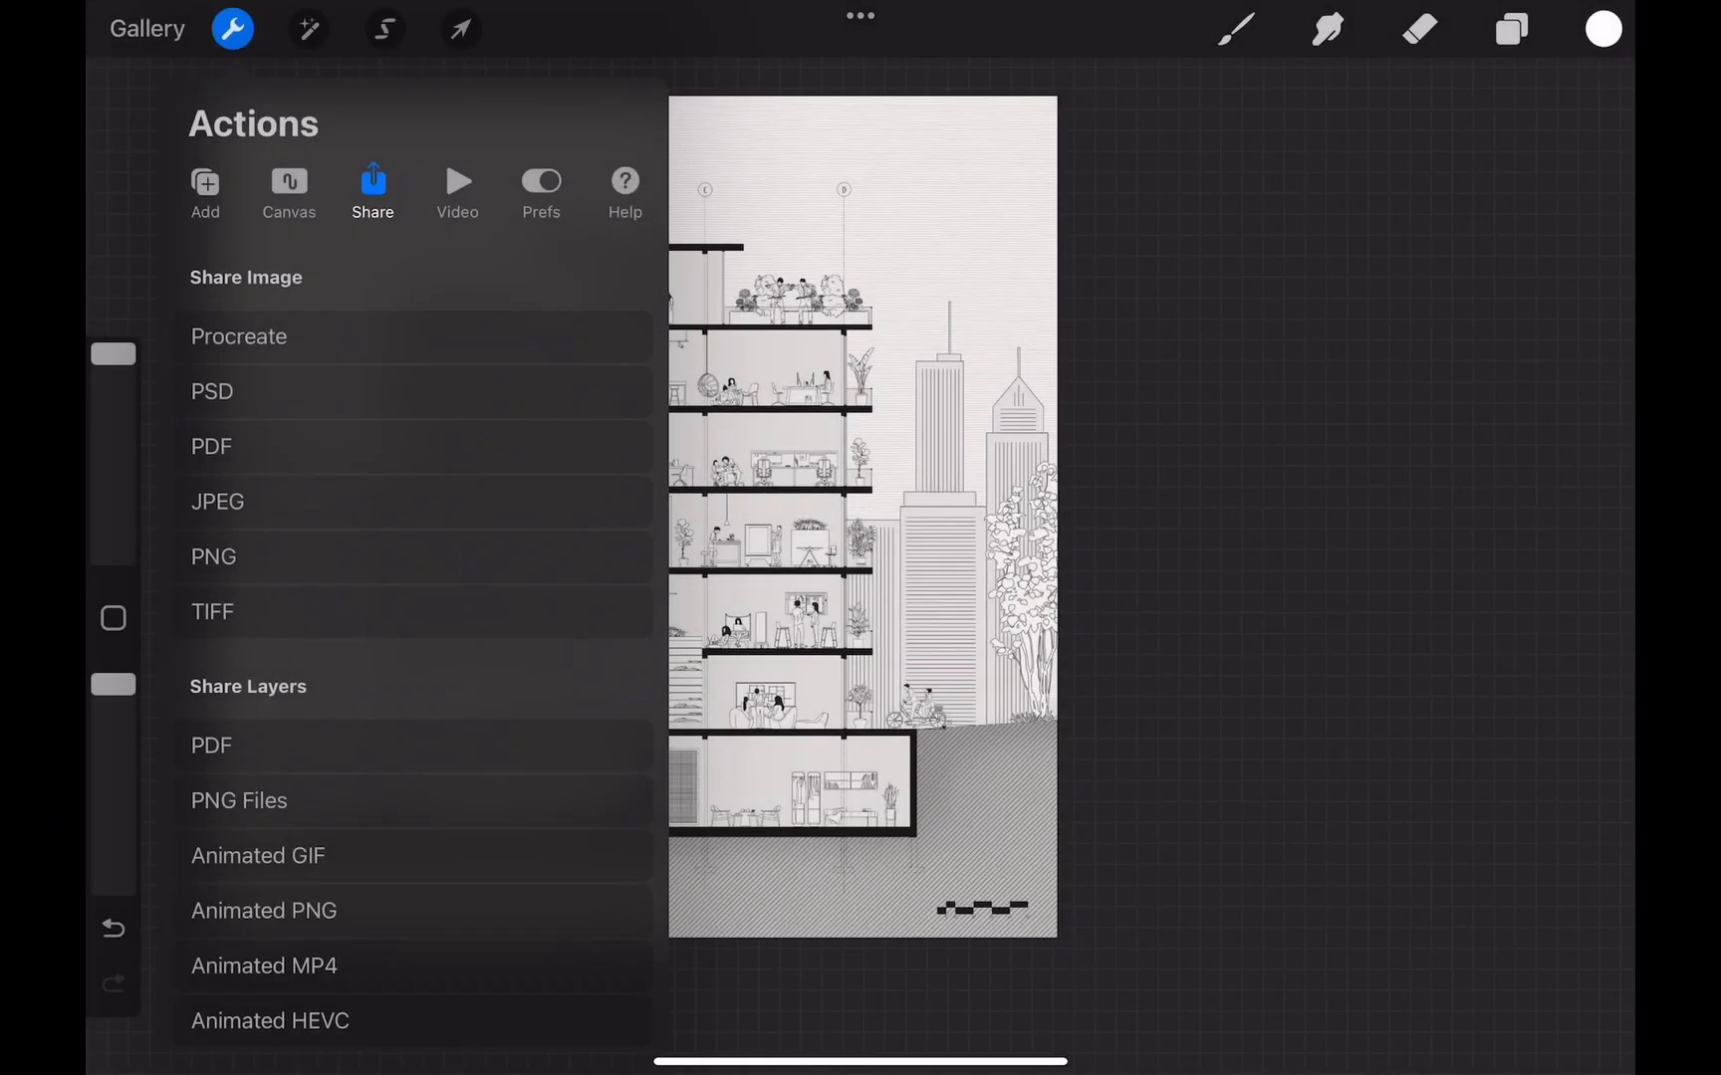
pyautogui.click(1510, 28)
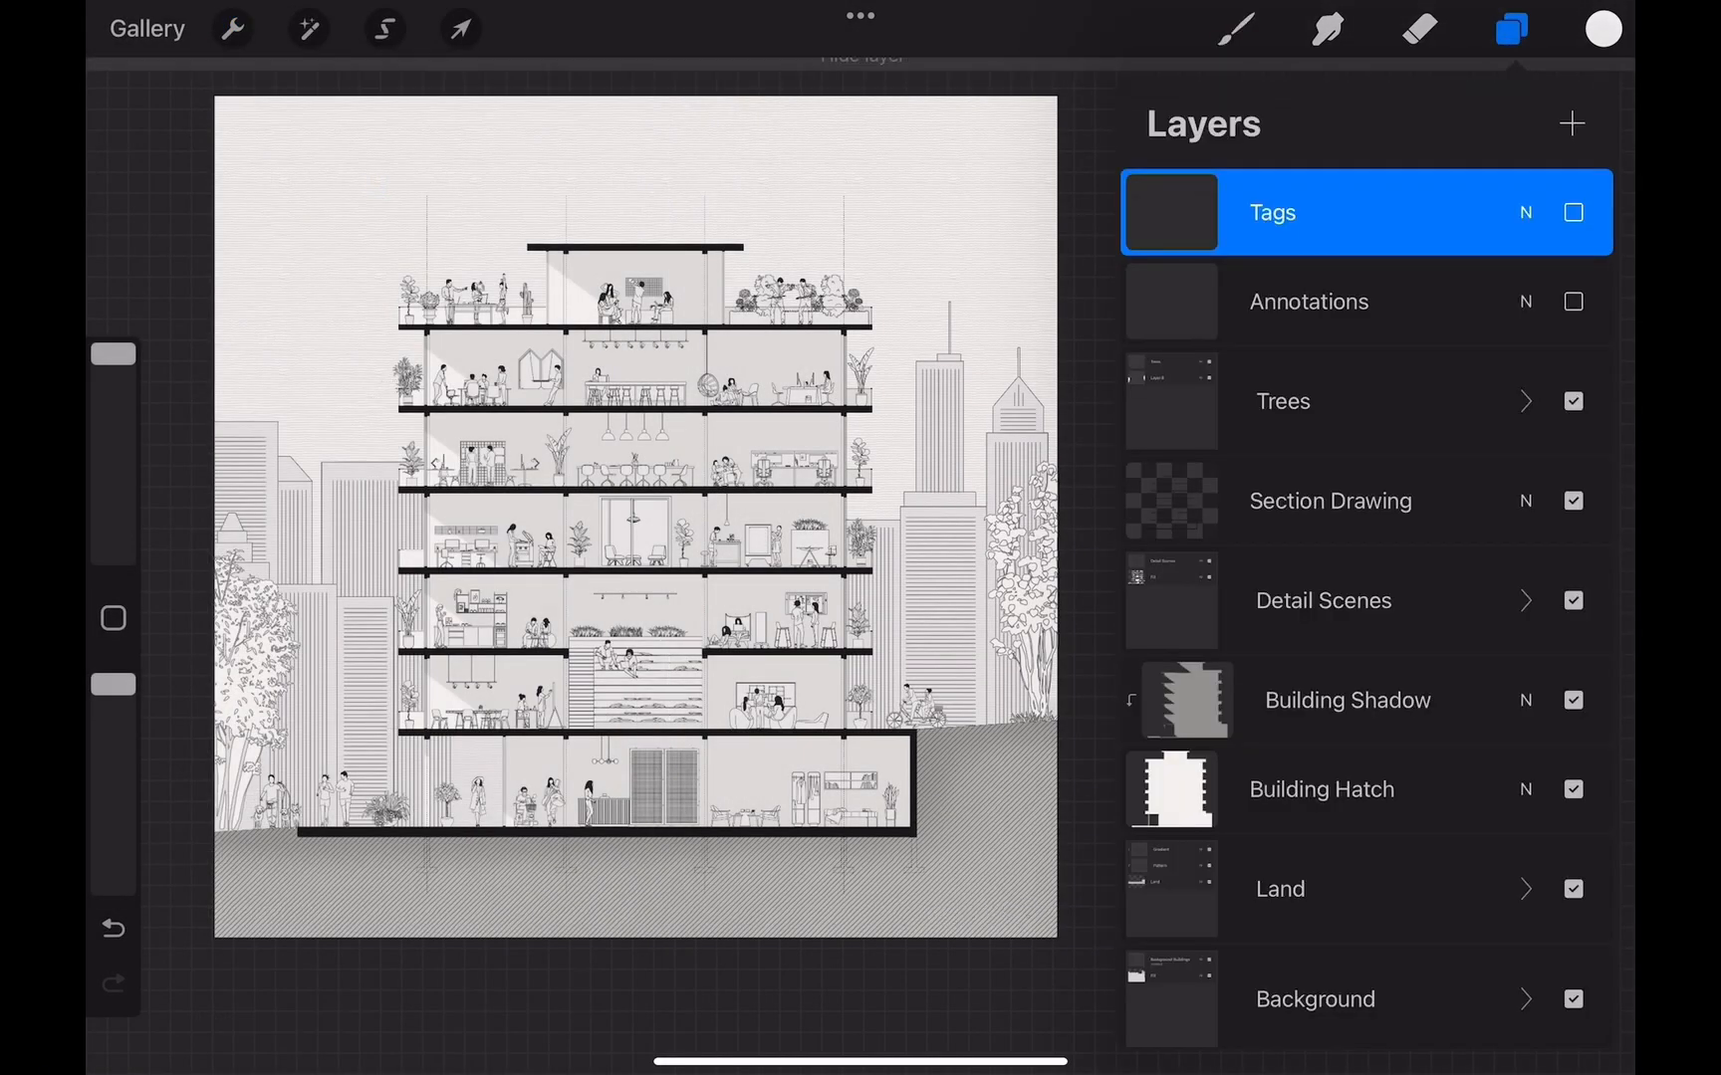
pyautogui.click(232, 29)
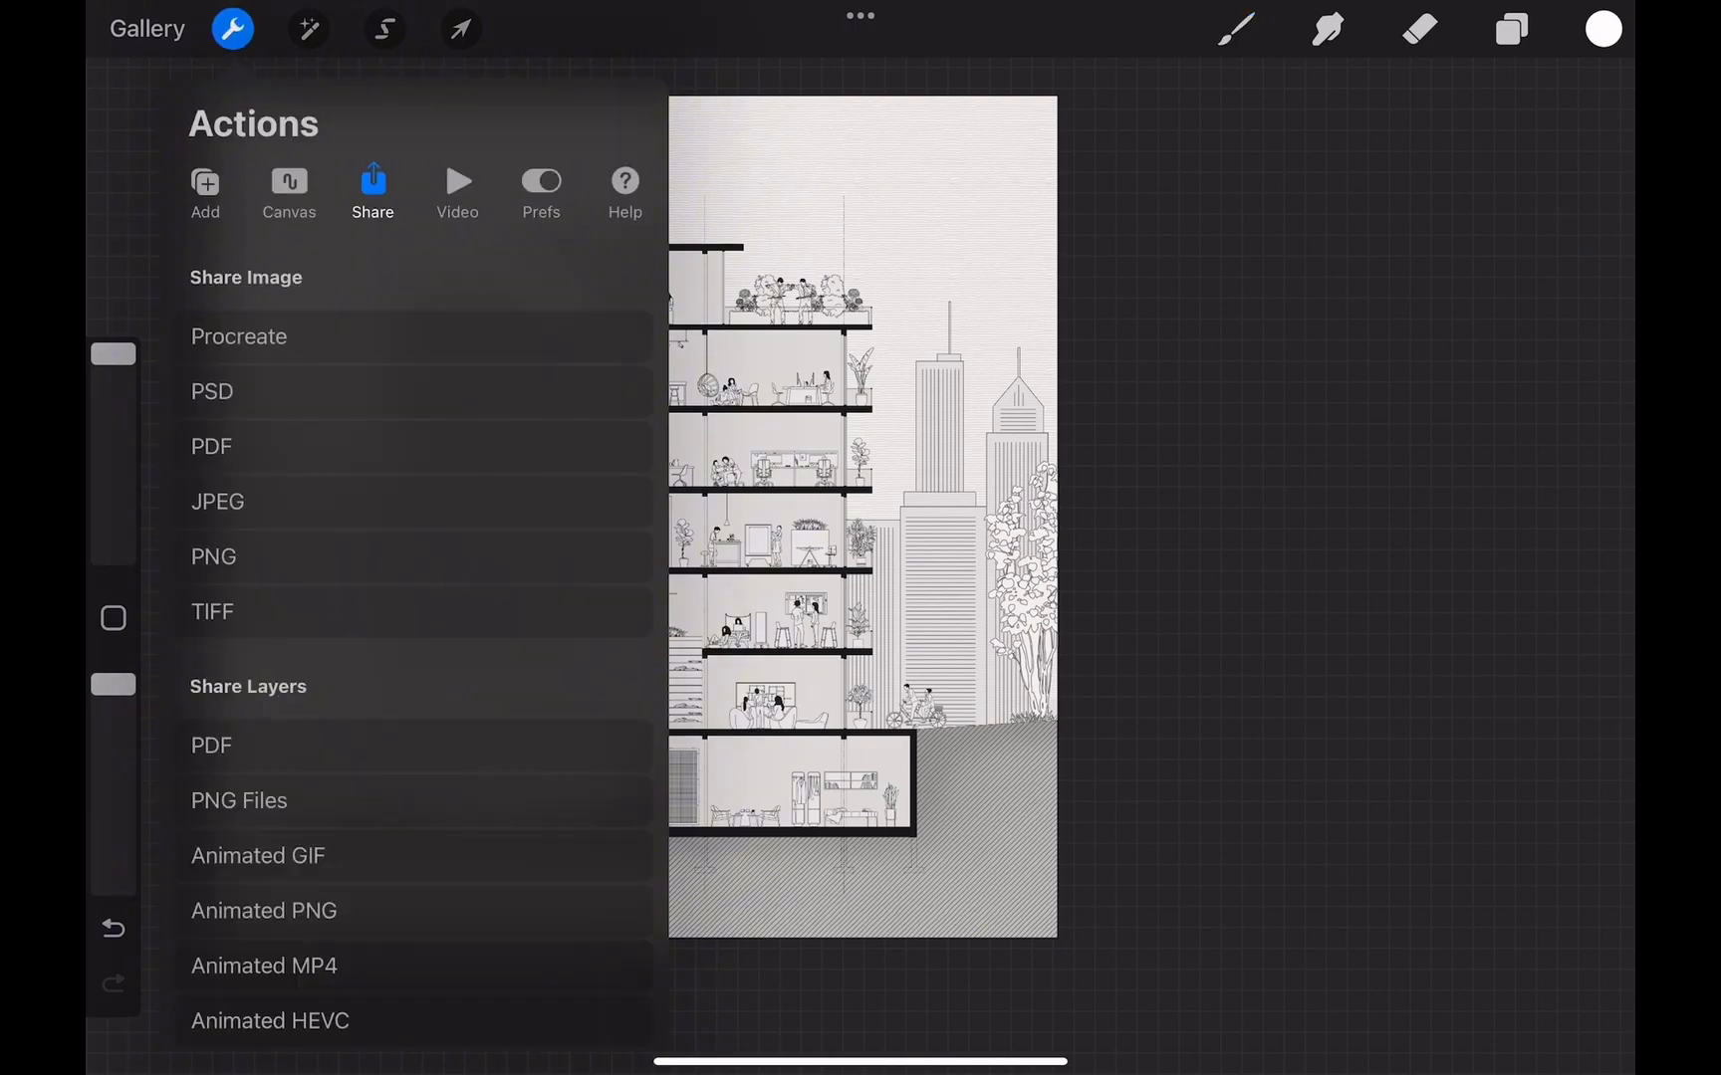
pyautogui.click(1509, 28)
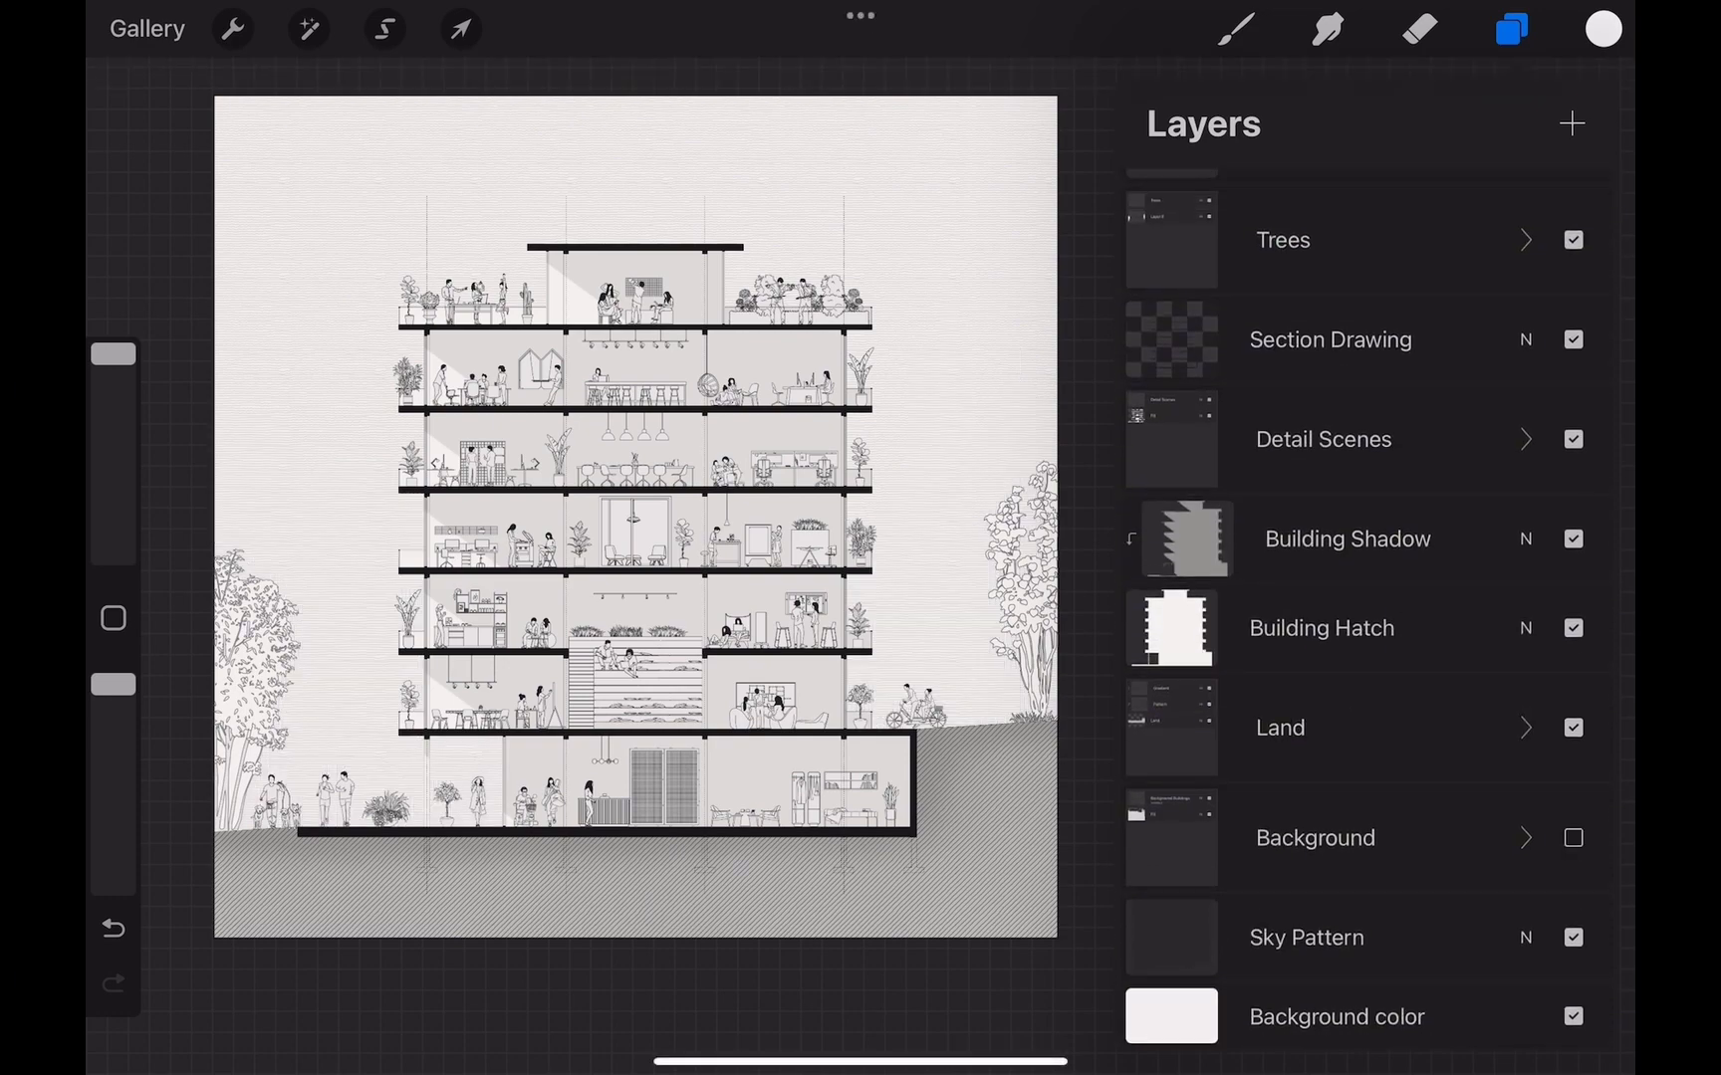
# Hide Background, then expand Detail Scenes and hide its Fill layer.
pyautogui.click(232, 29)
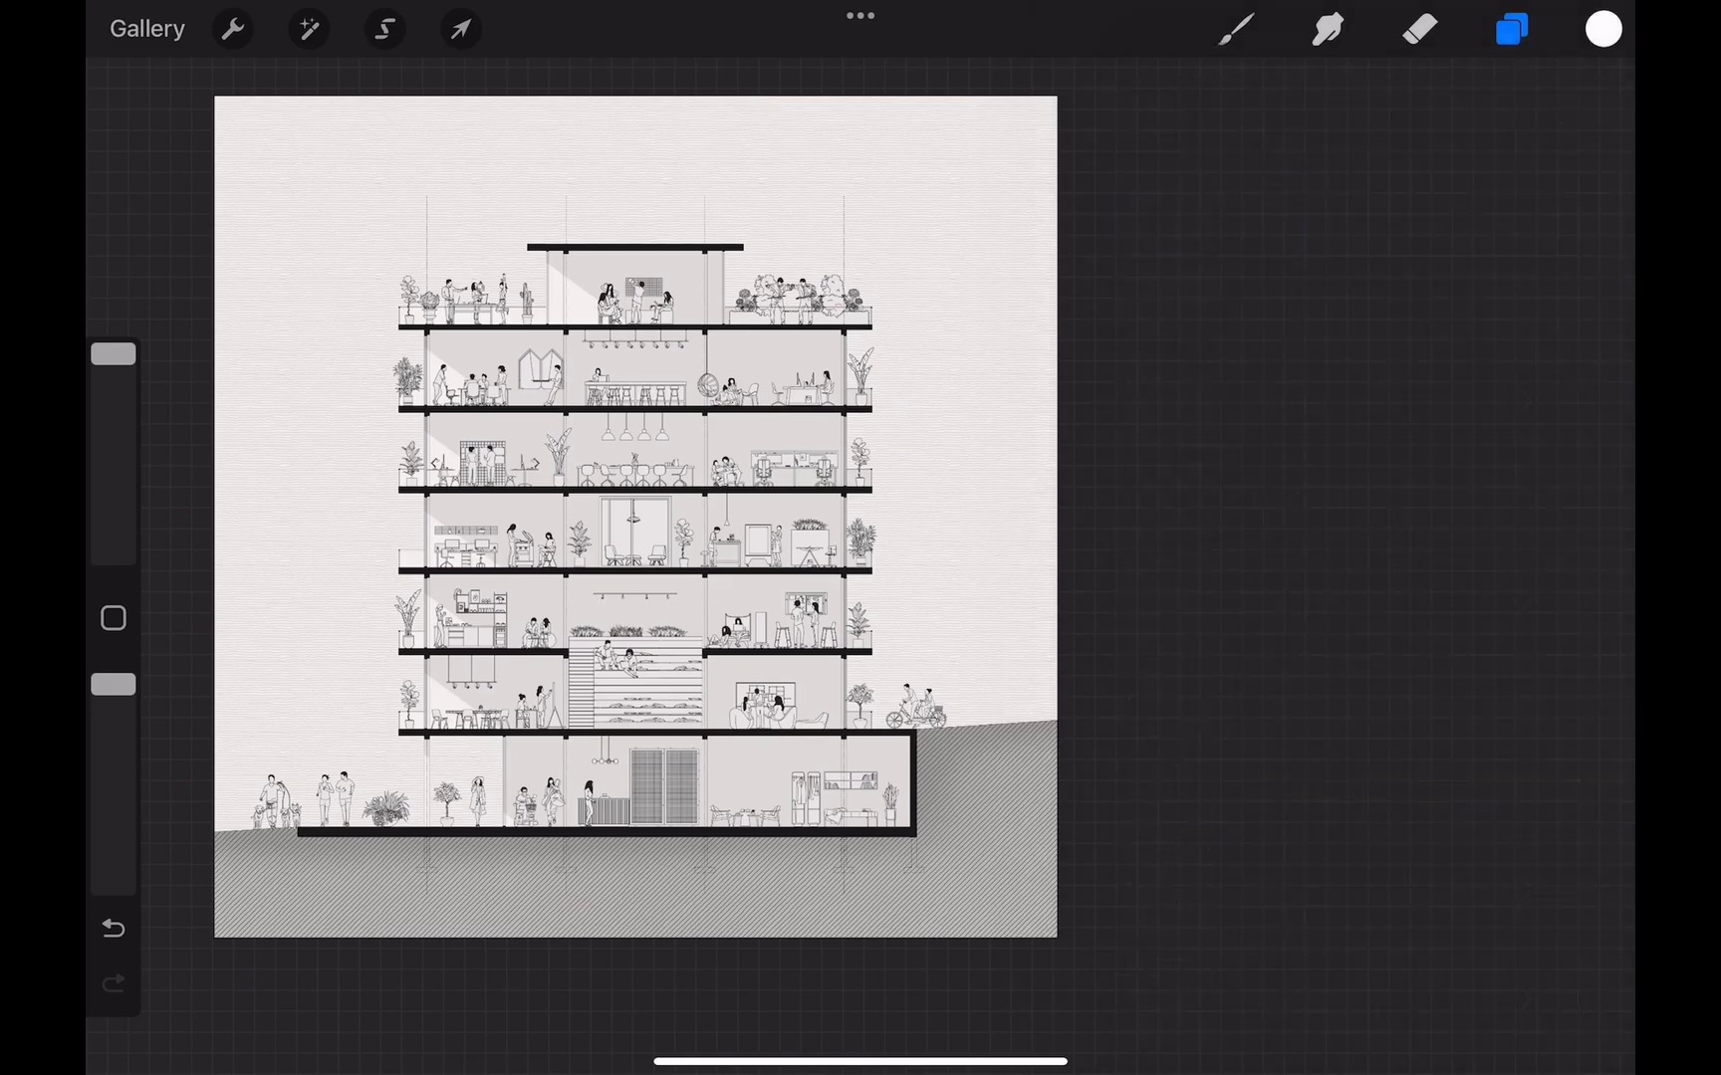
pyautogui.click(232, 29)
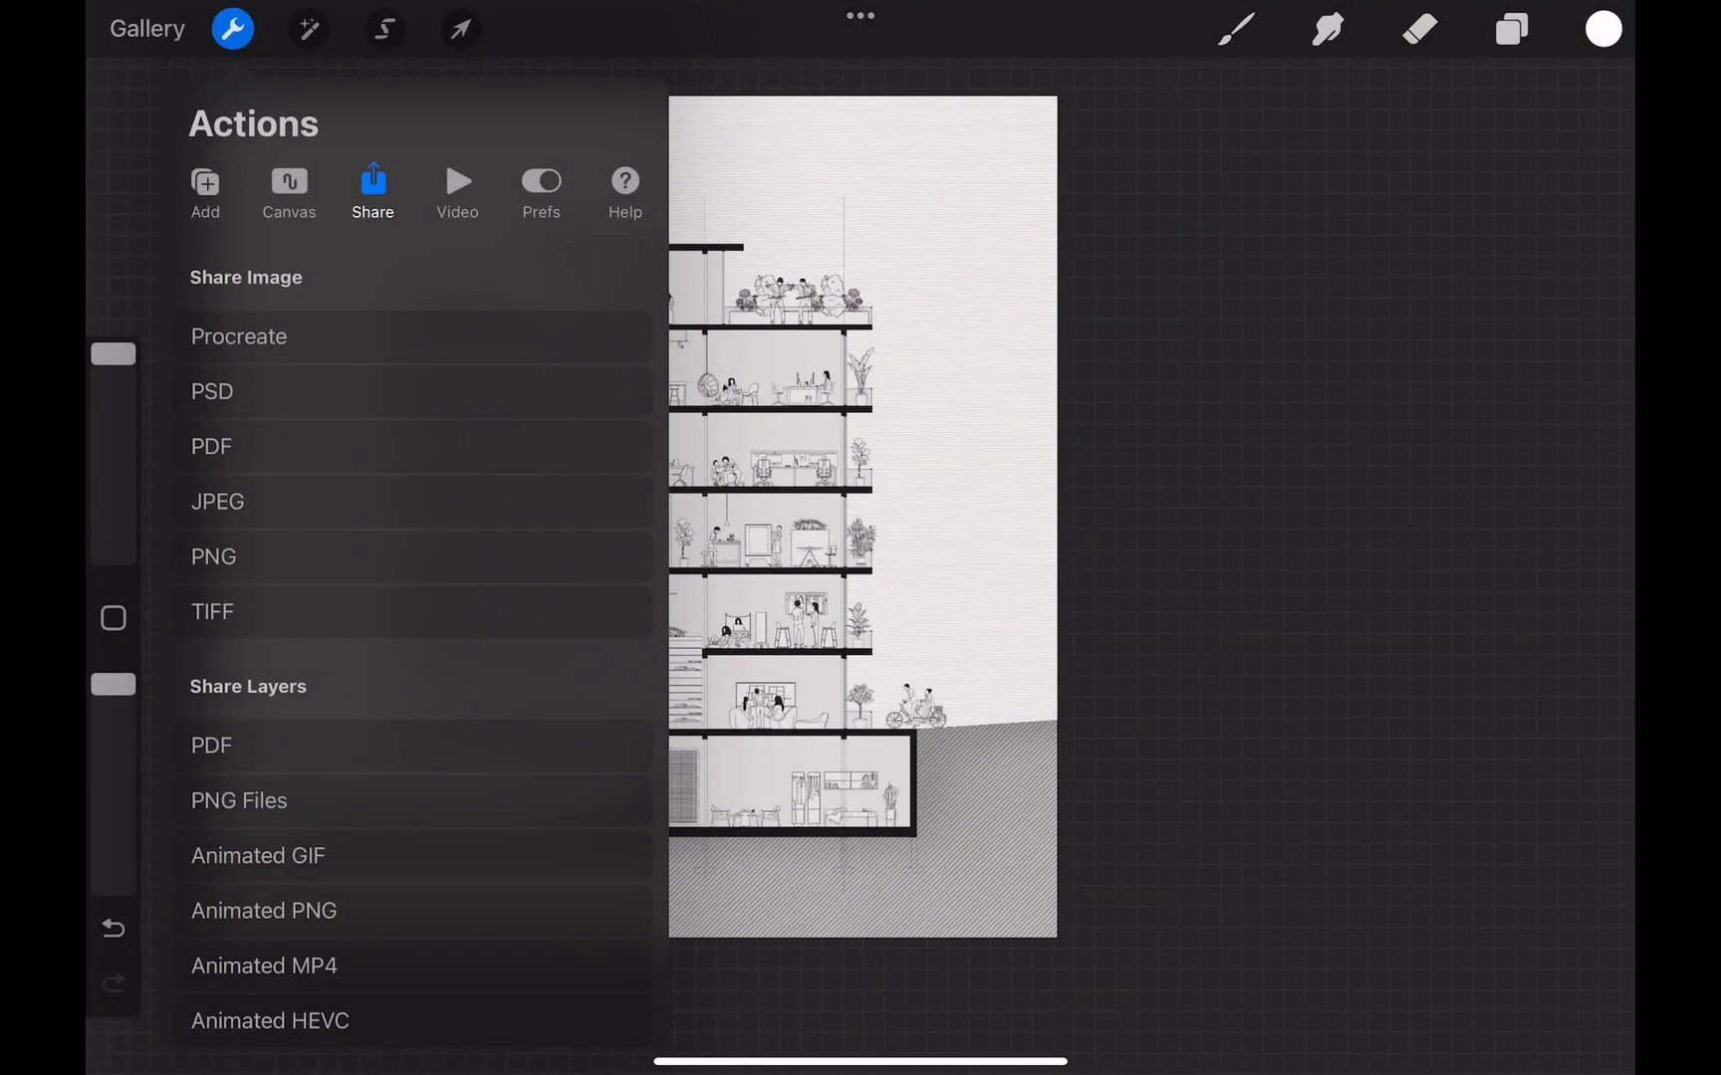
pyautogui.click(1509, 30)
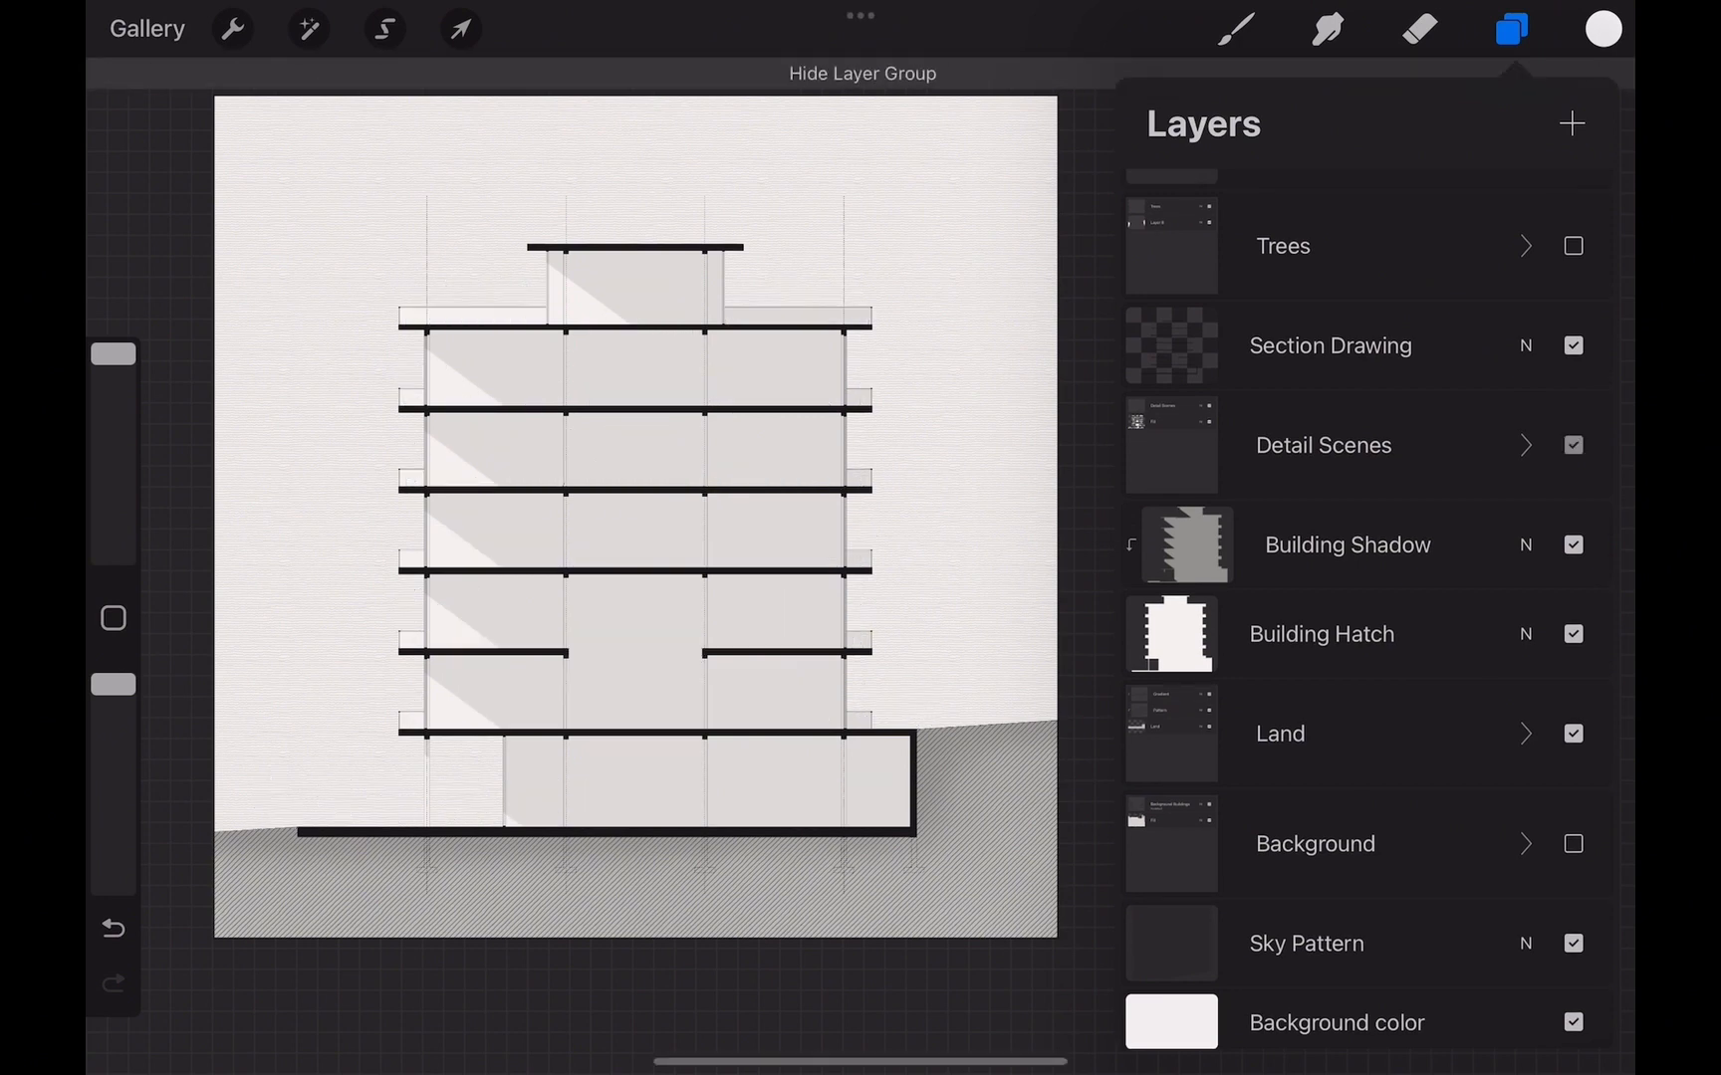
pyautogui.click(1573, 444)
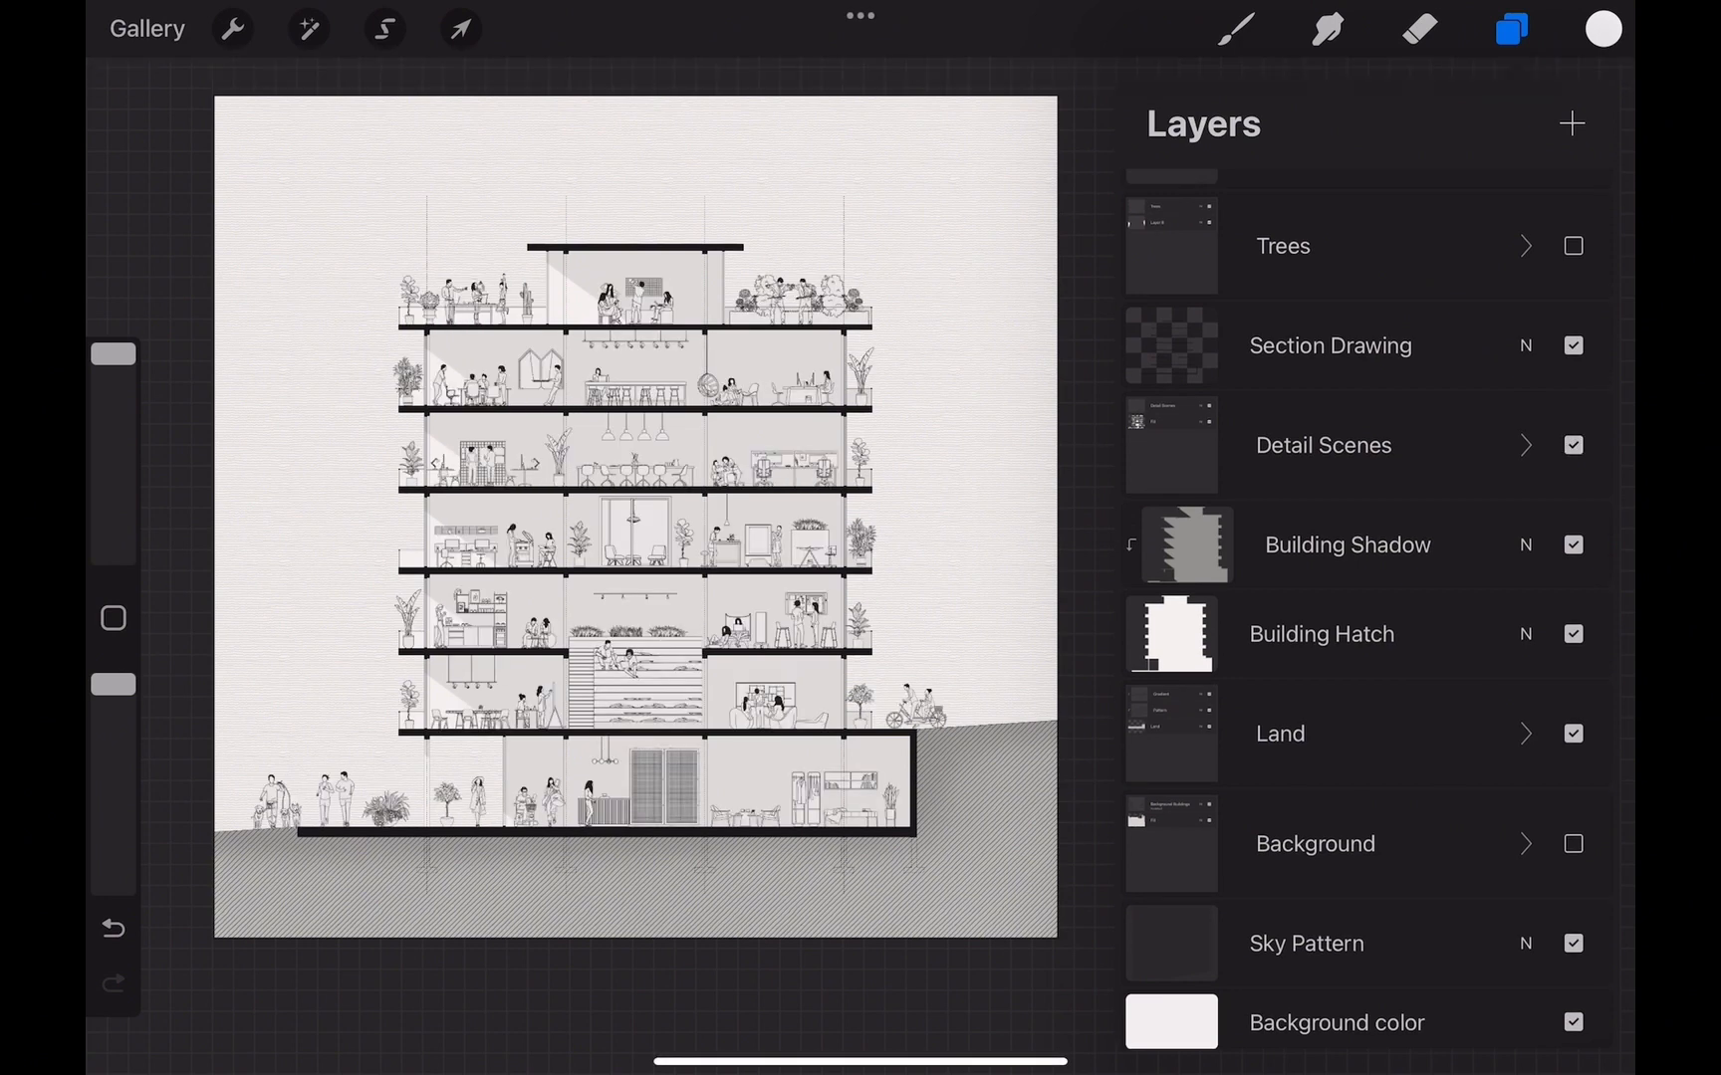
pyautogui.click(1524, 445)
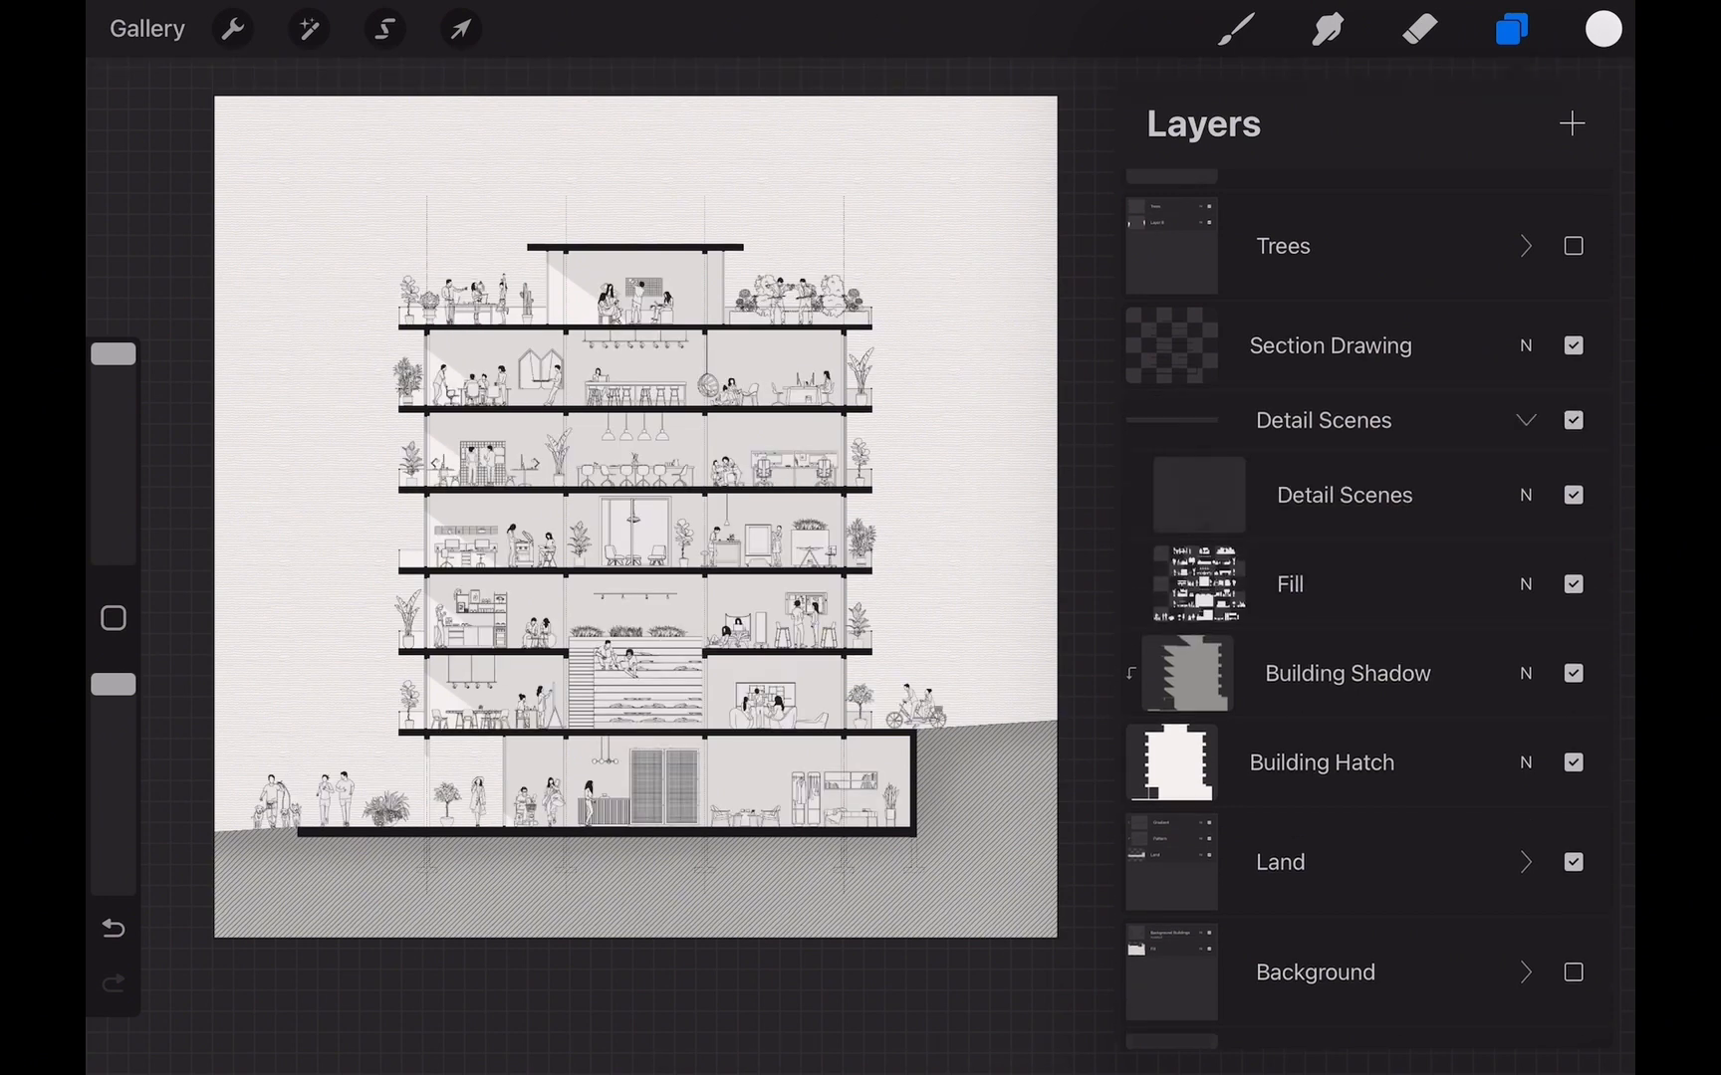
pyautogui.click(1572, 419)
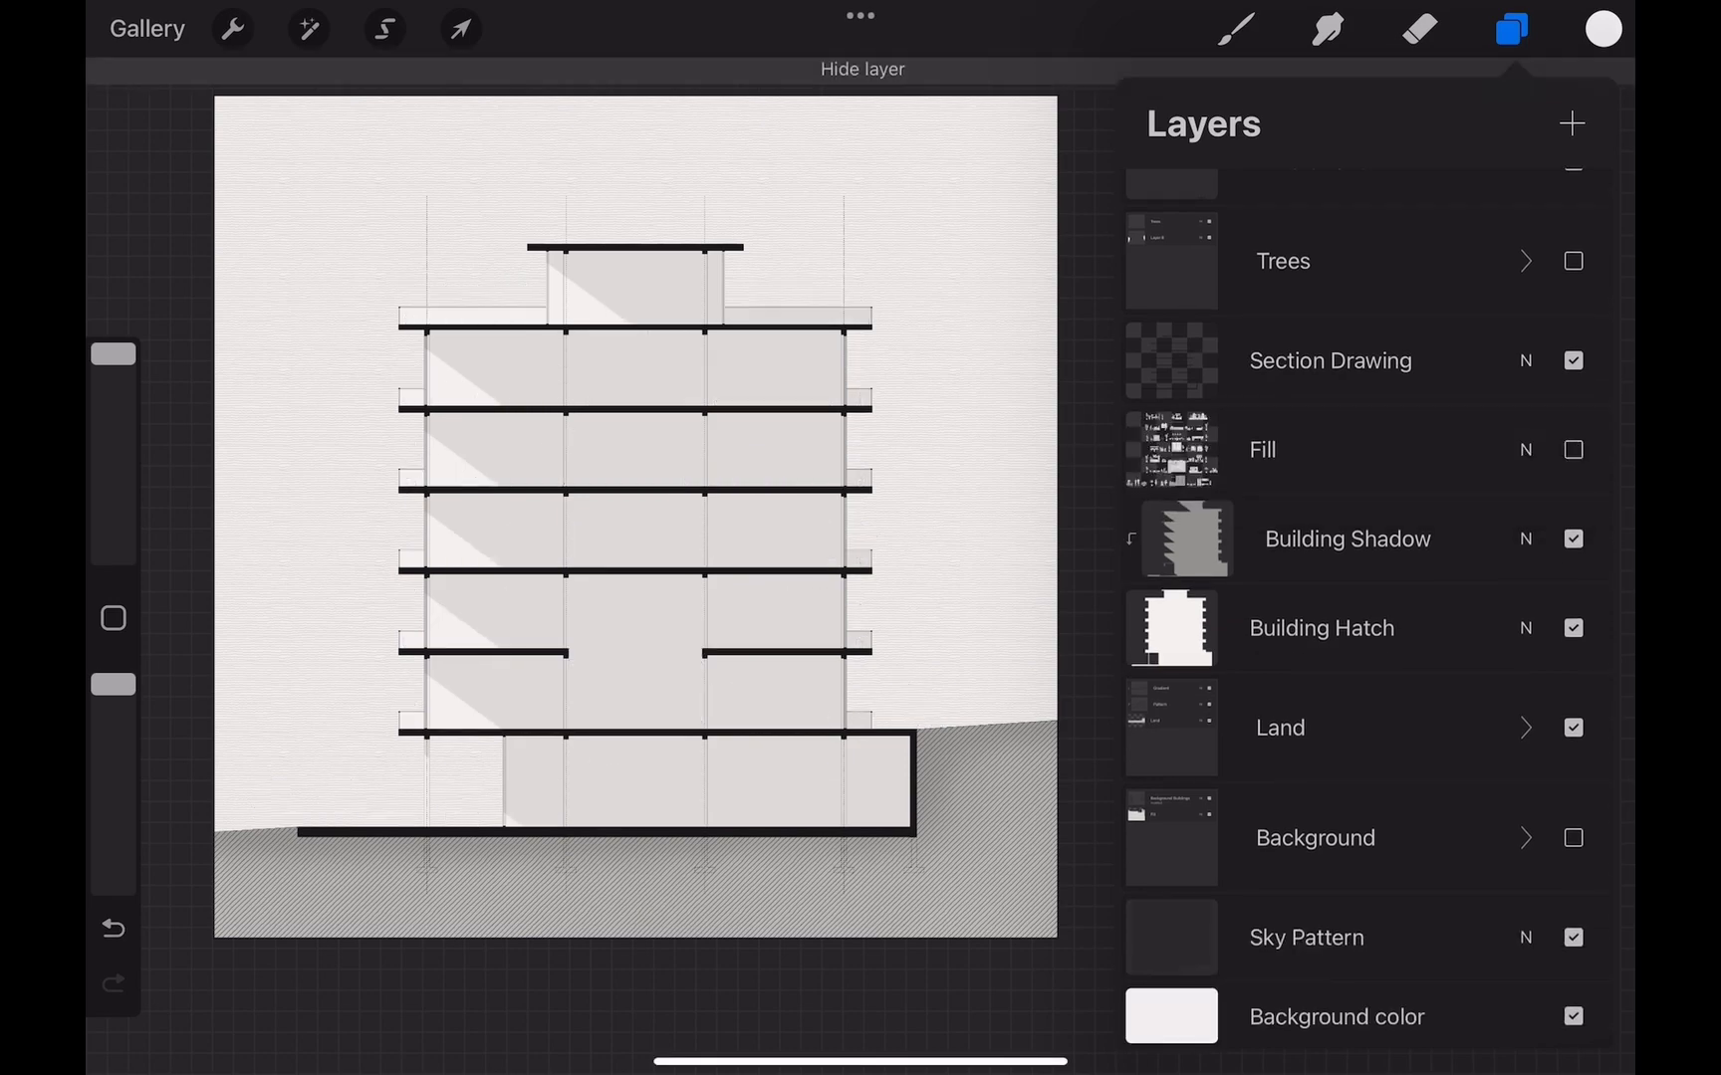
# Move two rectangle-selected furniture groups onto new 'From selection' layers.
pyautogui.click(385, 29)
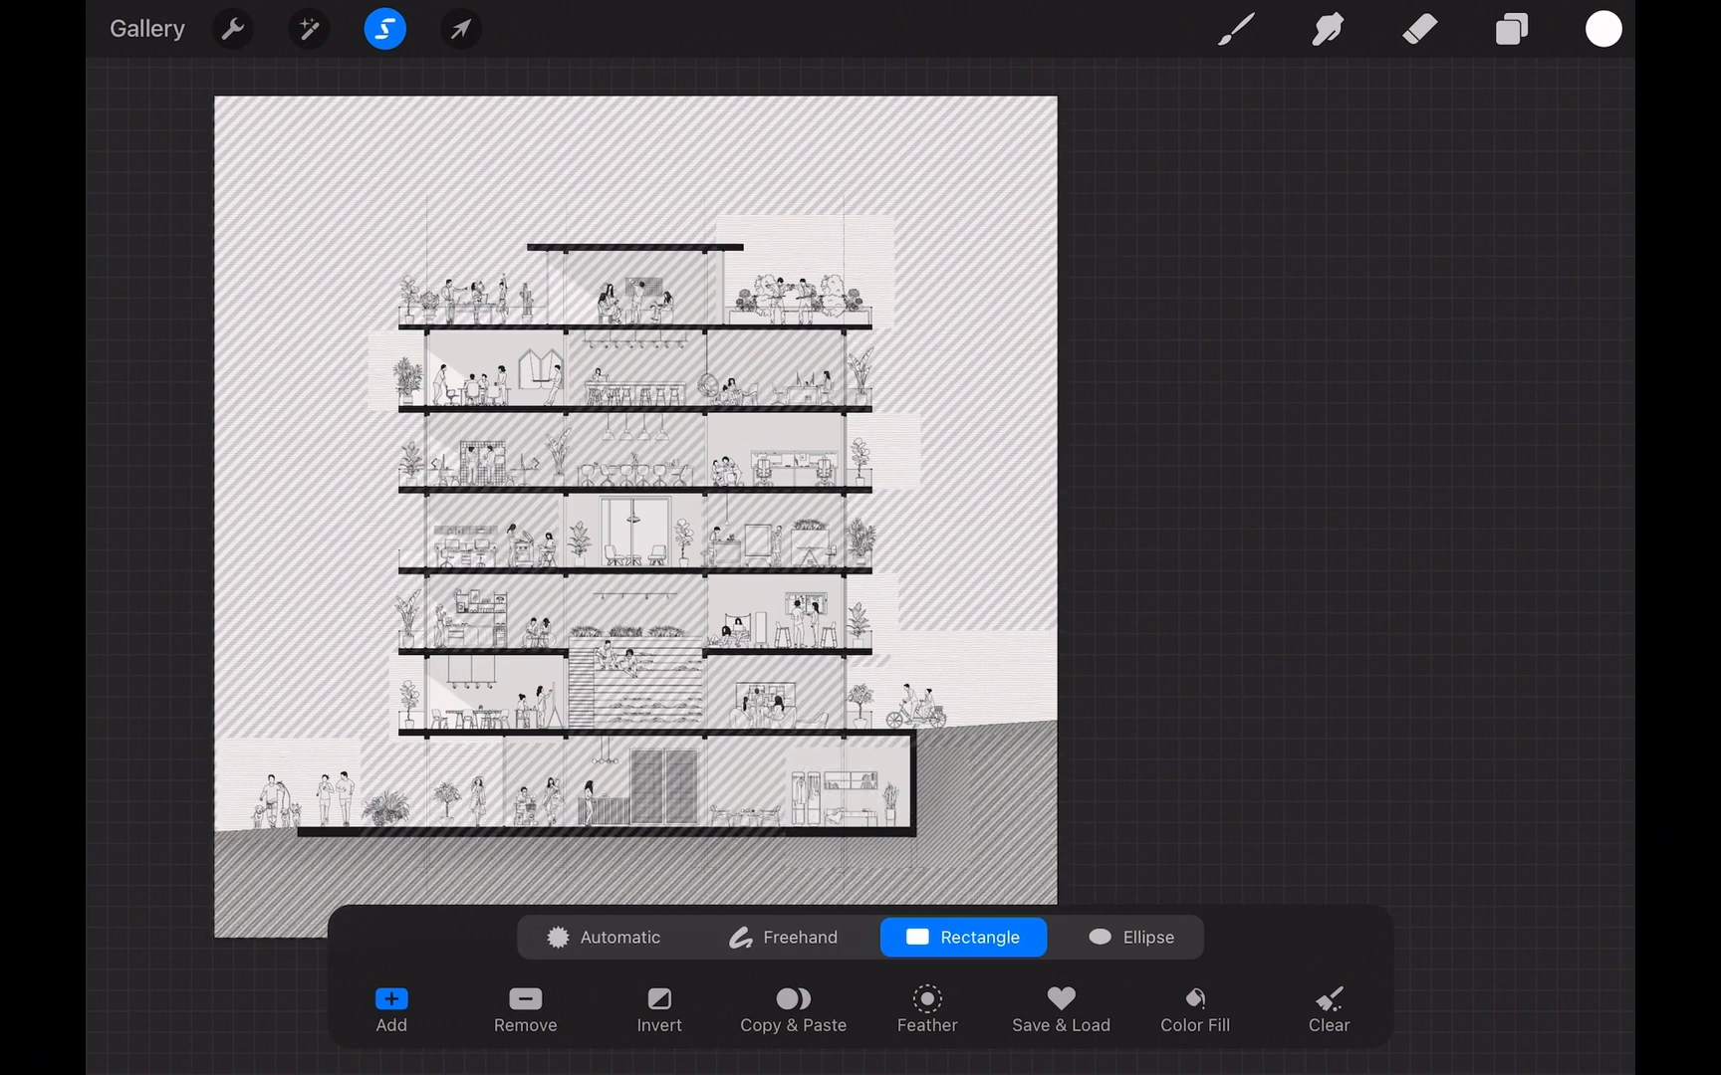
pyautogui.click(1510, 30)
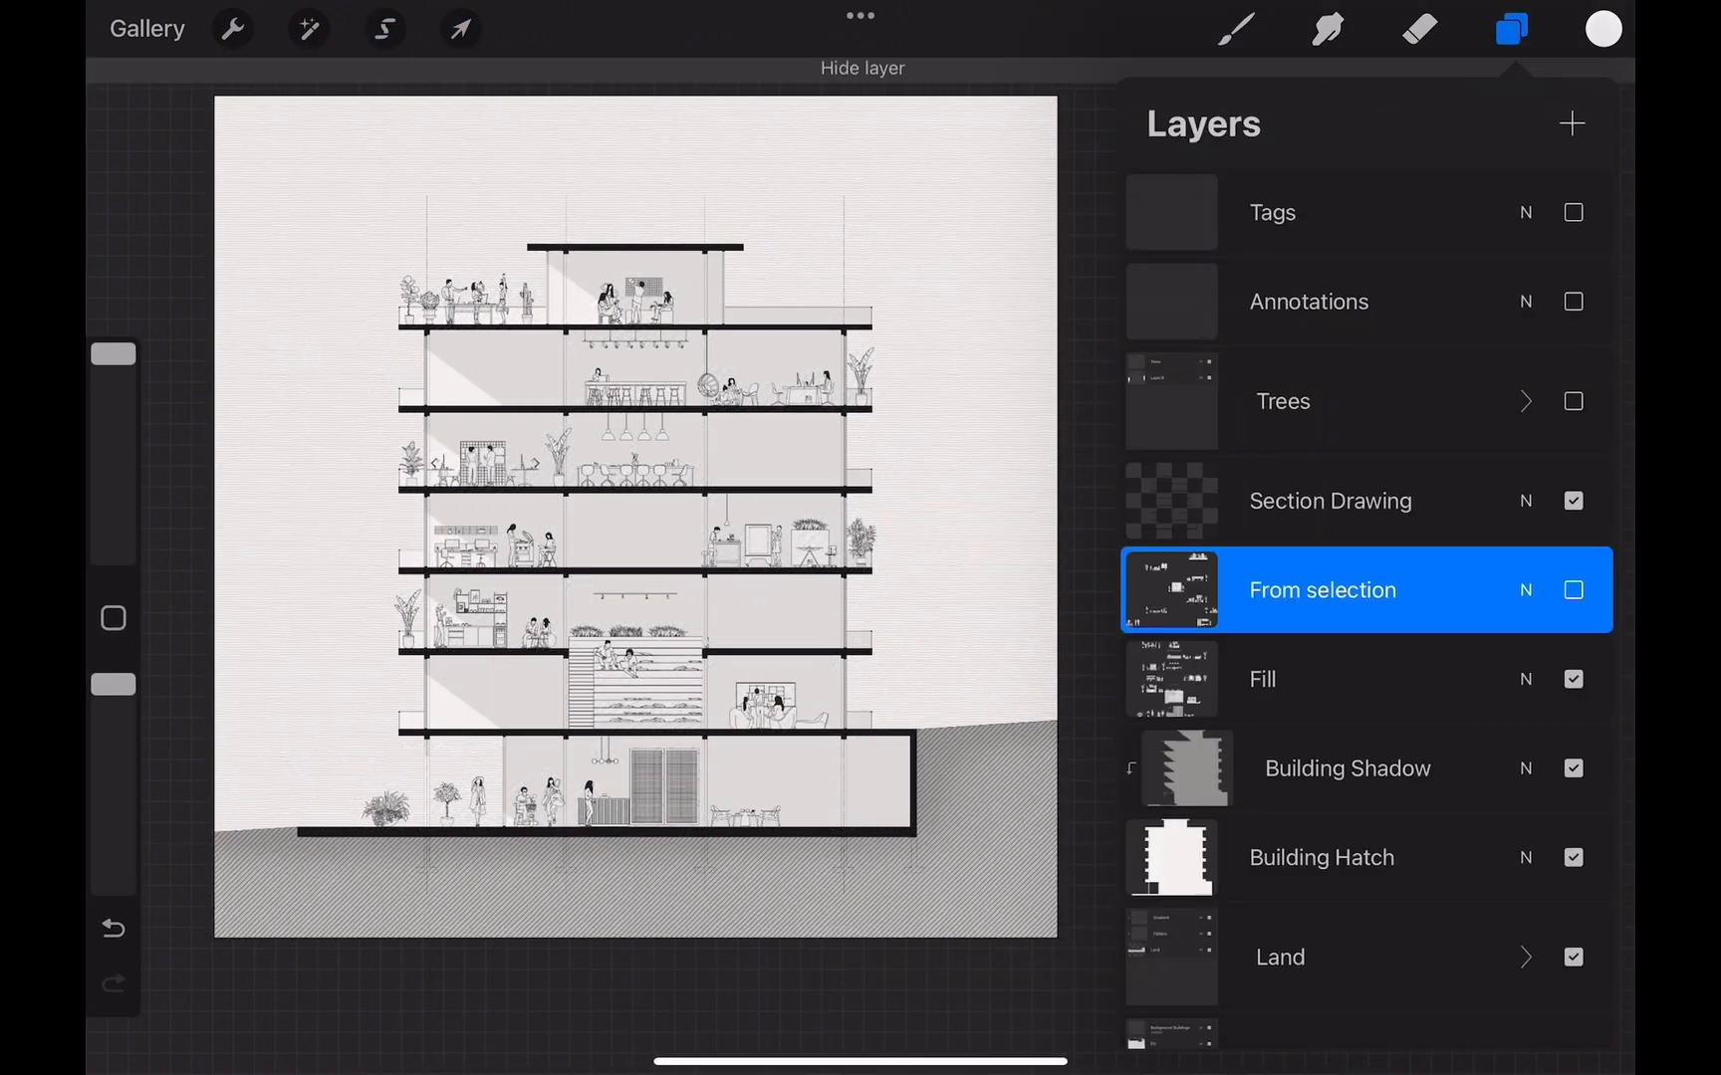
pyautogui.click(1573, 590)
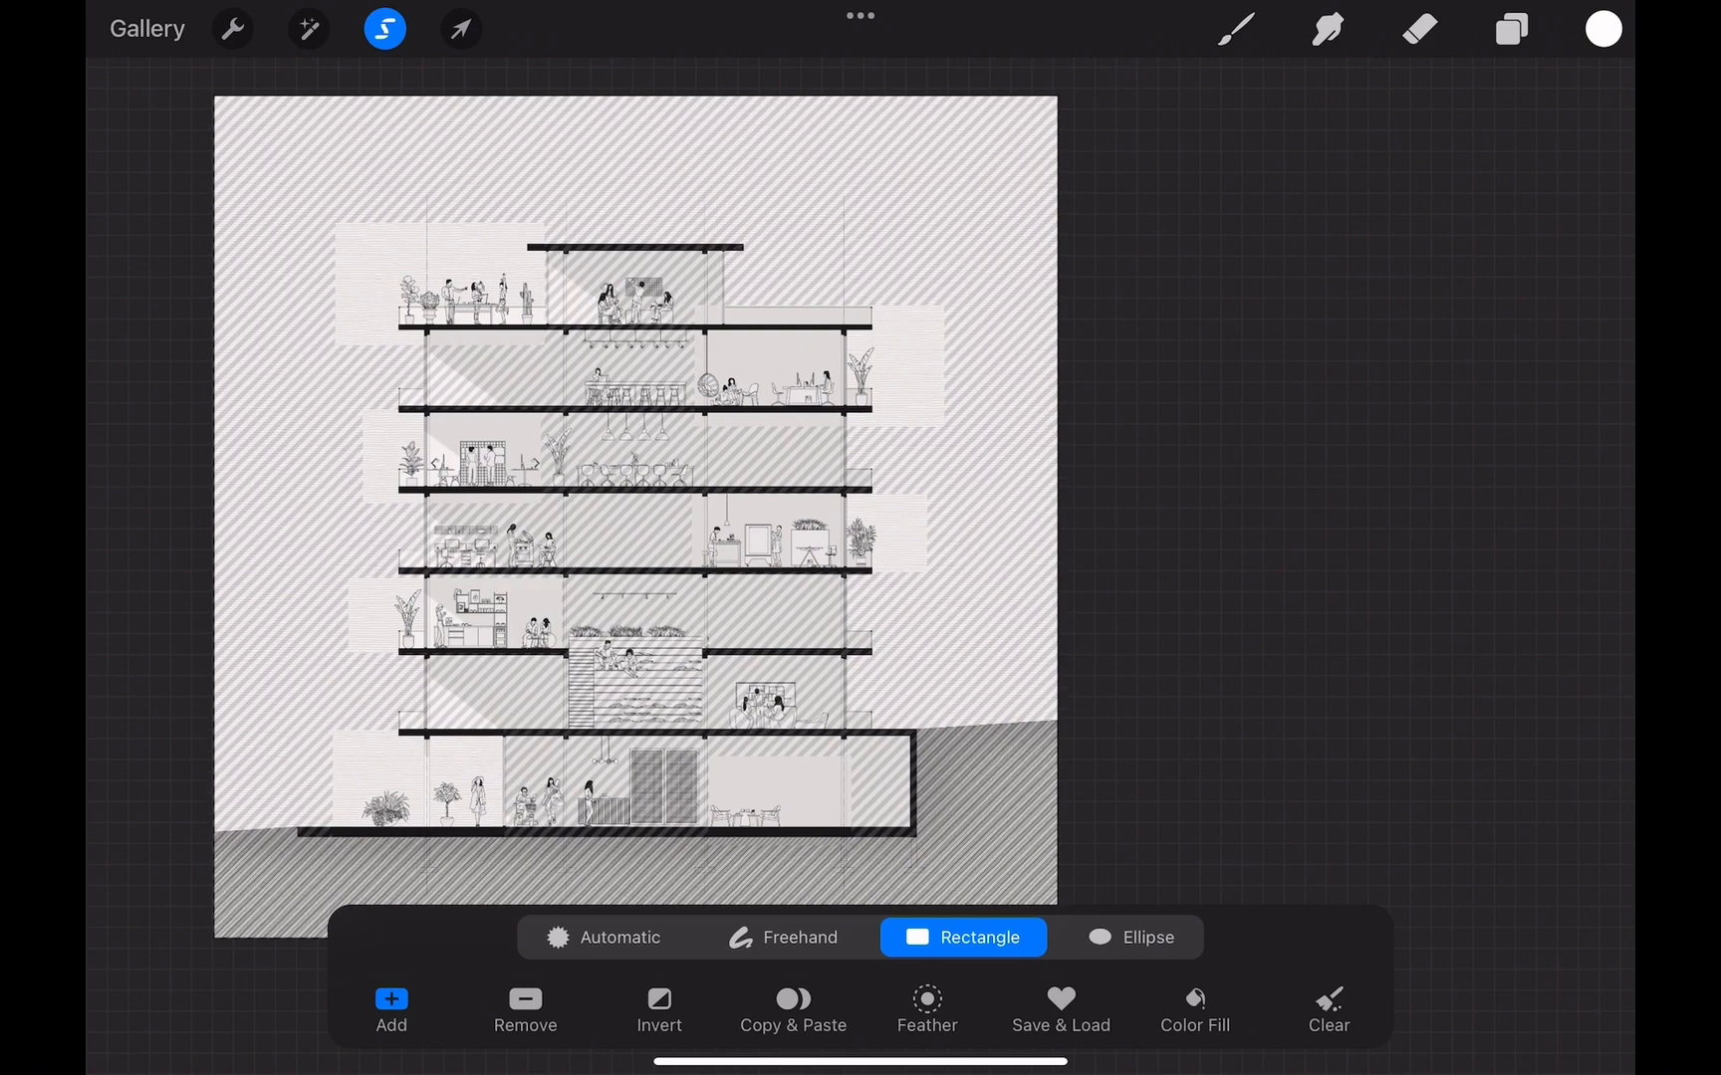
pyautogui.click(1509, 29)
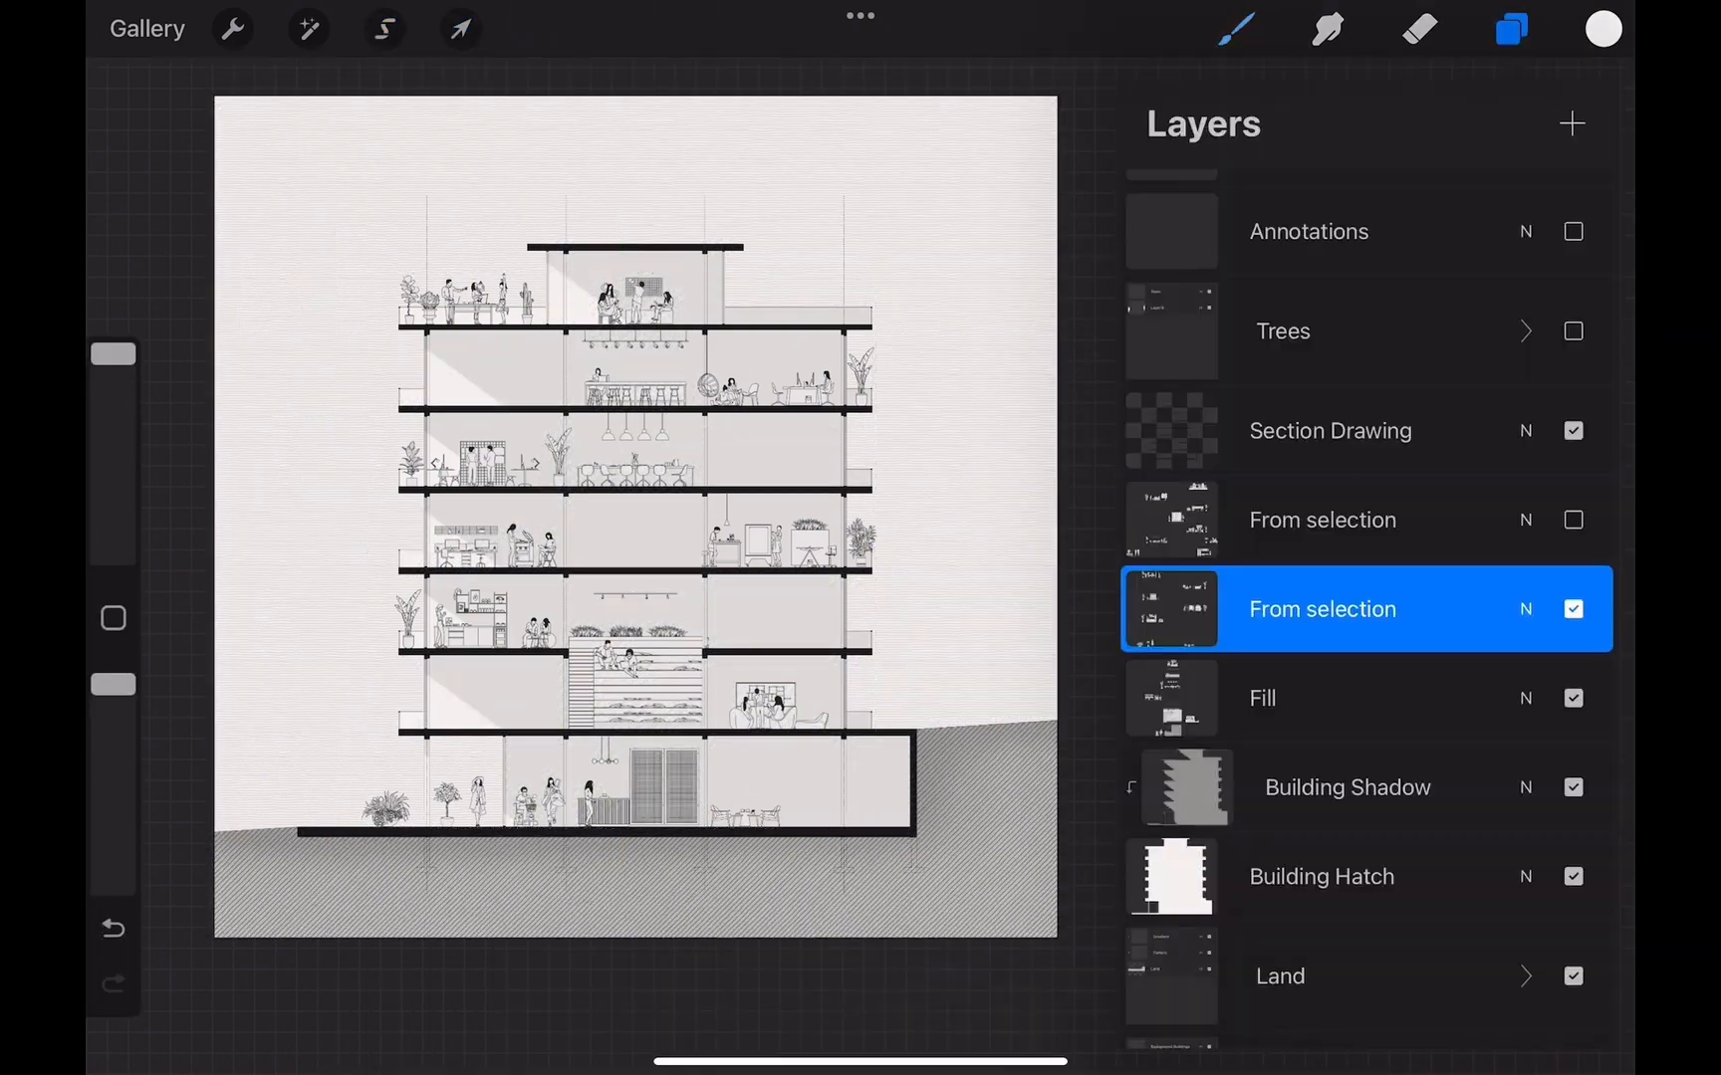
pyautogui.click(383, 29)
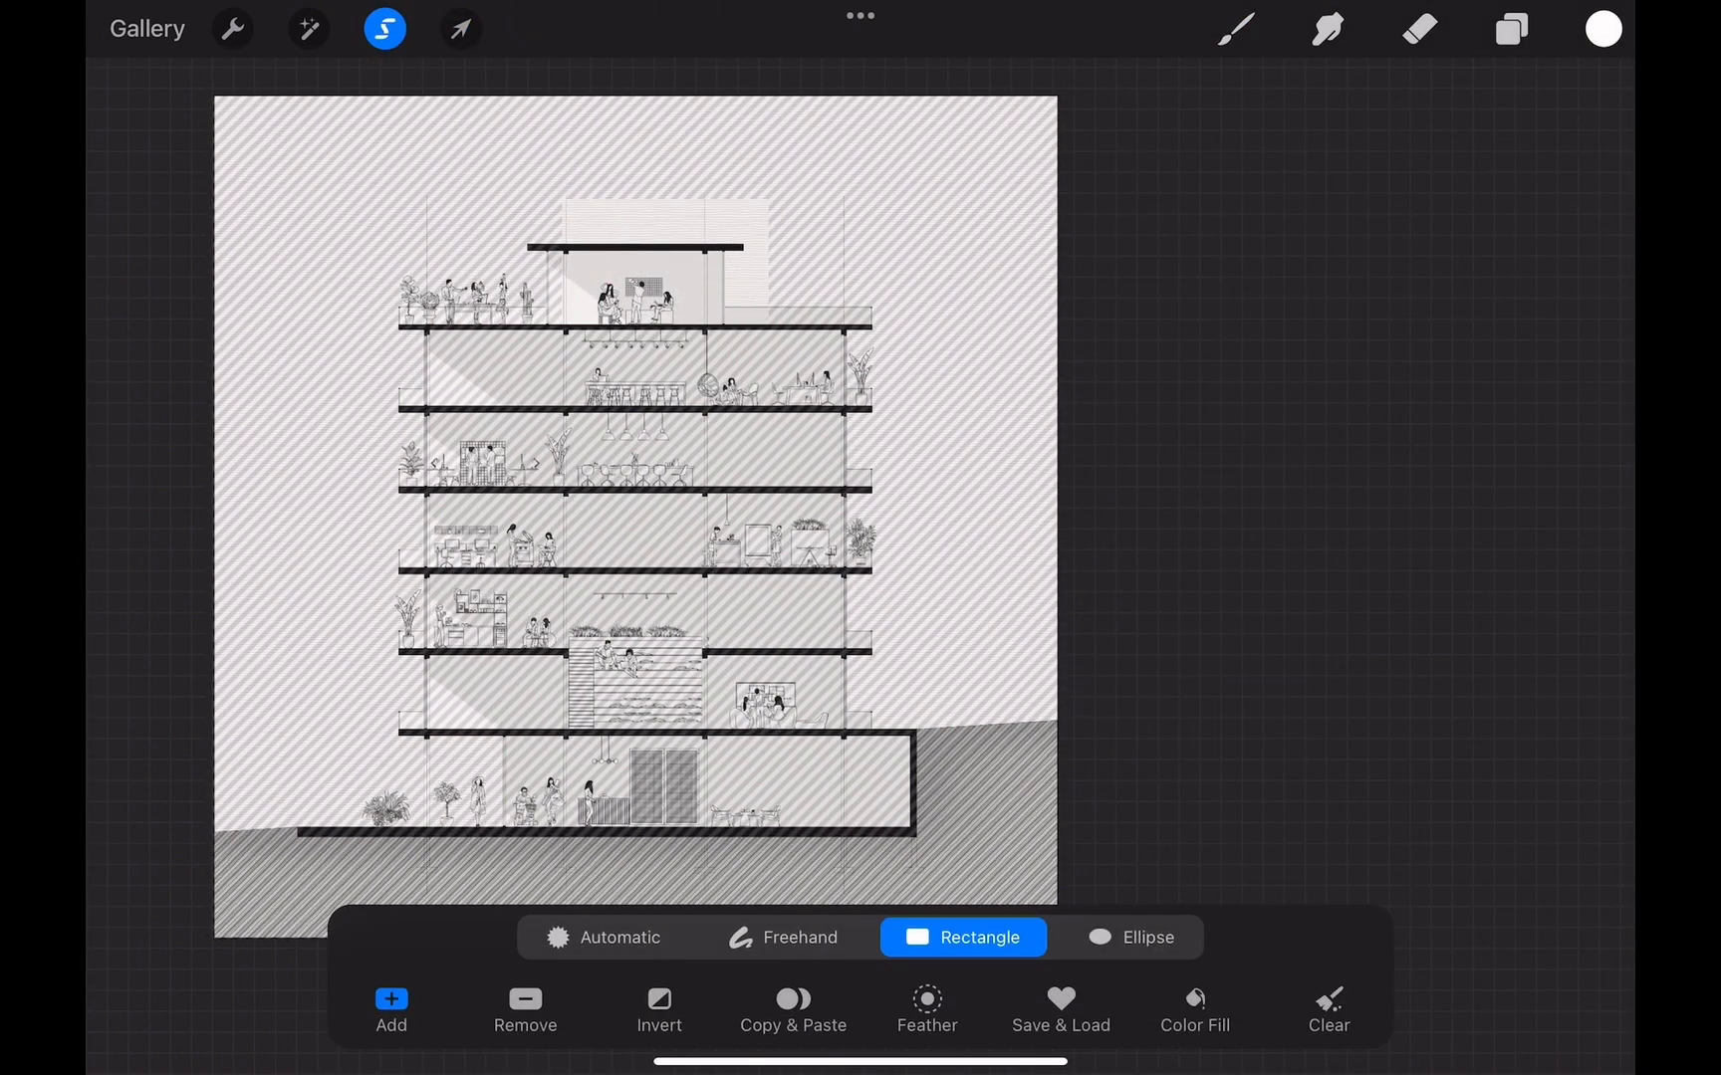
pyautogui.click(1508, 29)
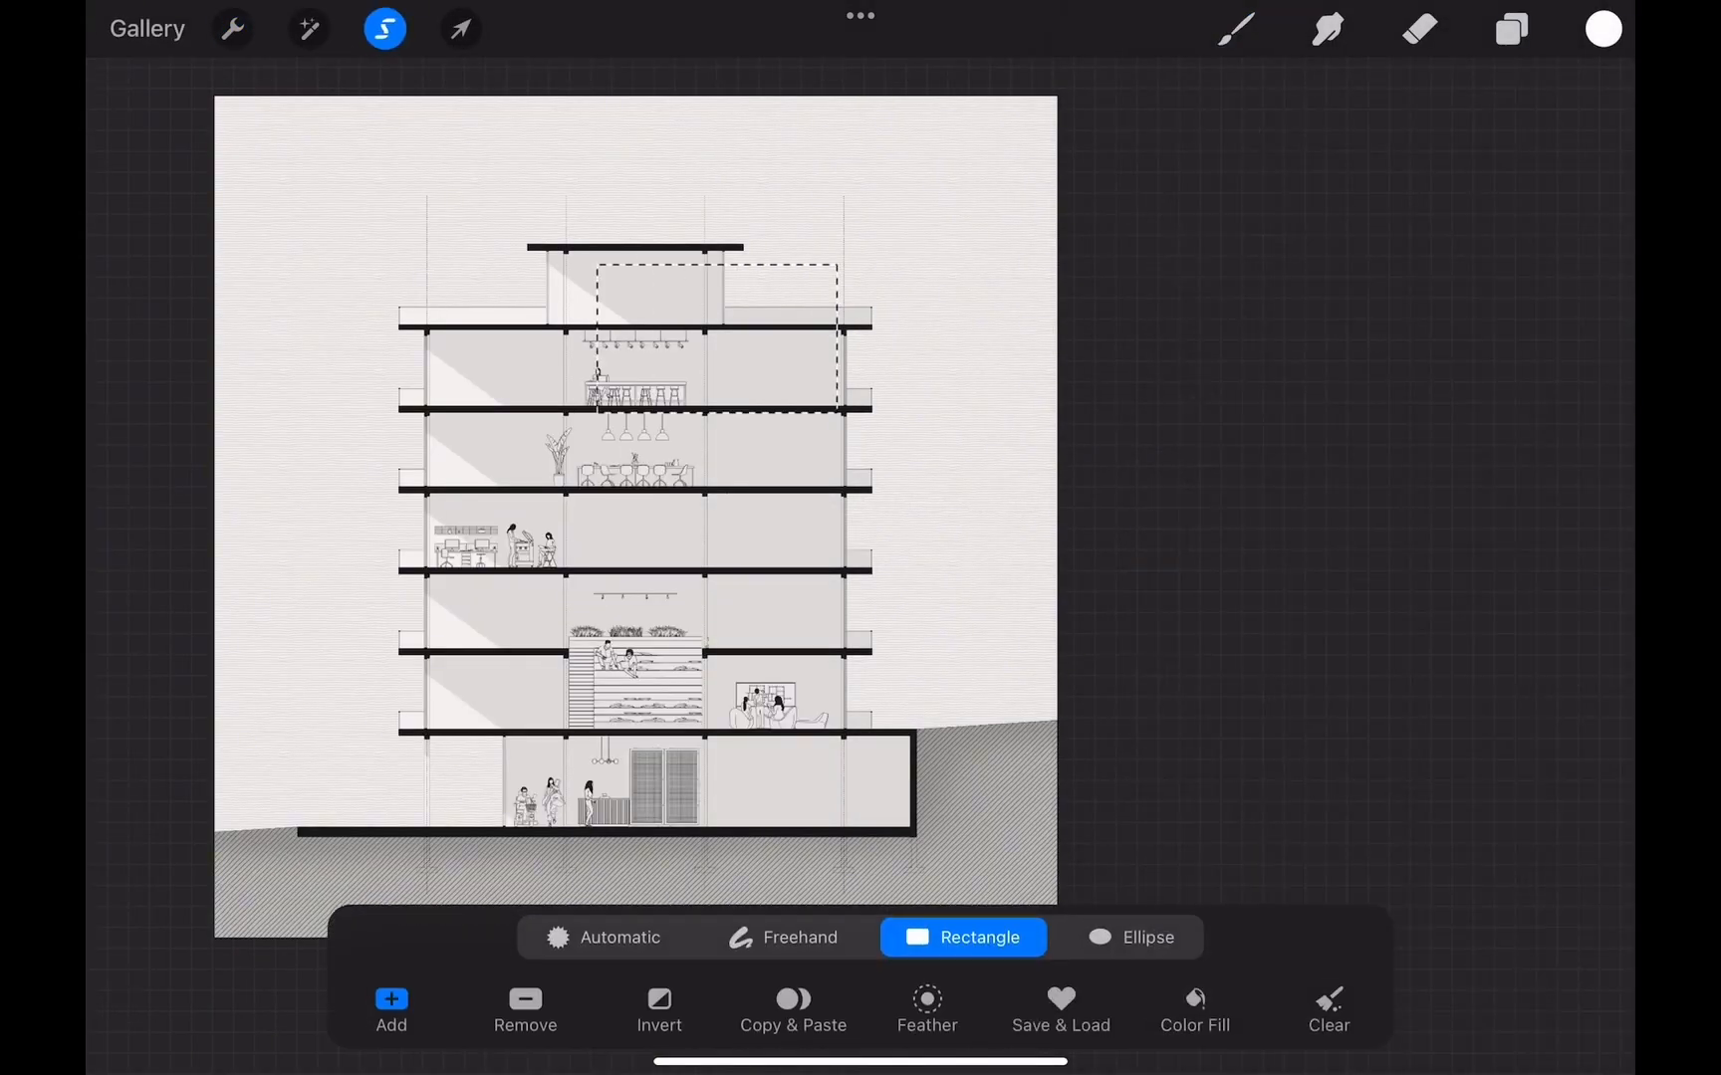
# Put the last detail group on a fourth 'From selection' layer; hide Fill and Building Shadow.
pyautogui.click(659, 1007)
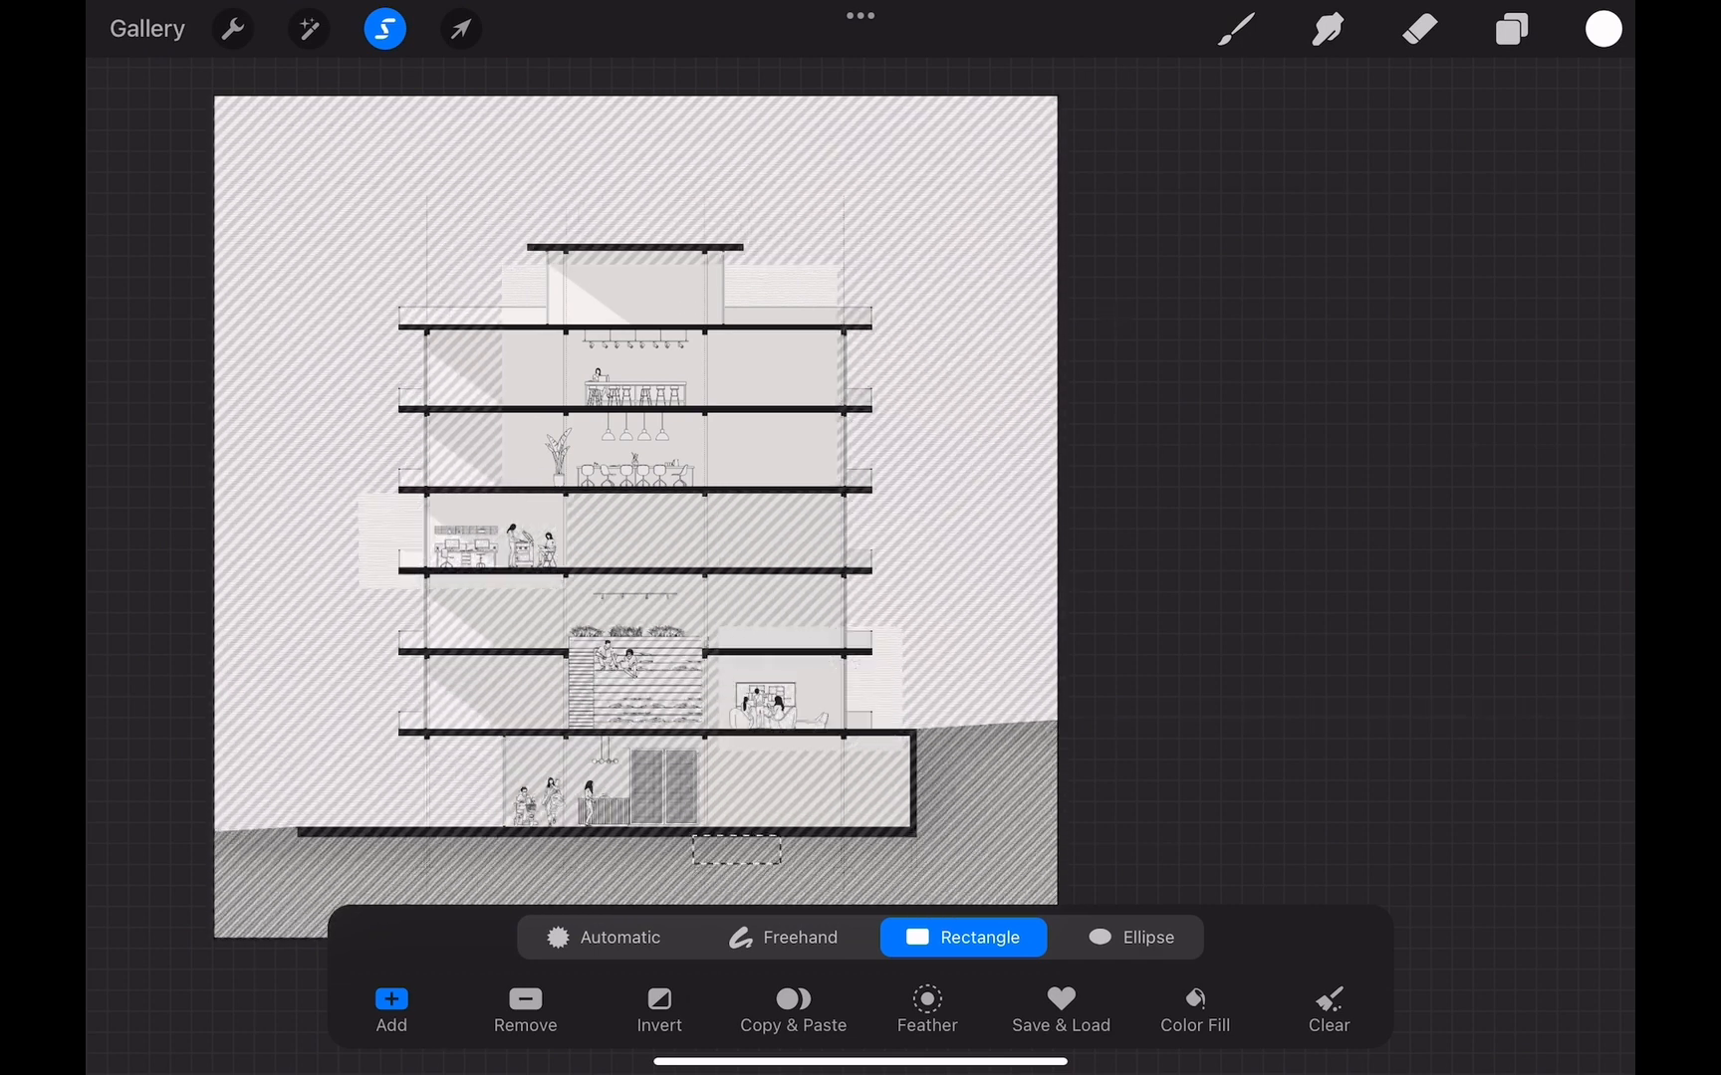
pyautogui.click(1509, 29)
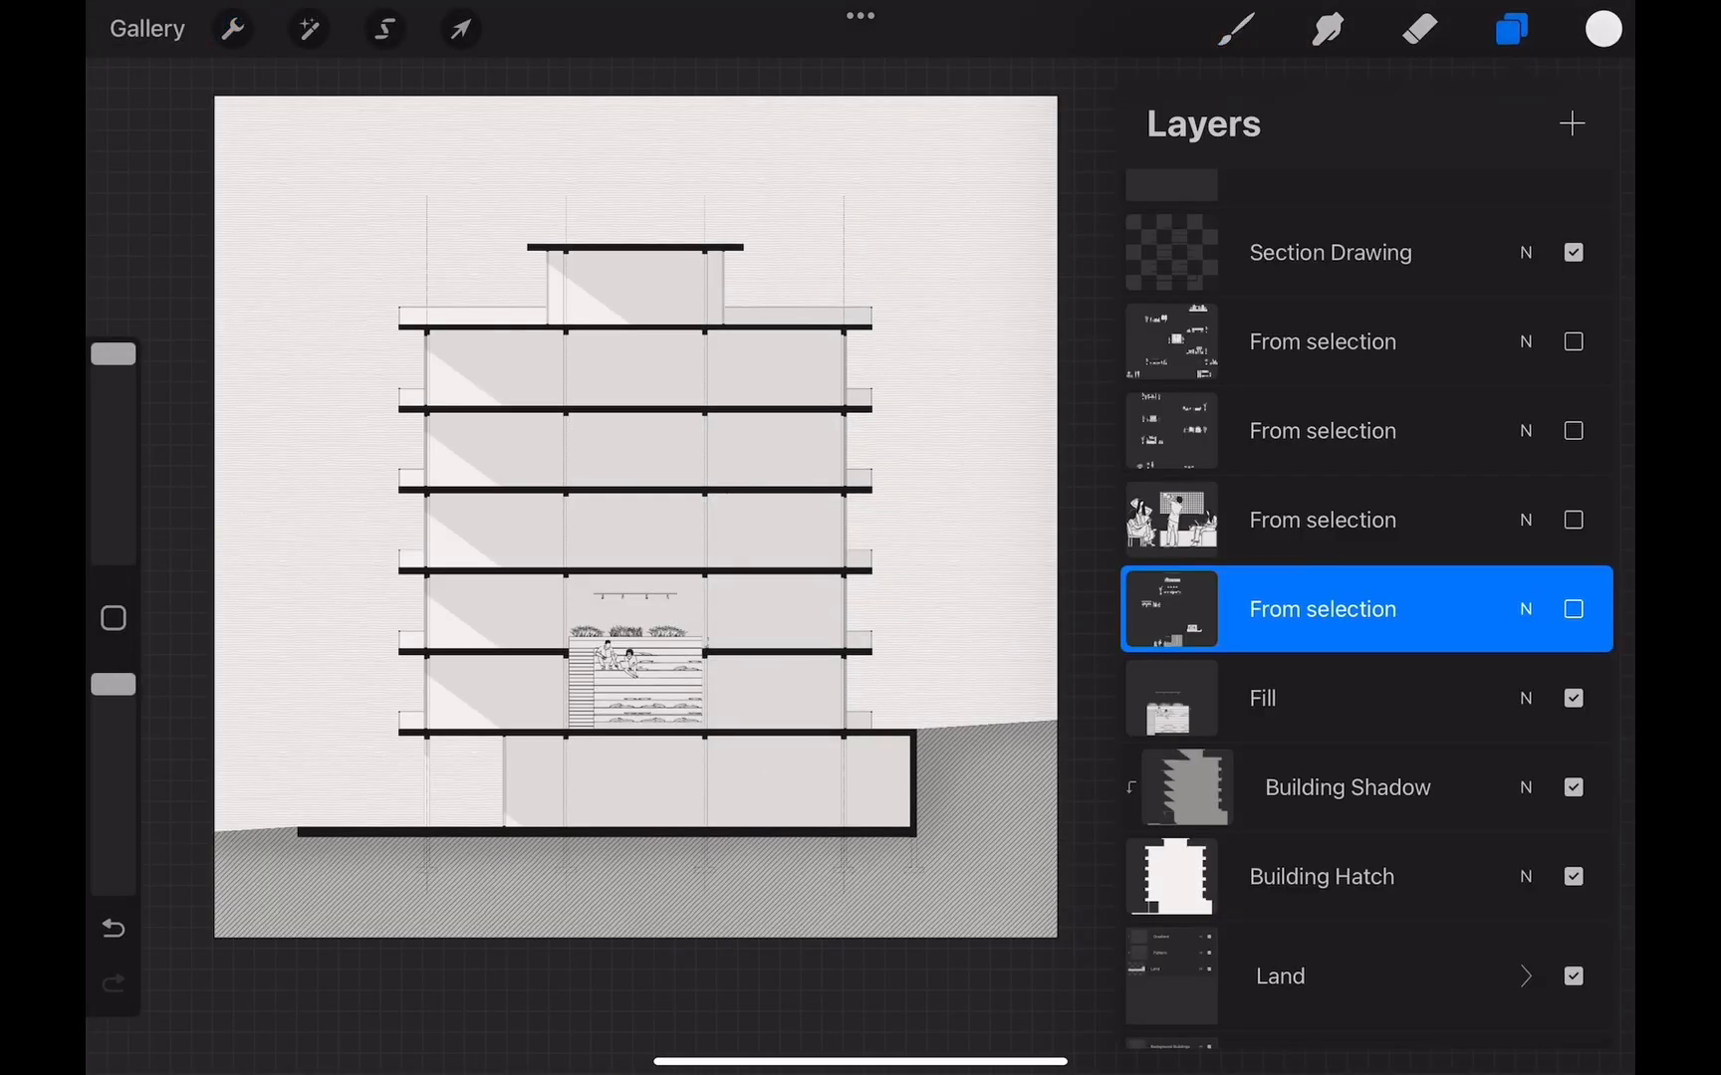
pyautogui.click(232, 29)
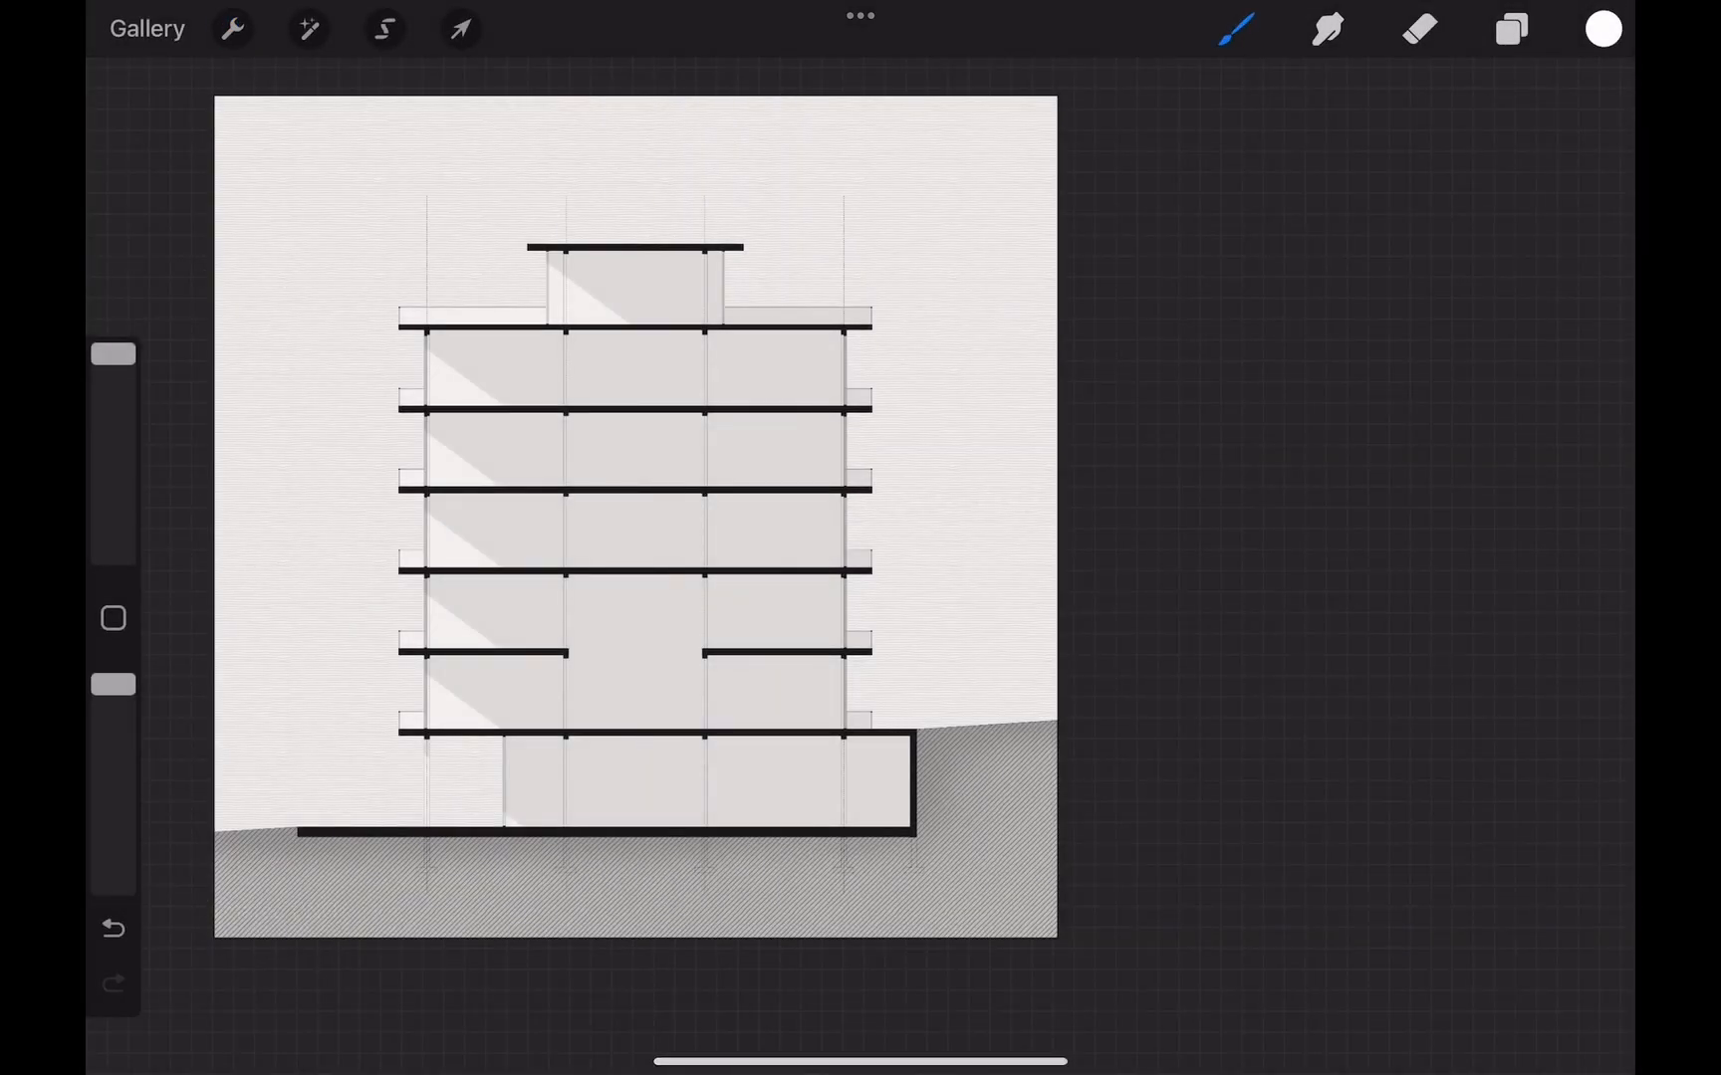
pyautogui.click(1509, 29)
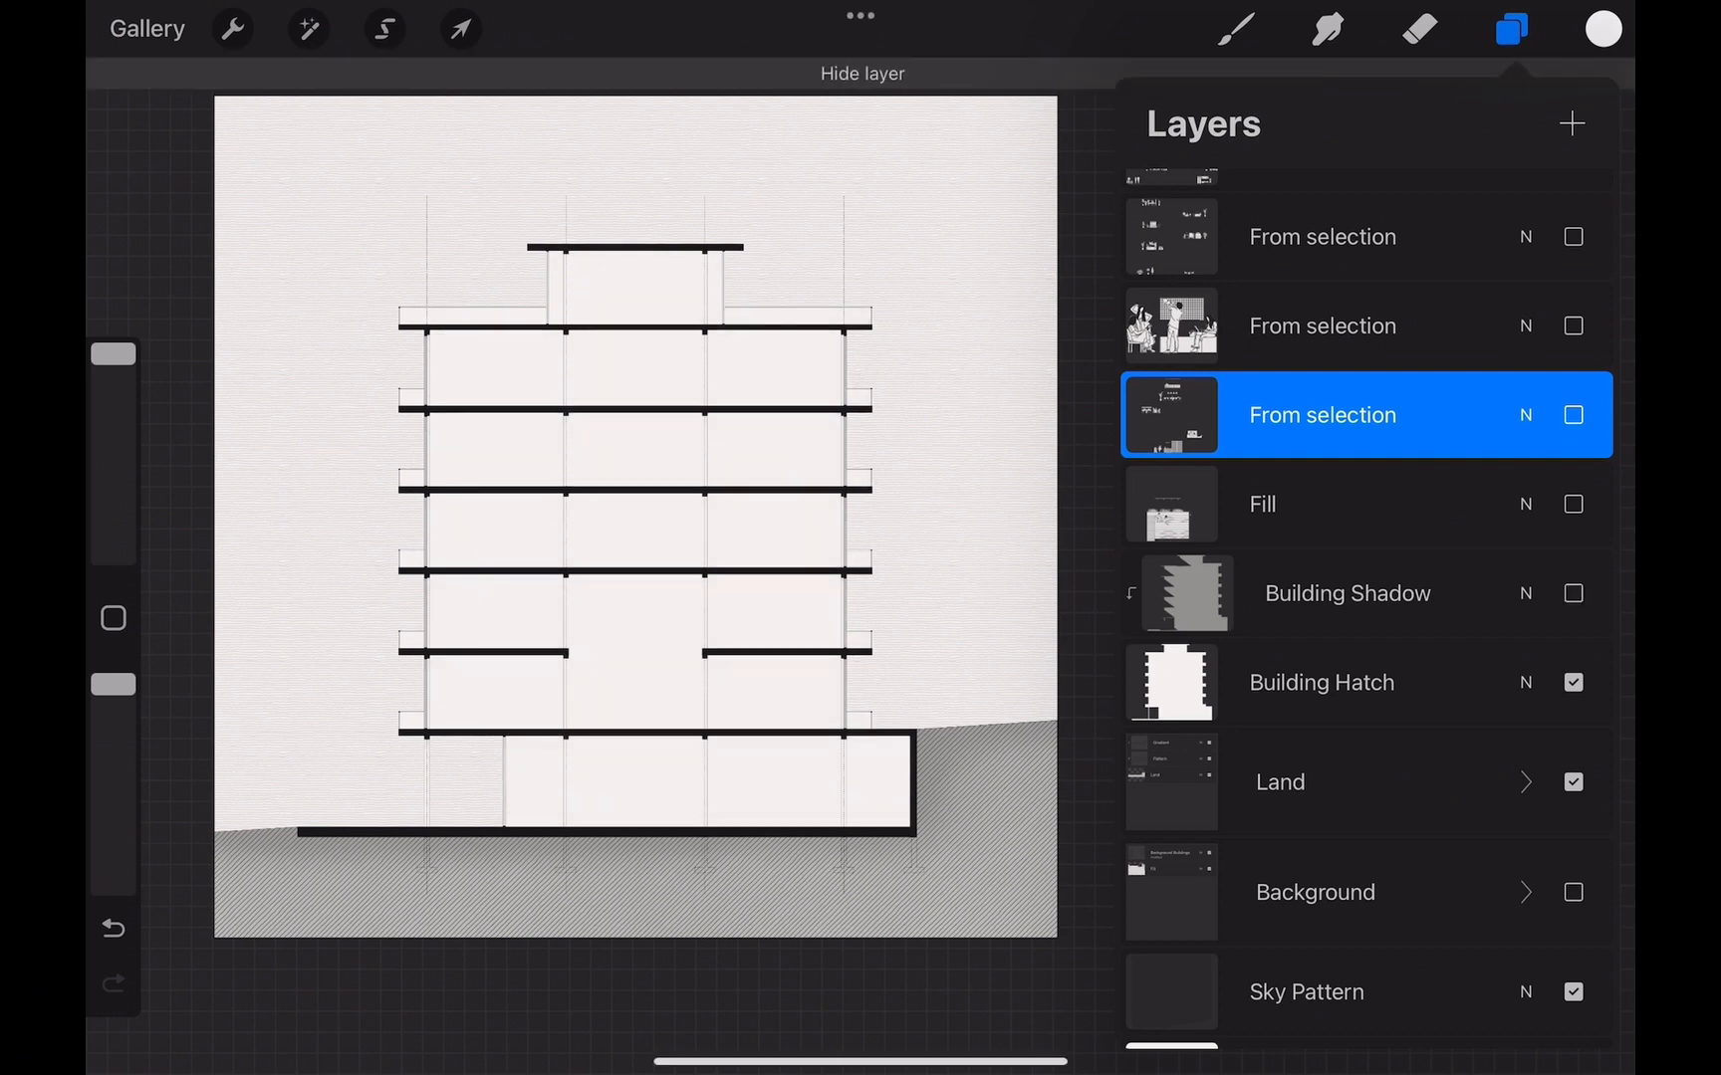
# Expand the Land group and hide its Gradient, Pattern and Land layers.
pyautogui.click(230, 29)
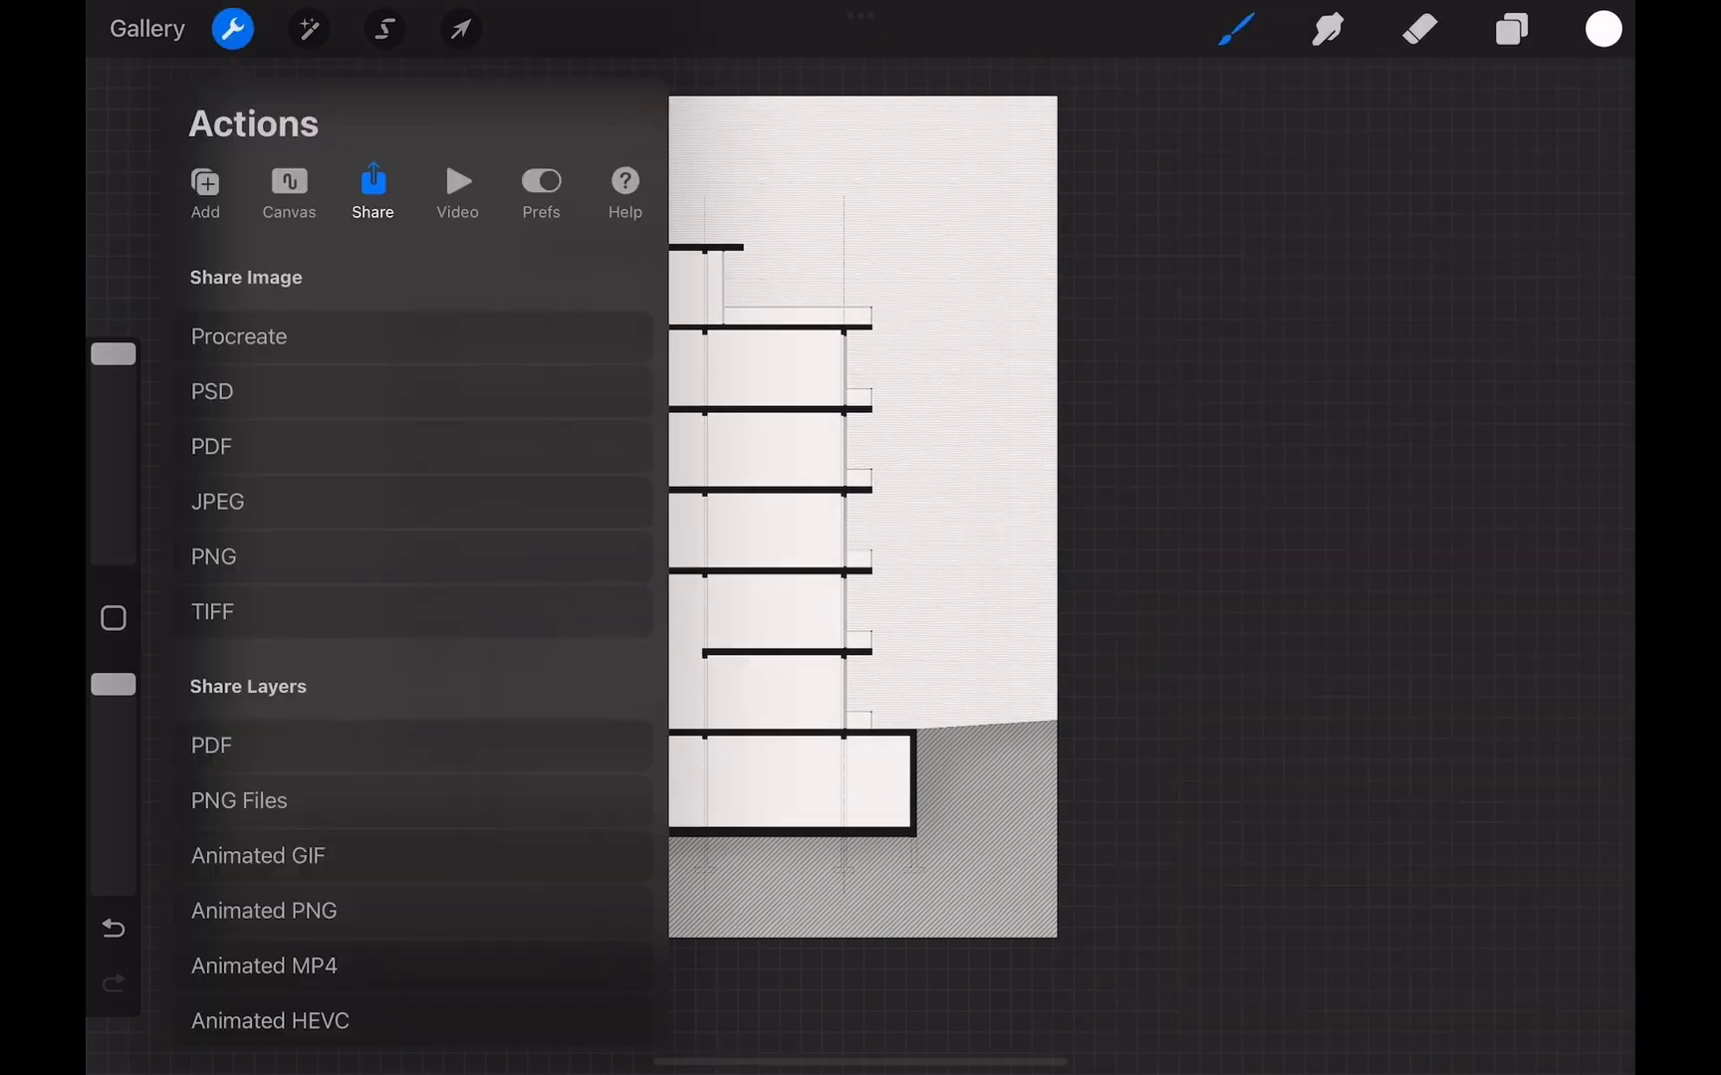
pyautogui.click(1510, 29)
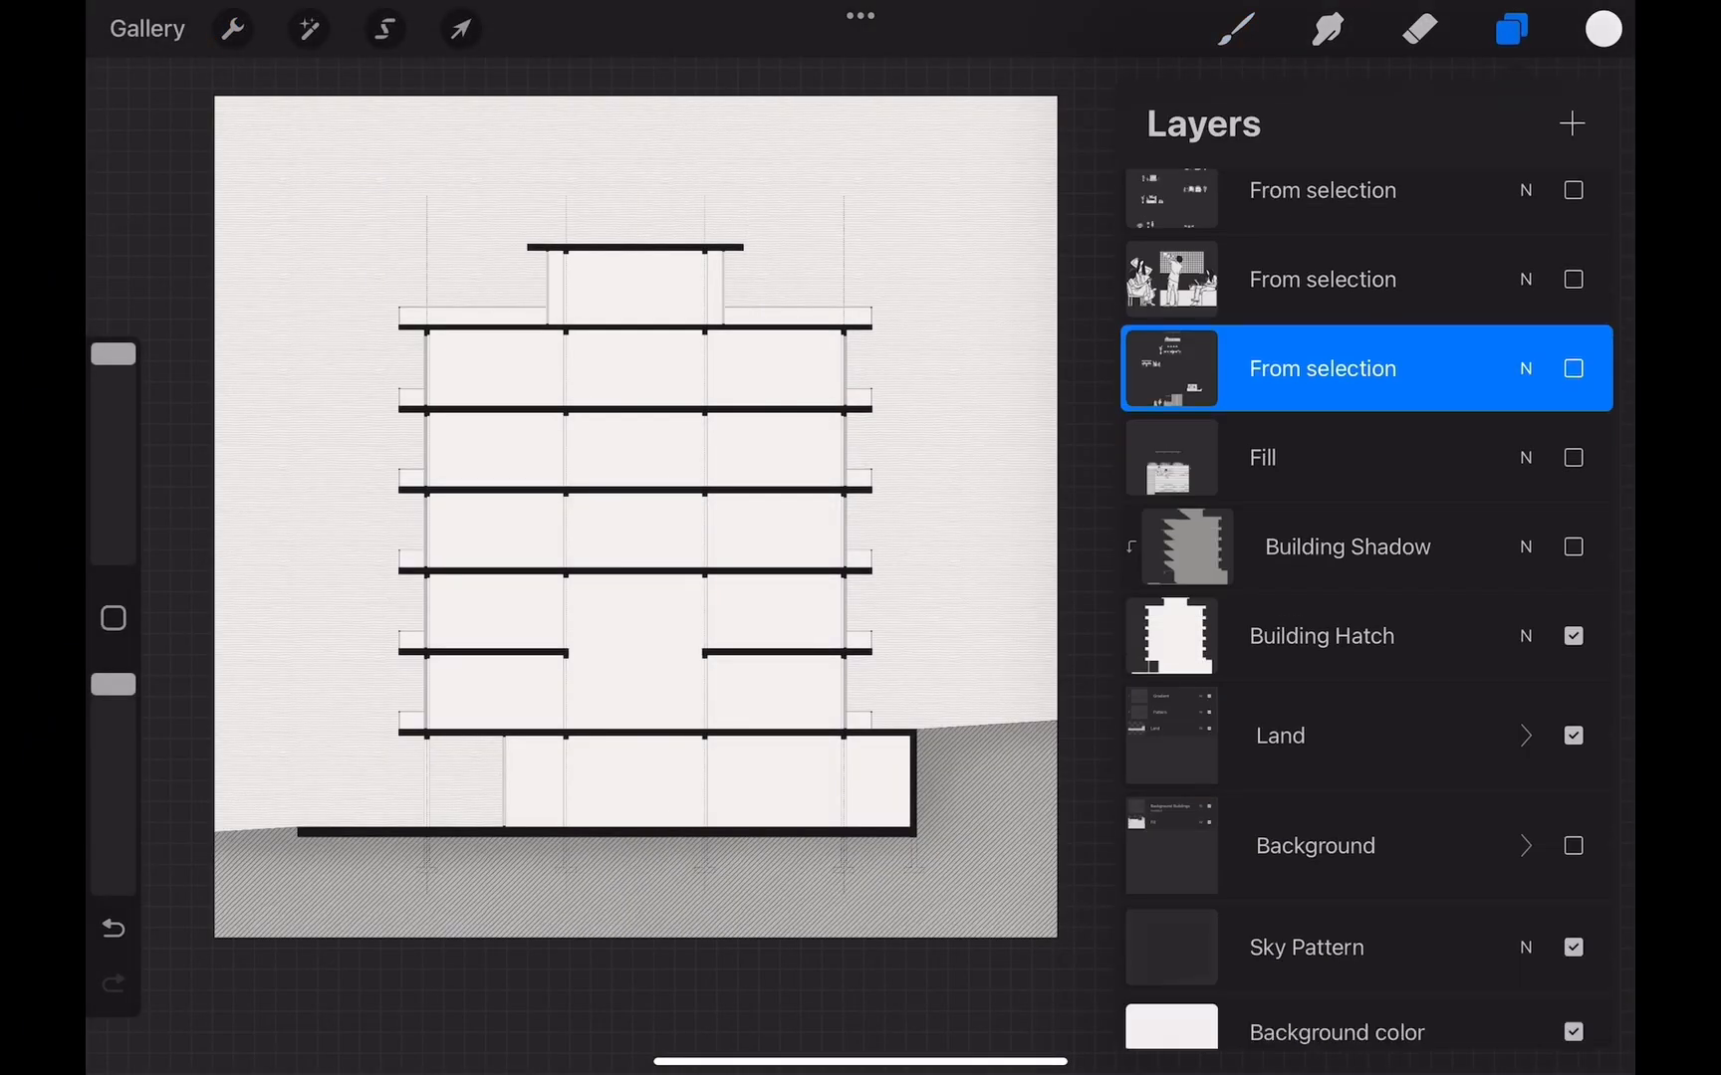
pyautogui.click(1571, 735)
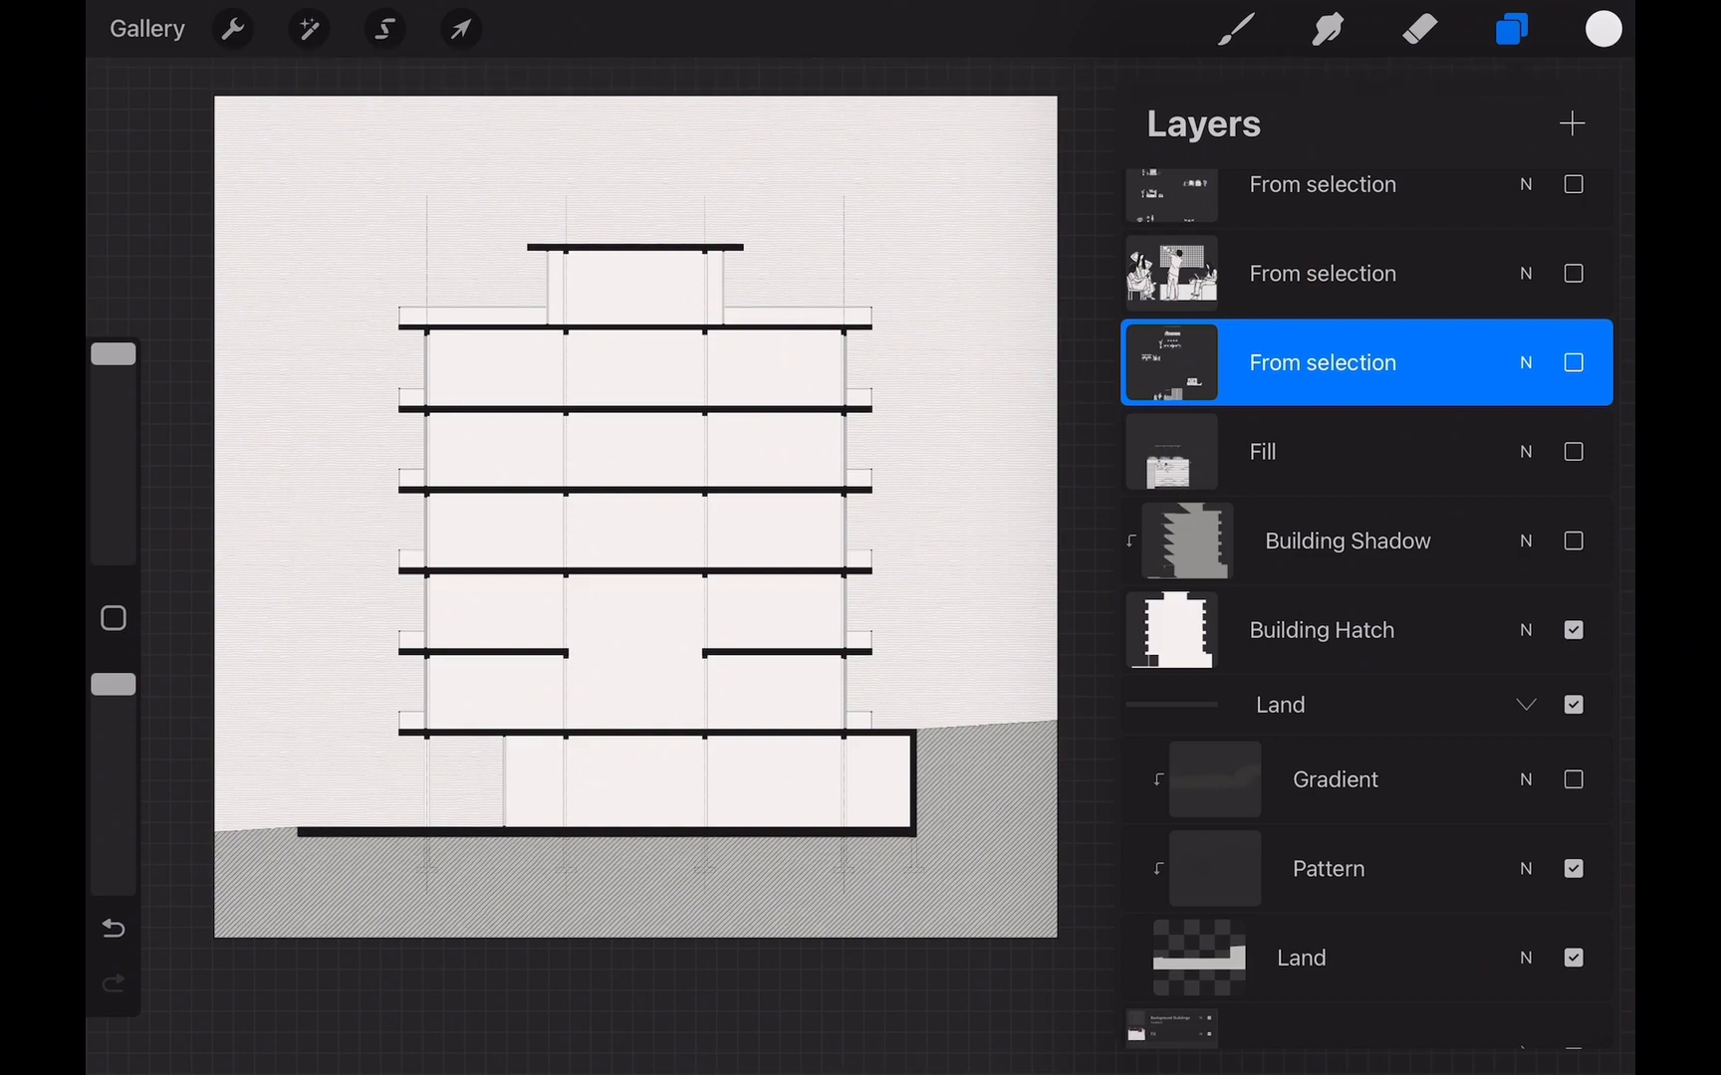
pyautogui.click(230, 29)
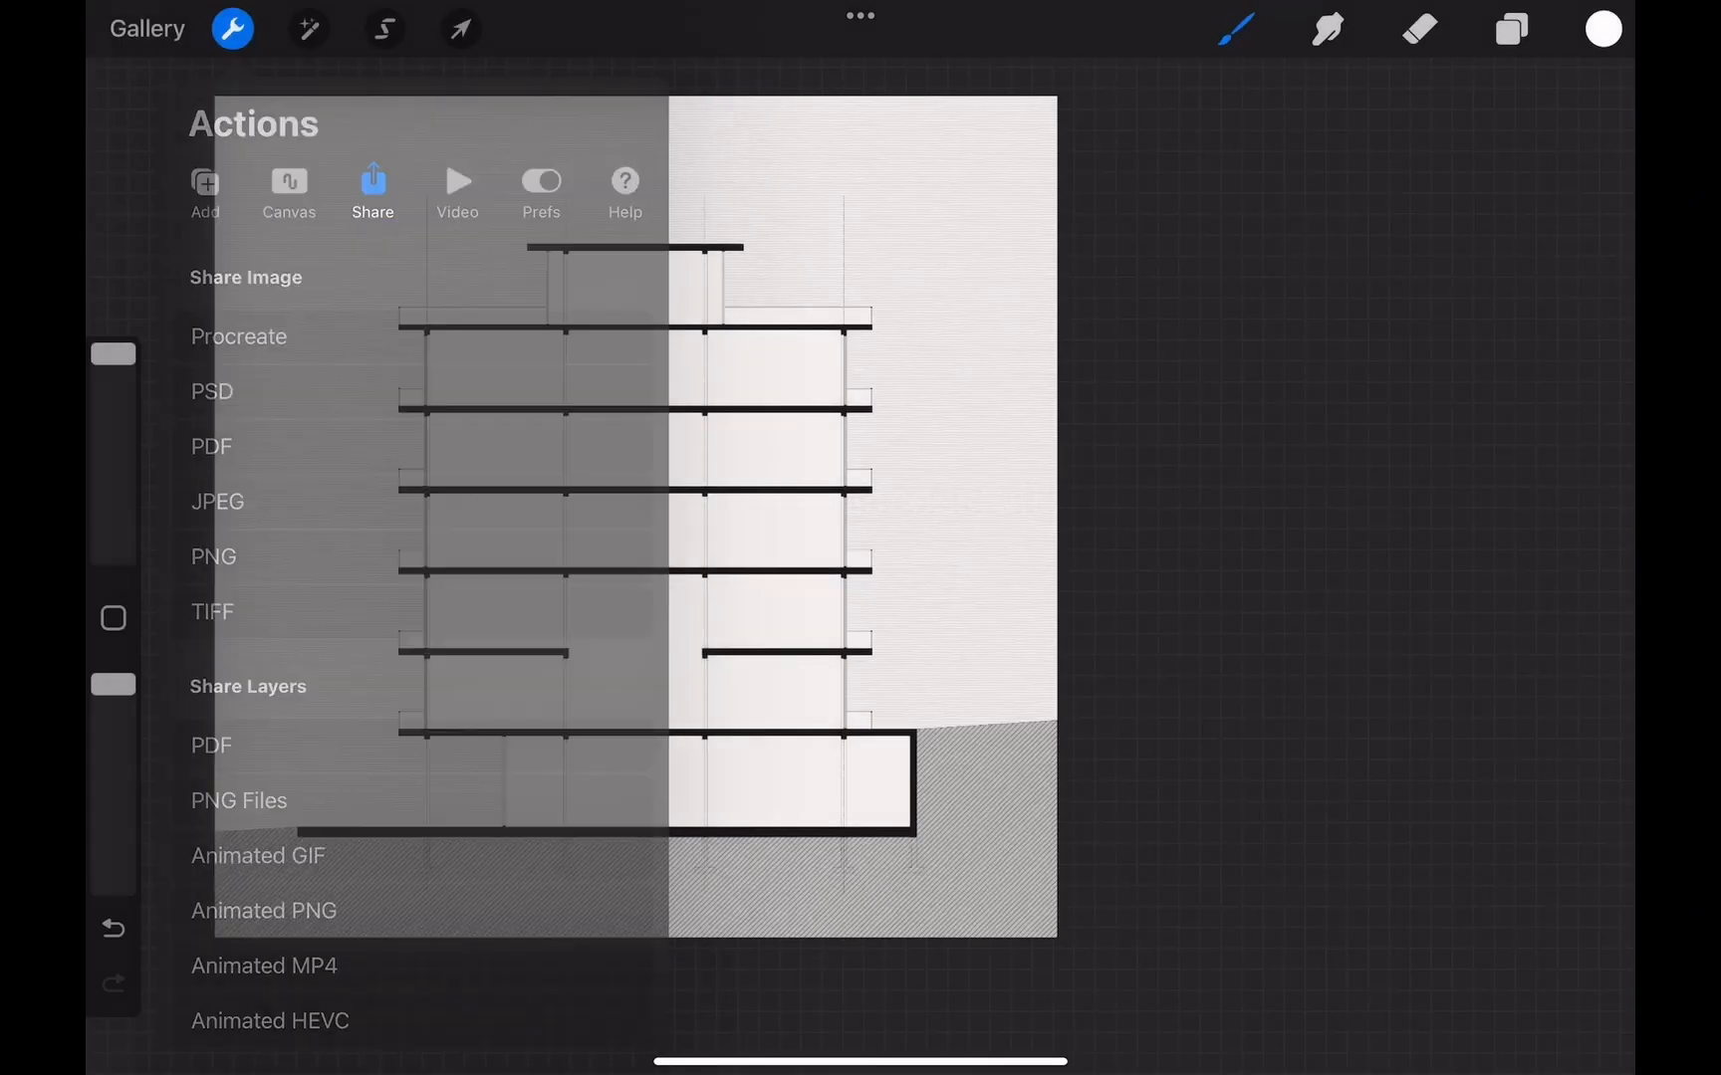
pyautogui.click(1511, 30)
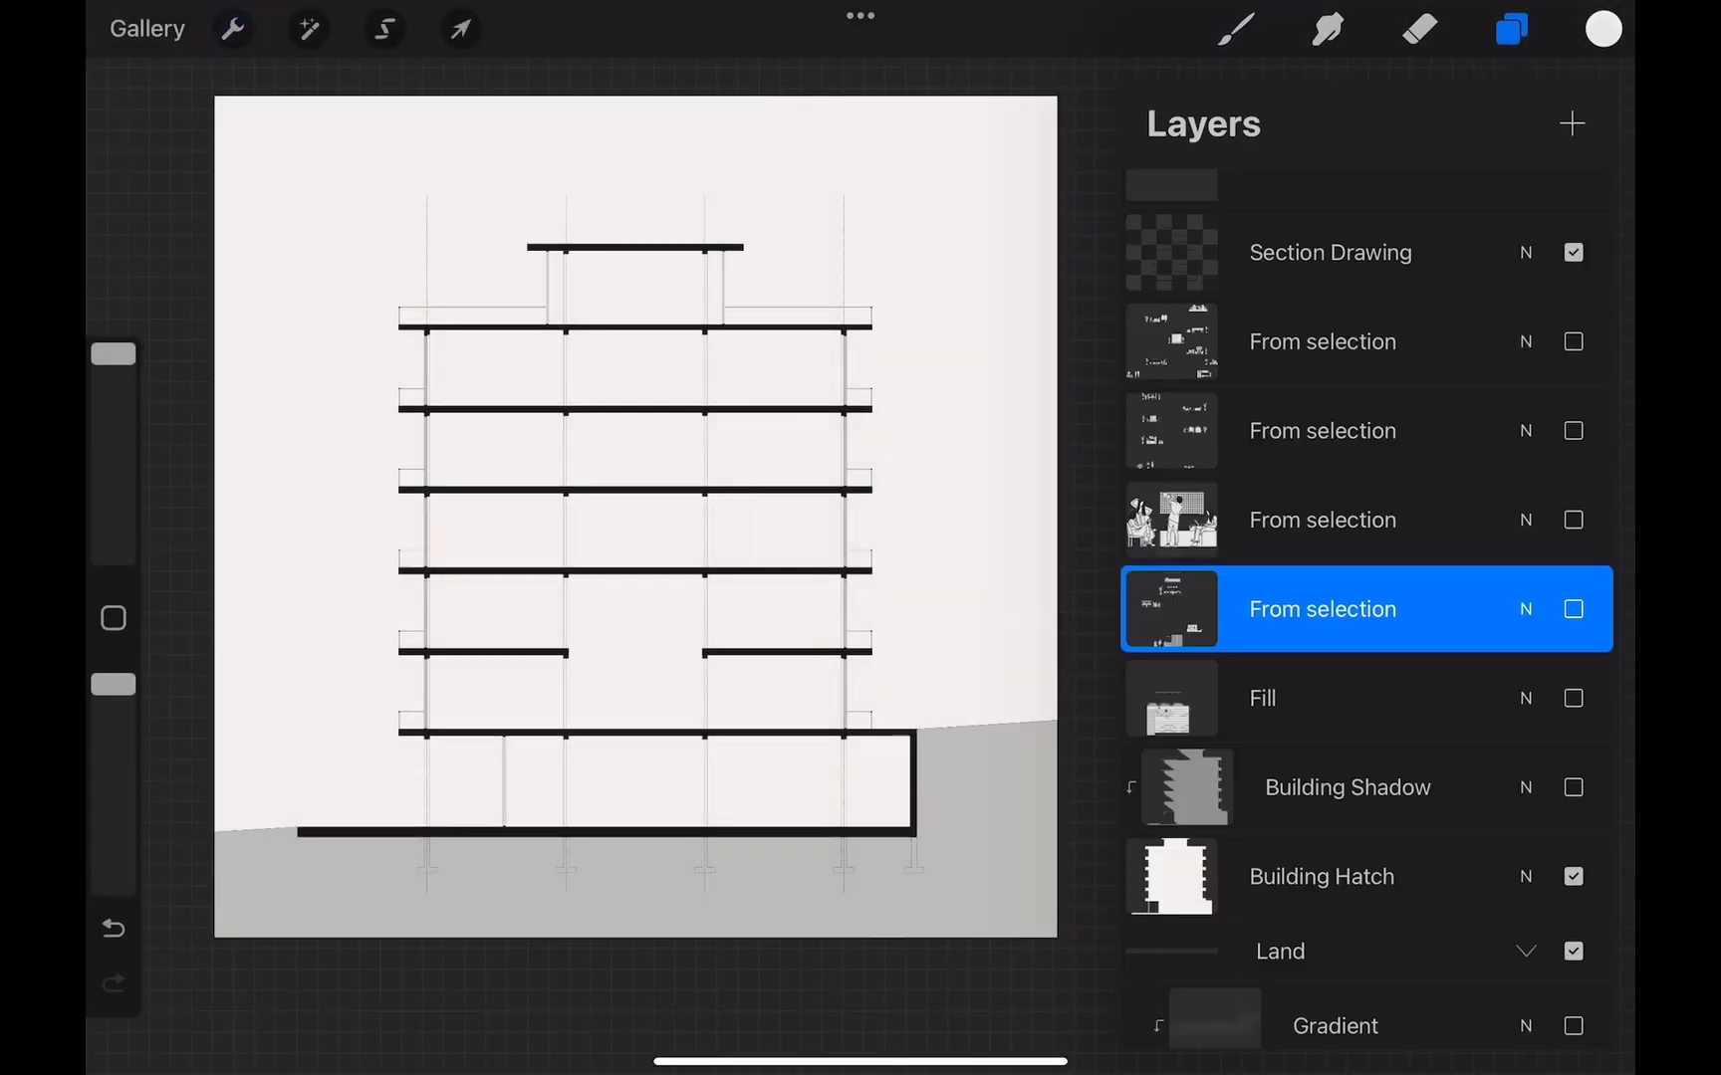
pyautogui.scroll(-3)
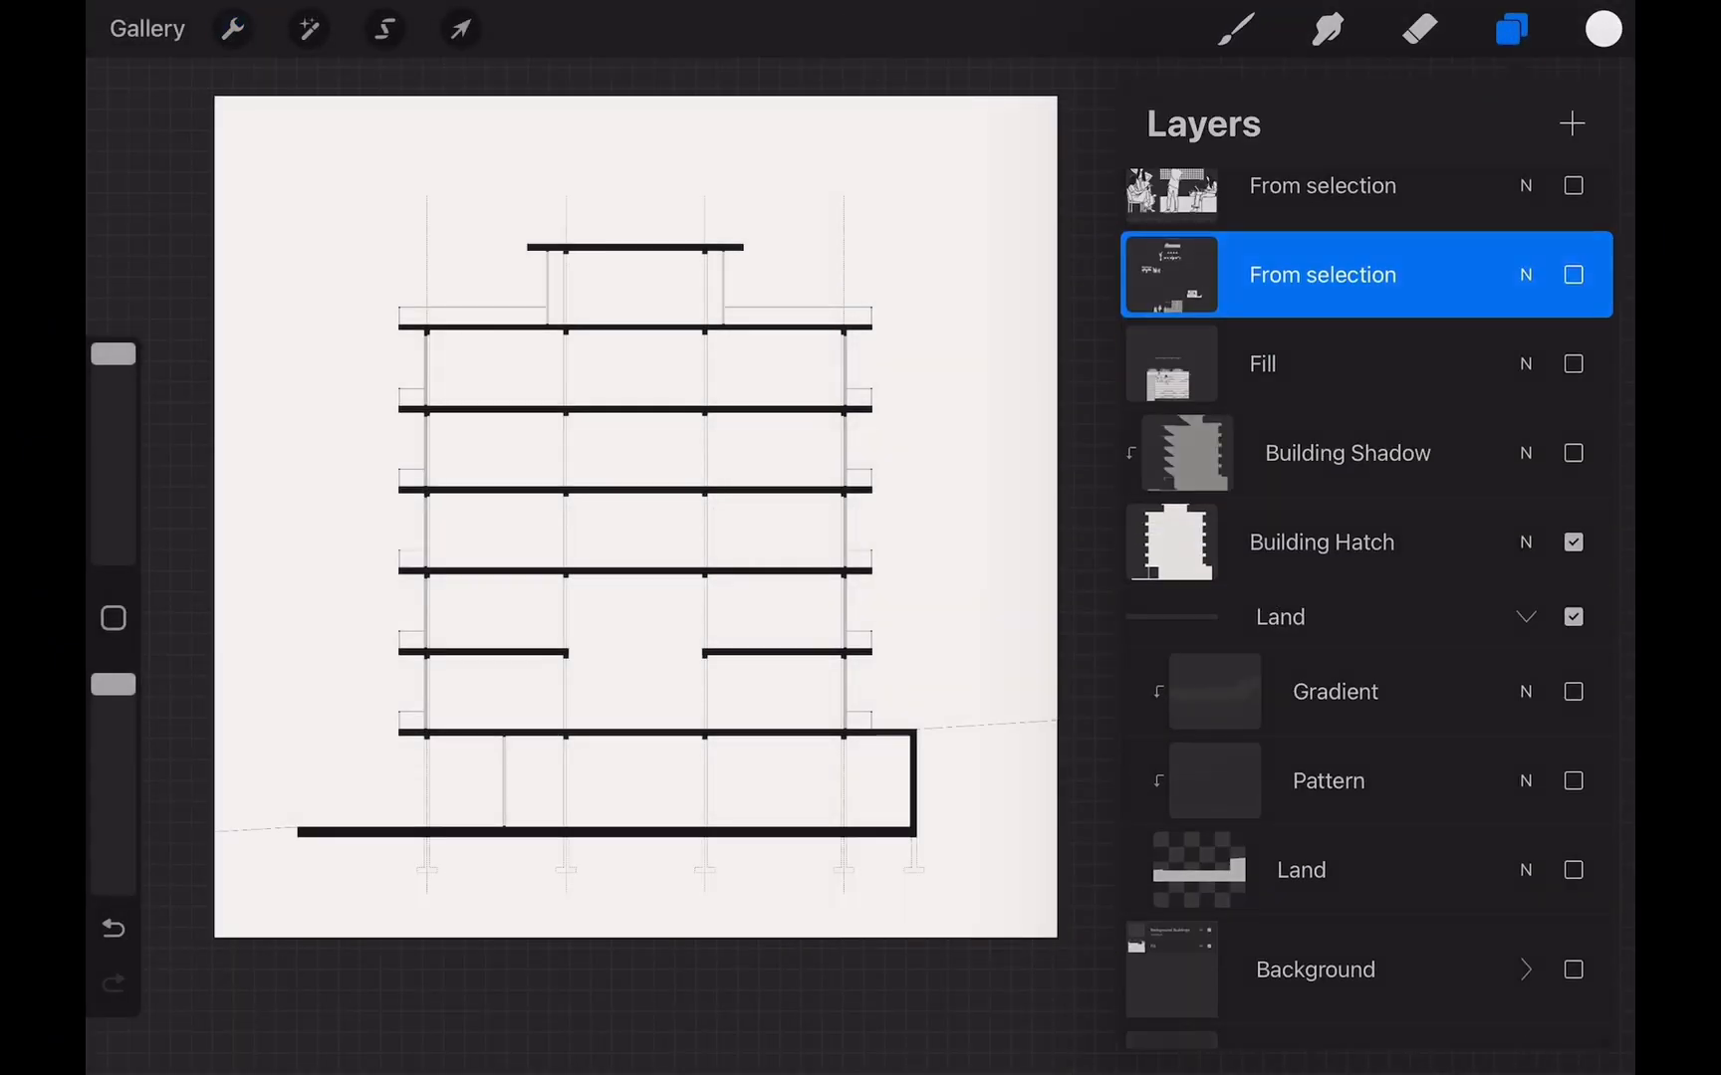
pyautogui.click(232, 29)
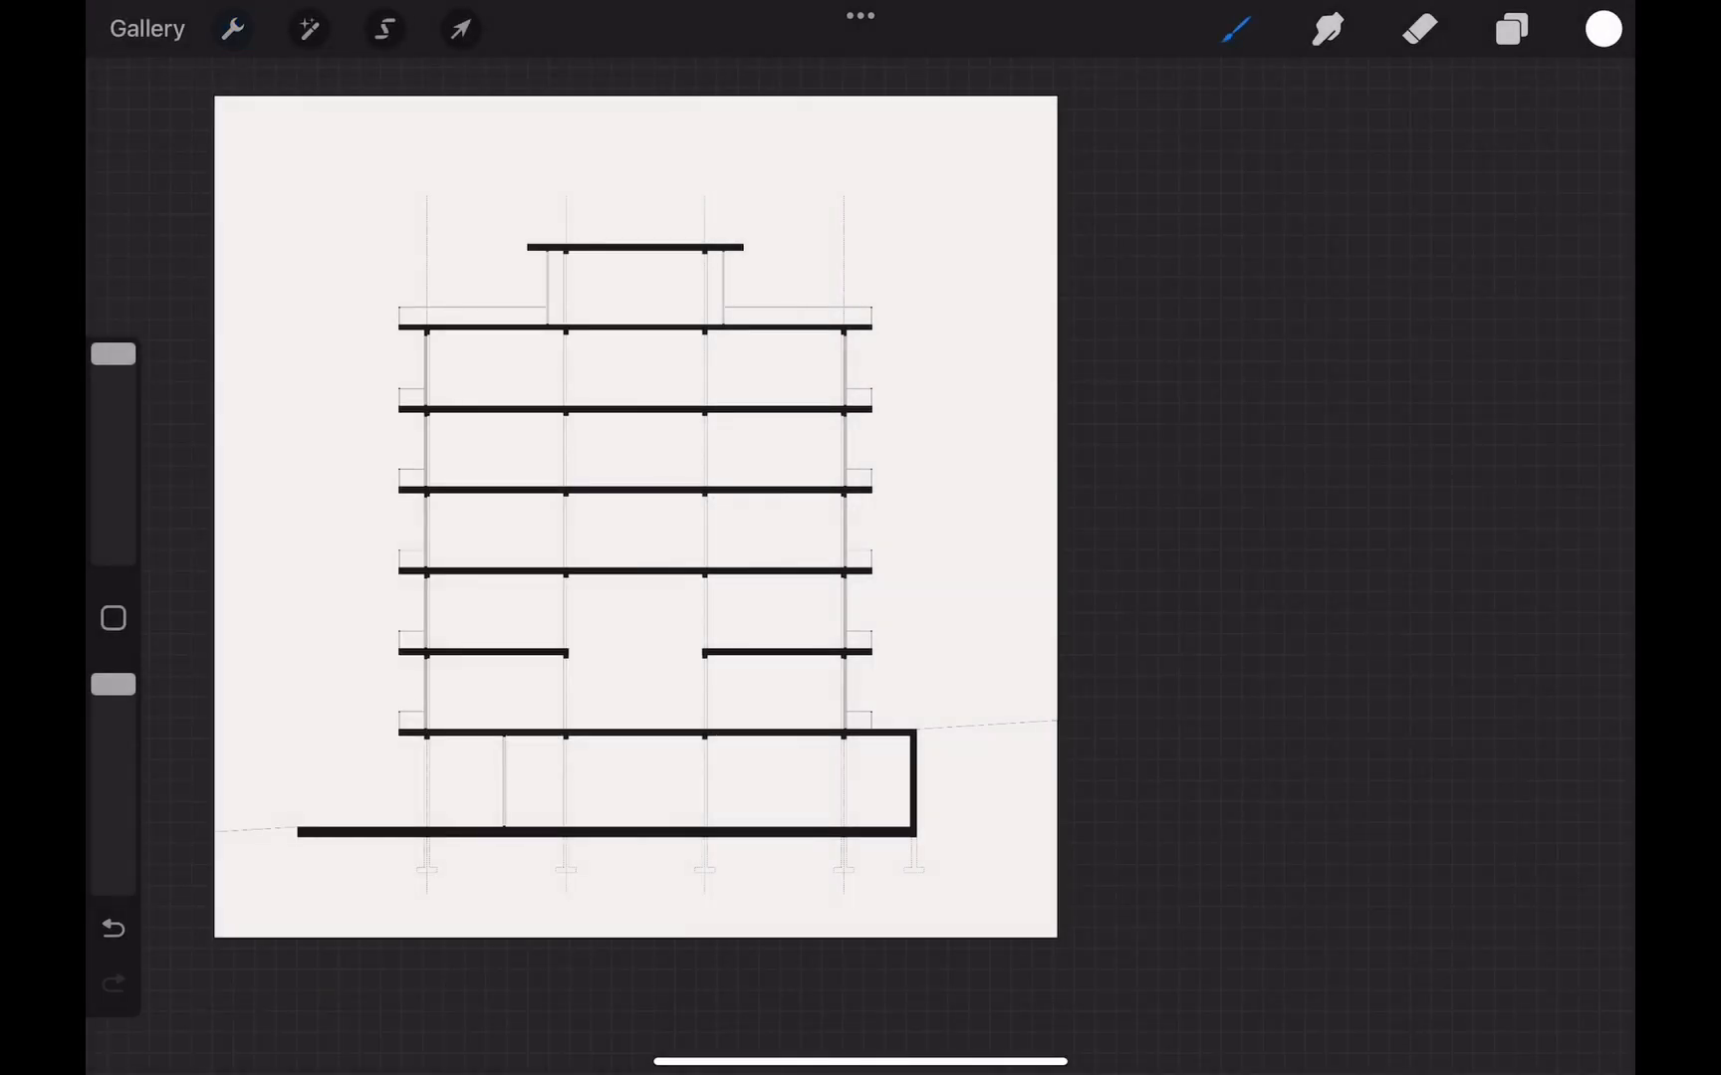
pyautogui.click(1510, 29)
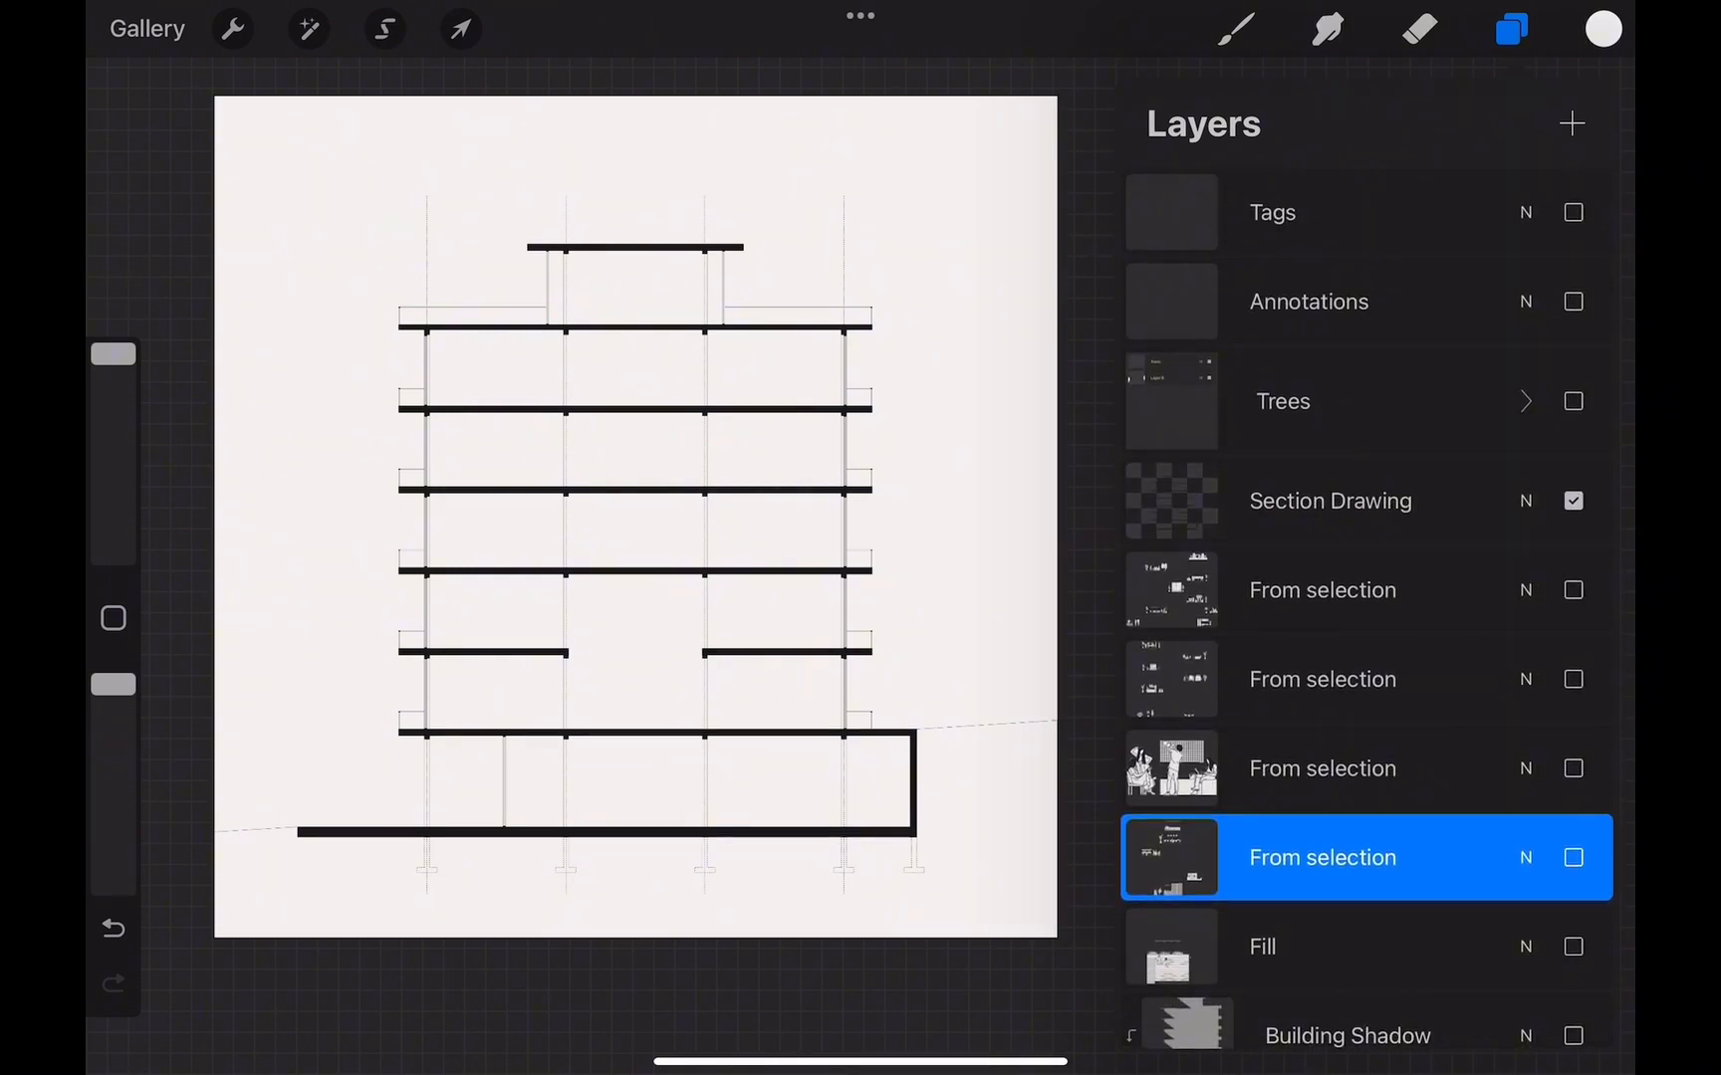
# From the gallery Stack, open the single-layer Section Drawing and check its layers.
pyautogui.click(148, 29)
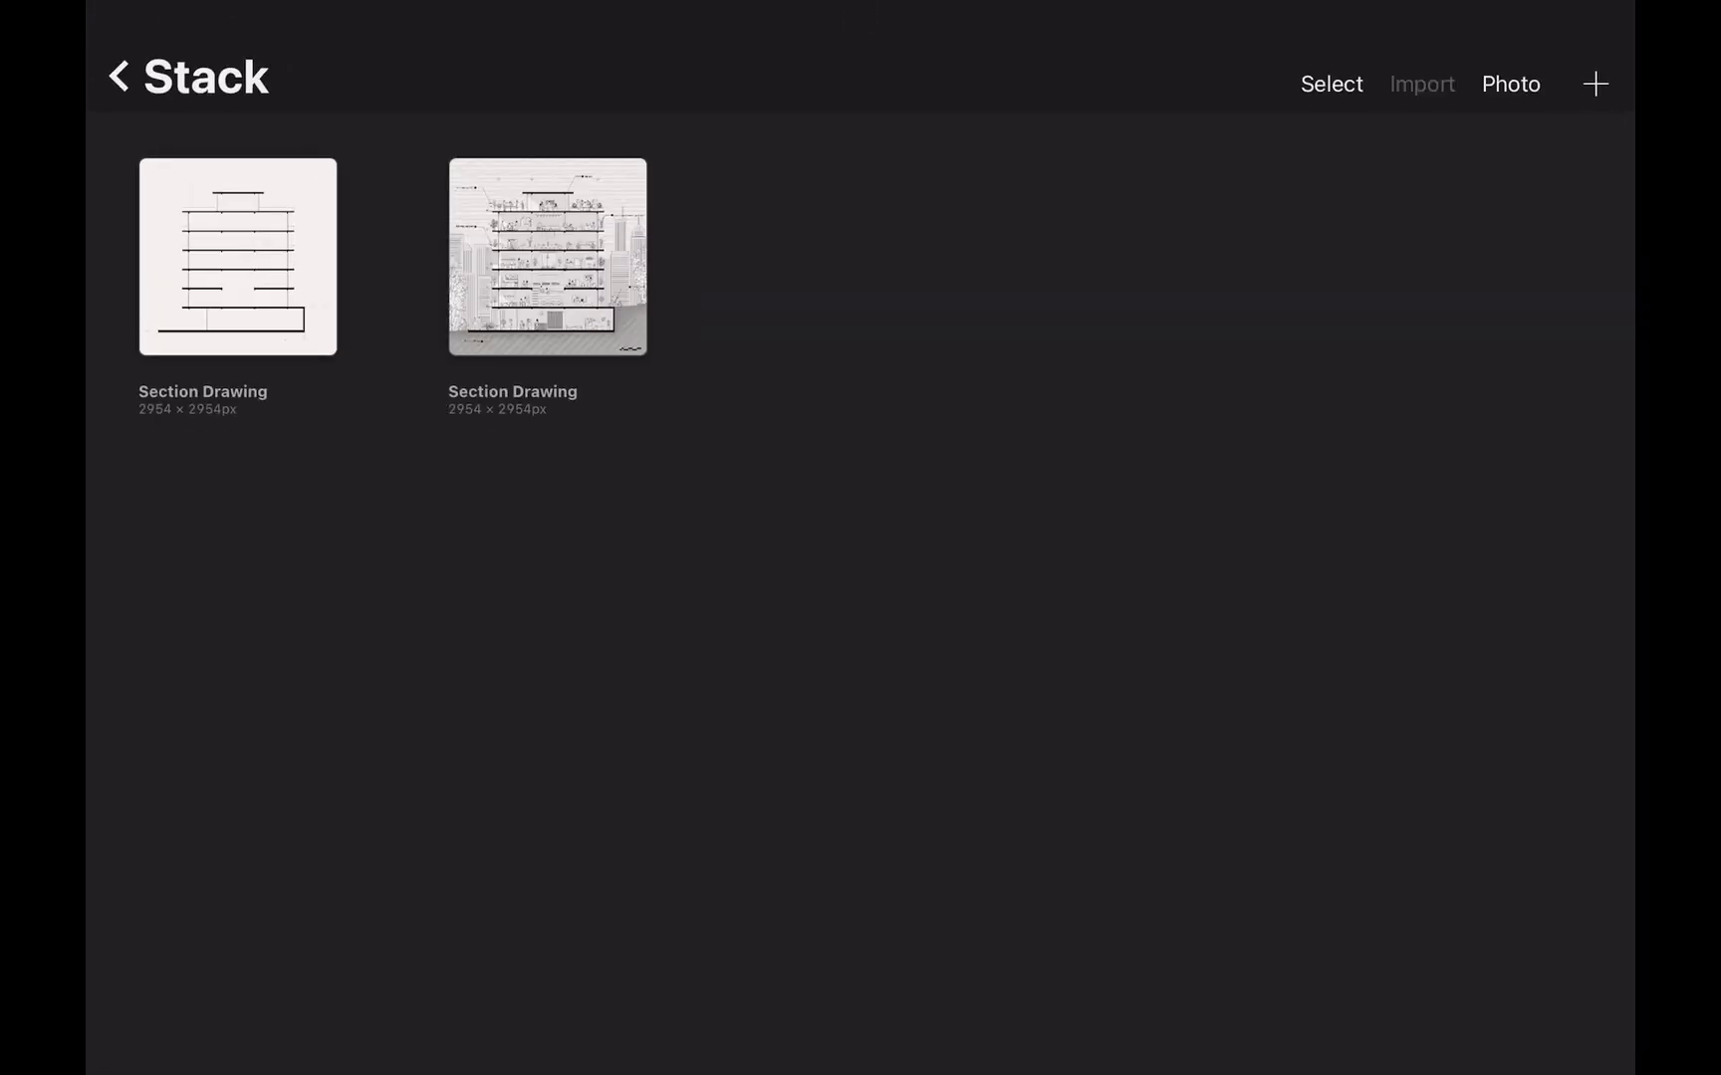
pyautogui.click(237, 257)
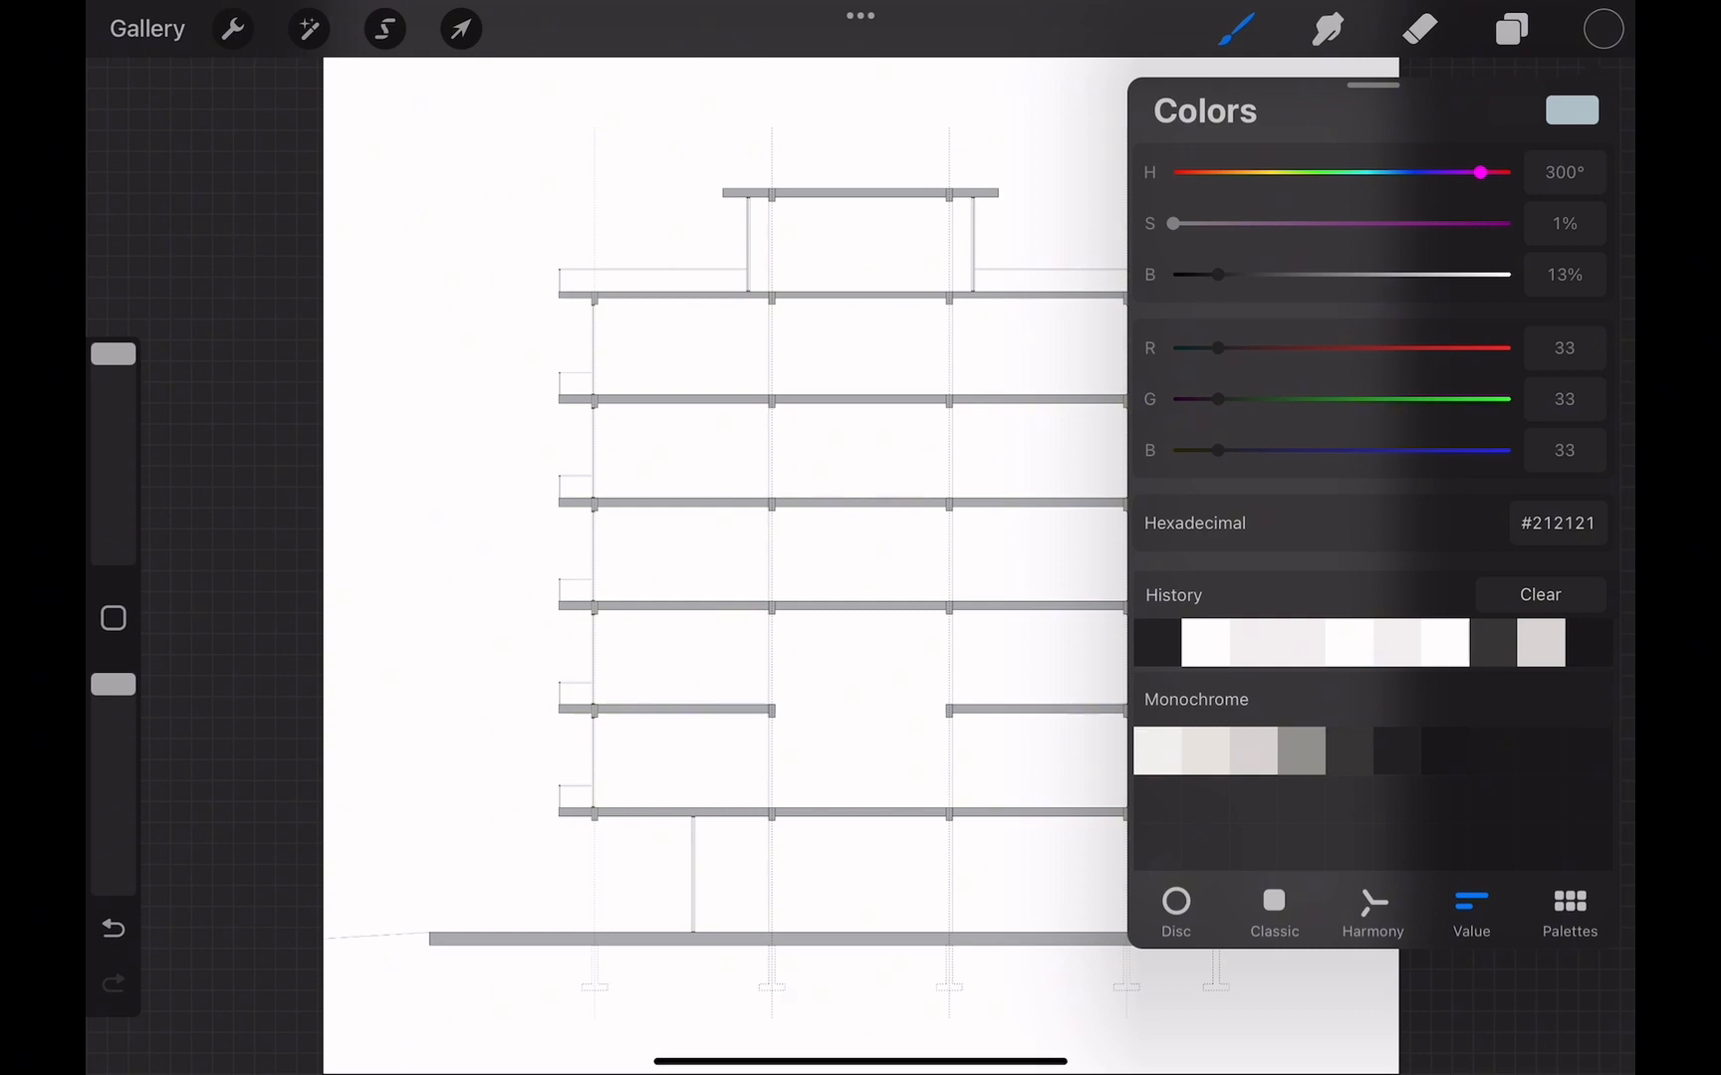
pyautogui.click(1510, 28)
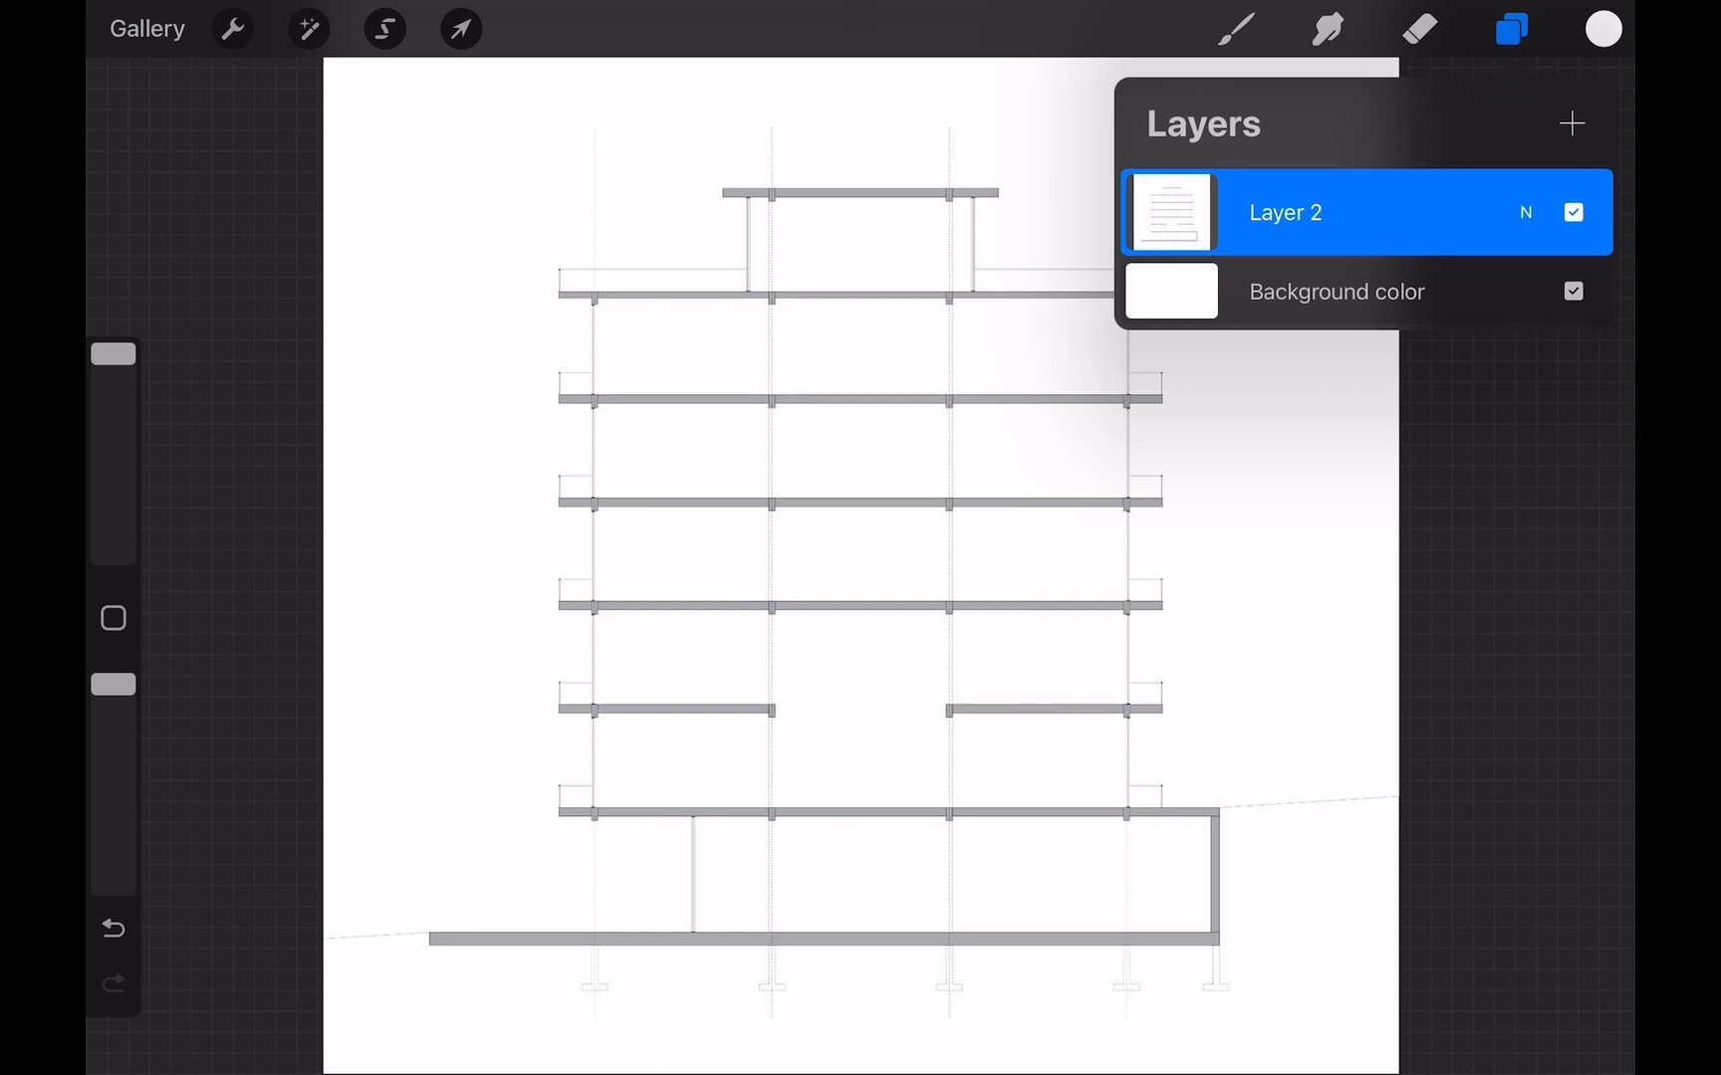
# Insert the next stage image and name Layer 2 and the new layer stages 1 and 2.
pyautogui.click(230, 28)
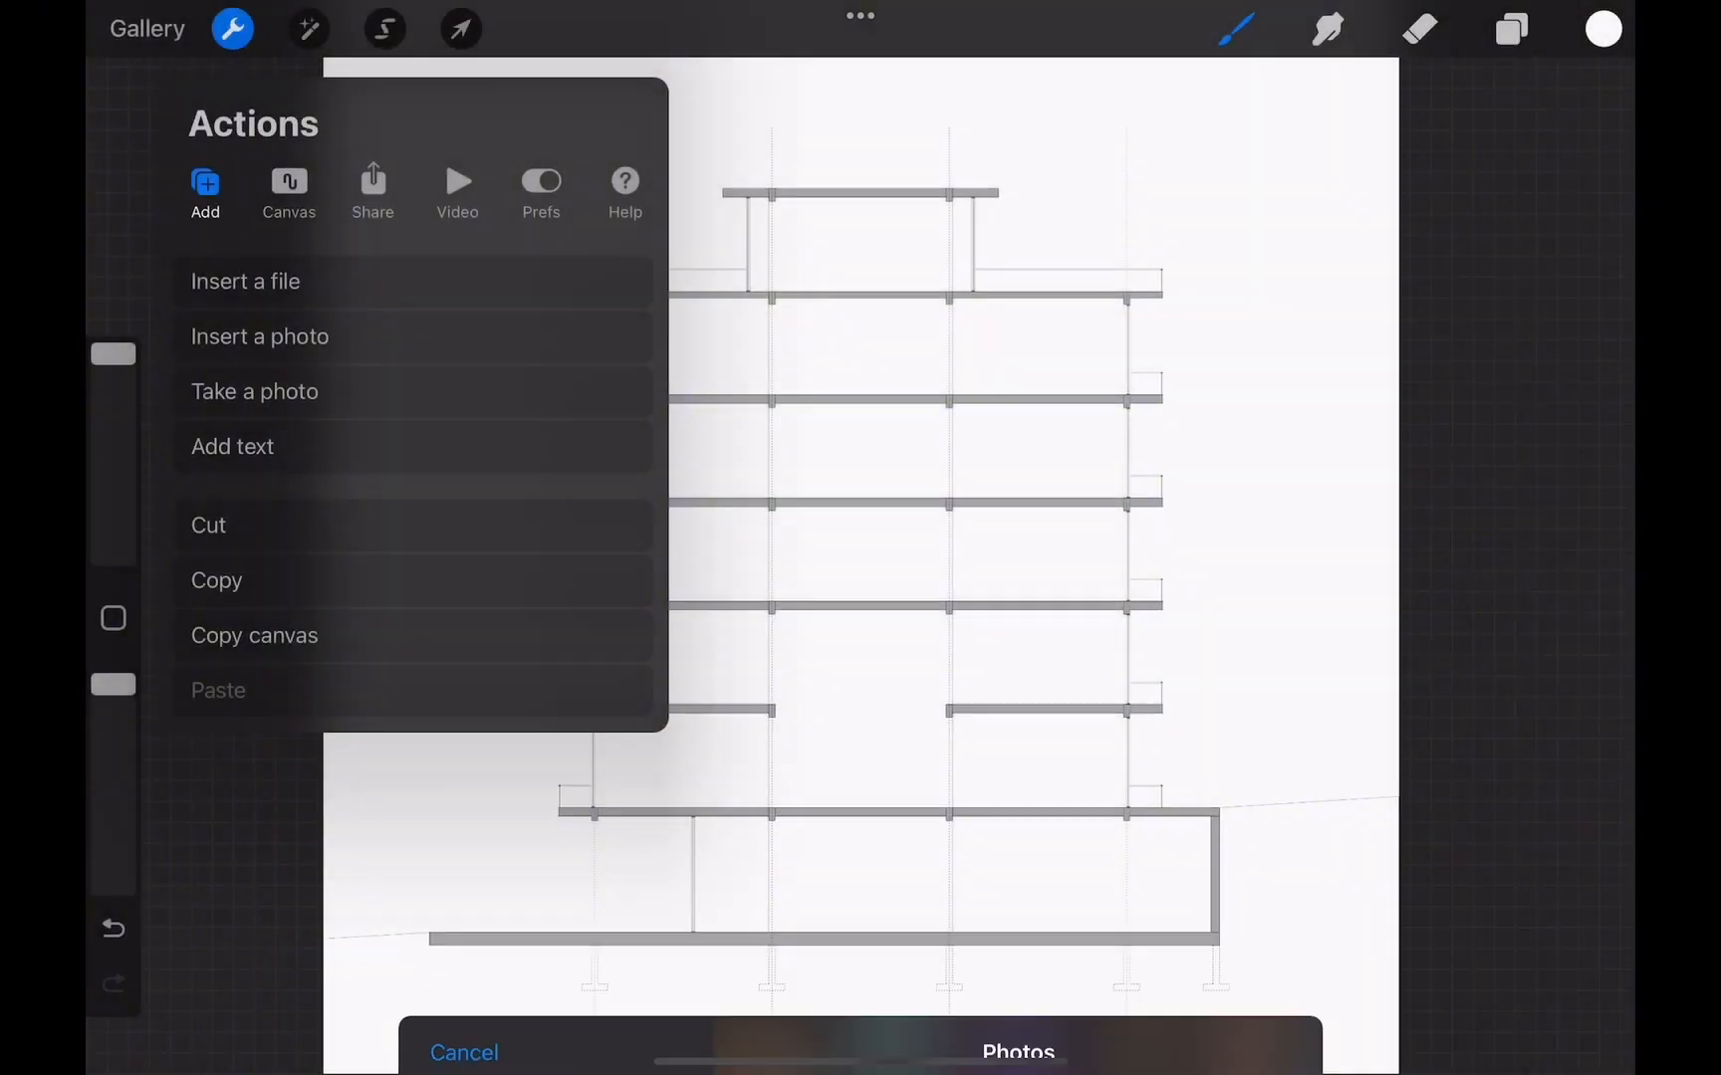
pyautogui.click(460, 29)
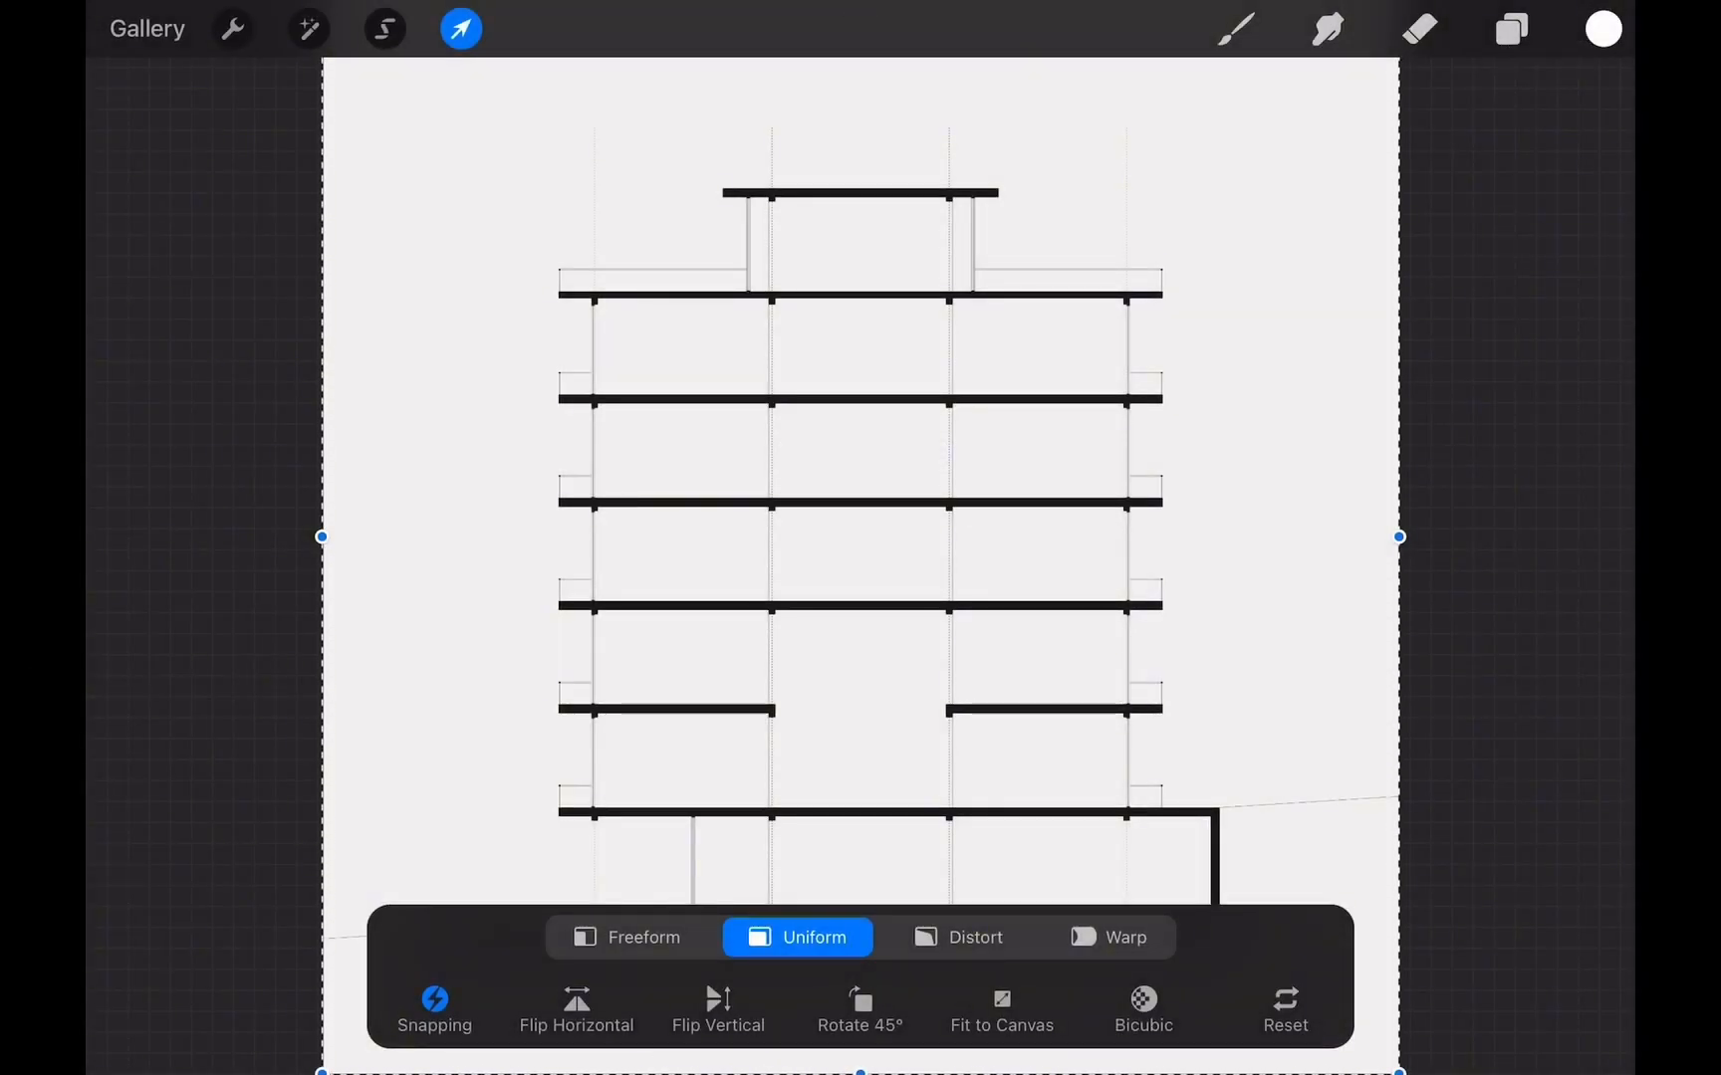
pyautogui.click(1508, 29)
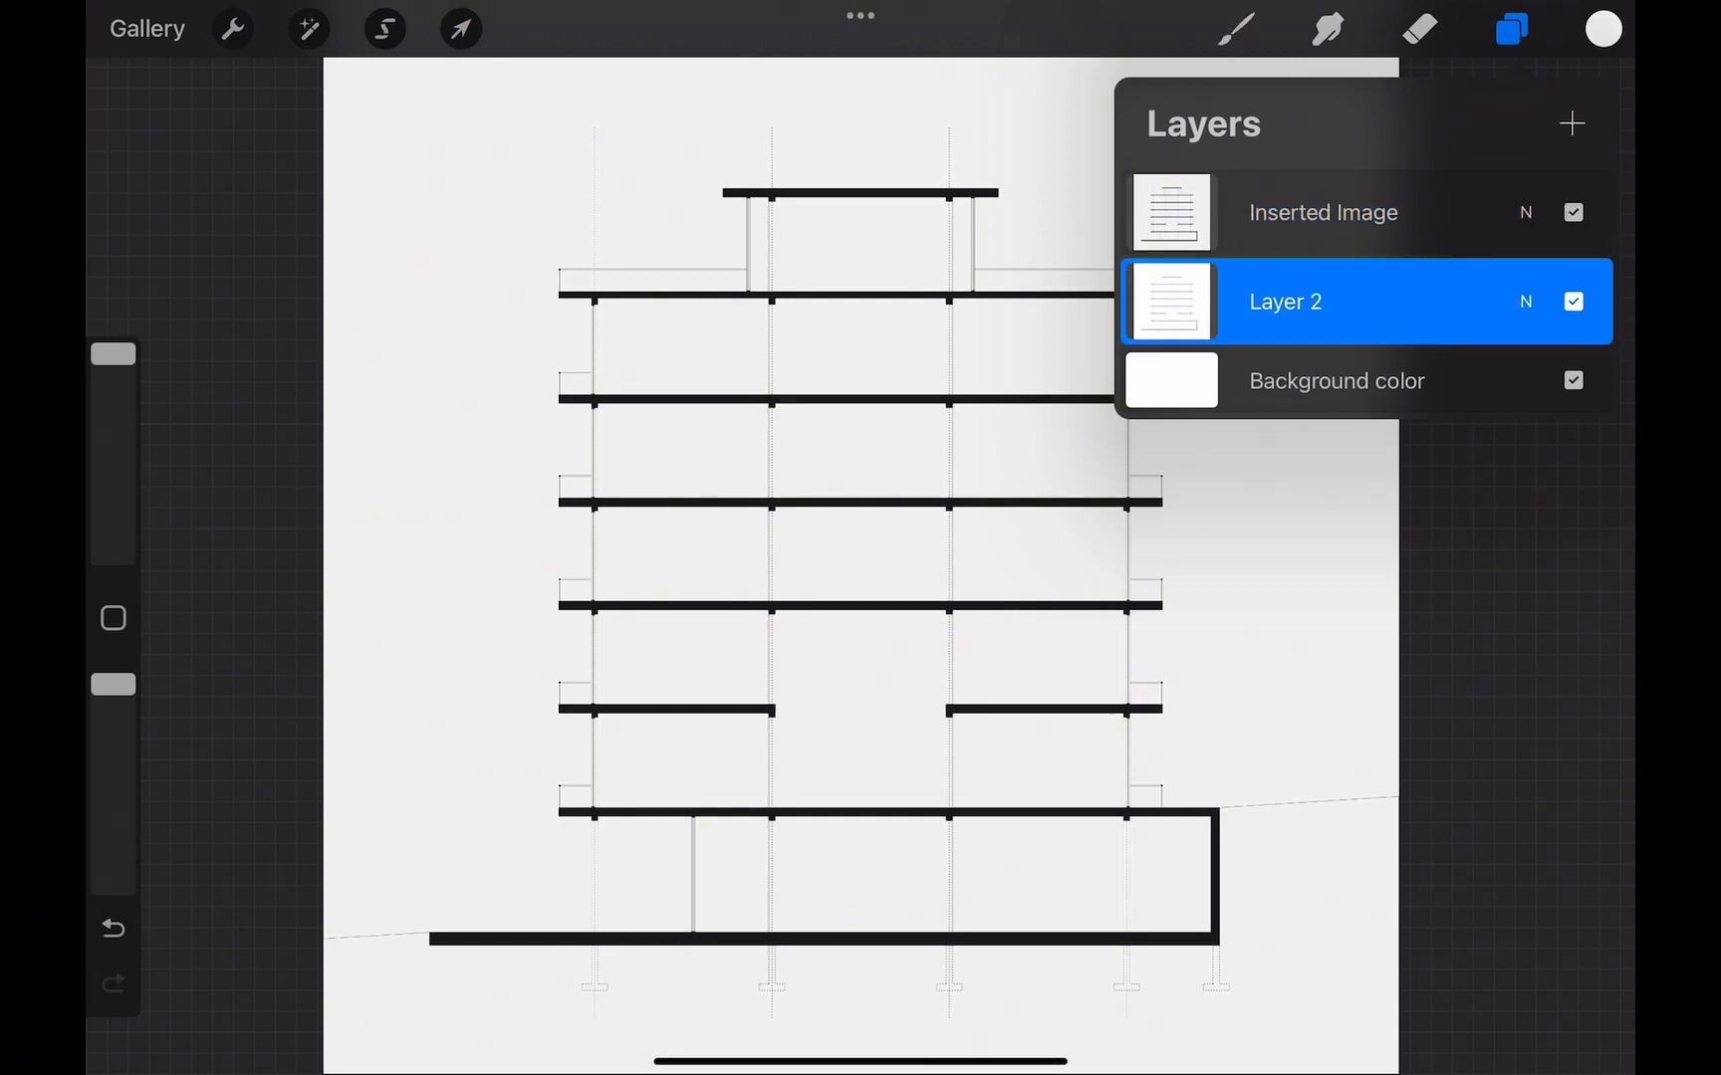
pyautogui.doubleClick(1284, 300)
pyautogui.write('1')
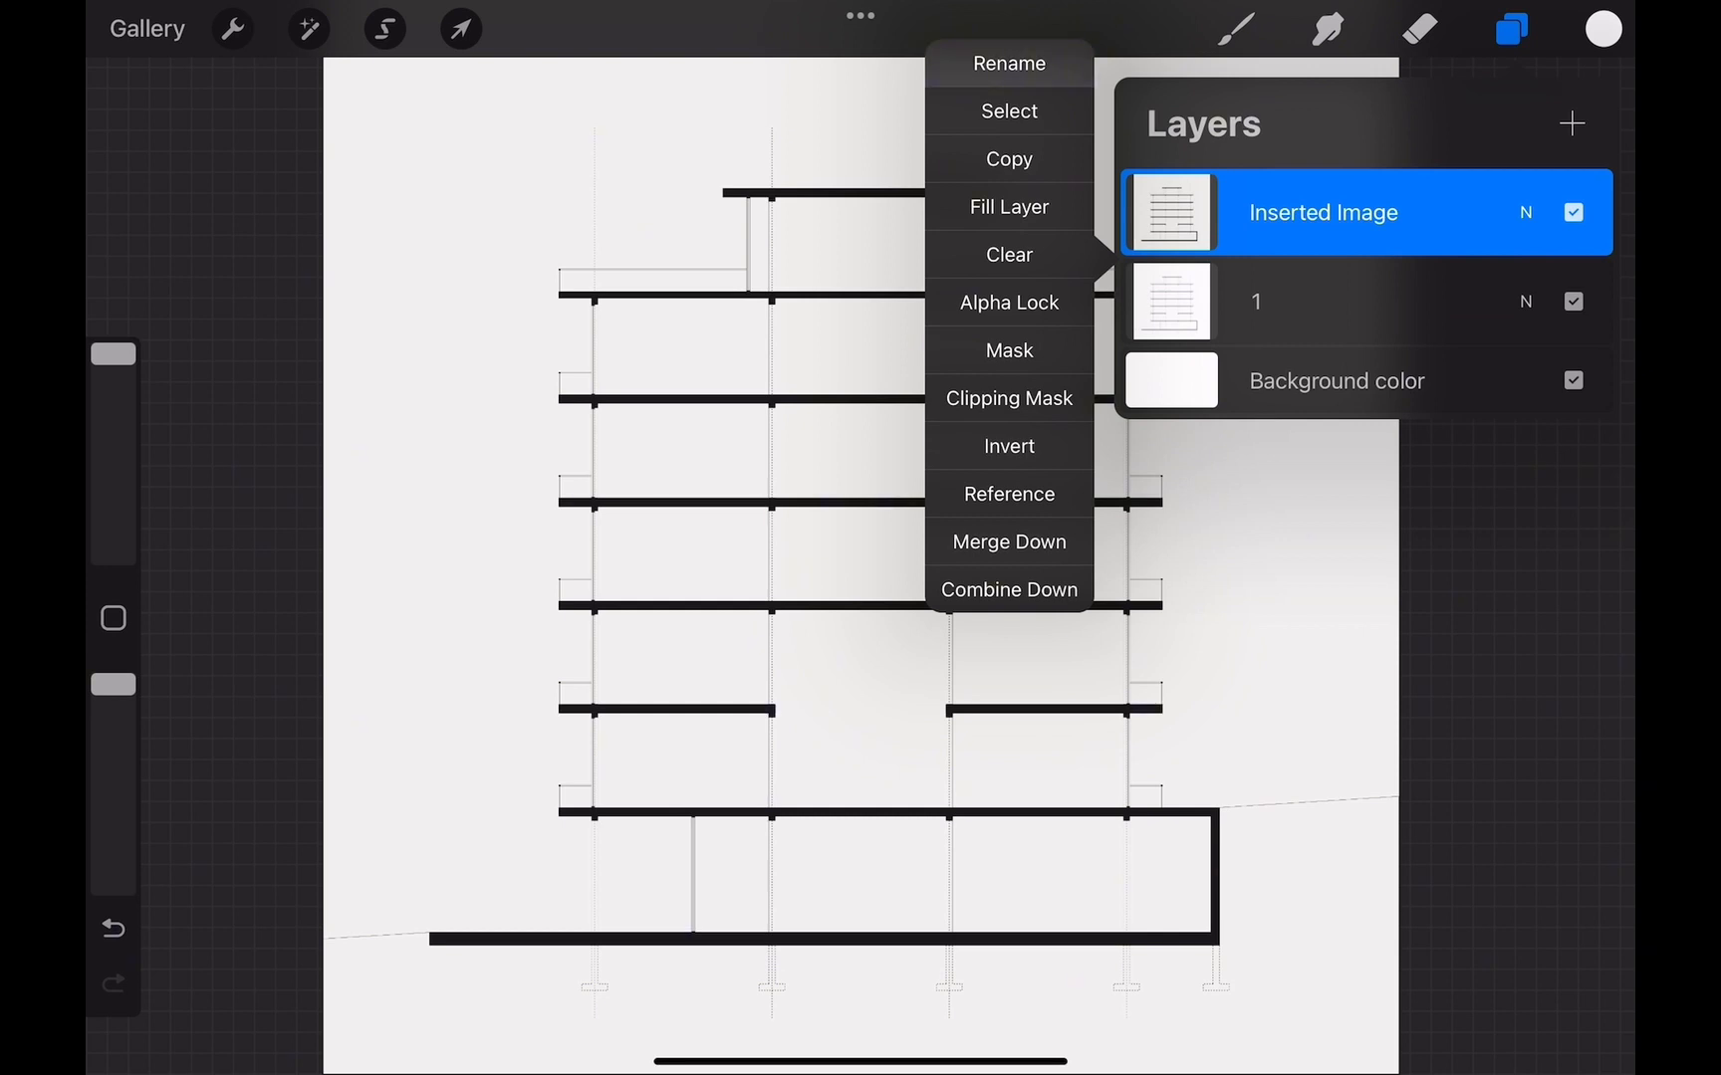
pyautogui.click(1007, 63)
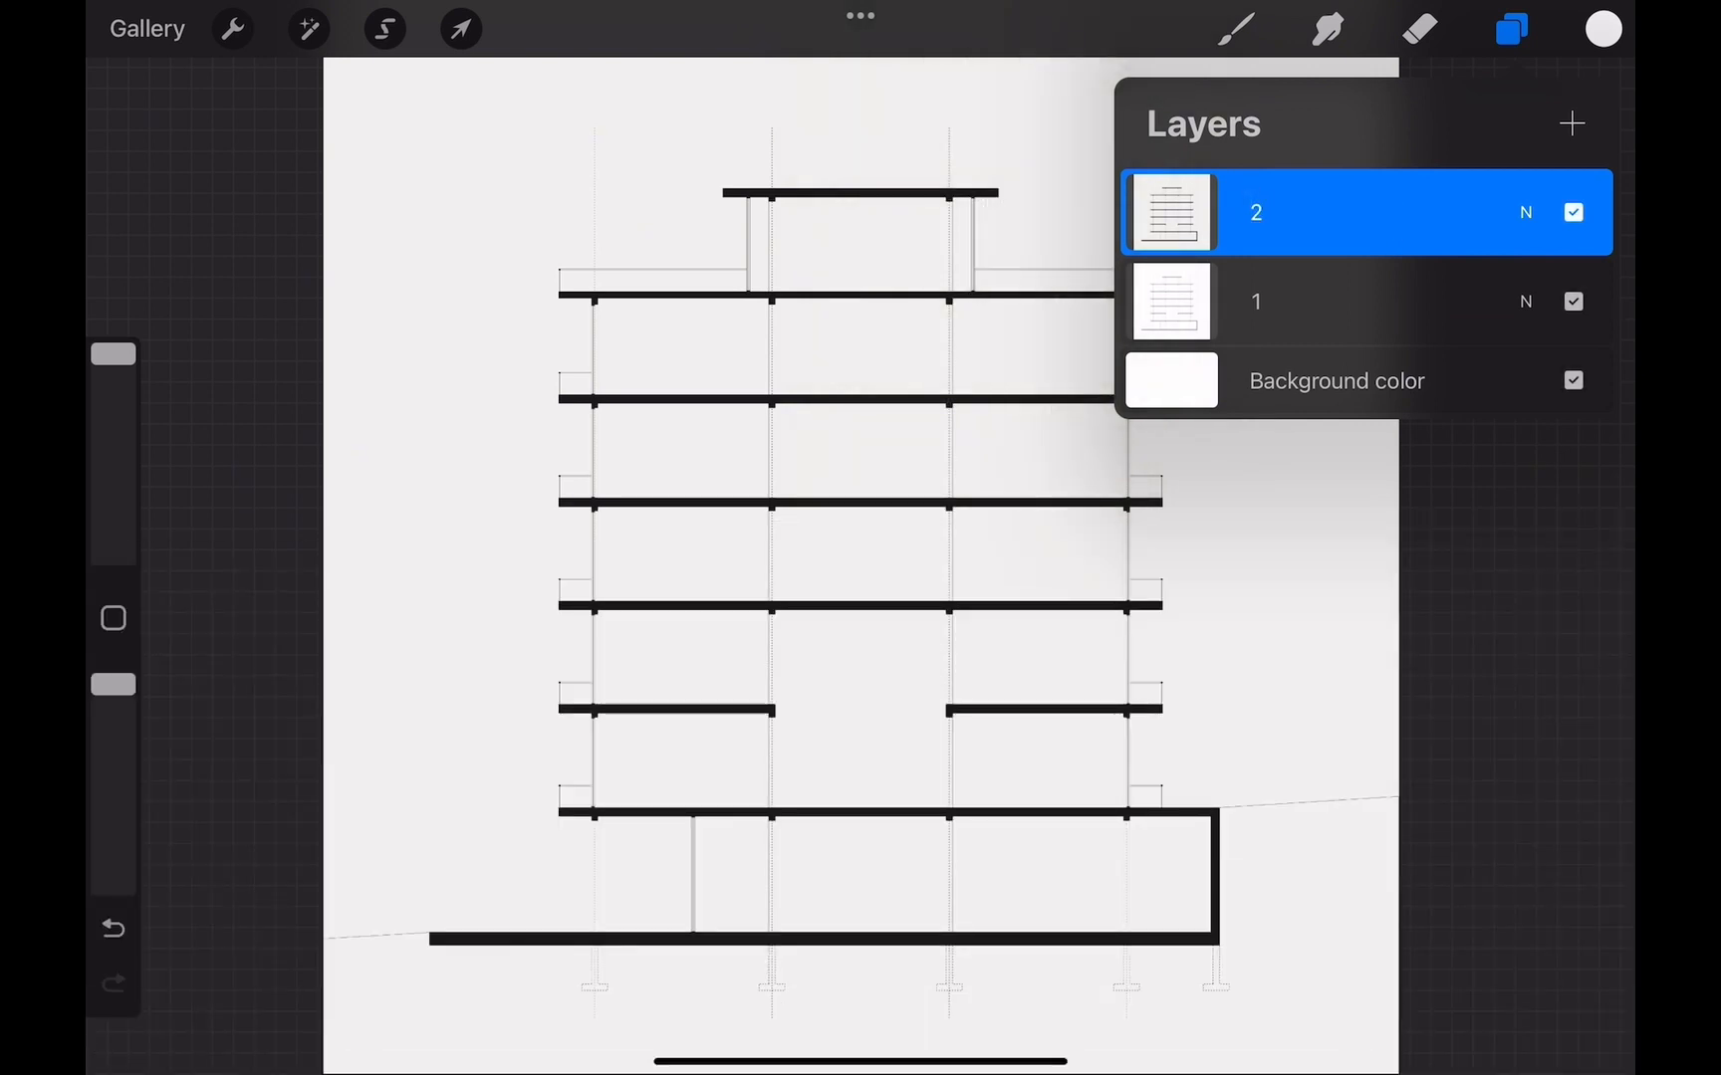
# Insert the remaining stage images and number their layers up to 14.
pyautogui.click(232, 29)
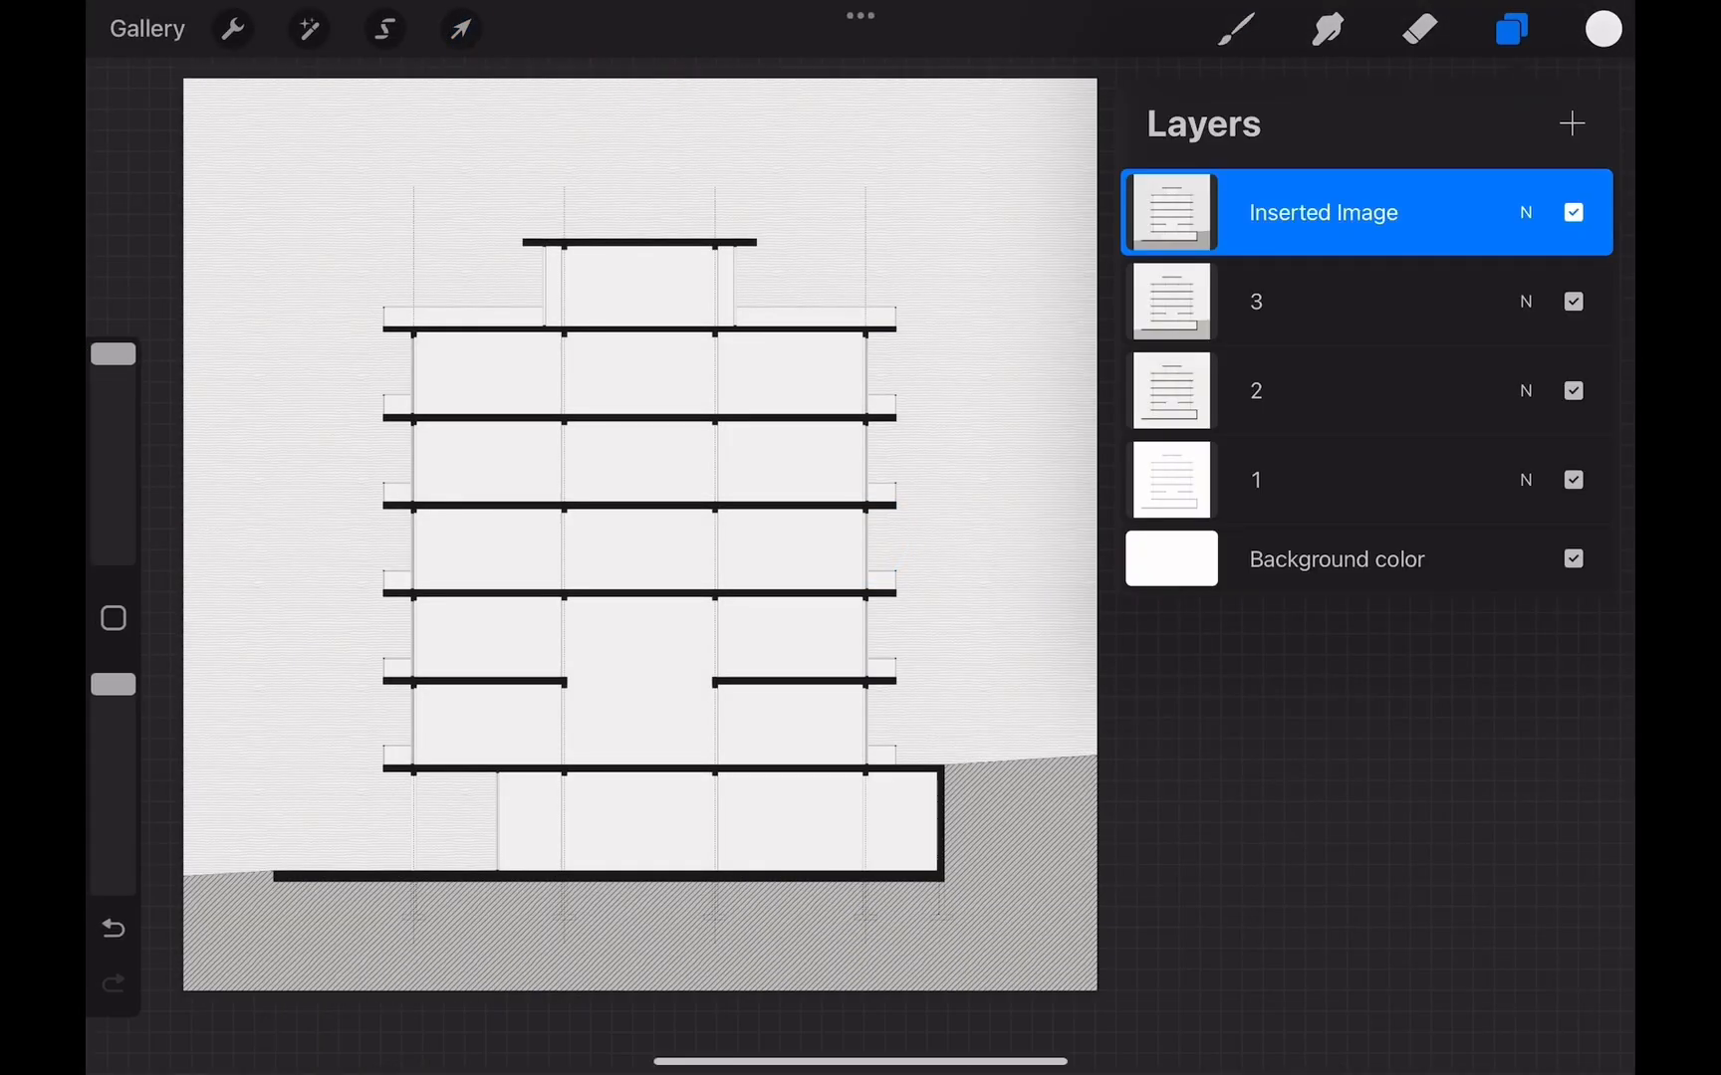
pyautogui.click(230, 29)
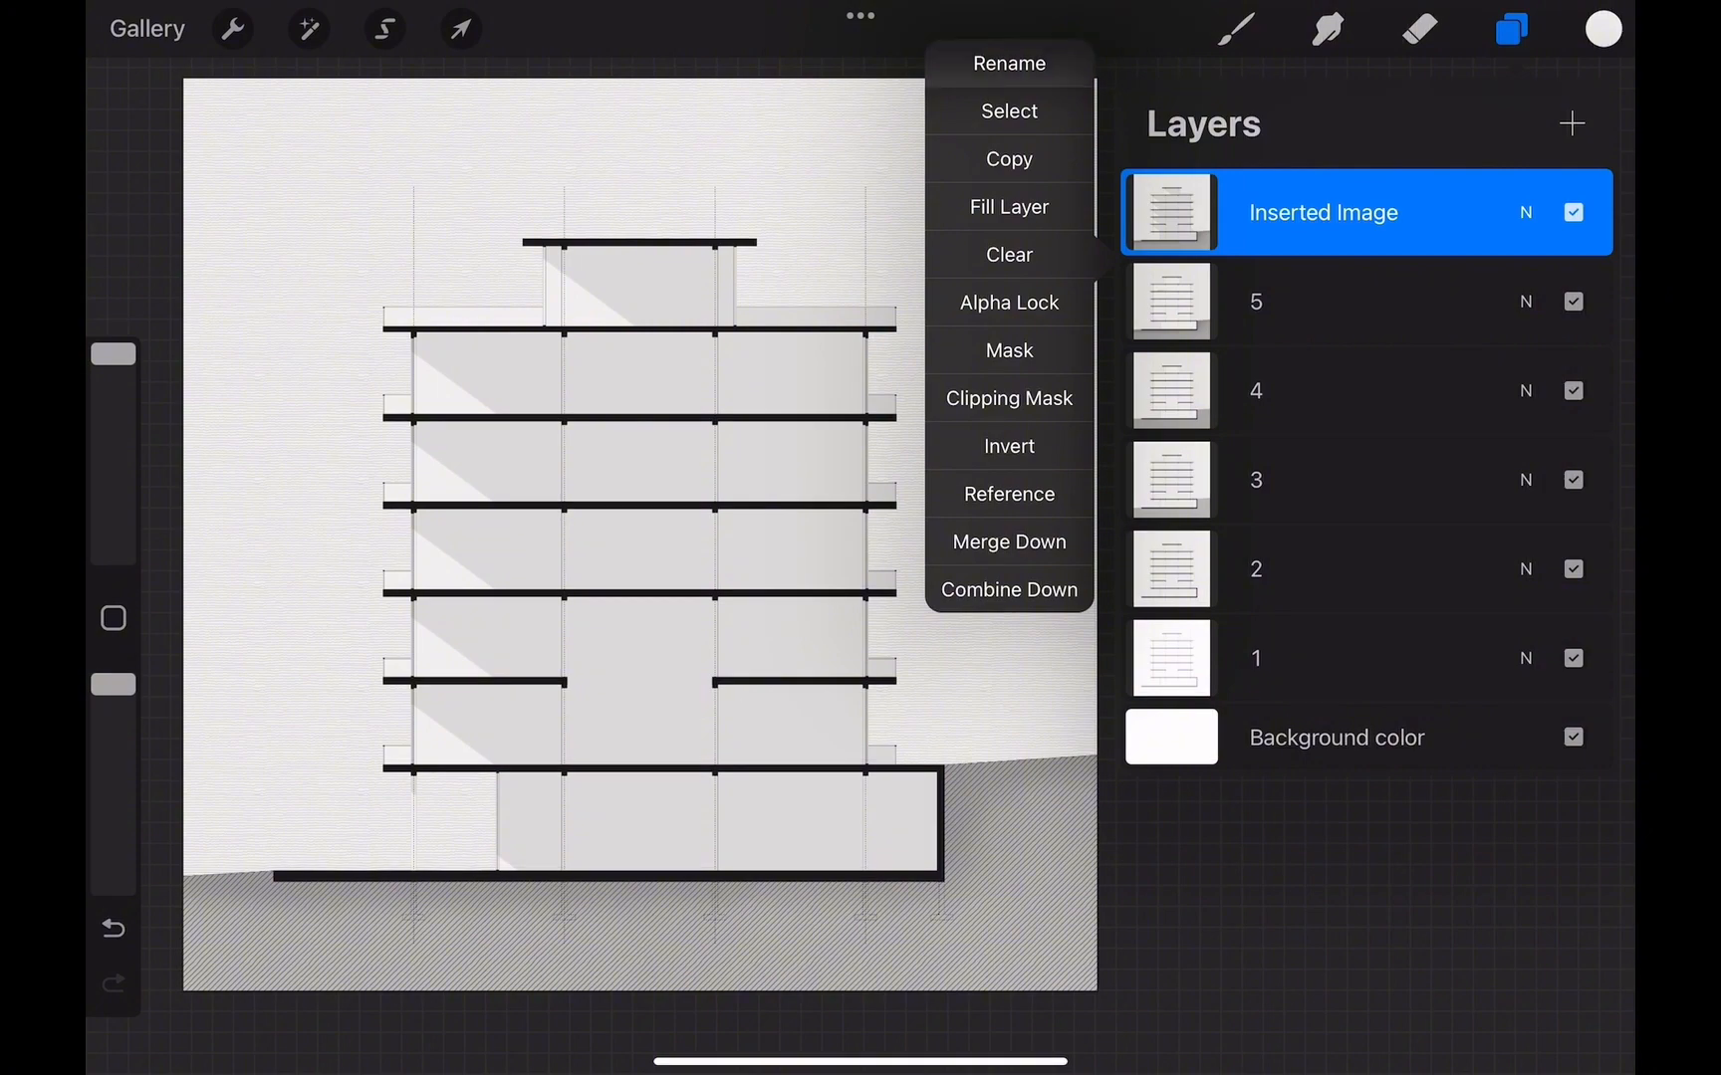
pyautogui.click(232, 29)
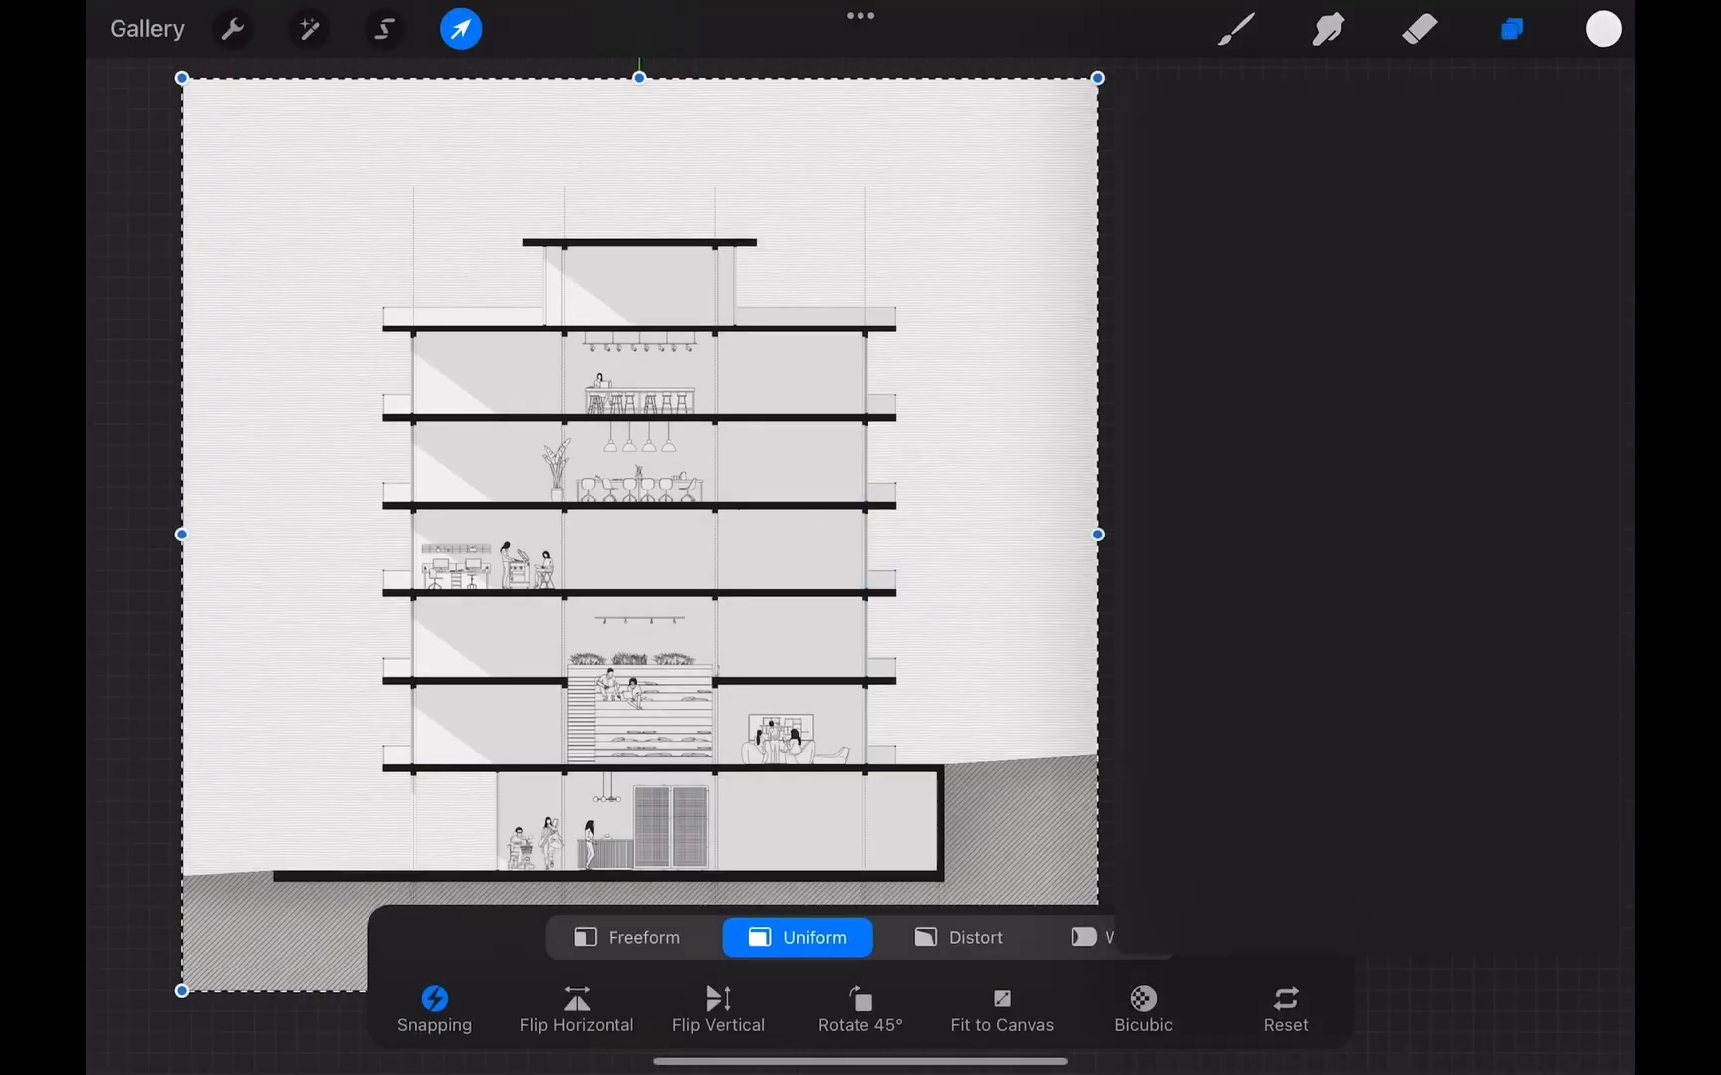
pyautogui.click(230, 29)
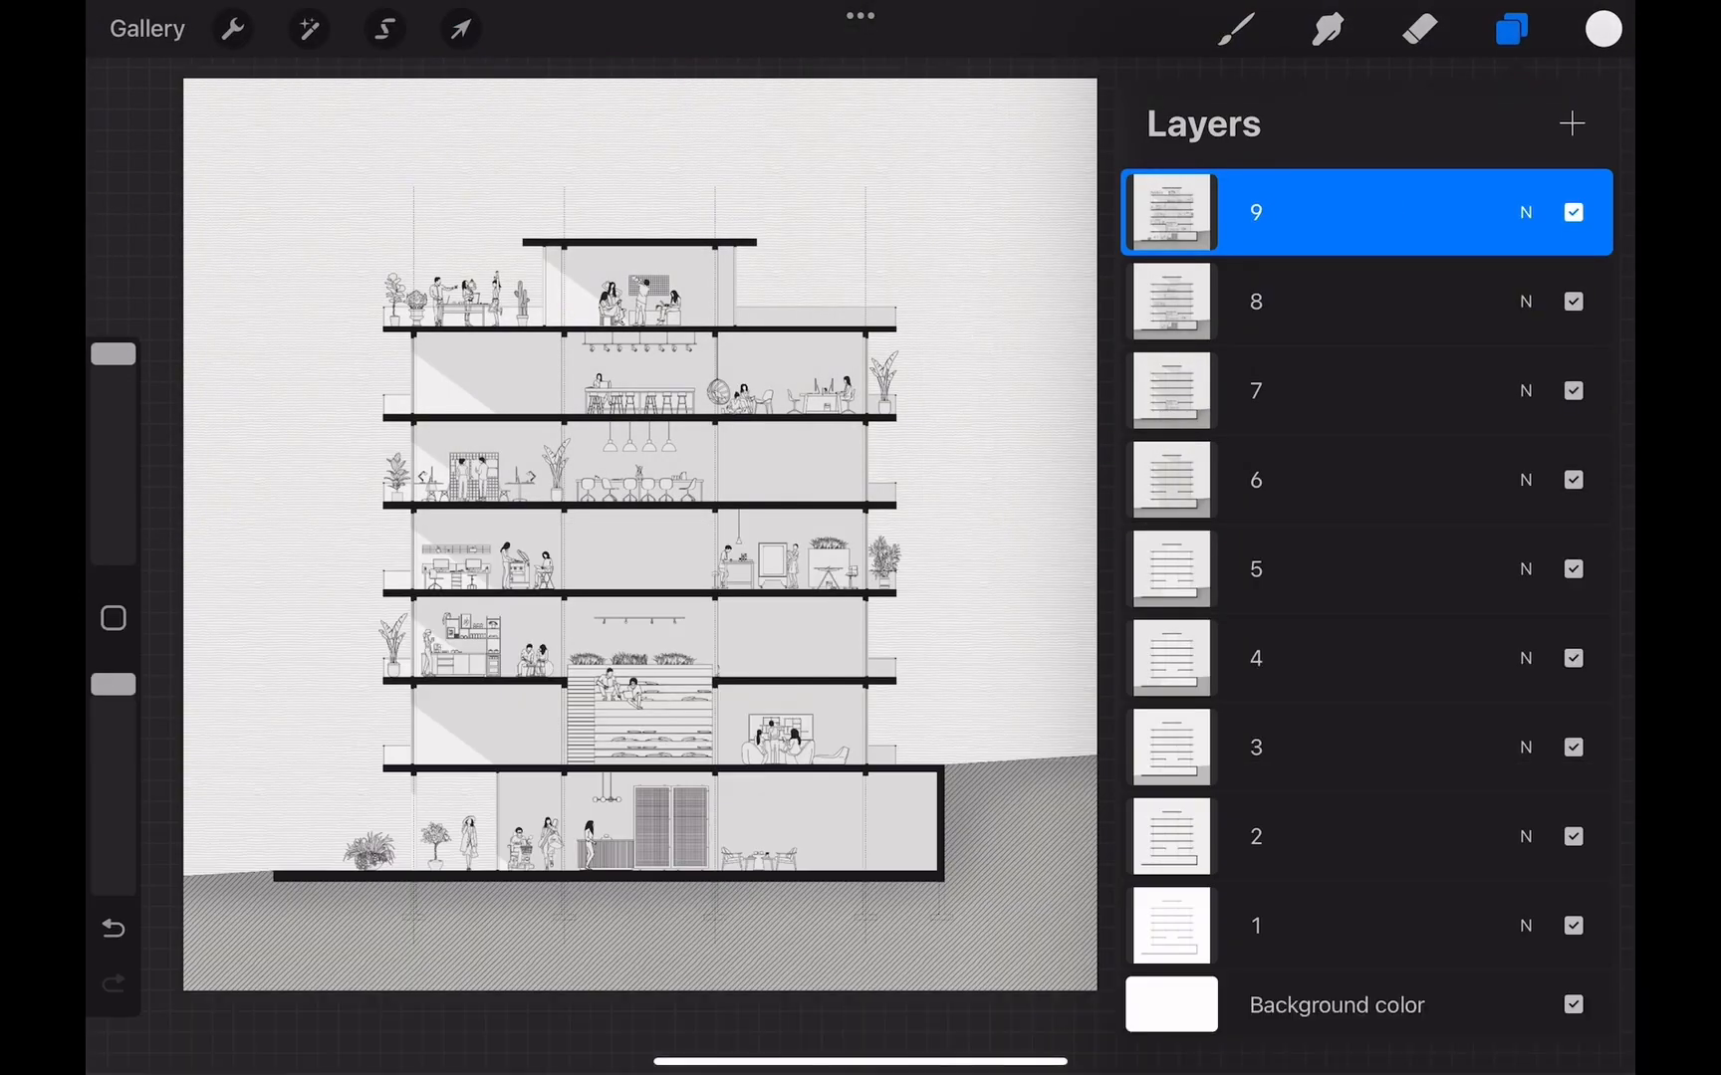
pyautogui.click(460, 29)
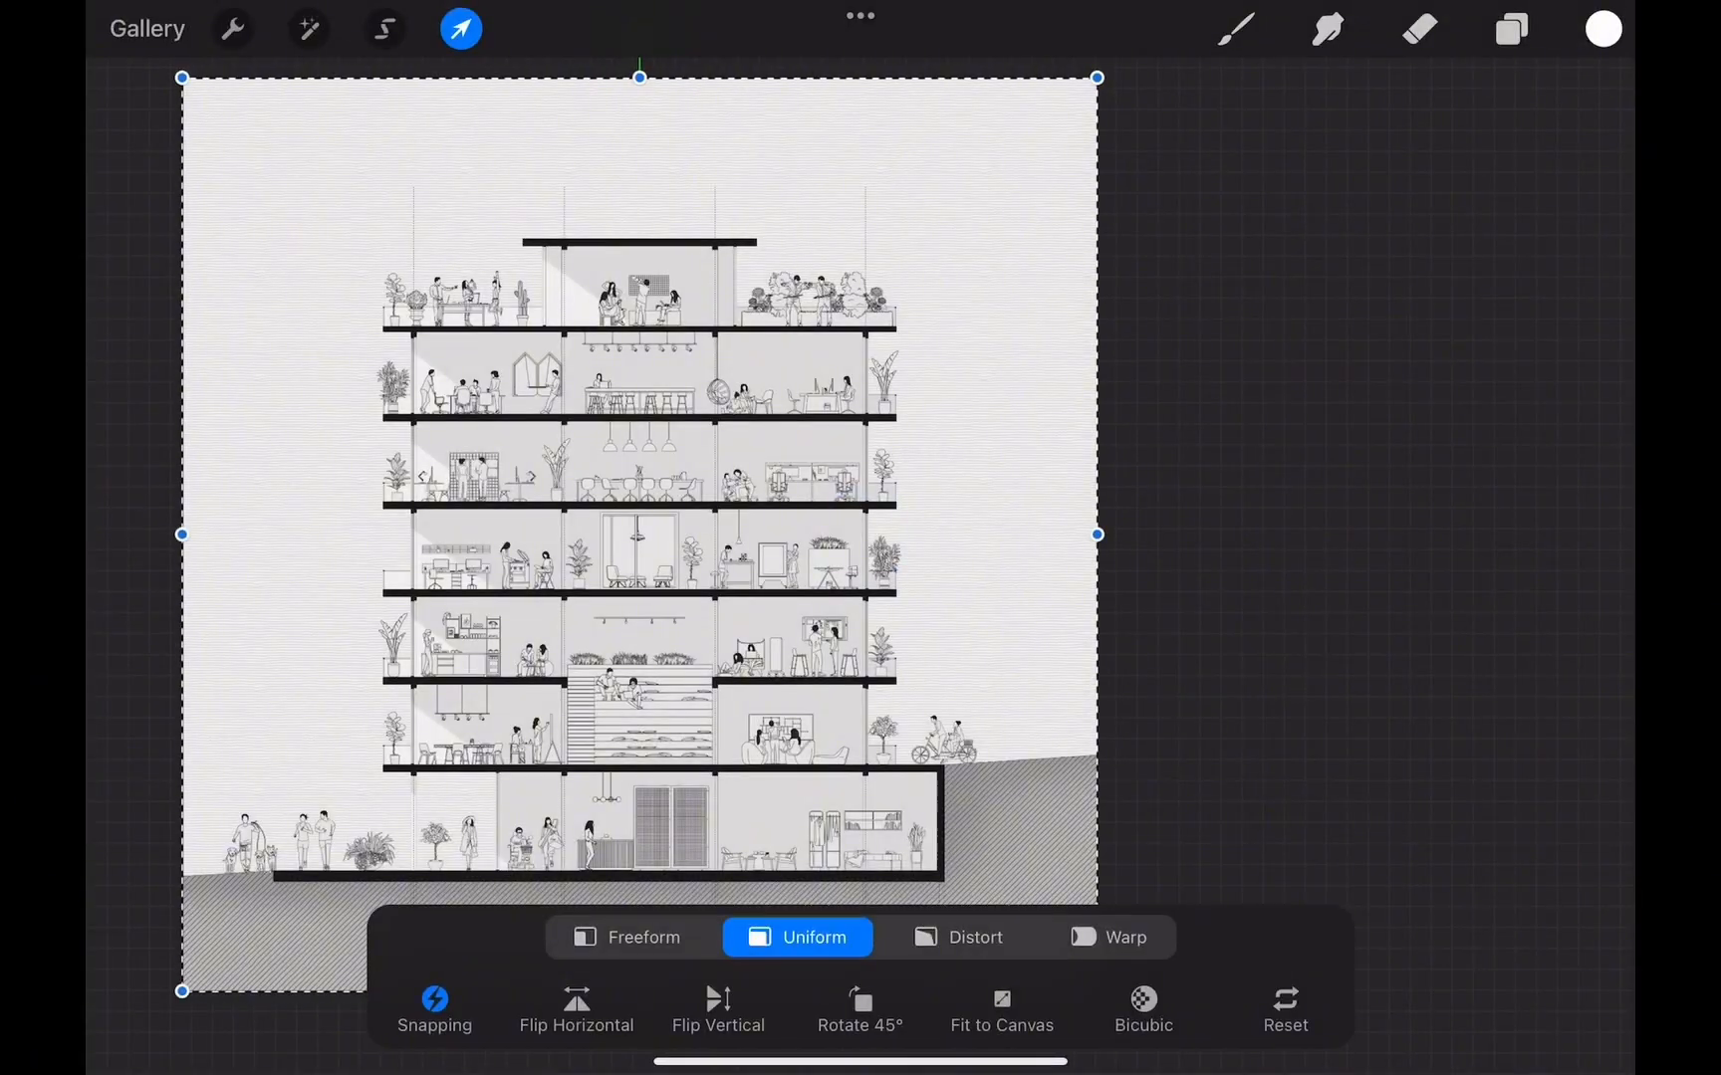
pyautogui.click(232, 29)
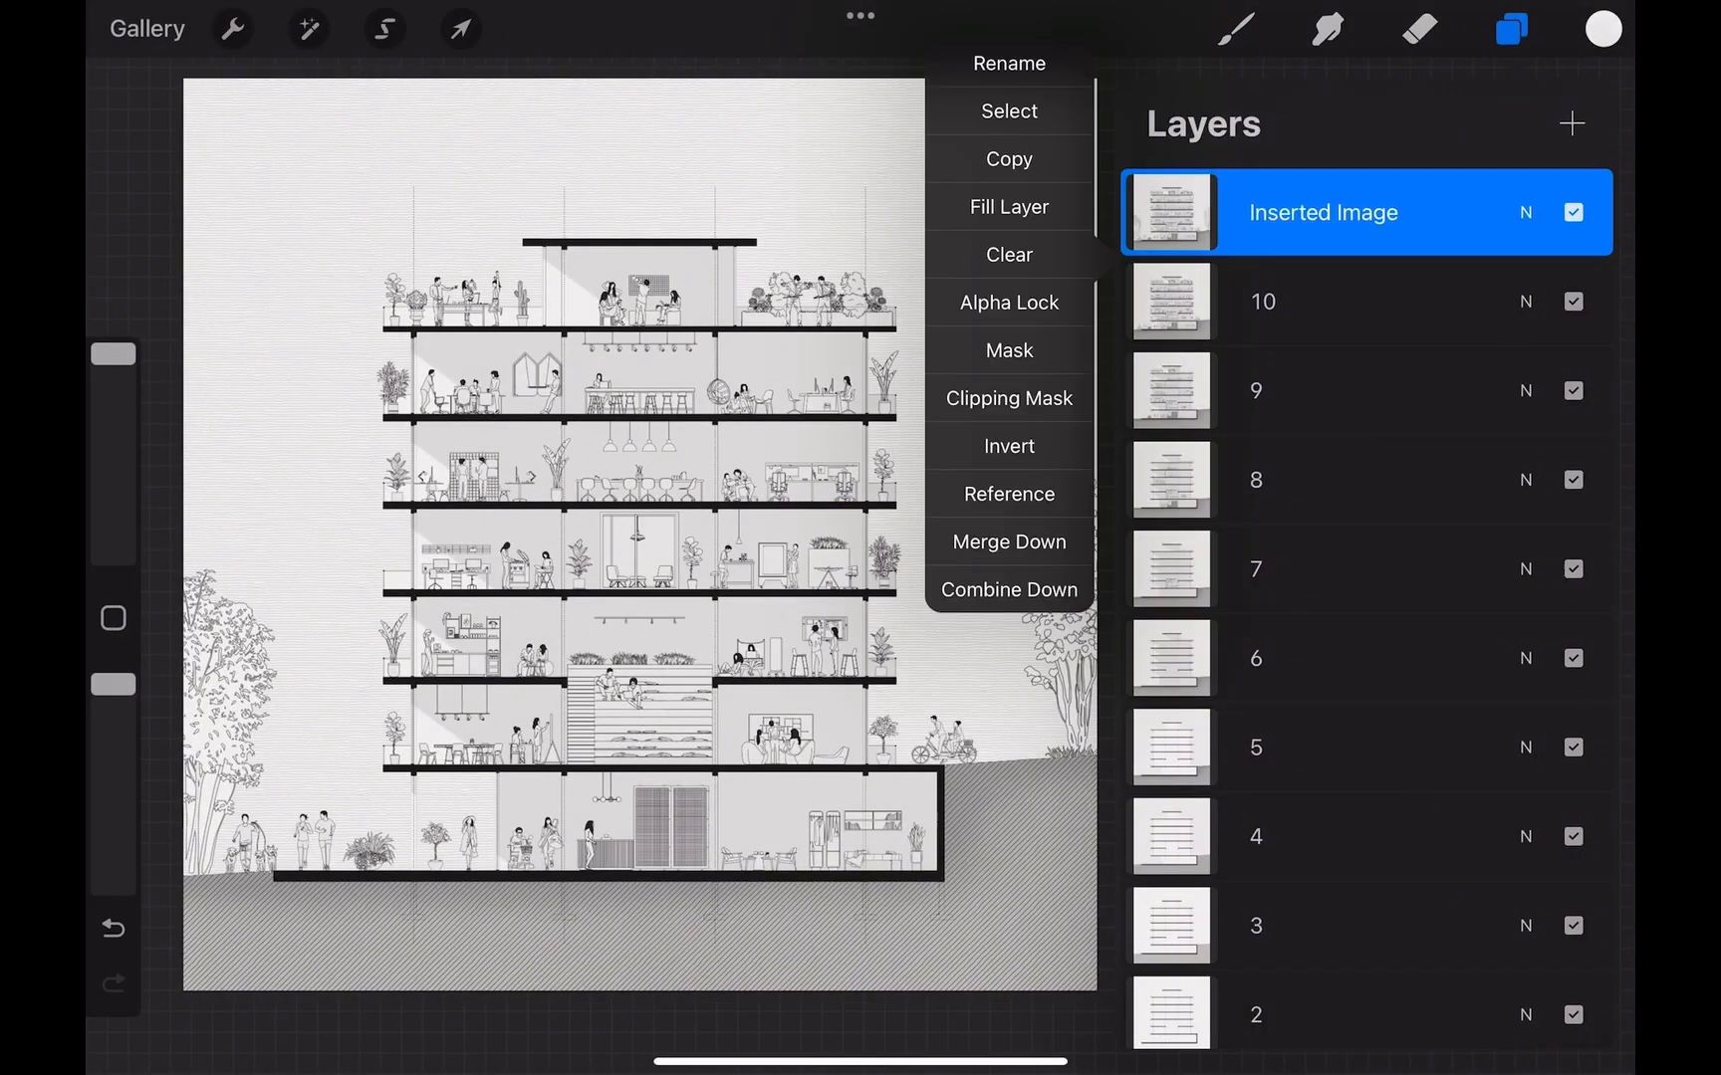
pyautogui.click(230, 29)
pyautogui.write('12')
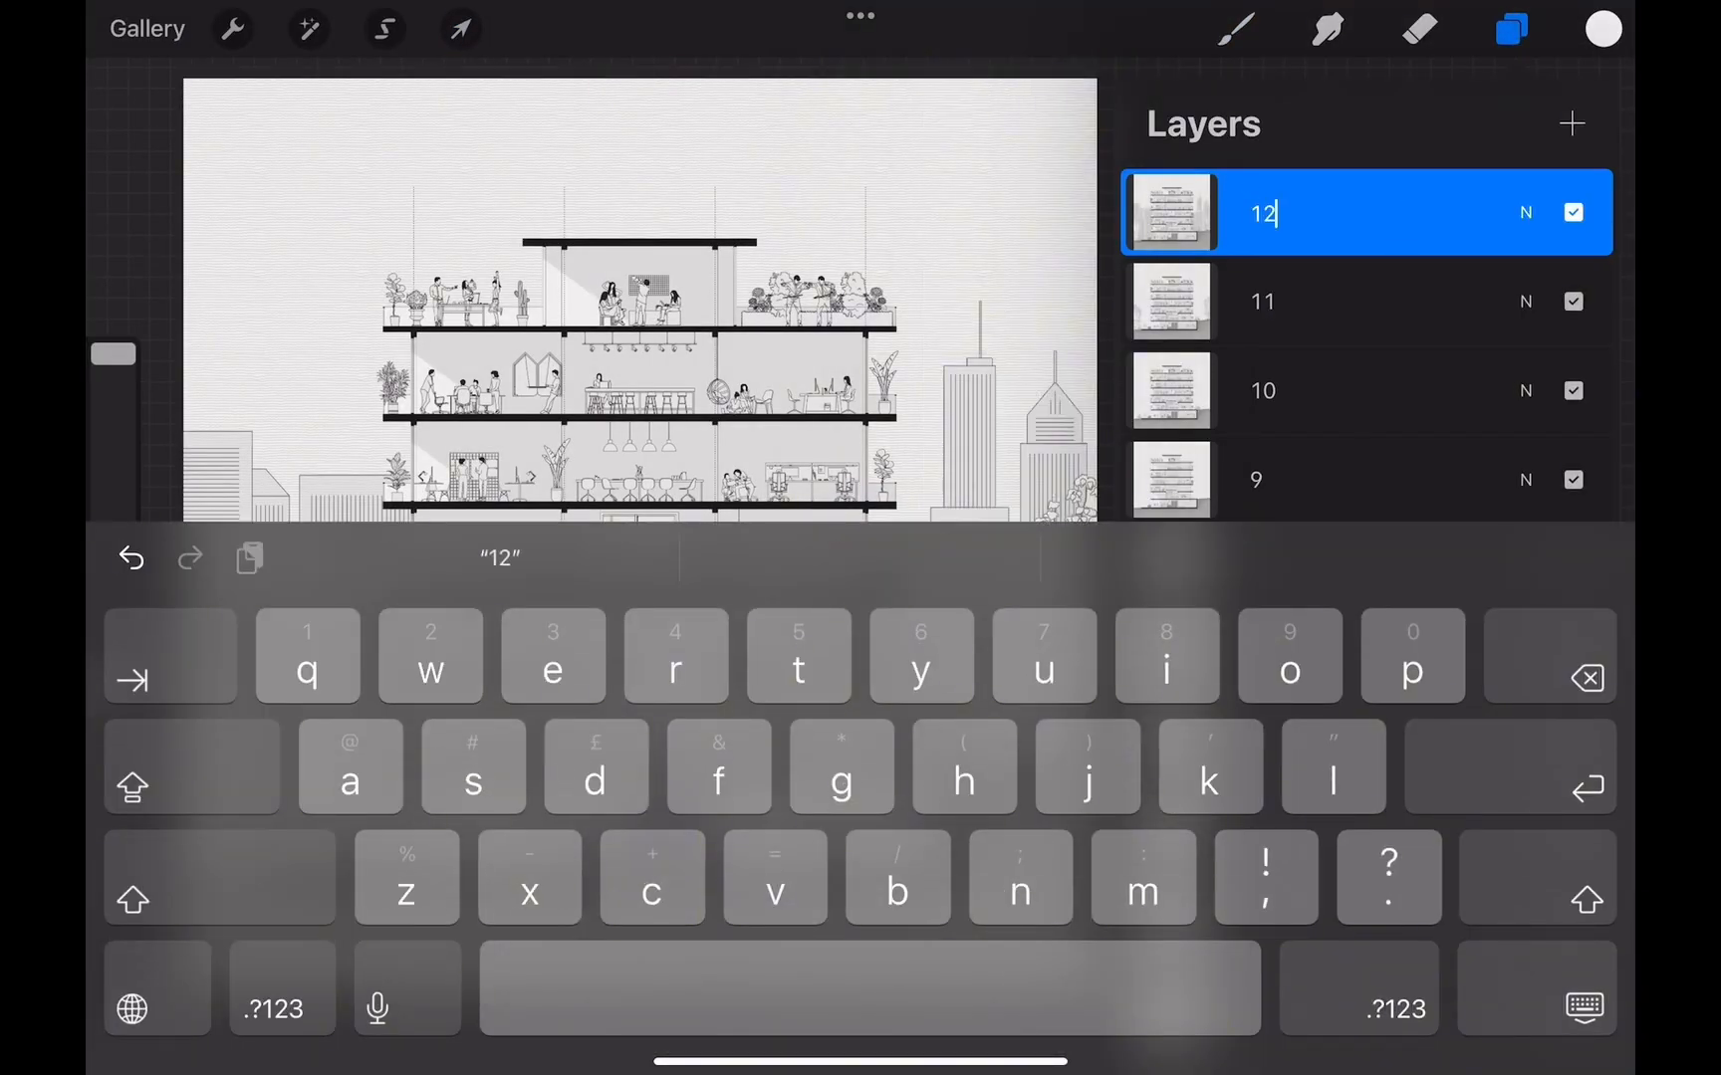
pyautogui.click(230, 29)
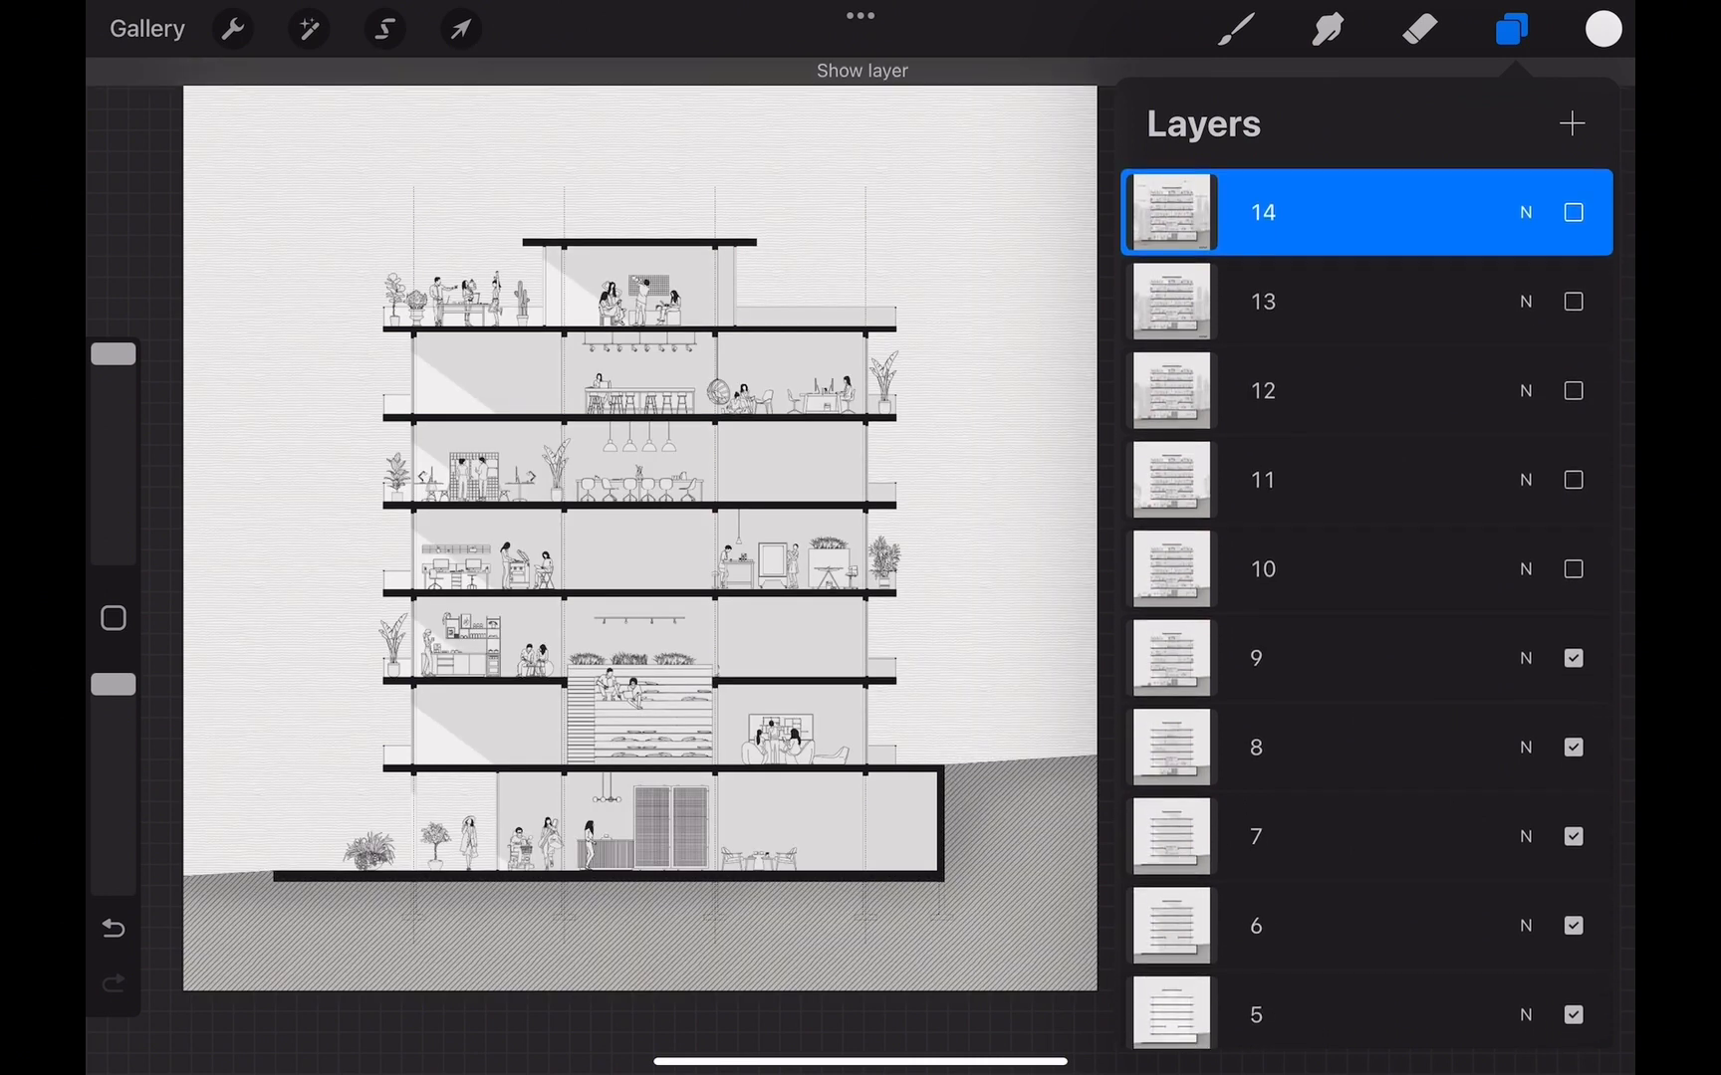
# Enable Animation Assist in Canvas actions with all fourteen stage layers visible.
pyautogui.click(1512, 29)
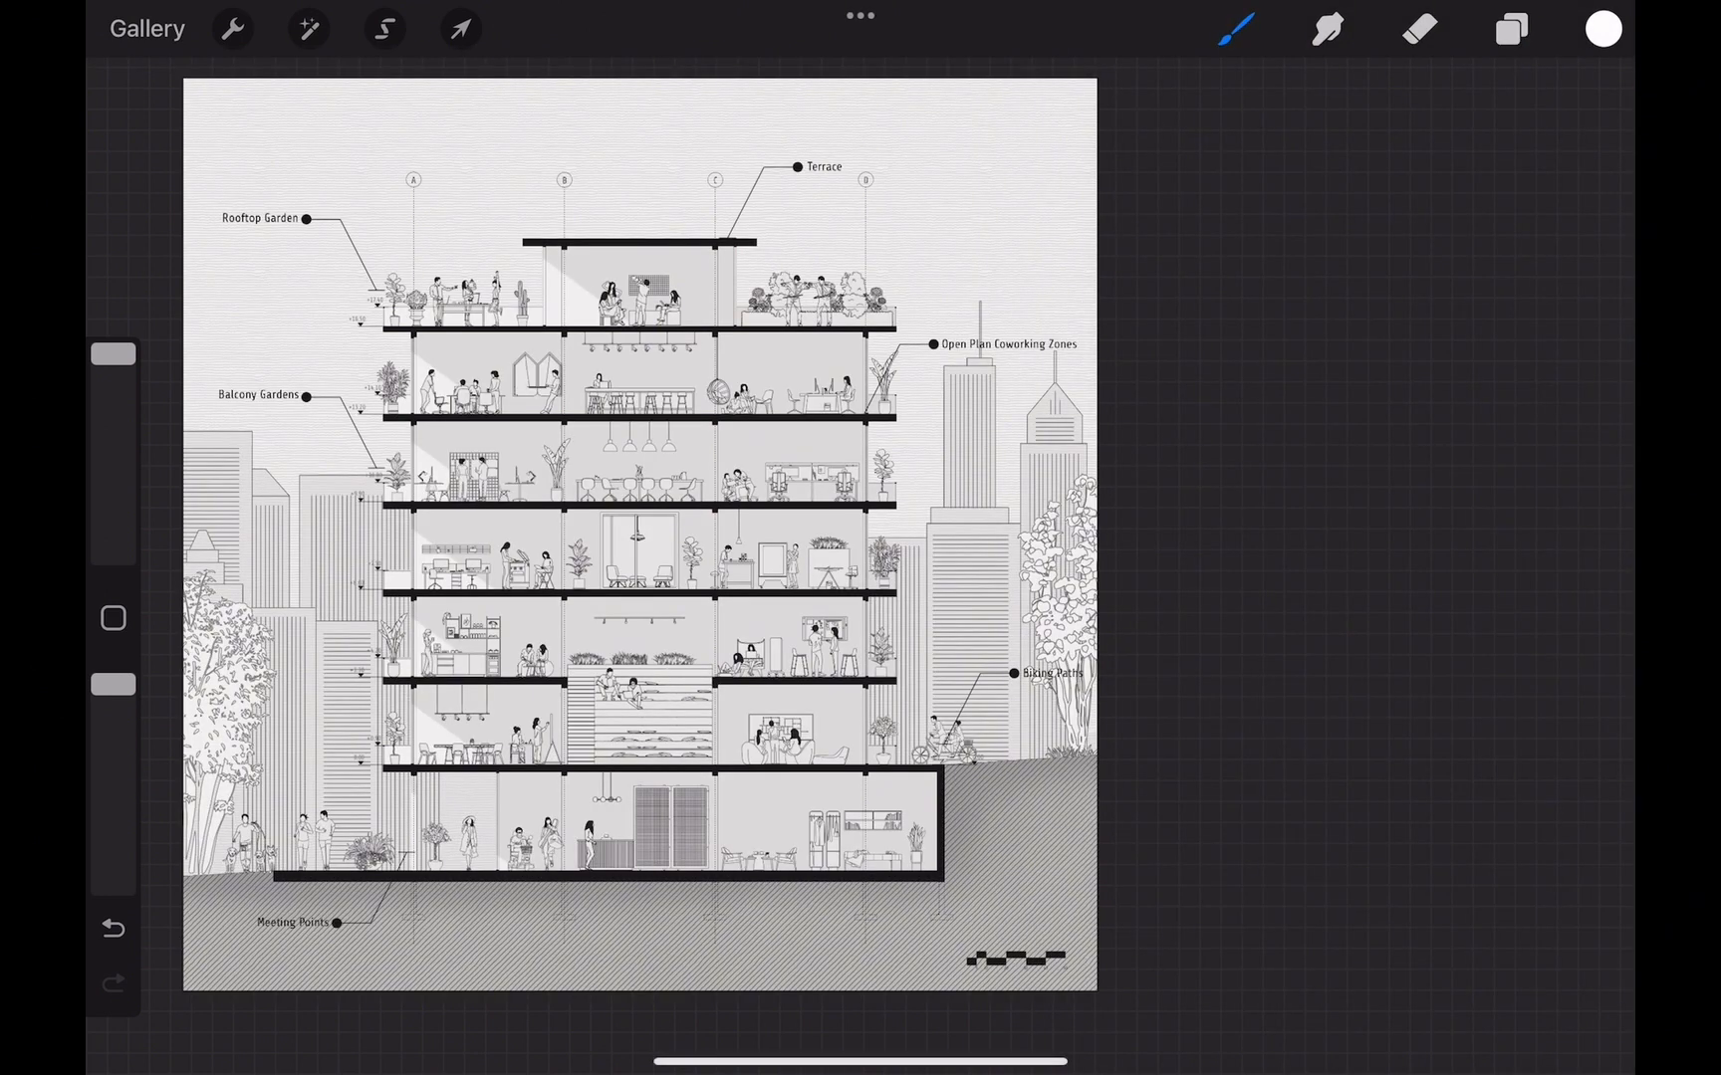
pyautogui.click(232, 28)
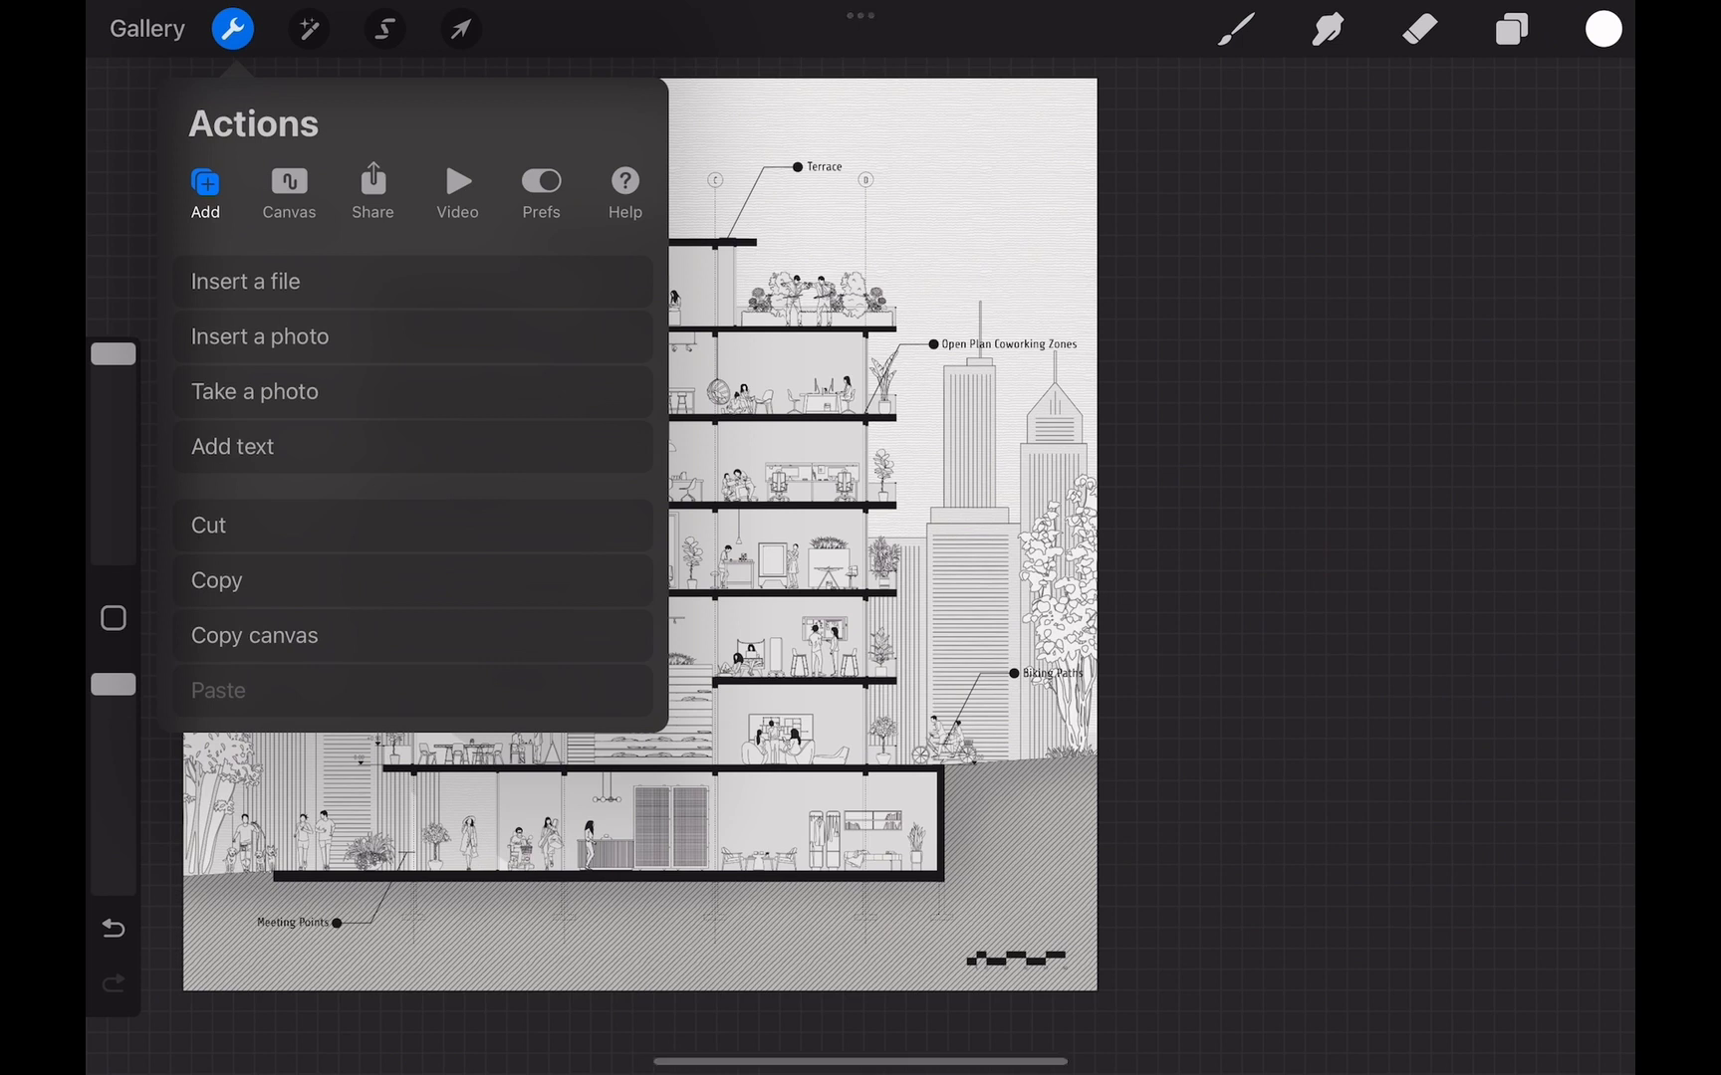
pyautogui.click(289, 186)
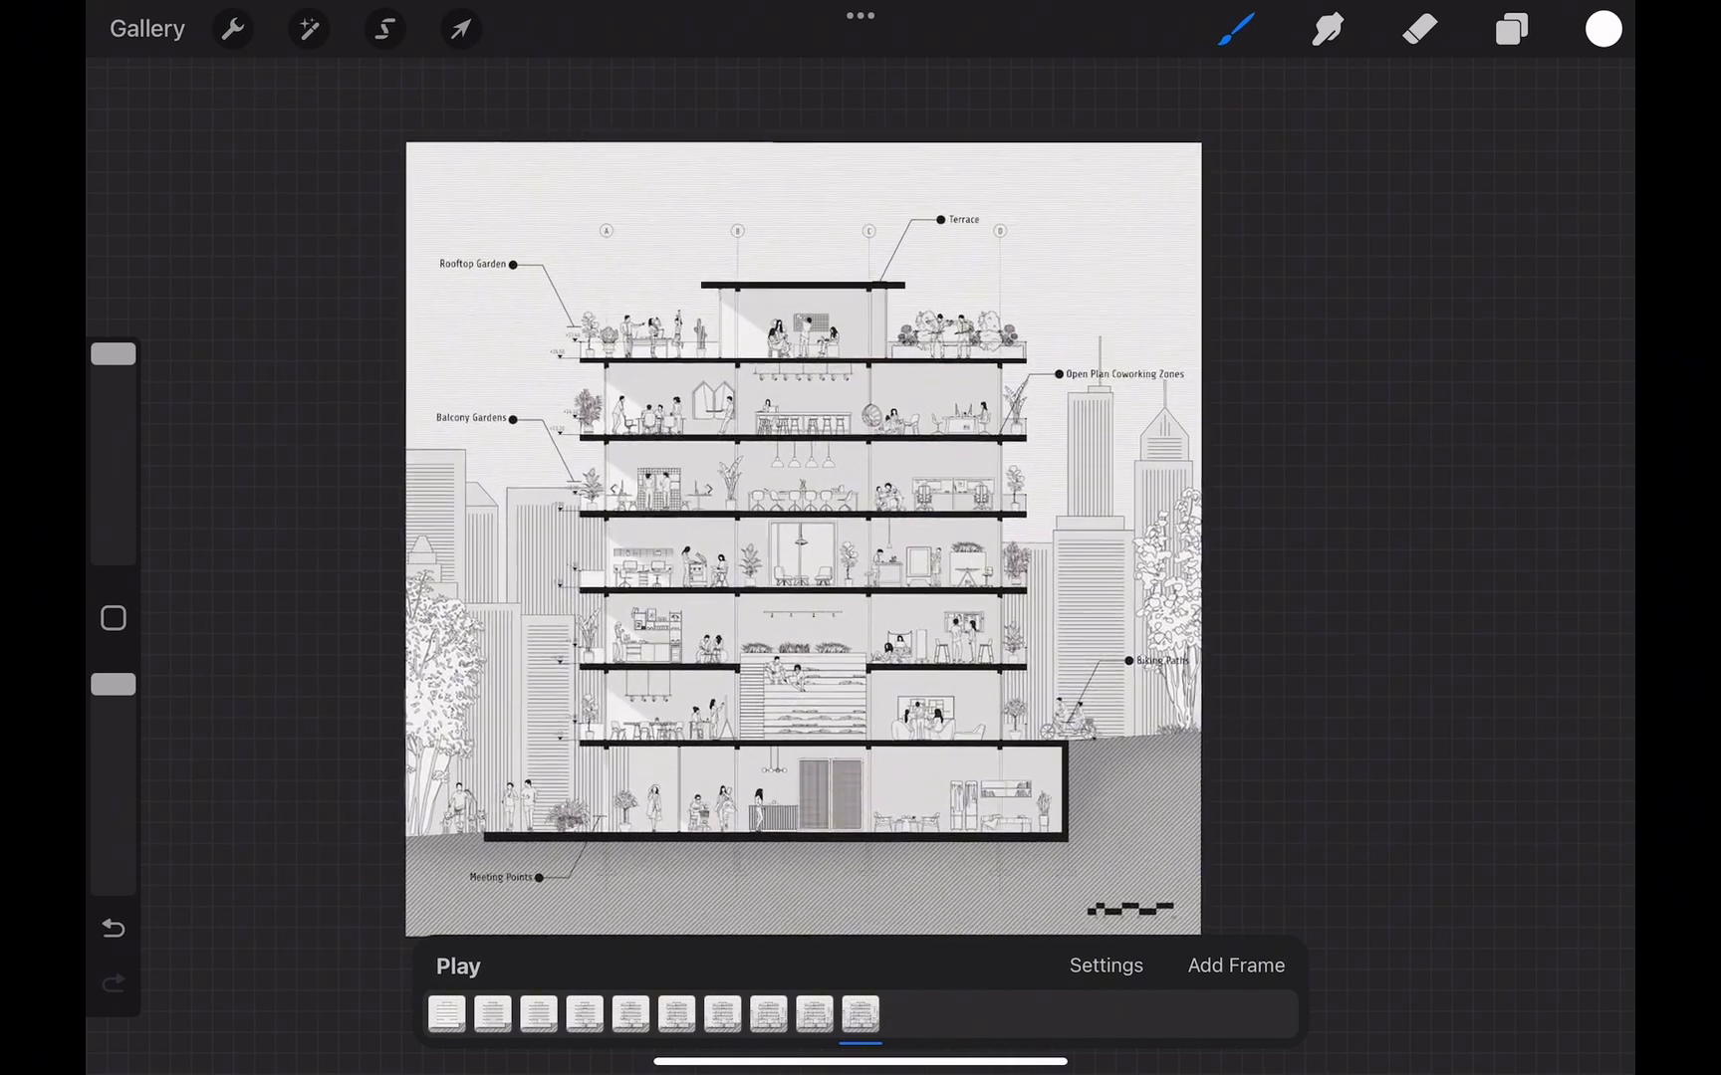
pyautogui.click(1512, 29)
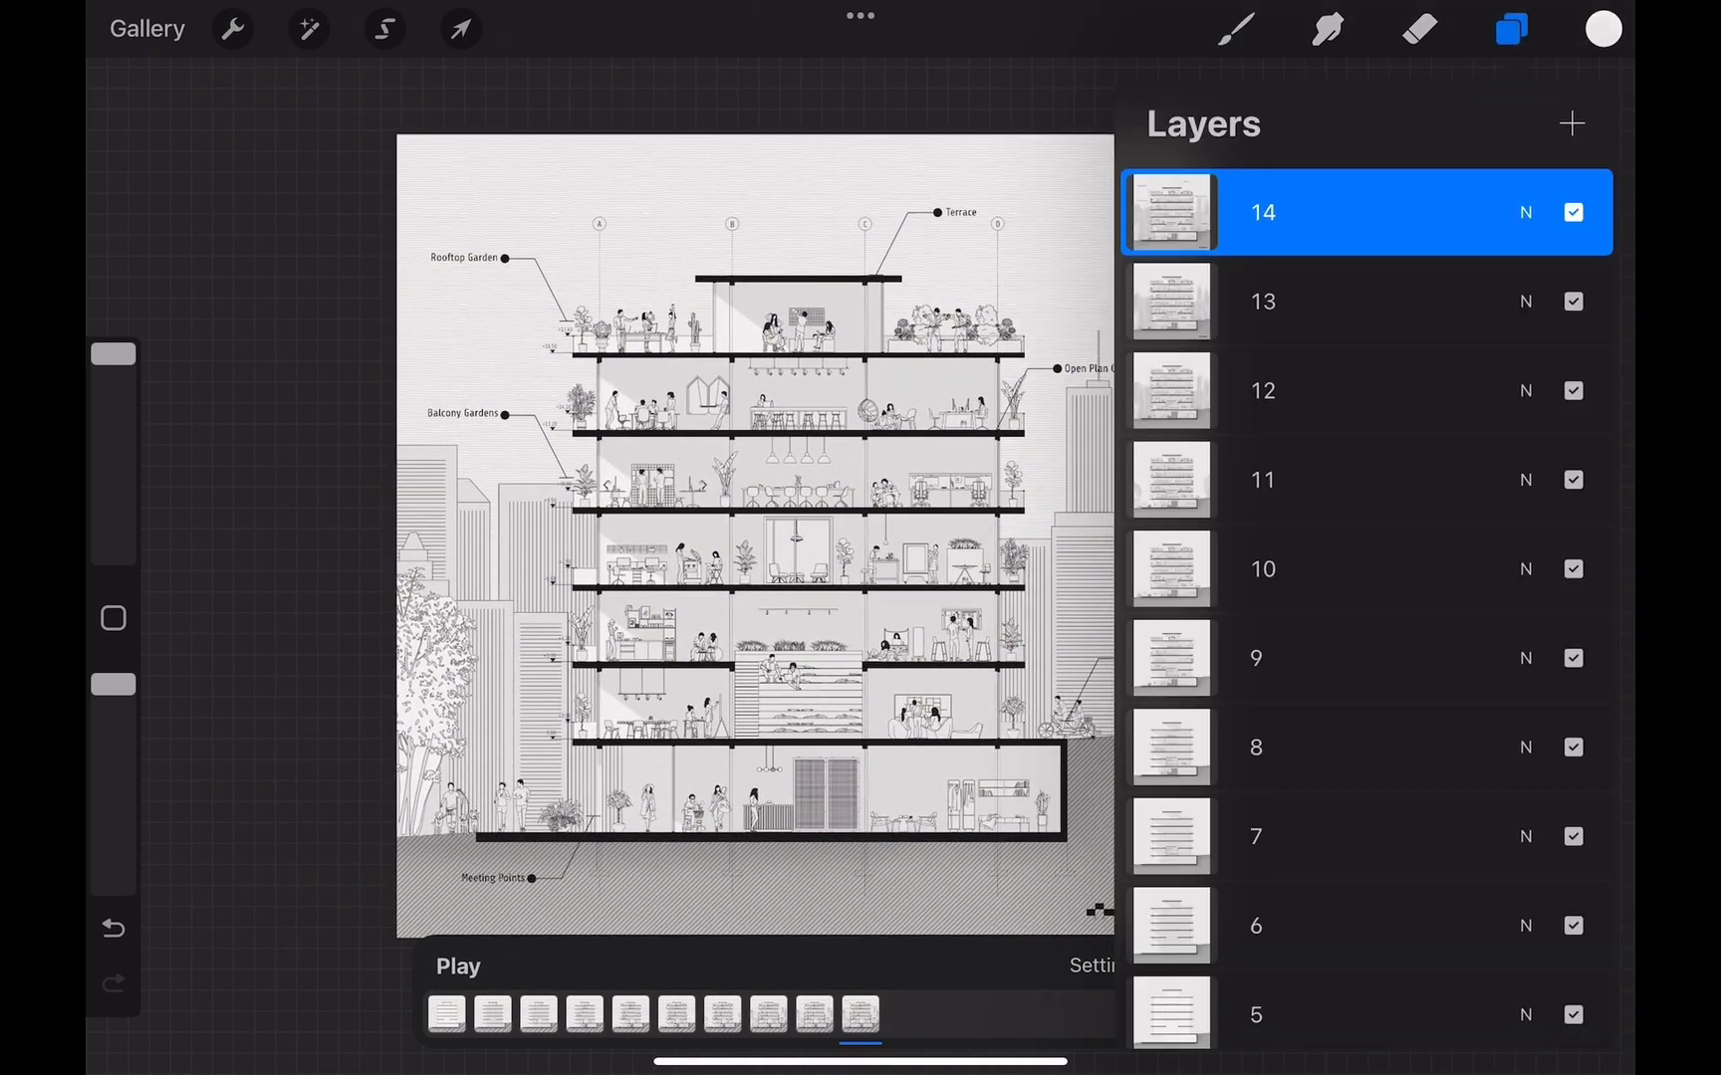
pyautogui.click(1512, 29)
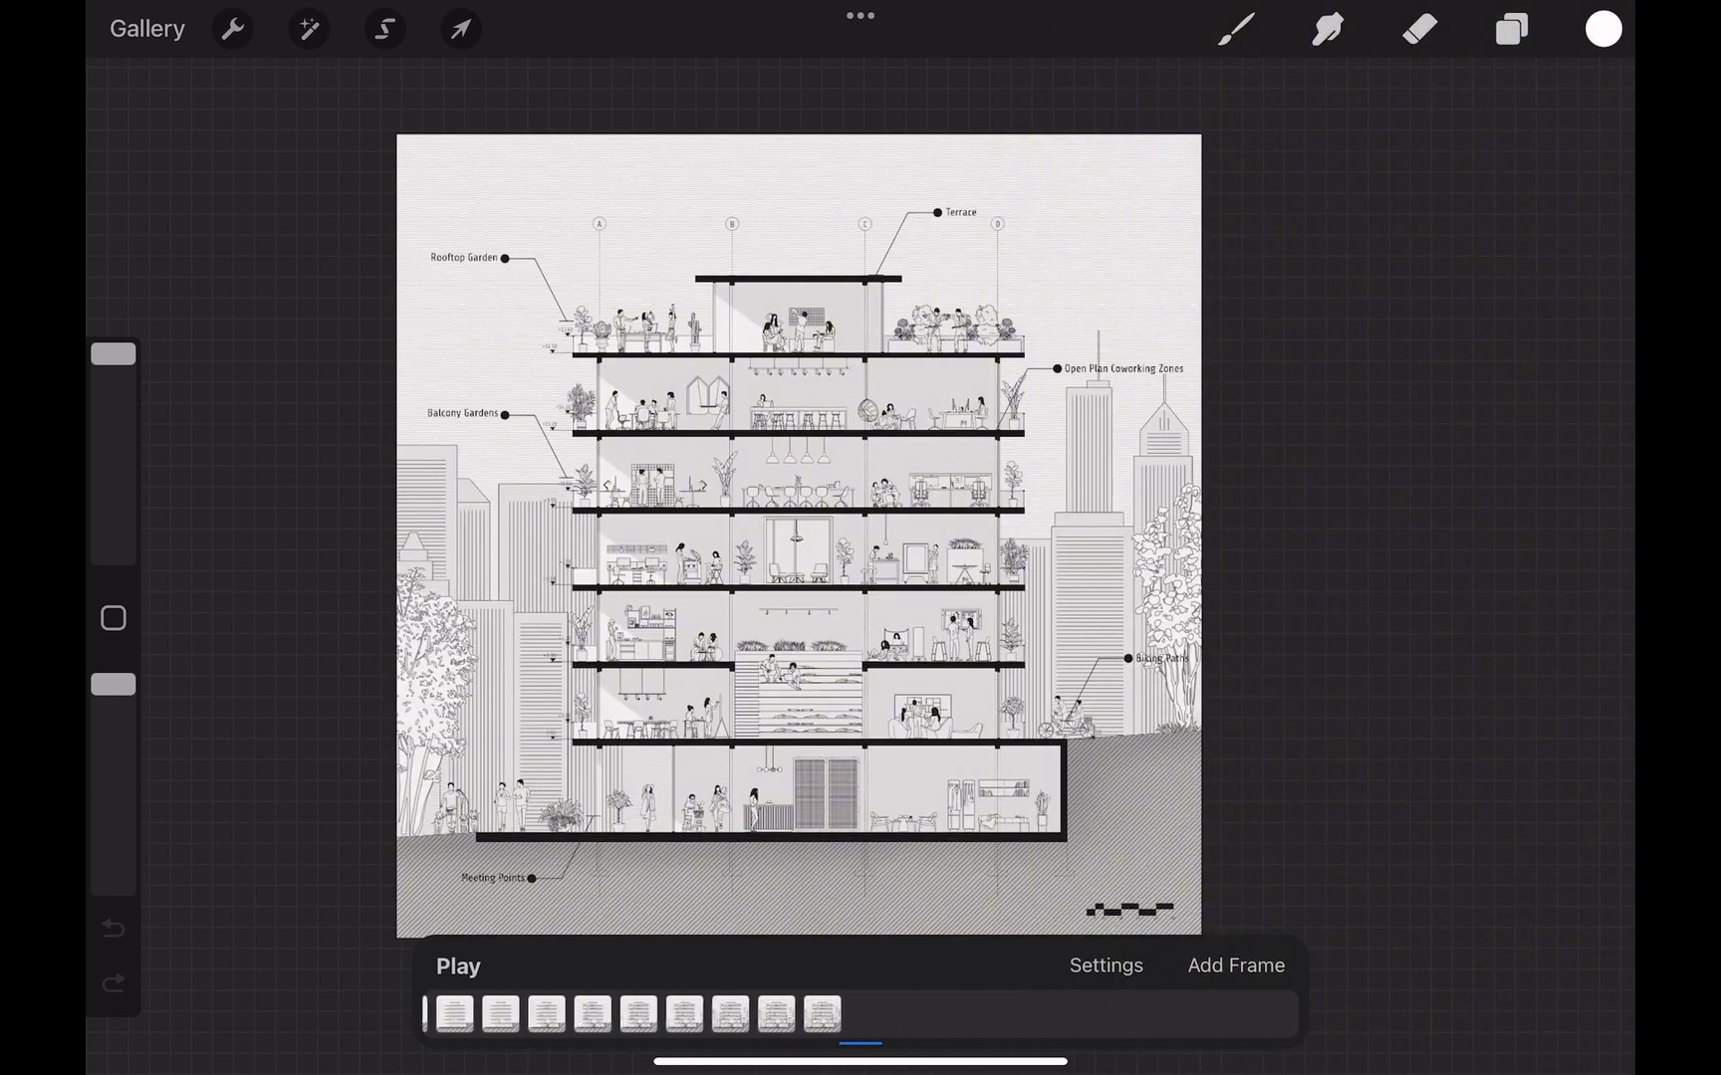
# Confirm Loop in playback settings, preview the animation, then close the settings.
pyautogui.click(1105, 966)
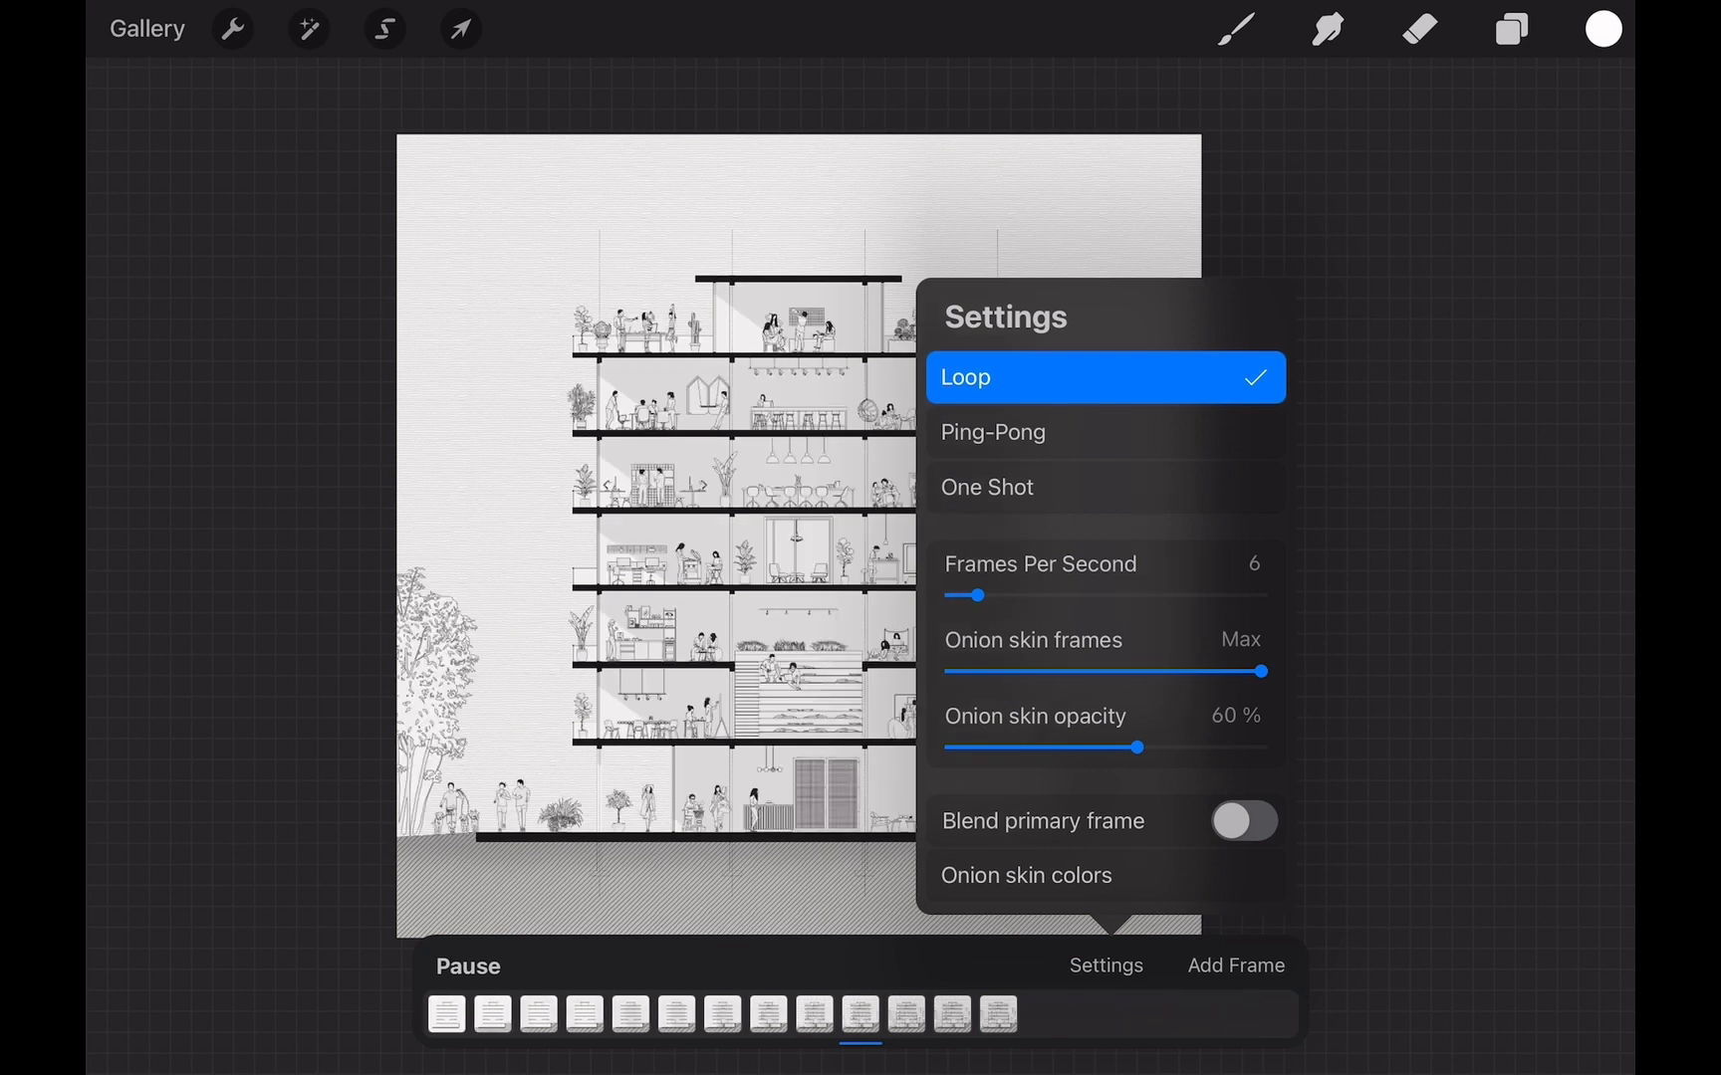
pyautogui.click(1103, 431)
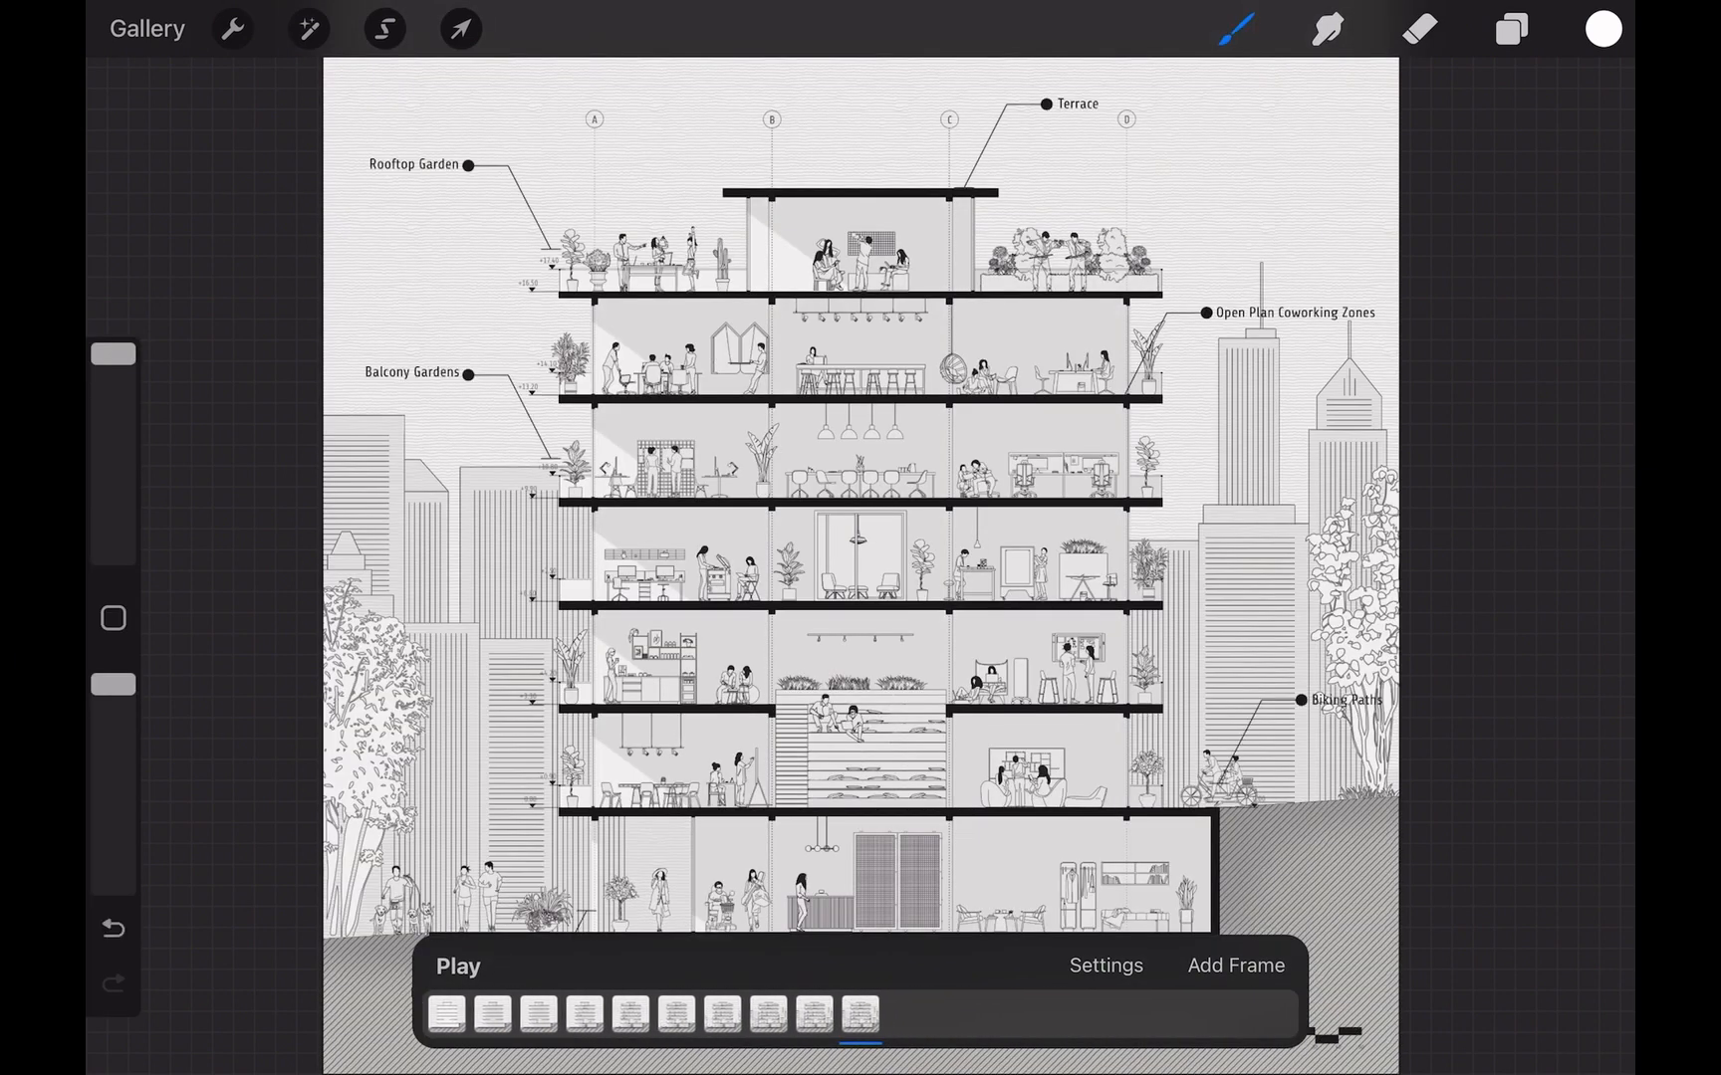
# Add hold frames to the first and final animation frames.
pyautogui.click(859, 1011)
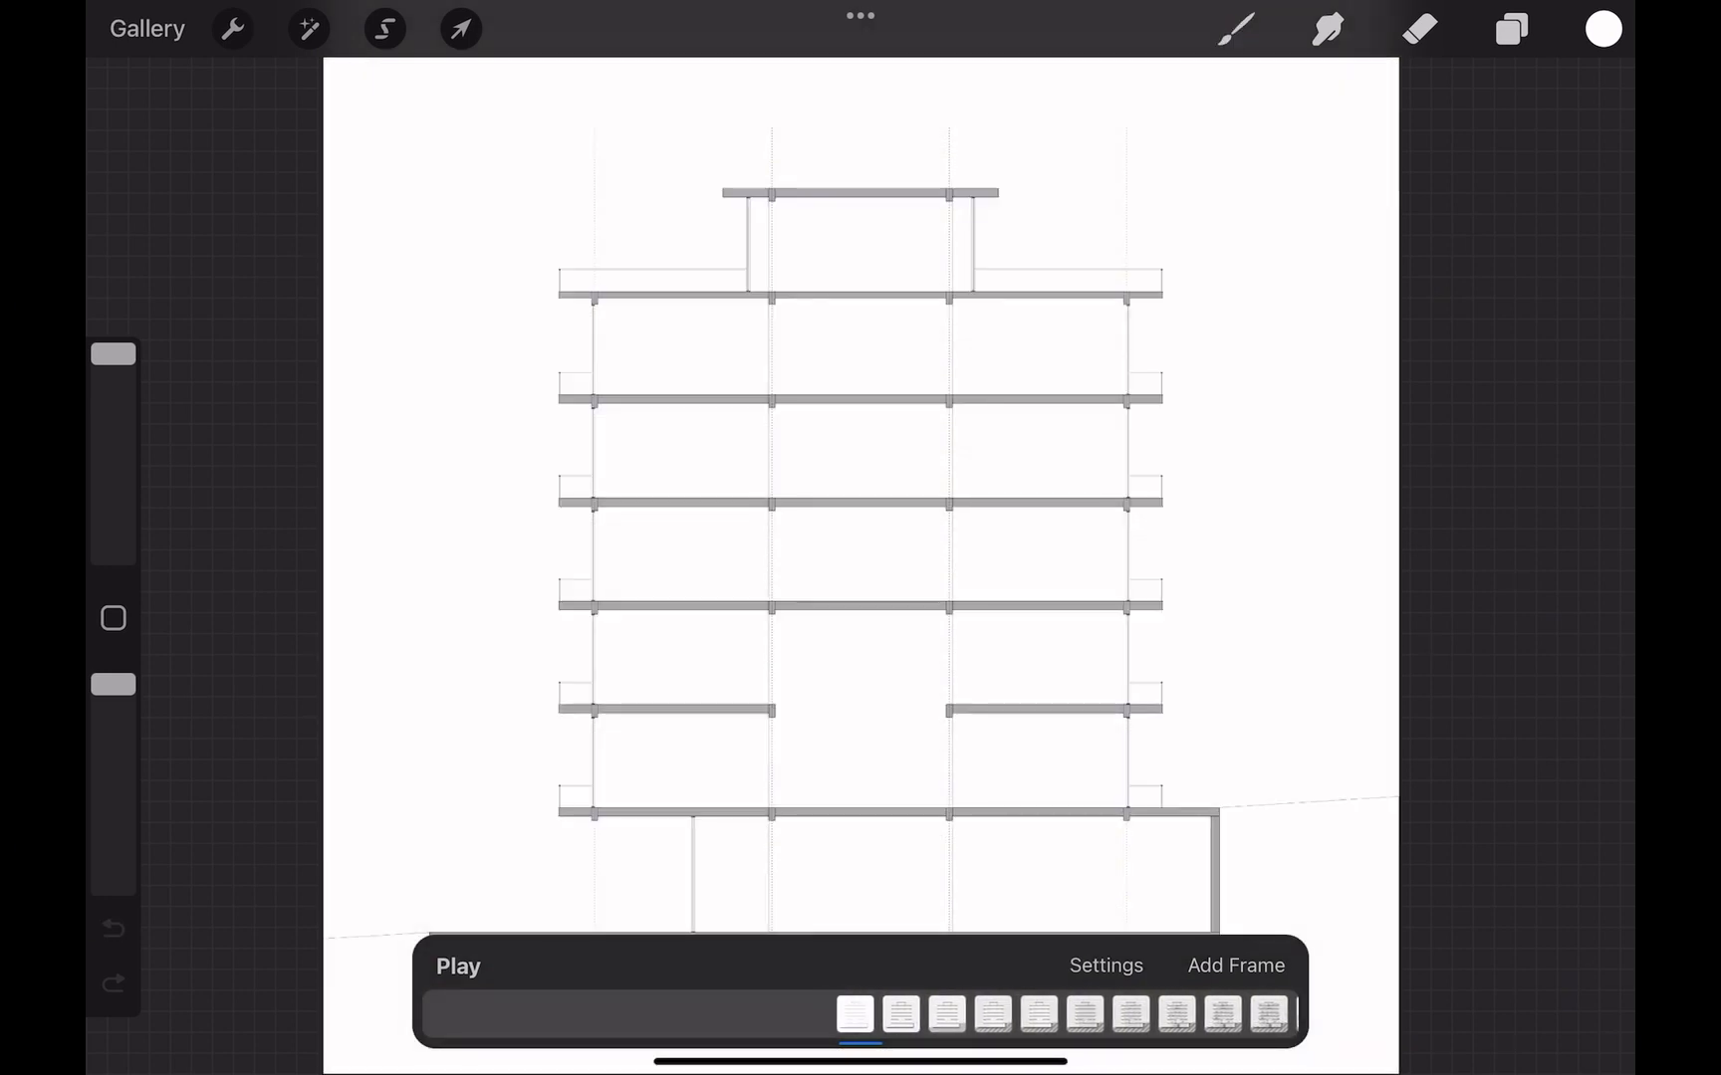
pyautogui.click(858, 1013)
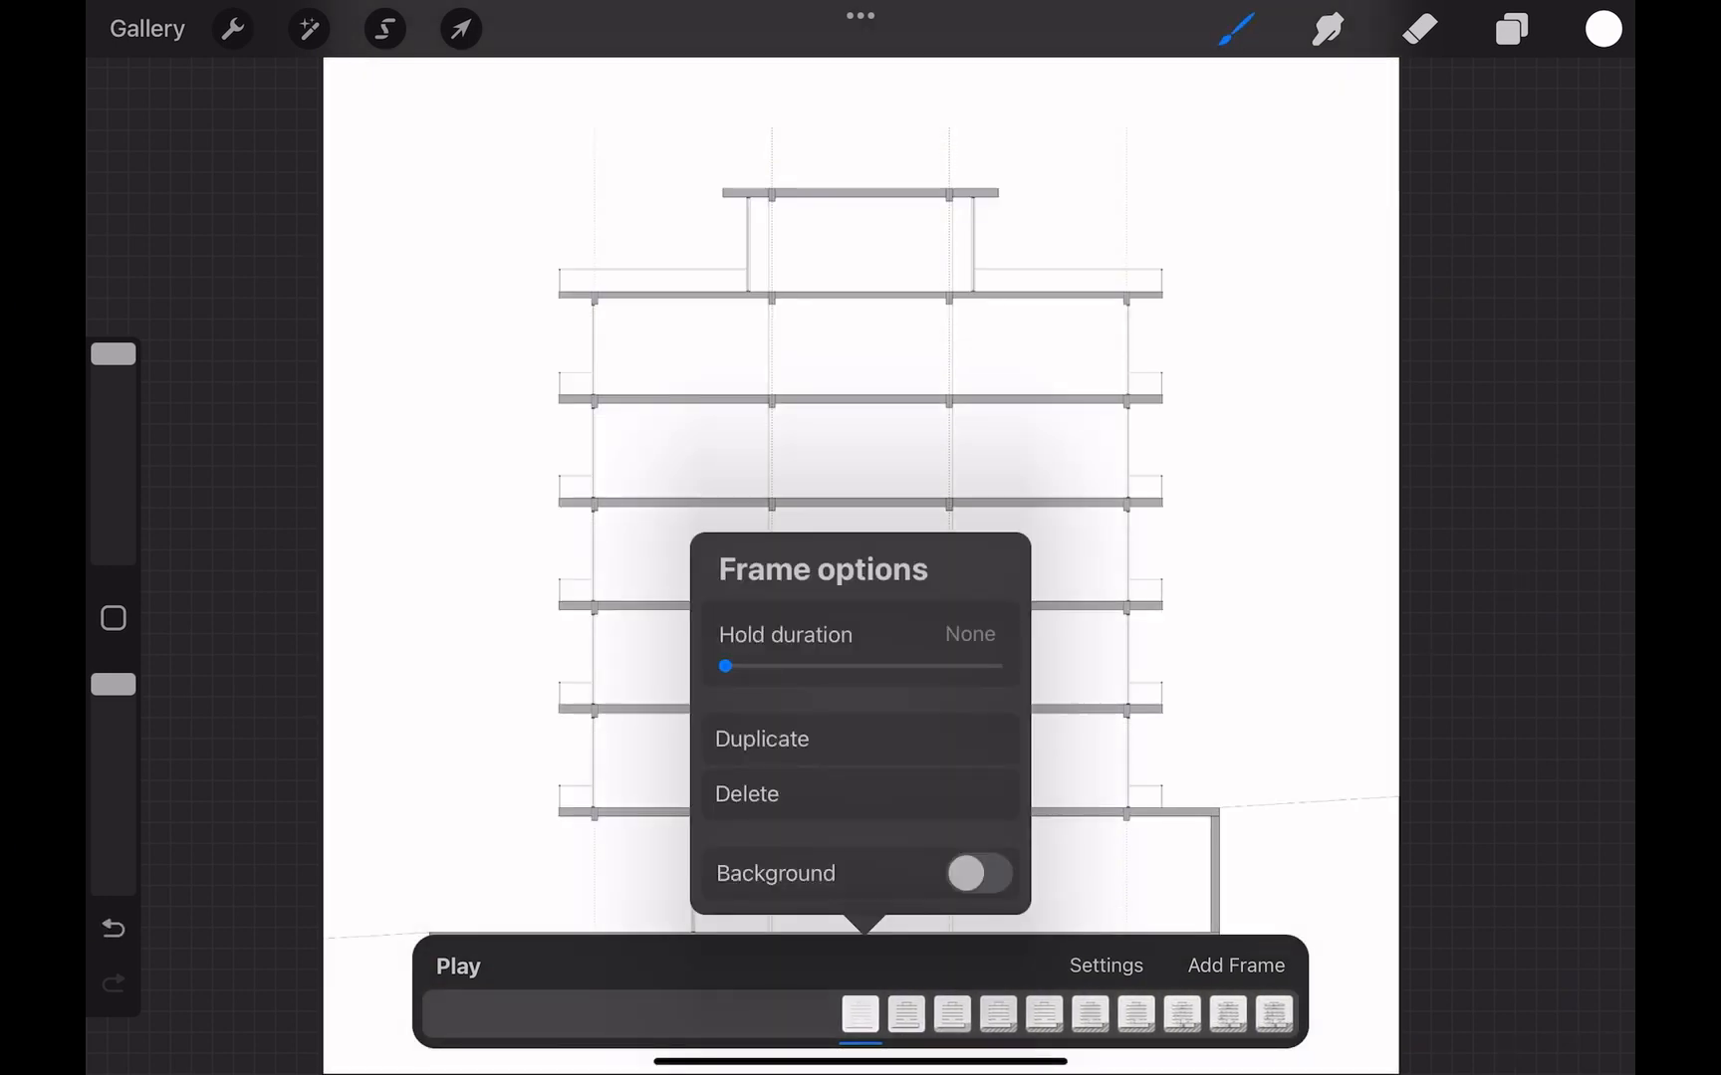
pyautogui.click(1104, 966)
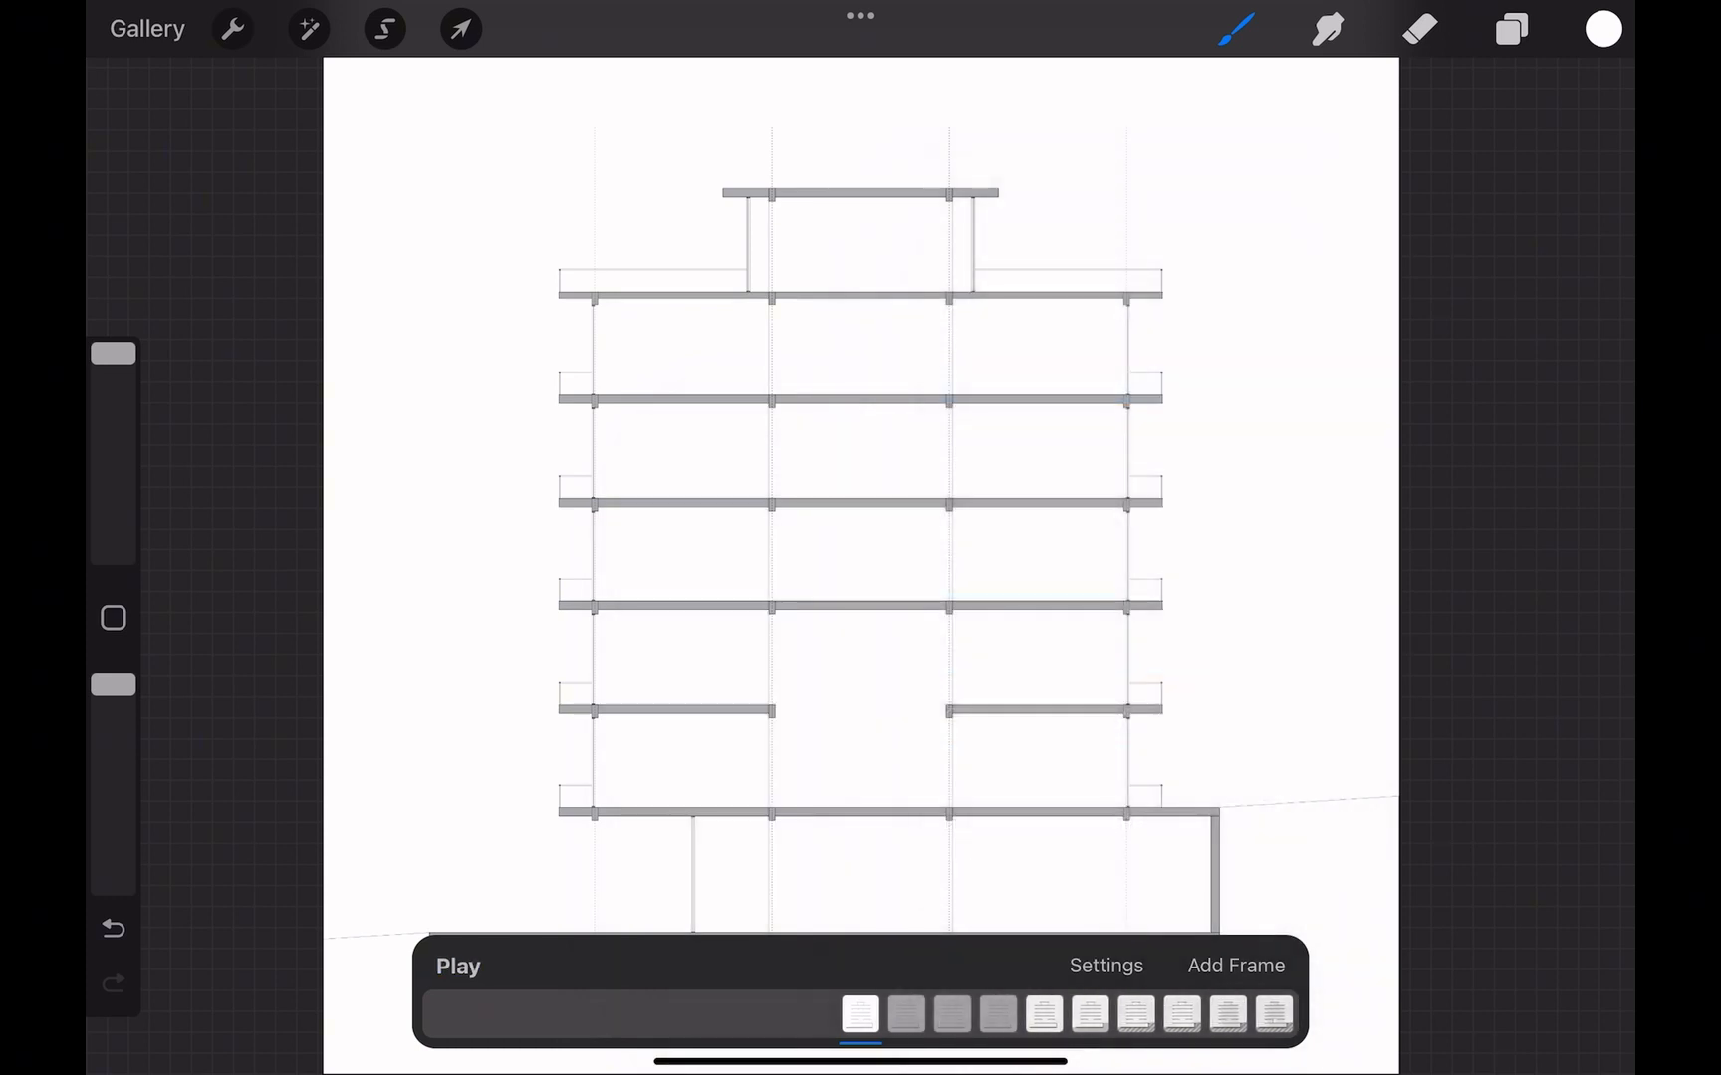
pyautogui.click(458, 967)
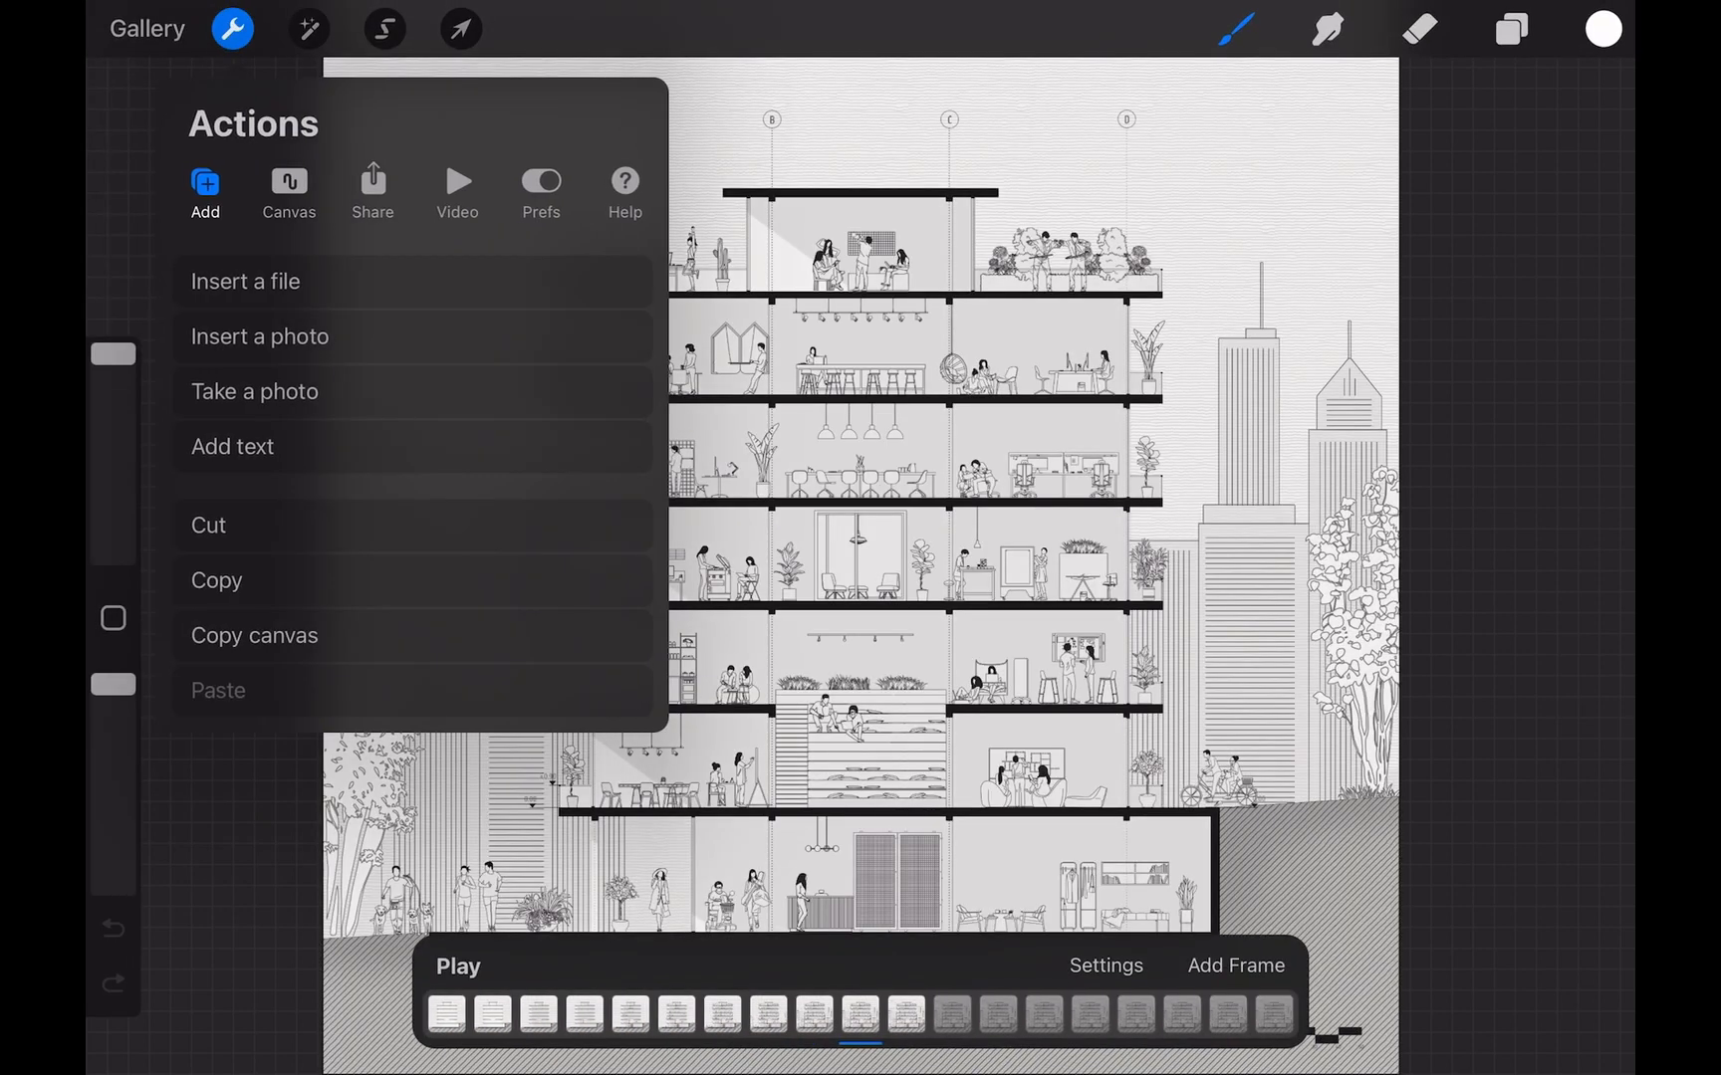
# Export the animation as an Animated GIF at Max Resolution instead of Web Ready.
pyautogui.click(372, 184)
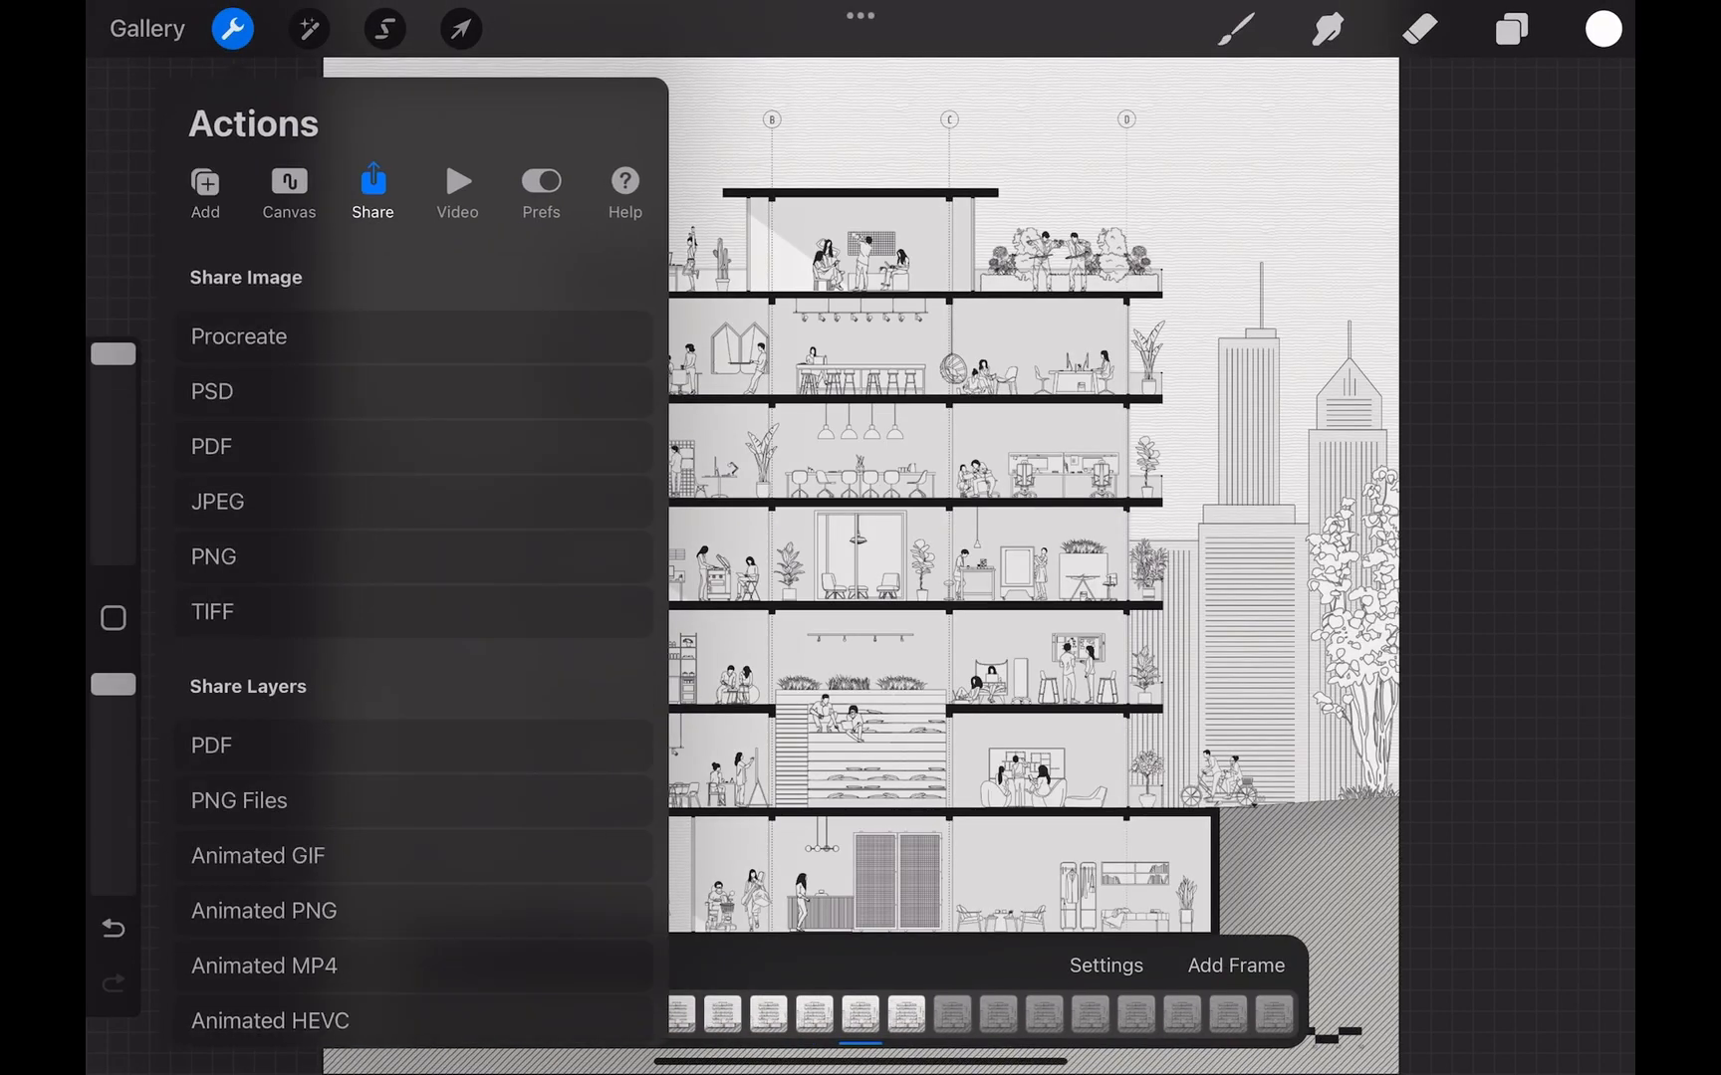
pyautogui.click(258, 855)
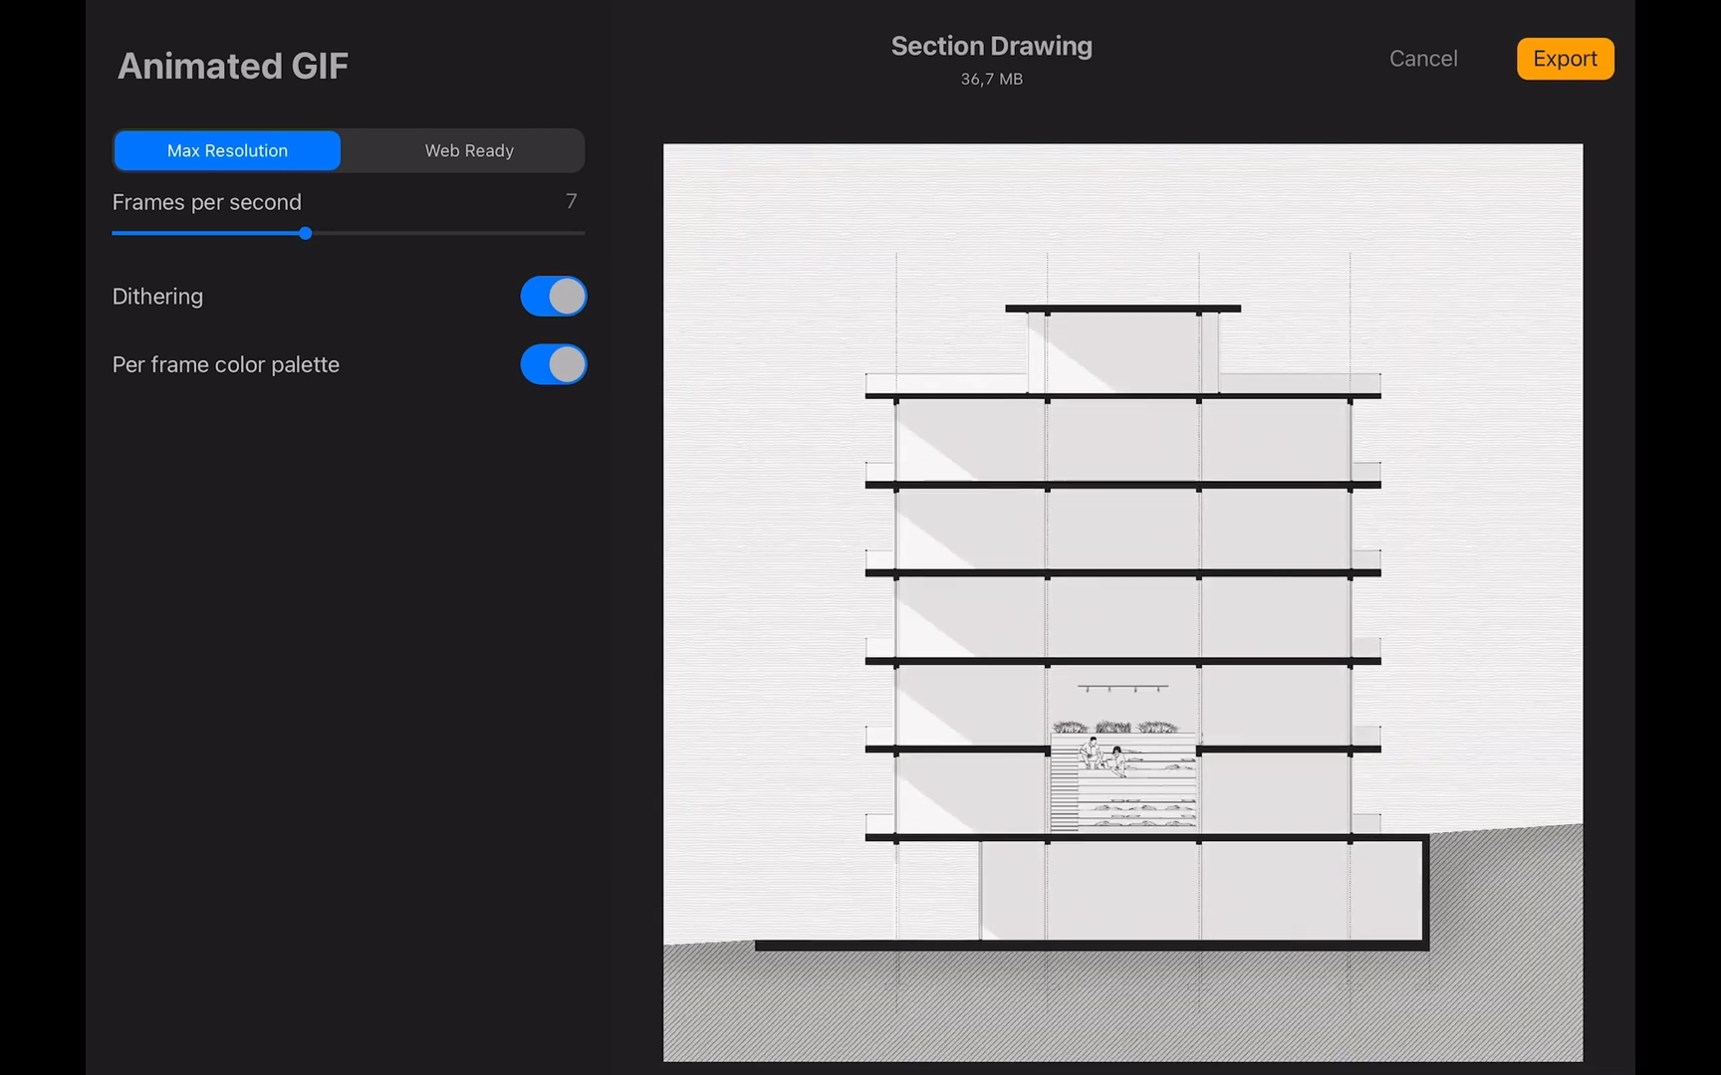
pyautogui.click(467, 150)
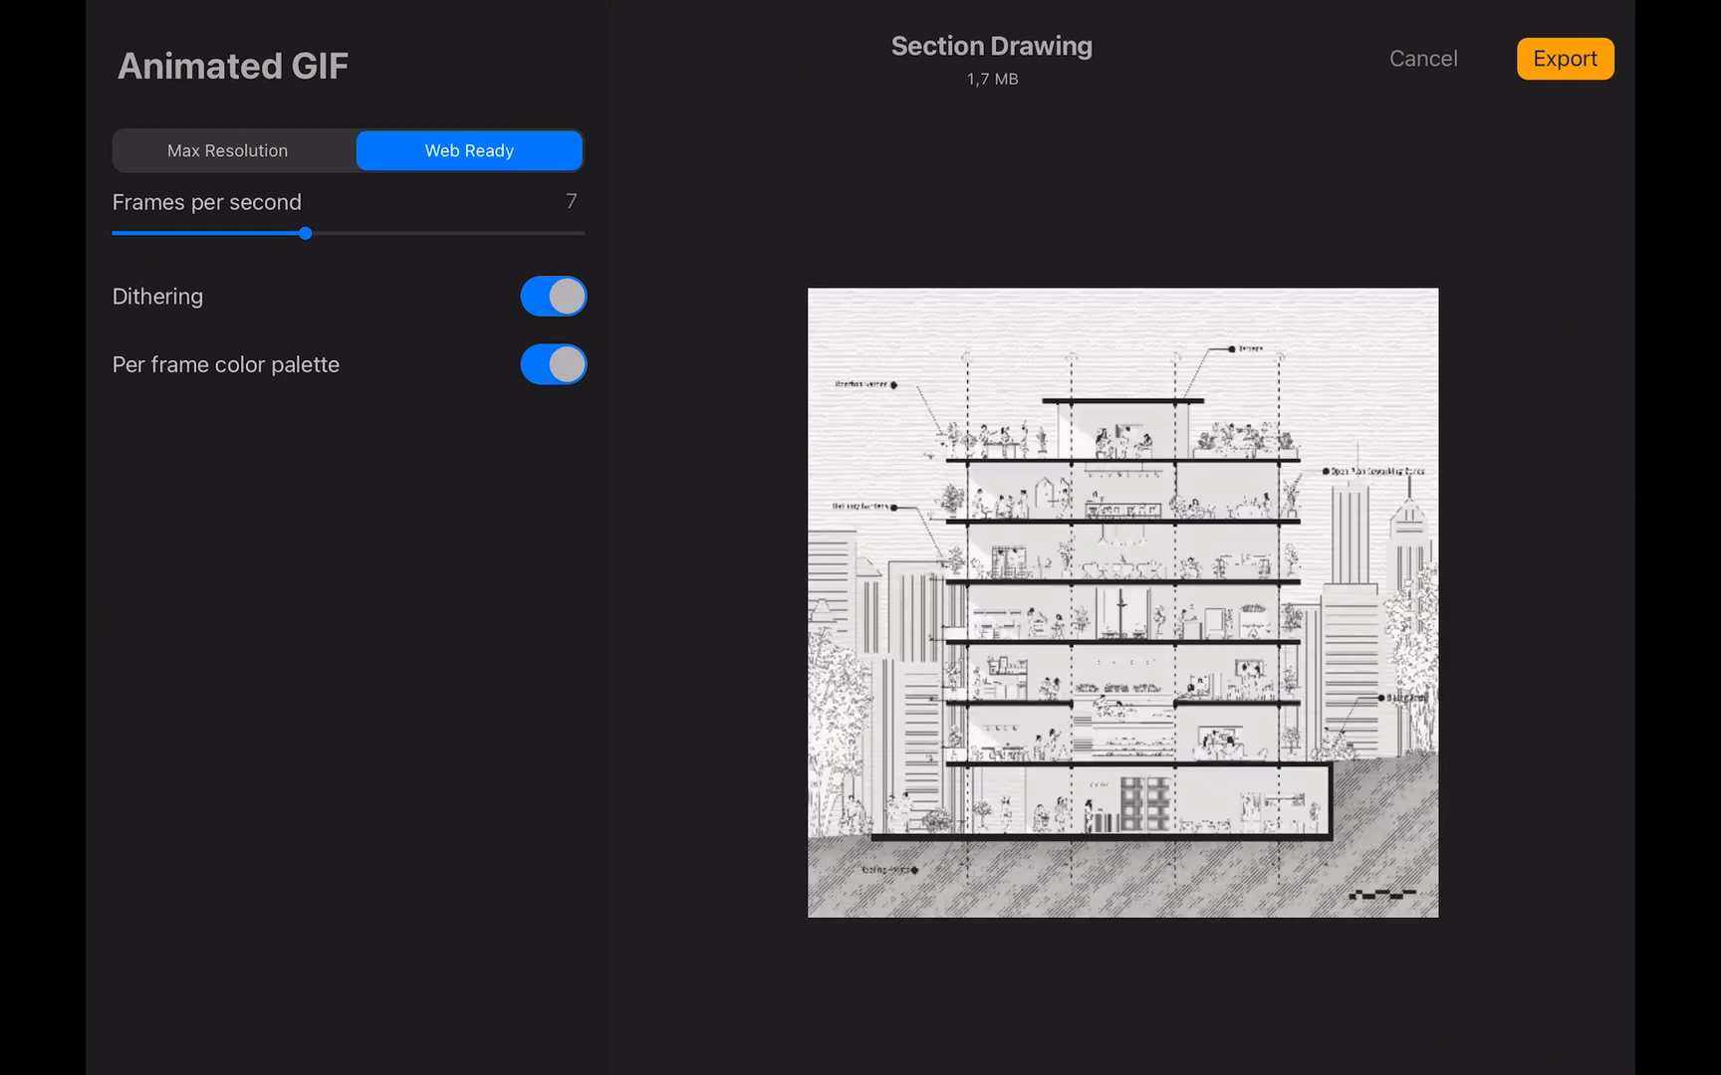
pyautogui.click(226, 150)
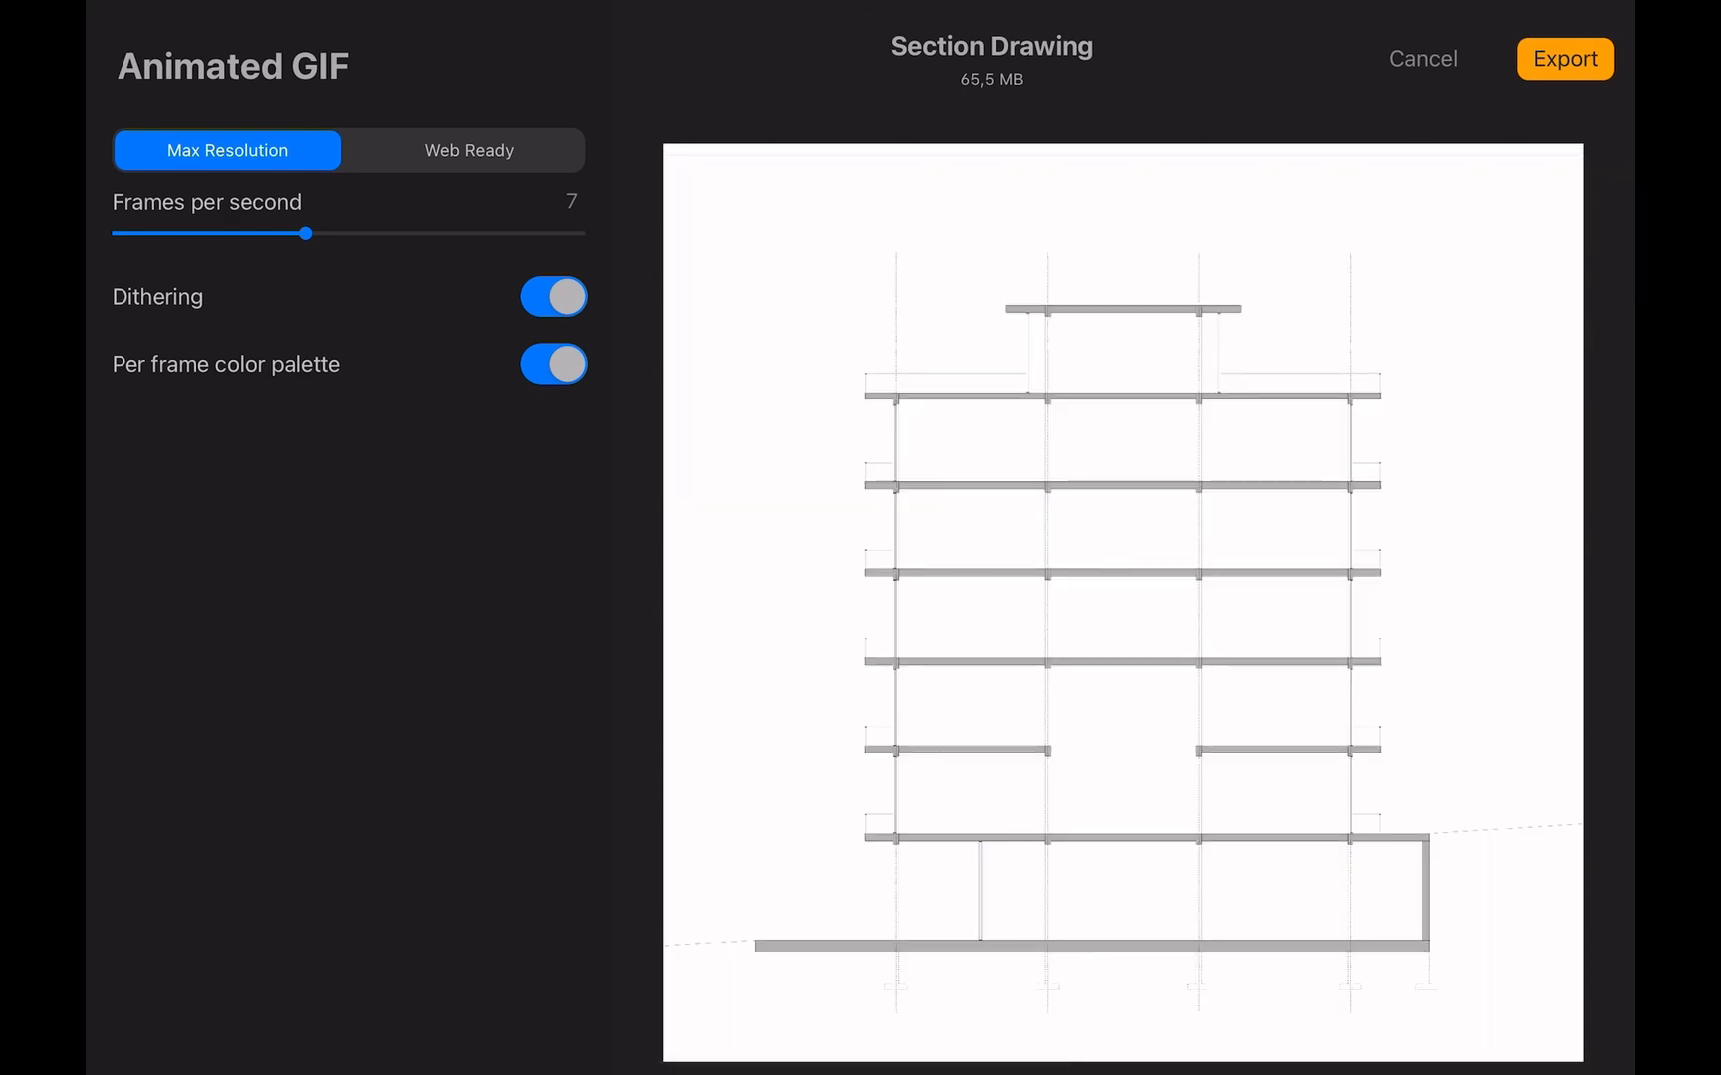
pyautogui.click(1562, 58)
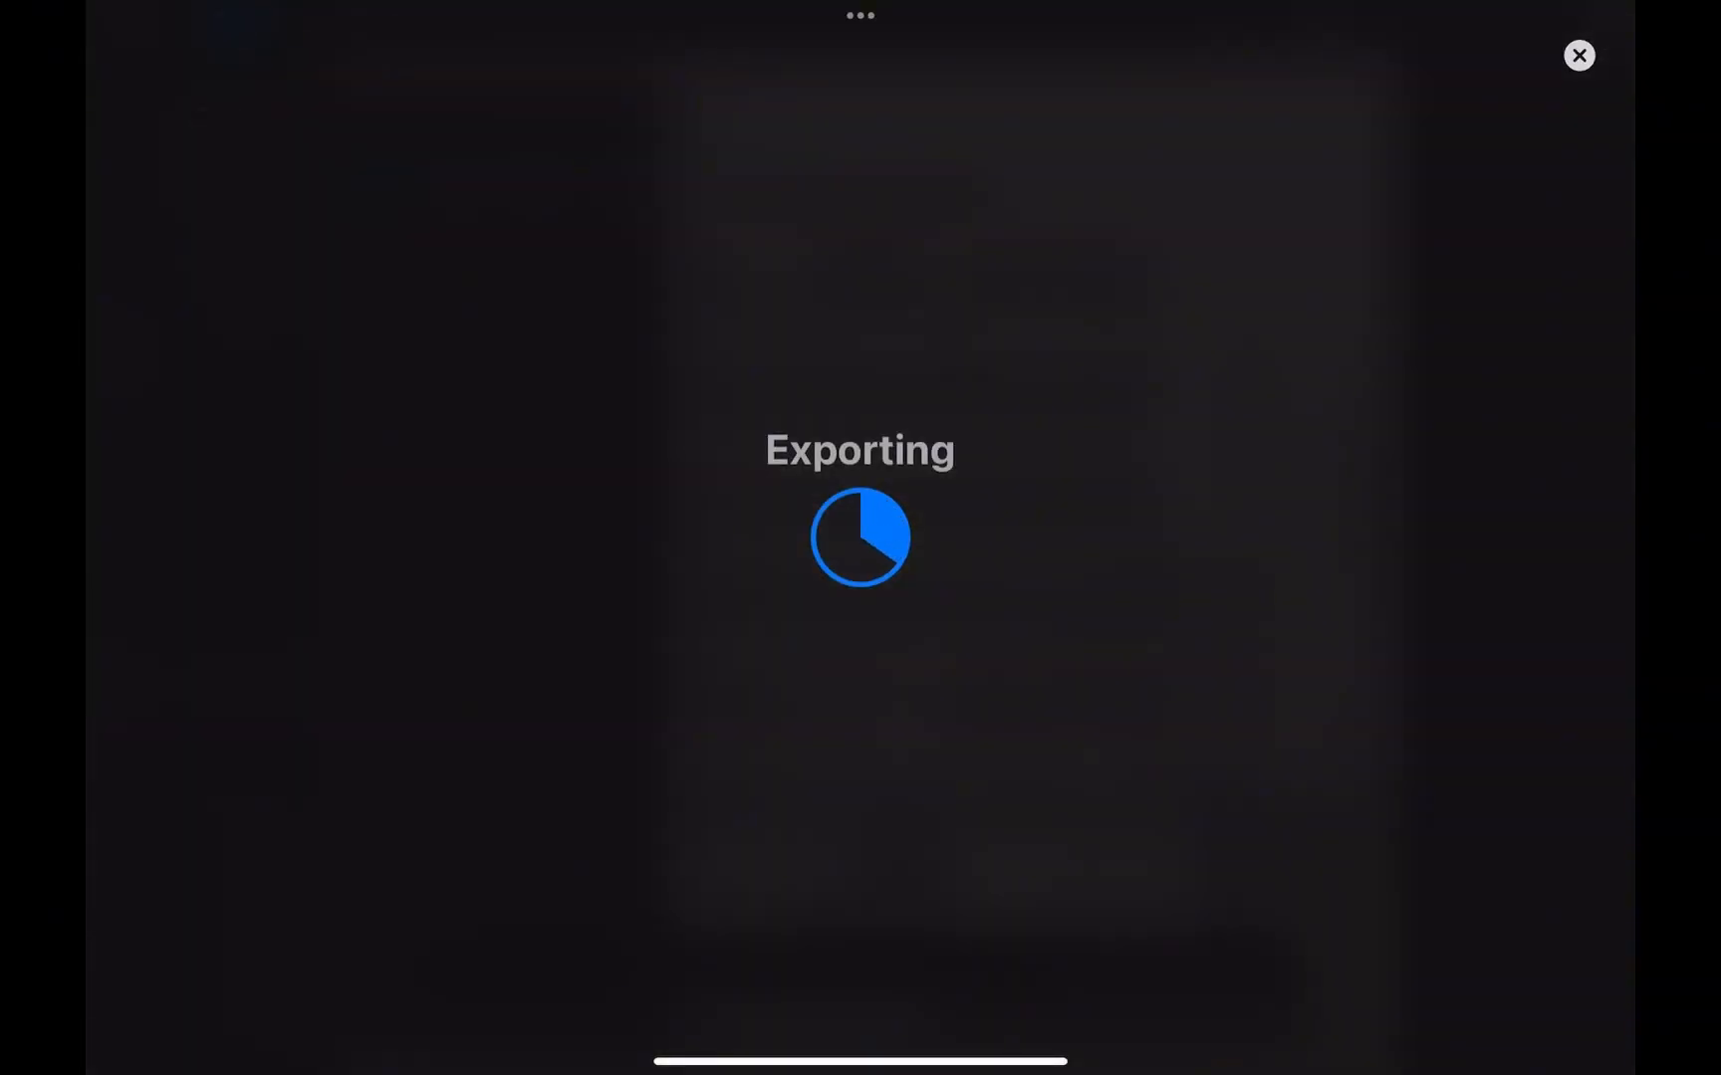